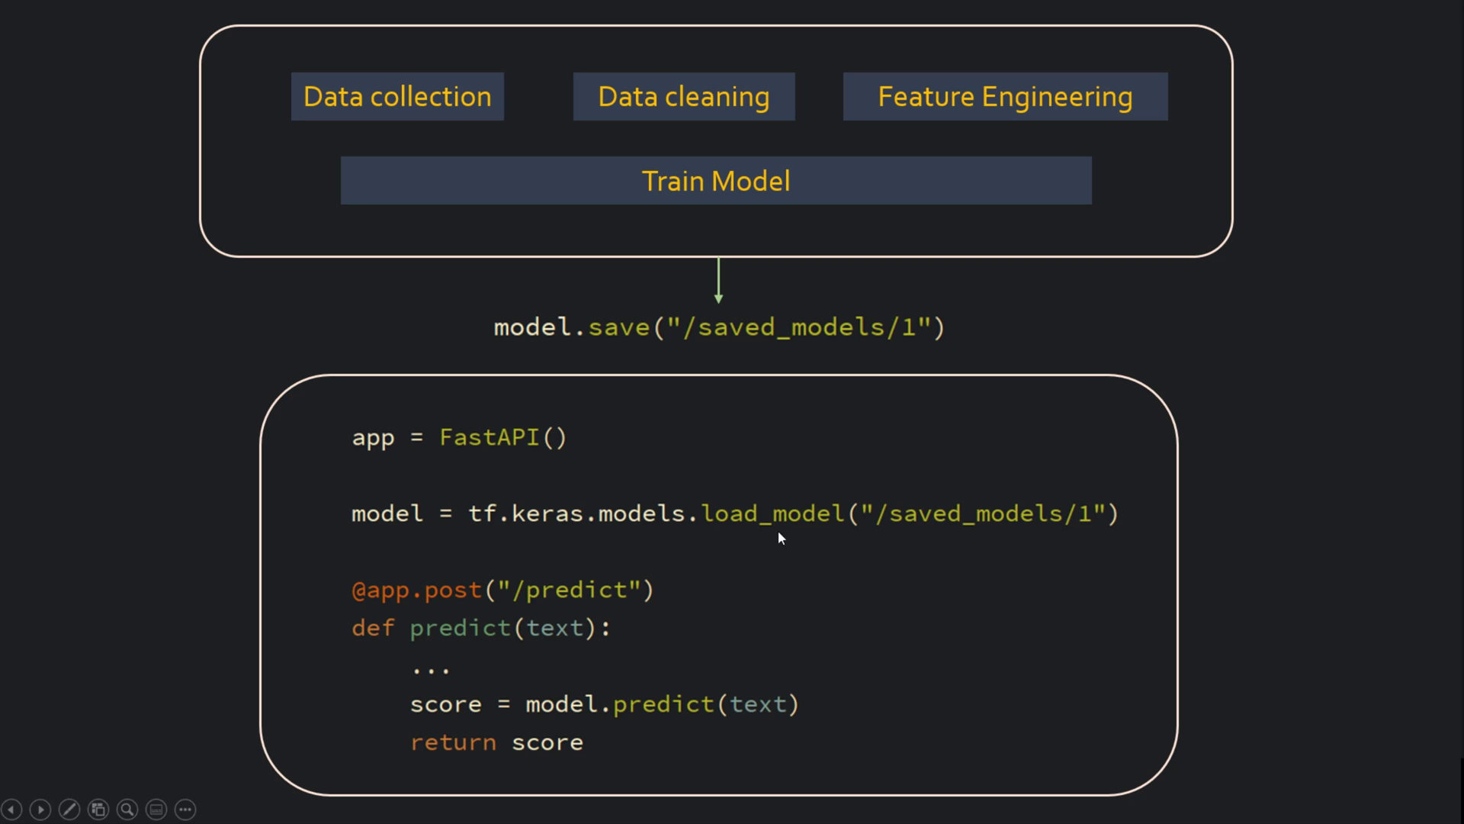
pyautogui.moveTo(512, 546)
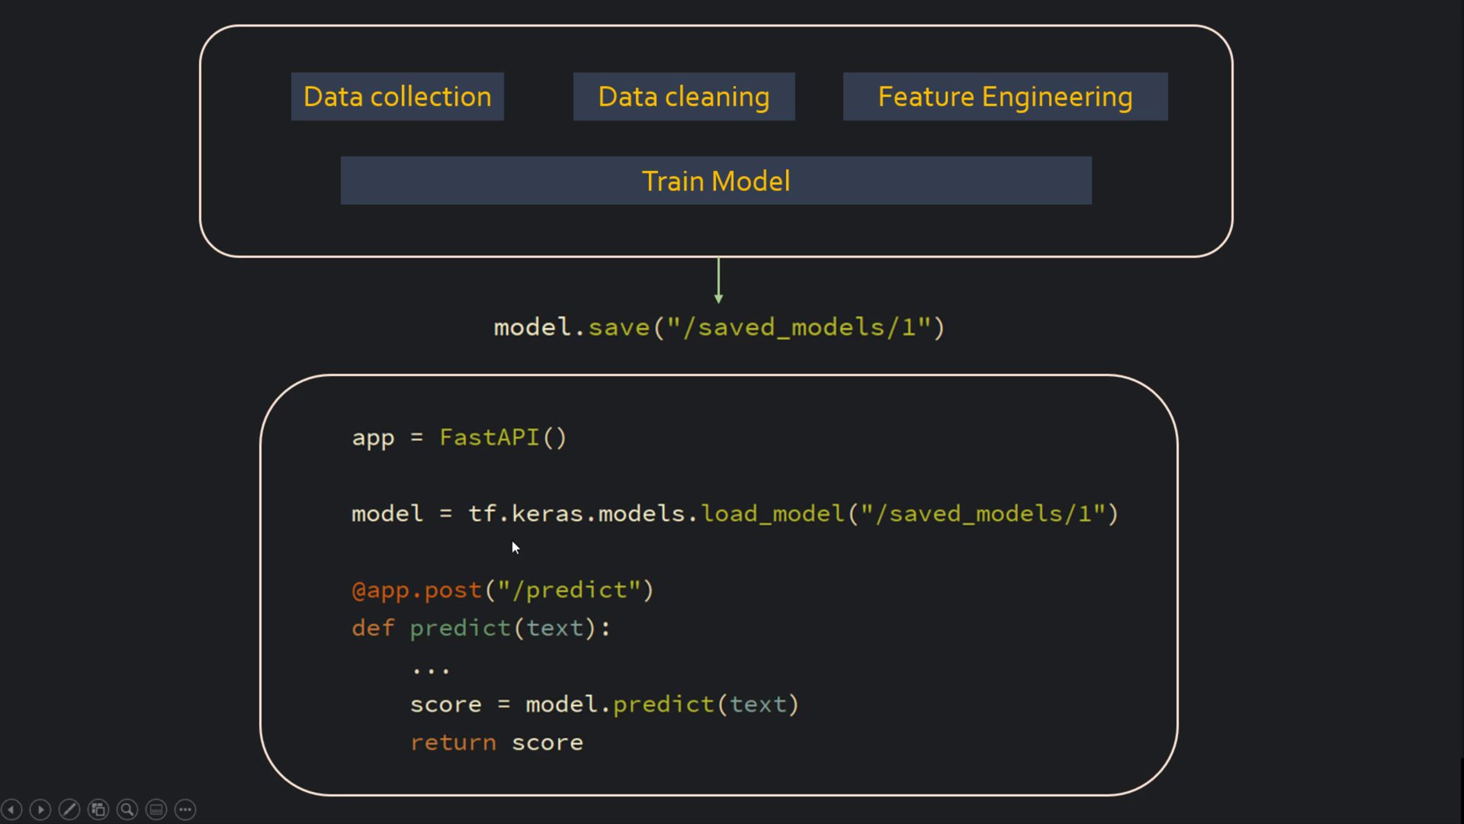
pyautogui.moveTo(313, 523)
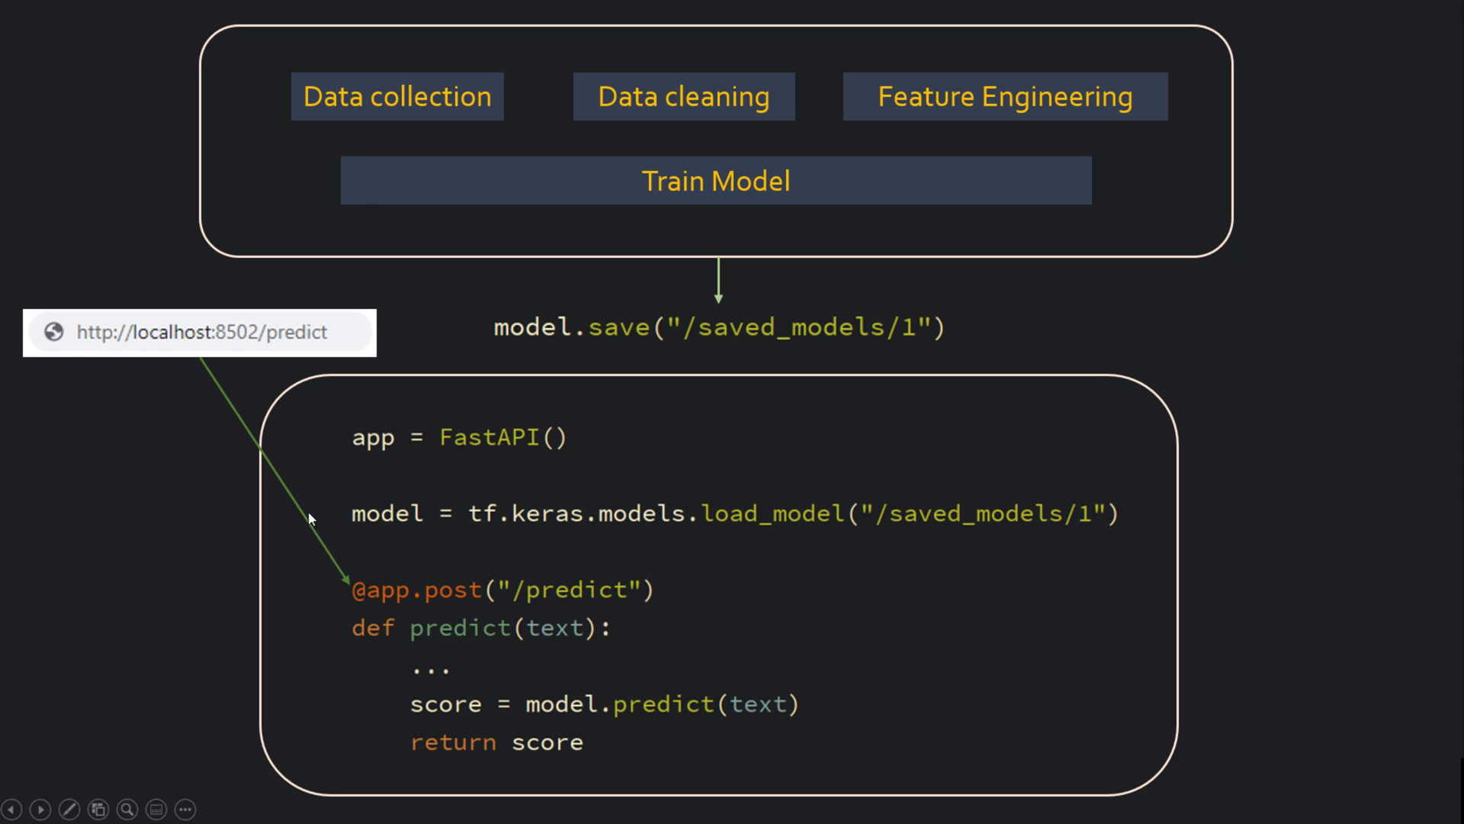
pyautogui.moveTo(298, 350)
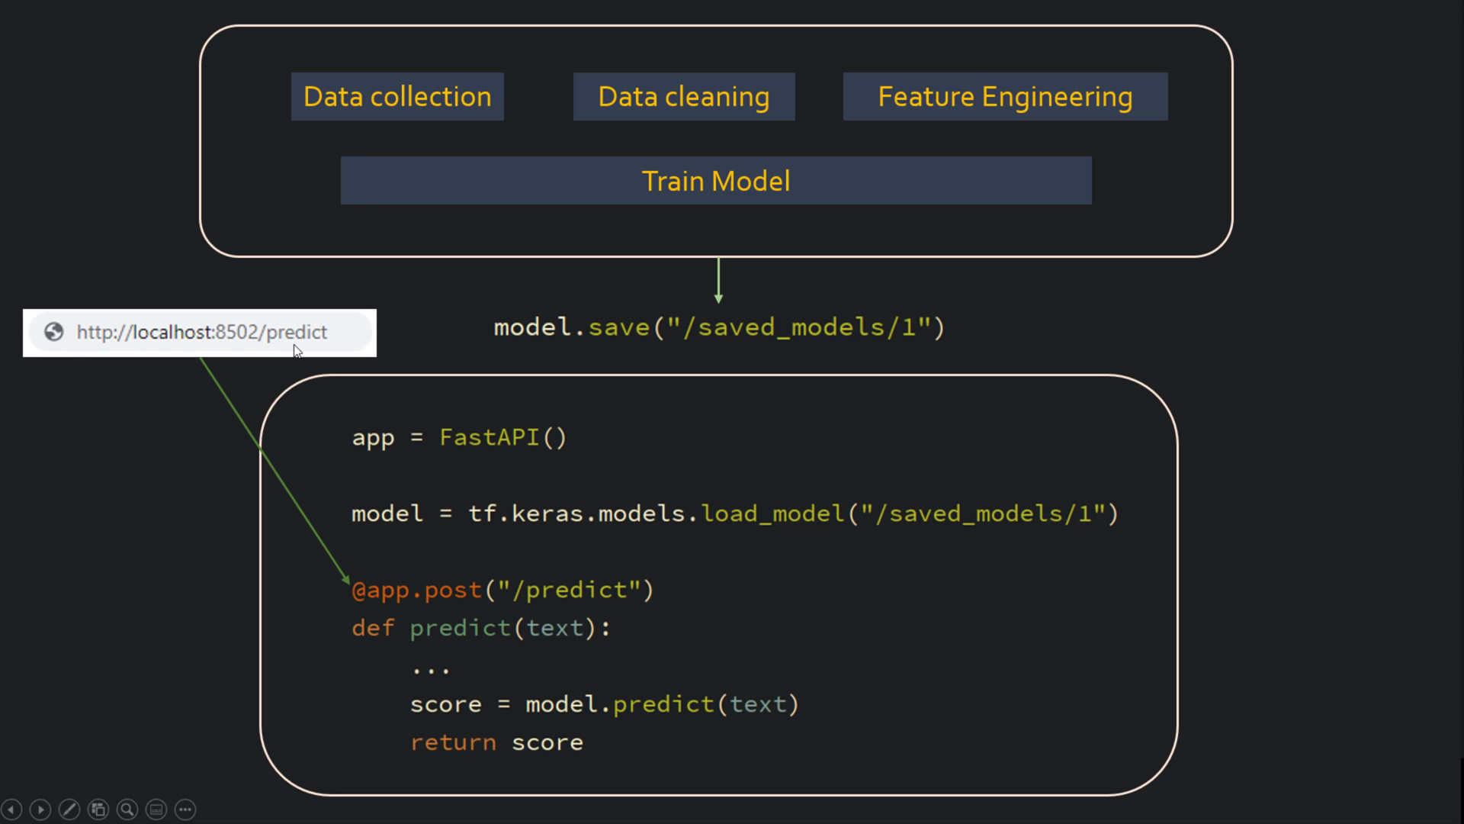
pyautogui.moveTo(483, 642)
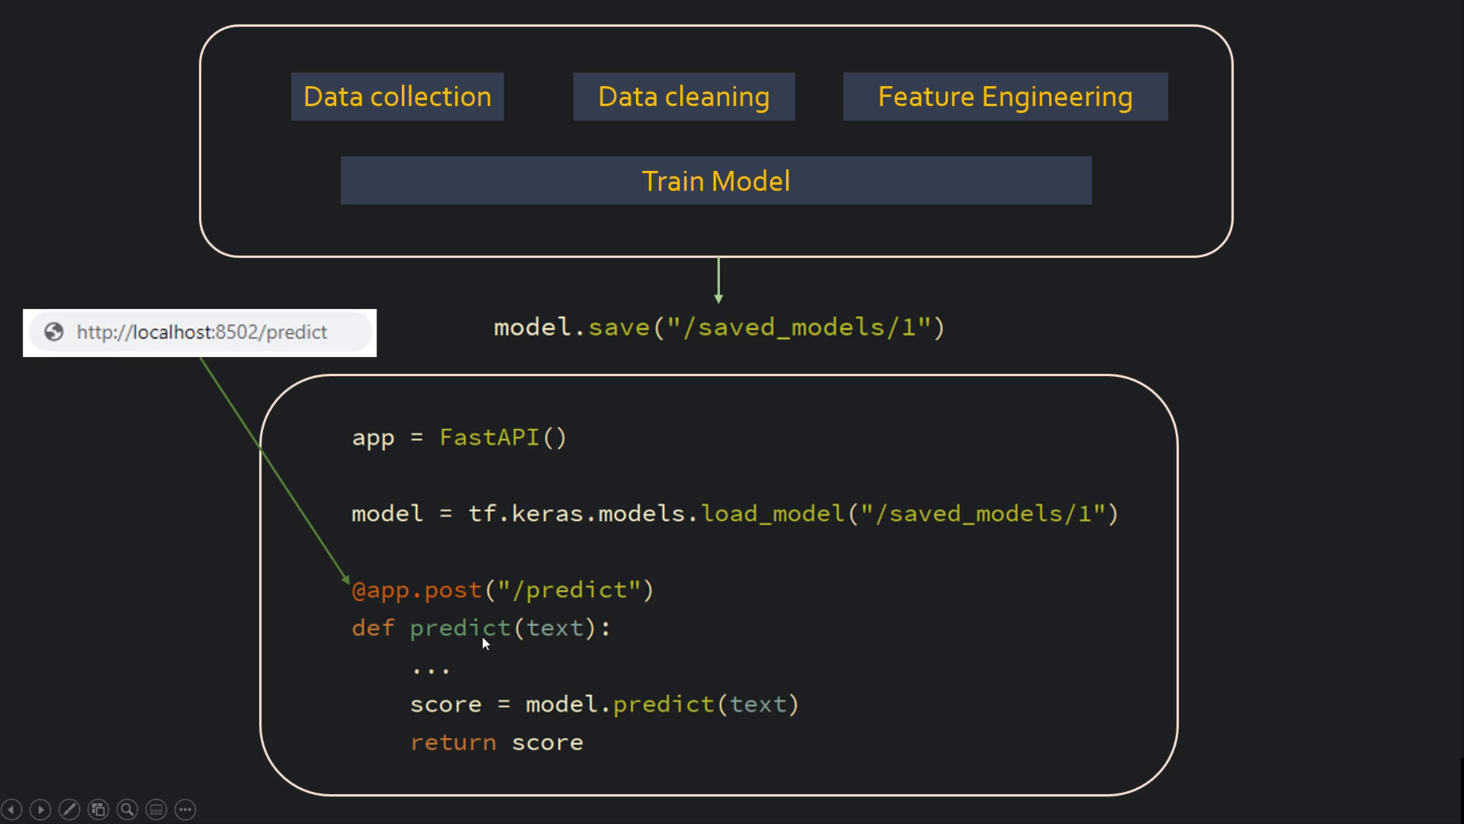
pyautogui.moveTo(563, 665)
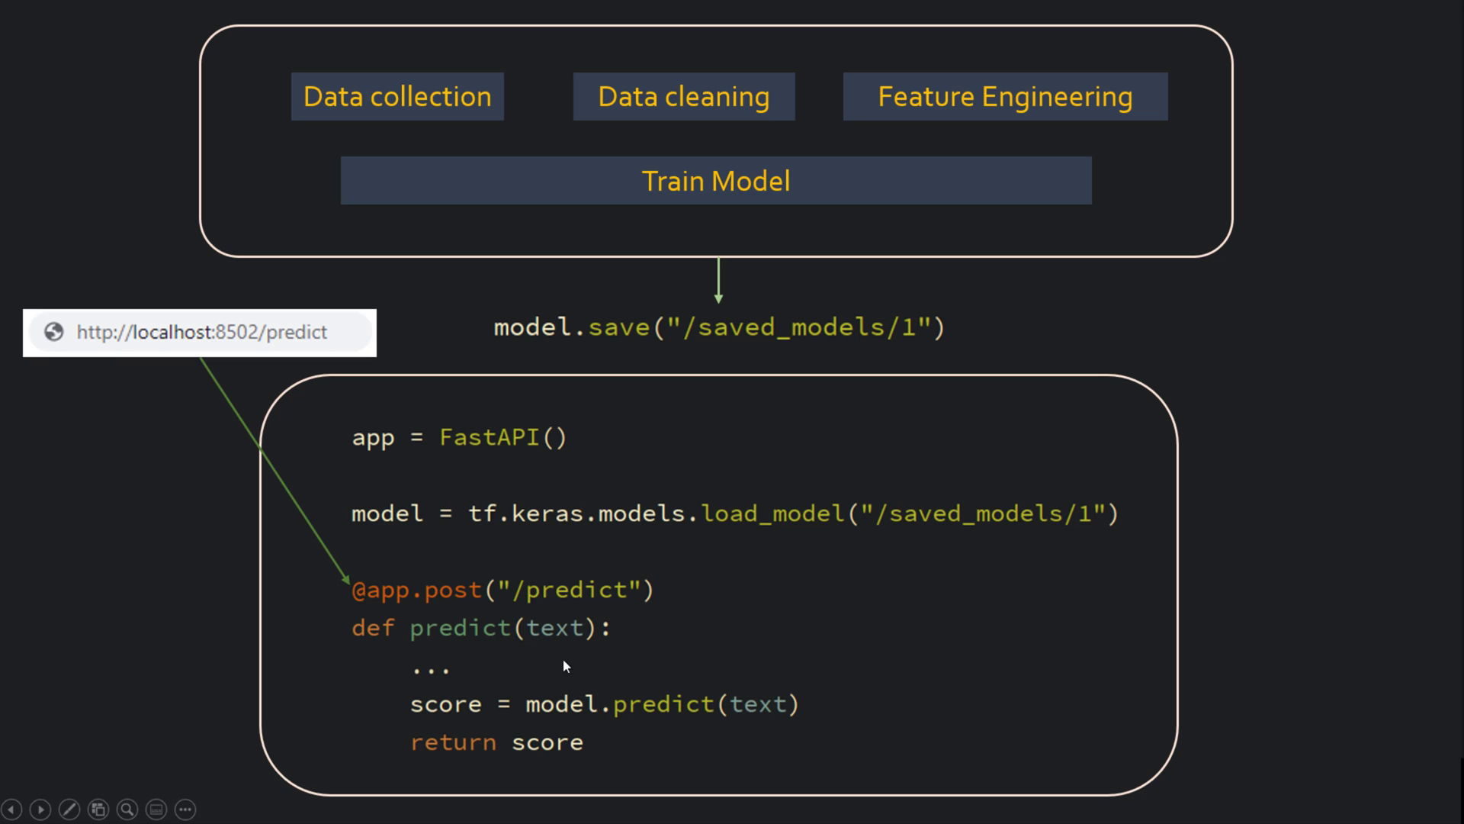
pyautogui.moveTo(416, 534)
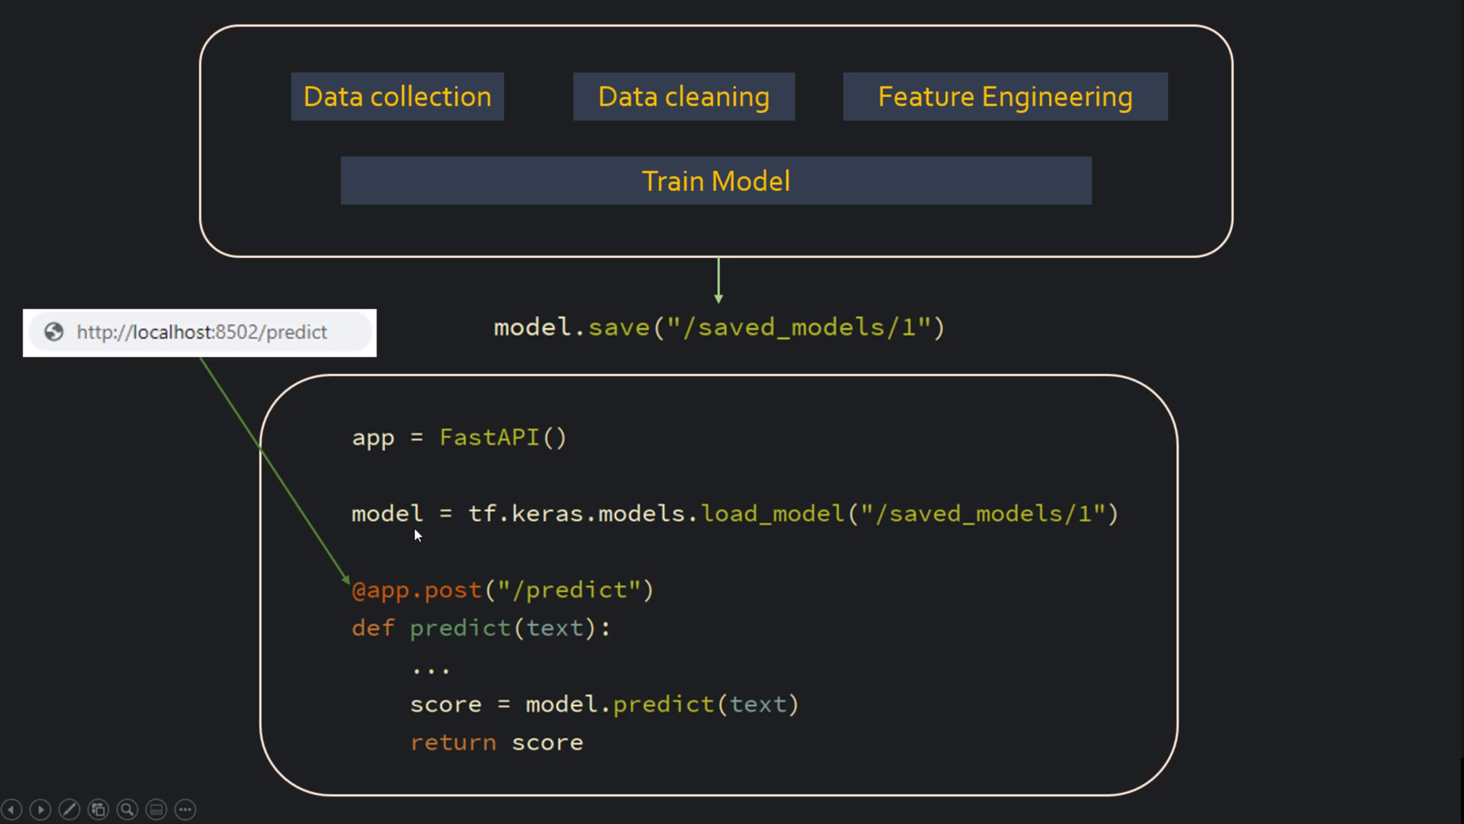
pyautogui.moveTo(304, 467)
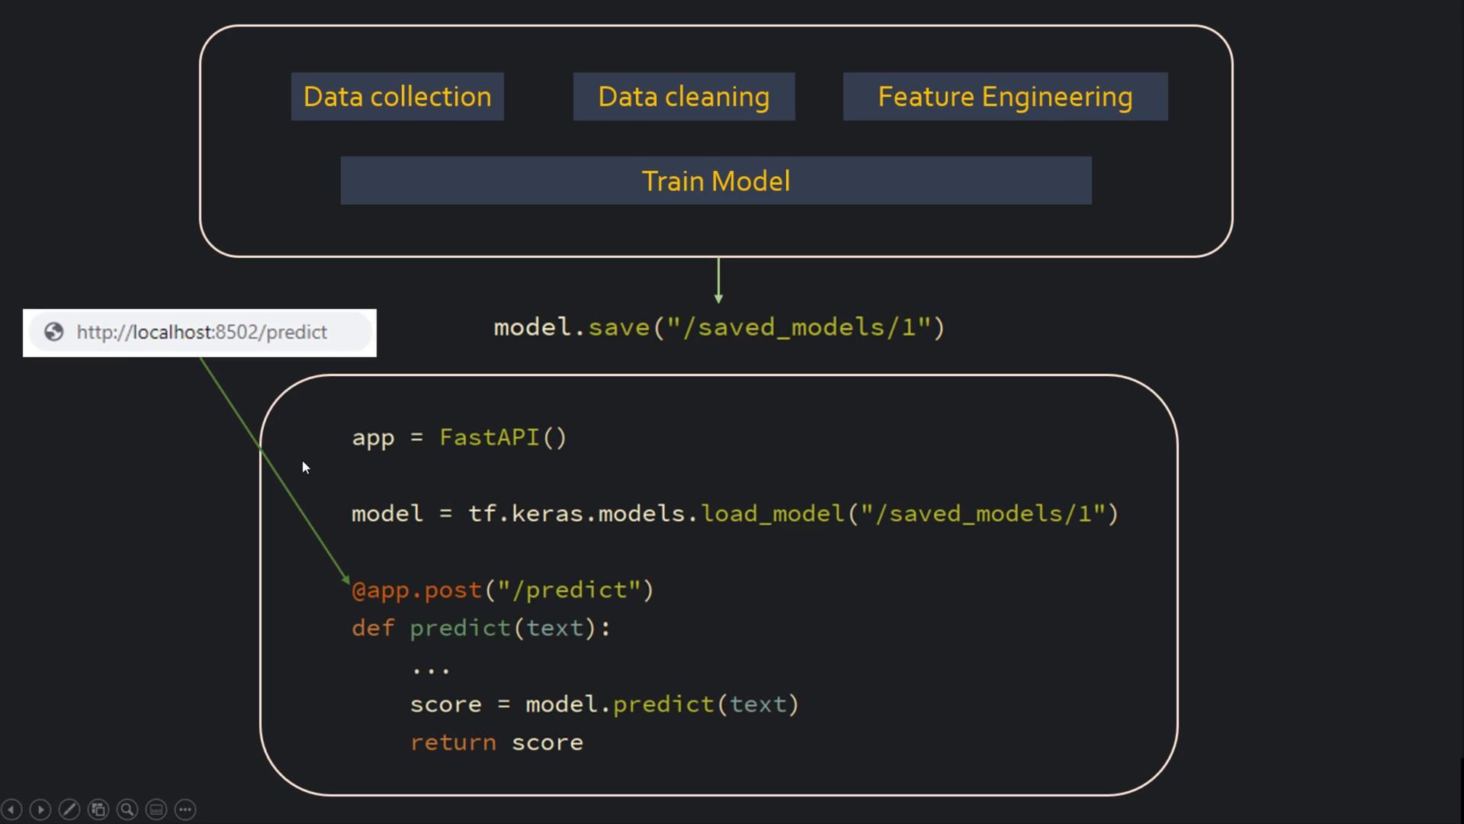
pyautogui.moveTo(316, 464)
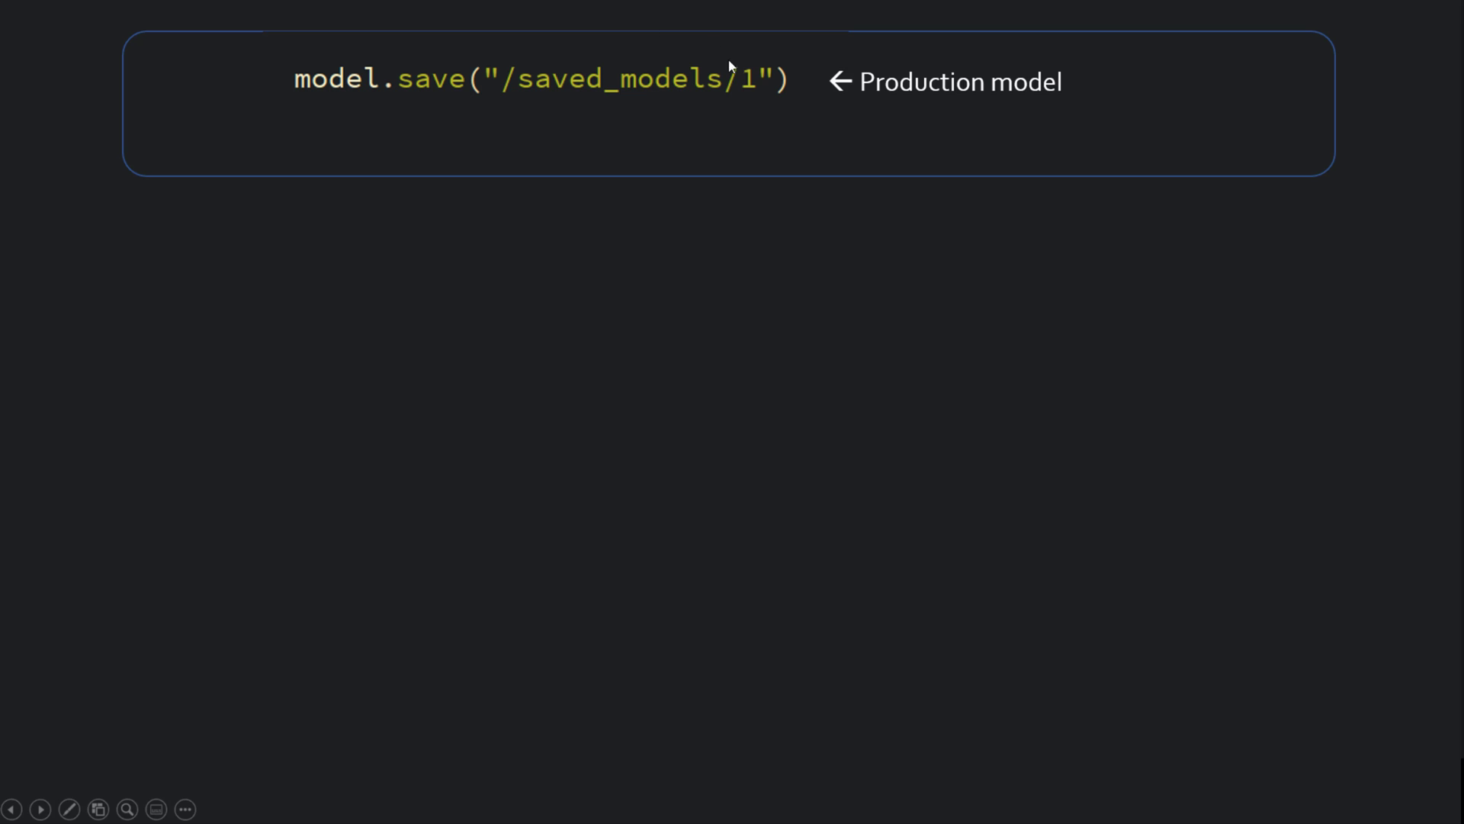
pyautogui.moveTo(789, 267)
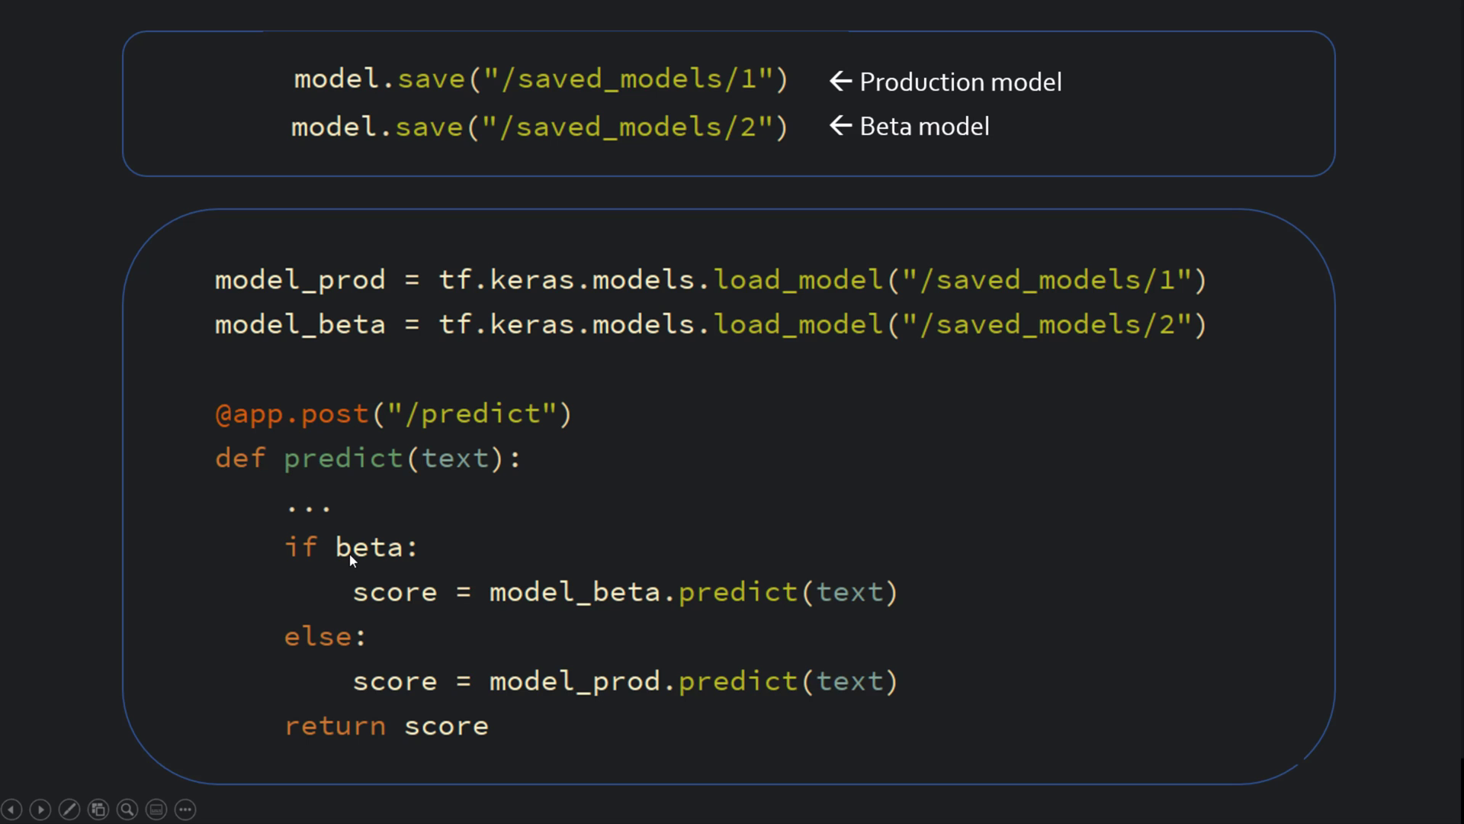
pyautogui.moveTo(378, 566)
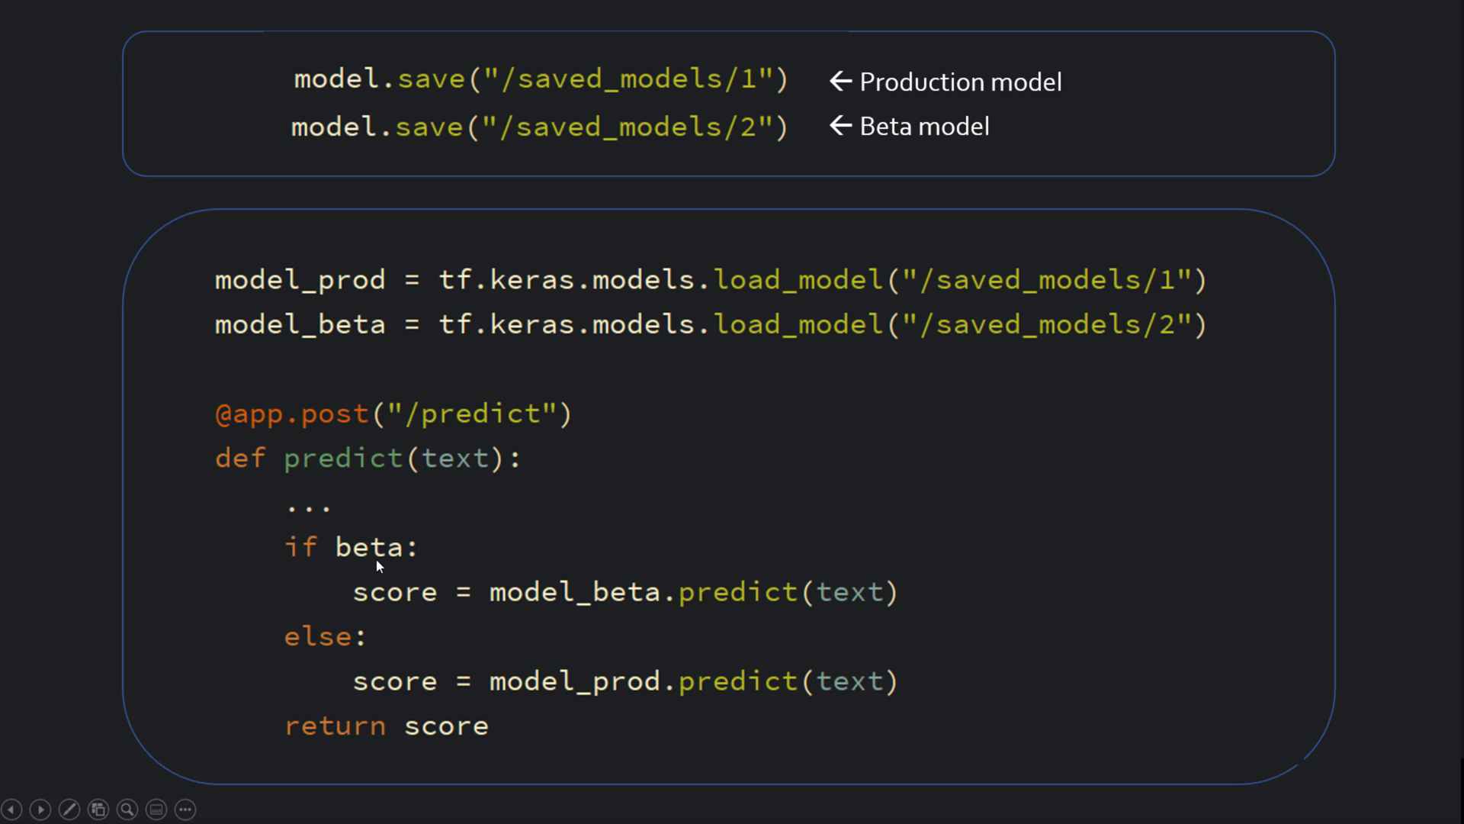
pyautogui.moveTo(457, 603)
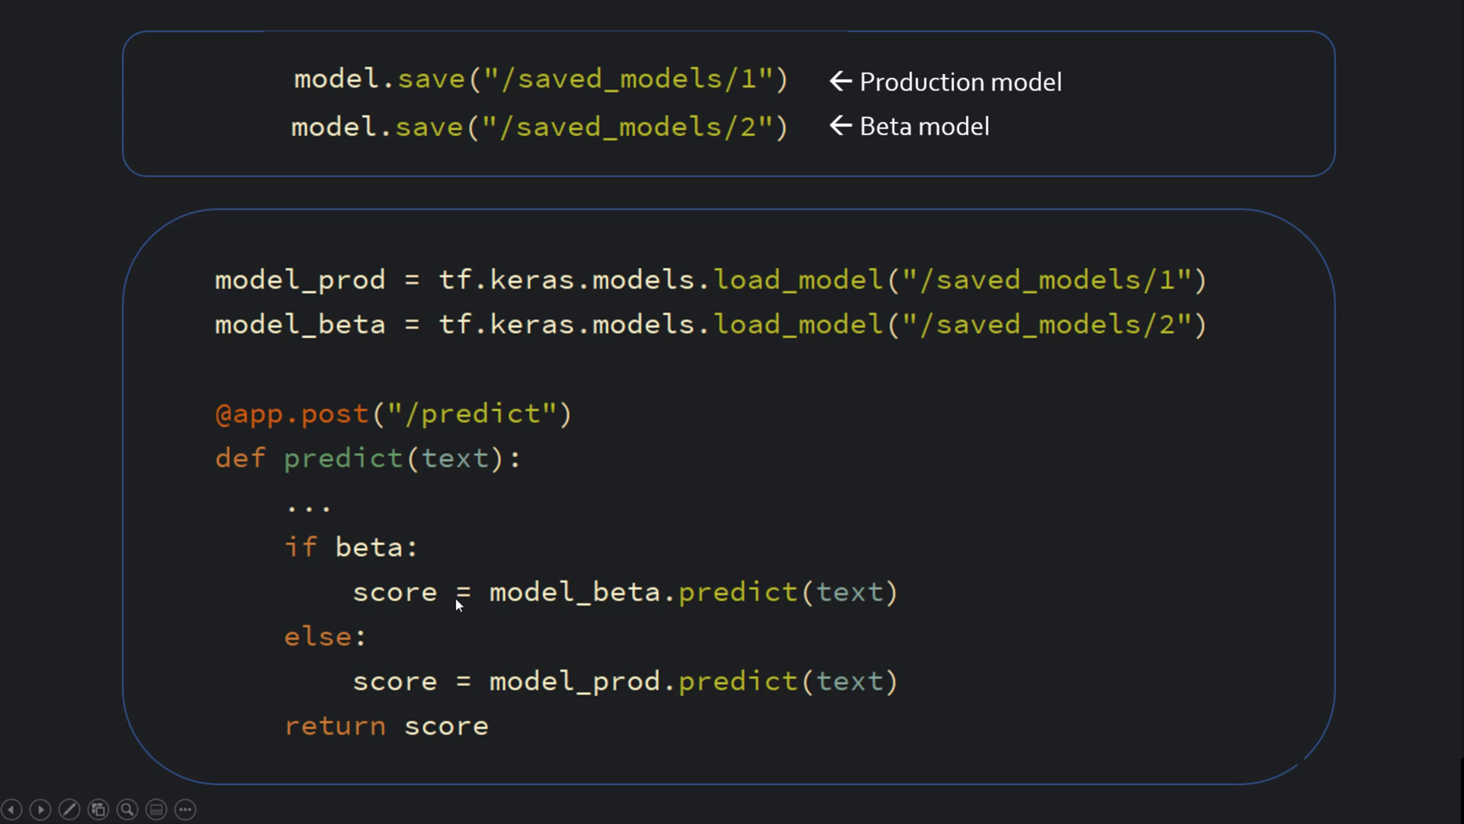
pyautogui.moveTo(1133, 289)
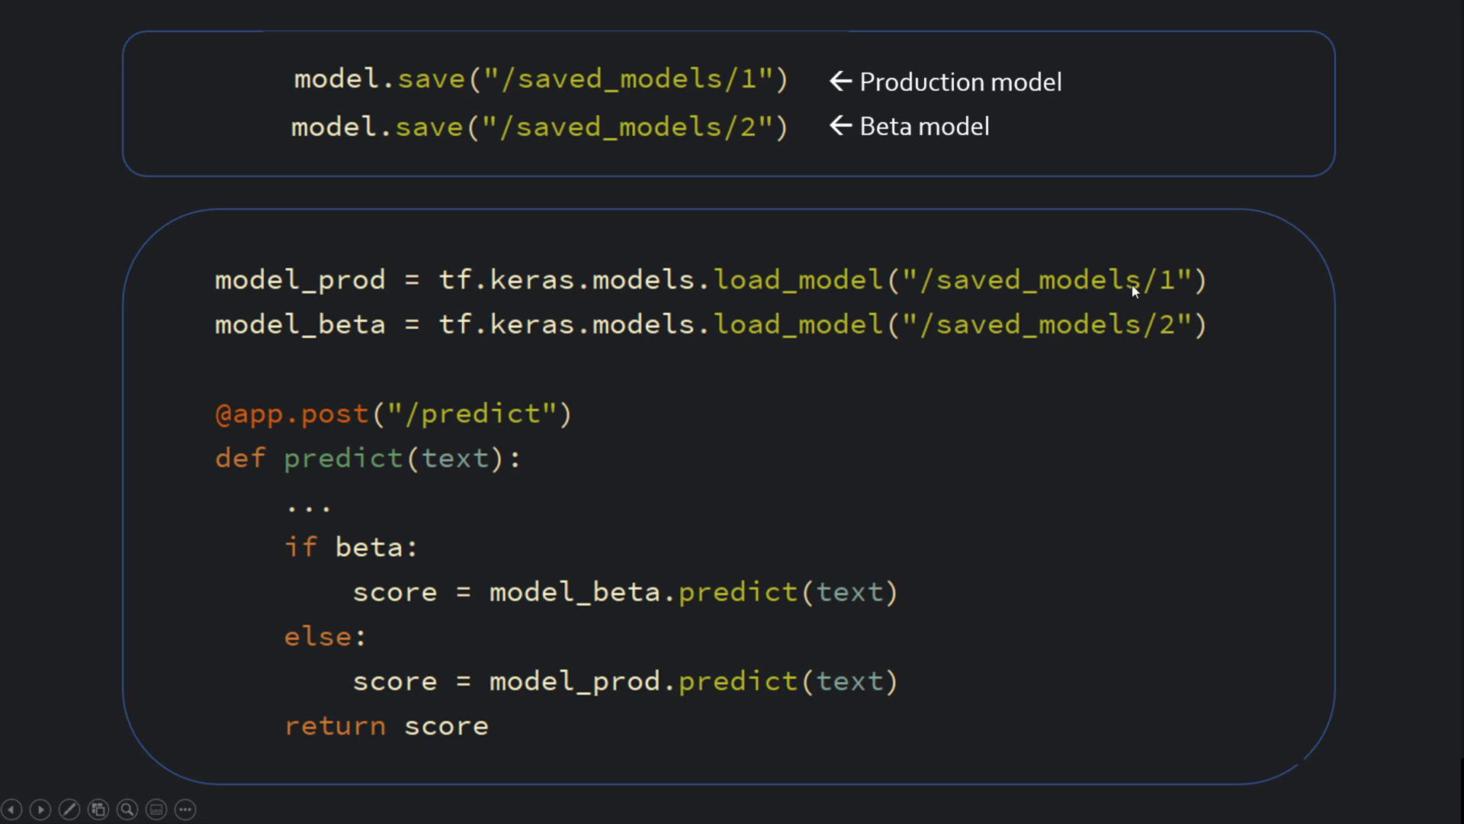
pyautogui.moveTo(774, 336)
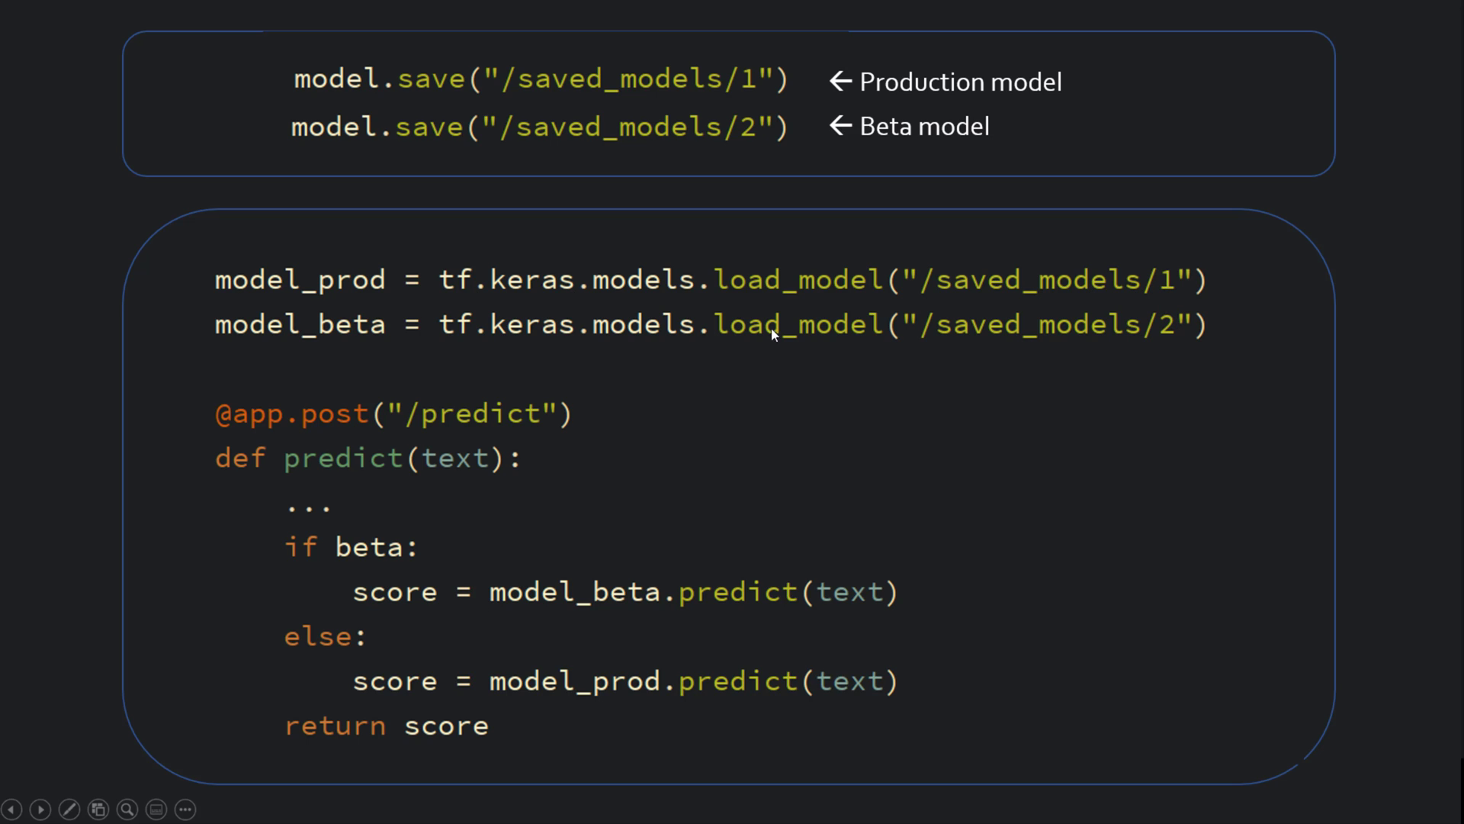
pyautogui.moveTo(441, 577)
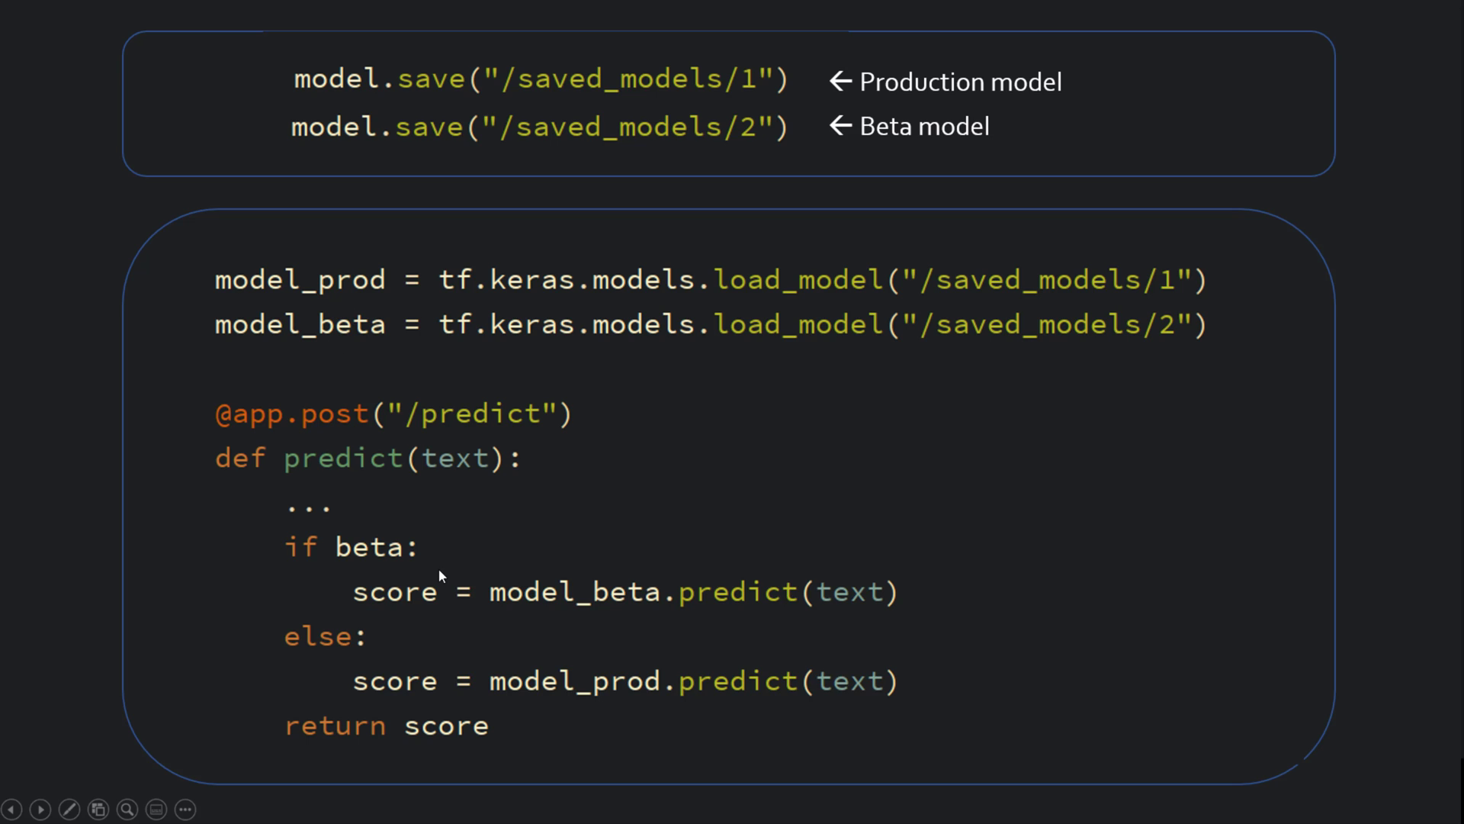
pyautogui.moveTo(408, 569)
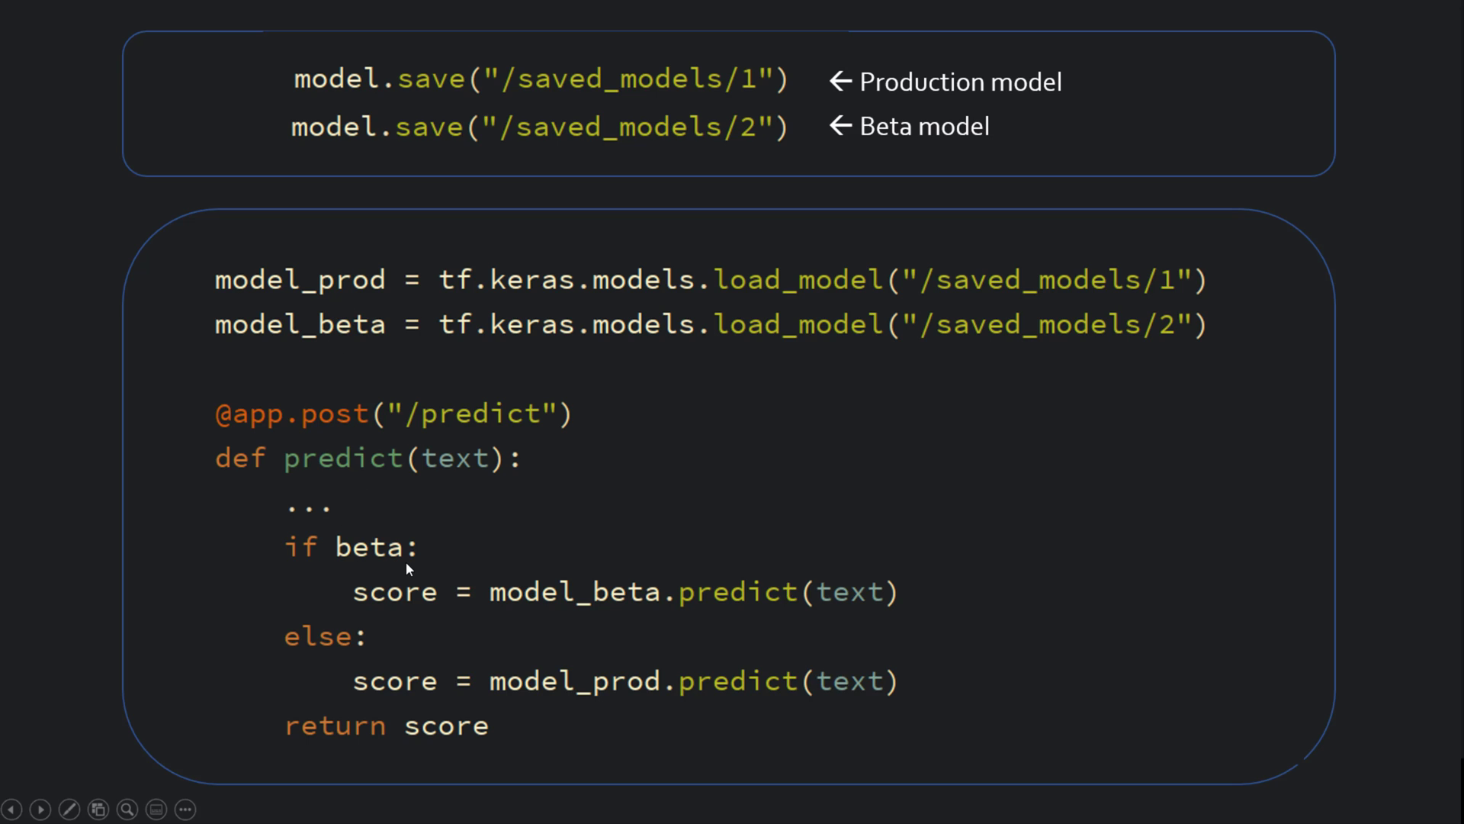
pyautogui.moveTo(530, 590)
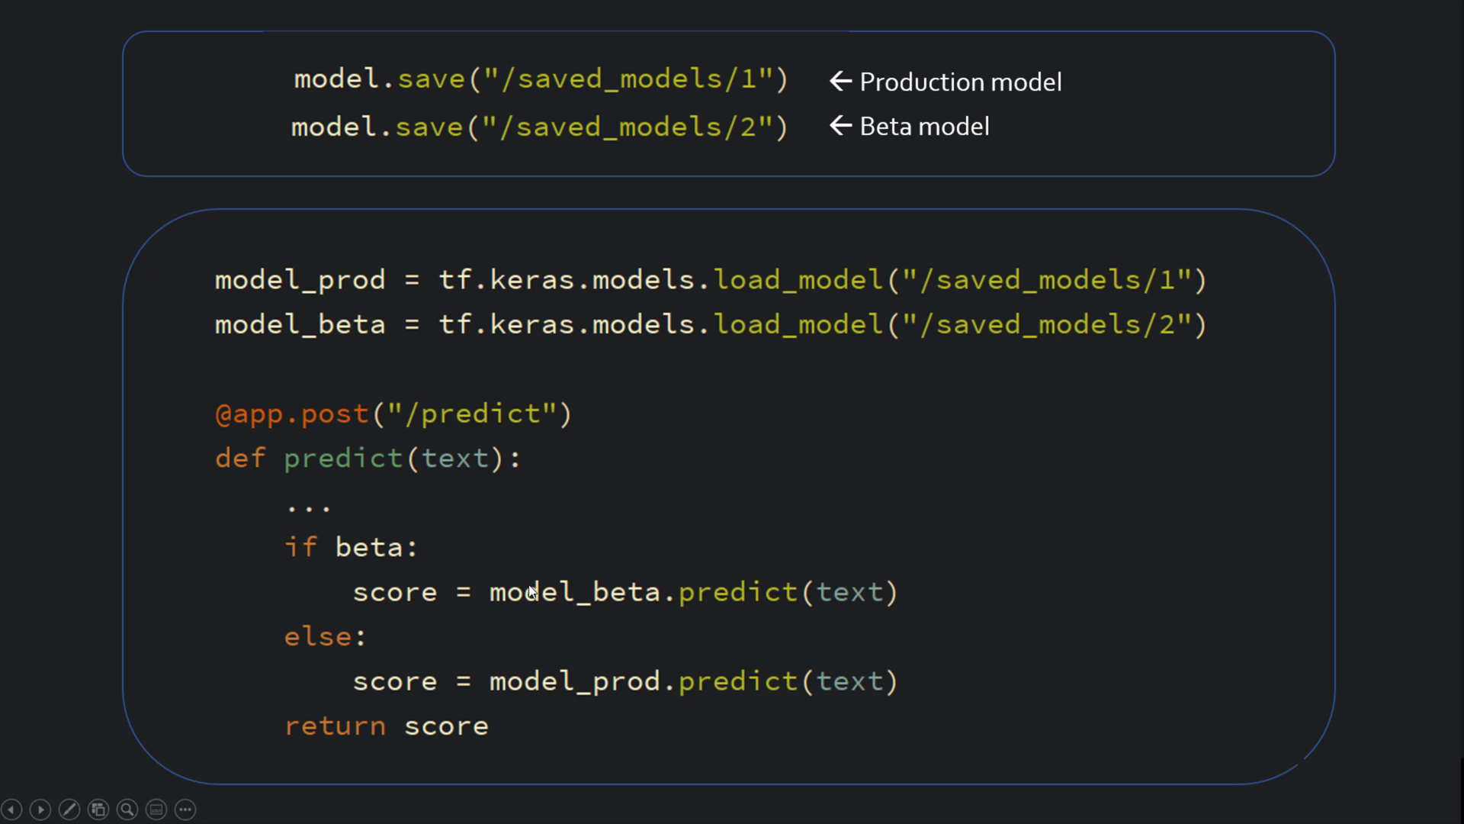
pyautogui.moveTo(339, 574)
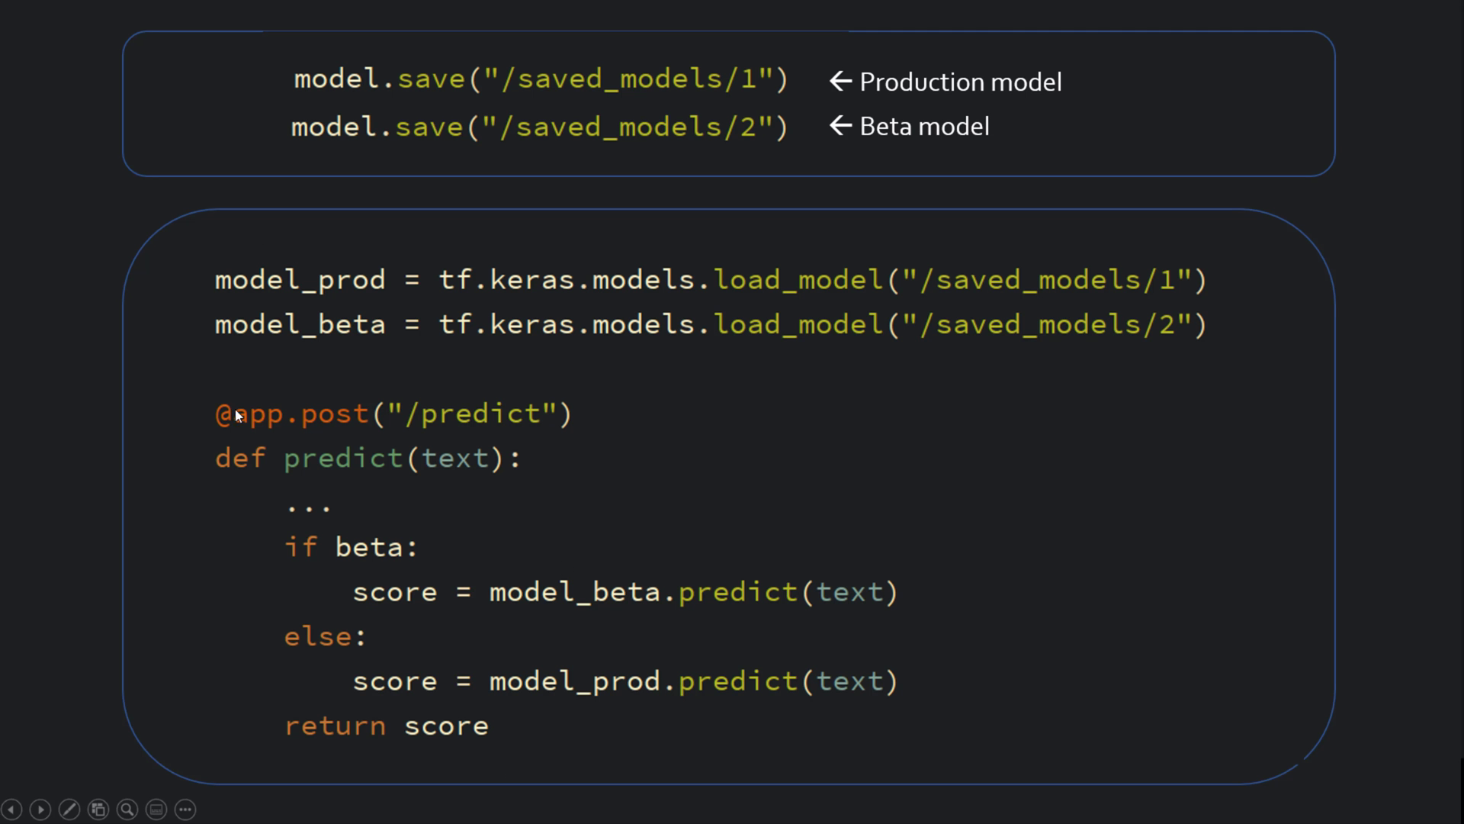
pyautogui.moveTo(528, 520)
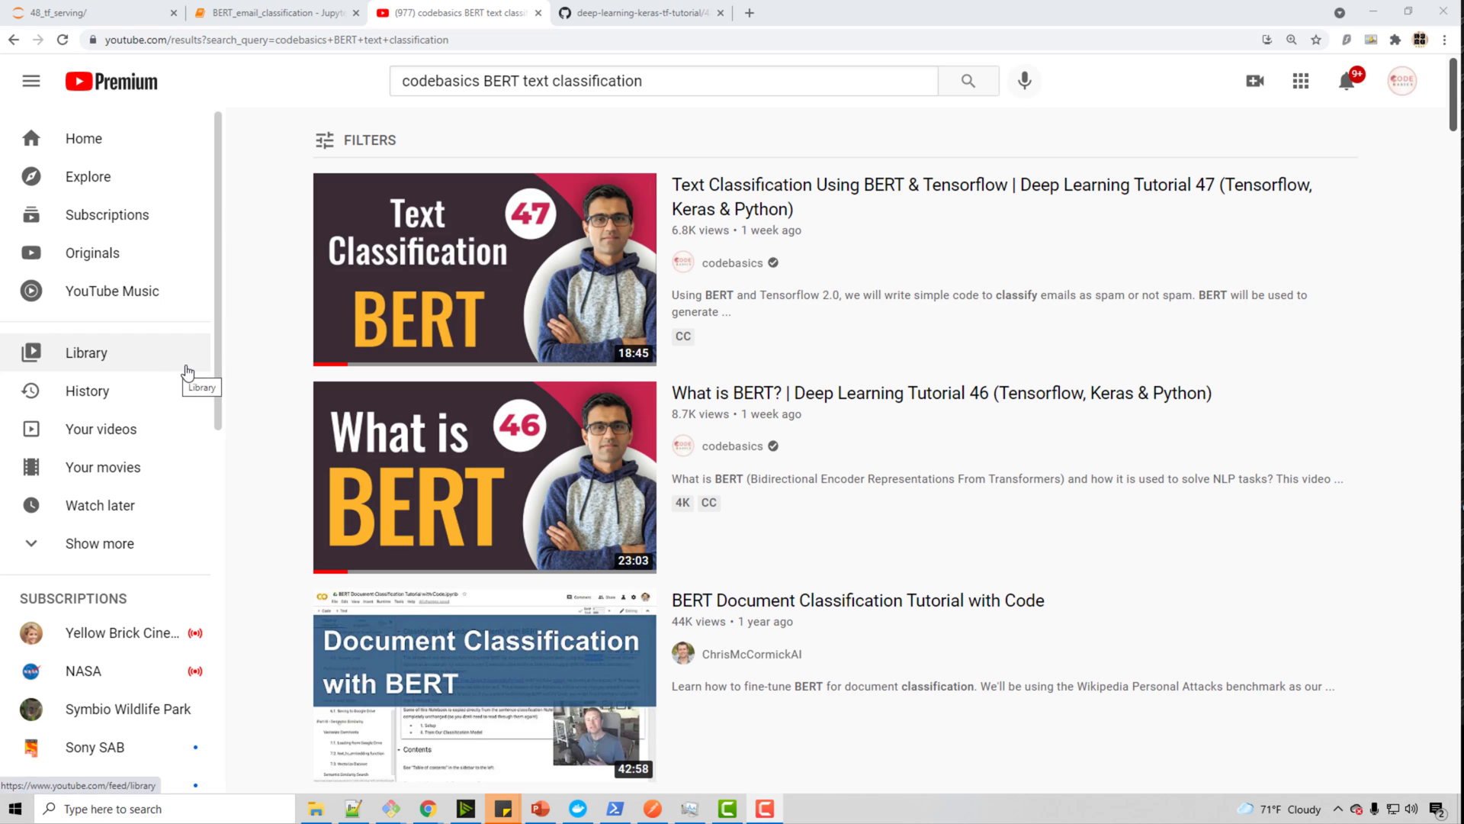
pyautogui.moveTo(476, 218)
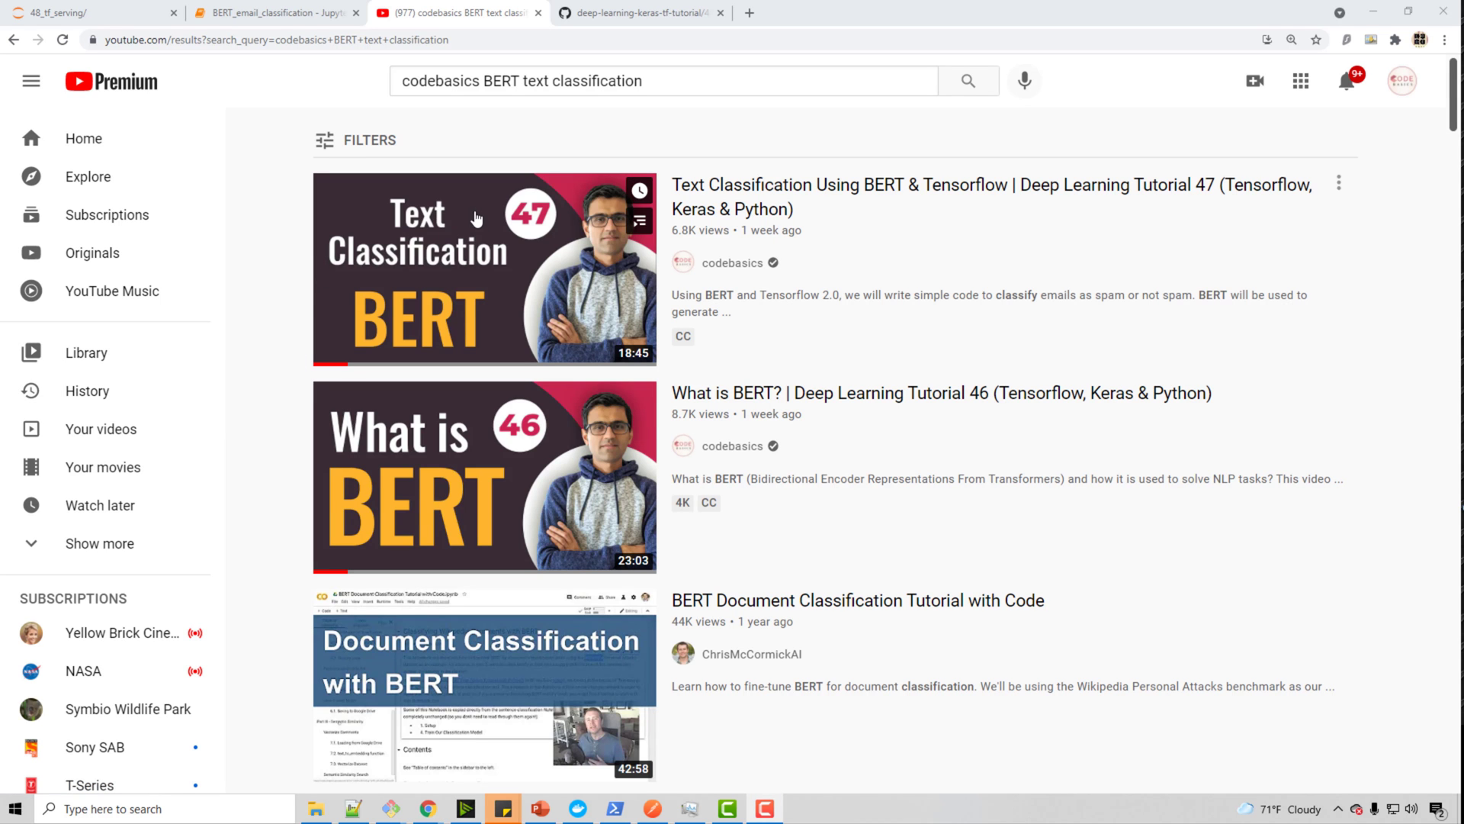
pyautogui.moveTo(458, 277)
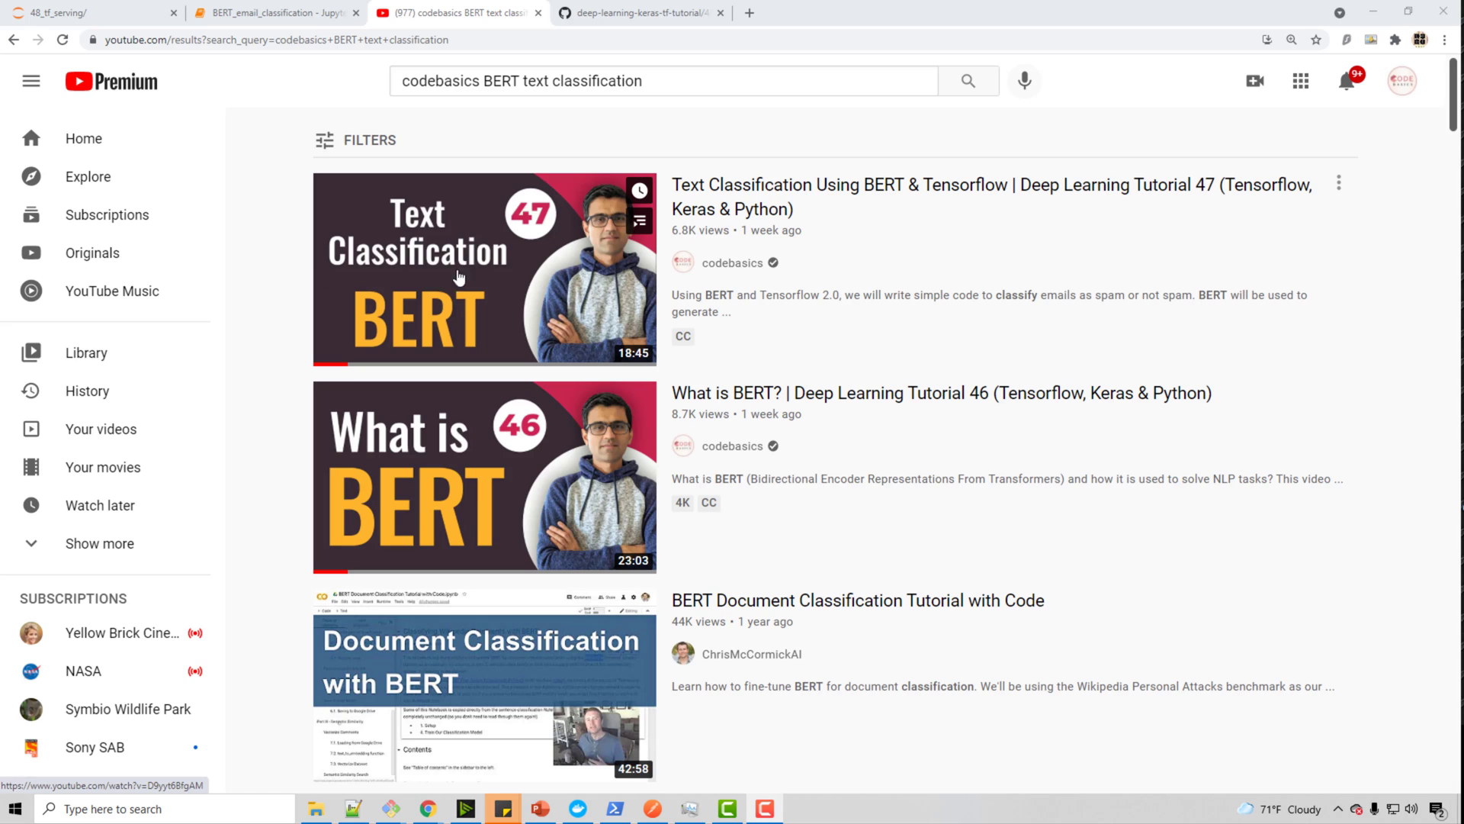
pyautogui.moveTo(505, 295)
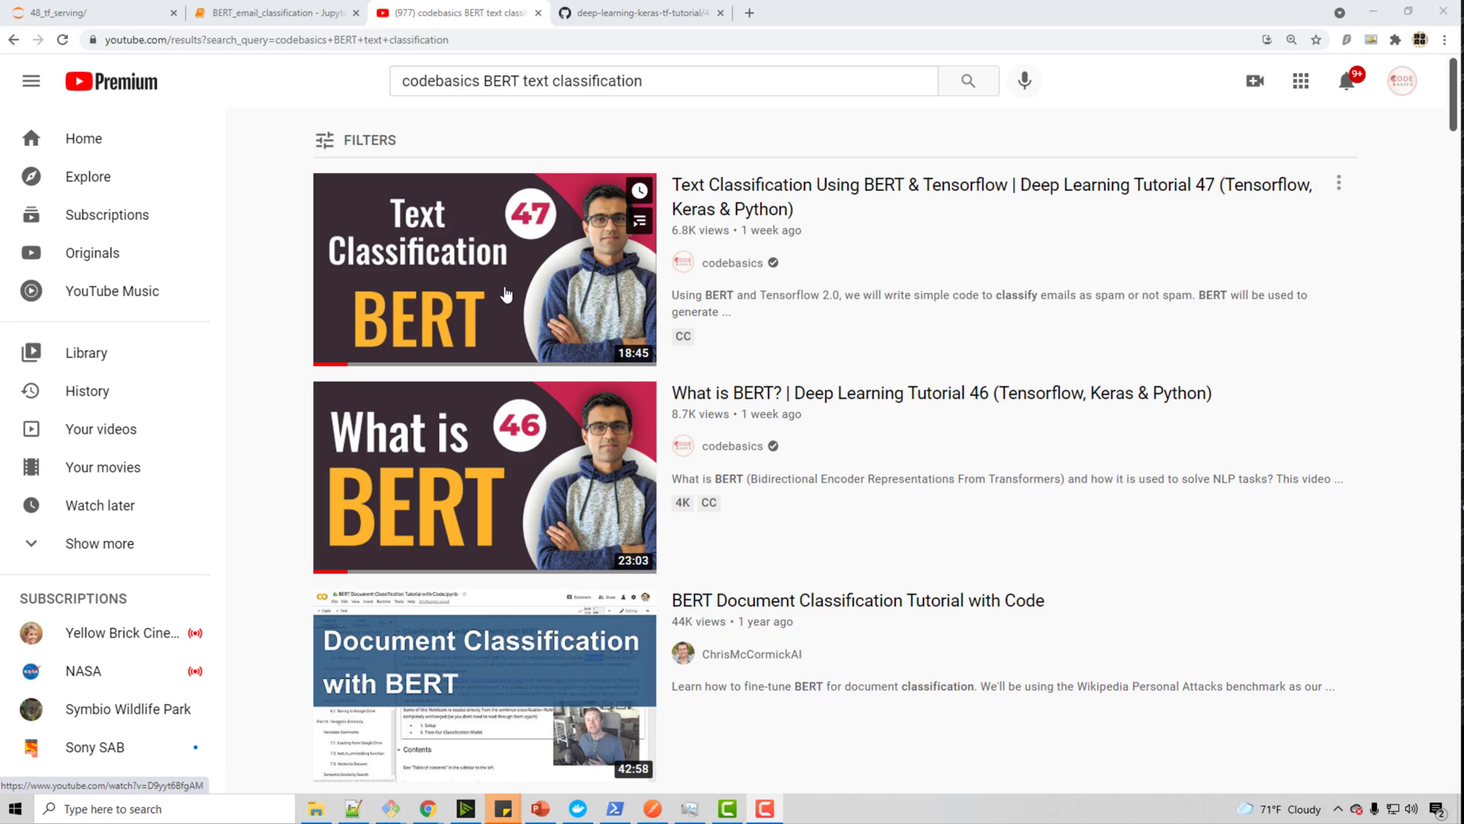
pyautogui.moveTo(453, 215)
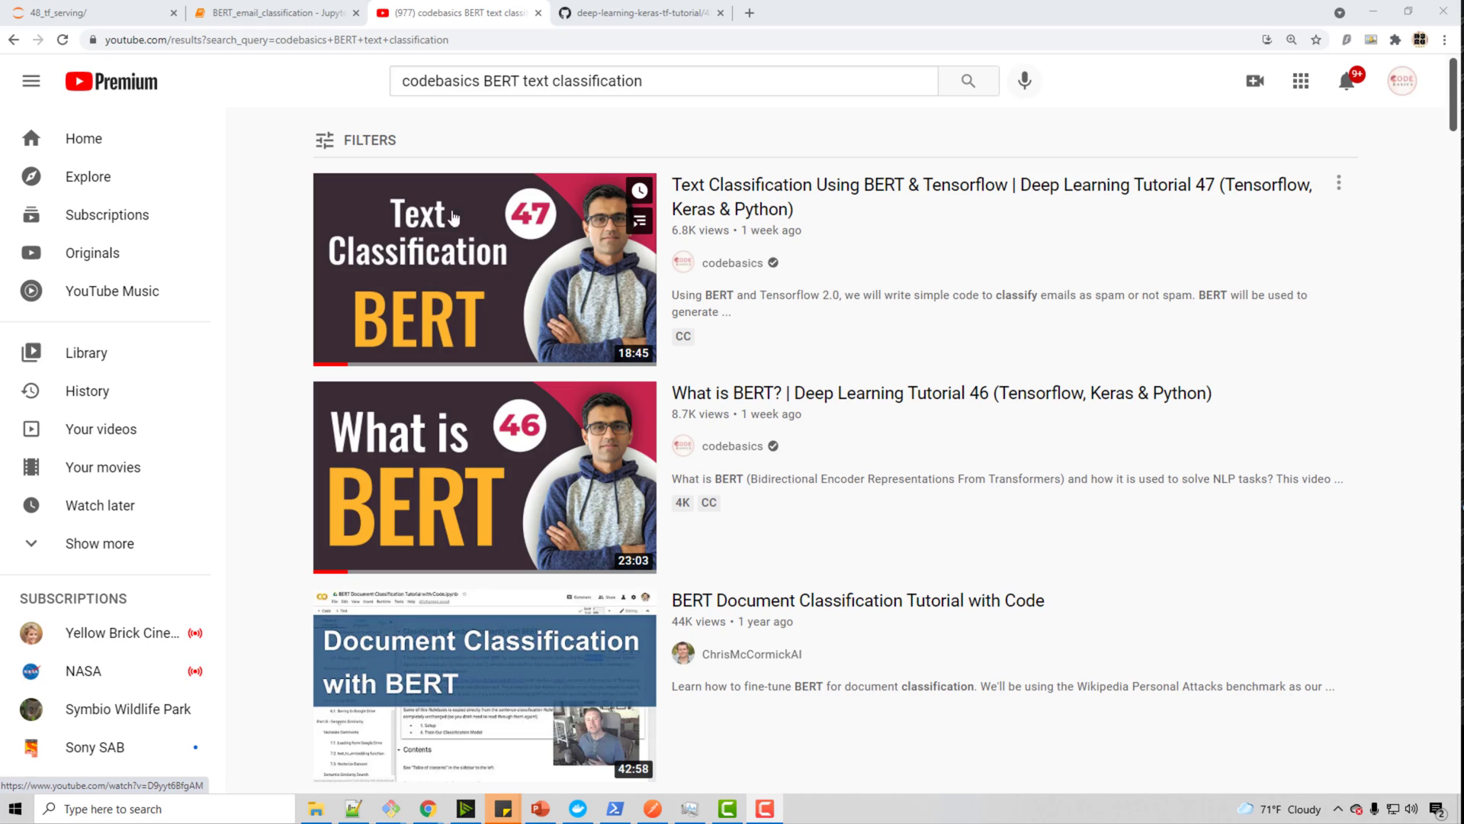
# Step: Review the BERT_email_classification notebook down to the model.save cells for saved_models/1, 2 and 3
pyautogui.click(273, 12)
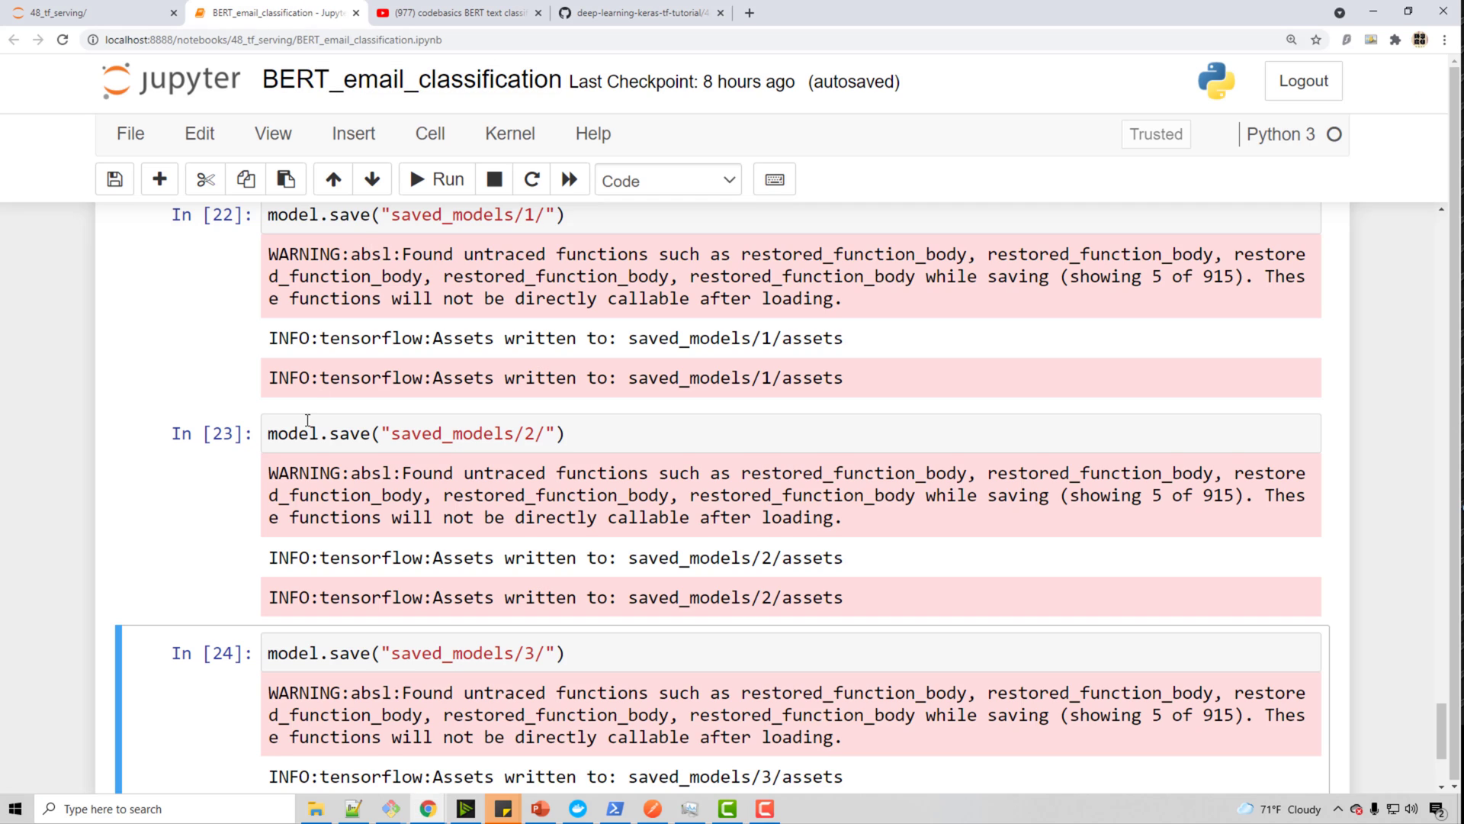
pyautogui.scroll(3)
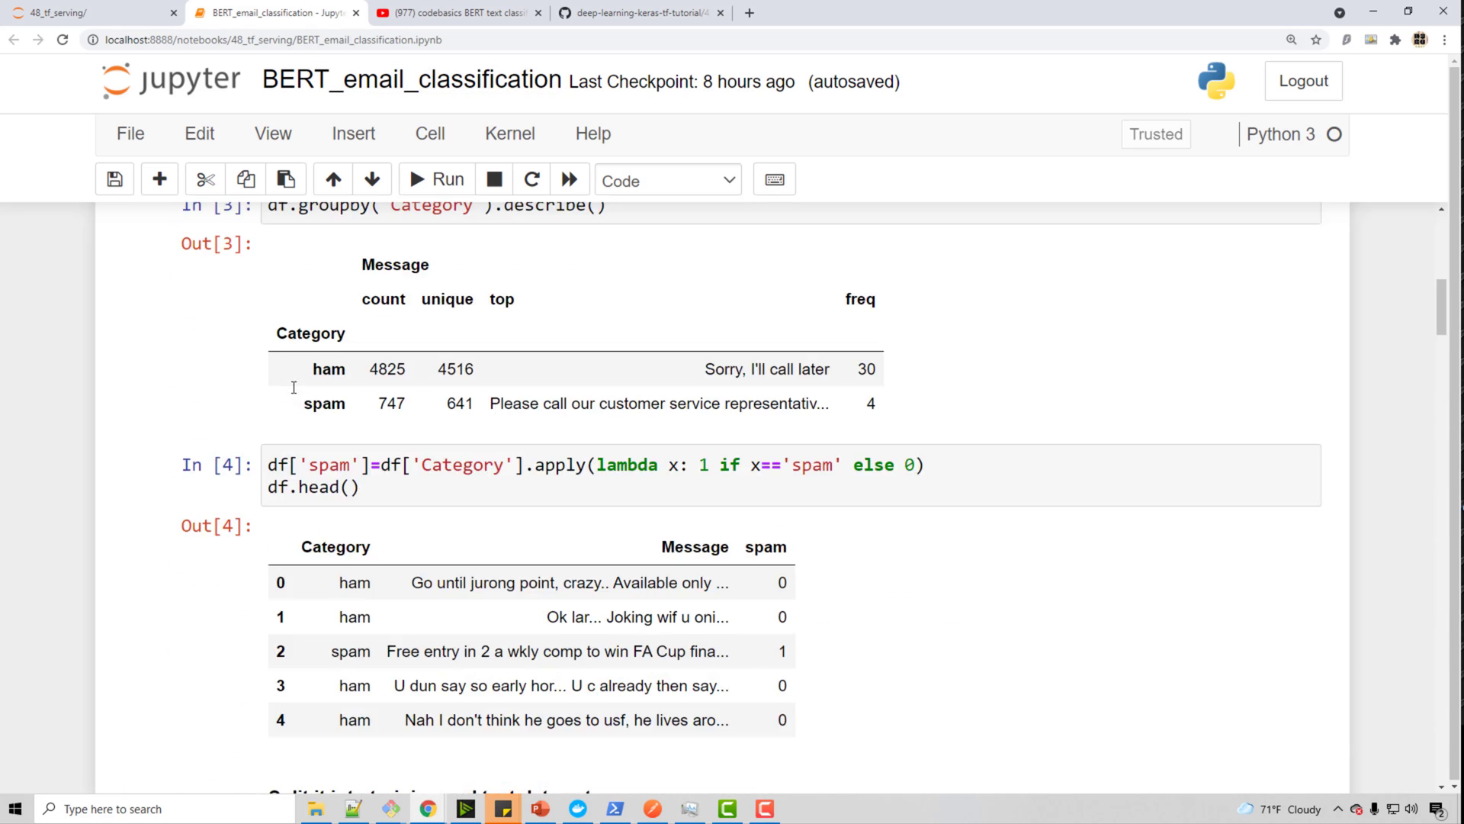
pyautogui.scroll(-3)
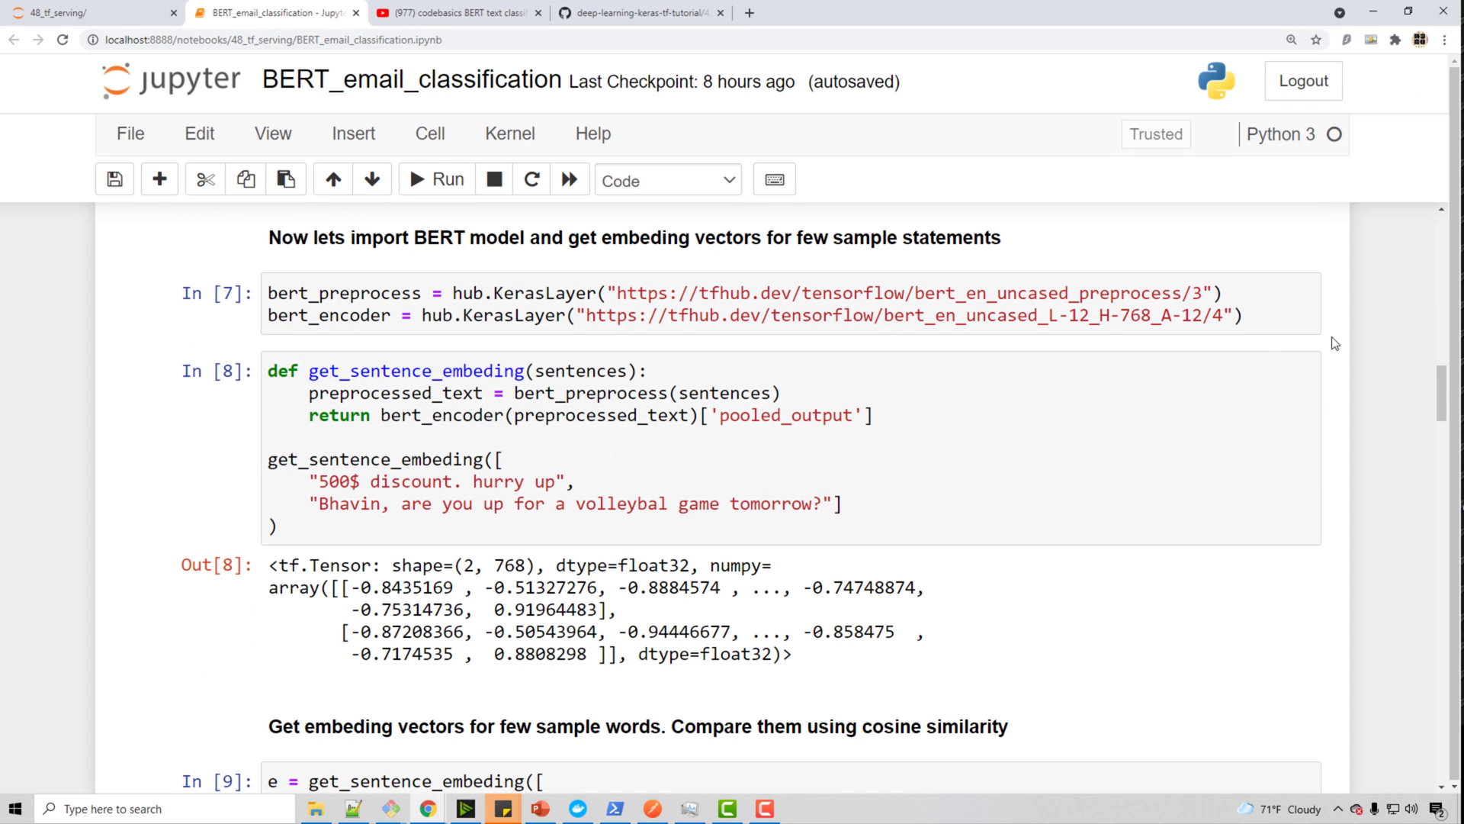
pyautogui.moveTo(1360, 444)
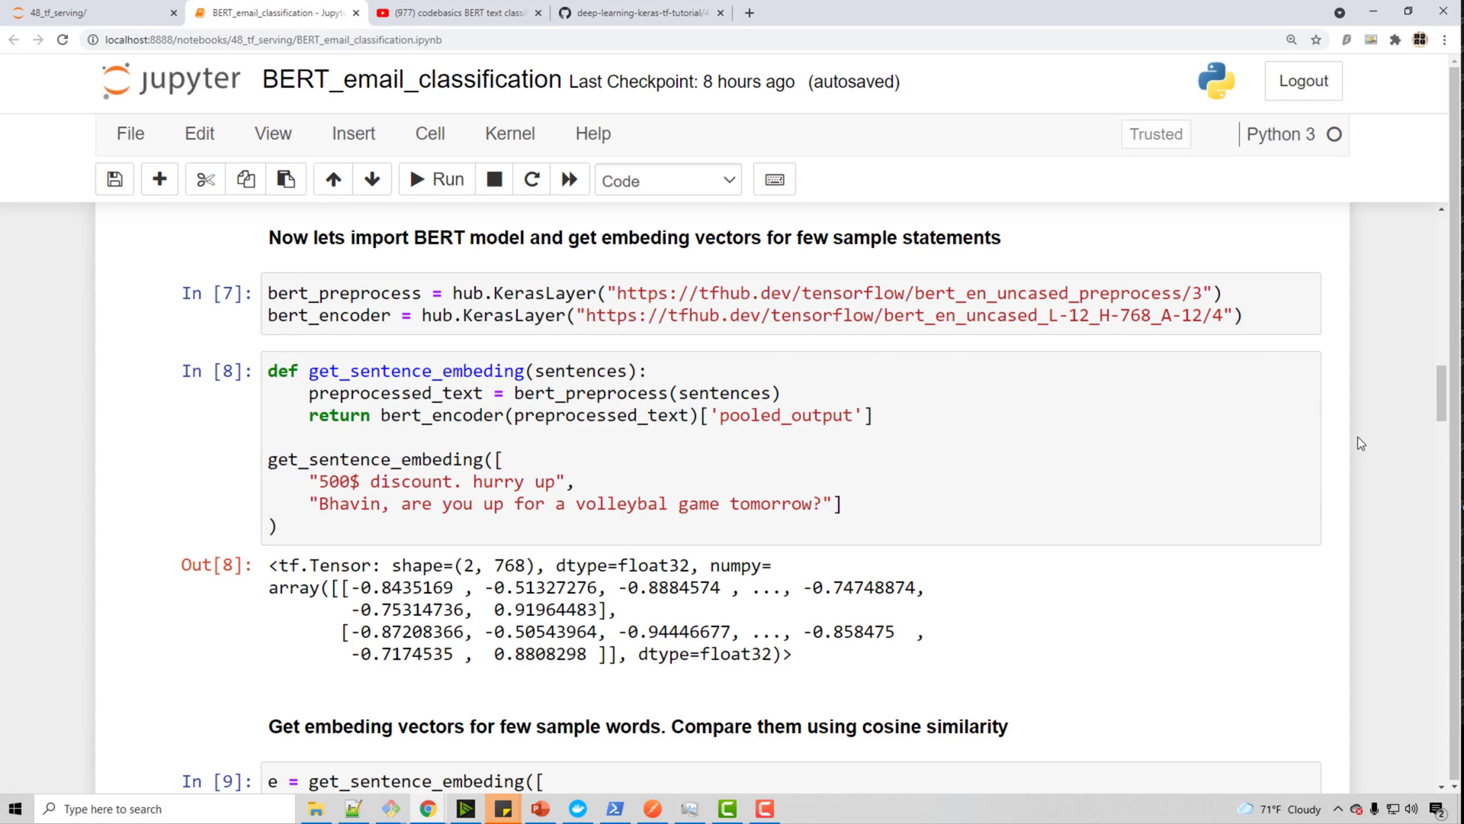
pyautogui.scroll(-3)
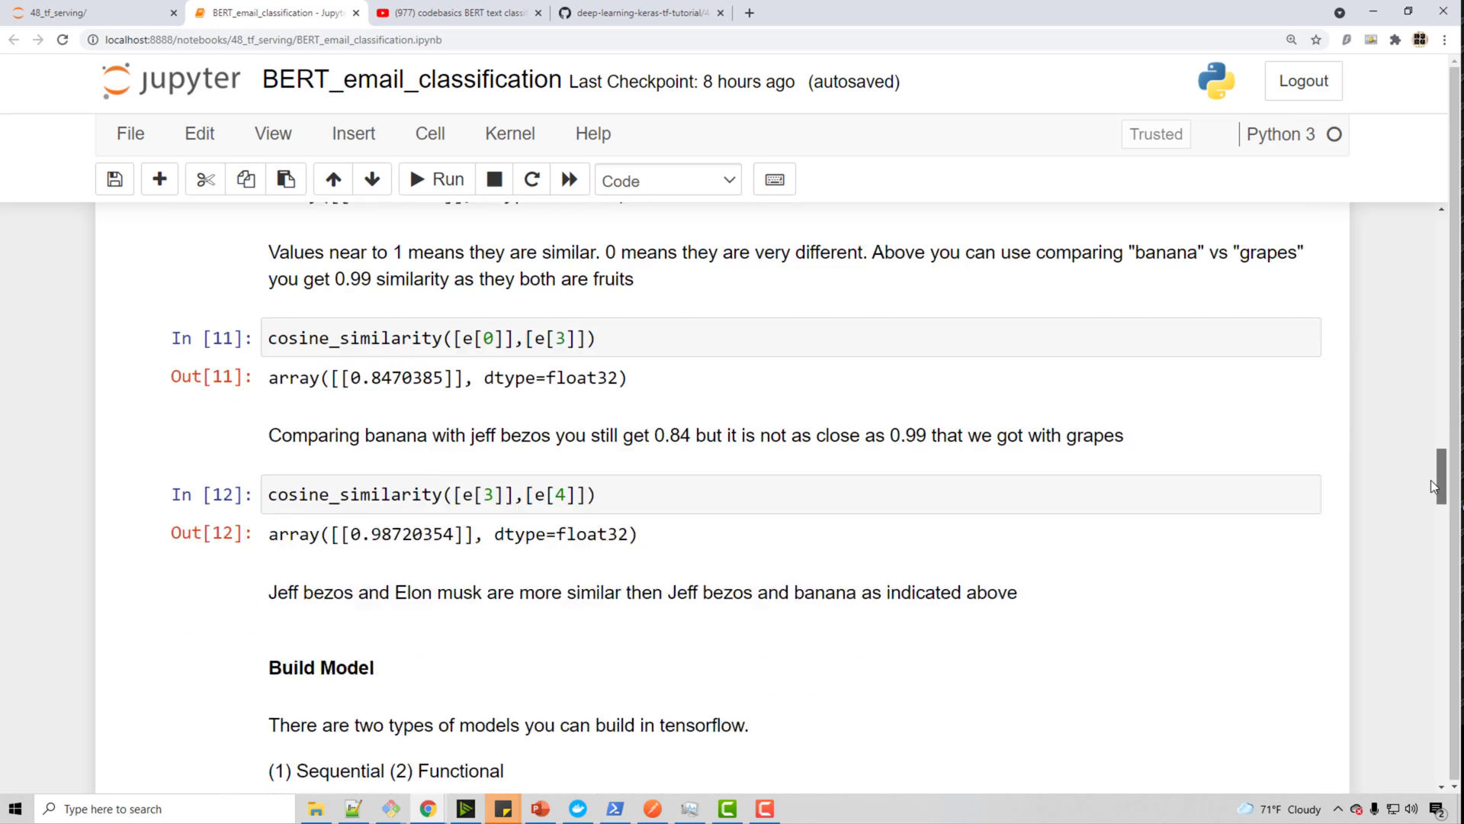
pyautogui.scroll(-3)
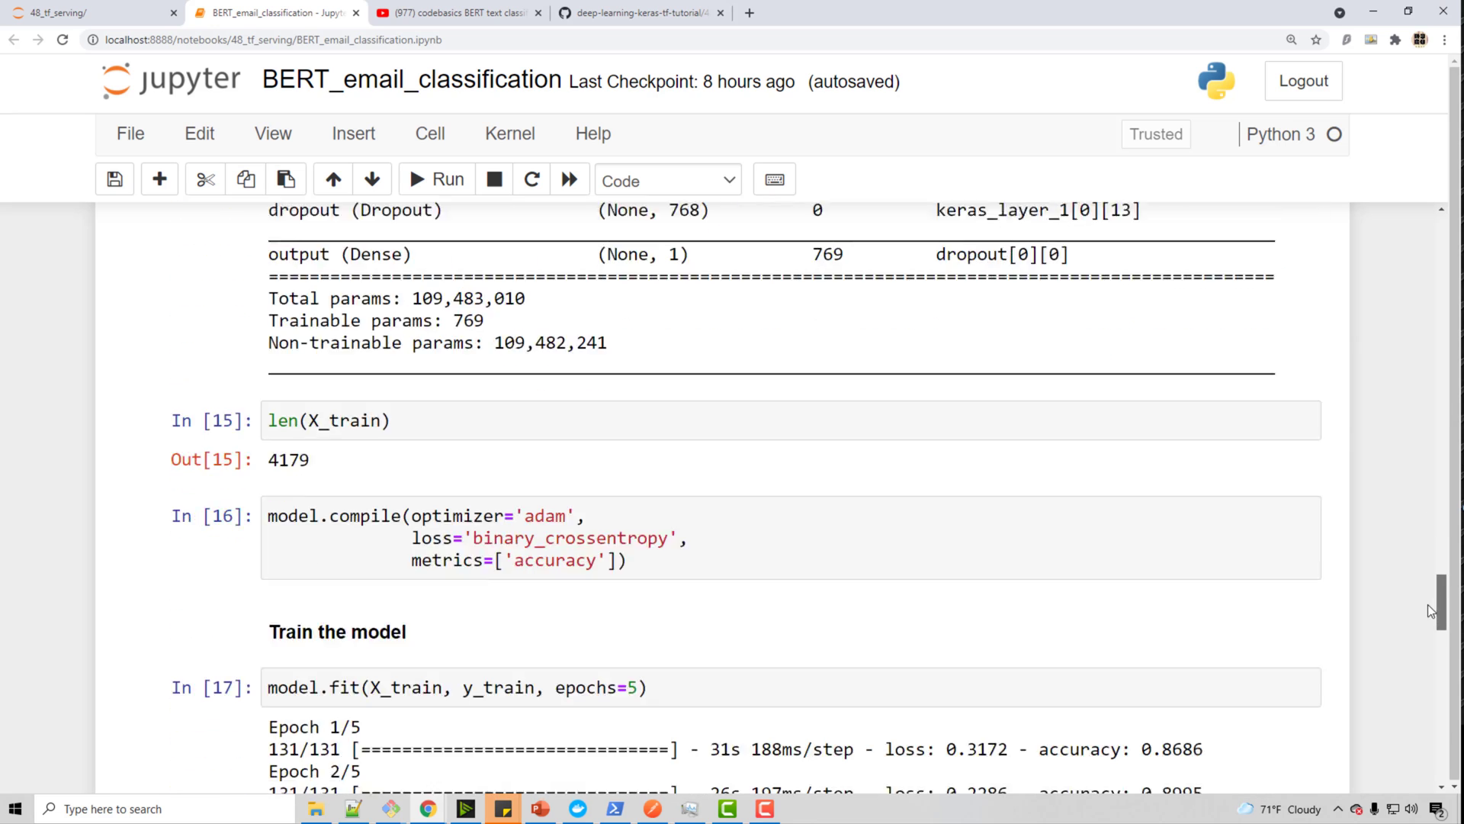
pyautogui.scroll(-3)
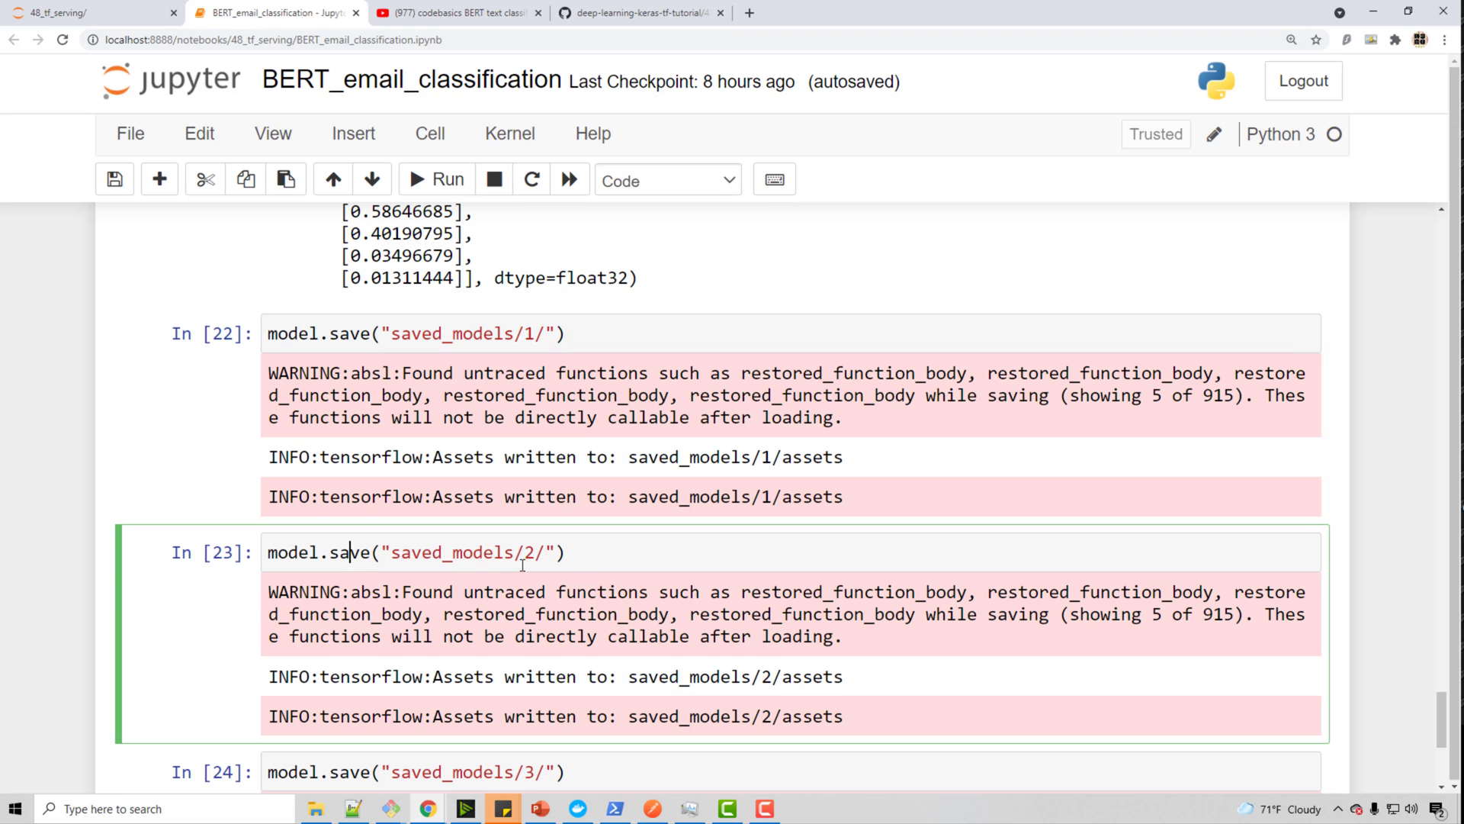
pyautogui.scroll(-3)
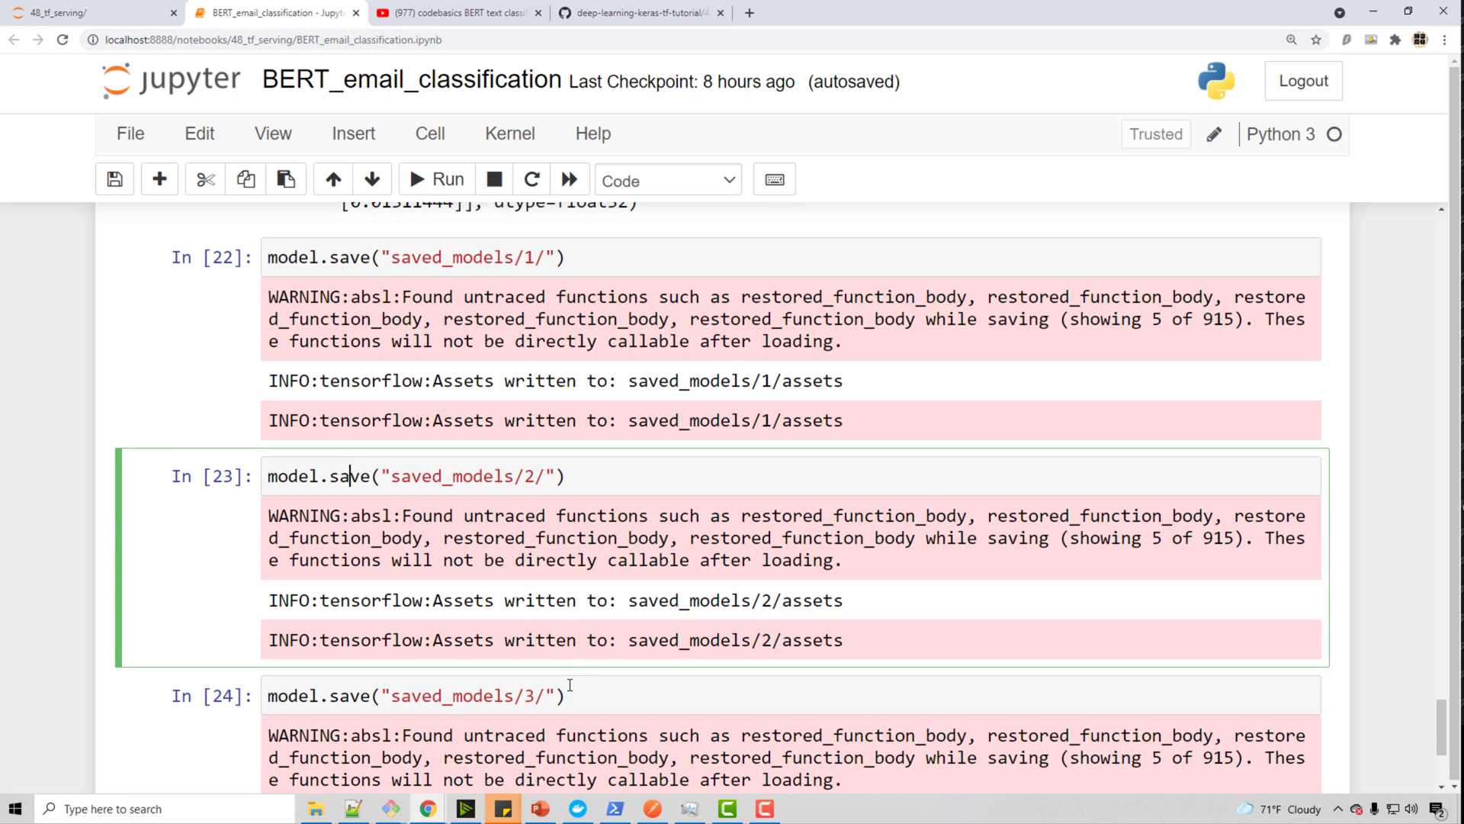
# Step: Inspect saved_models version folder 2's variables and keras_metadata.pb, then return up to saved_models
pyautogui.click(314, 808)
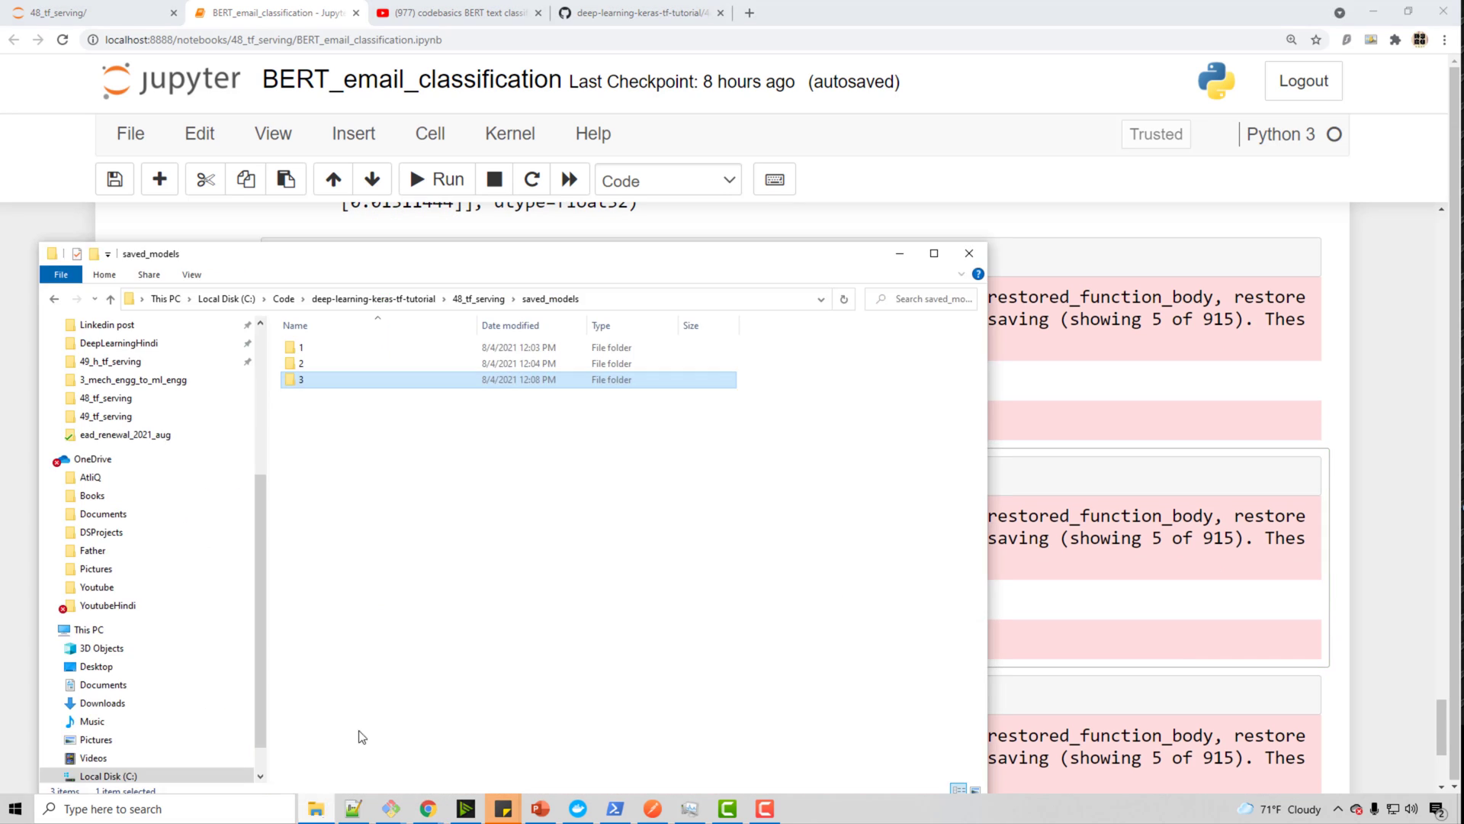
pyautogui.moveTo(452, 384)
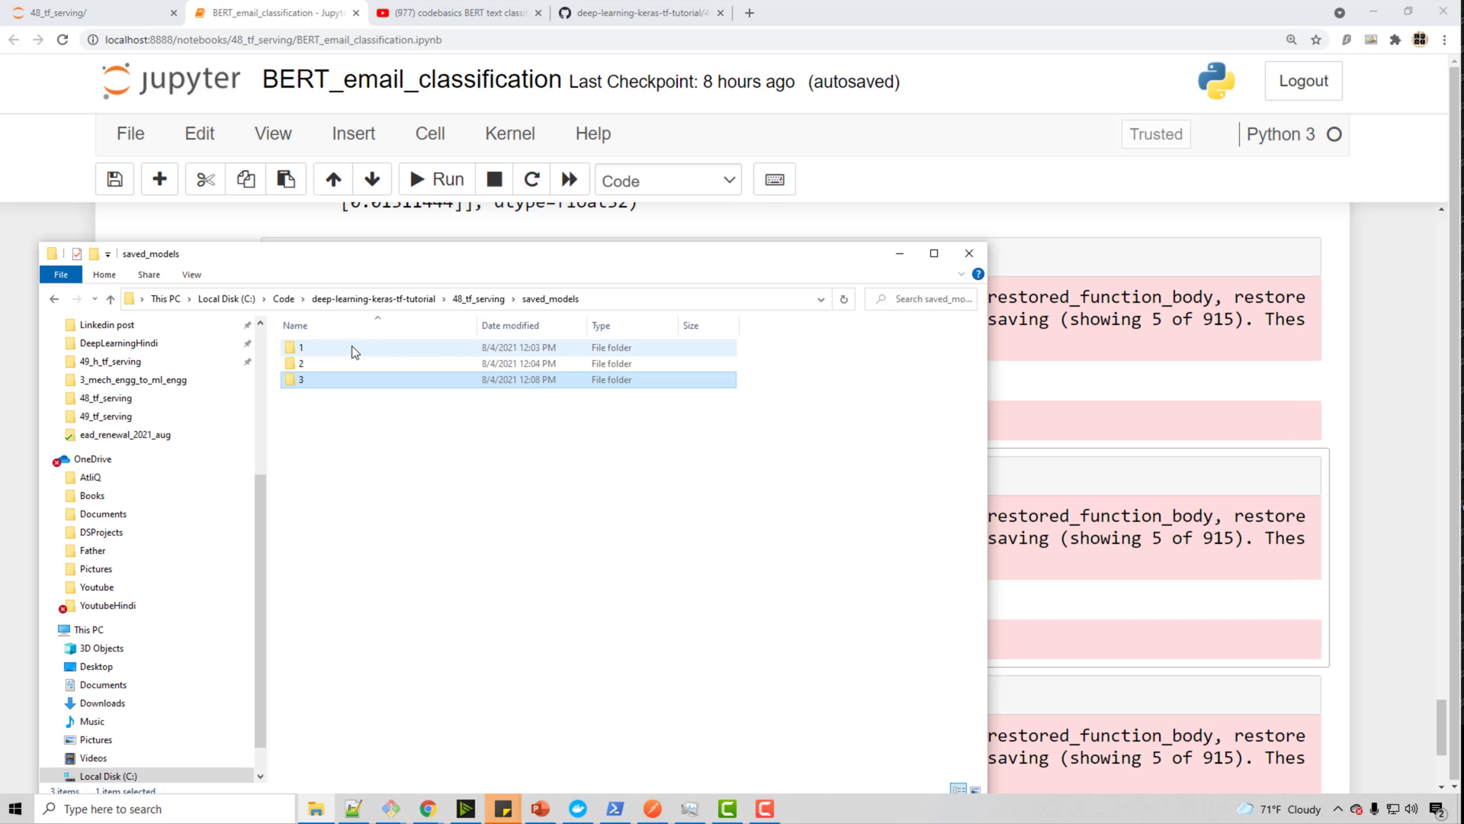
pyautogui.moveTo(352, 348)
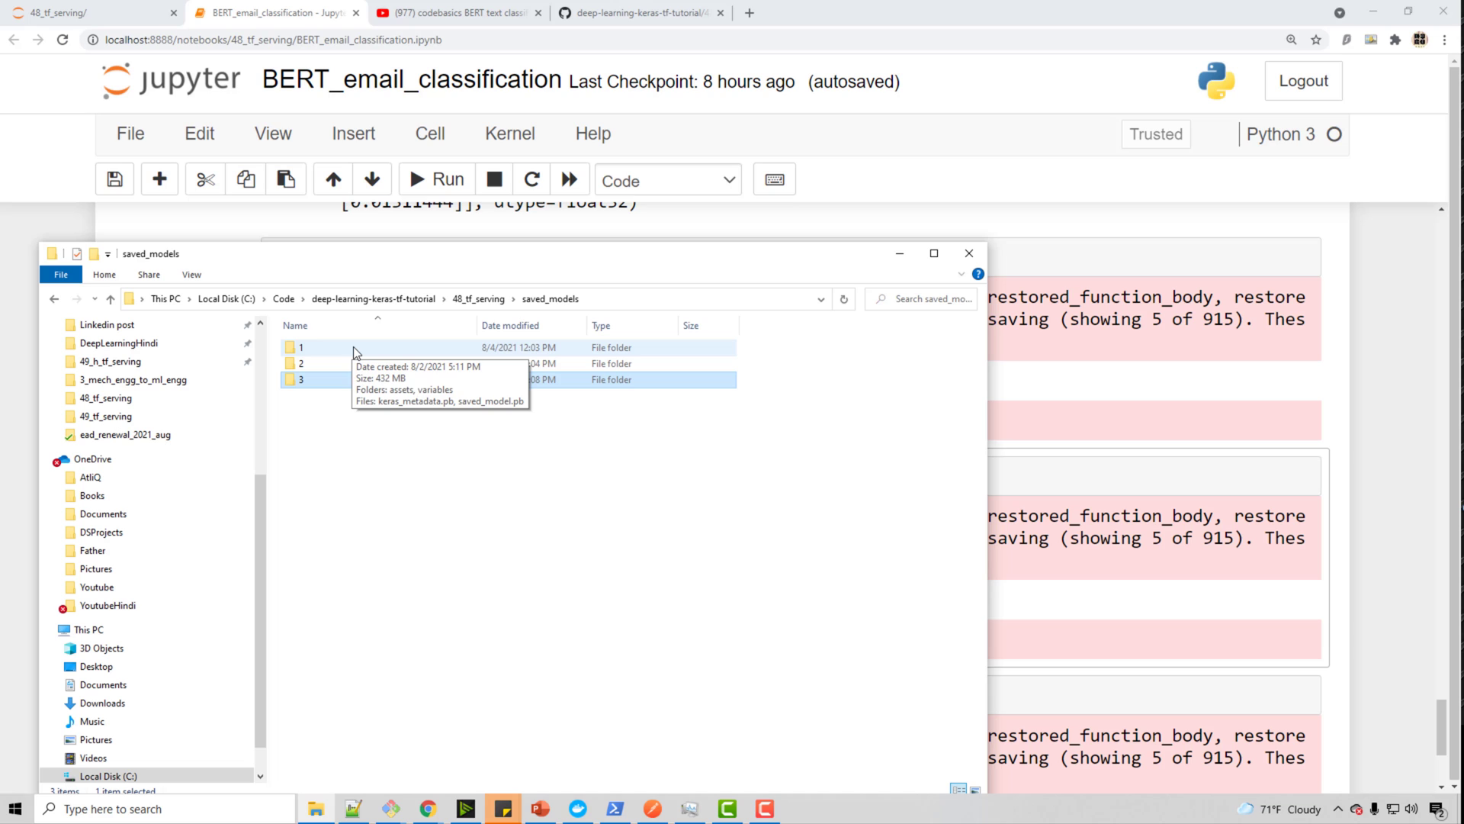
pyautogui.doubleClick(300, 346)
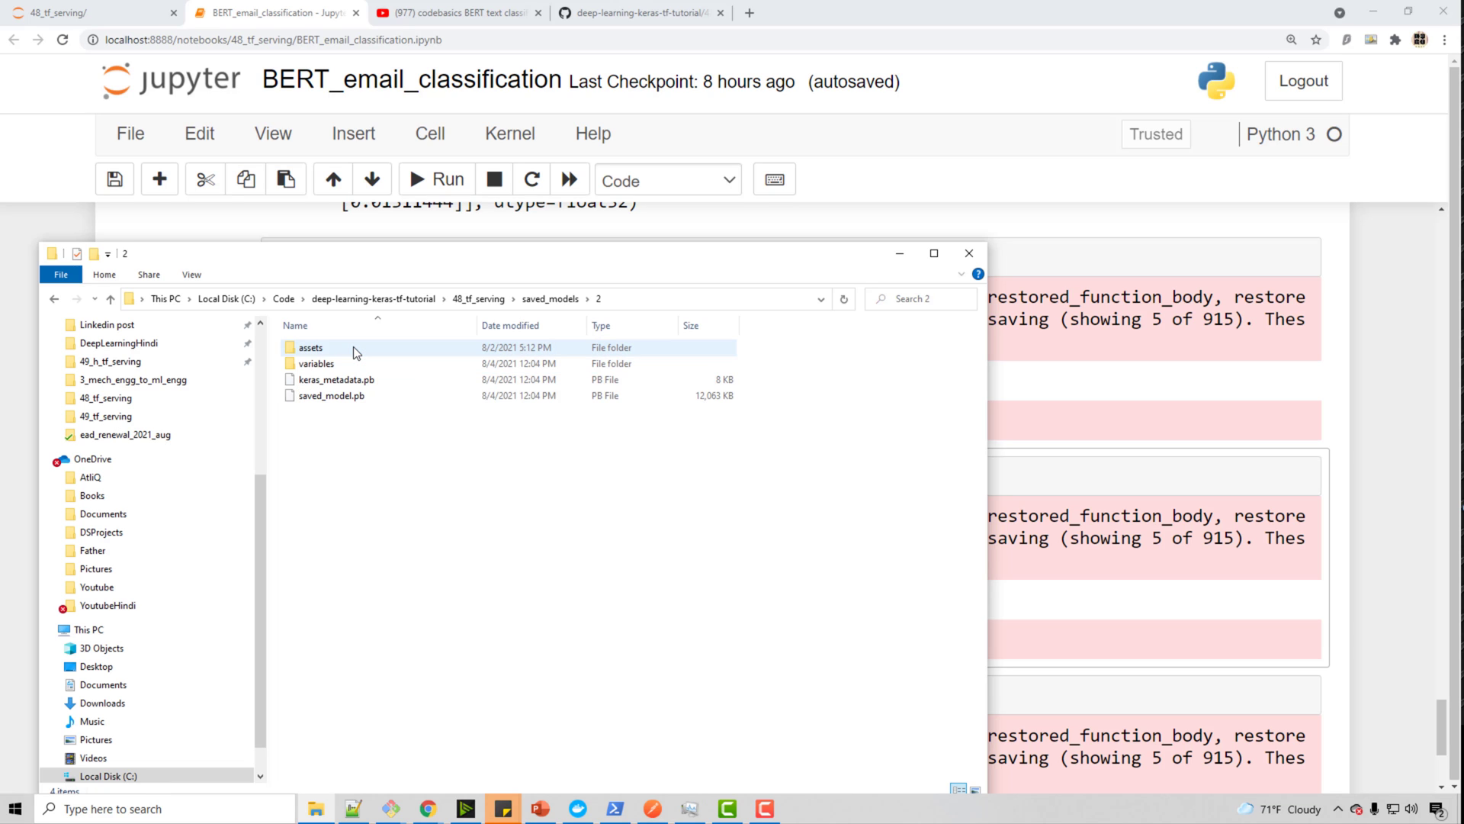
pyautogui.click(318, 363)
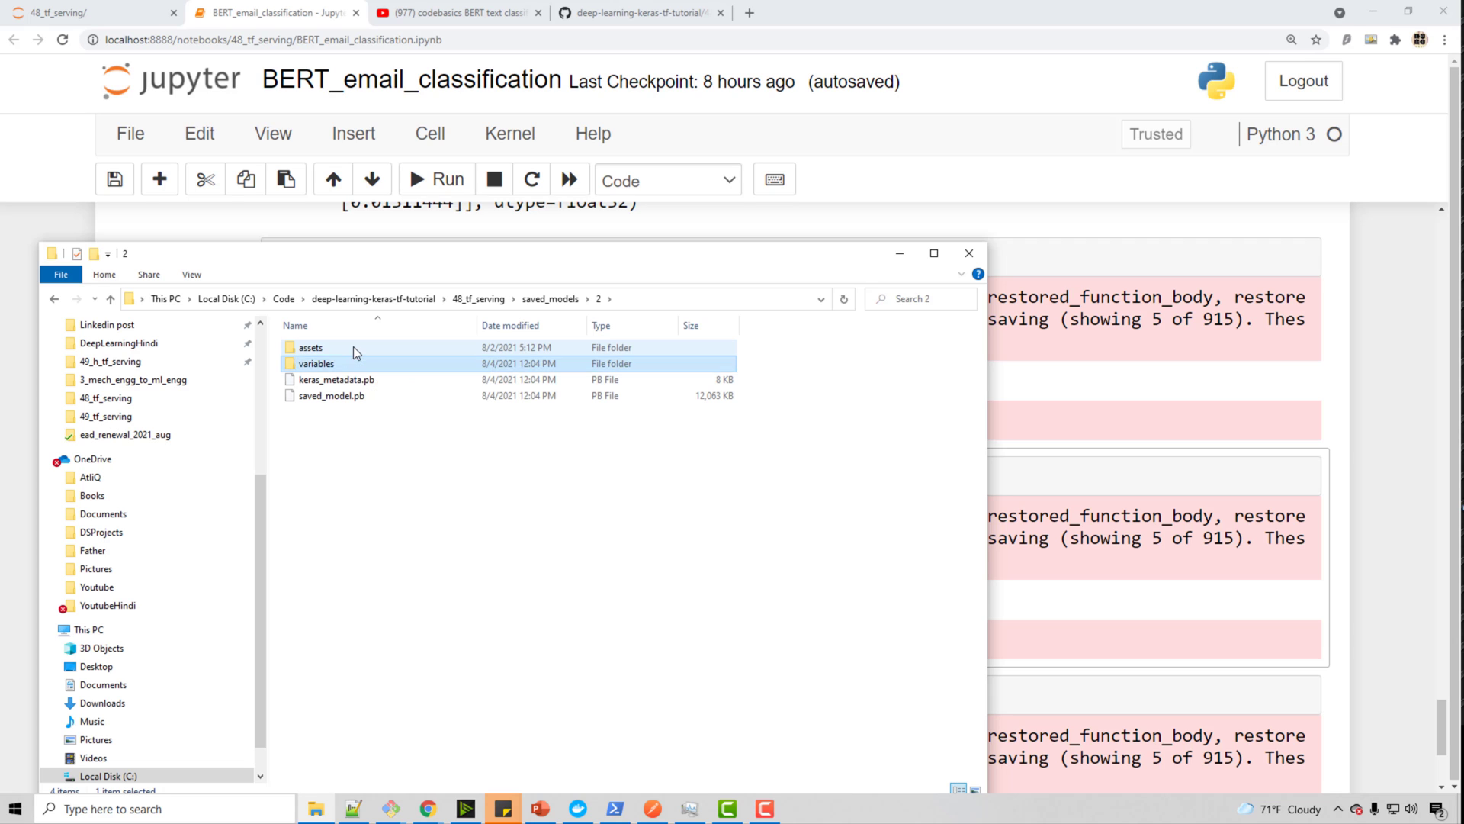
pyautogui.click(340, 379)
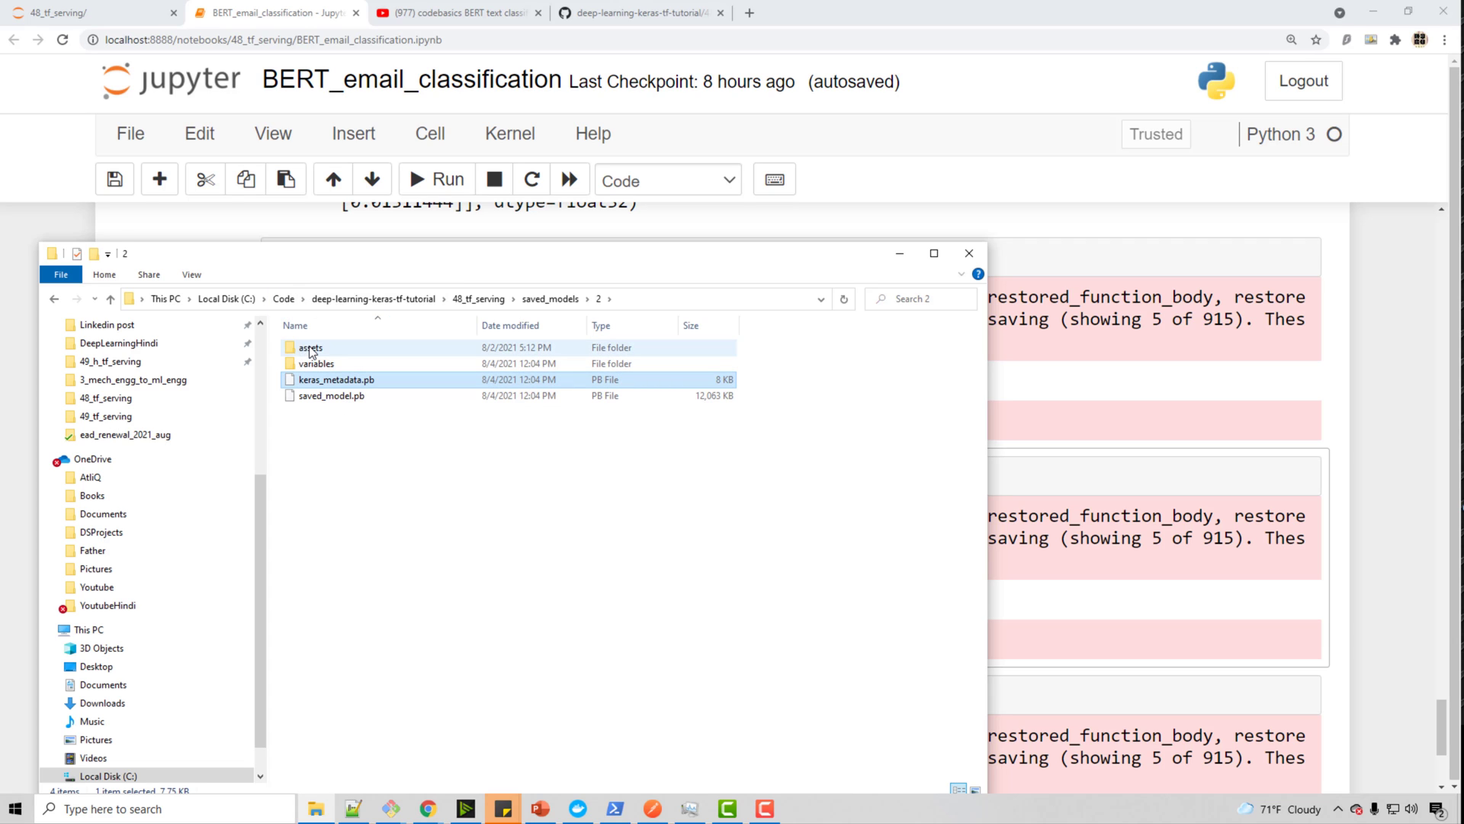
pyautogui.click(549, 299)
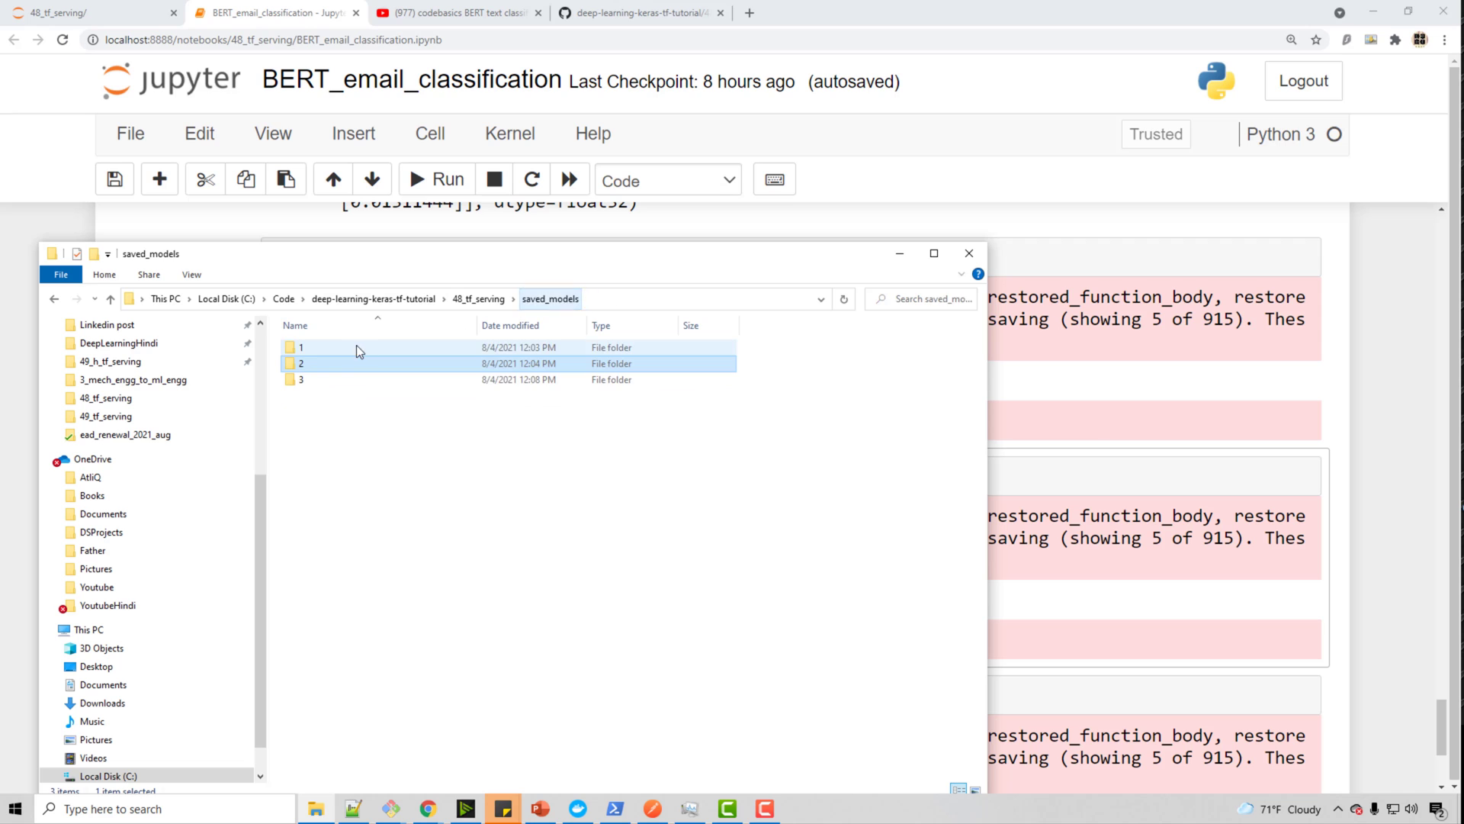
pyautogui.doubleClick(302, 363)
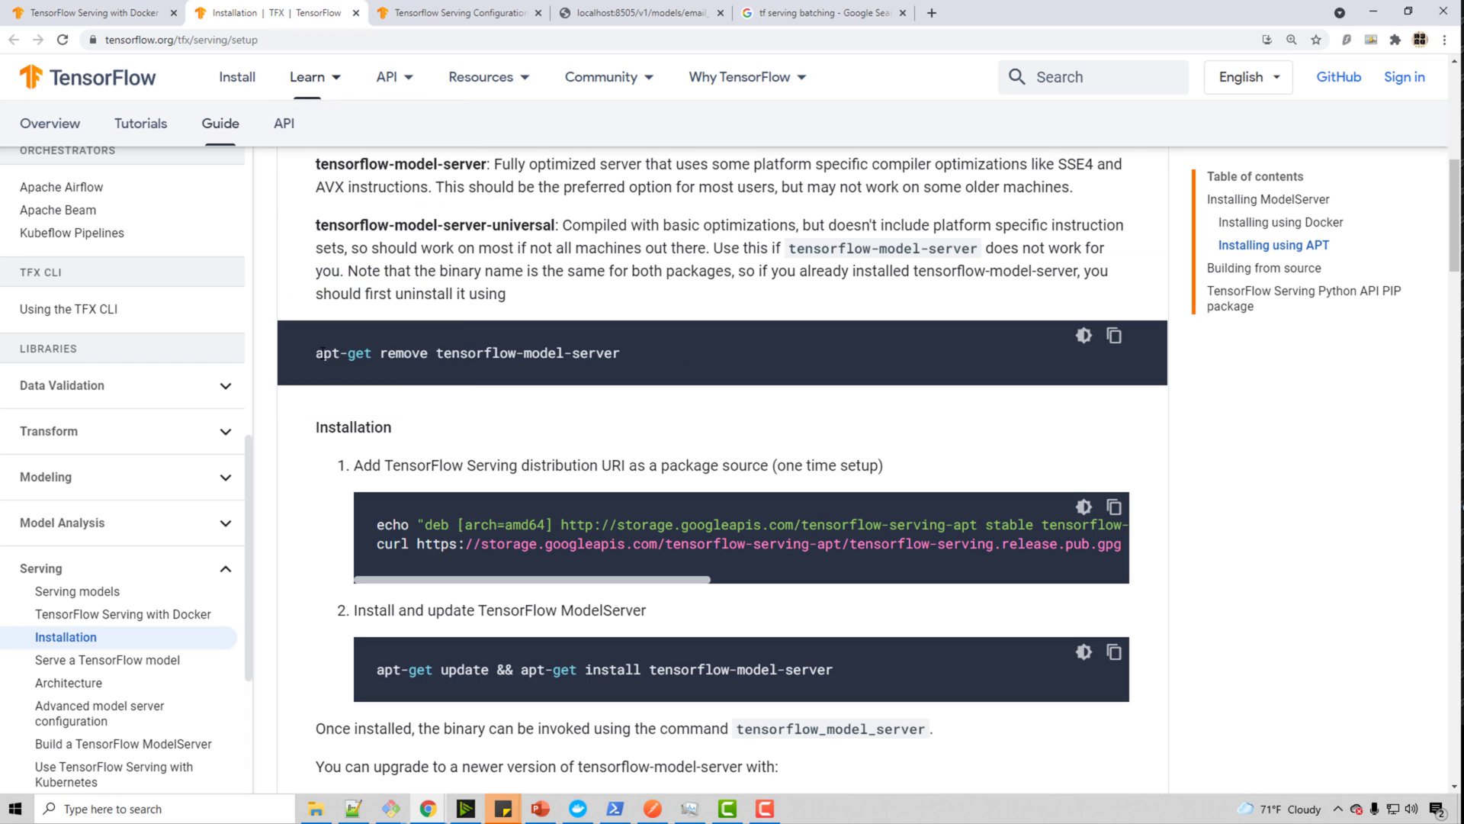
pyautogui.moveTo(485, 427)
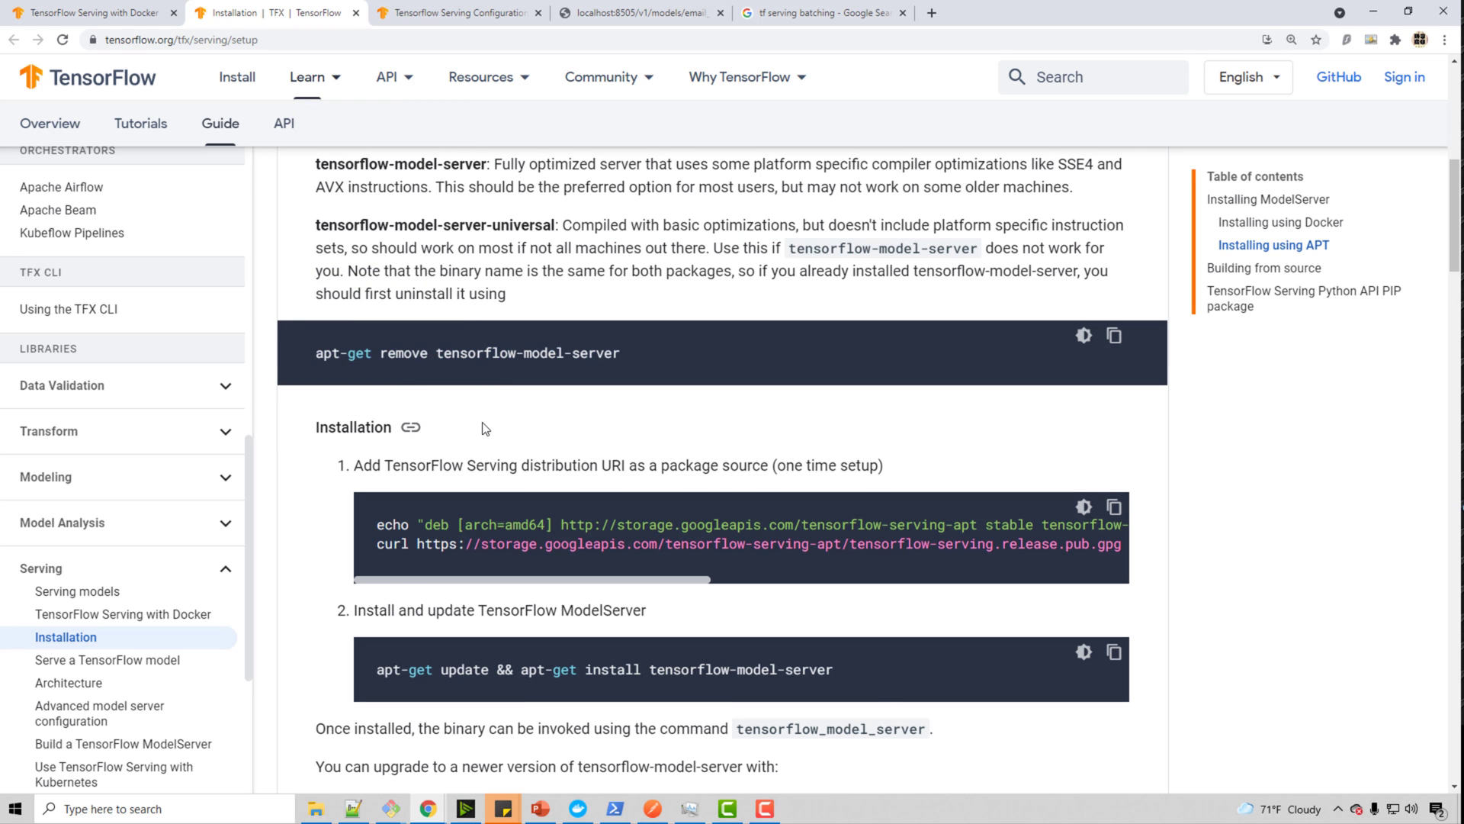
# Step: Show the TensorFlow Serving with Docker guide and bring up the Git Bash terminal
pyautogui.scroll(3)
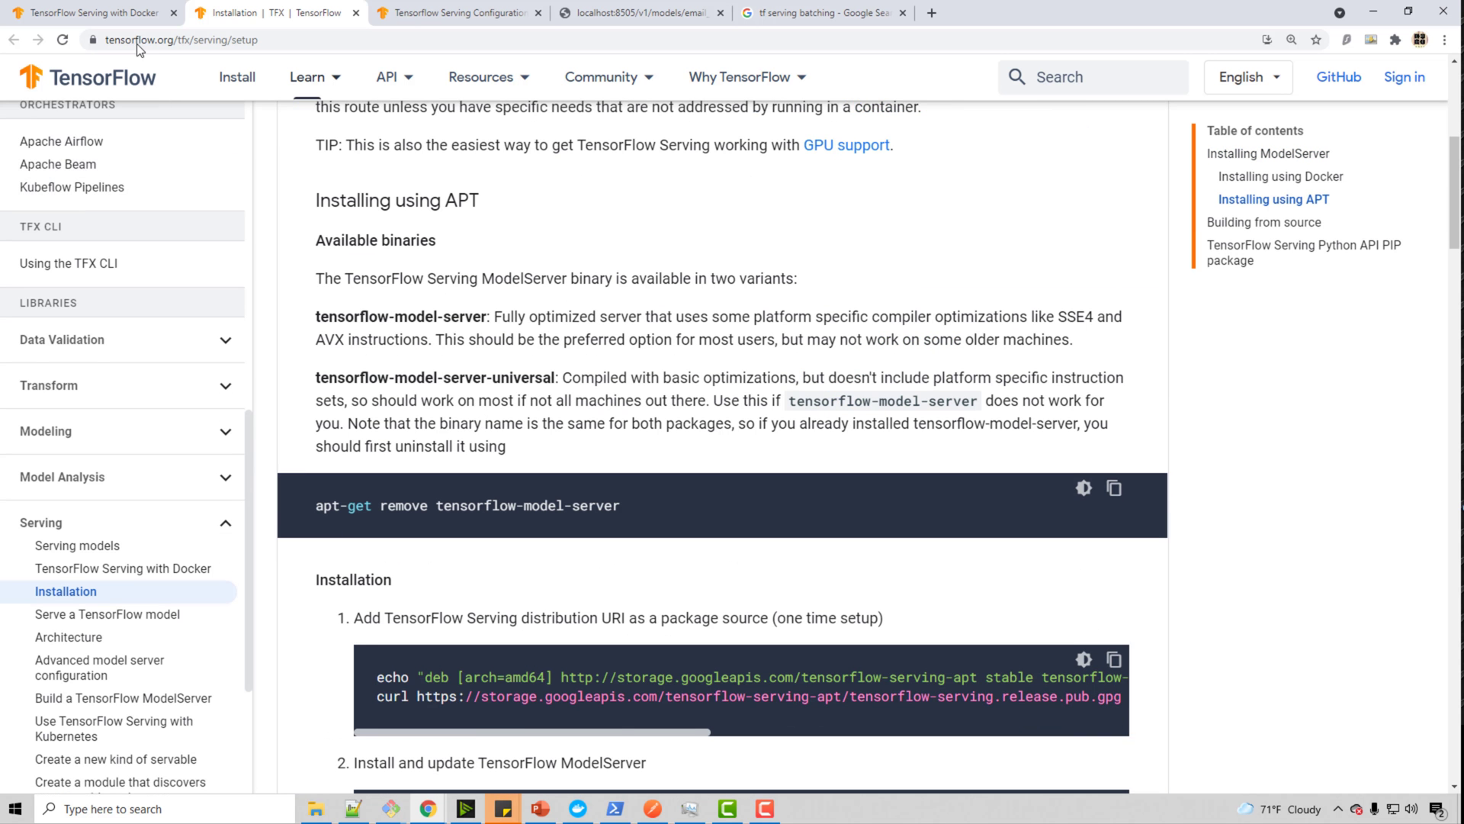
pyautogui.click(124, 568)
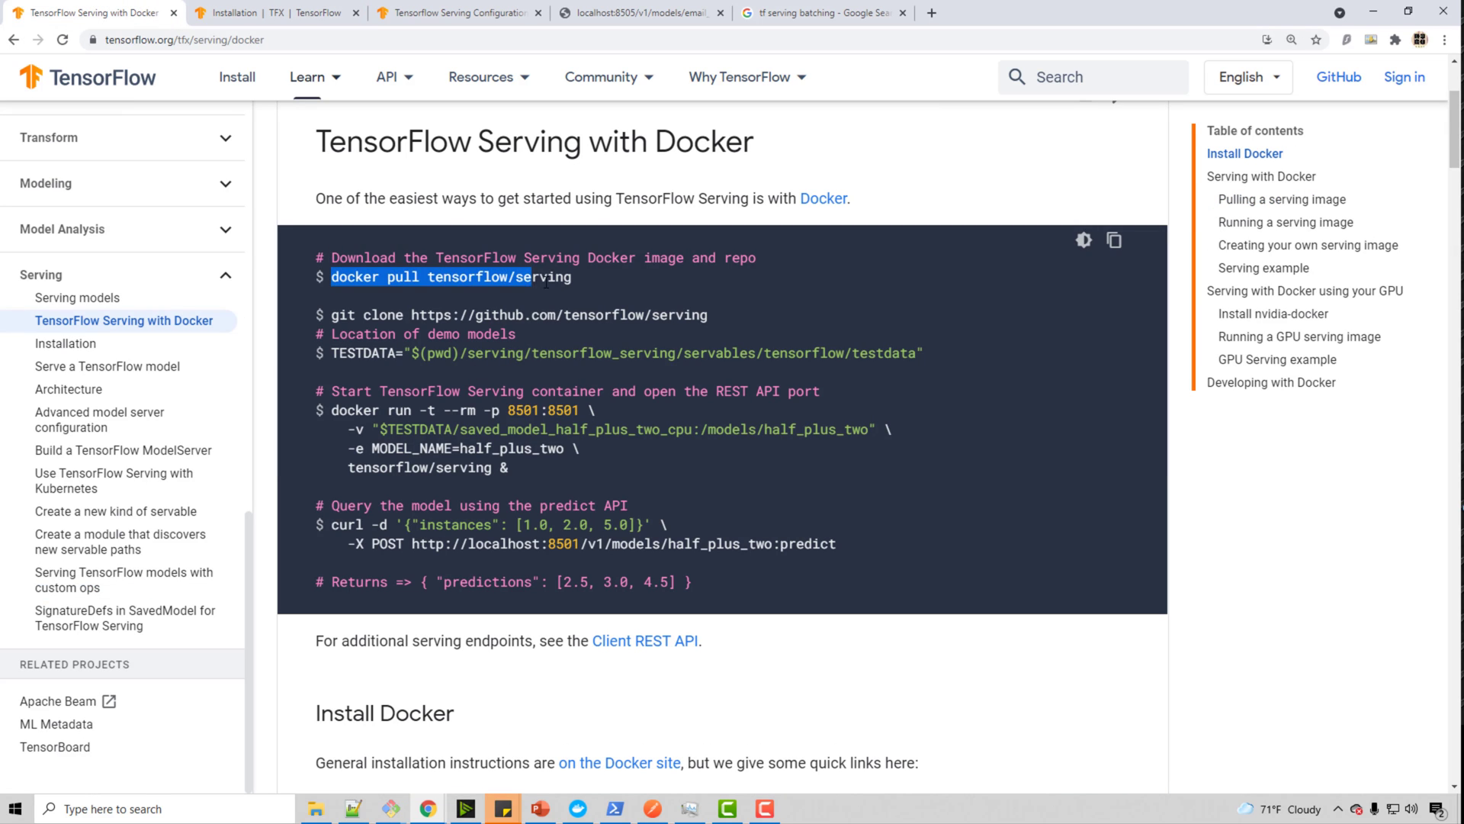
pyautogui.click(444, 747)
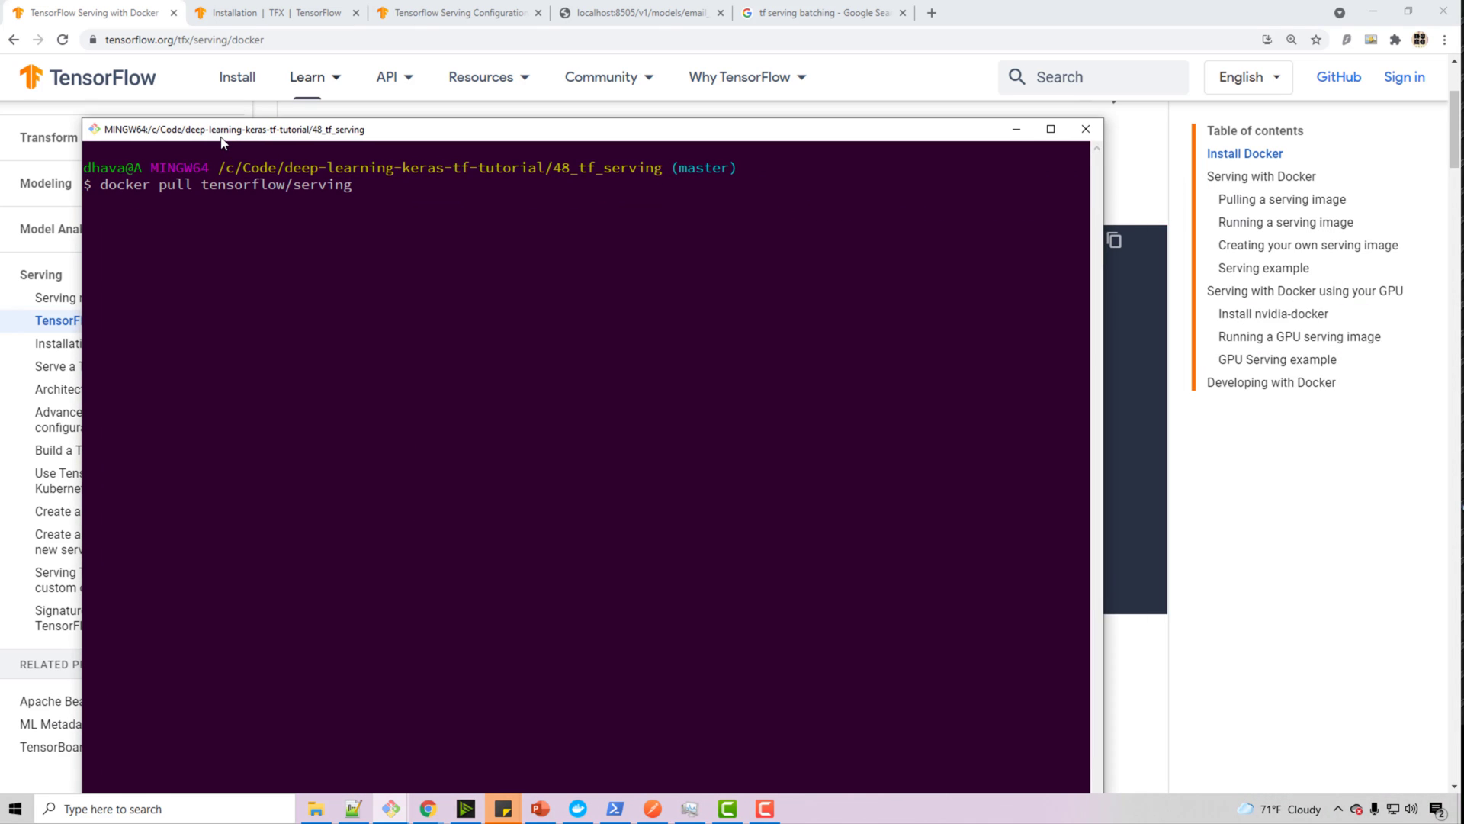
# Step: Run docker pull tensorflow/serving in Git Bash and minimize the terminal
pyautogui.press('Return')
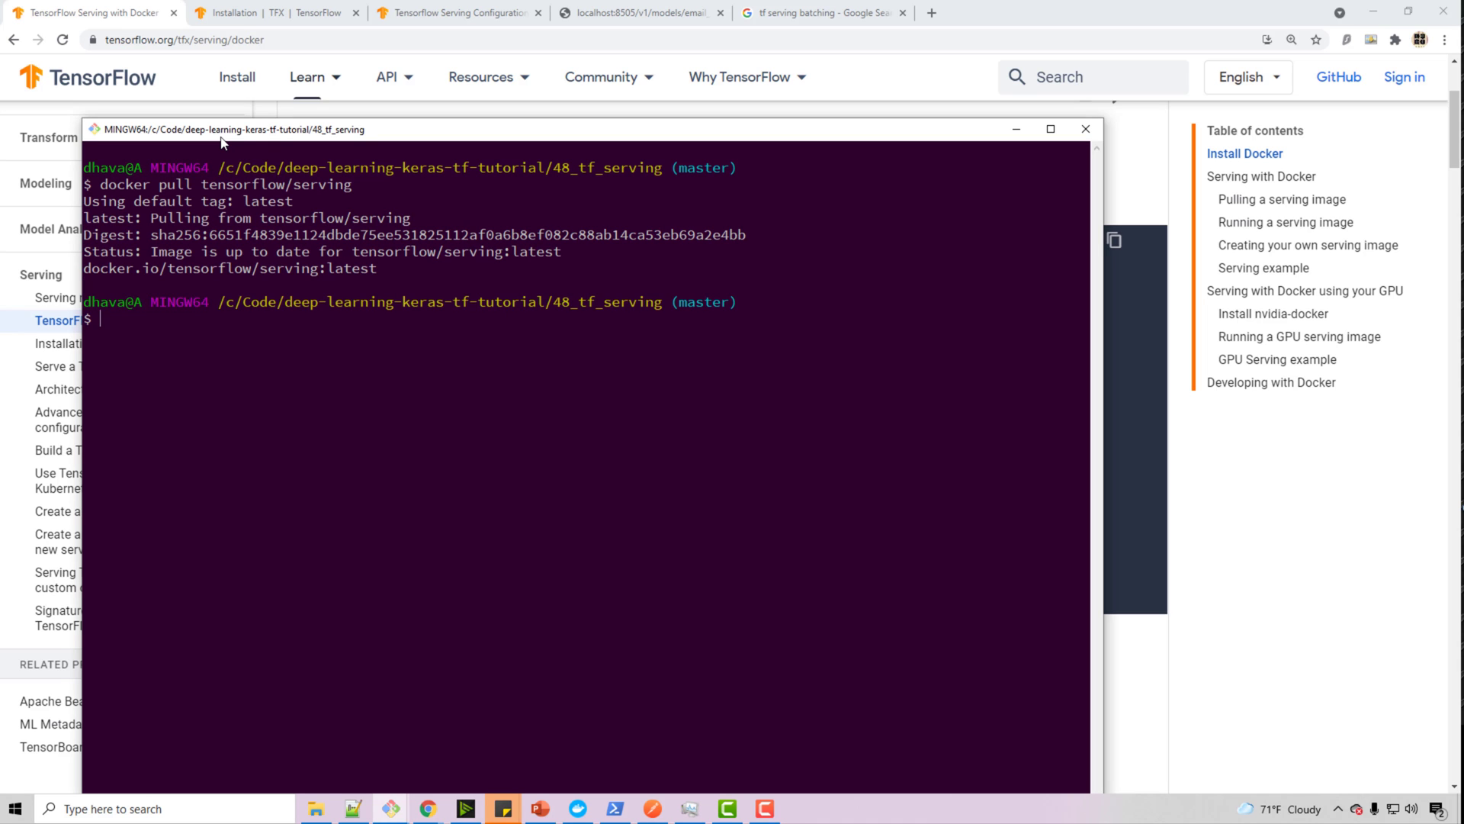
pyautogui.moveTo(1014, 128)
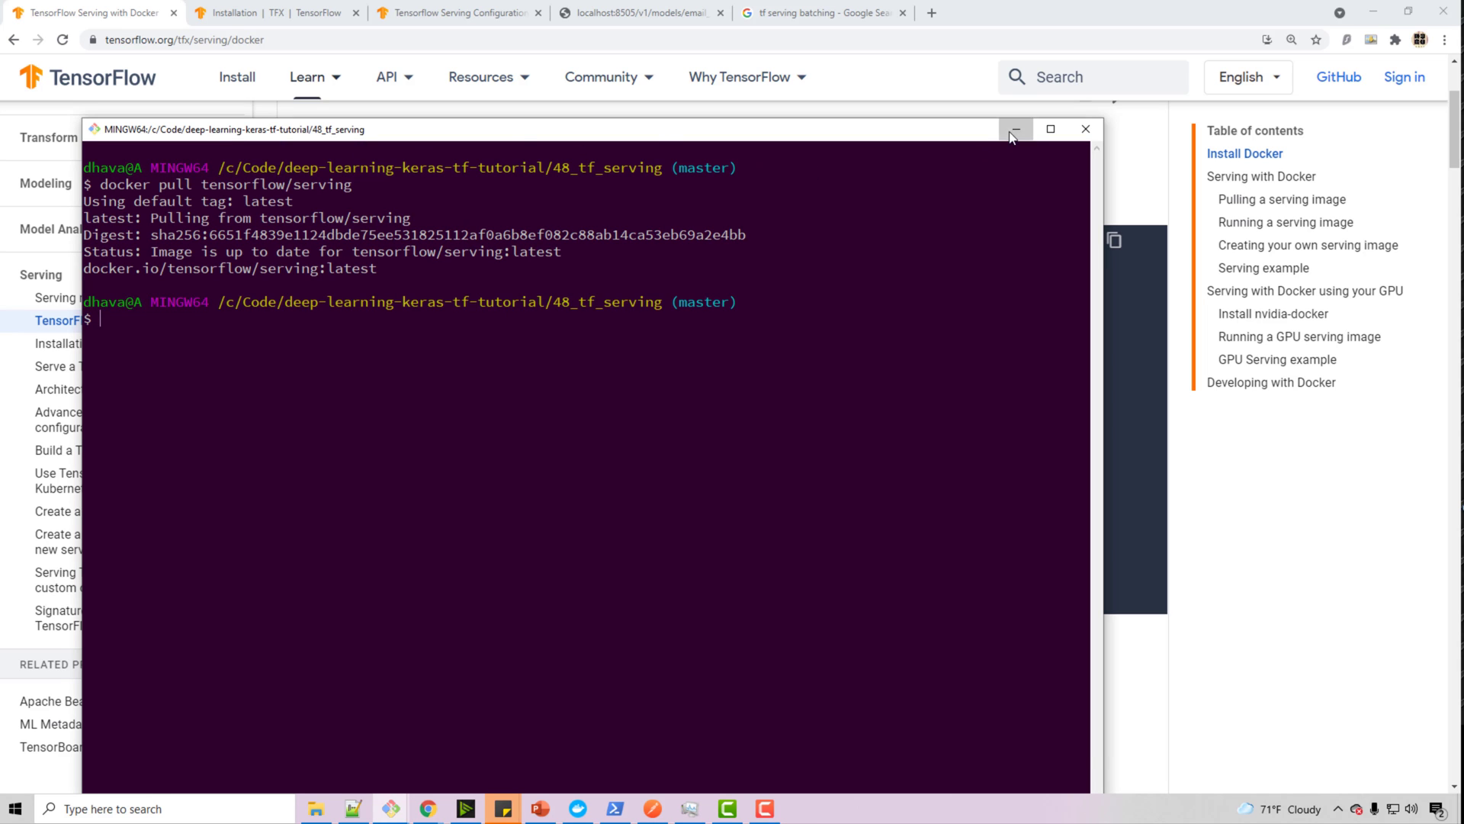
pyautogui.click(1016, 128)
pyautogui.write('d')
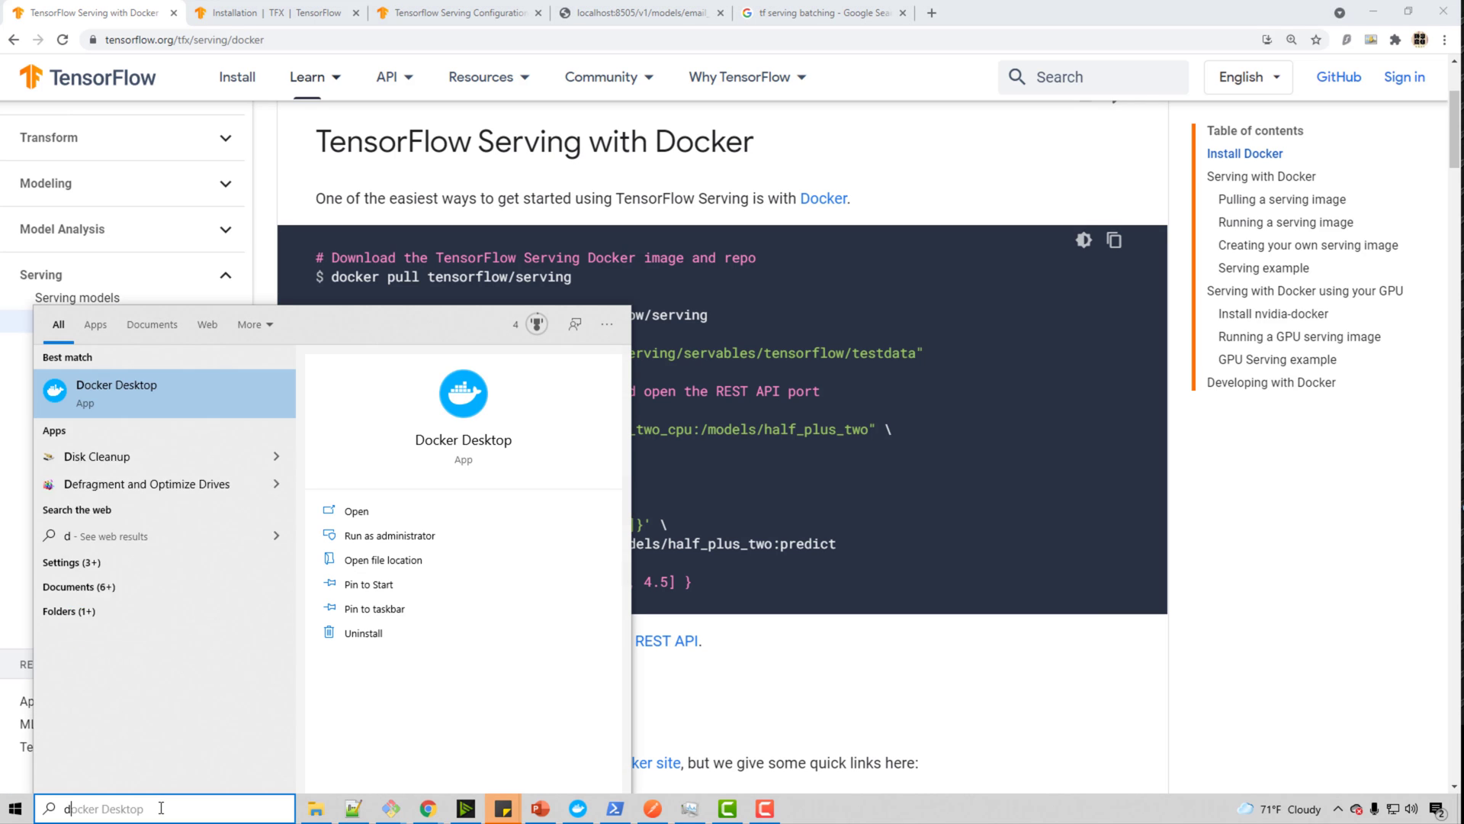
# Step: Find the tensorflow/serving image in Docker Desktop's Images list, then return to the Docker serving guide
pyautogui.write('ocker')
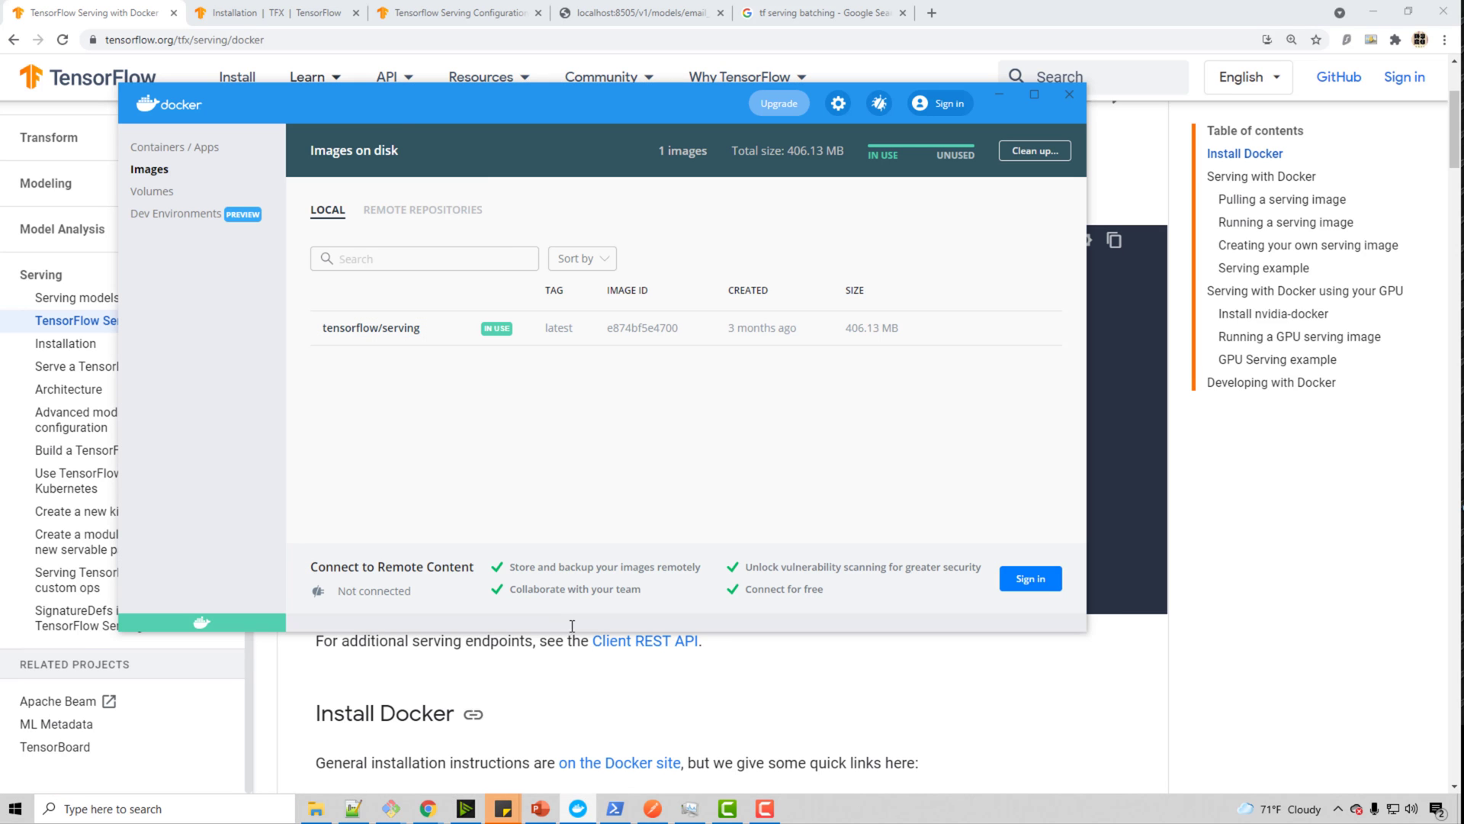
pyautogui.moveTo(421, 331)
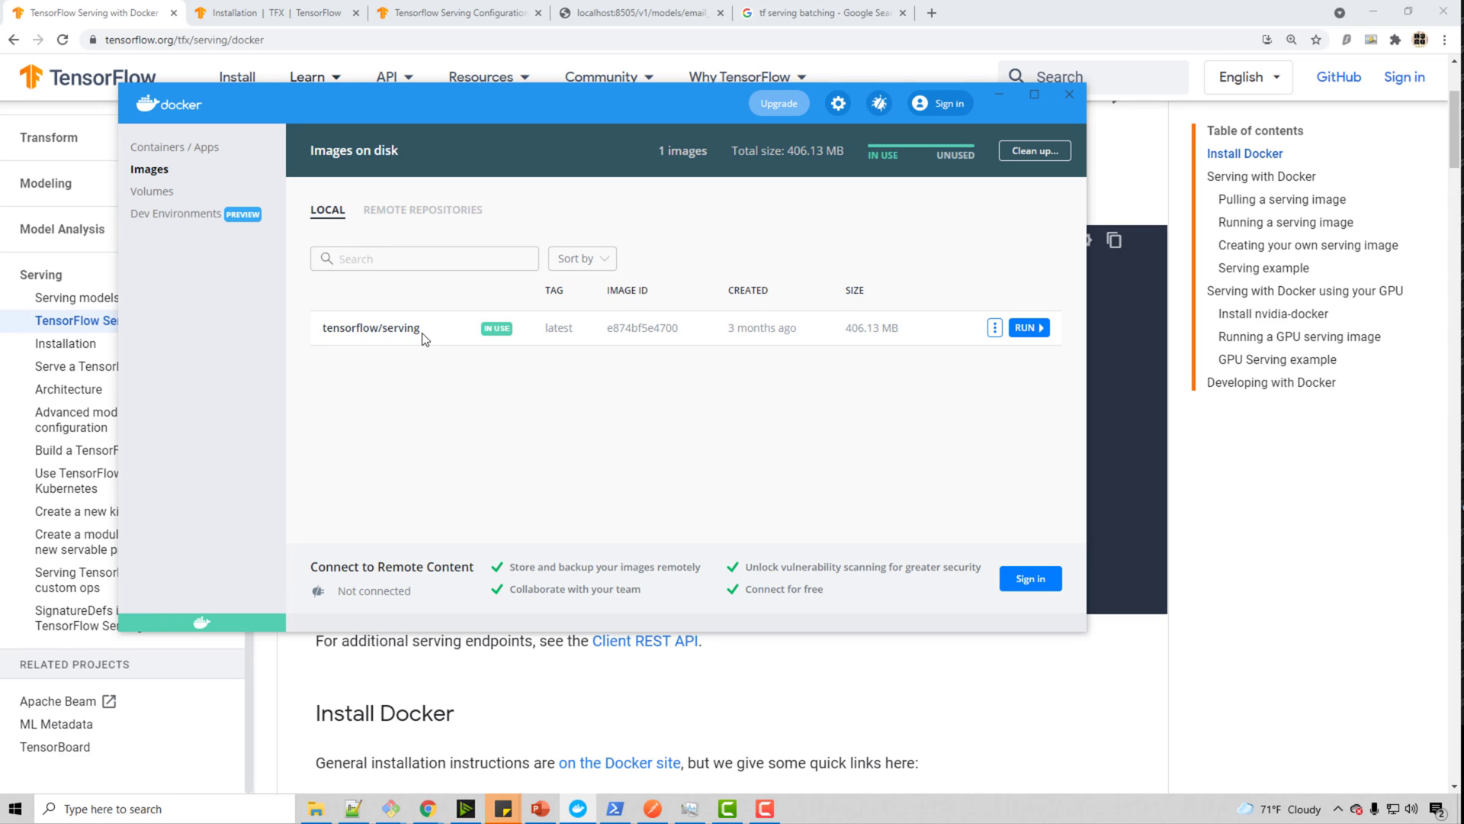
pyautogui.doubleClick(371, 328)
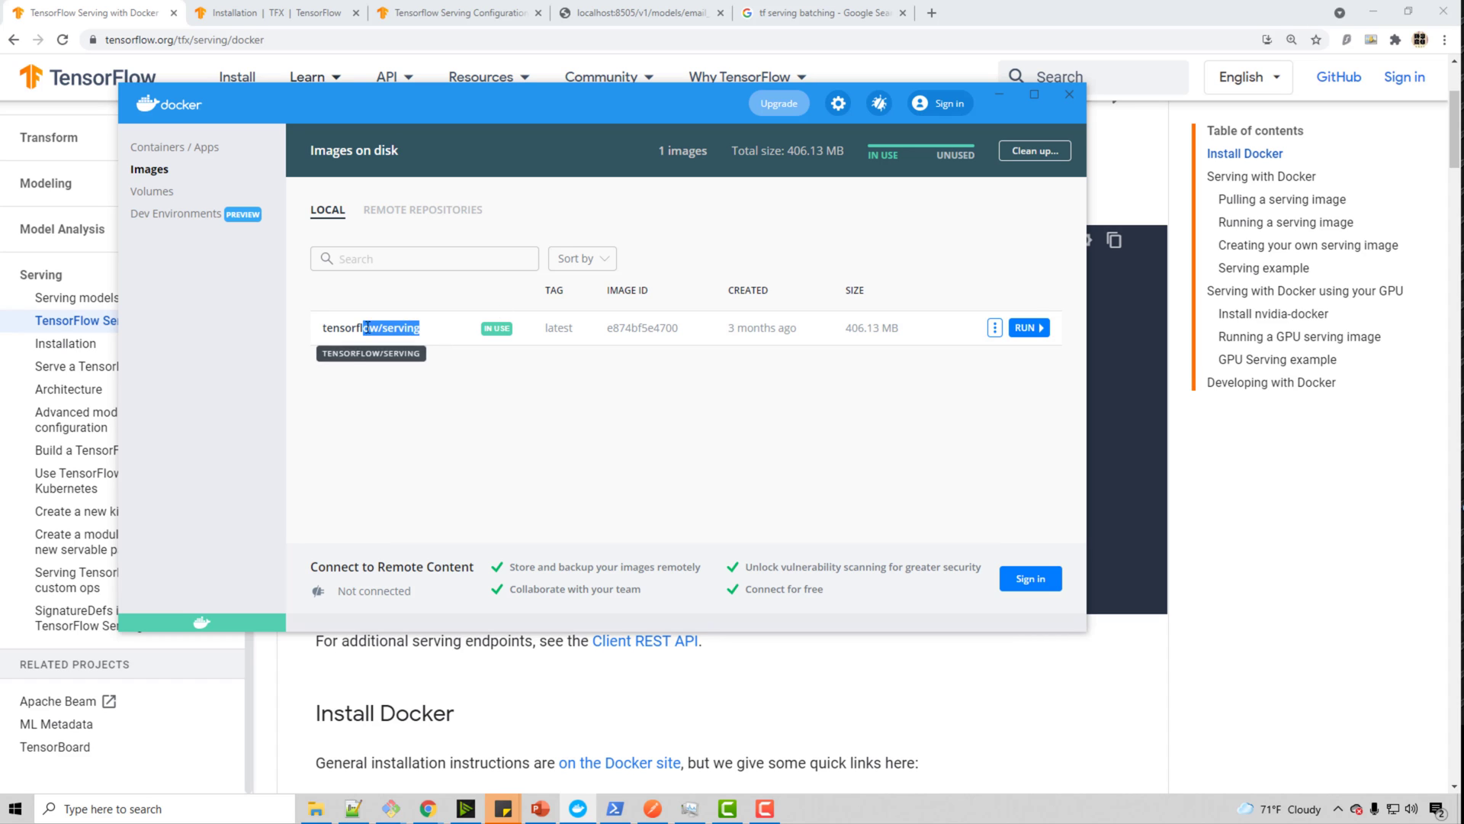
pyautogui.click(1067, 93)
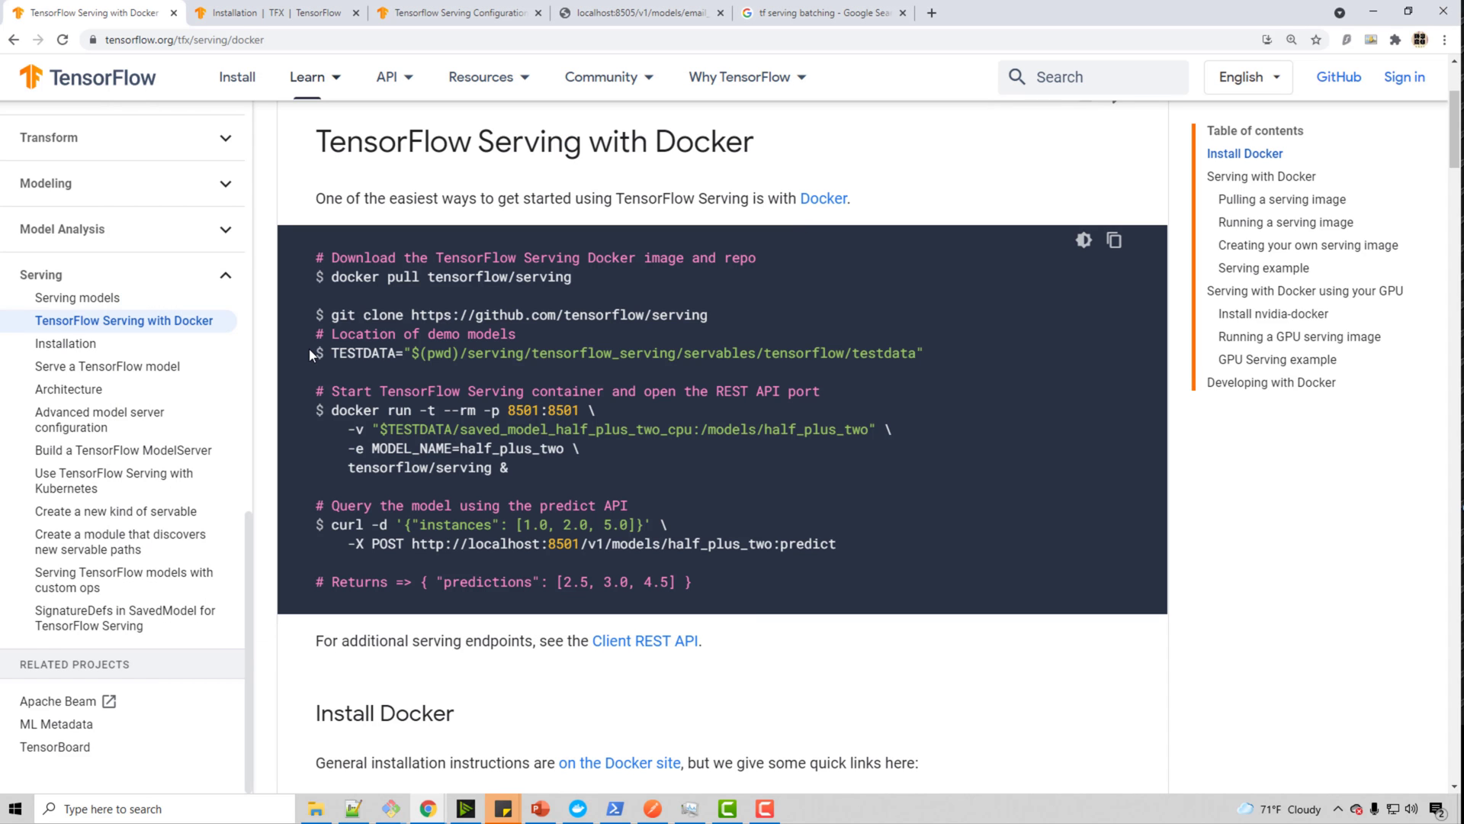
pyautogui.doubleClick(342, 314)
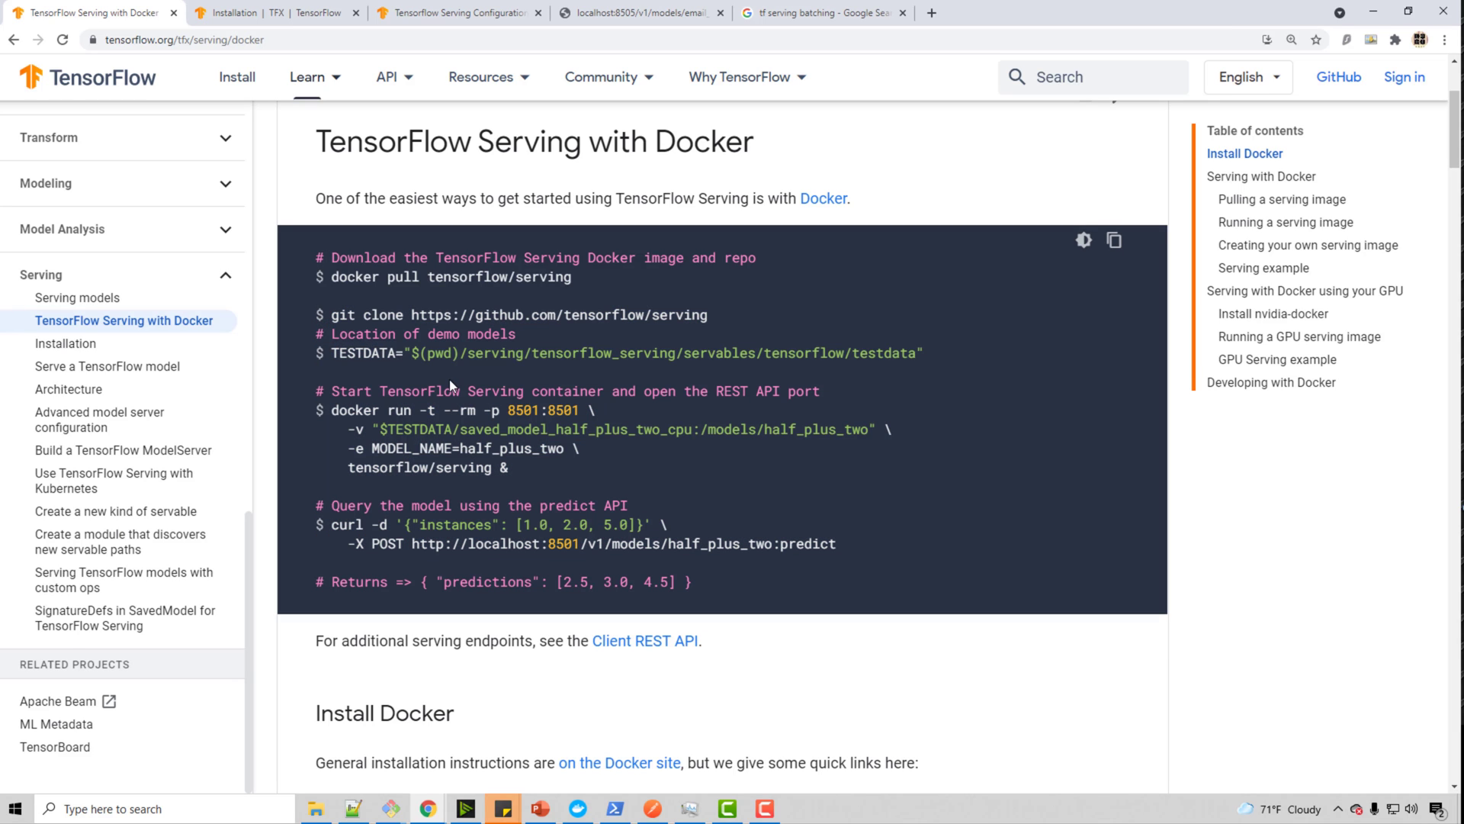
pyautogui.click(480, 77)
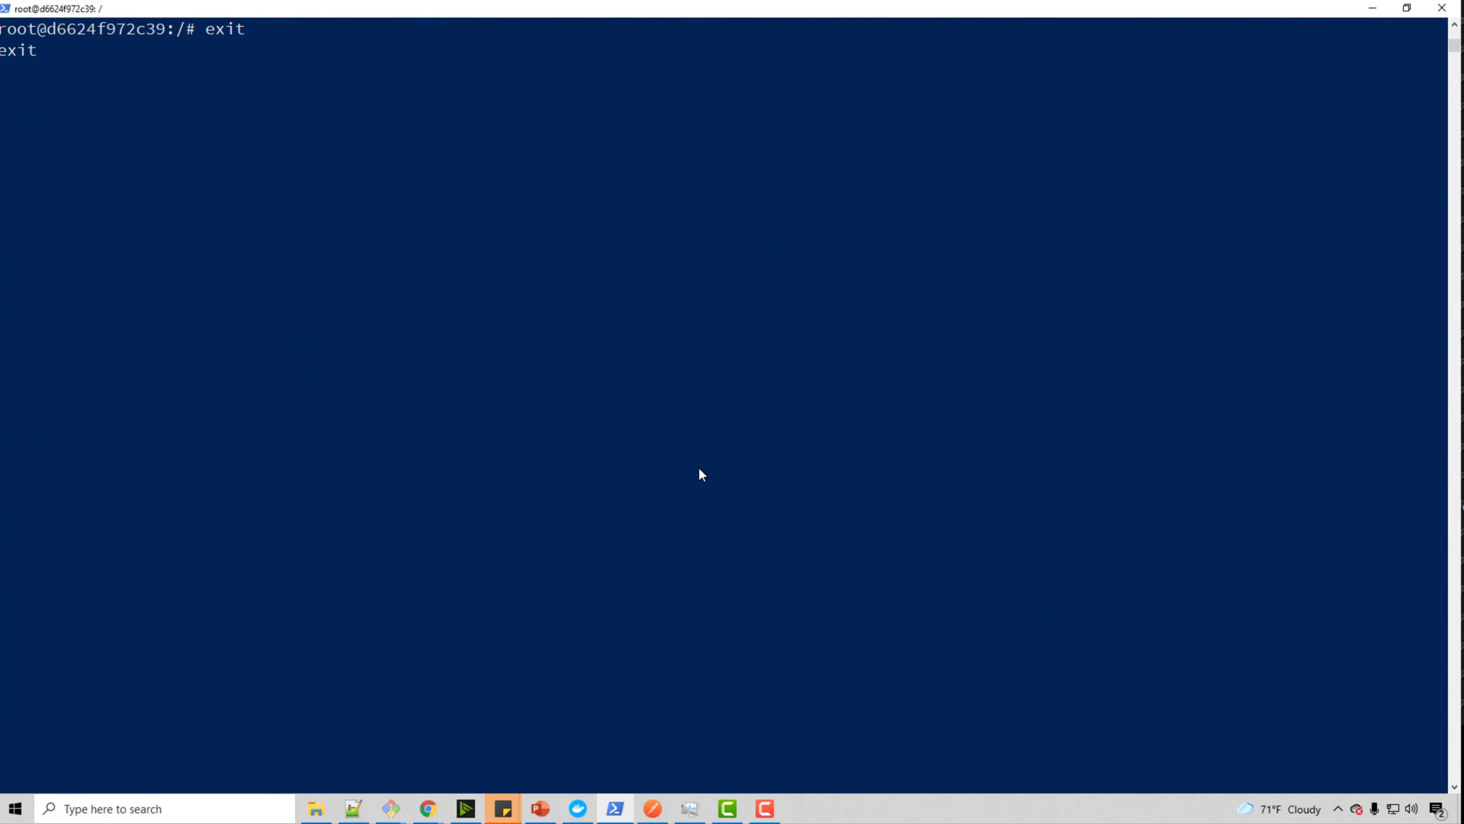
# Step: Clear the PowerShell terminal after exiting the container shell
pyautogui.write('clea')
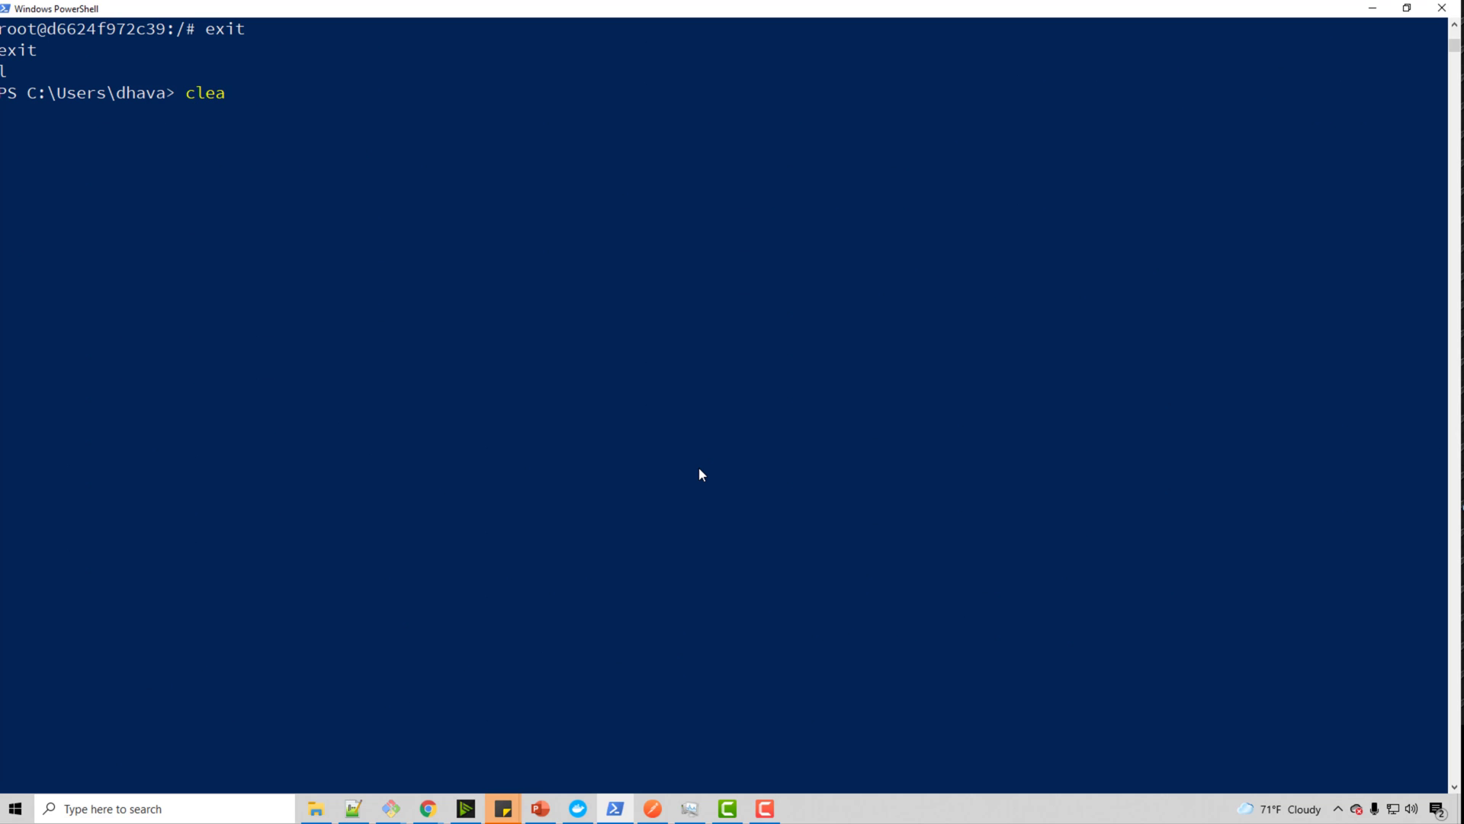
pyautogui.press('Return')
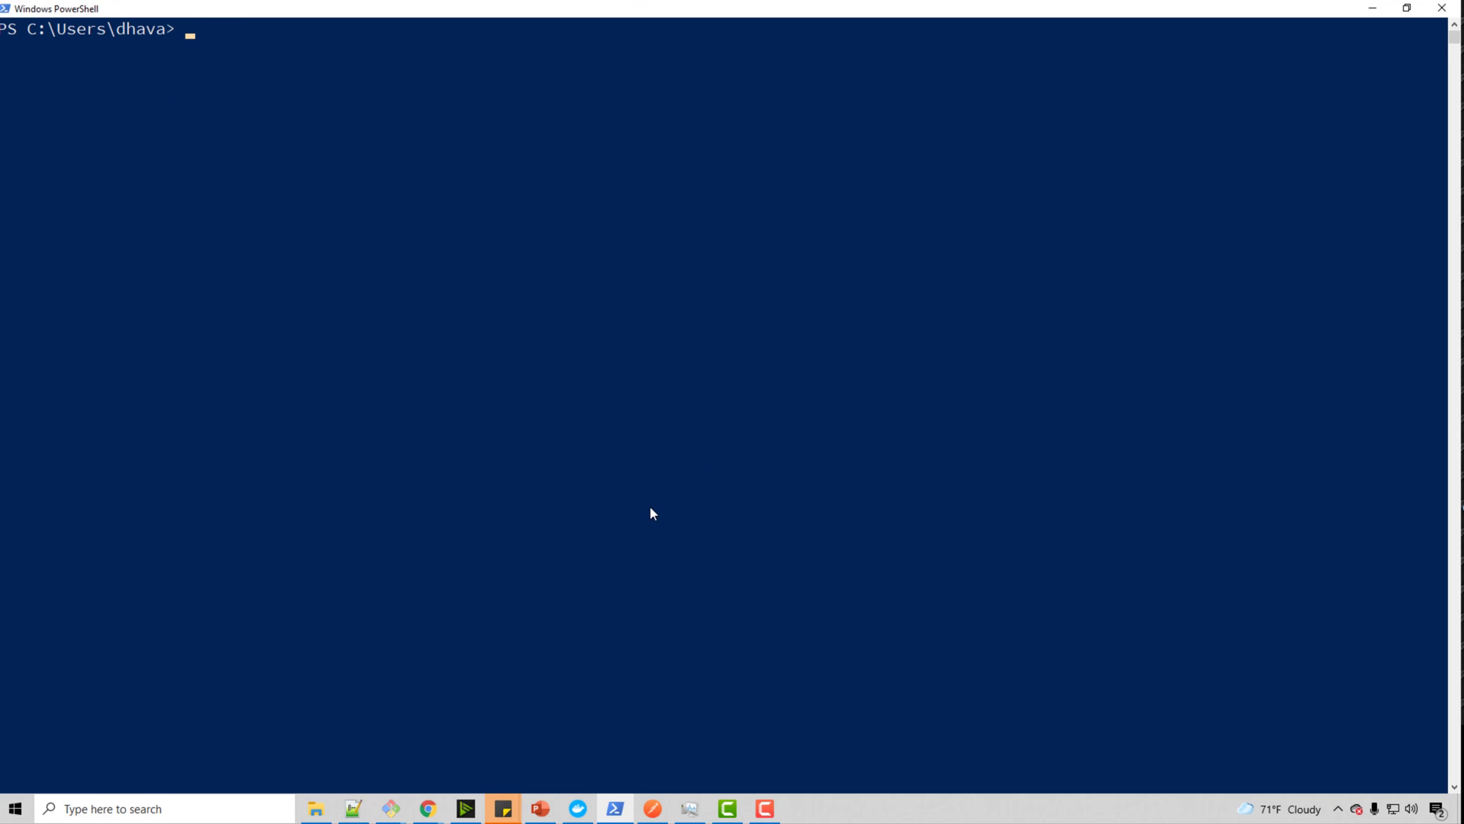
pyautogui.moveTo(416, 757)
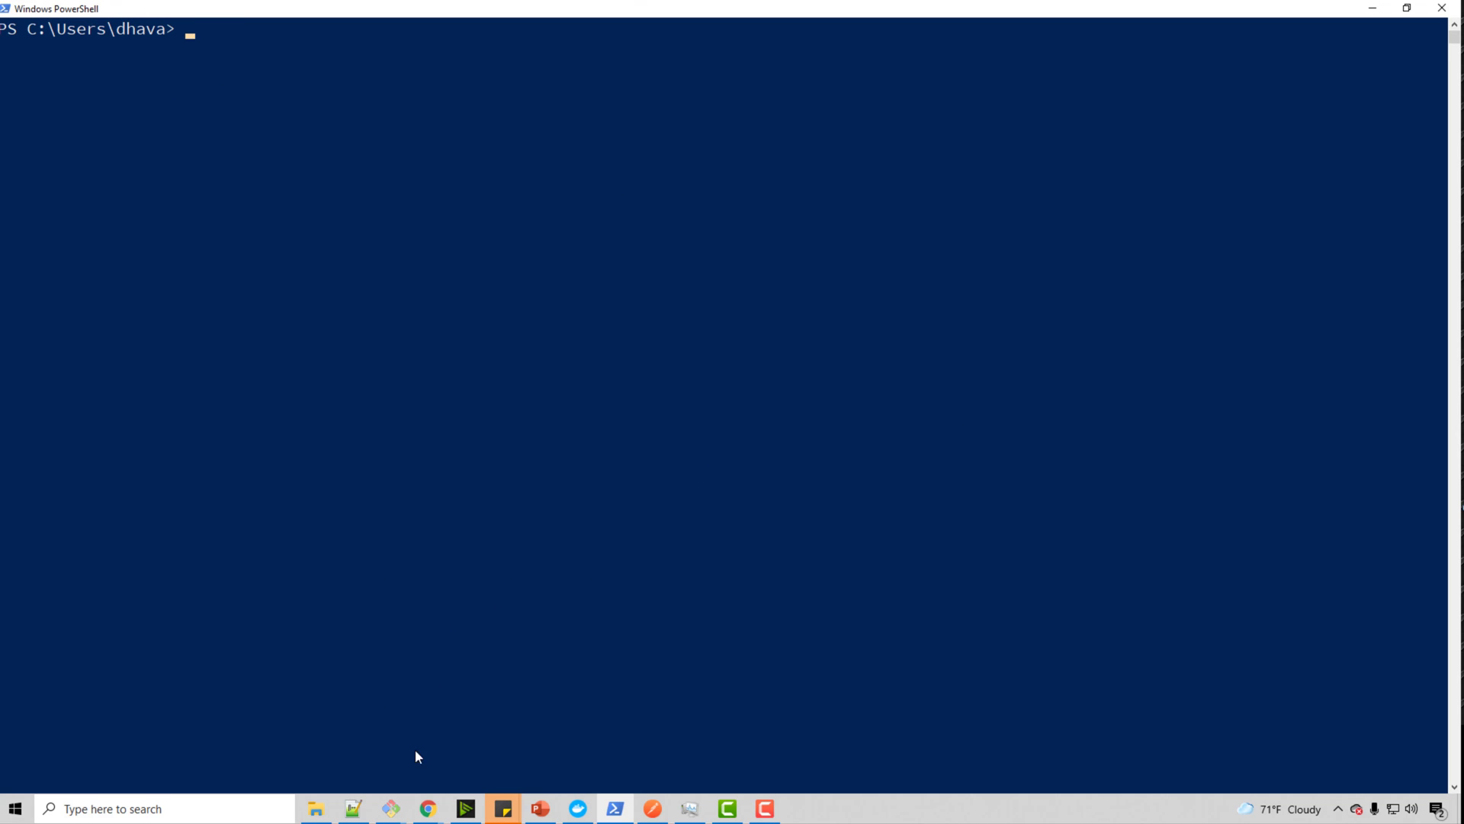
pyautogui.moveTo(422, 750)
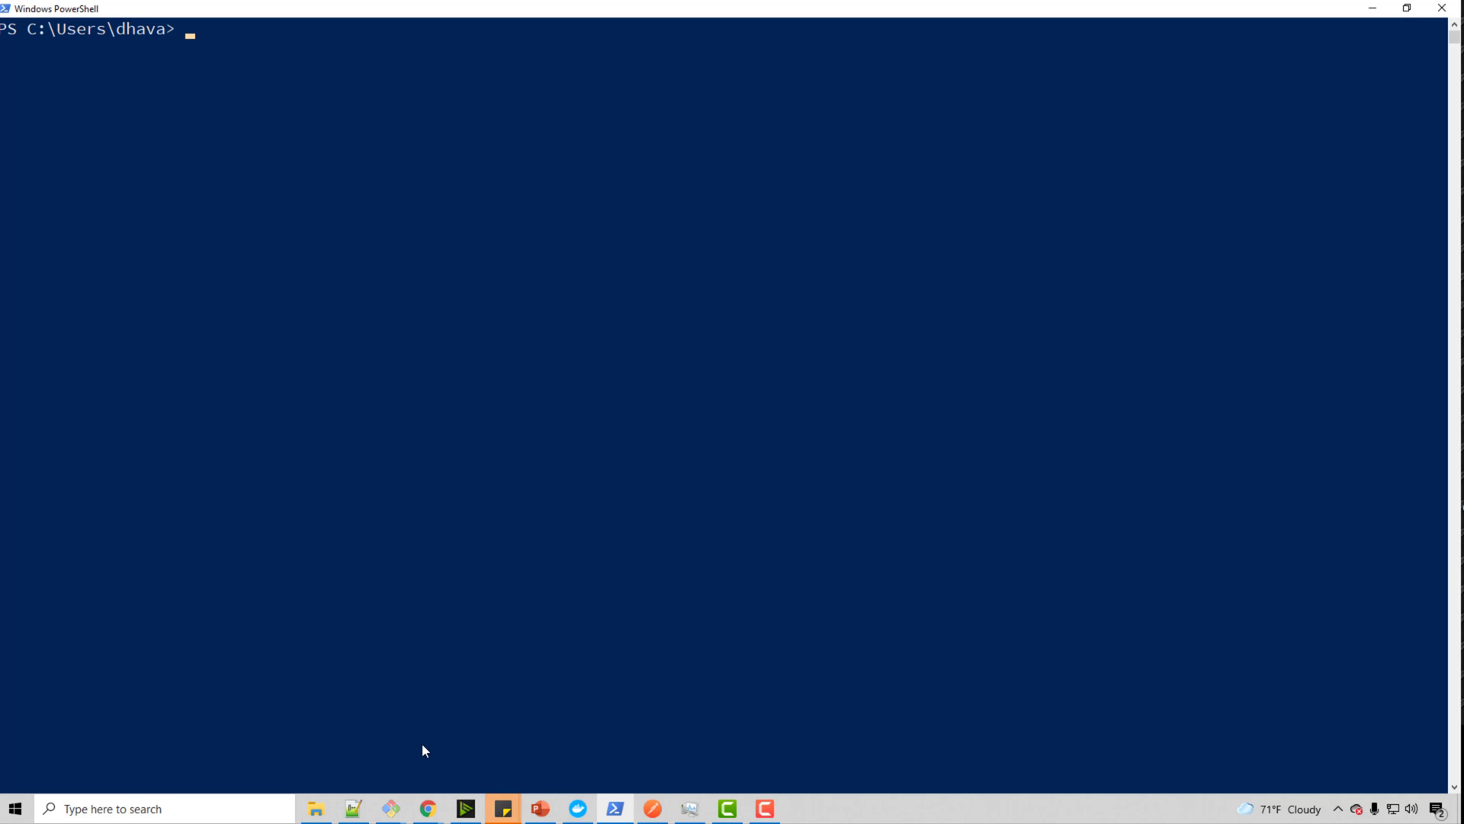
pyautogui.moveTo(427, 808)
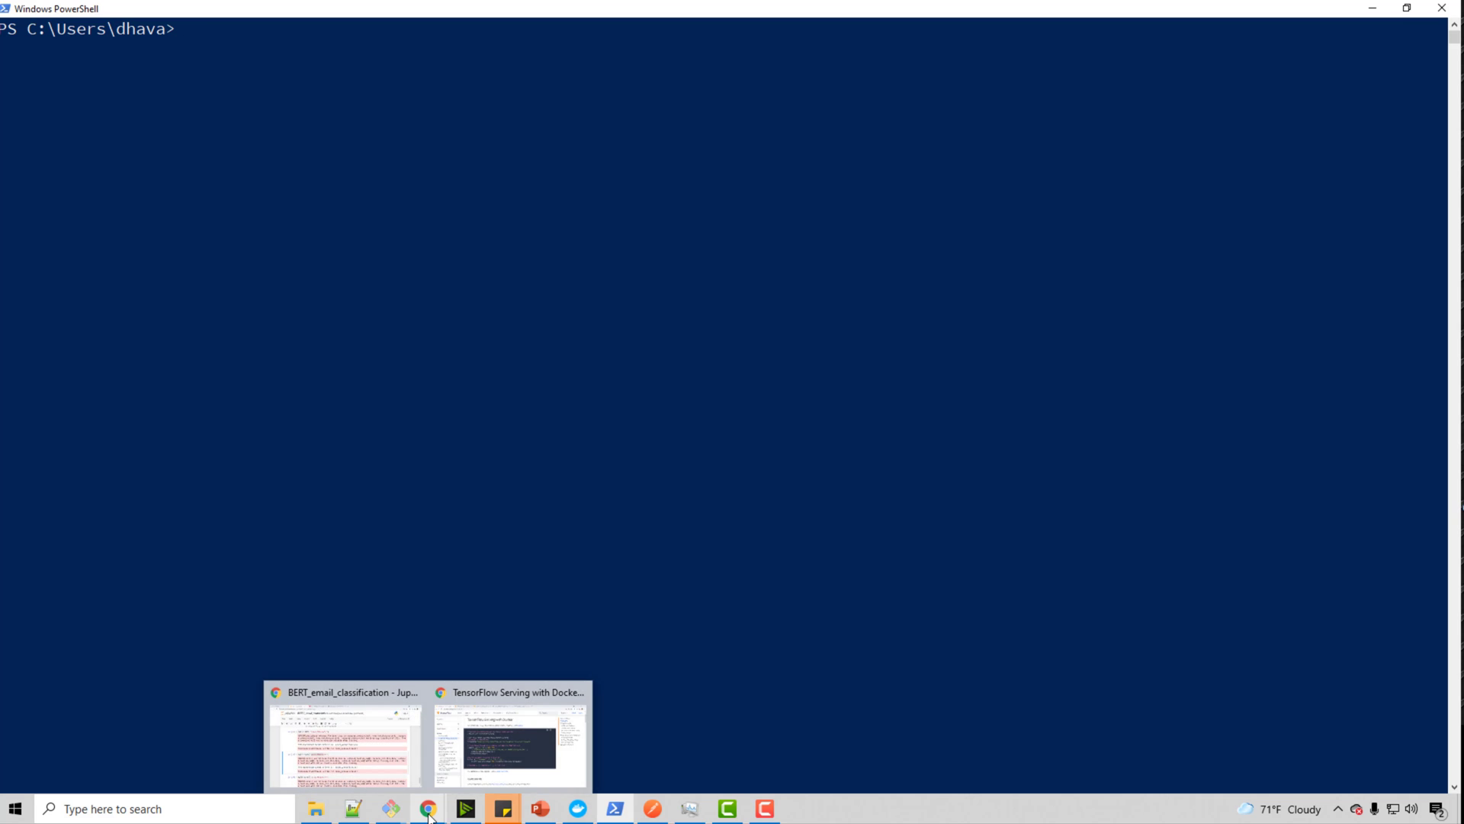
# Step: Copy the 48_tf_serving repo folder URL on GitHub and review the readme's docker run command
pyautogui.click(509, 735)
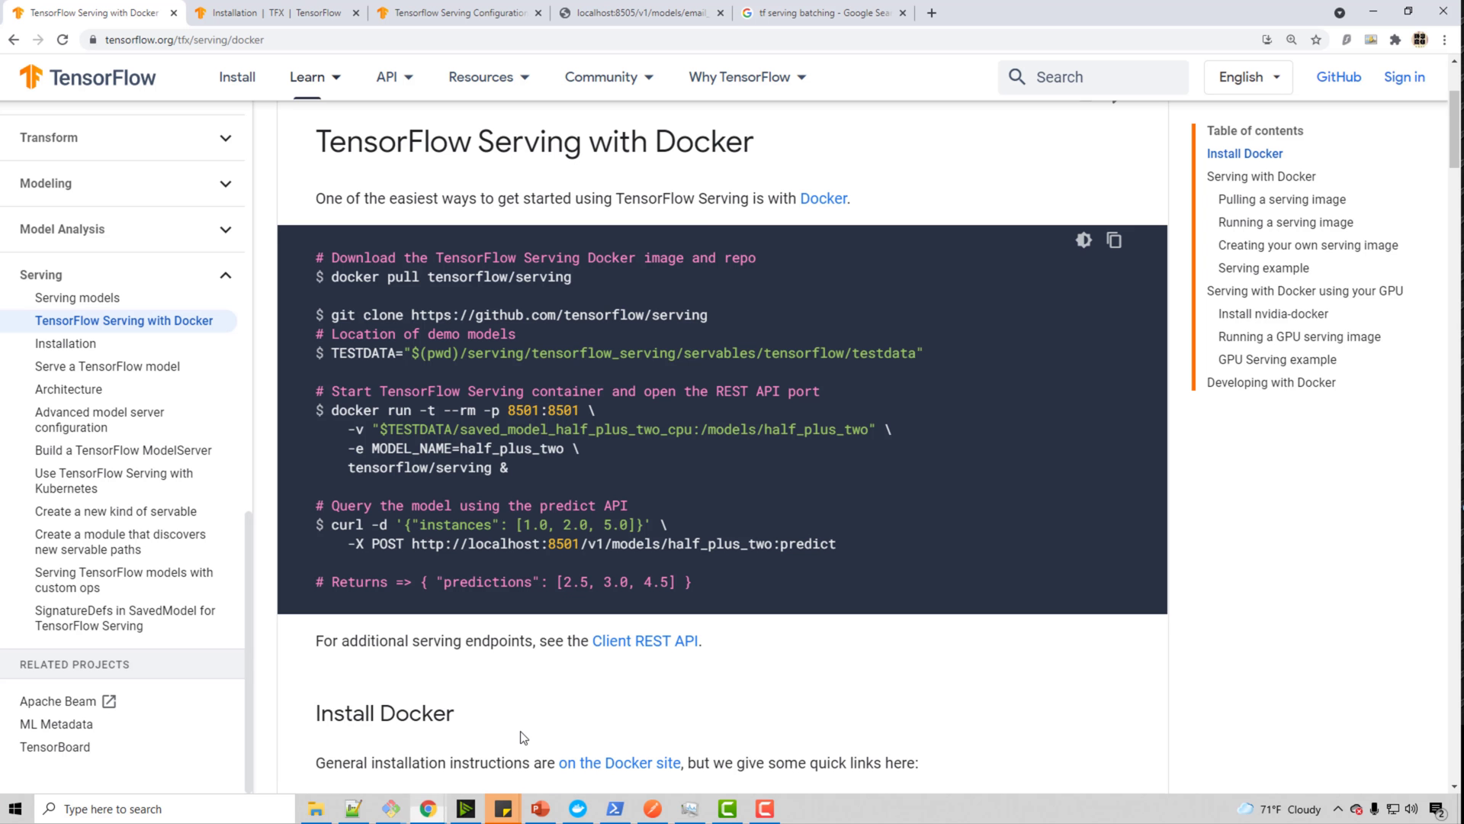
pyautogui.moveTo(427, 808)
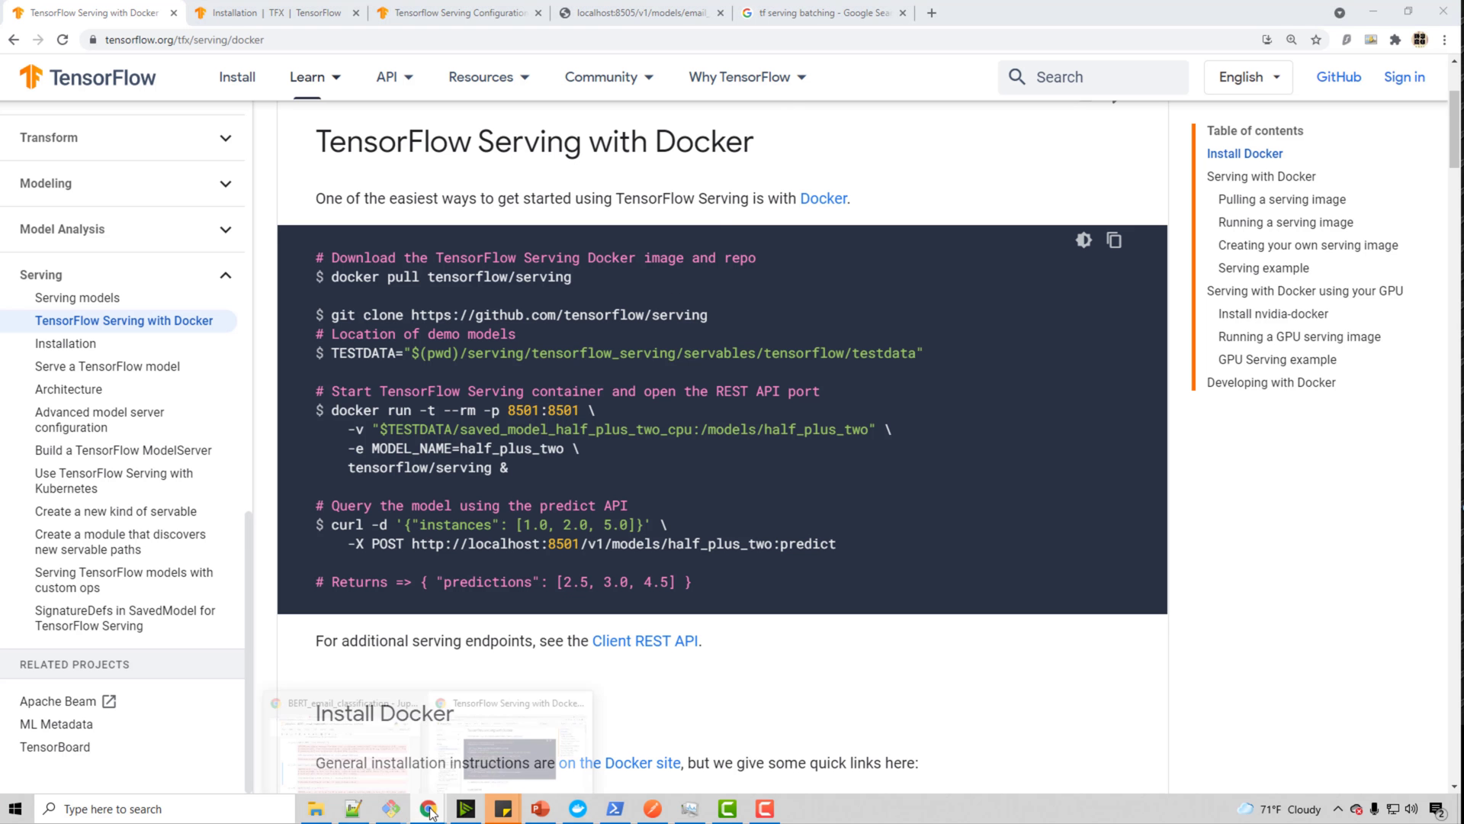
pyautogui.click(639, 14)
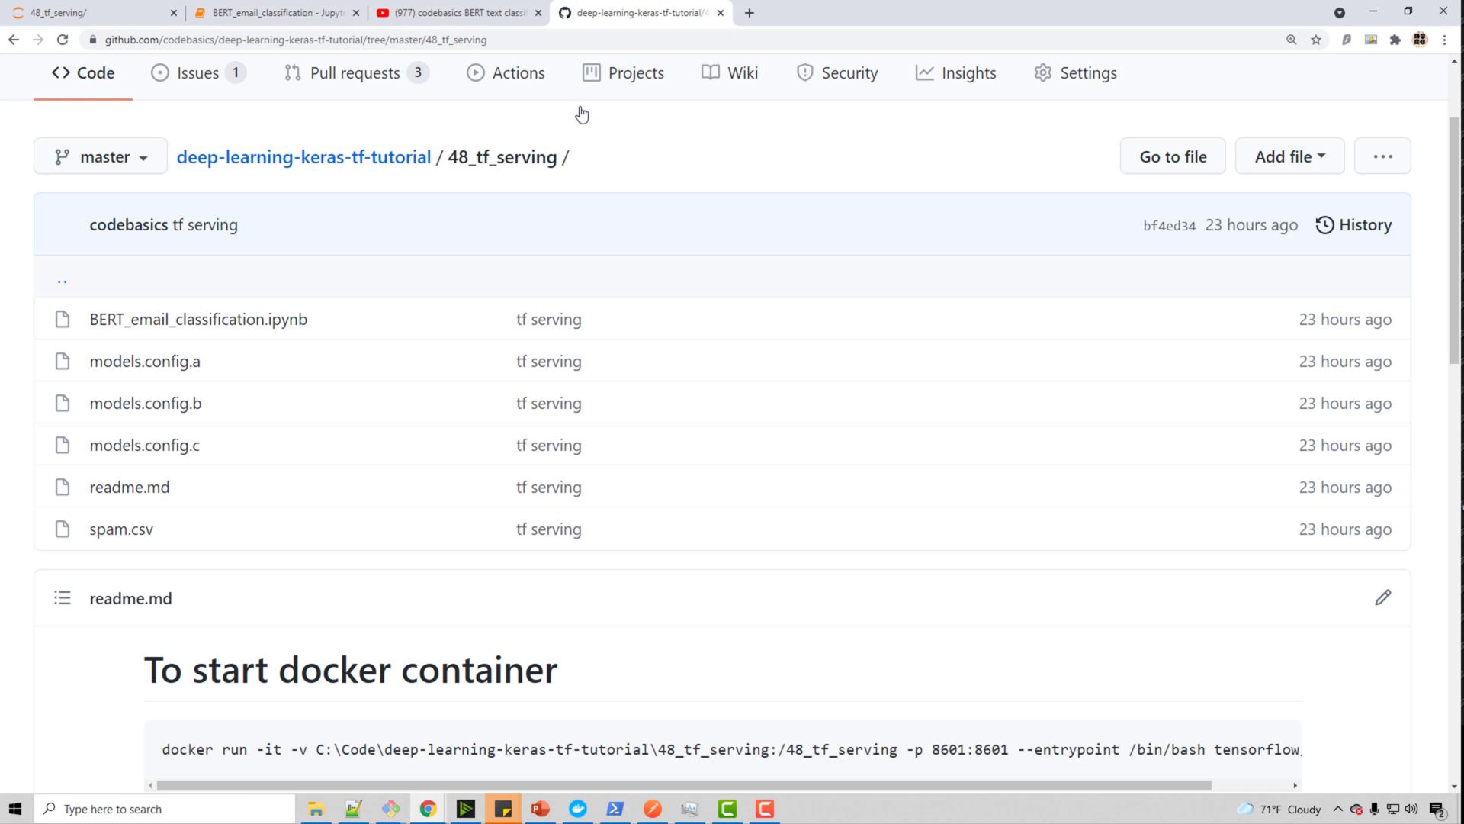
pyautogui.scroll(3)
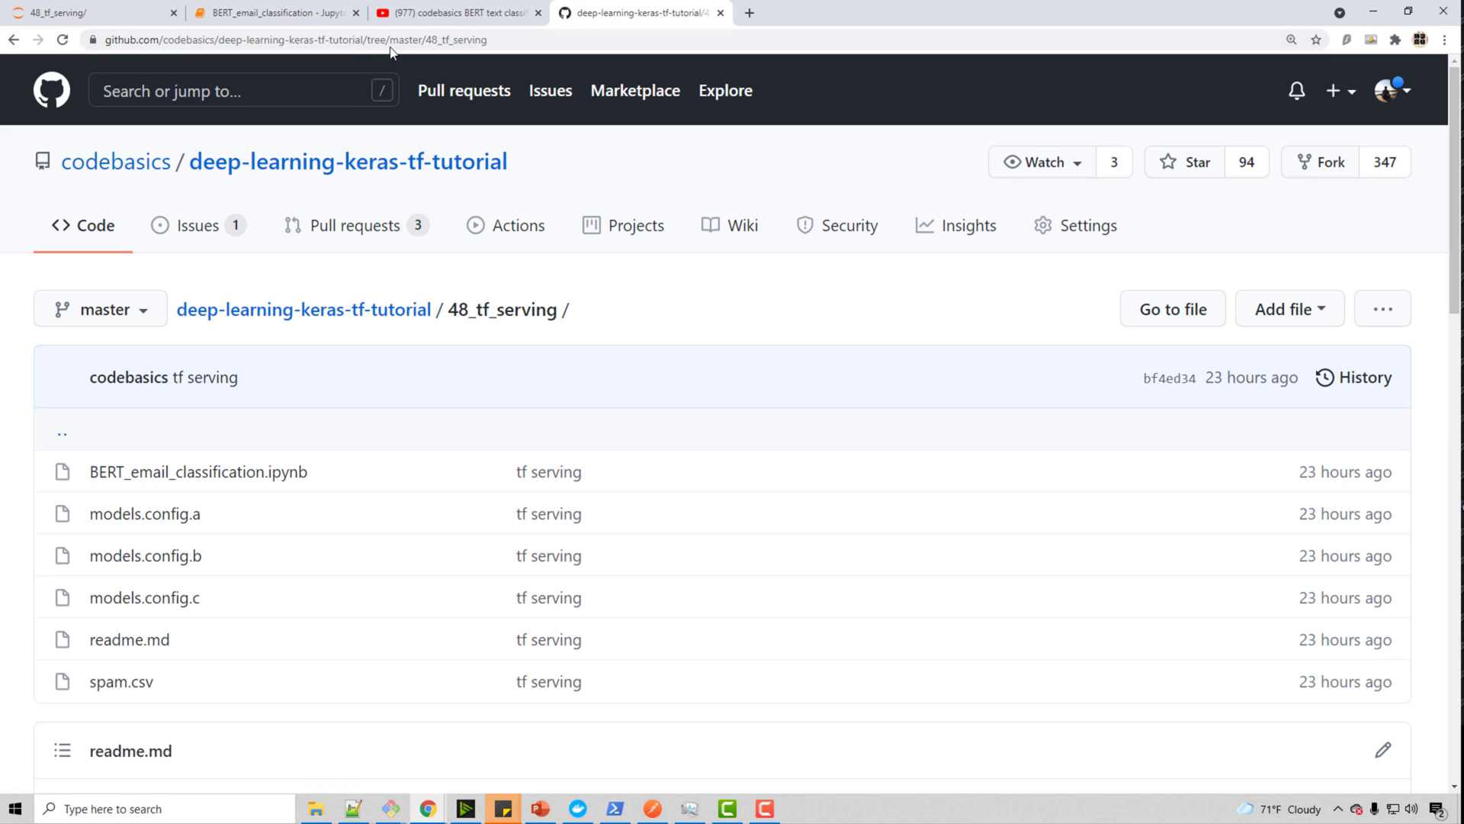
pyautogui.click(281, 40)
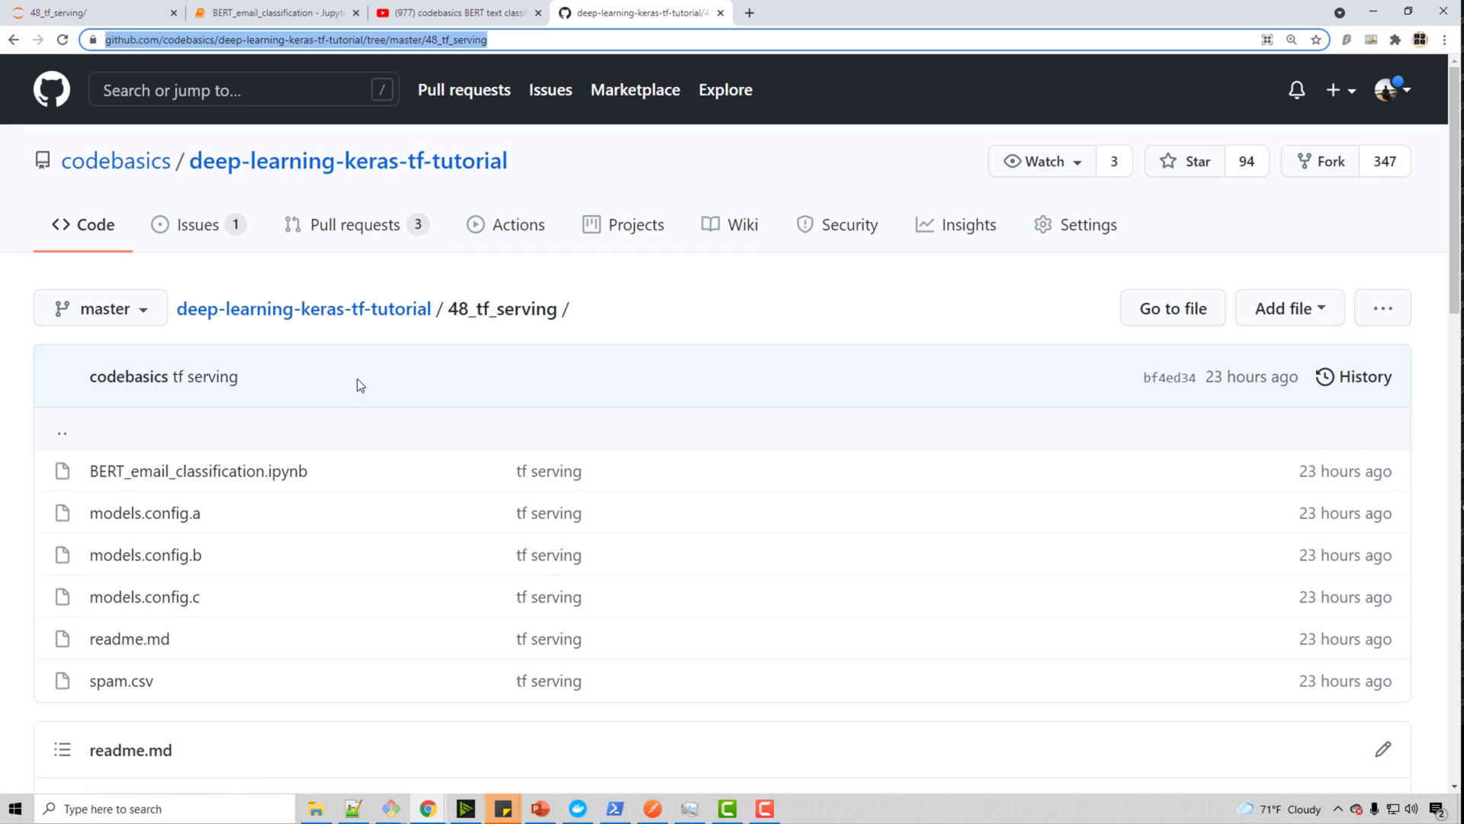
pyautogui.scroll(-3)
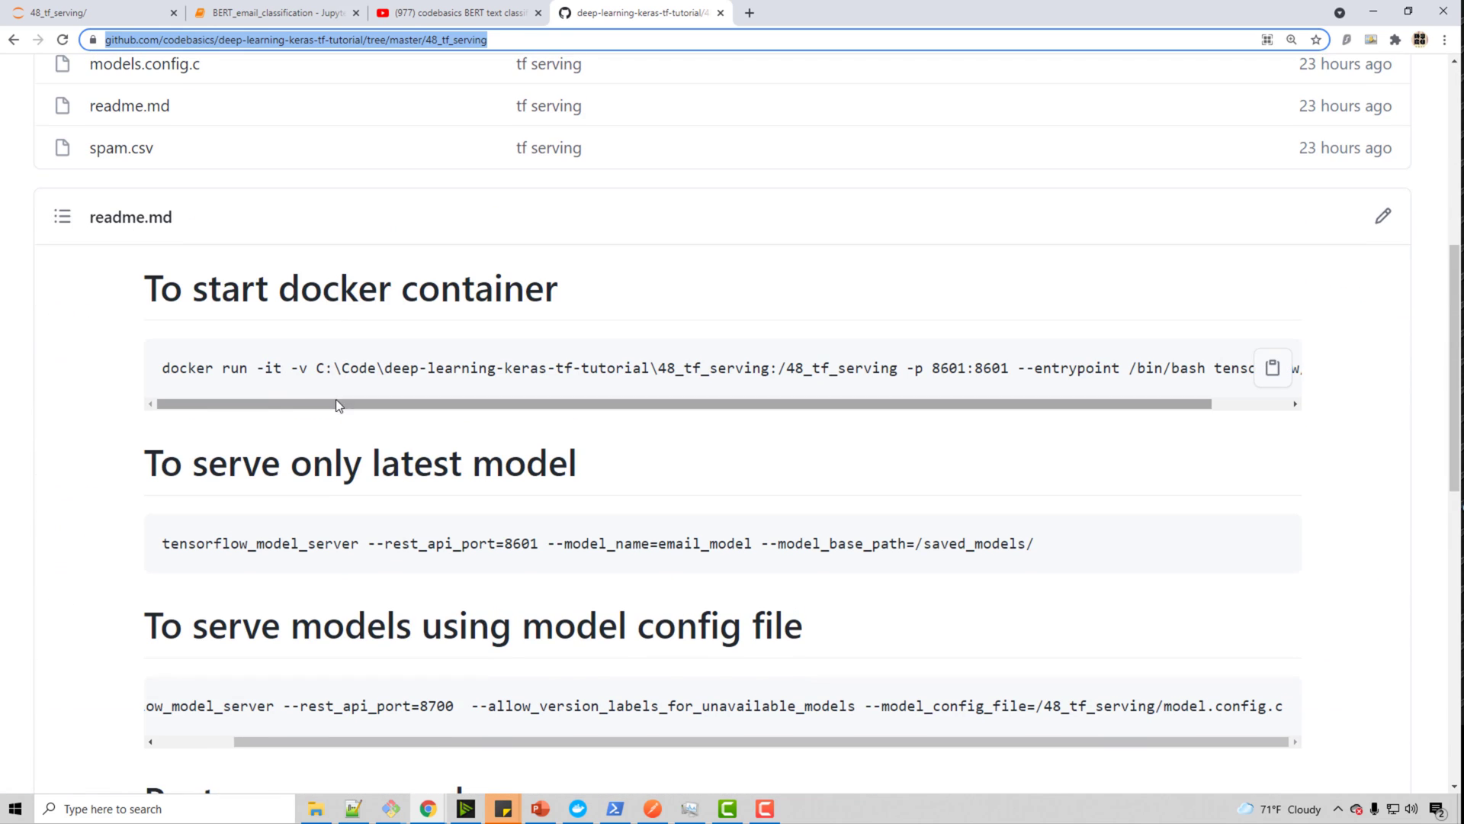
pyautogui.moveTo(166, 369)
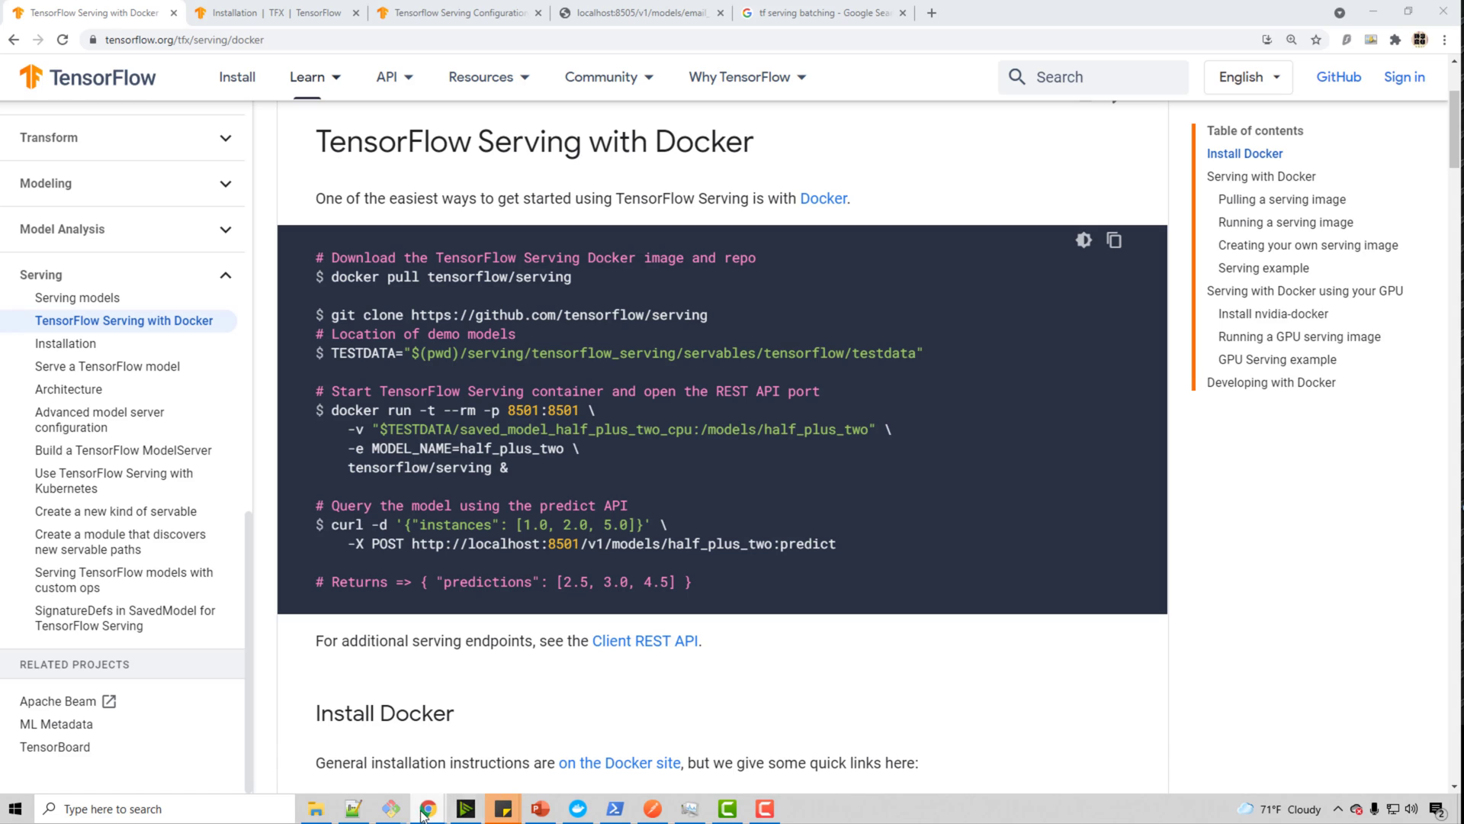
# Step: Start the command 'docker run -it -v' at the PowerShell prompt
pyautogui.click(613, 808)
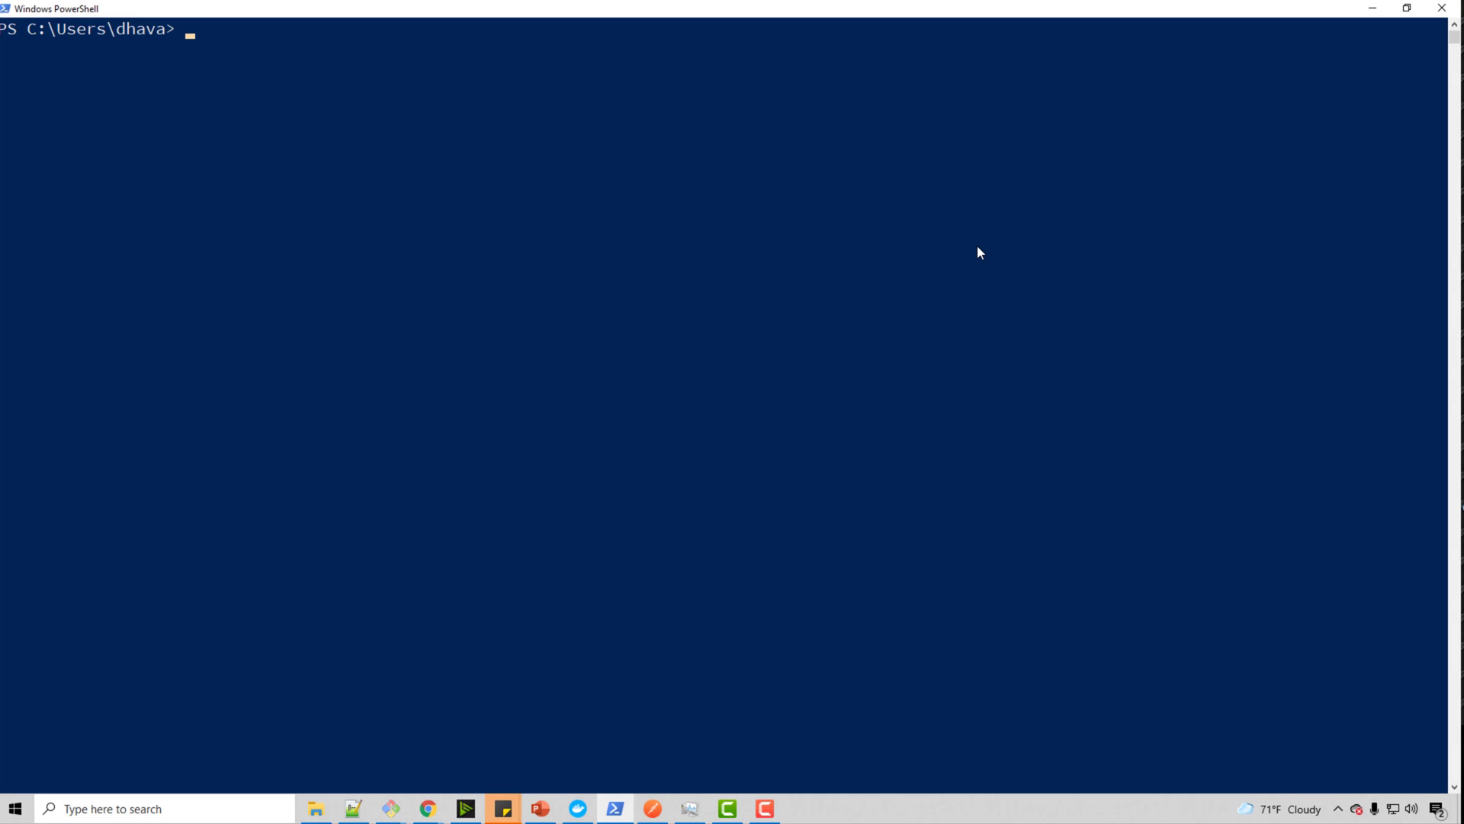
pyautogui.write('docker run -')
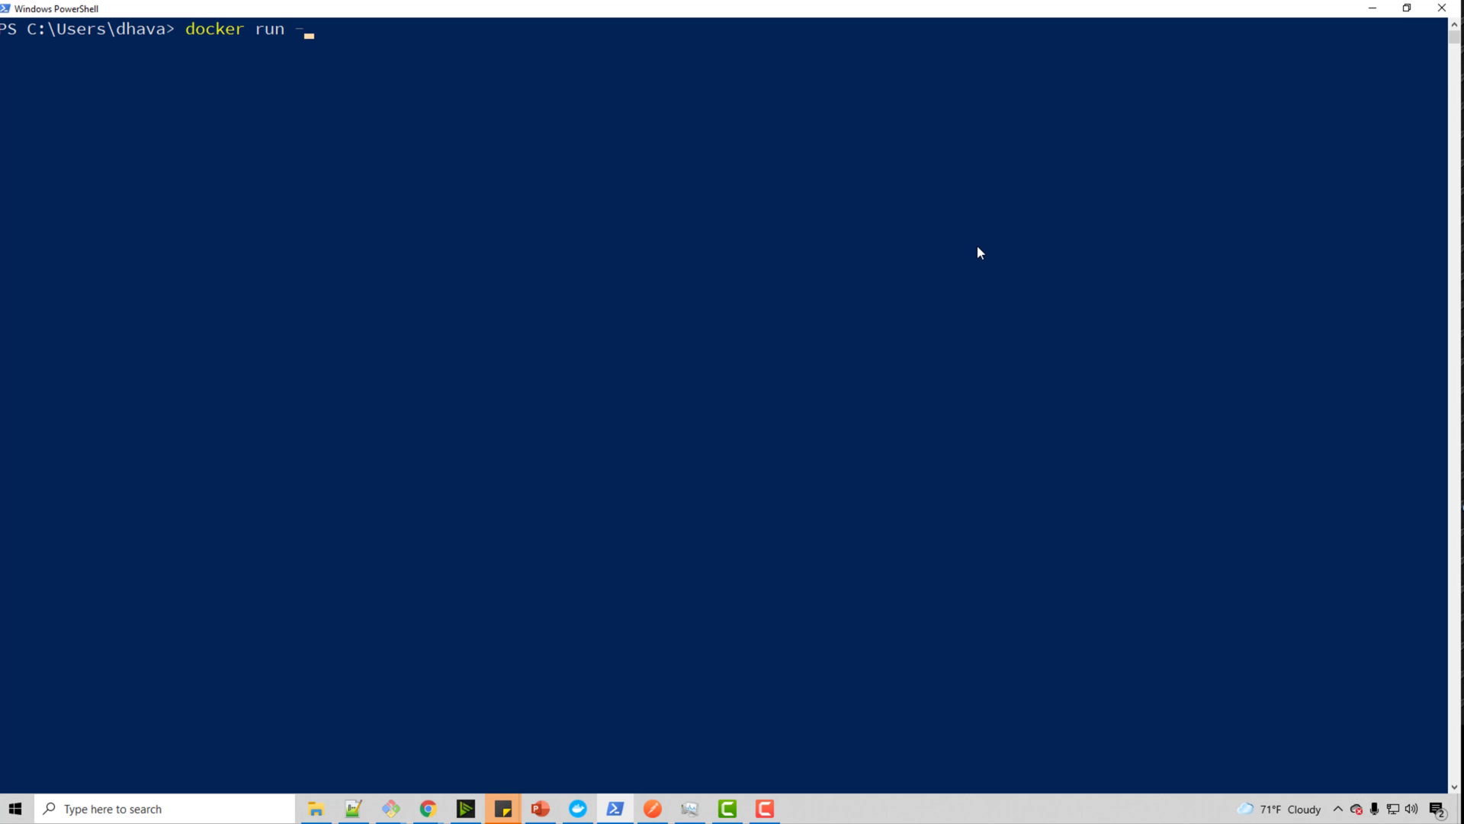
pyautogui.write('it -v')
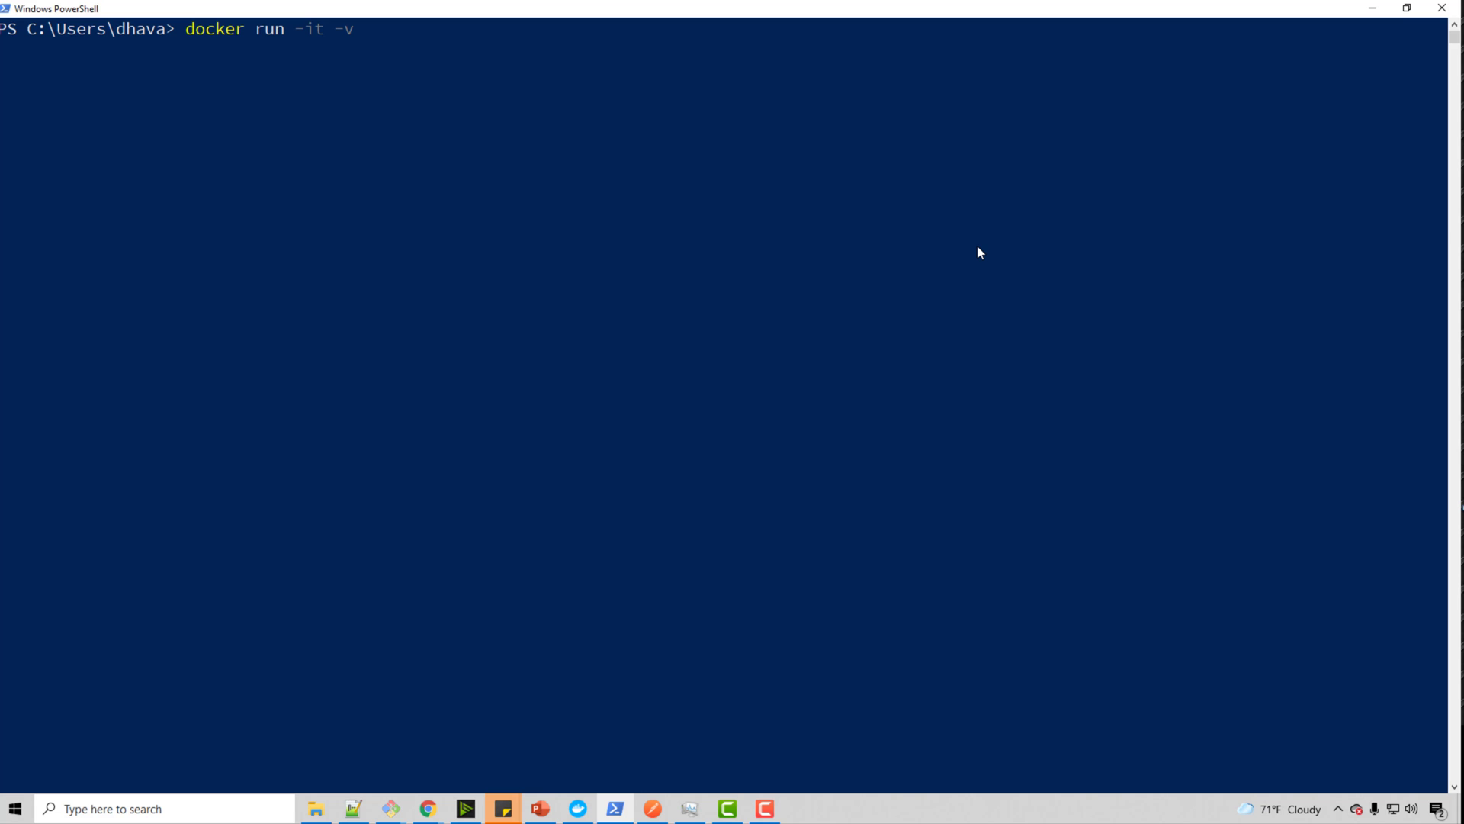
pyautogui.moveTo(1003, 223)
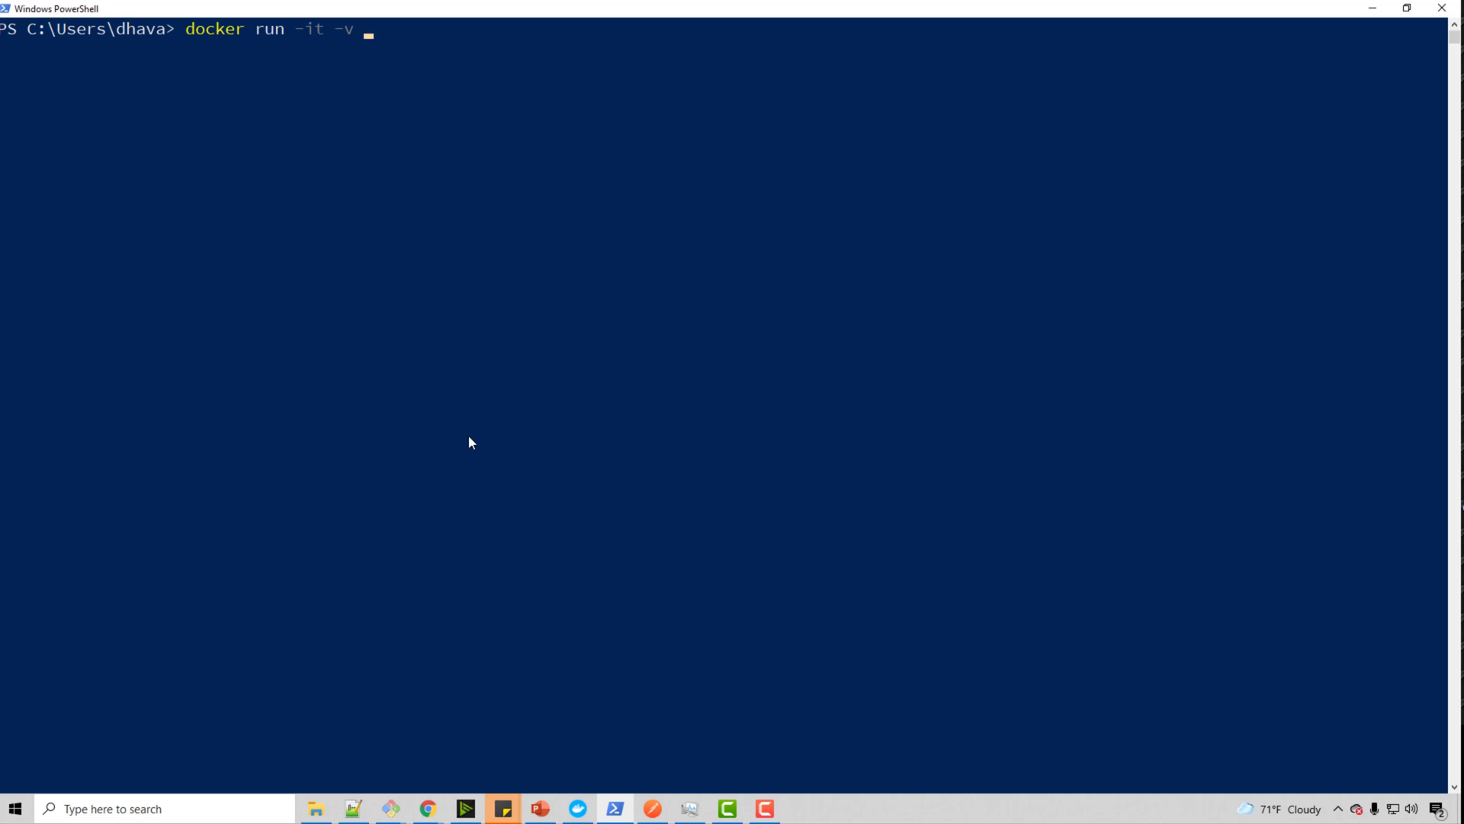
pyautogui.moveTo(327, 803)
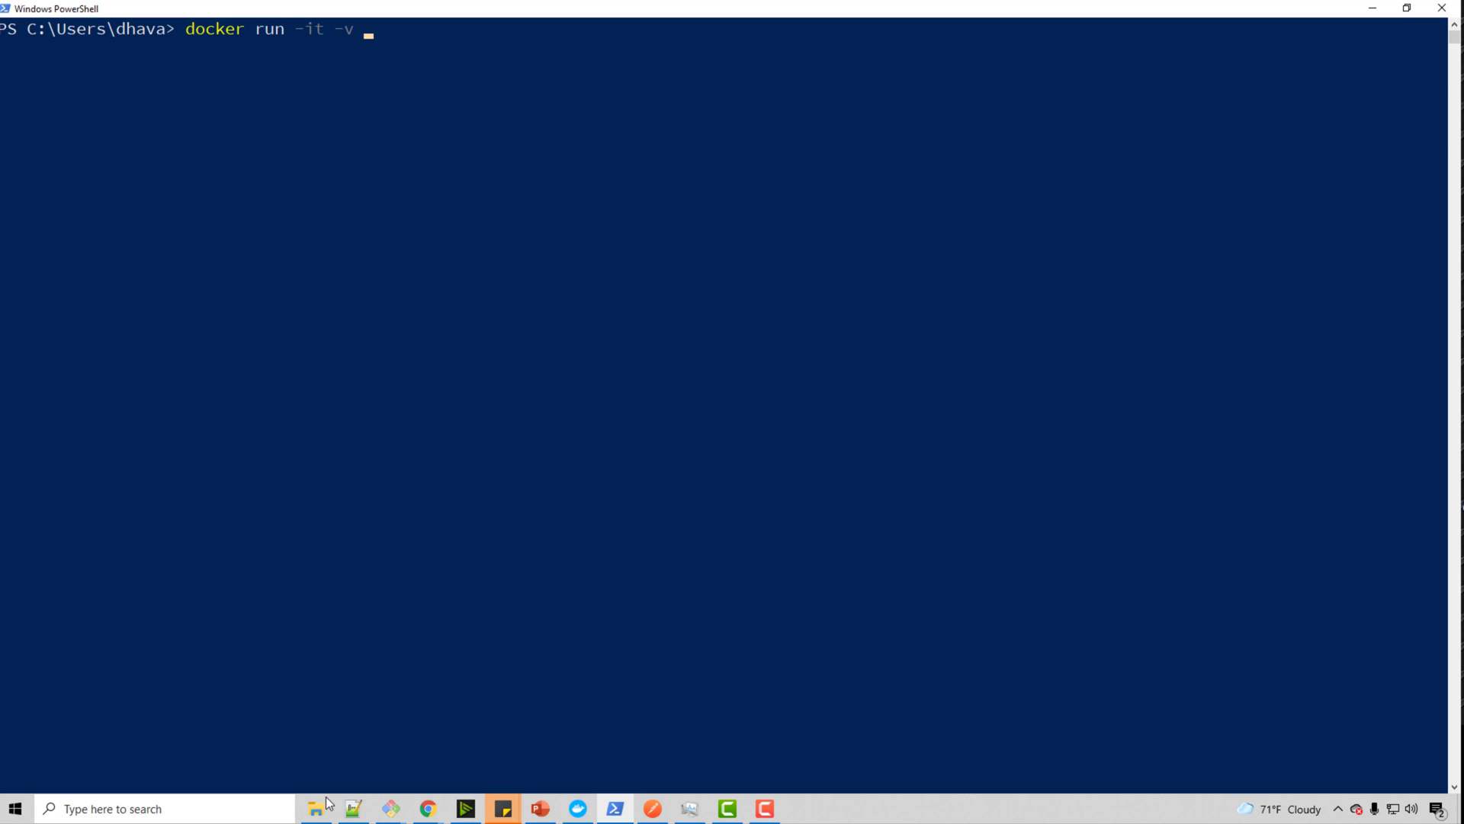
pyautogui.moveTo(315, 808)
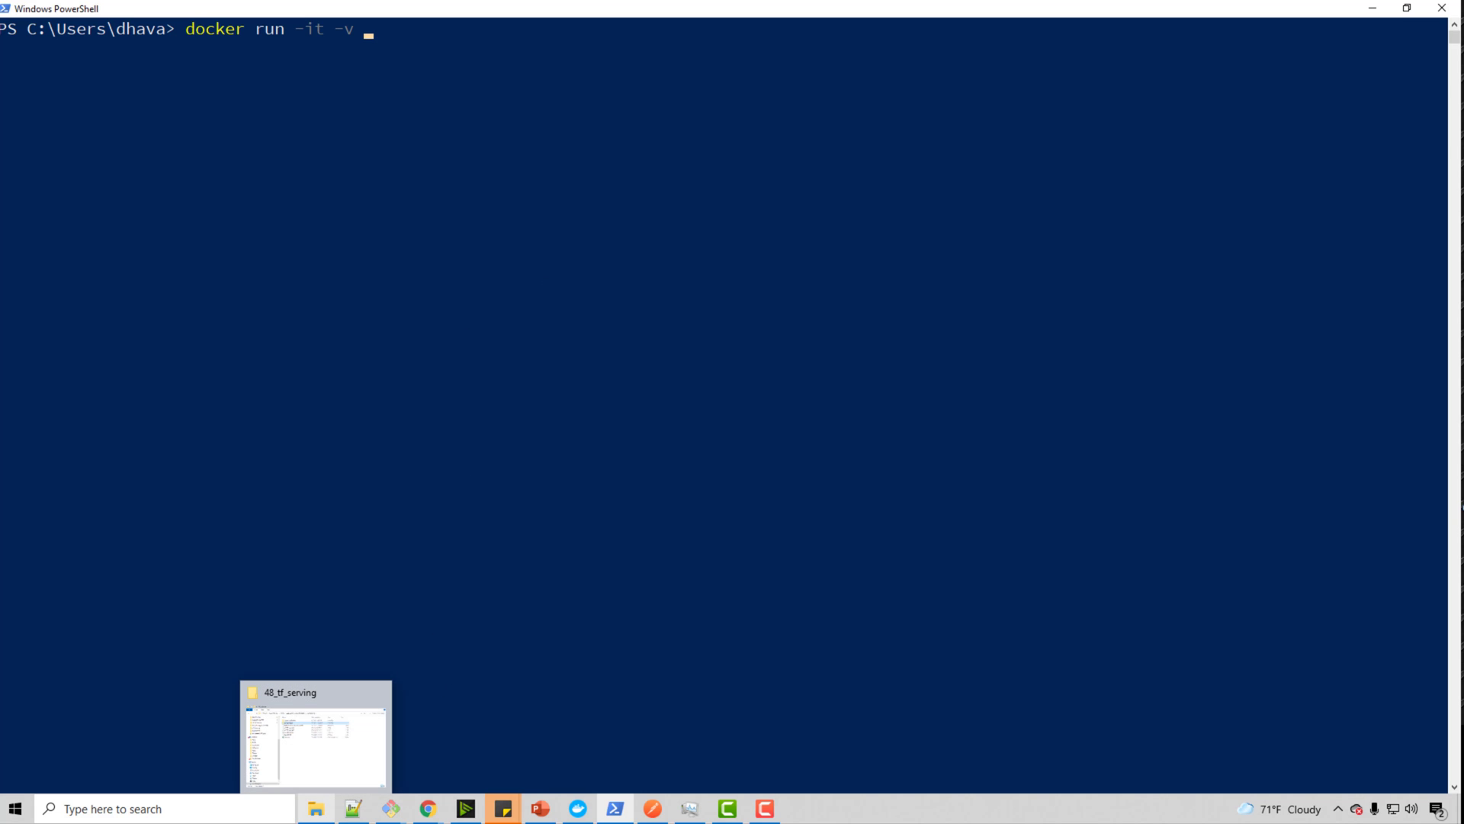
# Step: Take the path C:\Code\deep-learning-keras-tf-tutorial\48_tf_serving from File Explorer into the -v mount
pyautogui.click(314, 735)
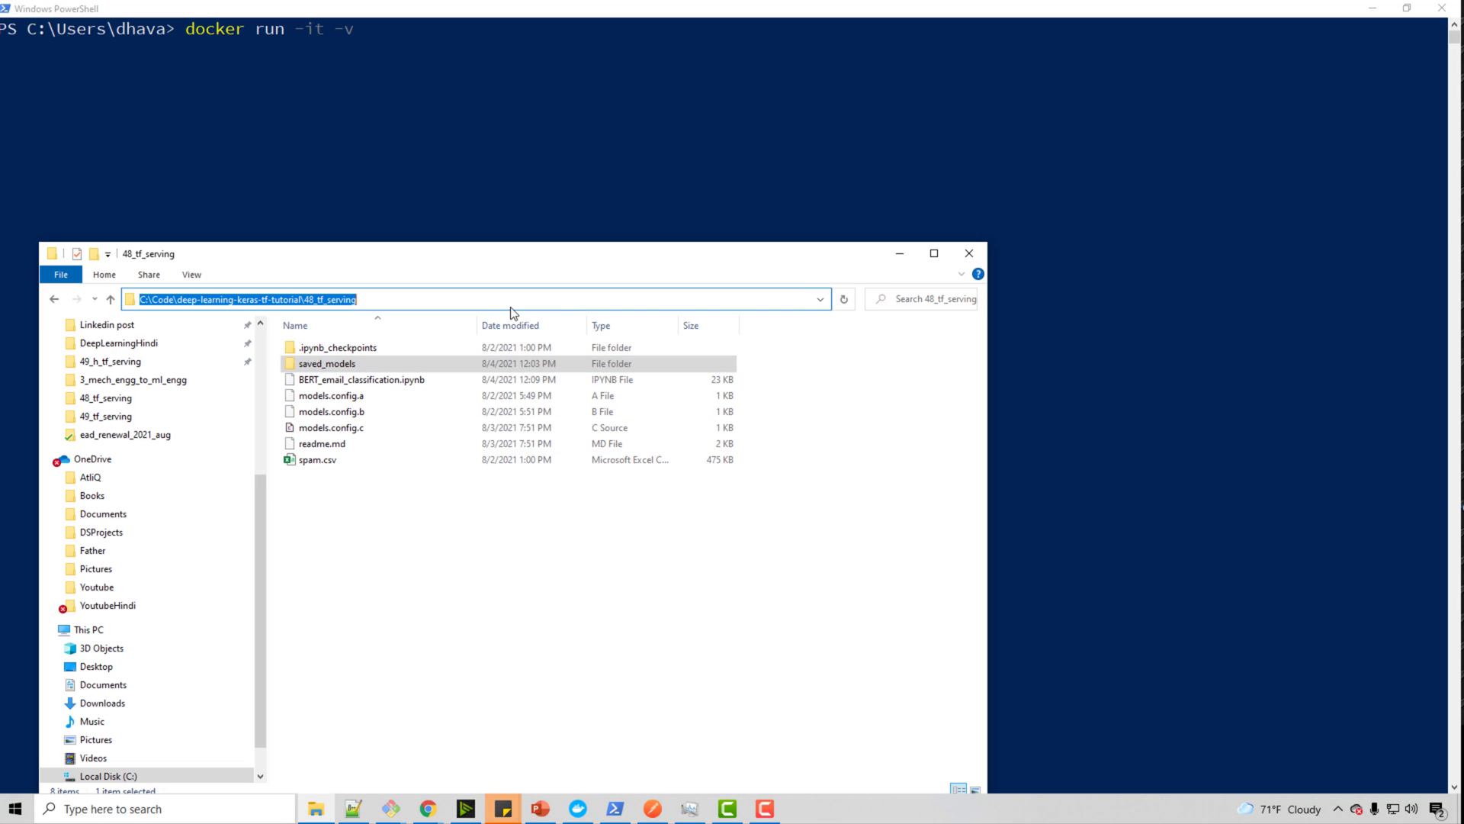
pyautogui.moveTo(392, 43)
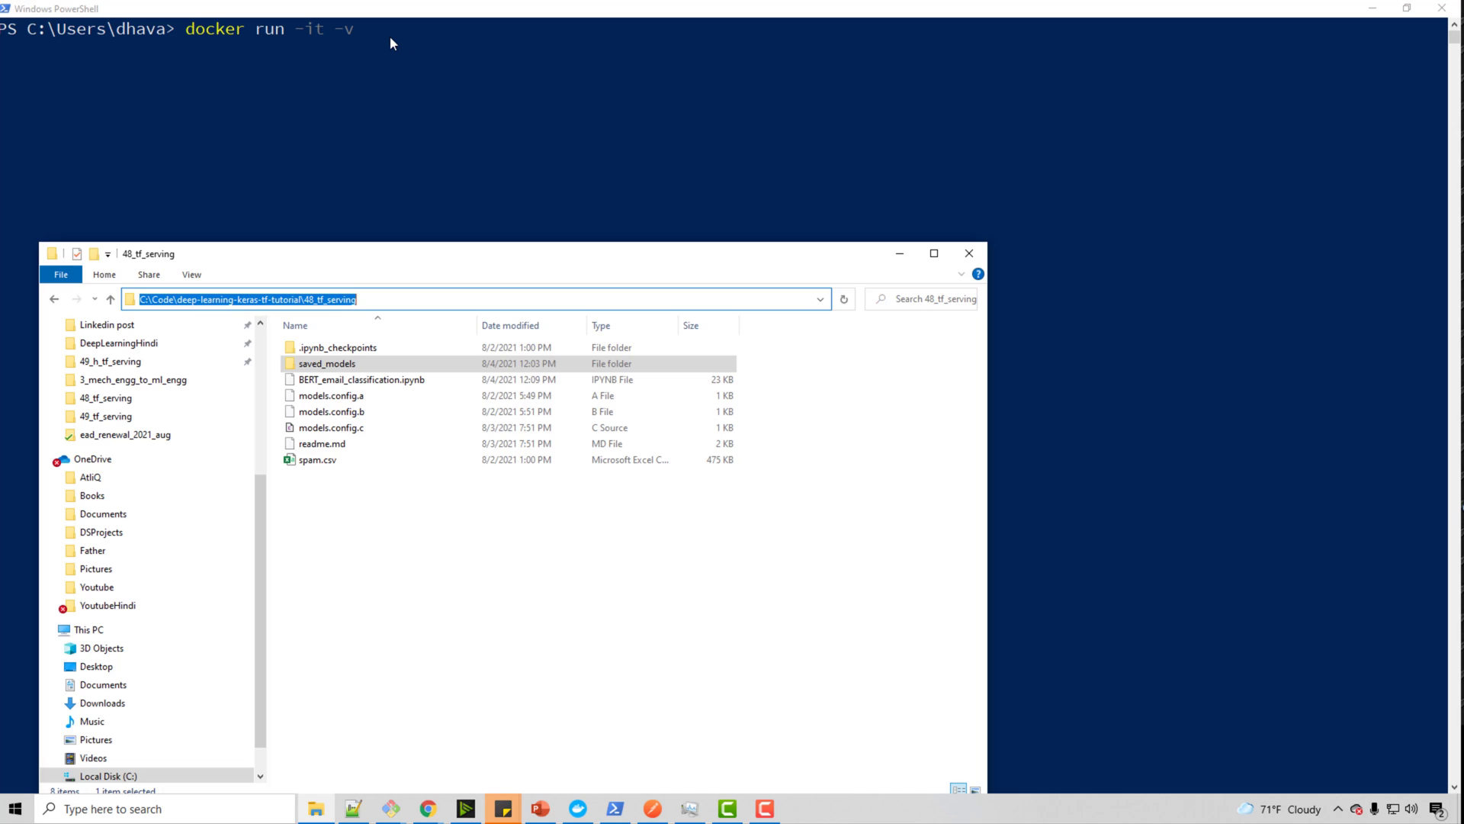
pyautogui.write('C:\\Code\\deep-learning-keras-tf-tutorial\\48_tf_serving:')
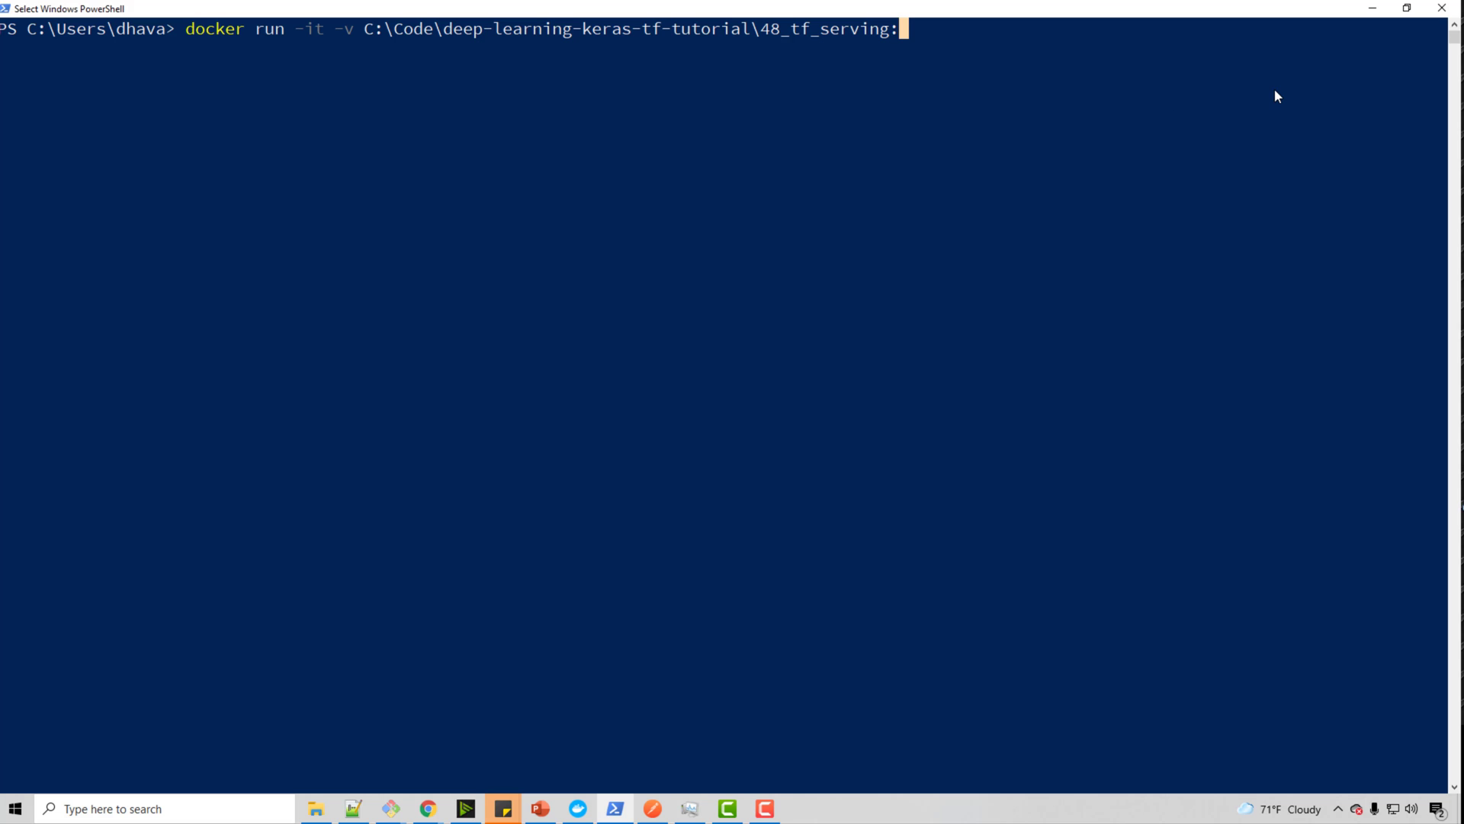
# Step: Map the mounted folder to /48_tf_serving inside the container
pyautogui.write('/4')
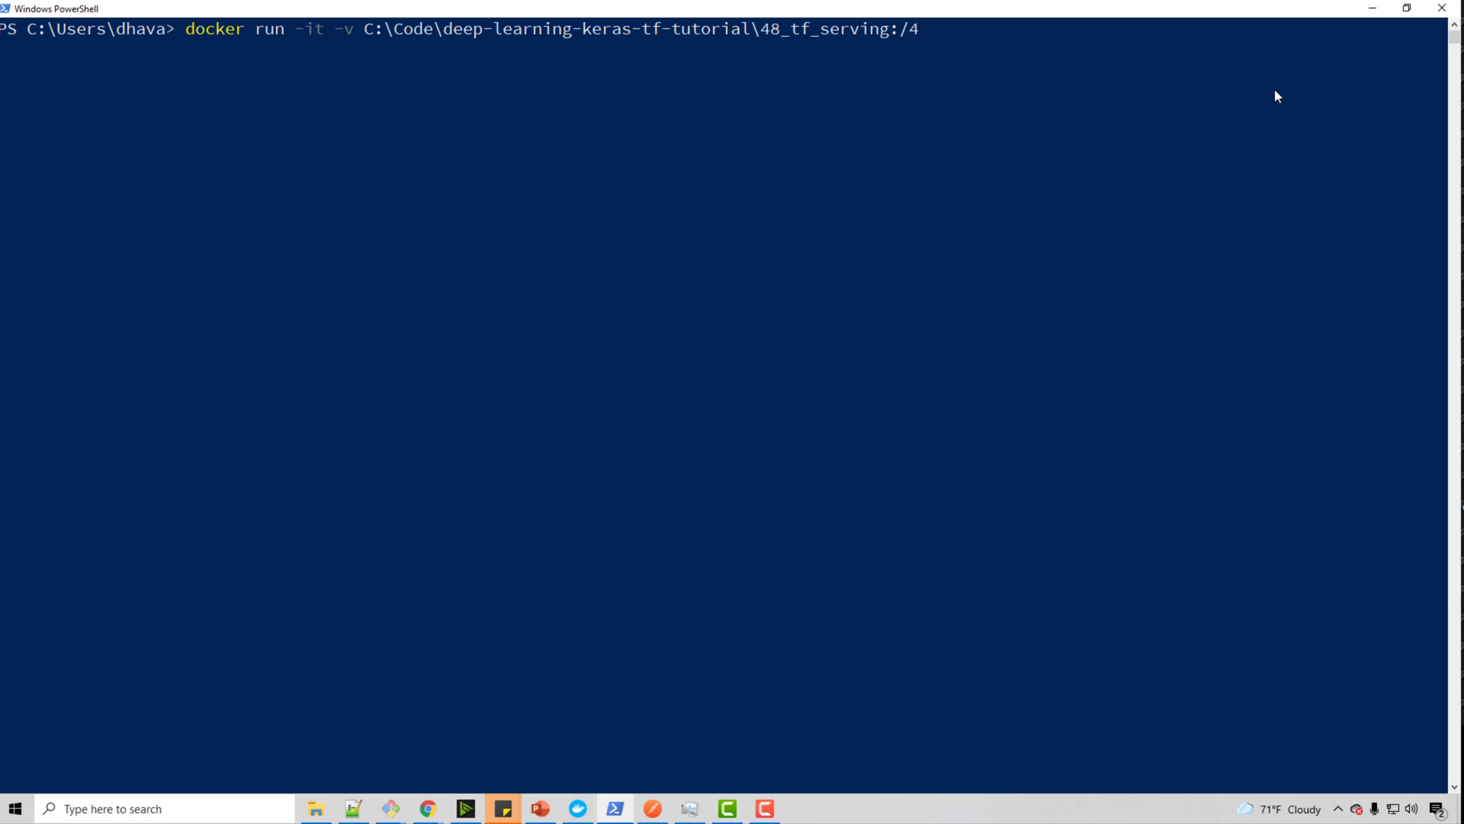
pyautogui.write('8_tf')
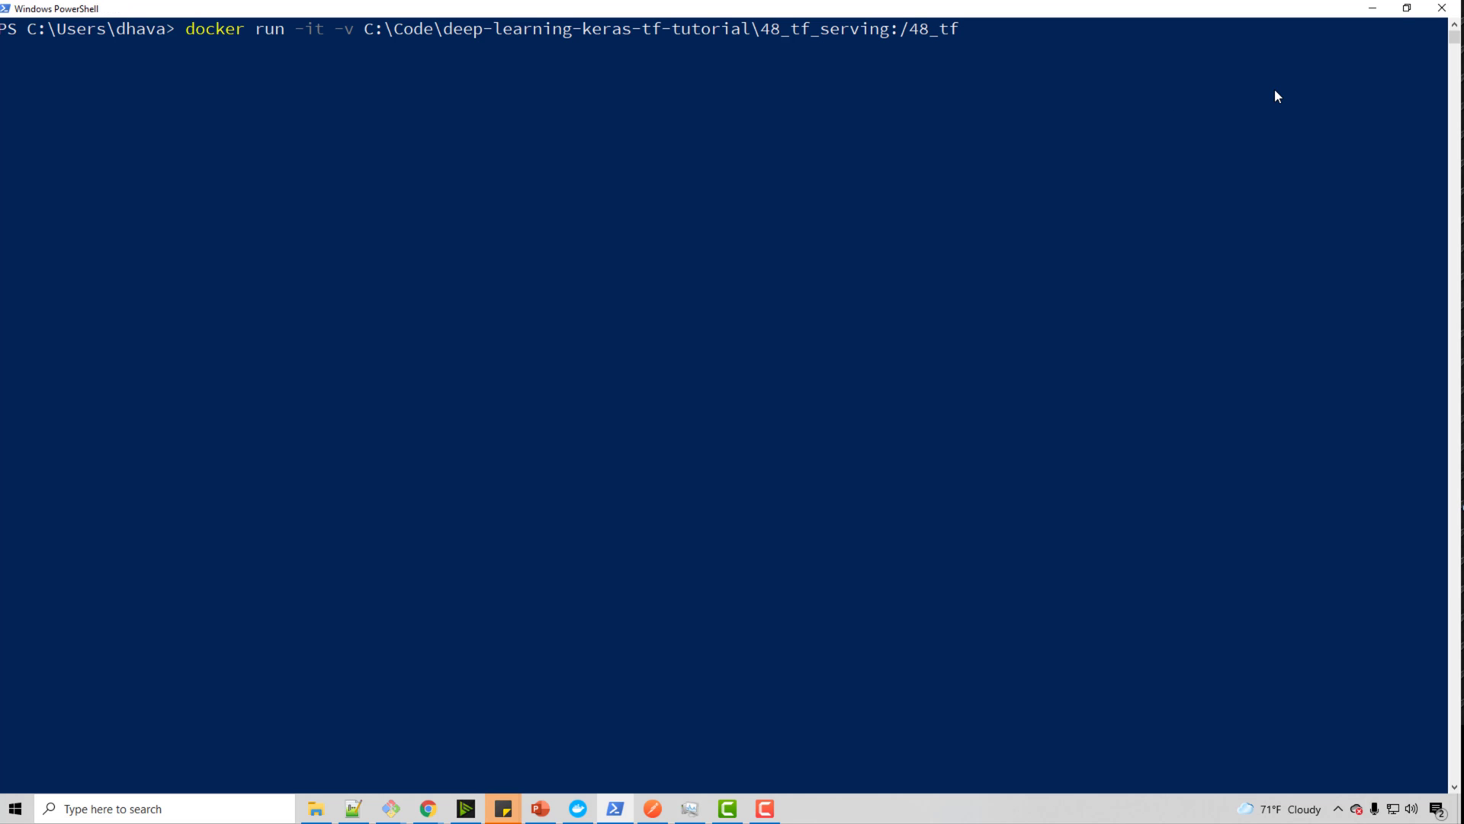
pyautogui.write('_serving')
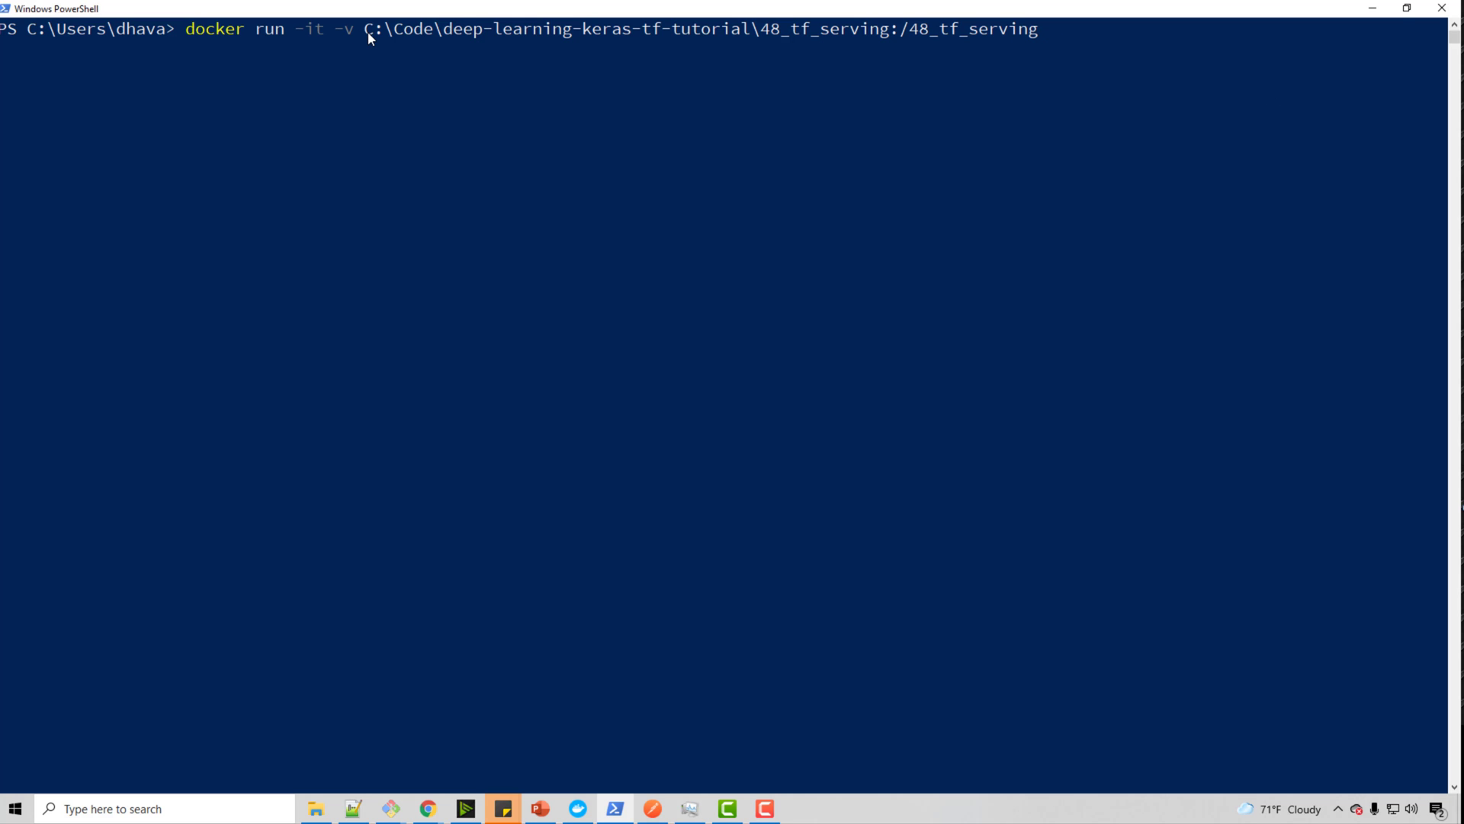
pyautogui.click(925, 29)
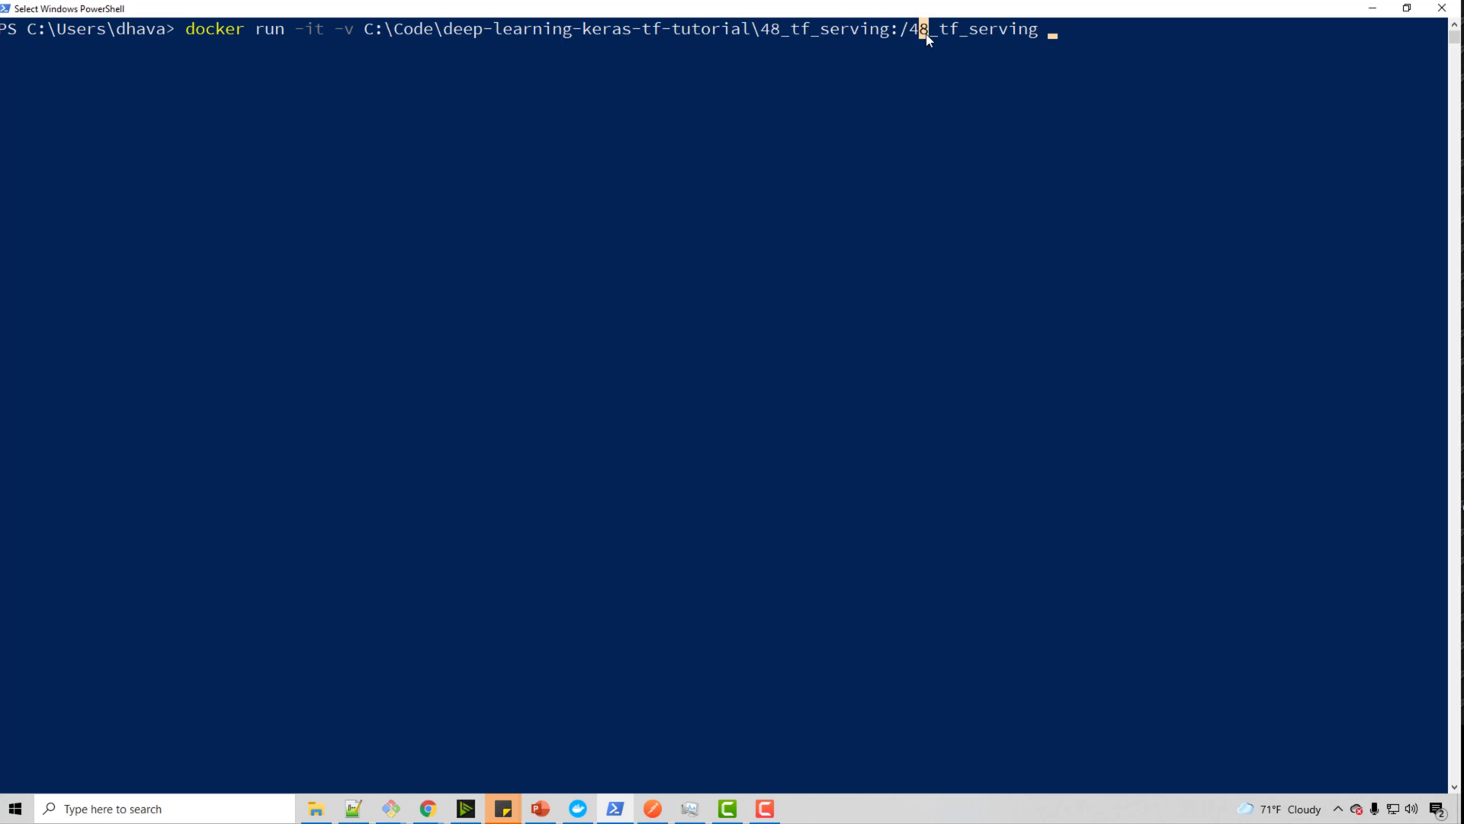
pyautogui.moveTo(1072, 32)
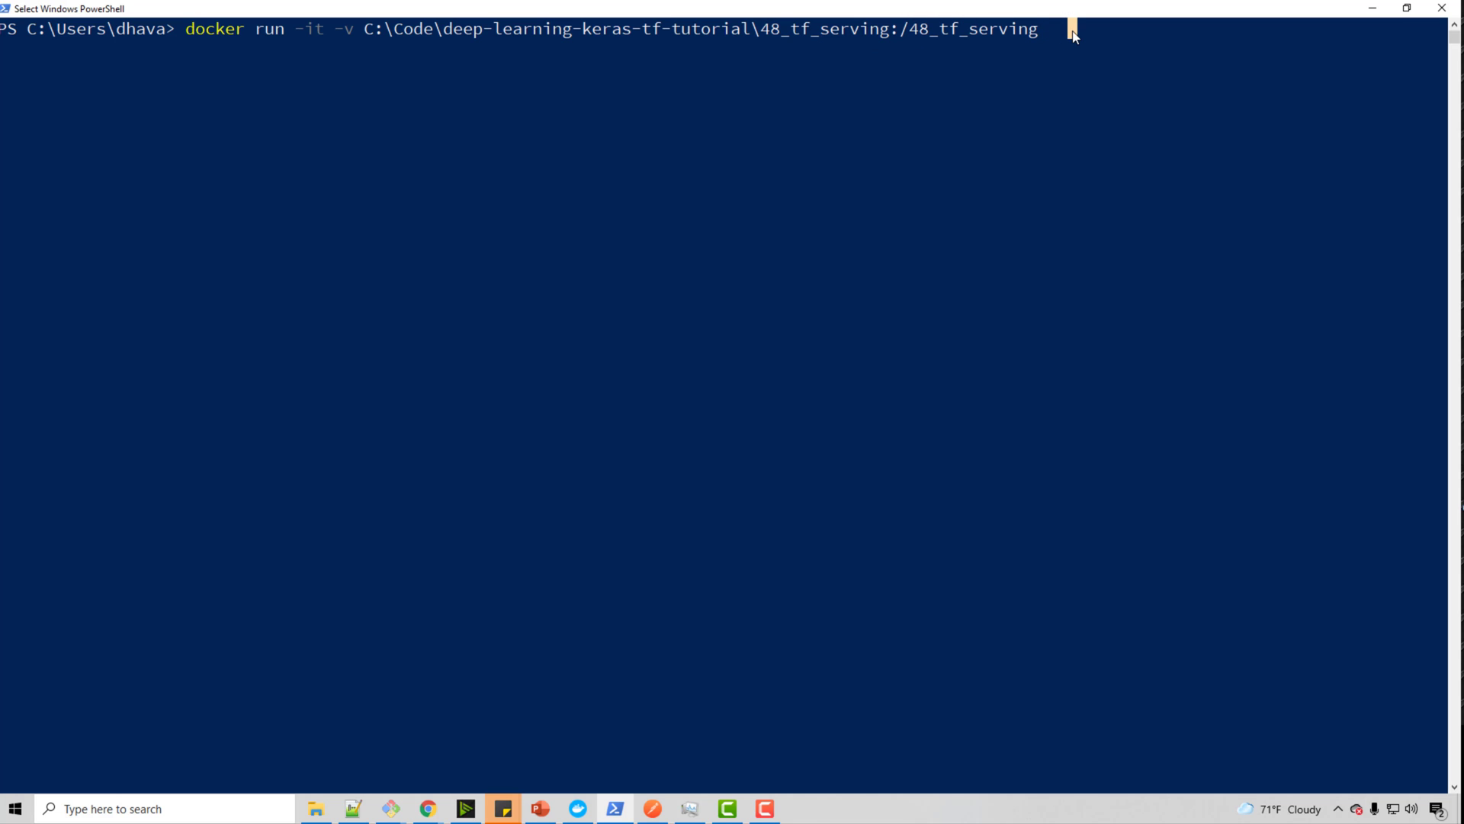
pyautogui.moveTo(1220, 209)
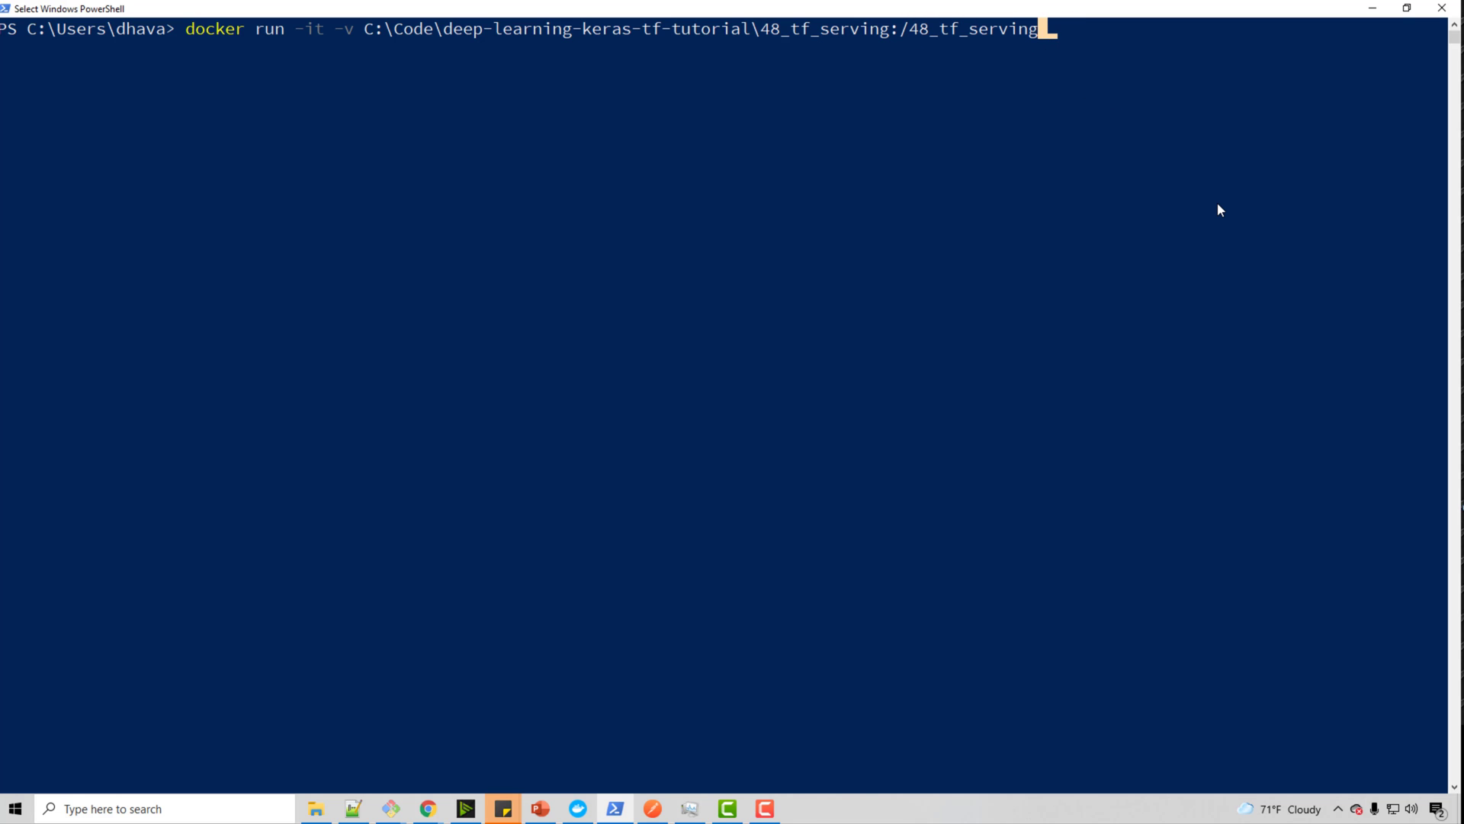
# Step: Add the -p 8605:8605 host-to-container port mapping to the docker run command
pyautogui.write('-p')
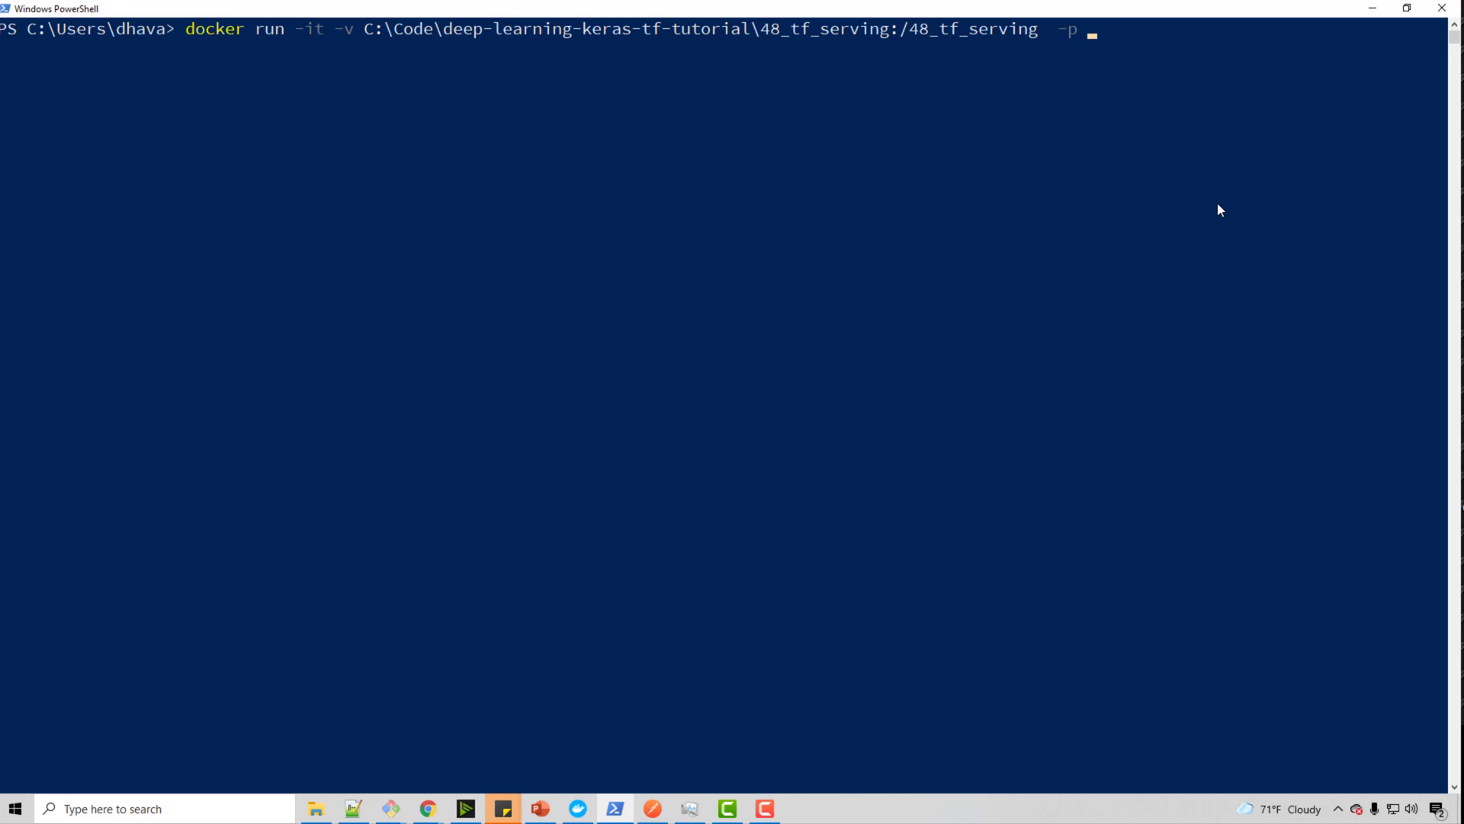
pyautogui.write('8605')
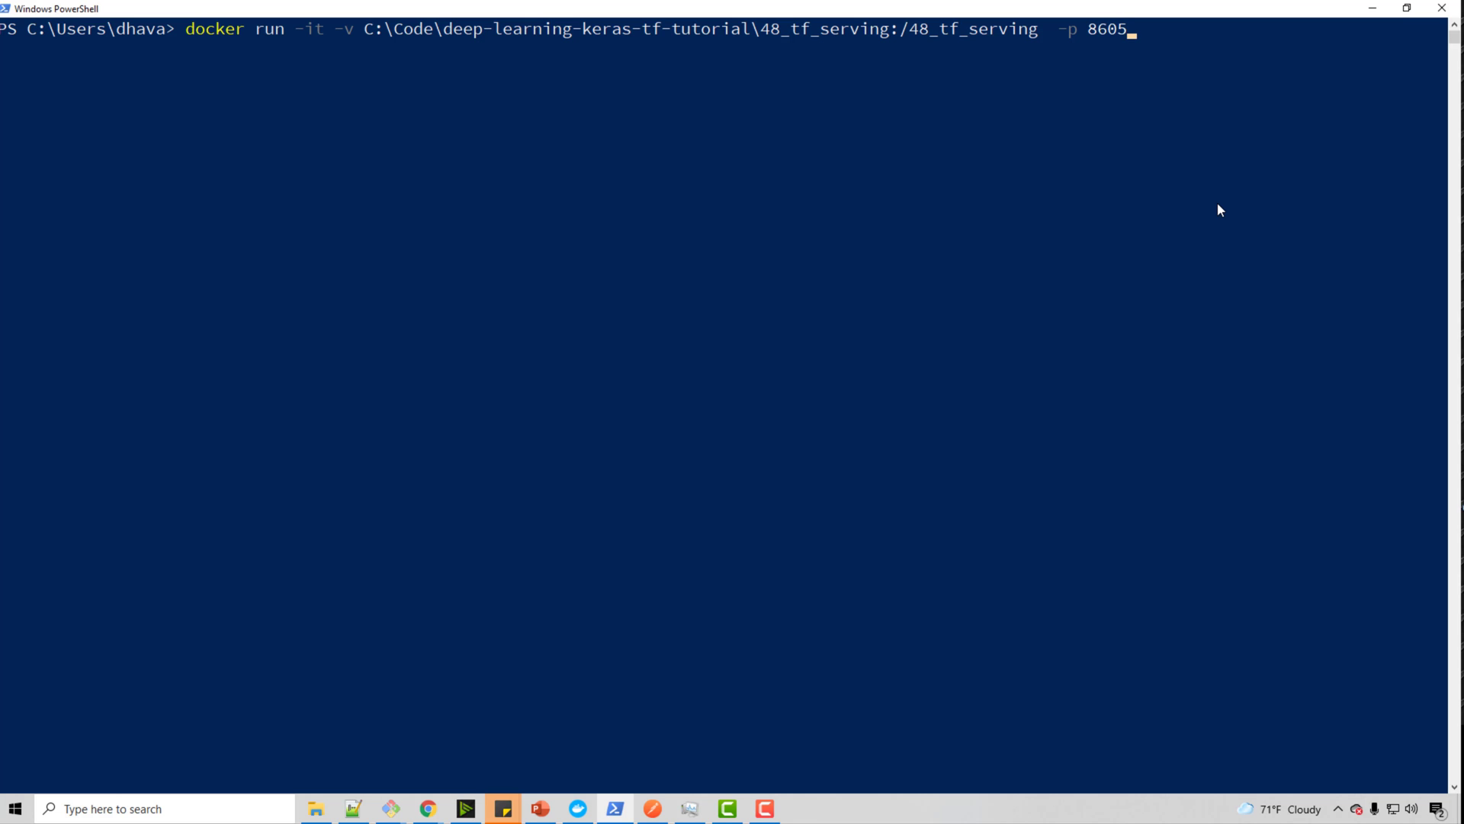
pyautogui.write(':86')
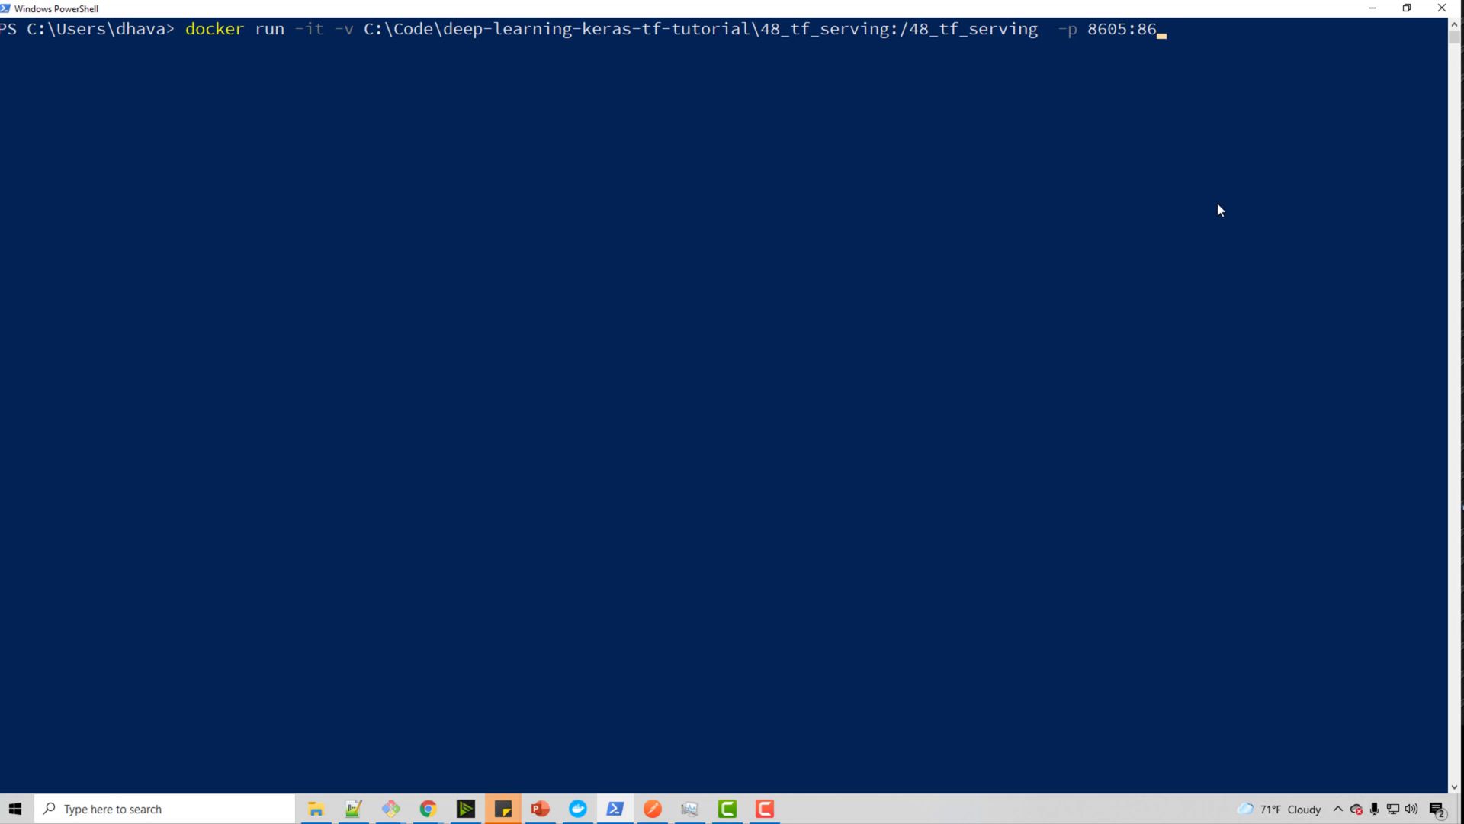
pyautogui.write('05')
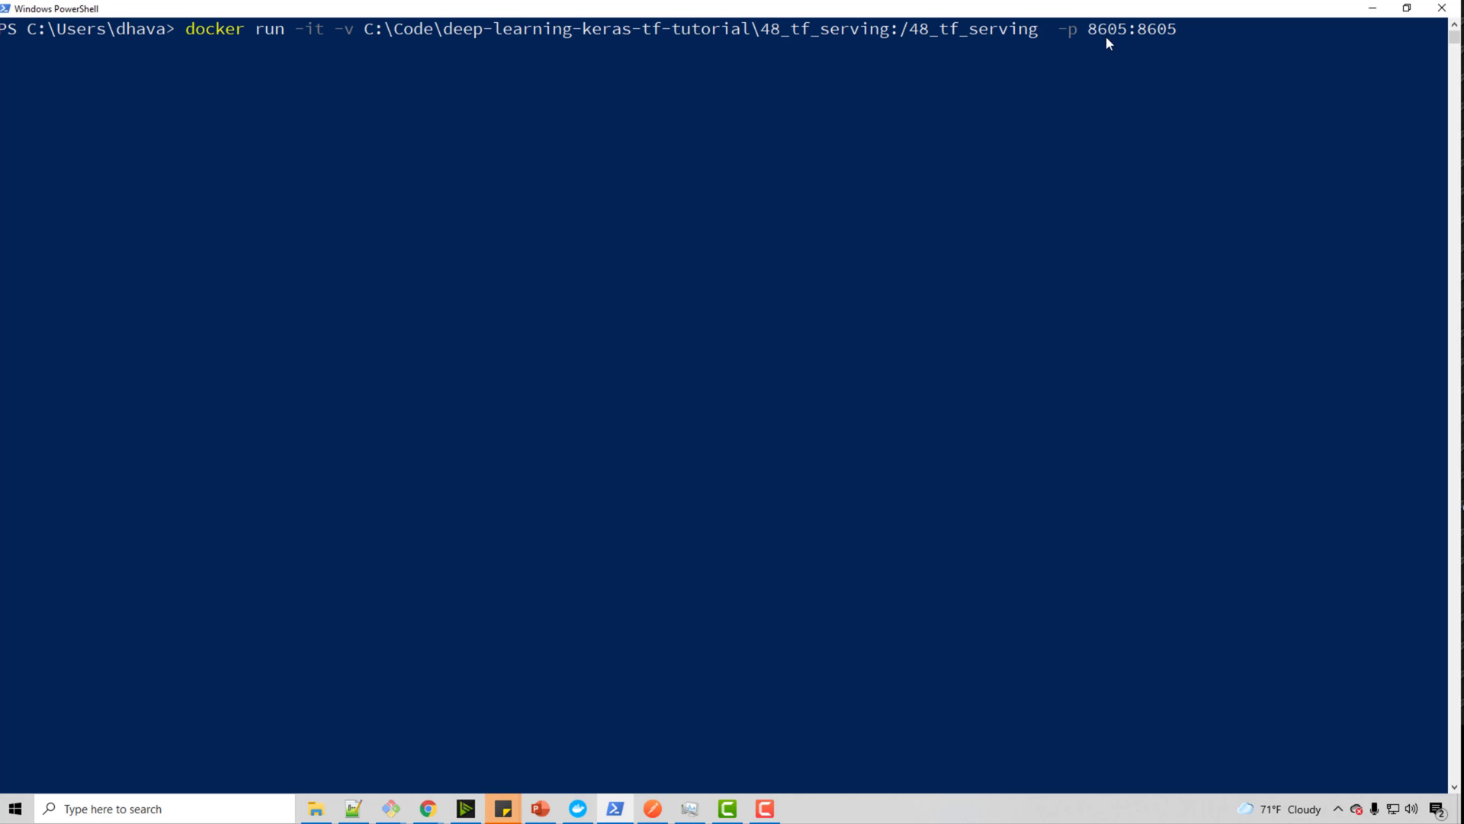
pyautogui.doubleClick(1104, 29)
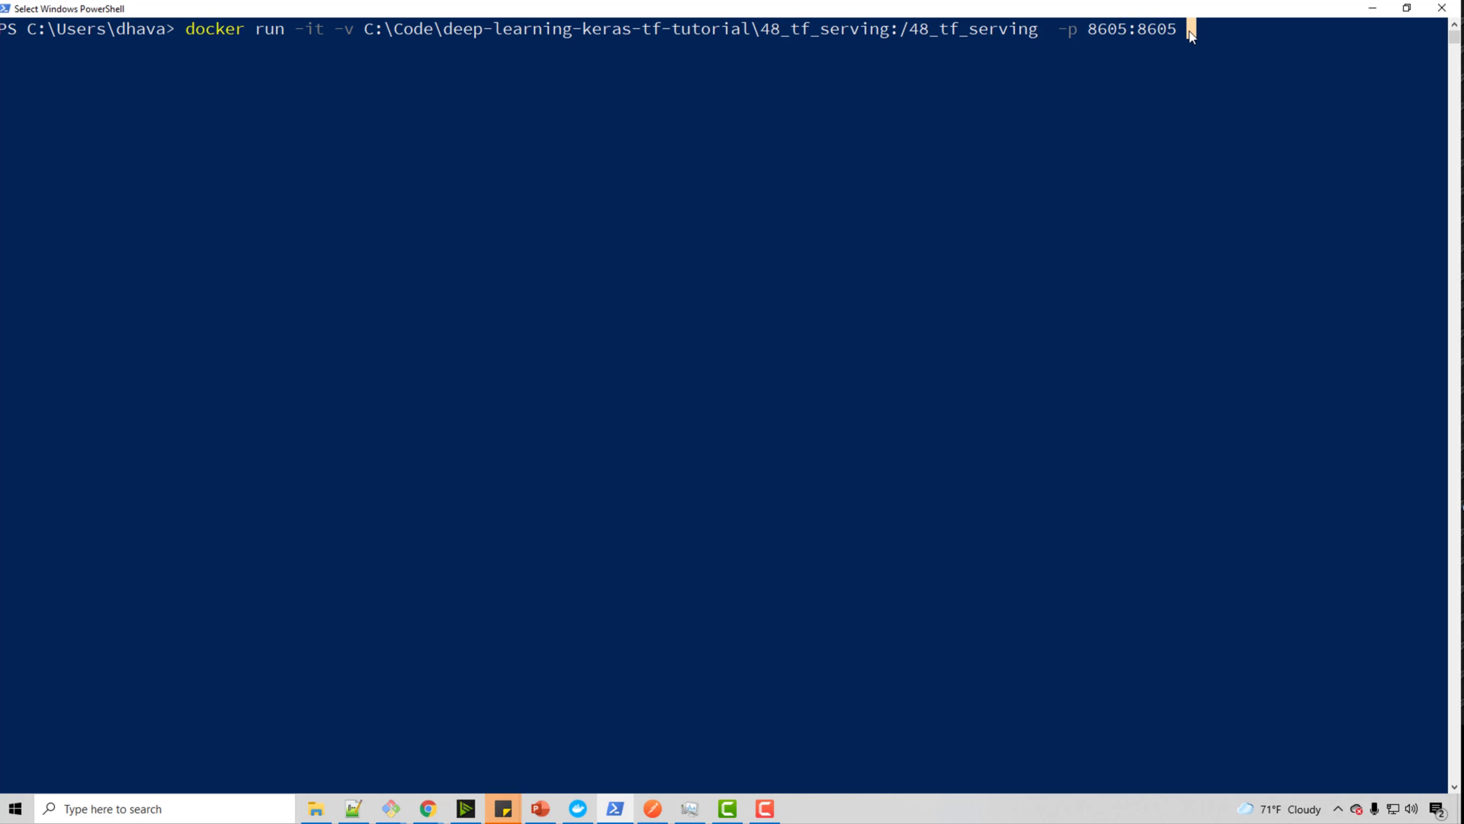
pyautogui.moveTo(1109, 222)
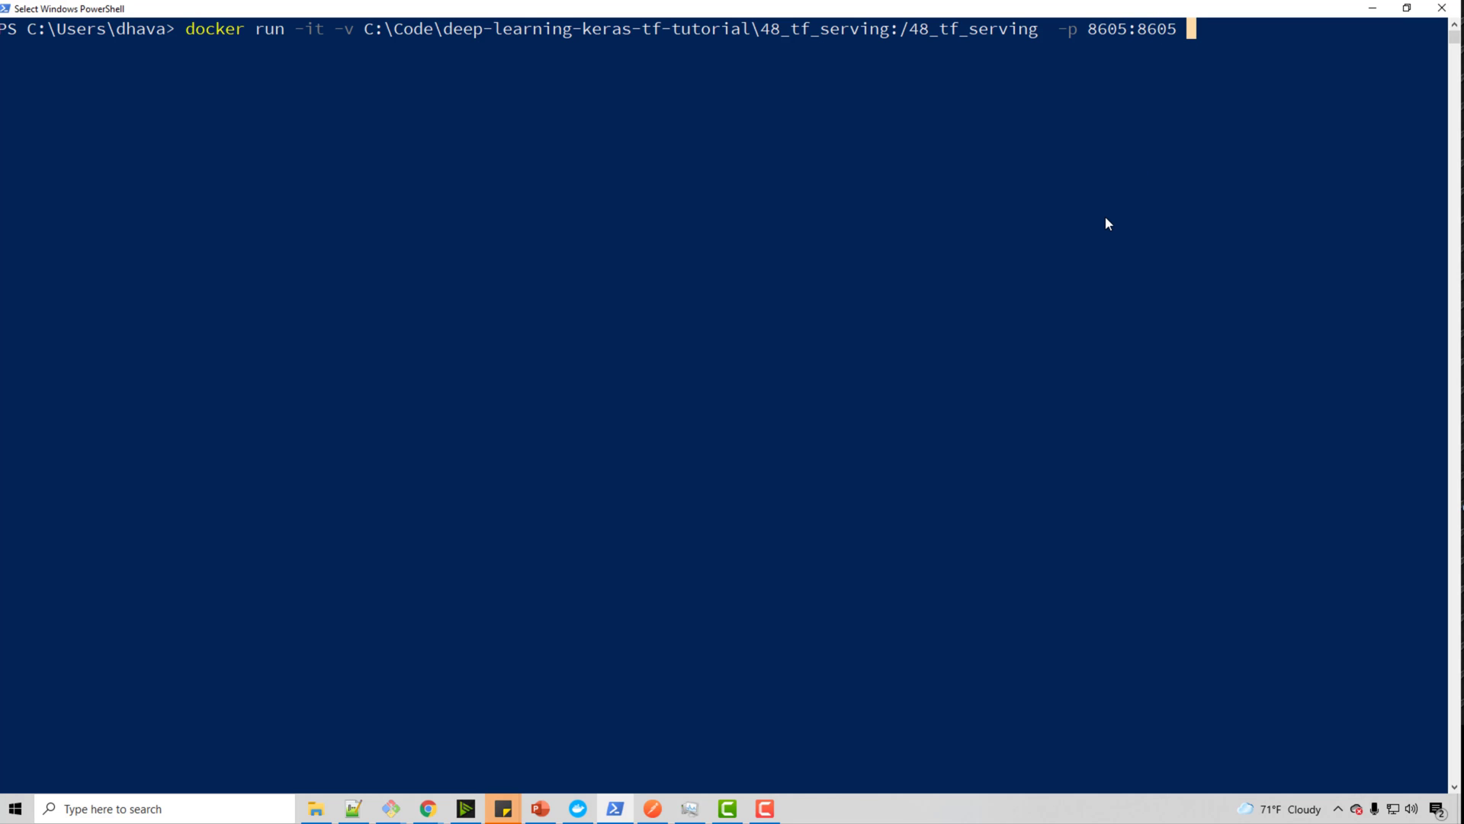
pyautogui.moveTo(1147, 250)
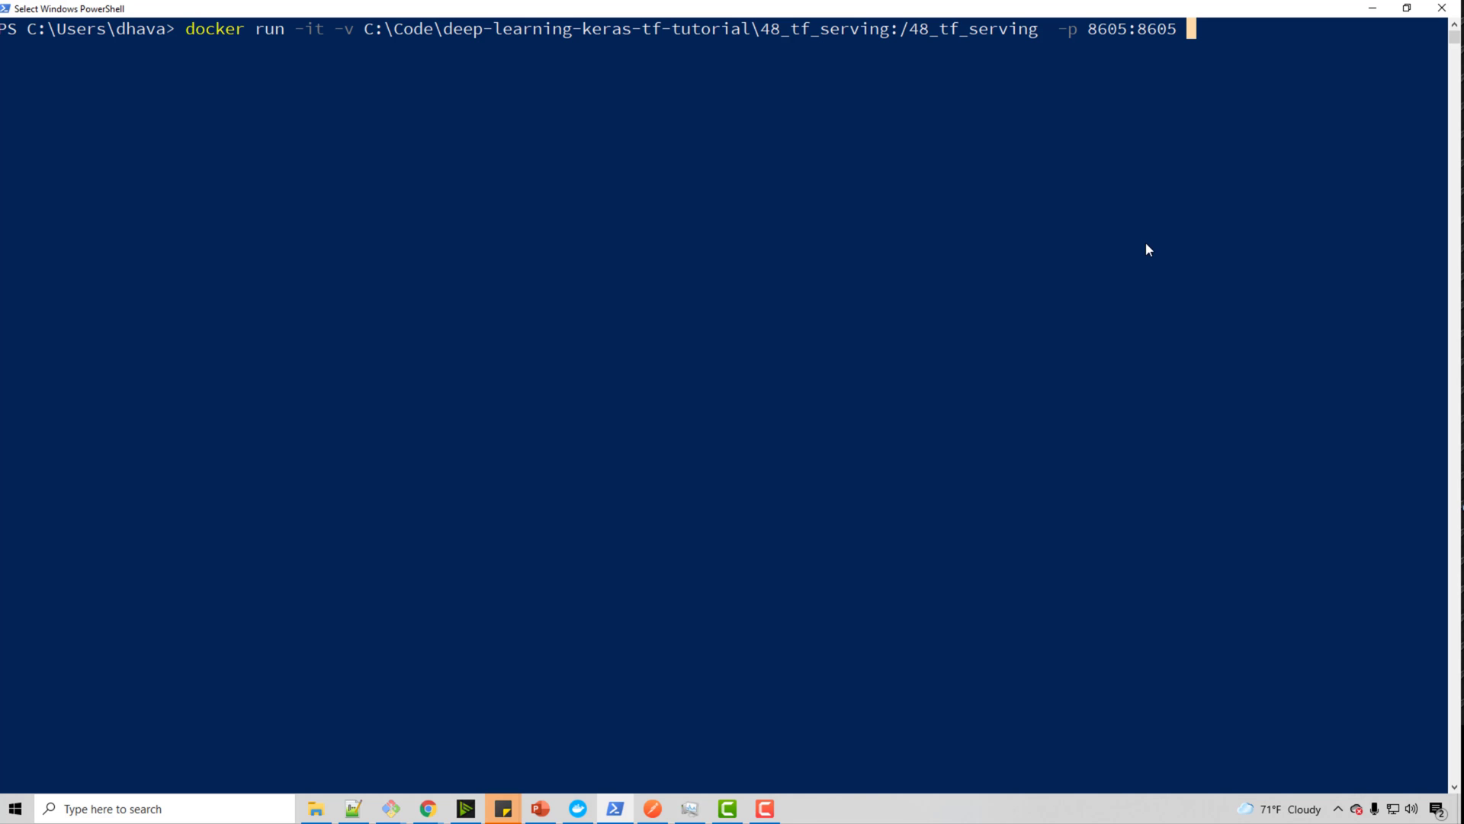
pyautogui.moveTo(1144, 305)
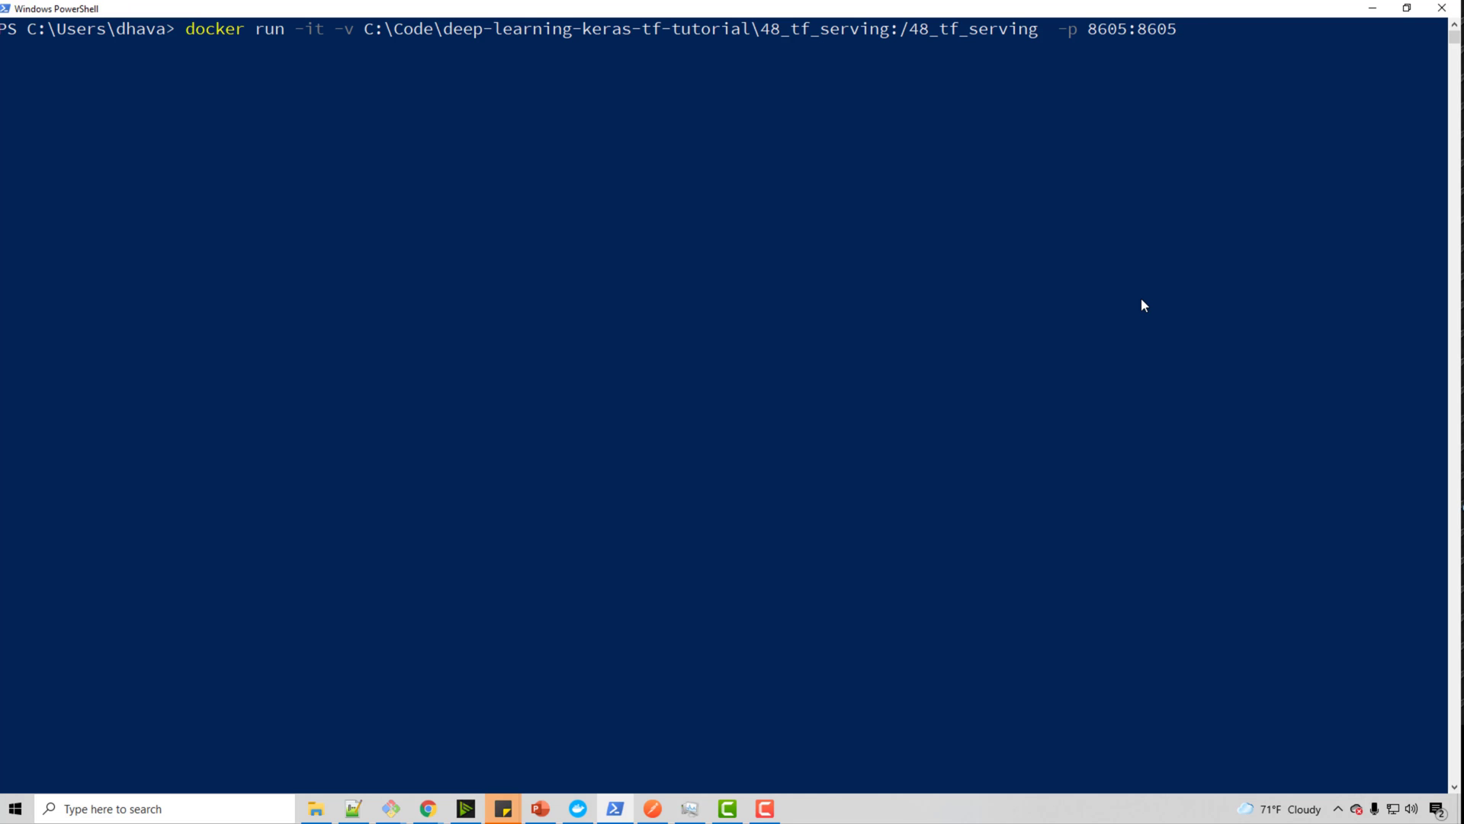
pyautogui.moveTo(616, 338)
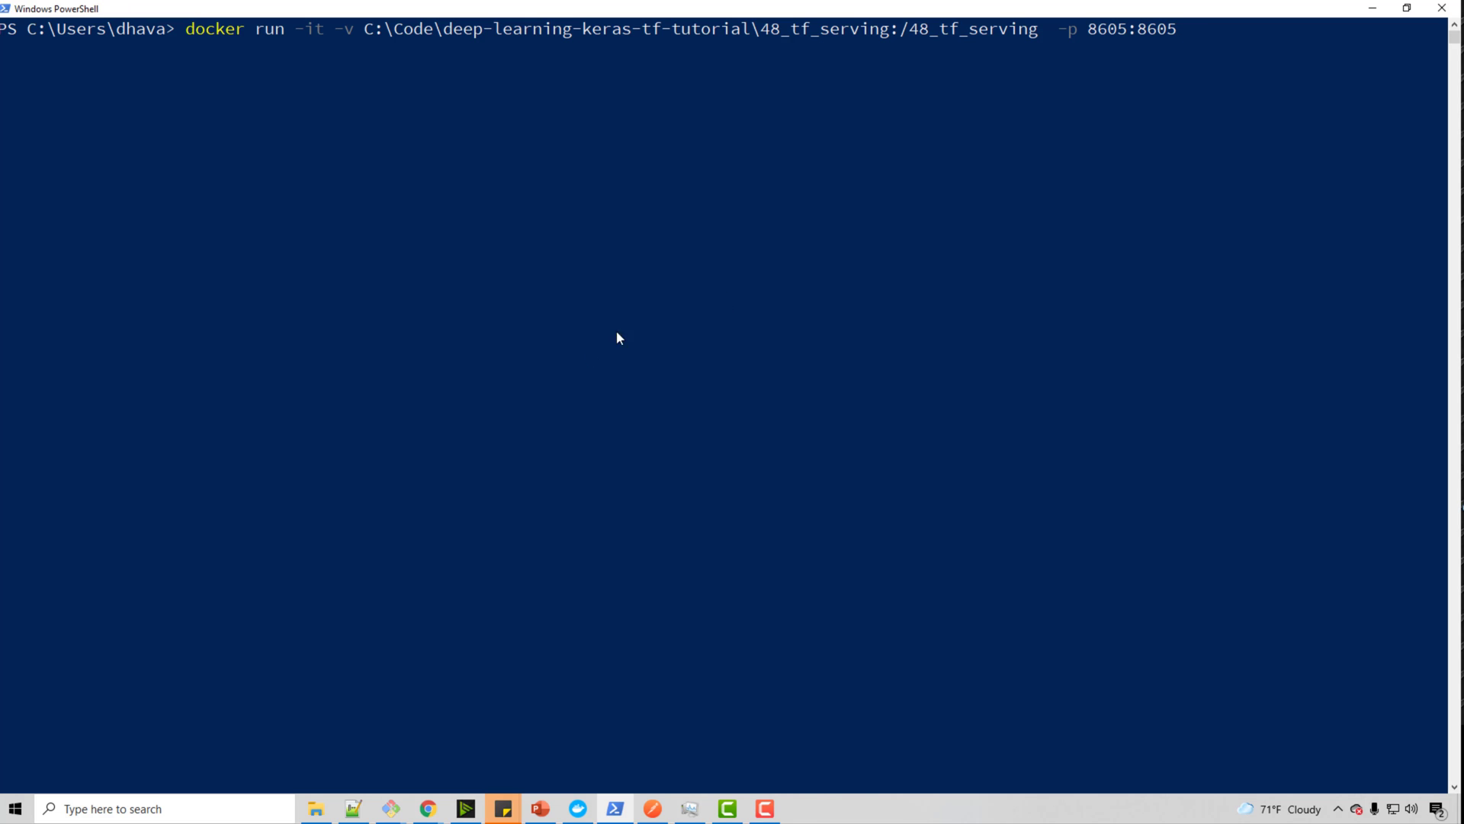
pyautogui.moveTo(353, 188)
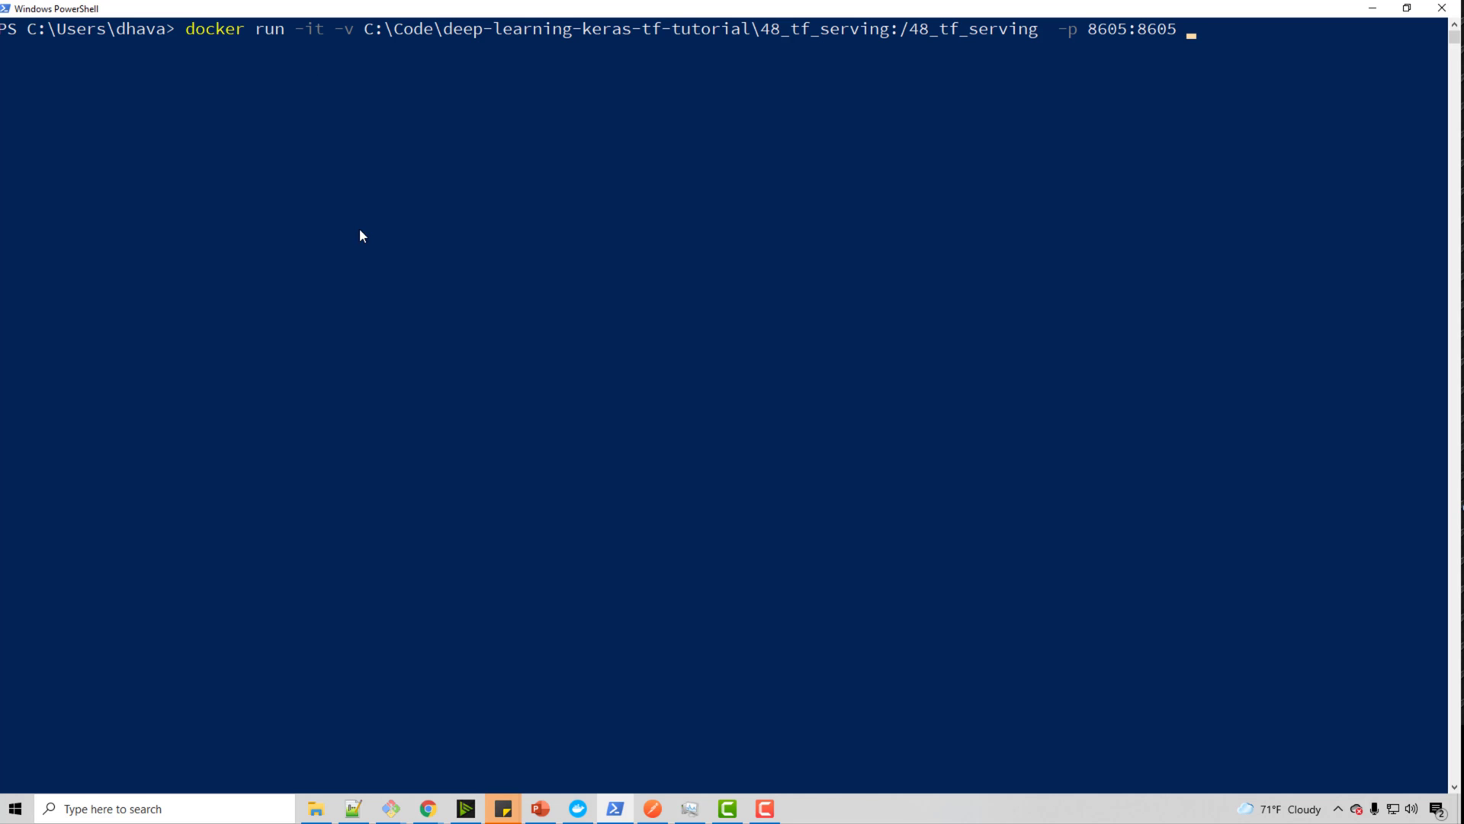
pyautogui.moveTo(485, 146)
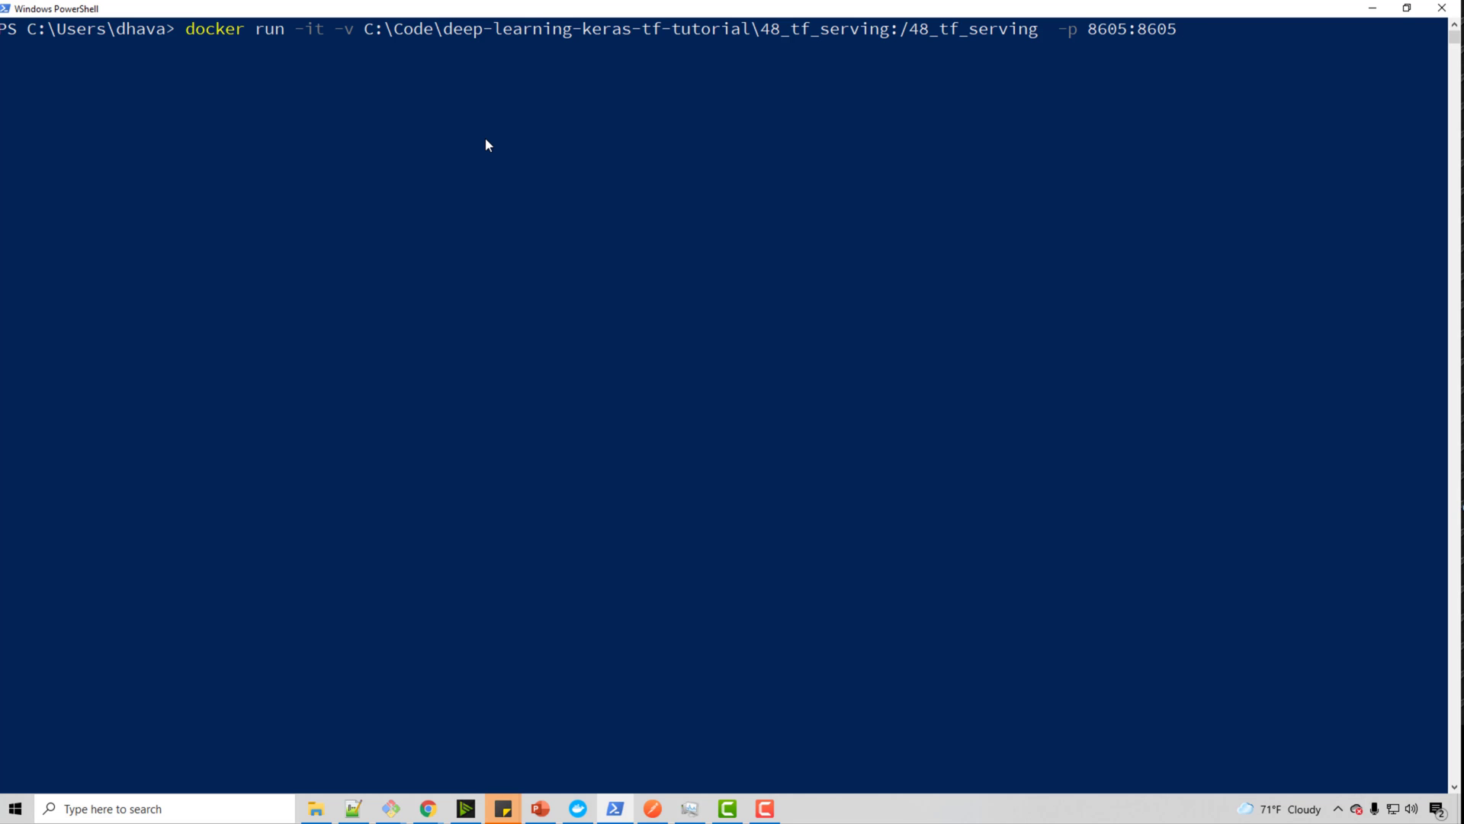
# Step: Launch a tensorflow/serving container with --entrypoint /bin/bash and list its root folder
pyautogui.write('--entr')
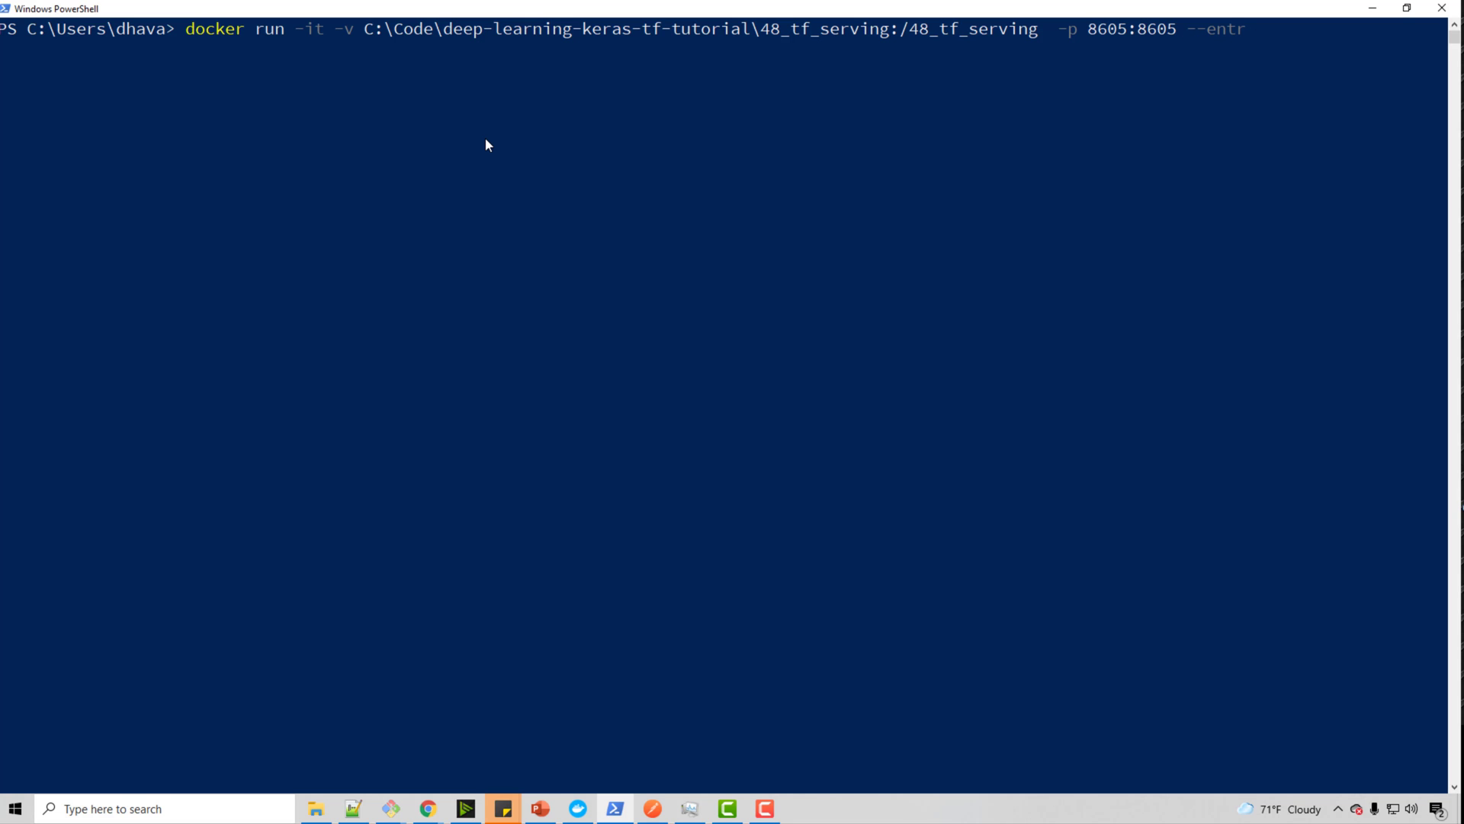
pyautogui.write('ypoint')
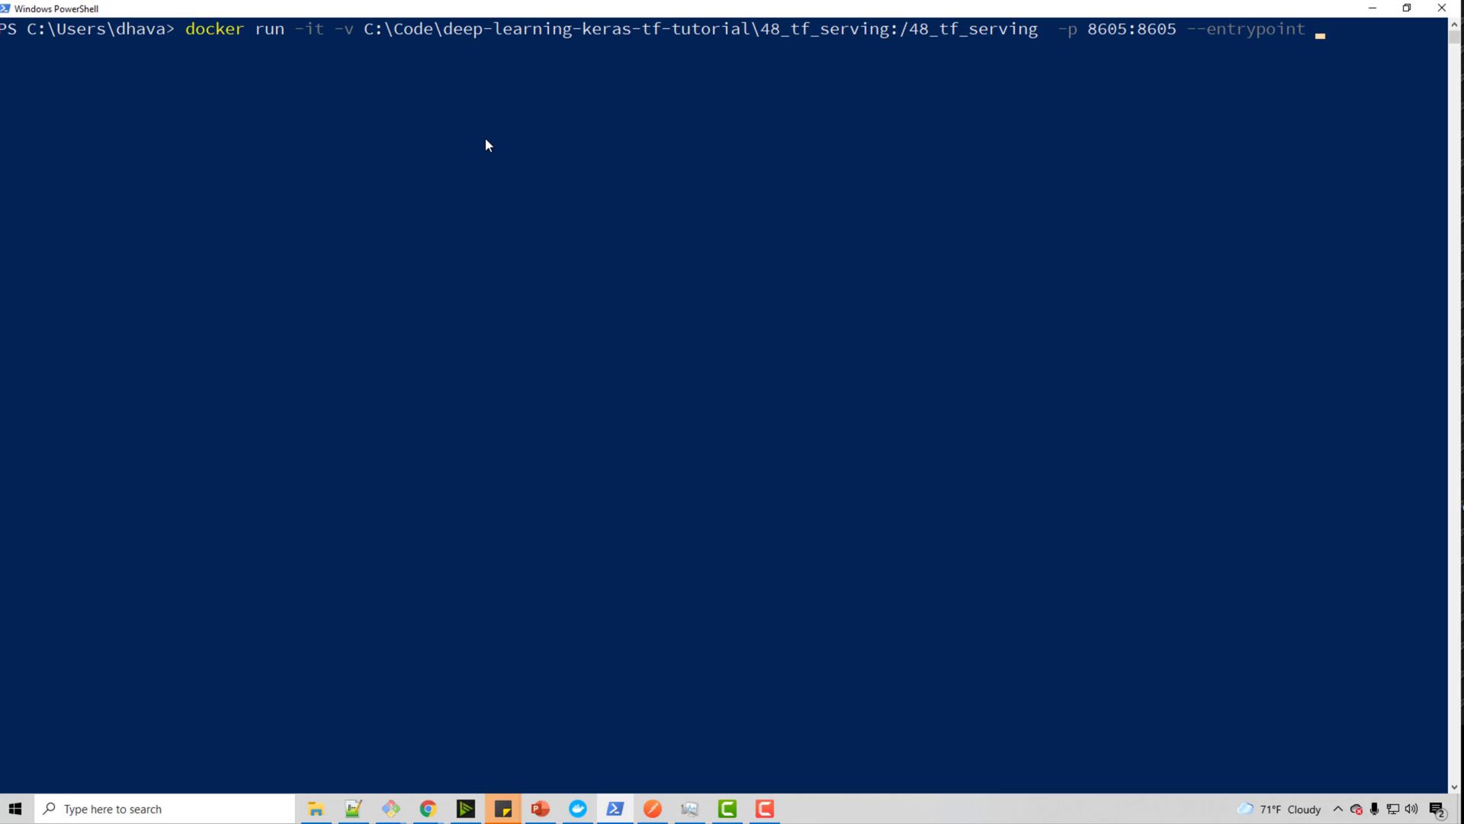
pyautogui.write('/bin/b')
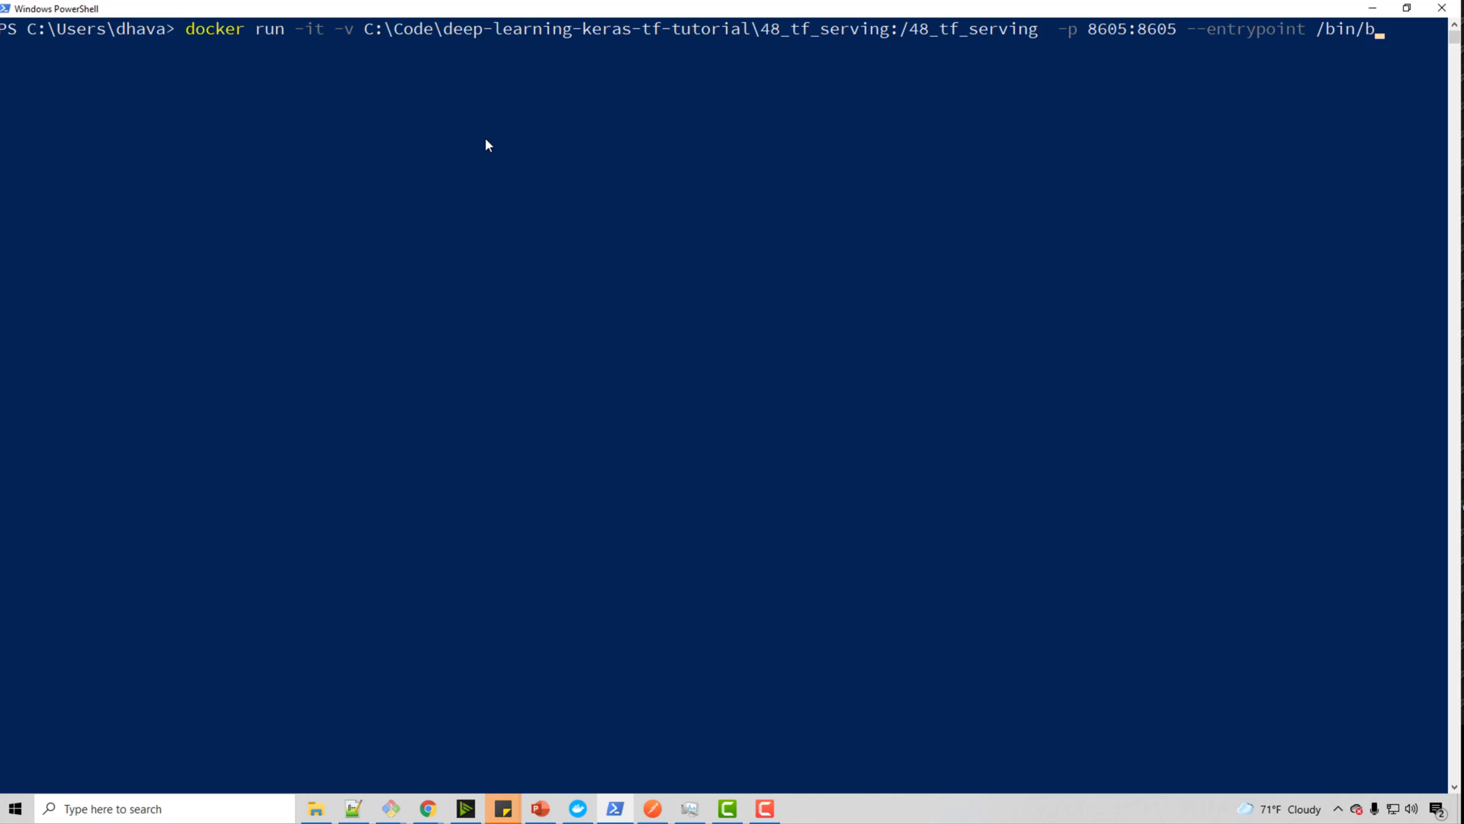
pyautogui.write('ash')
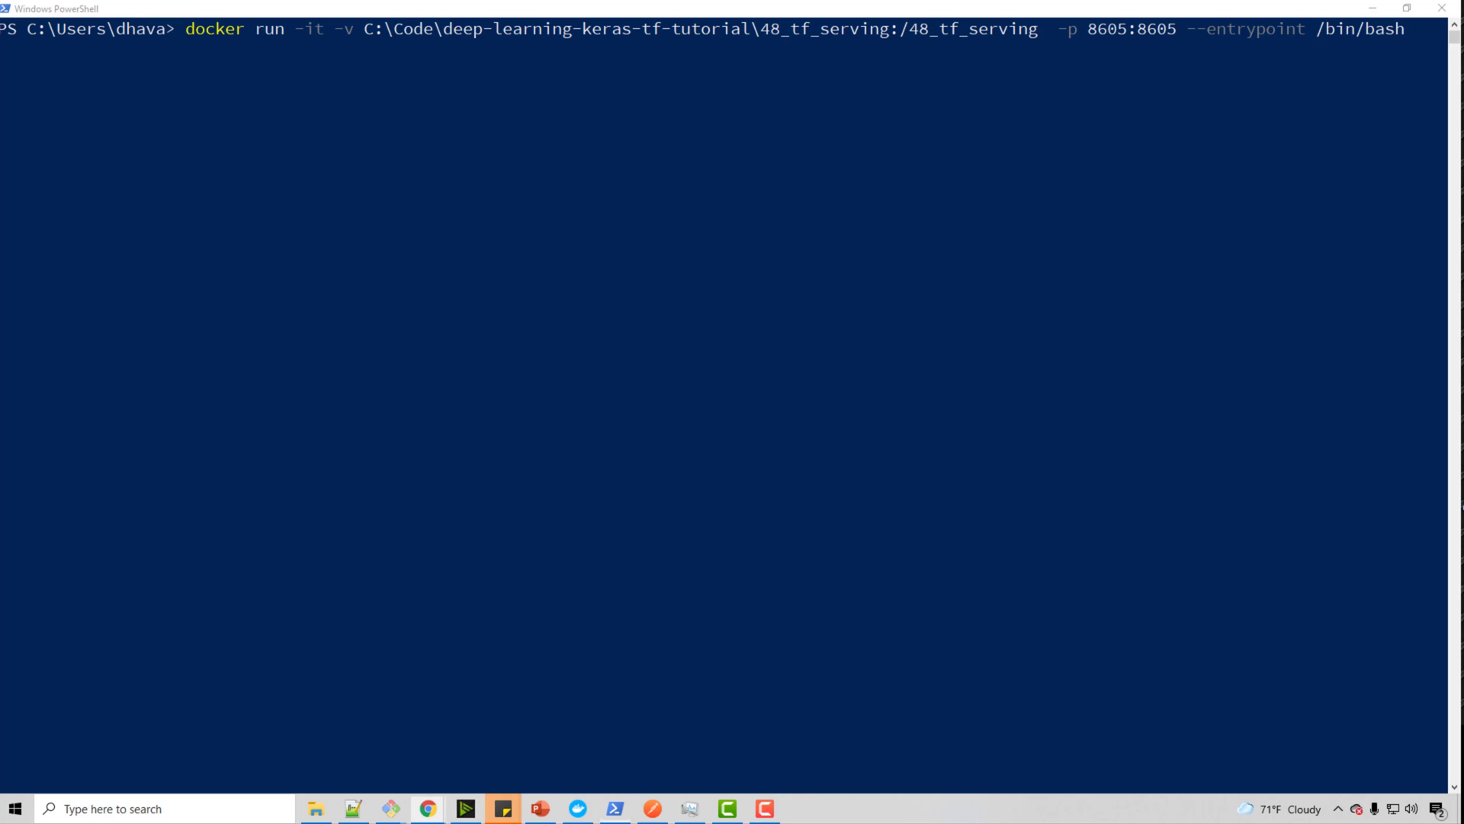
pyautogui.moveTo(1098, 310)
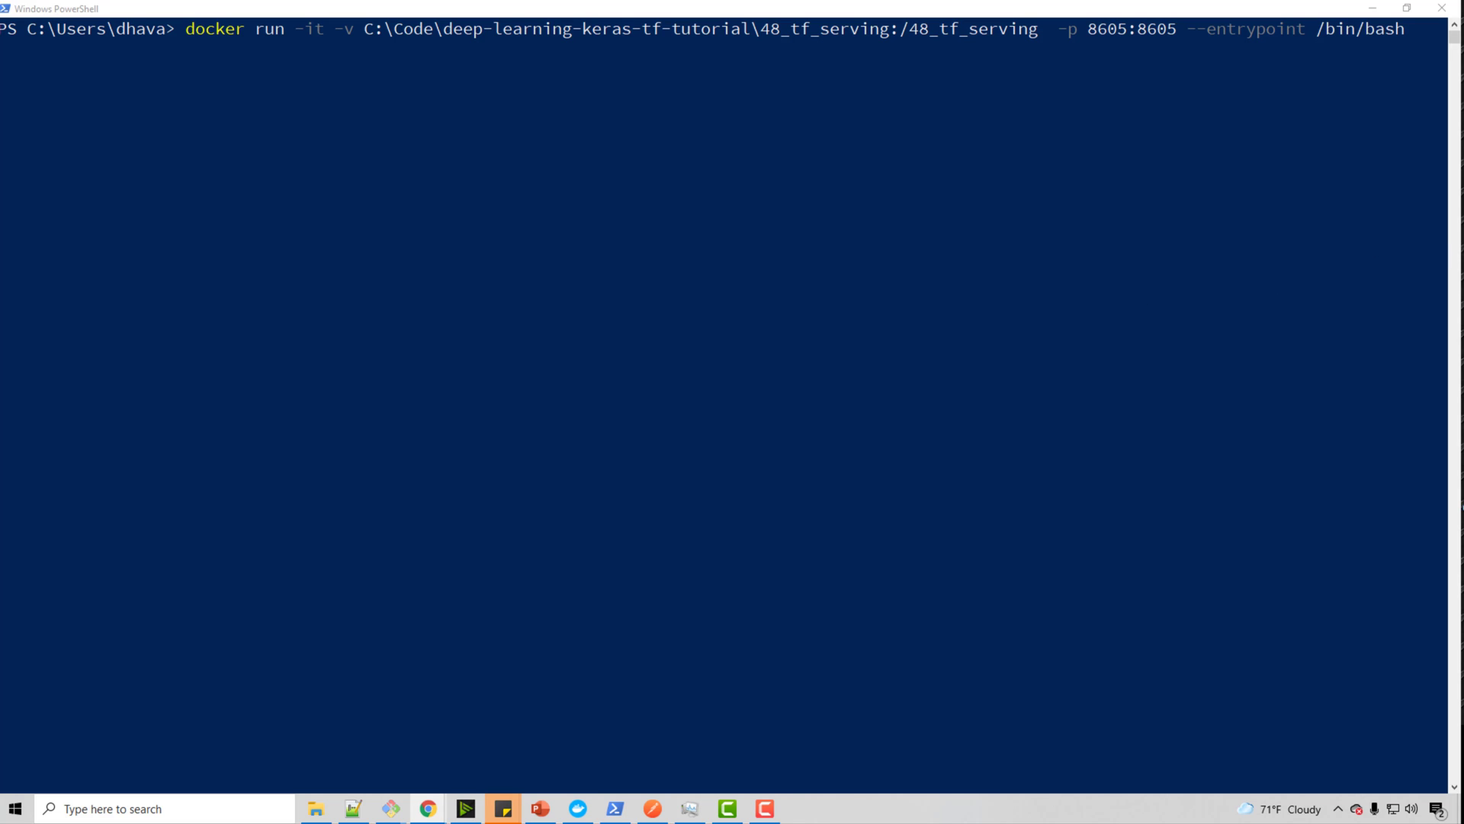
pyautogui.moveTo(1414, 61)
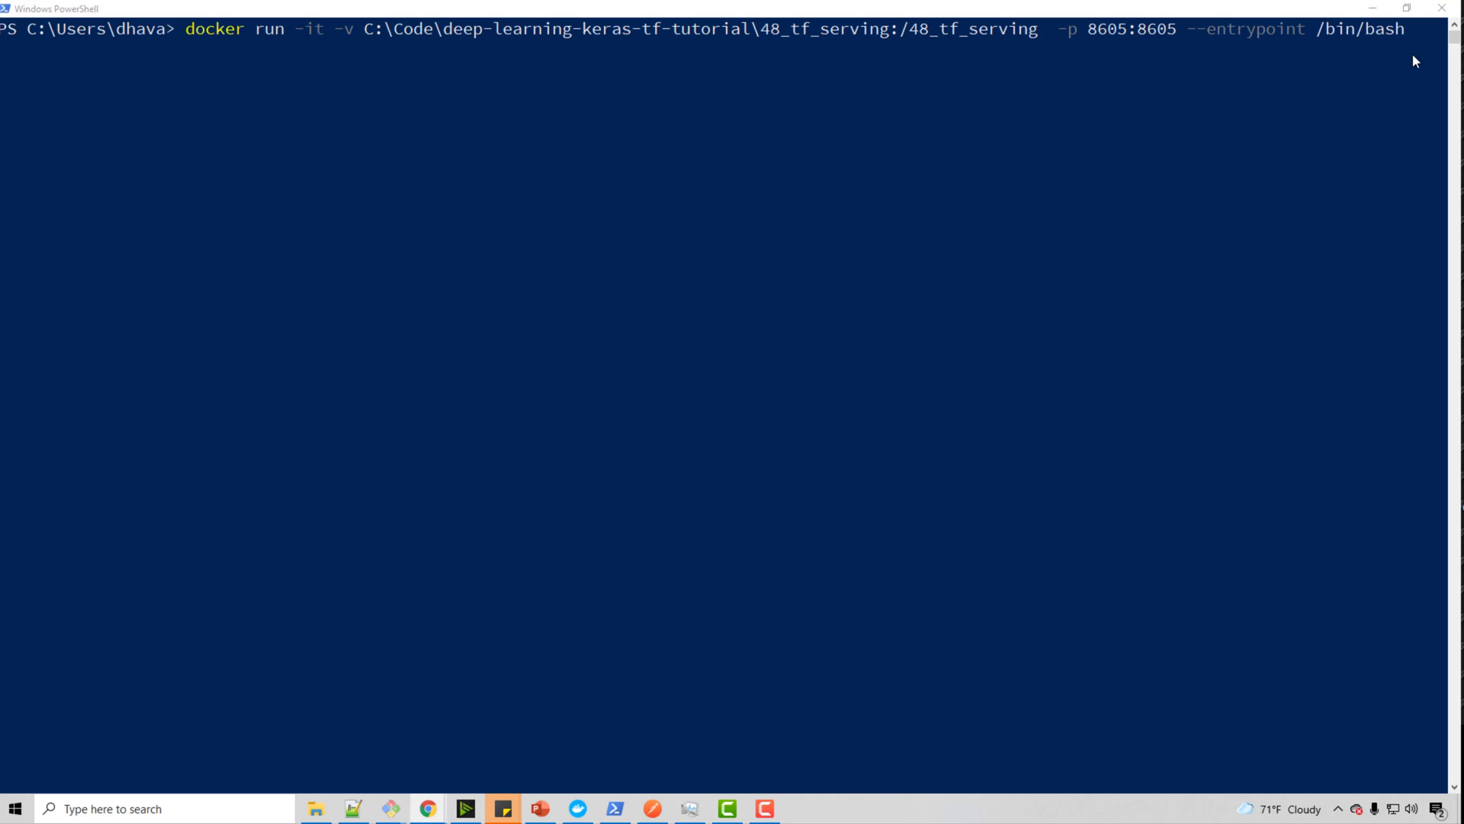
pyautogui.write('tes')
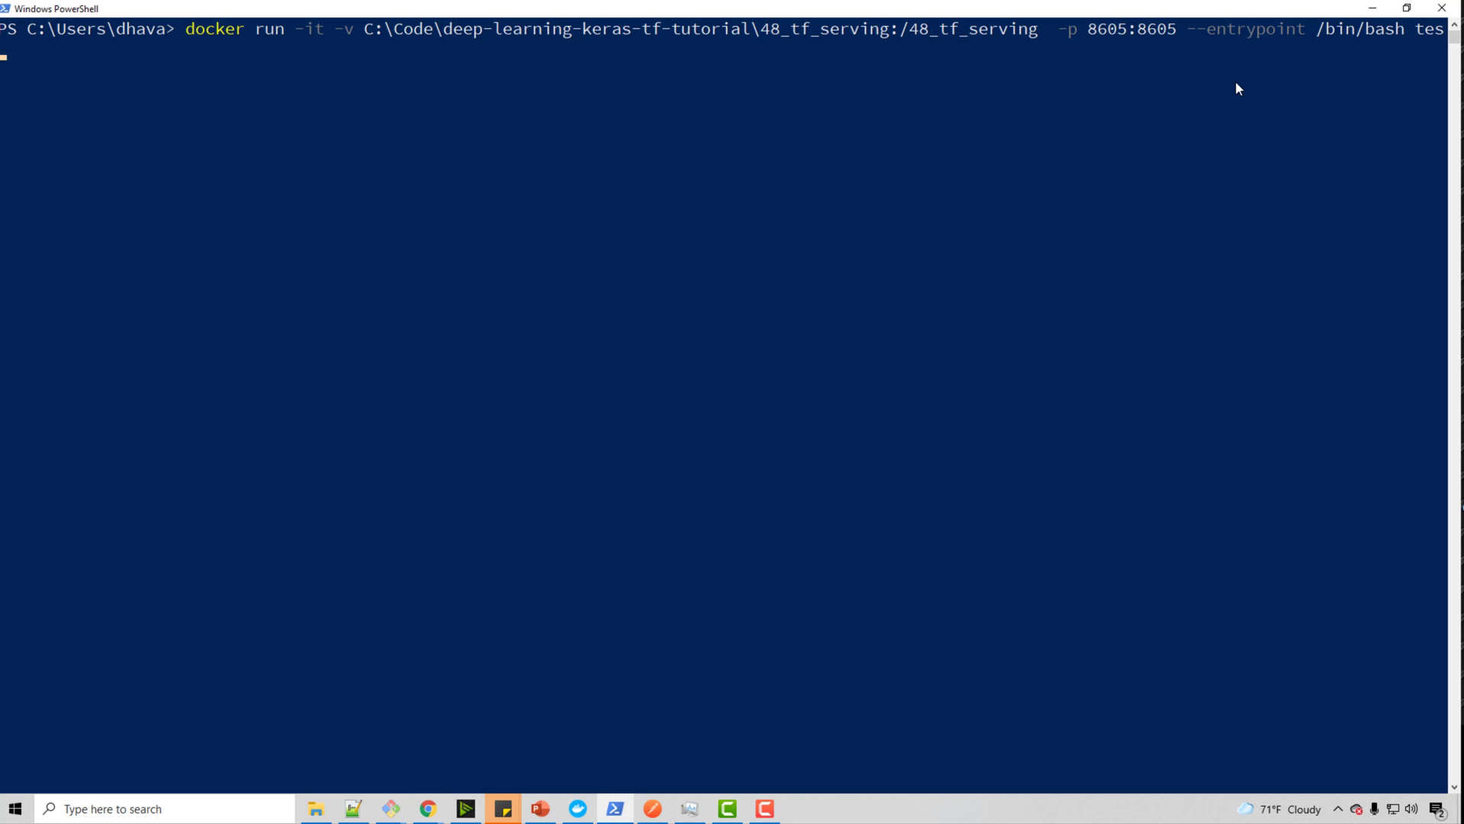
pyautogui.write('sorflo')
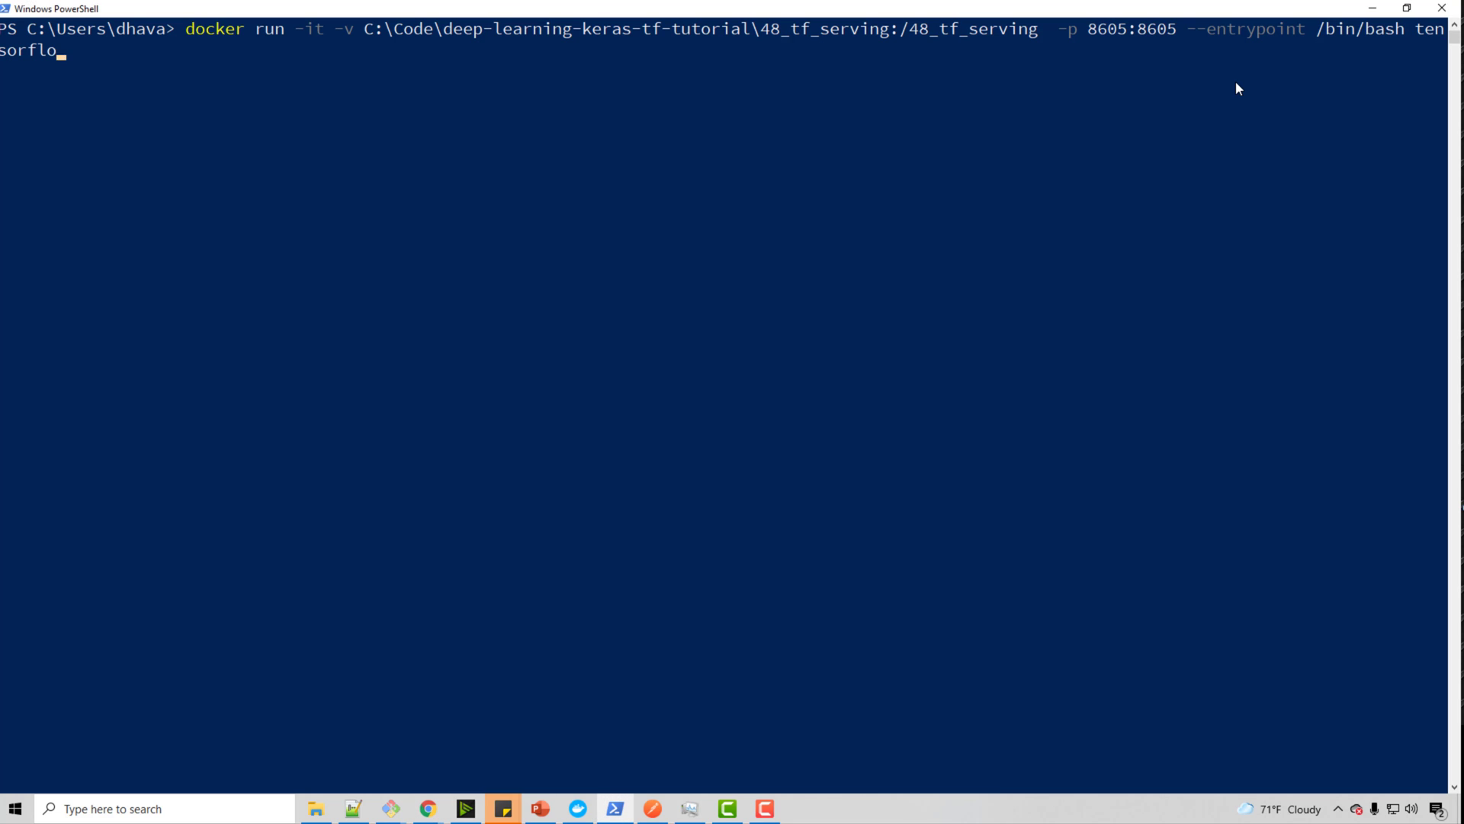
pyautogui.write('w/serving')
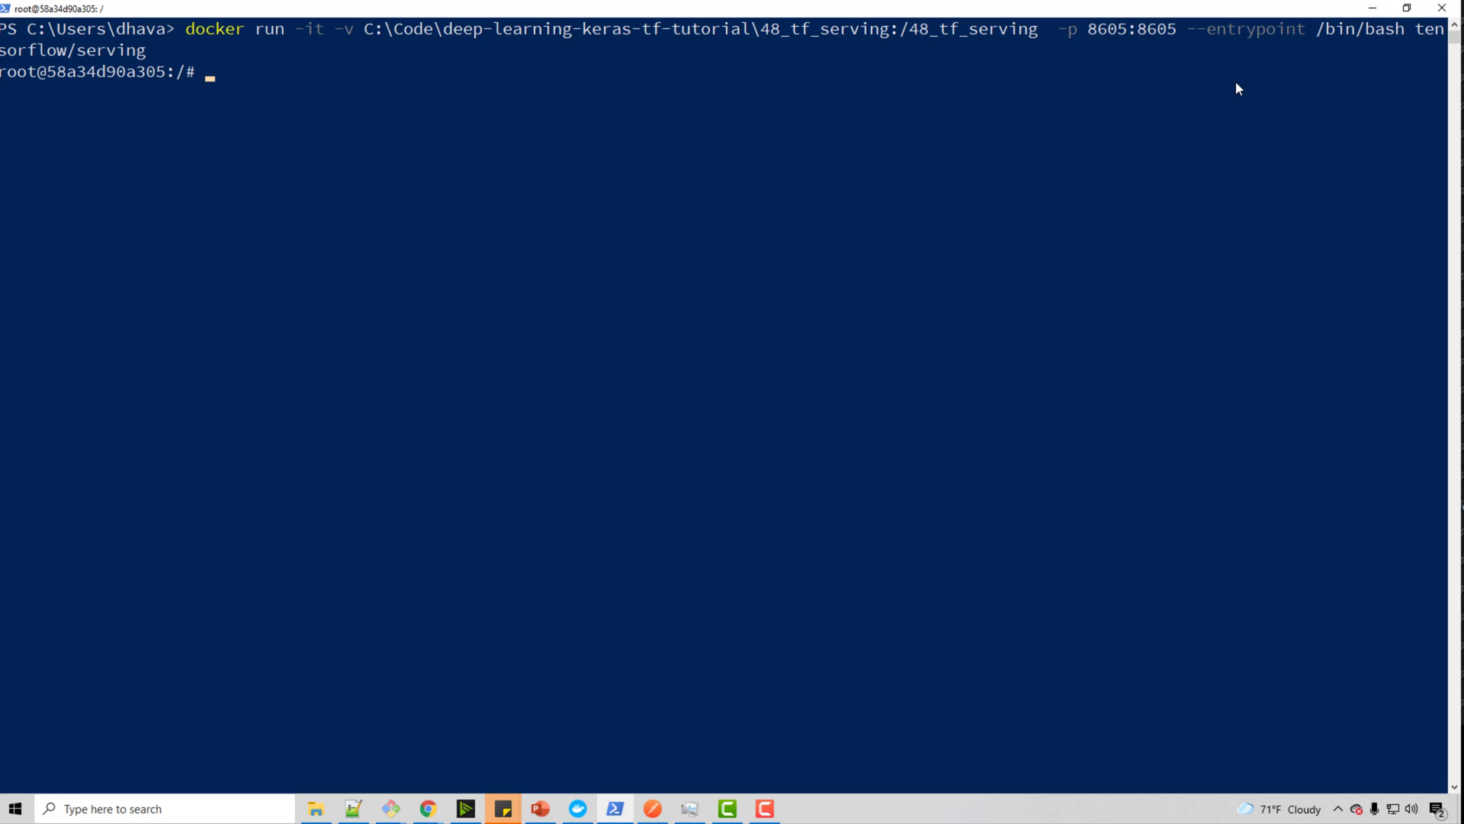
pyautogui.press('Return')
pyautogui.write('ll')
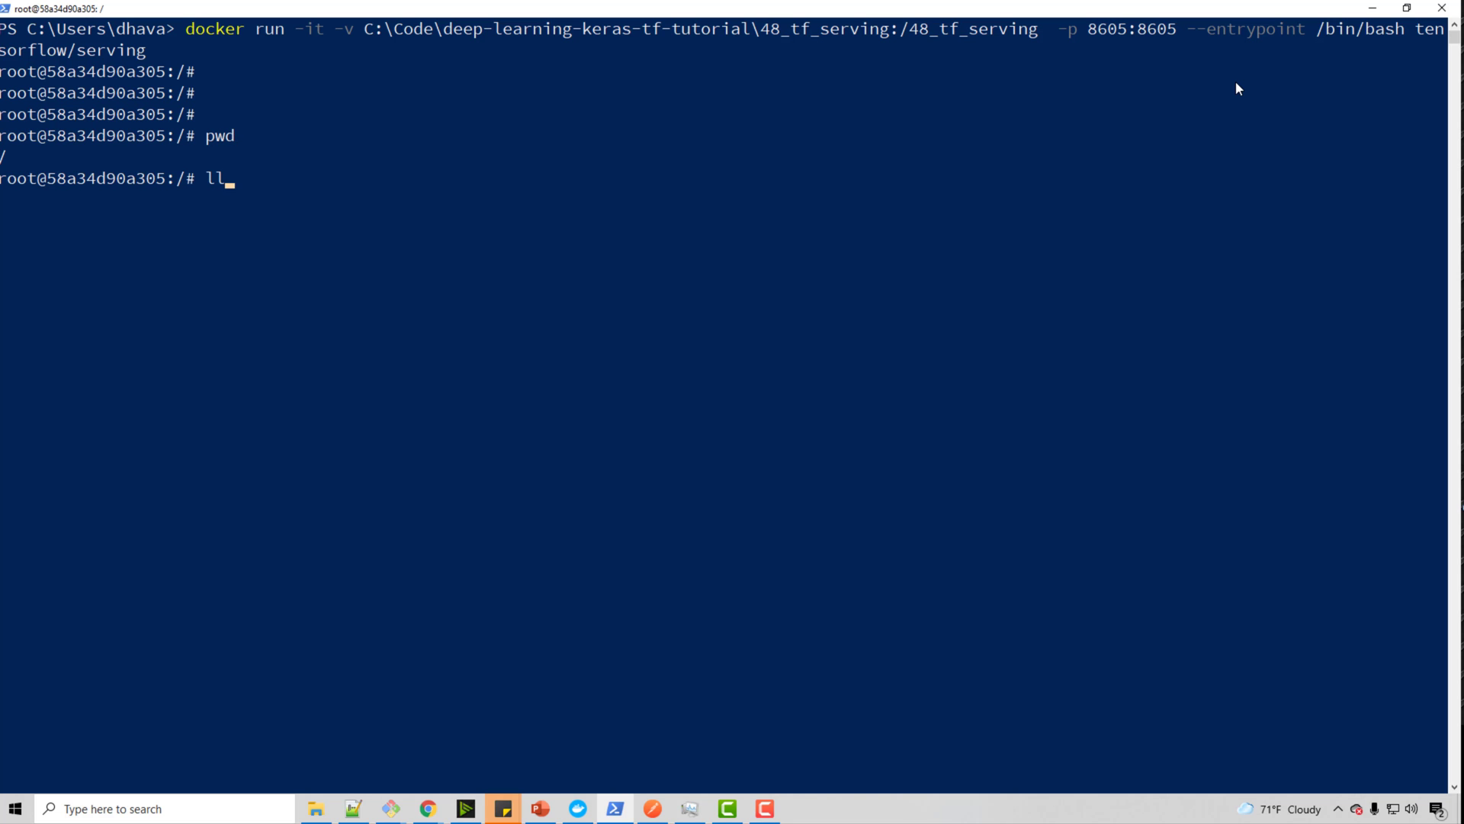
pyautogui.press('Return')
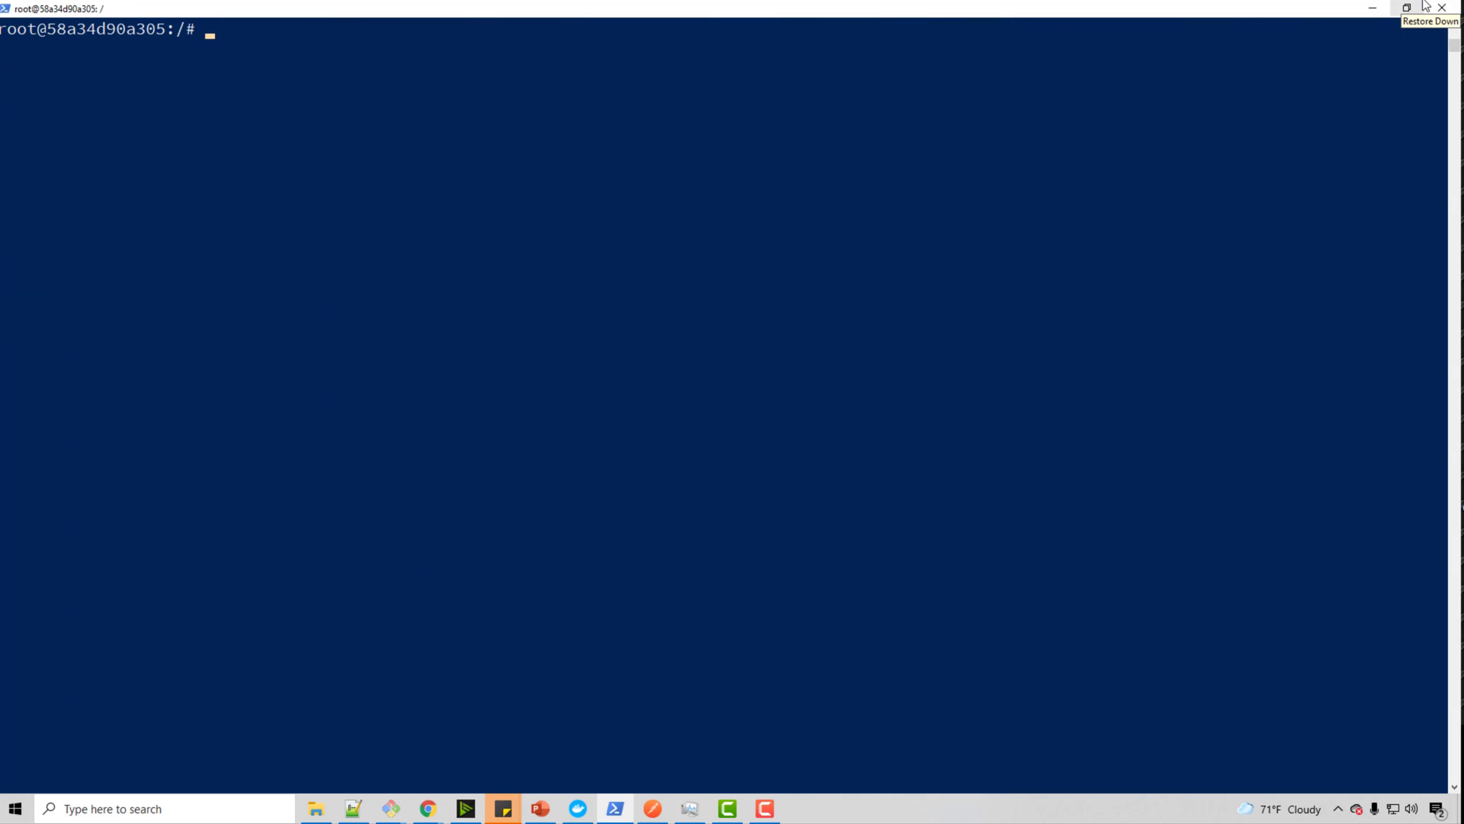
# Step: List the mounted 48_tf_serving folder in detail with ls -ltr inside the container
pyautogui.write('ls 48_tf_serving/')
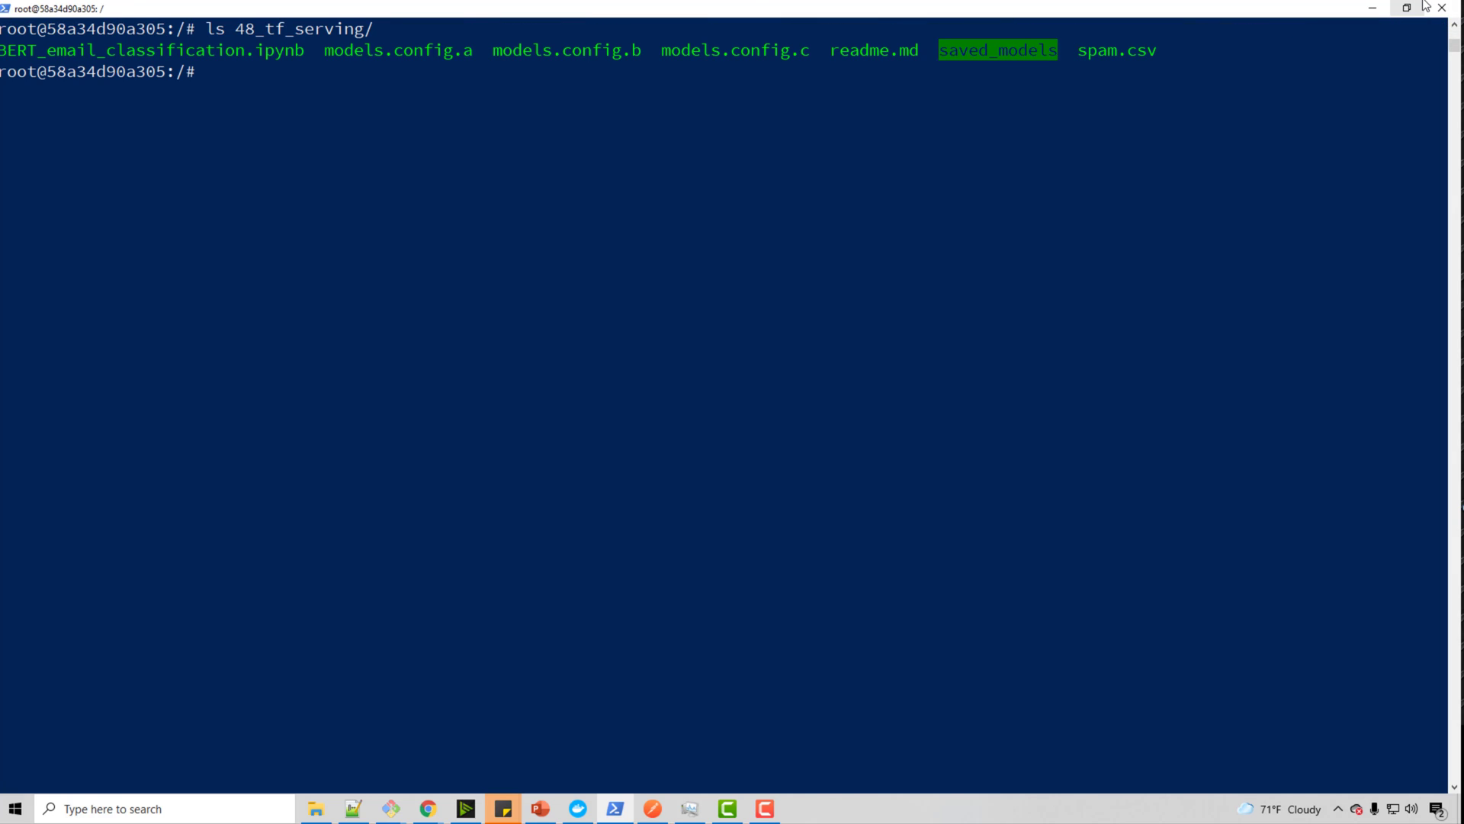
pyautogui.write('ls 48_tf_serving/')
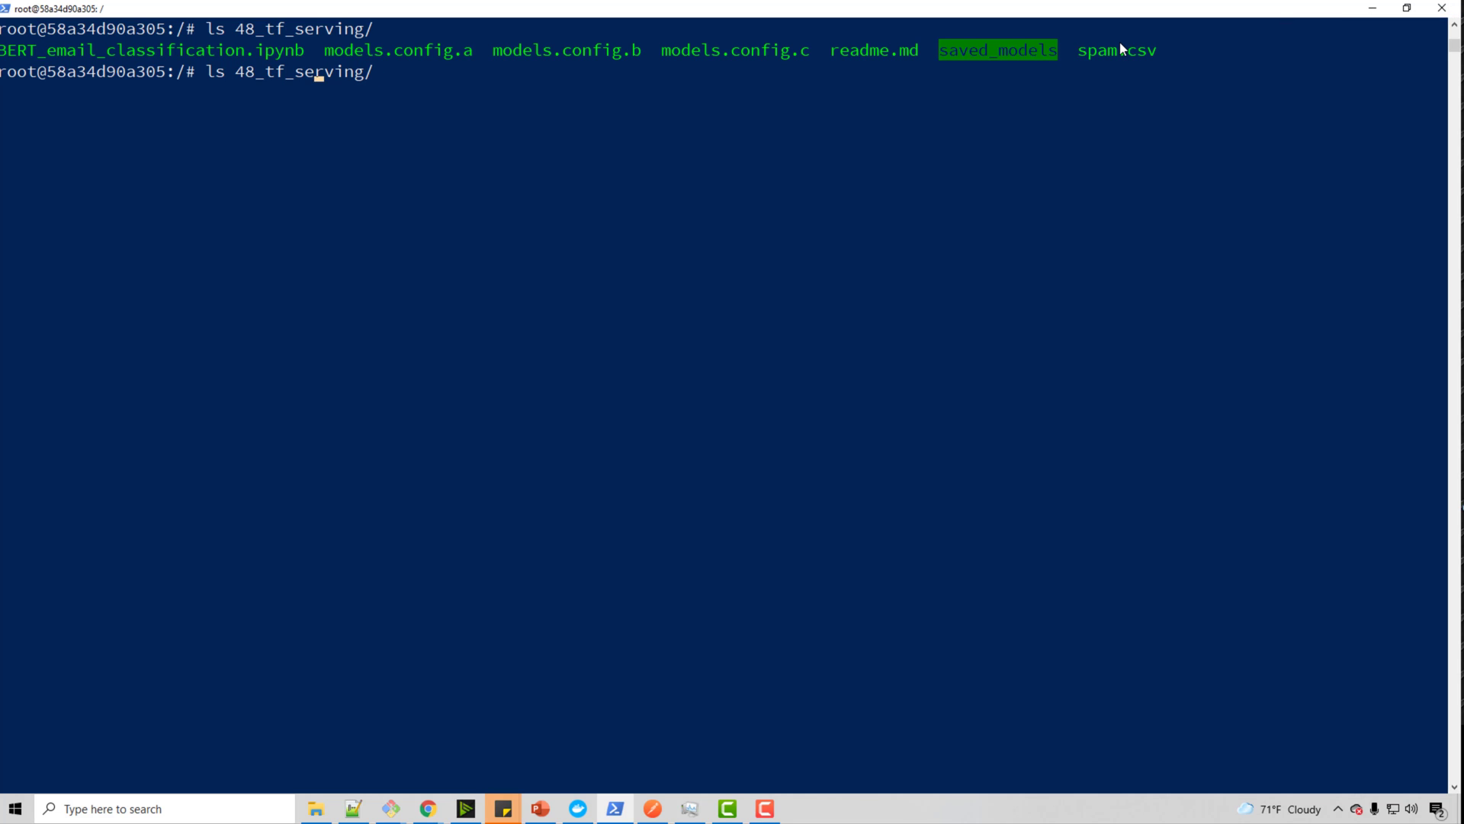
pyautogui.write('-ltr')
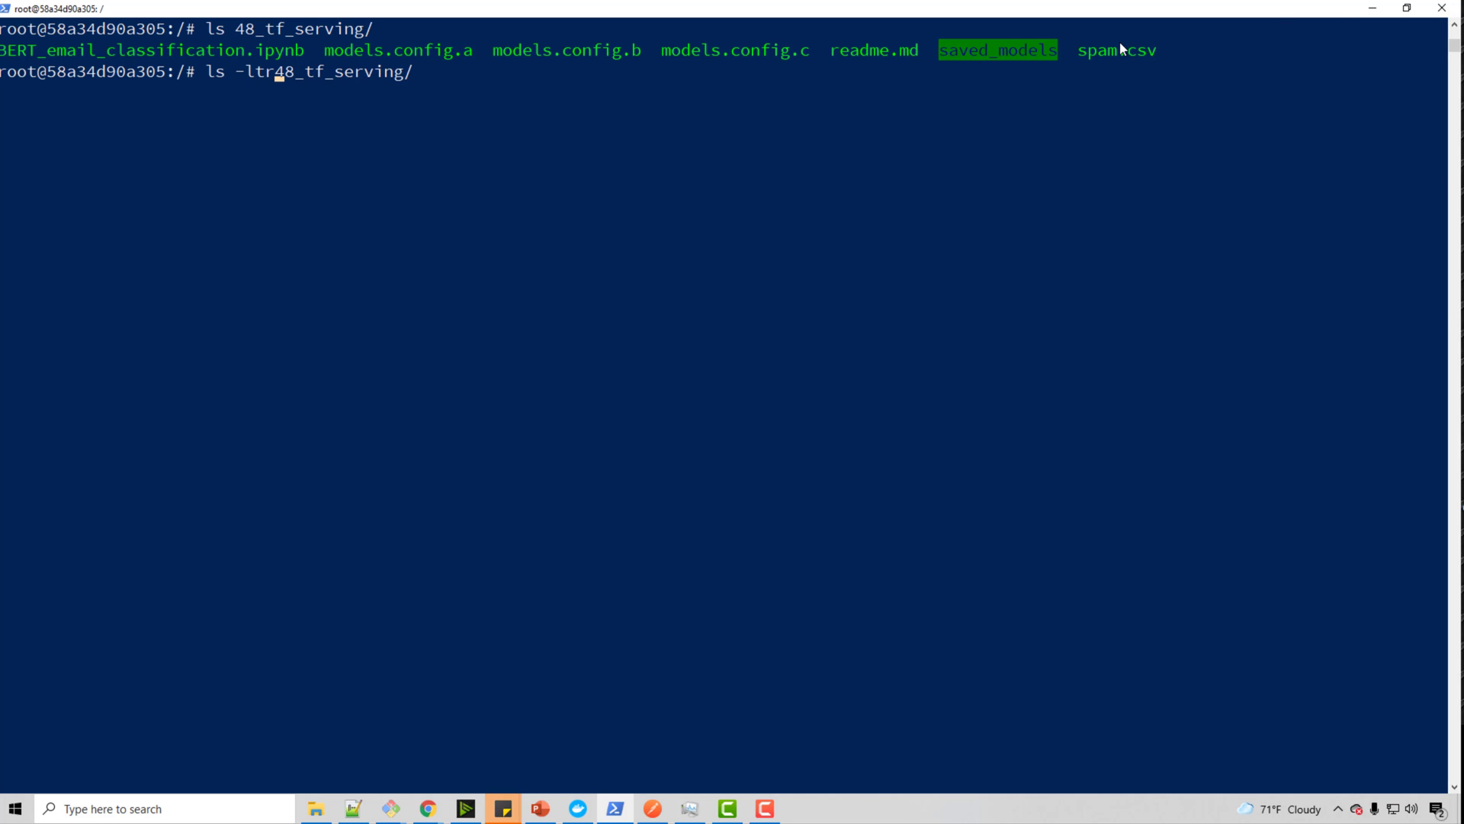
pyautogui.press('Return')
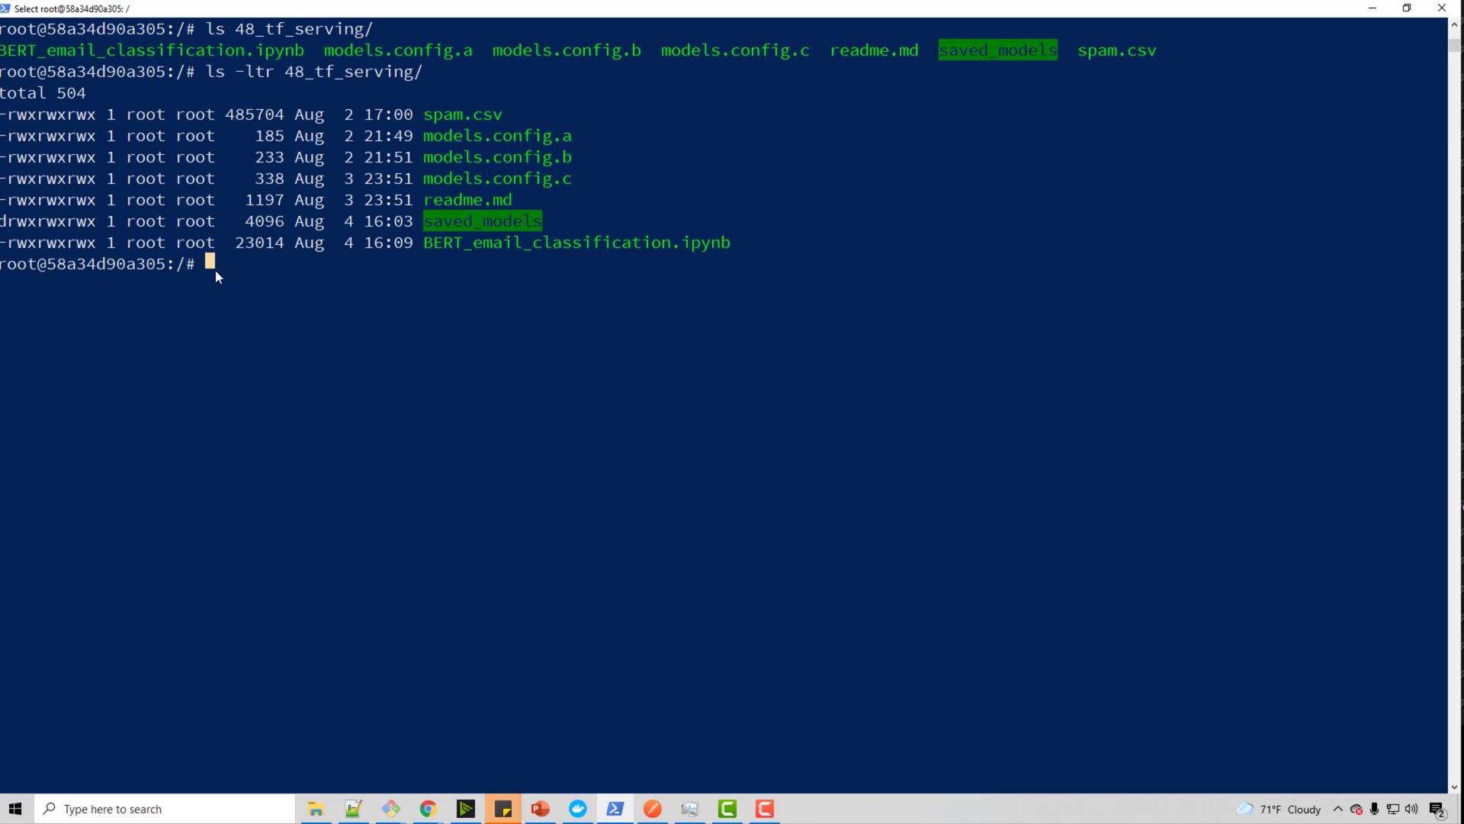
# Step: Start tensorflow_model_server on REST port 8605 for email_model with base path /48_tf_serving/
pyautogui.write('tenso')
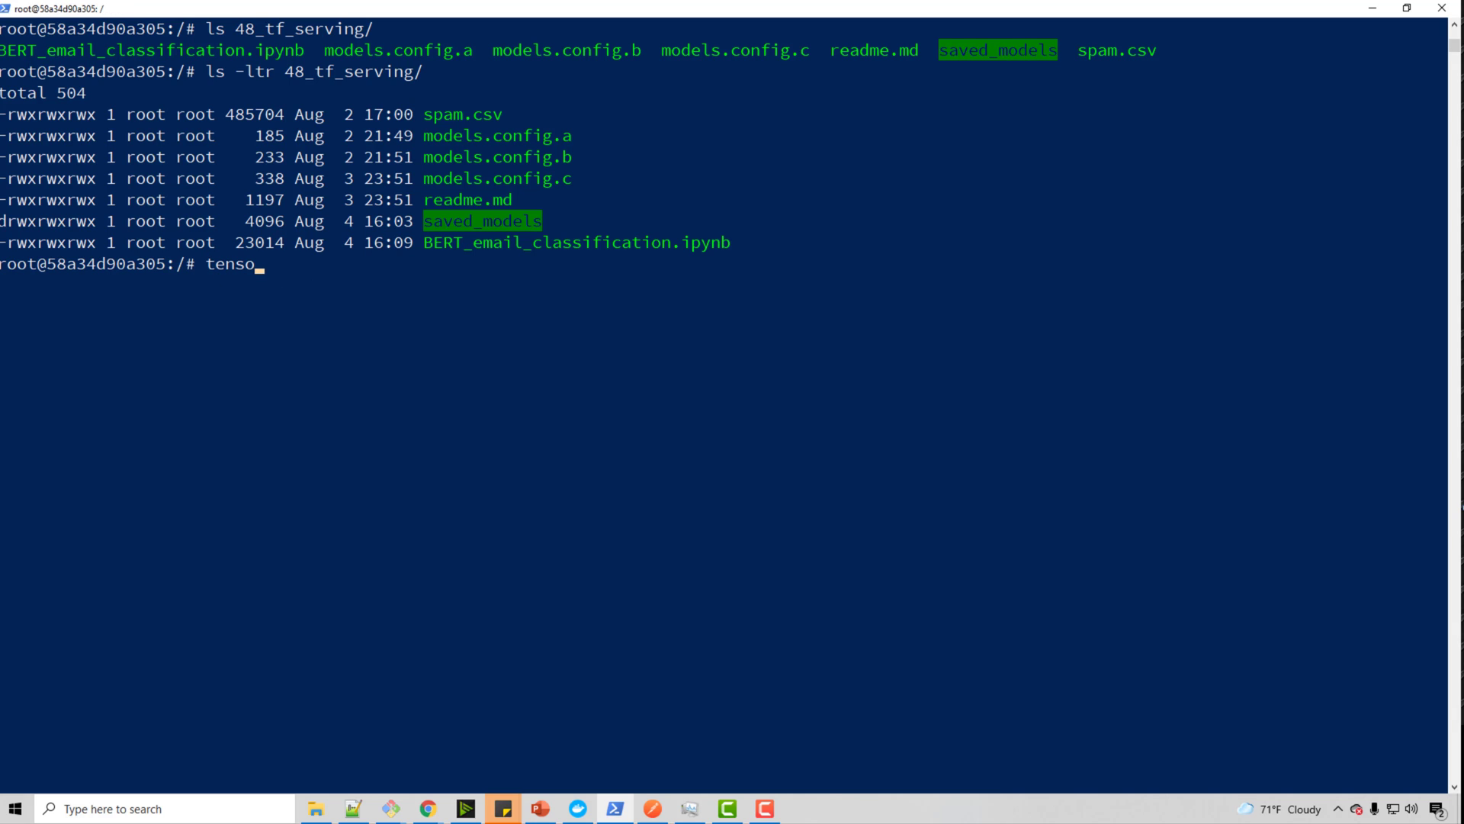
pyautogui.write('rflow_model_server')
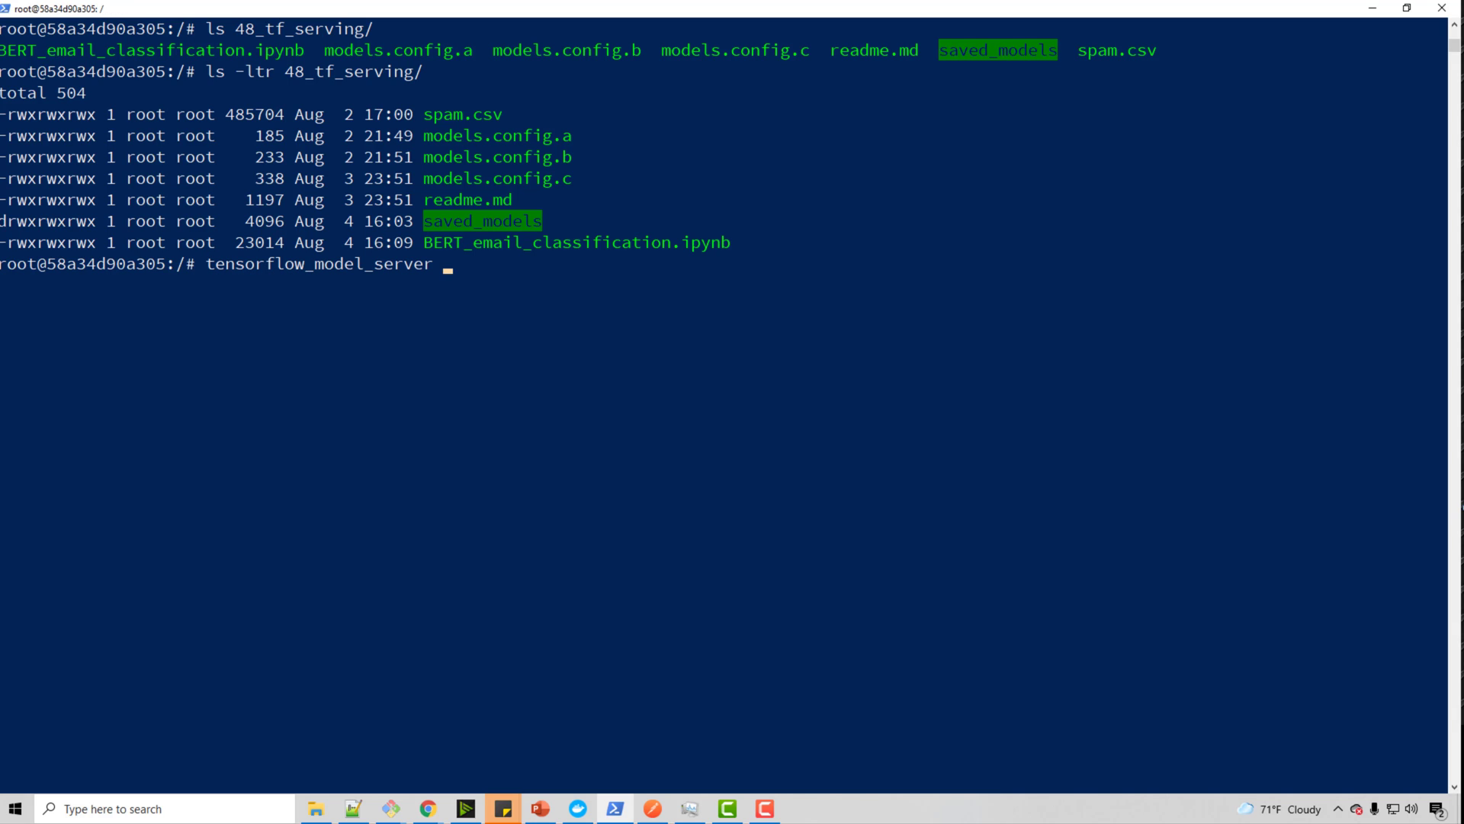
pyautogui.write('--rest')
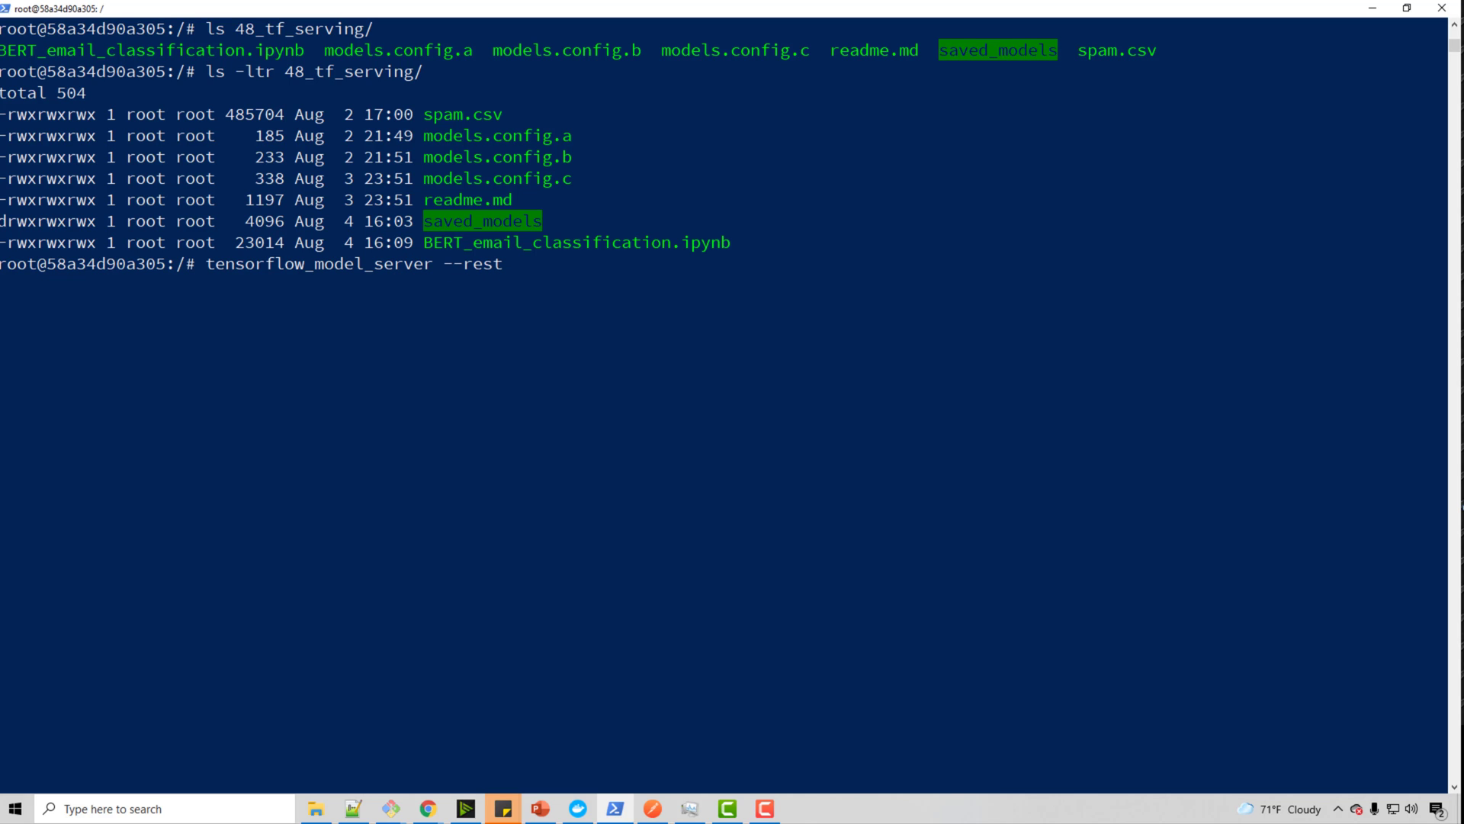
pyautogui.write('_api_')
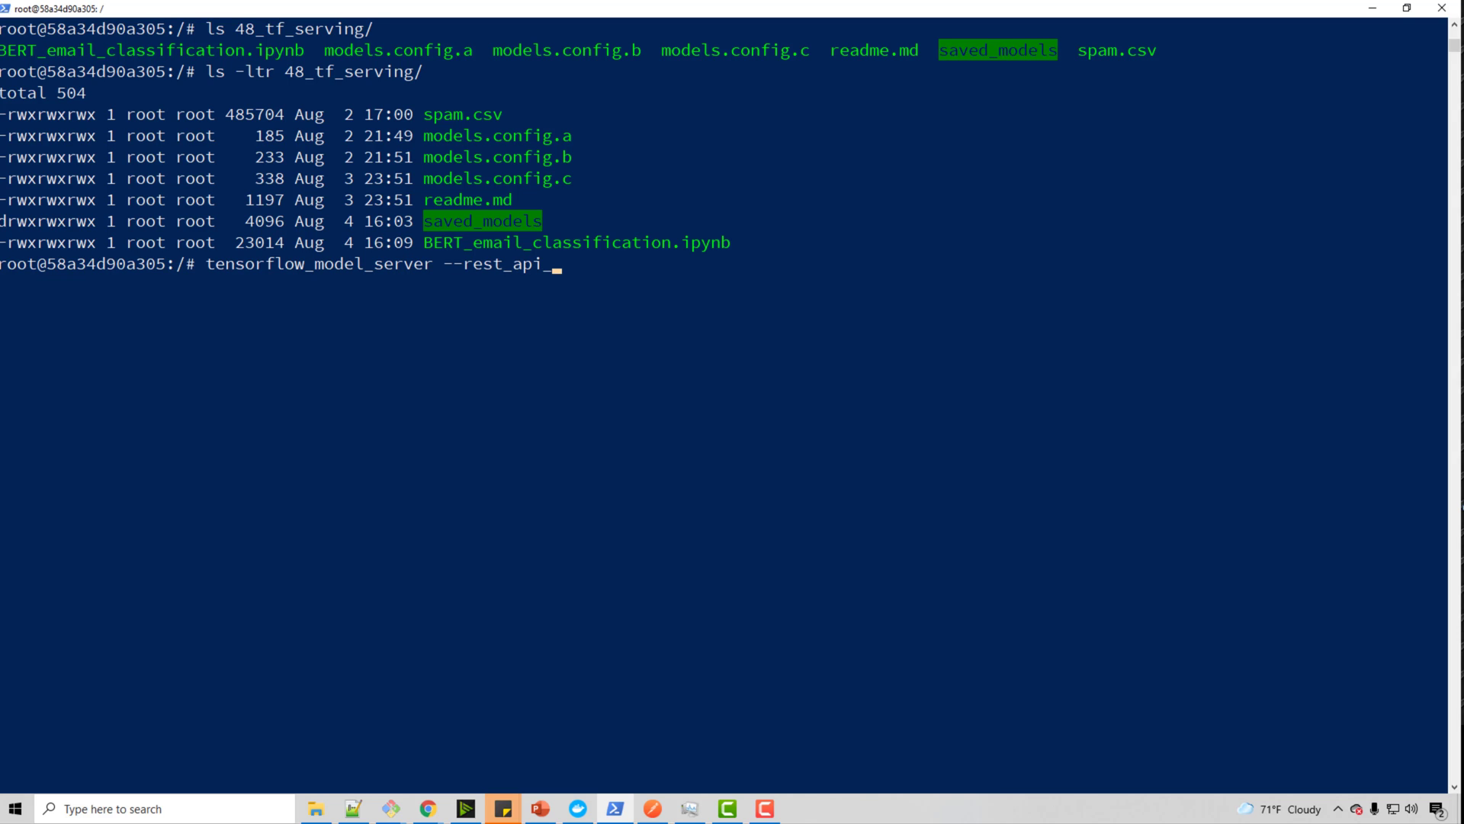
pyautogui.write('port')
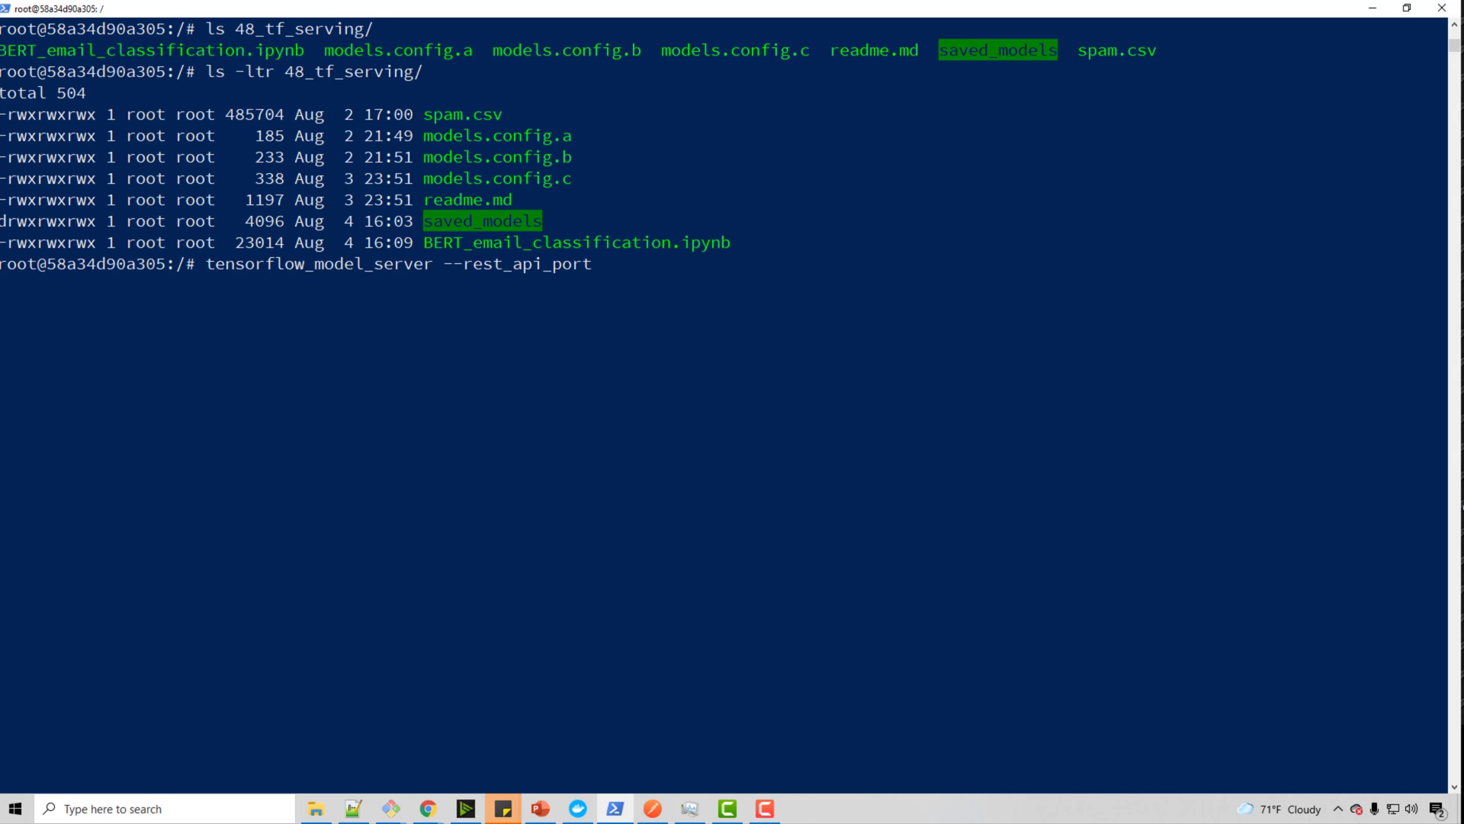
pyautogui.write('=86')
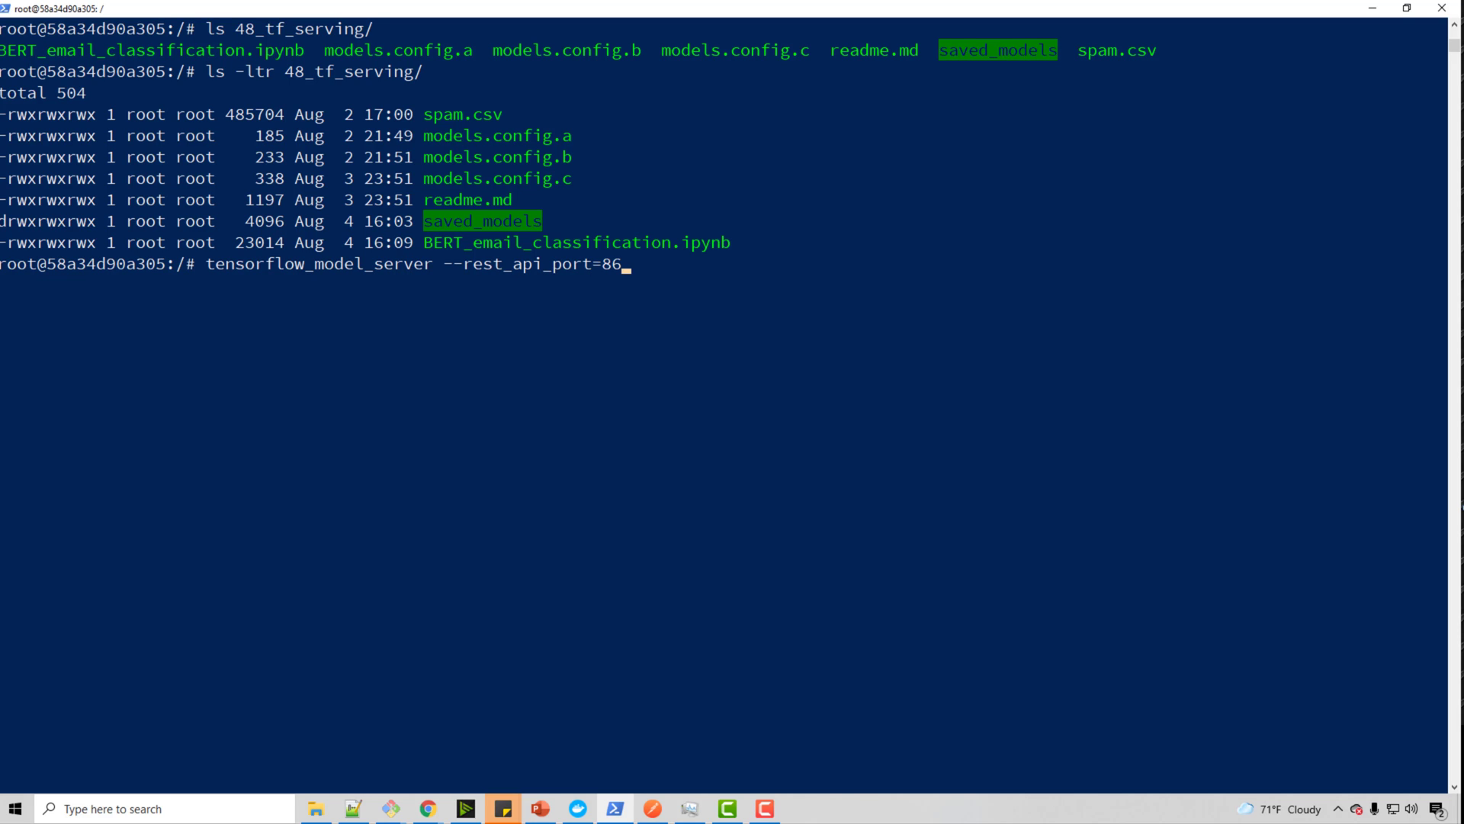
pyautogui.write('05 --model')
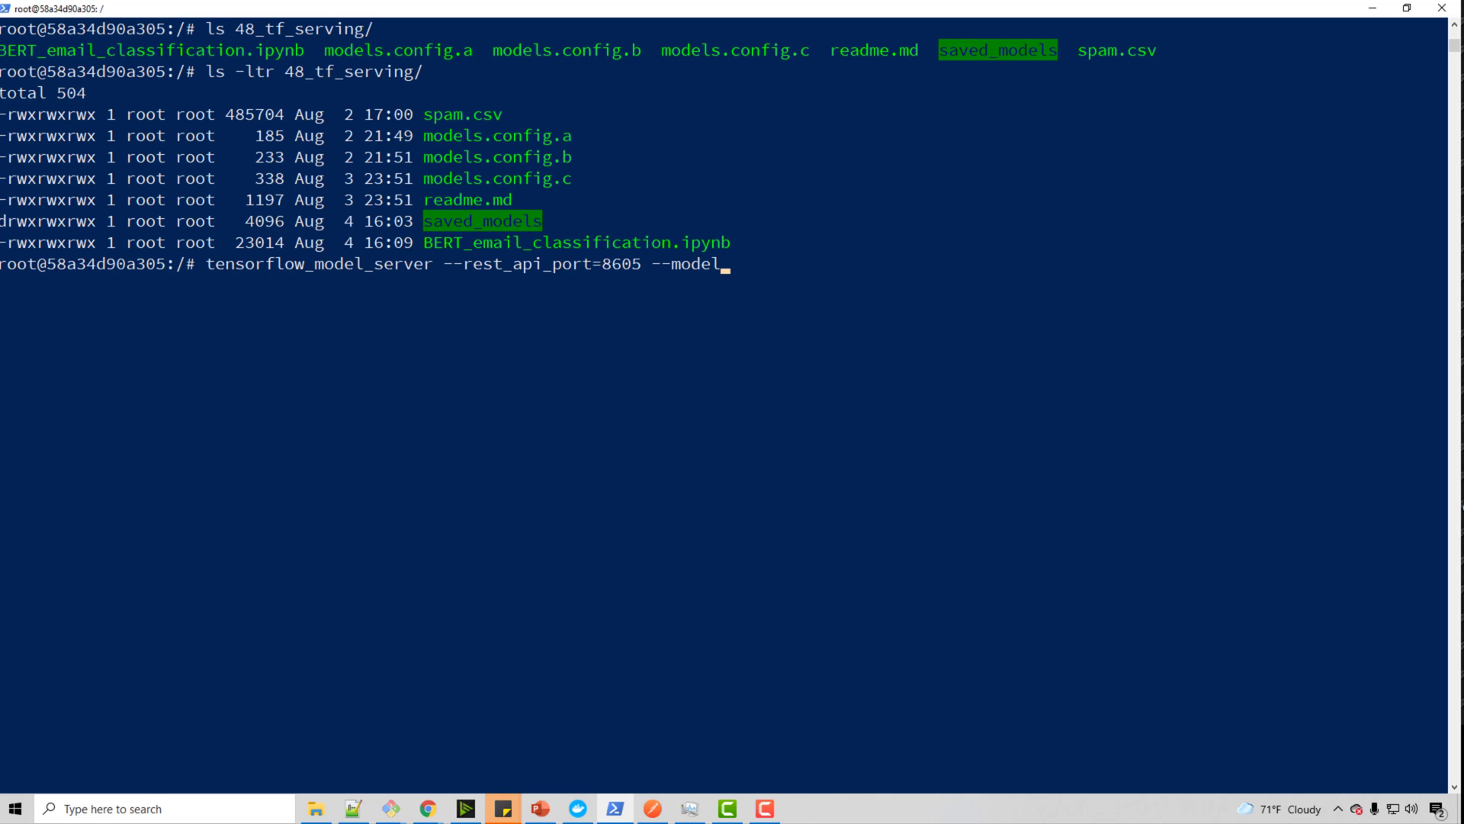
pyautogui.write('_name=emai')
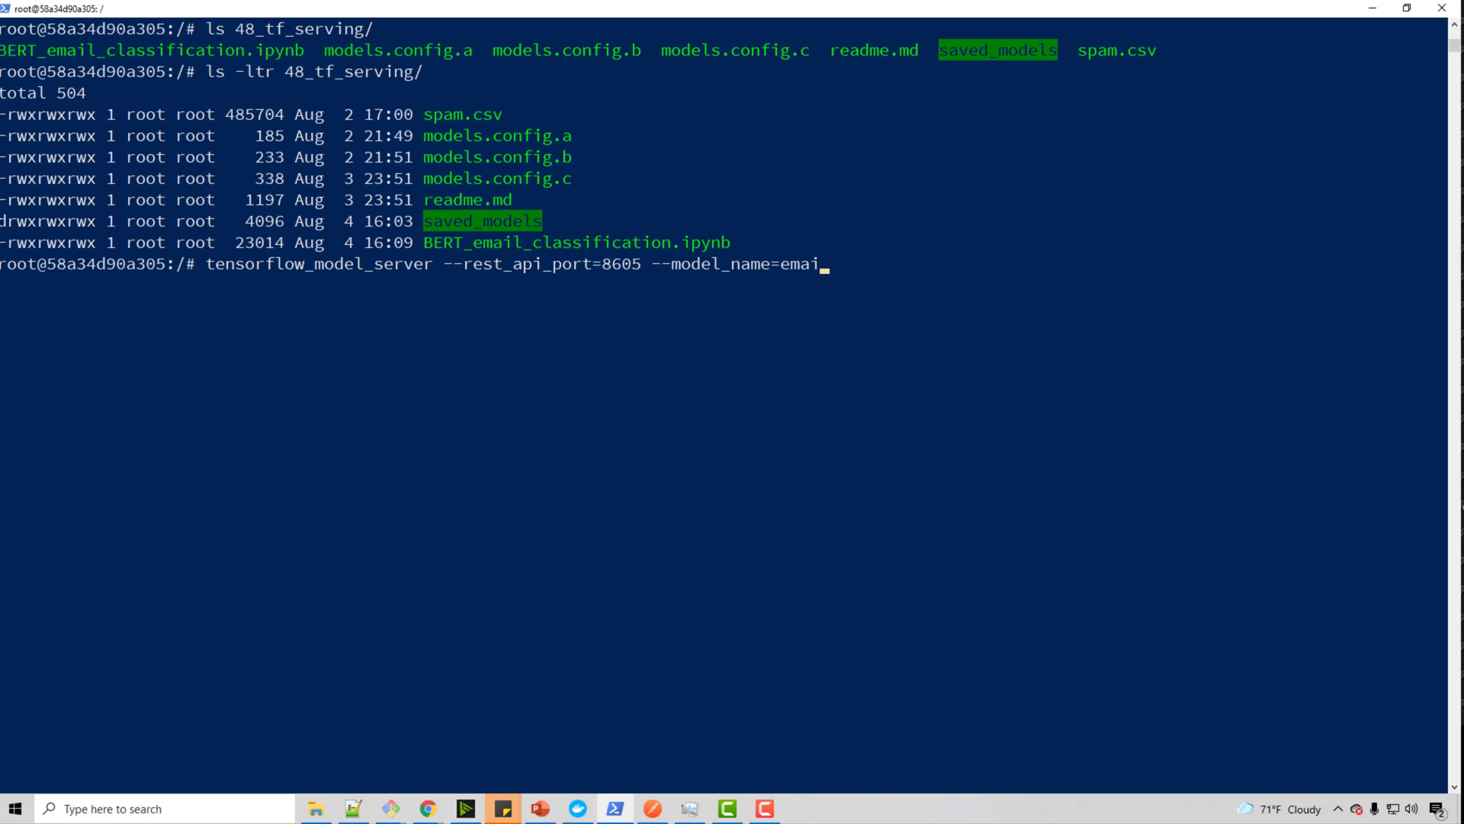
pyautogui.write('l_')
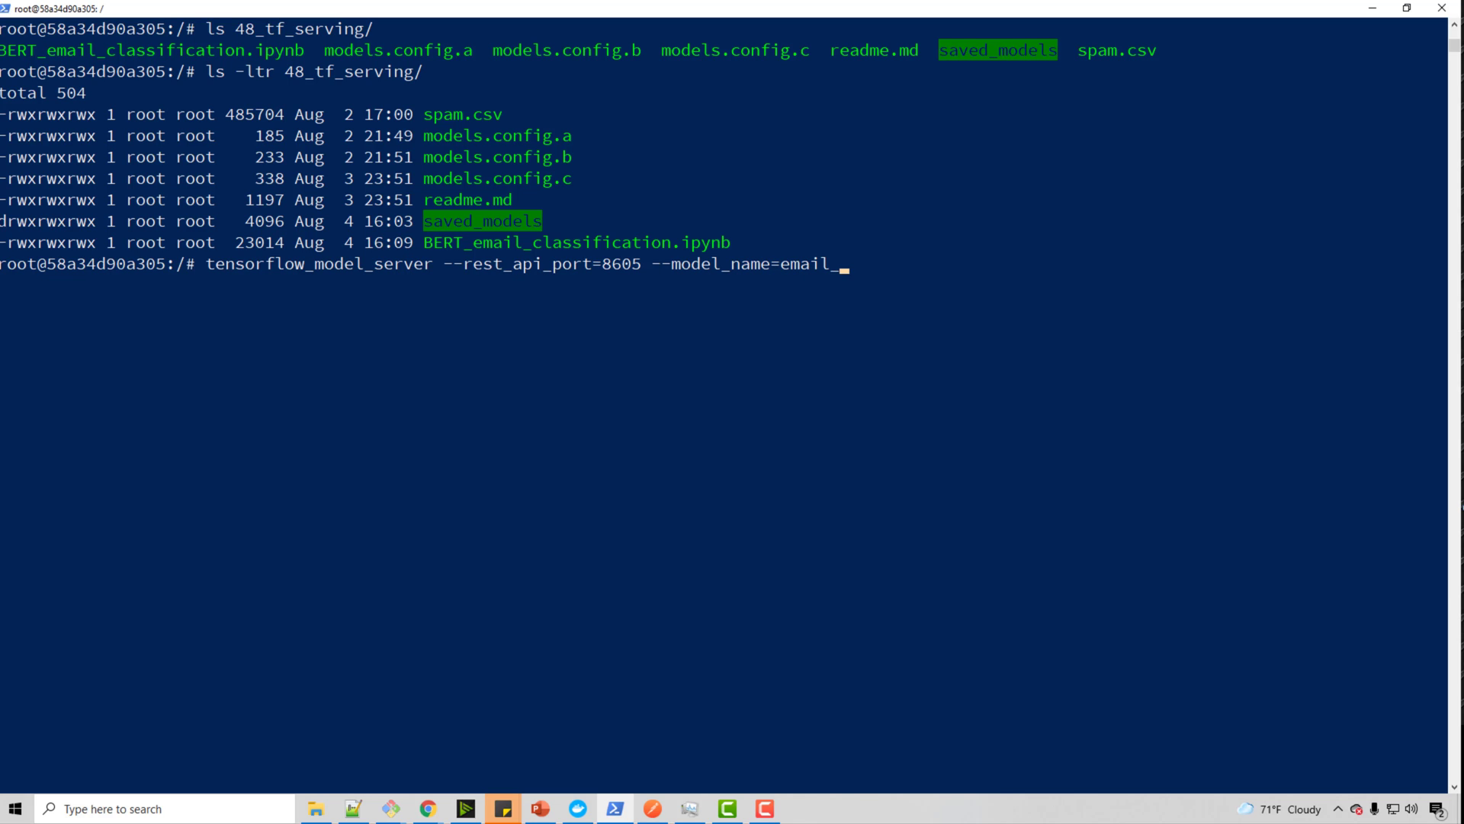
pyautogui.write('model')
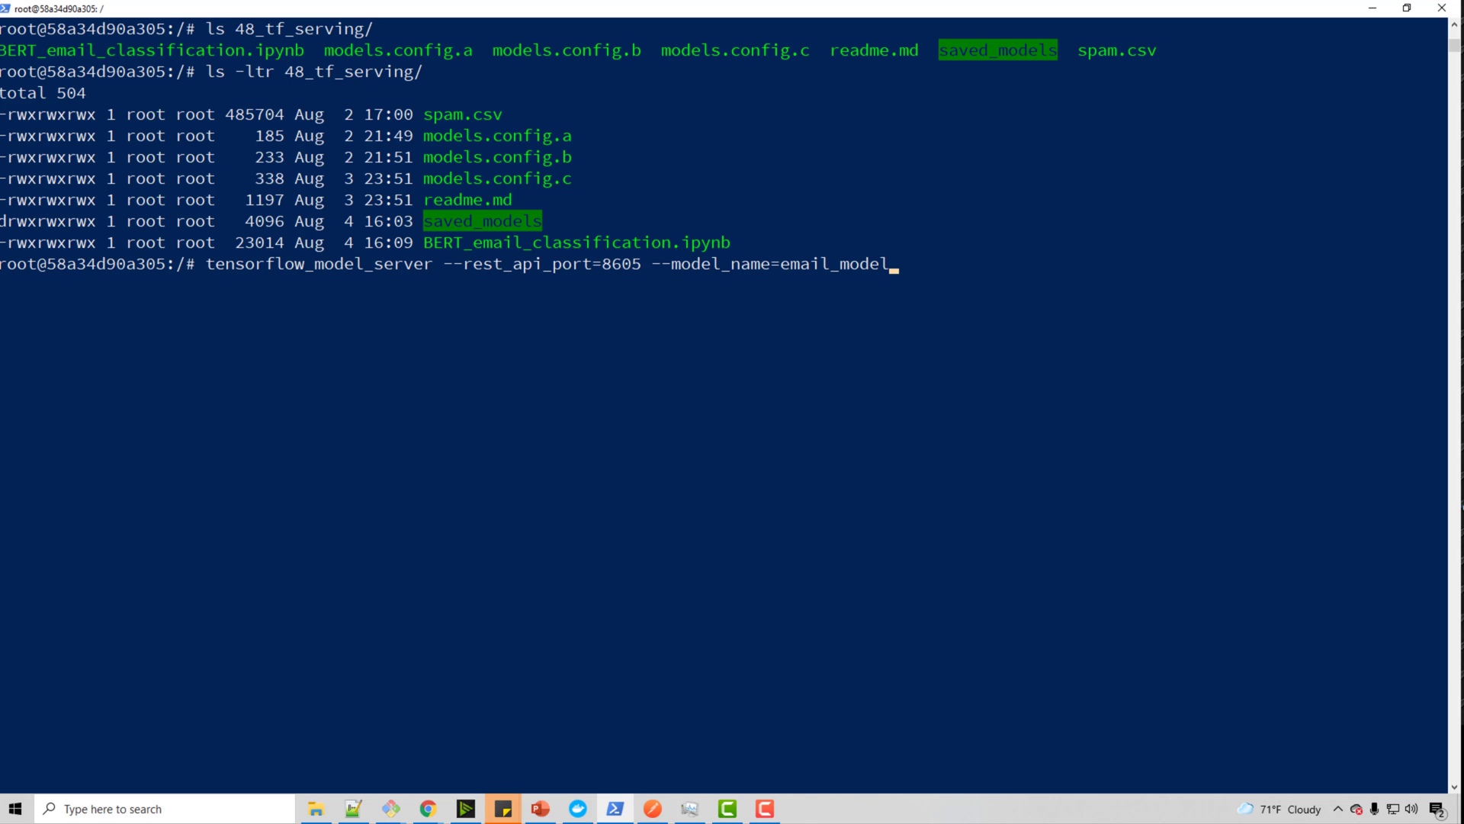
pyautogui.write('--model')
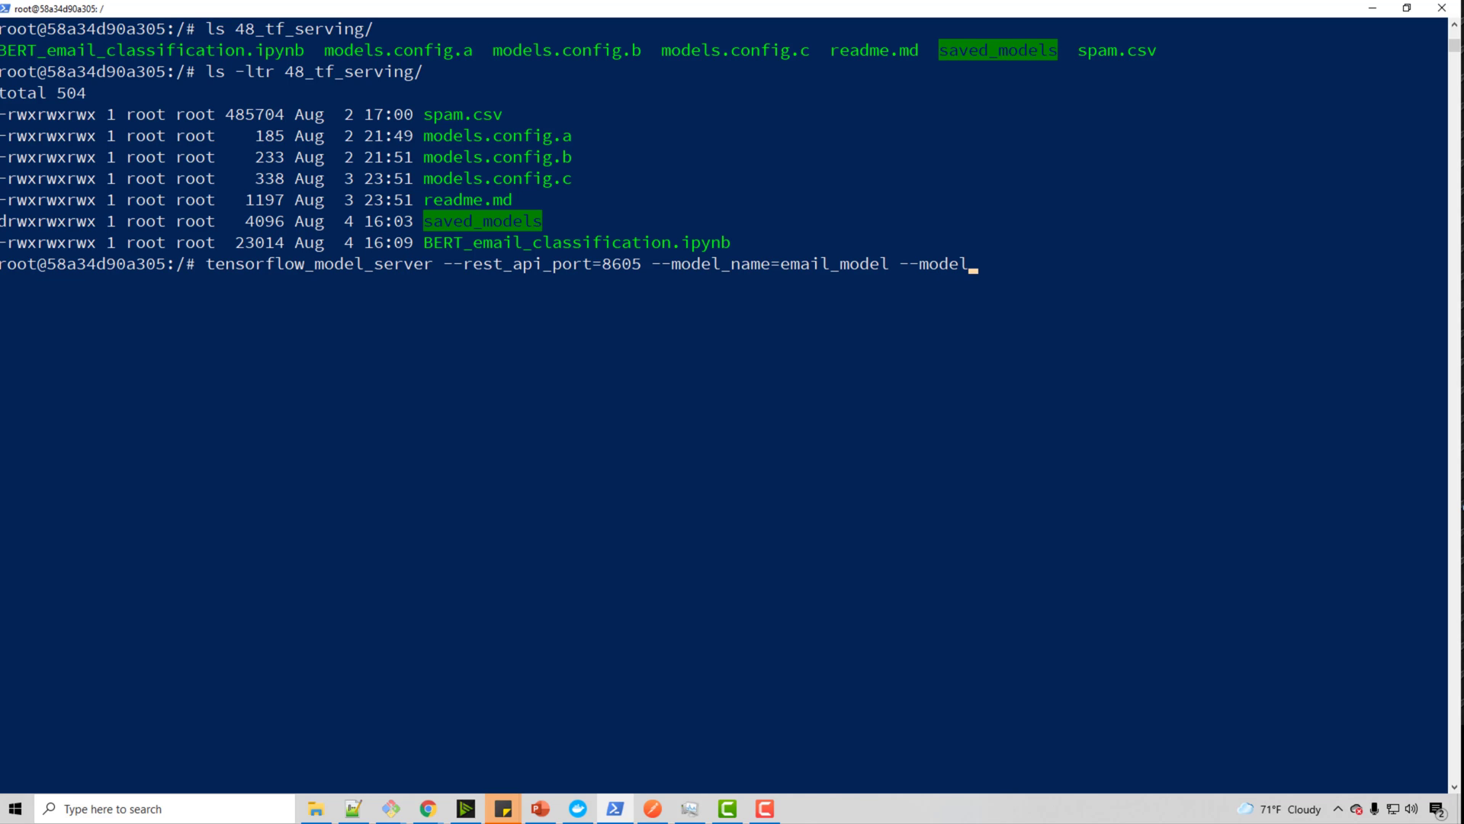
pyautogui.write('_base_path')
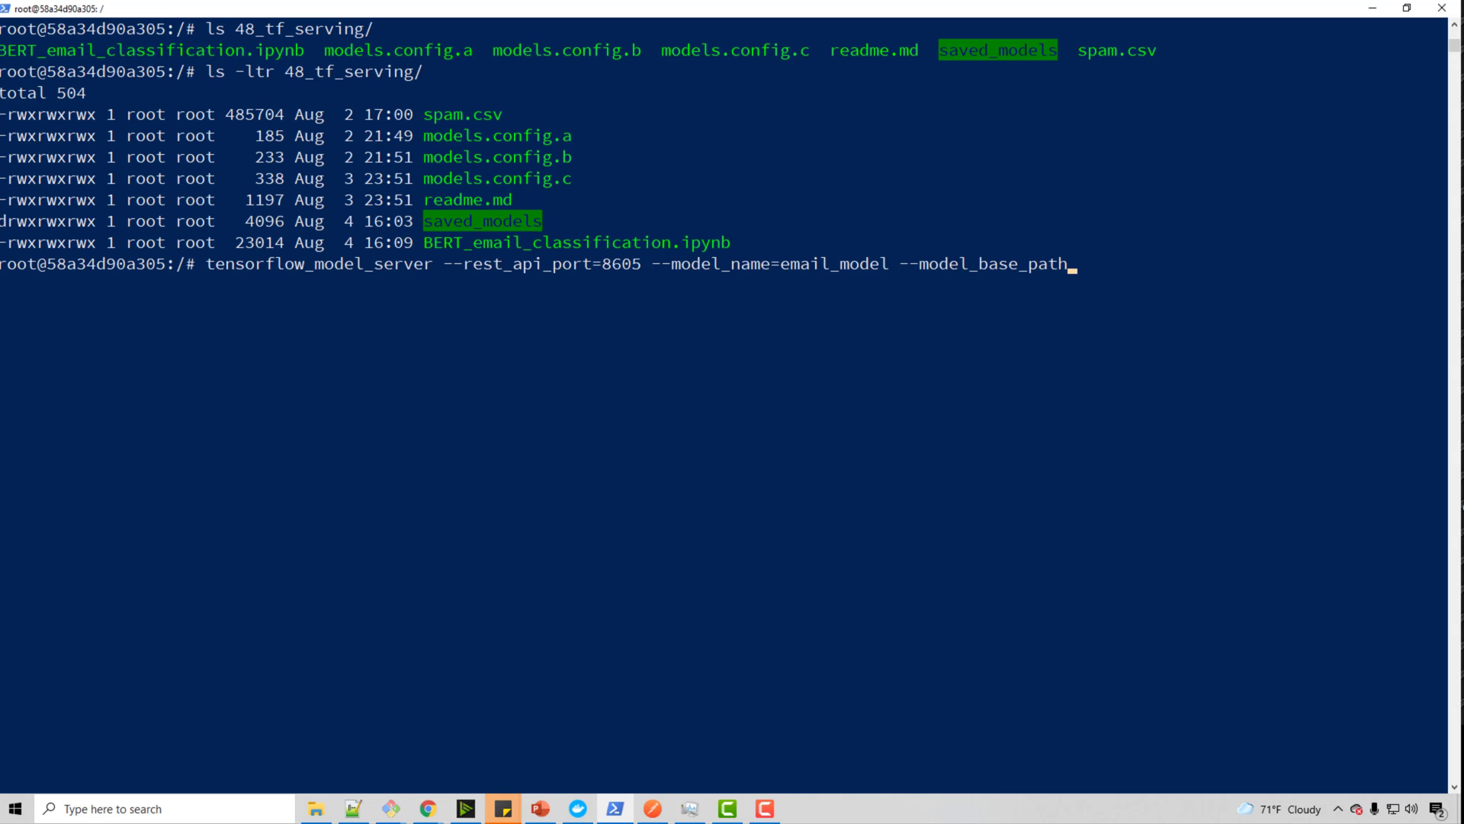
pyautogui.write('=/')
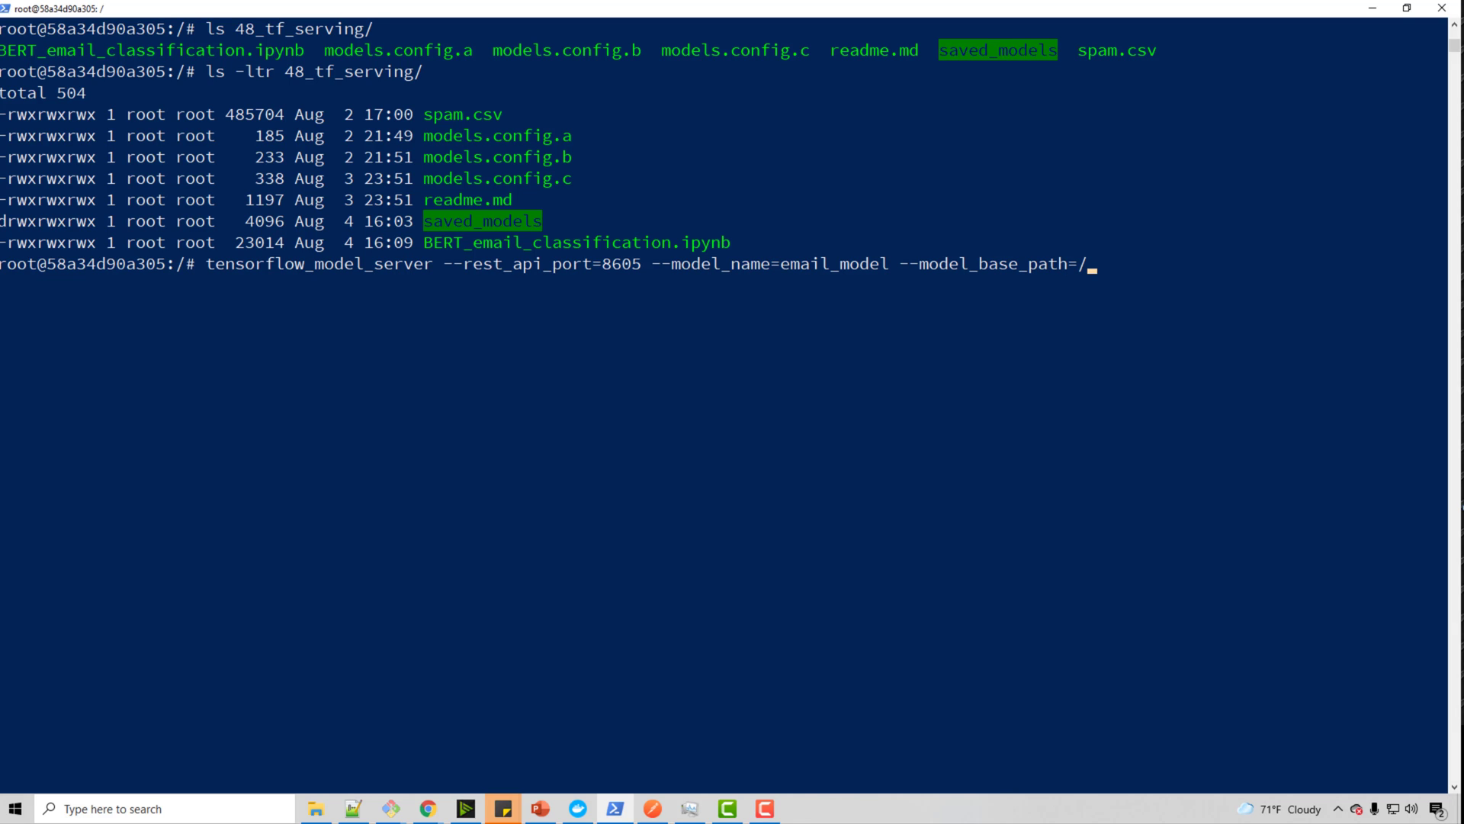
pyautogui.write('48_tf_serving/')
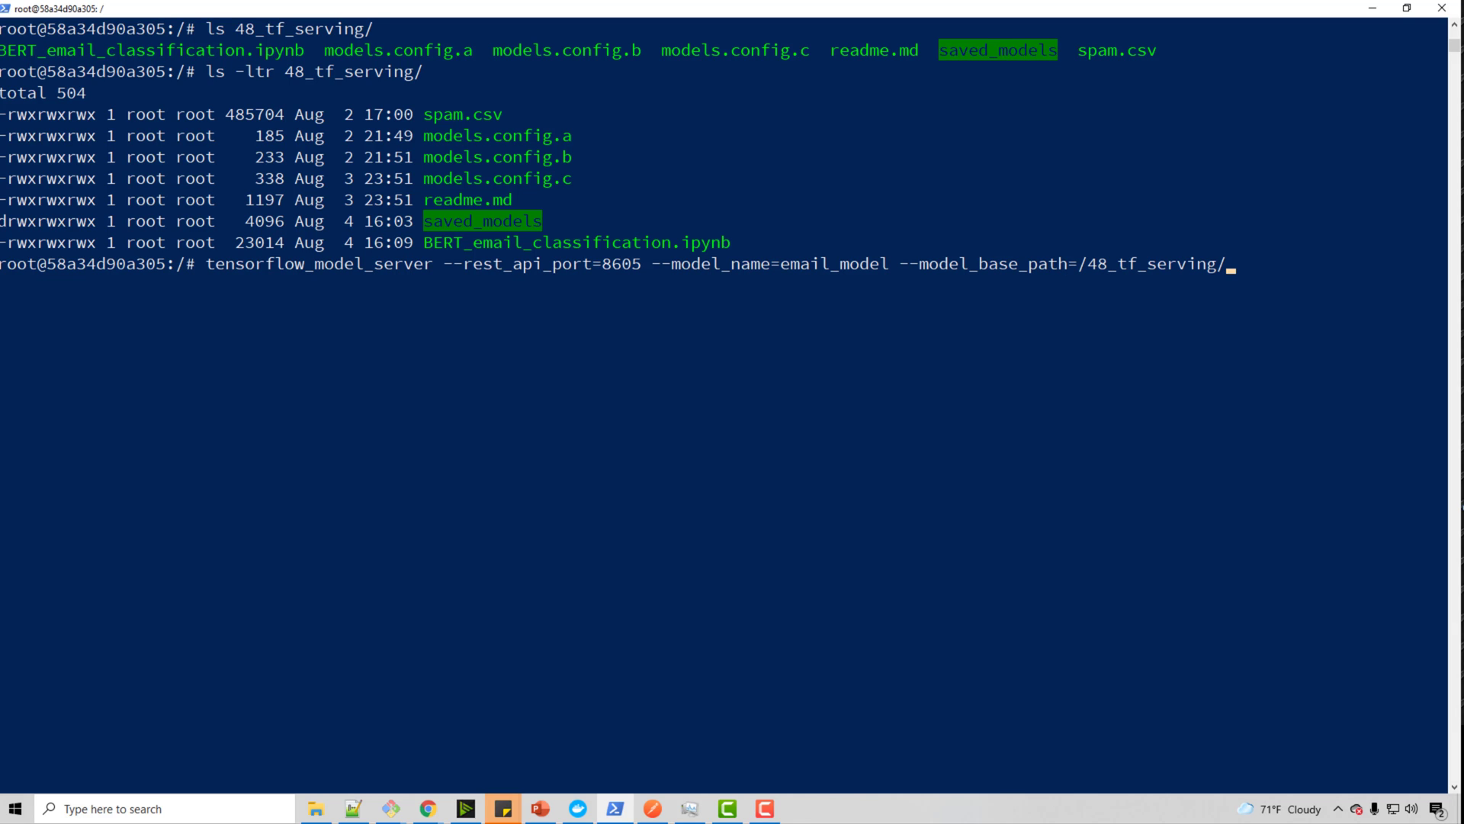
pyautogui.press('Return')
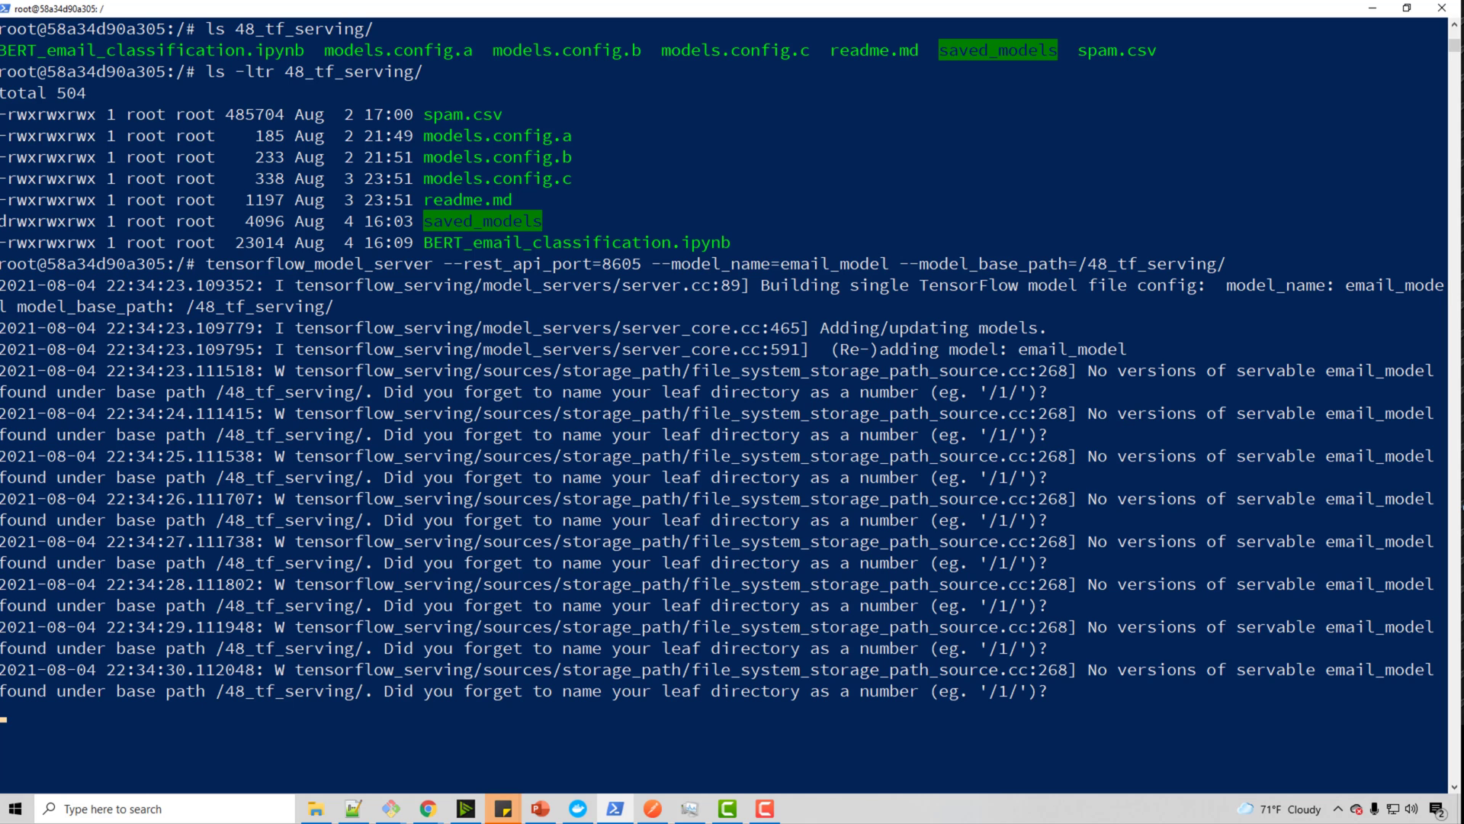
# Step: Stop the failing server and re-enter the serving command with base path /48_tf_serving/saved_models/
pyautogui.scroll(-3)
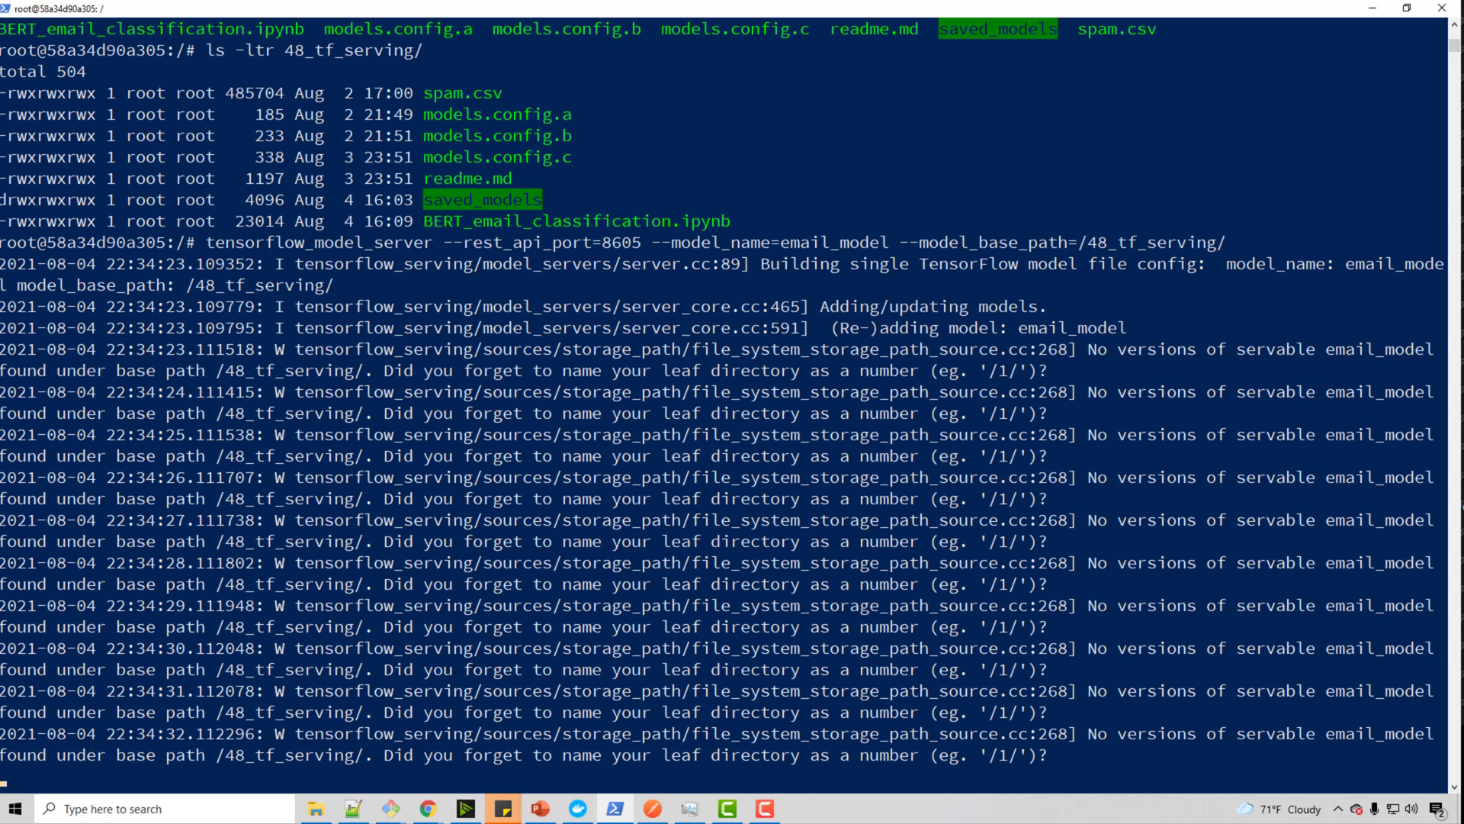
pyautogui.scroll(-3)
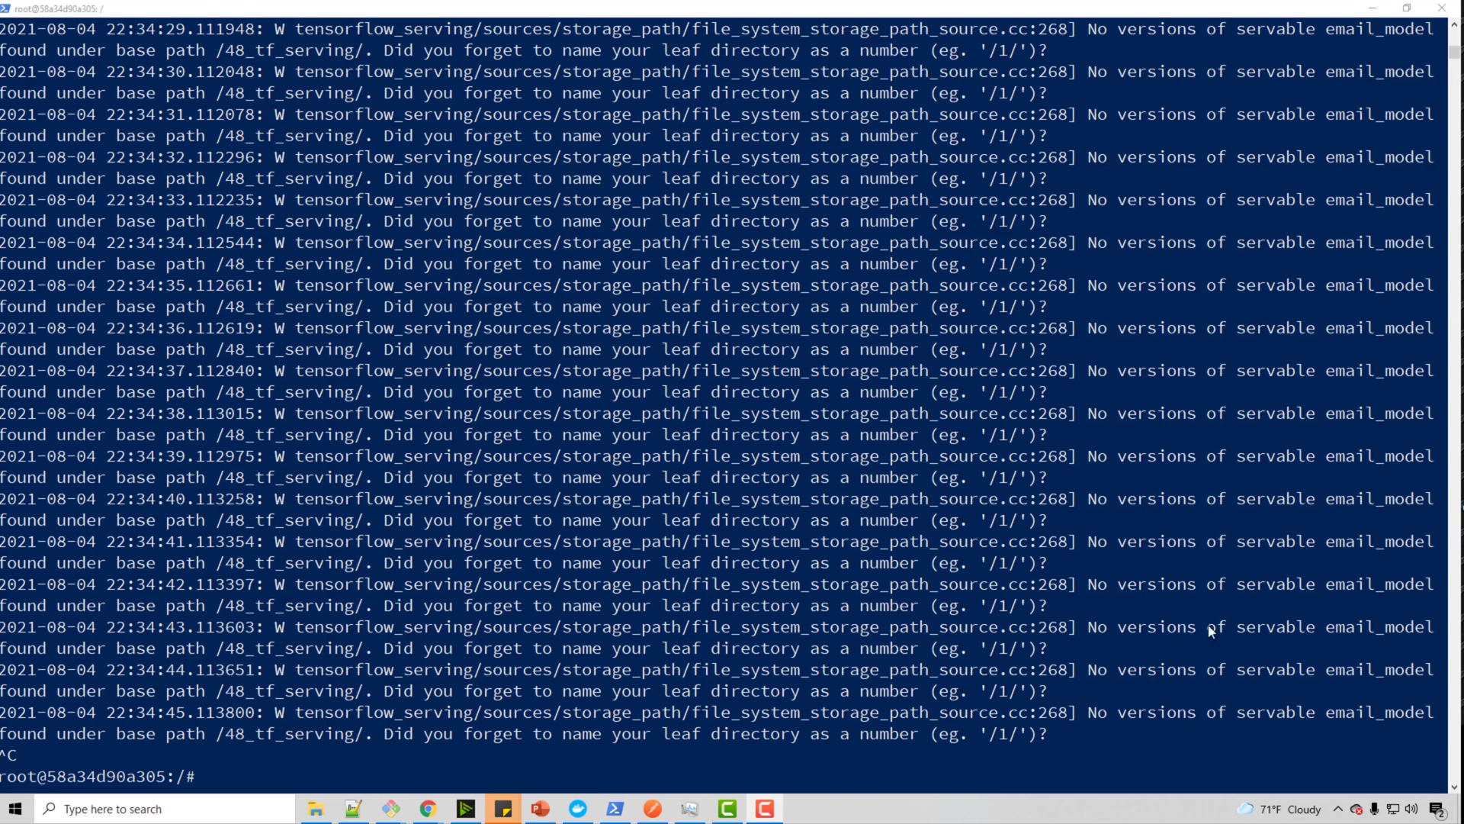
pyautogui.moveTo(710, 220)
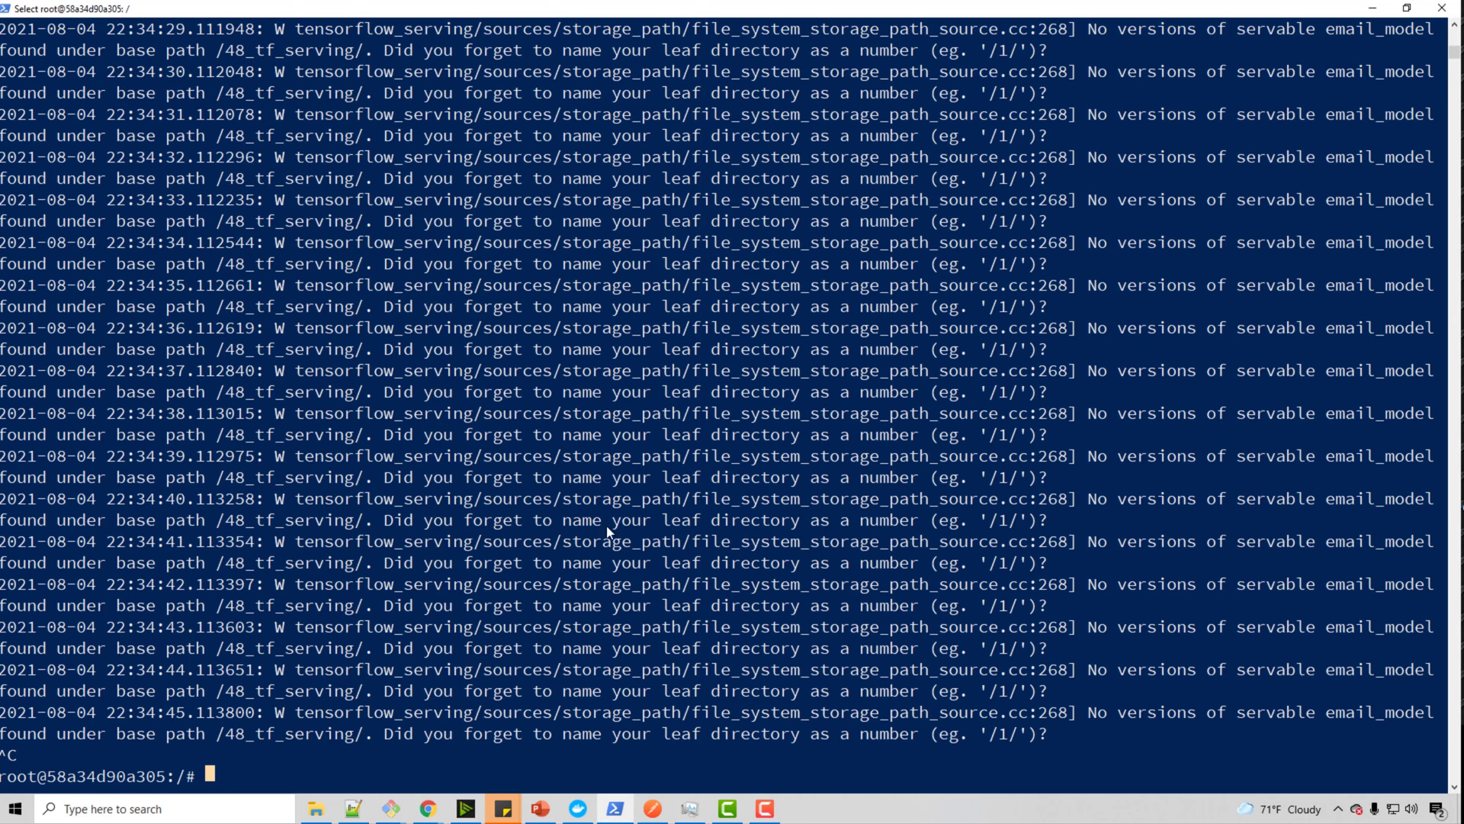
pyautogui.write('tensorflow_model_server --rest_api_port=8605 --model_name=email_model --model_base_path=/48_tf_serving/m')
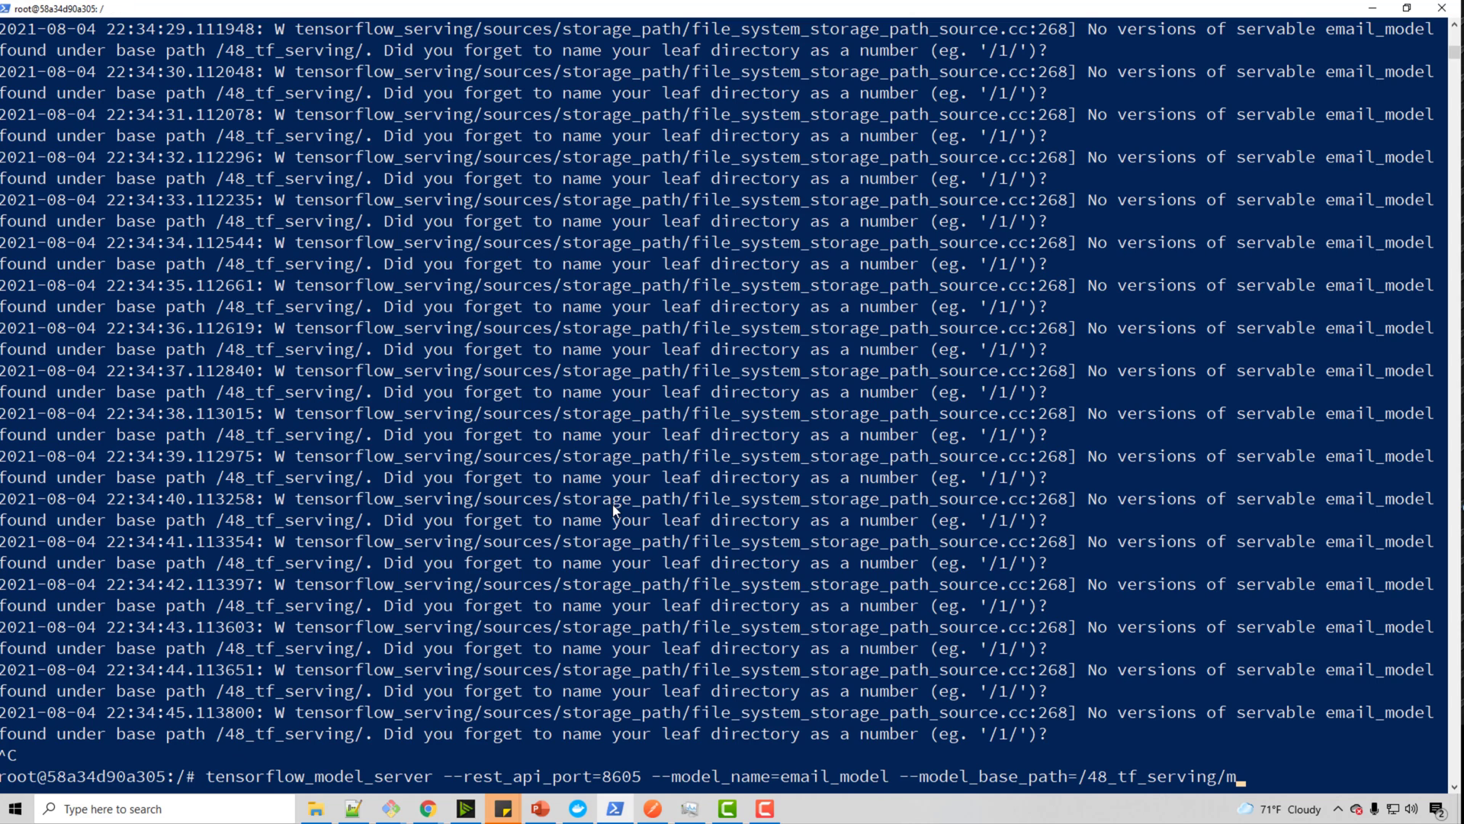
pyautogui.write('odels.config')
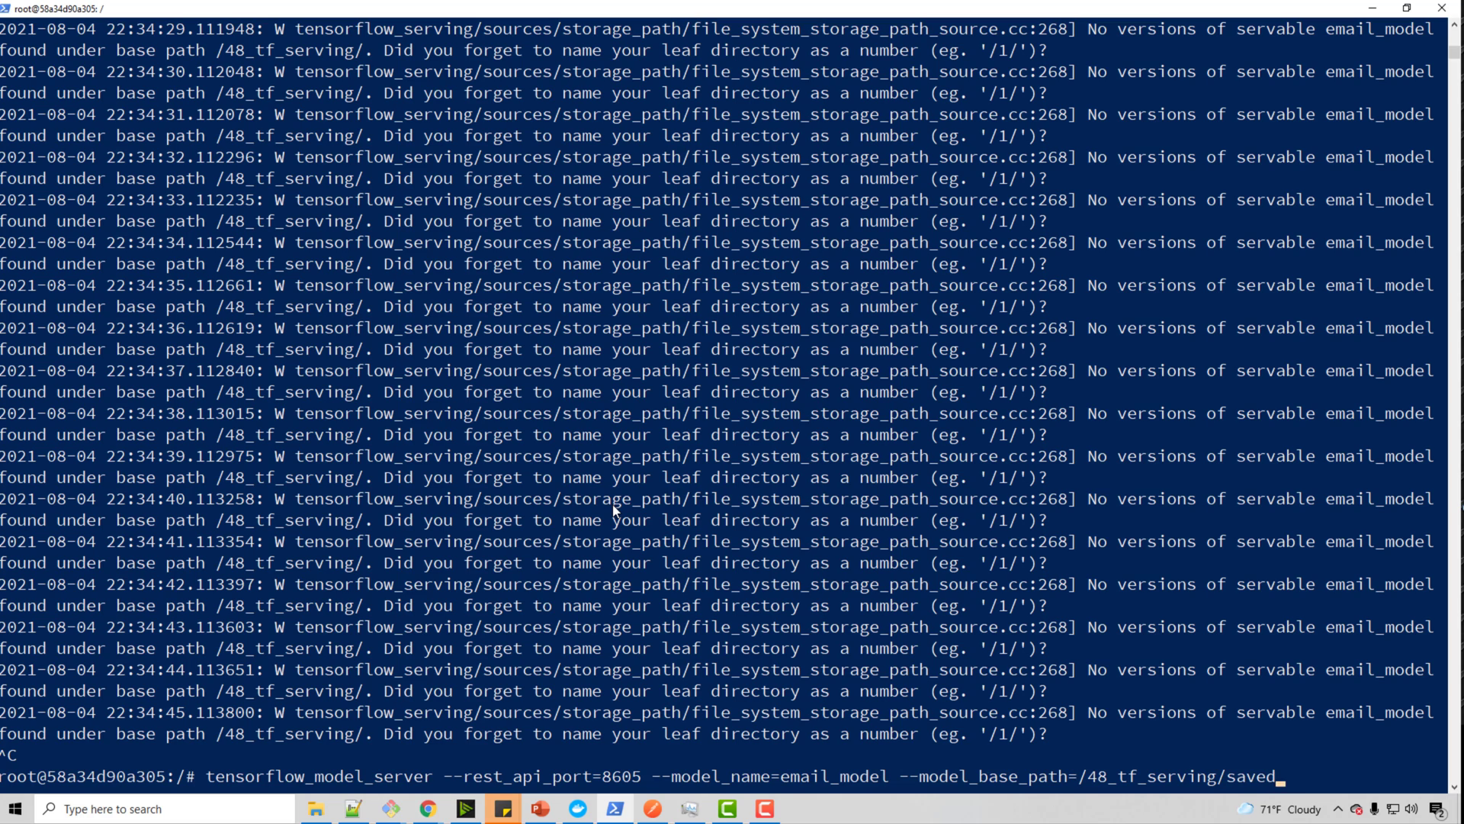
# Step: Run the server and watch it load email_model version 3 and export the REST API on localhost:8605
pyautogui.press('Return')
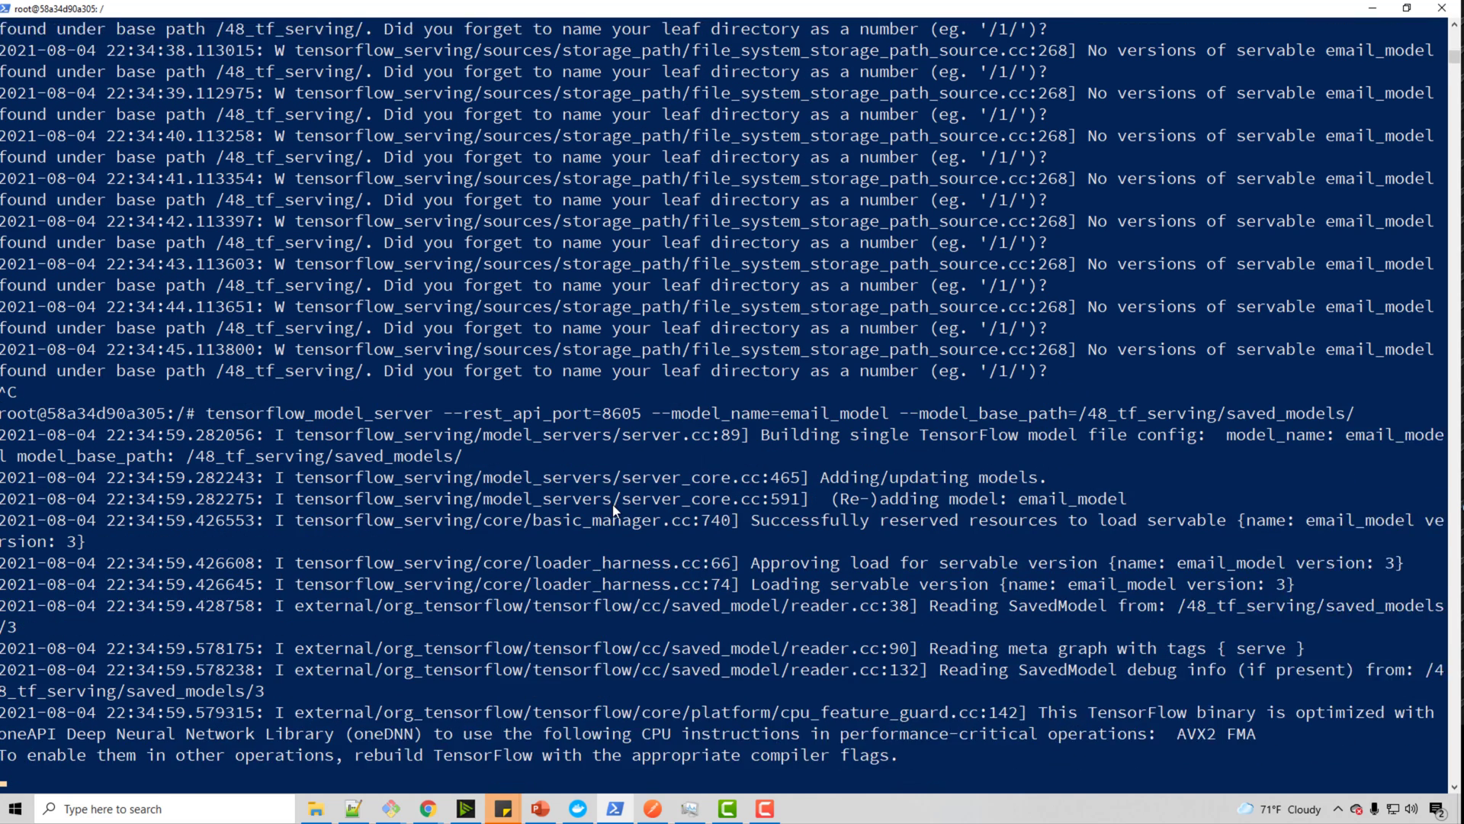
pyautogui.scroll(-3)
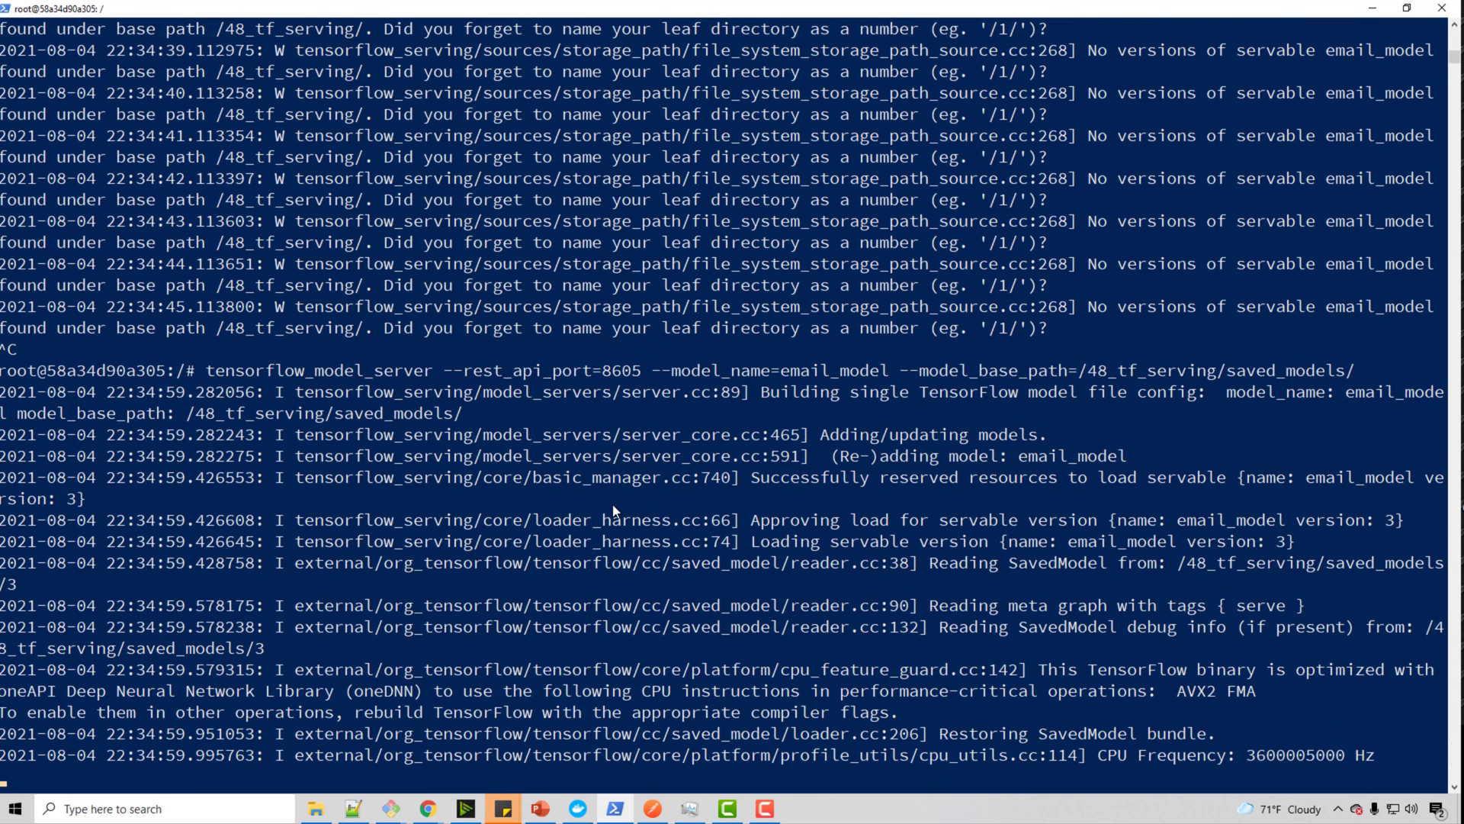
pyautogui.scroll(-3)
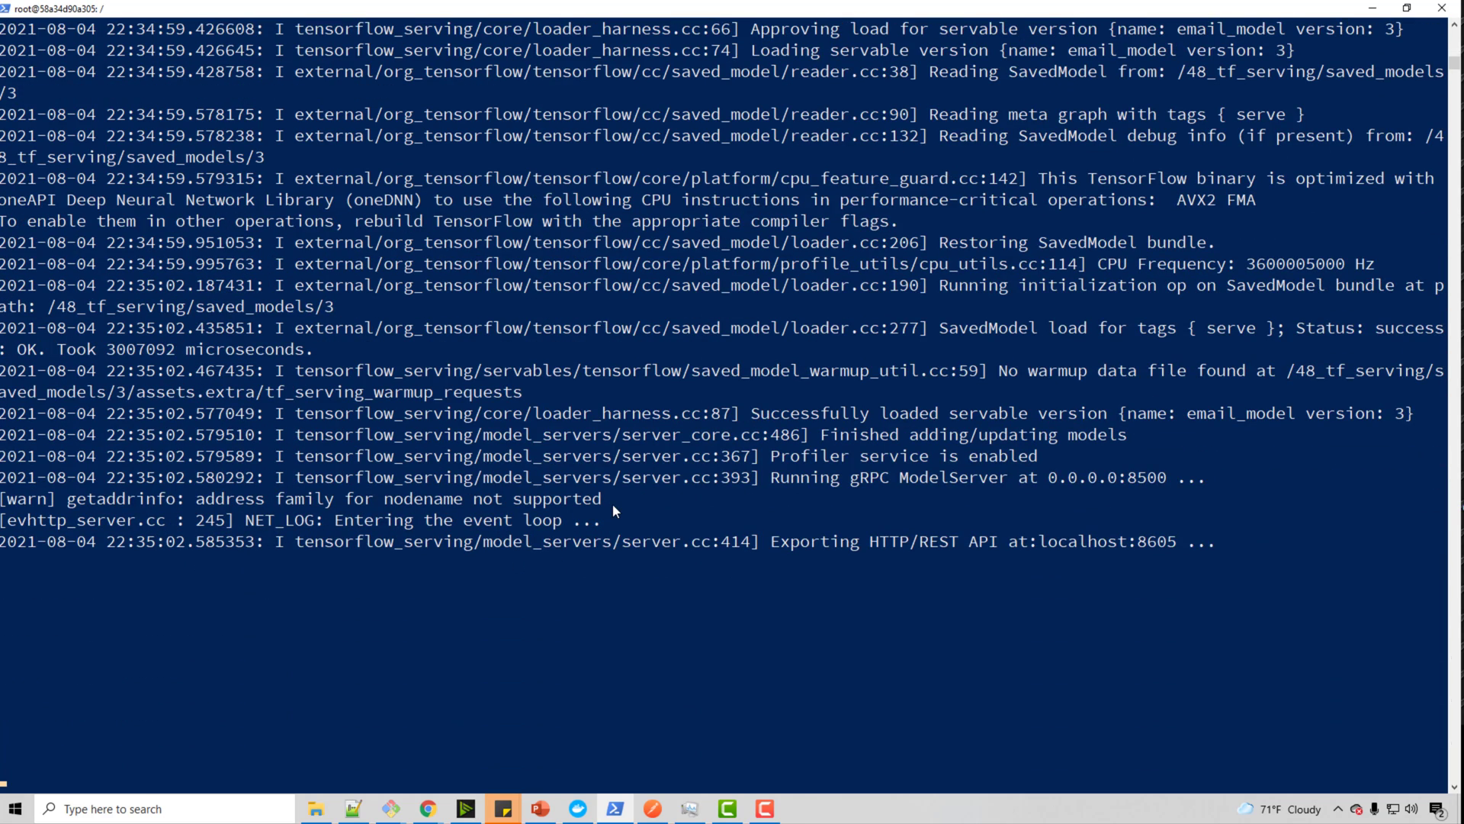
pyautogui.moveTo(785, 555)
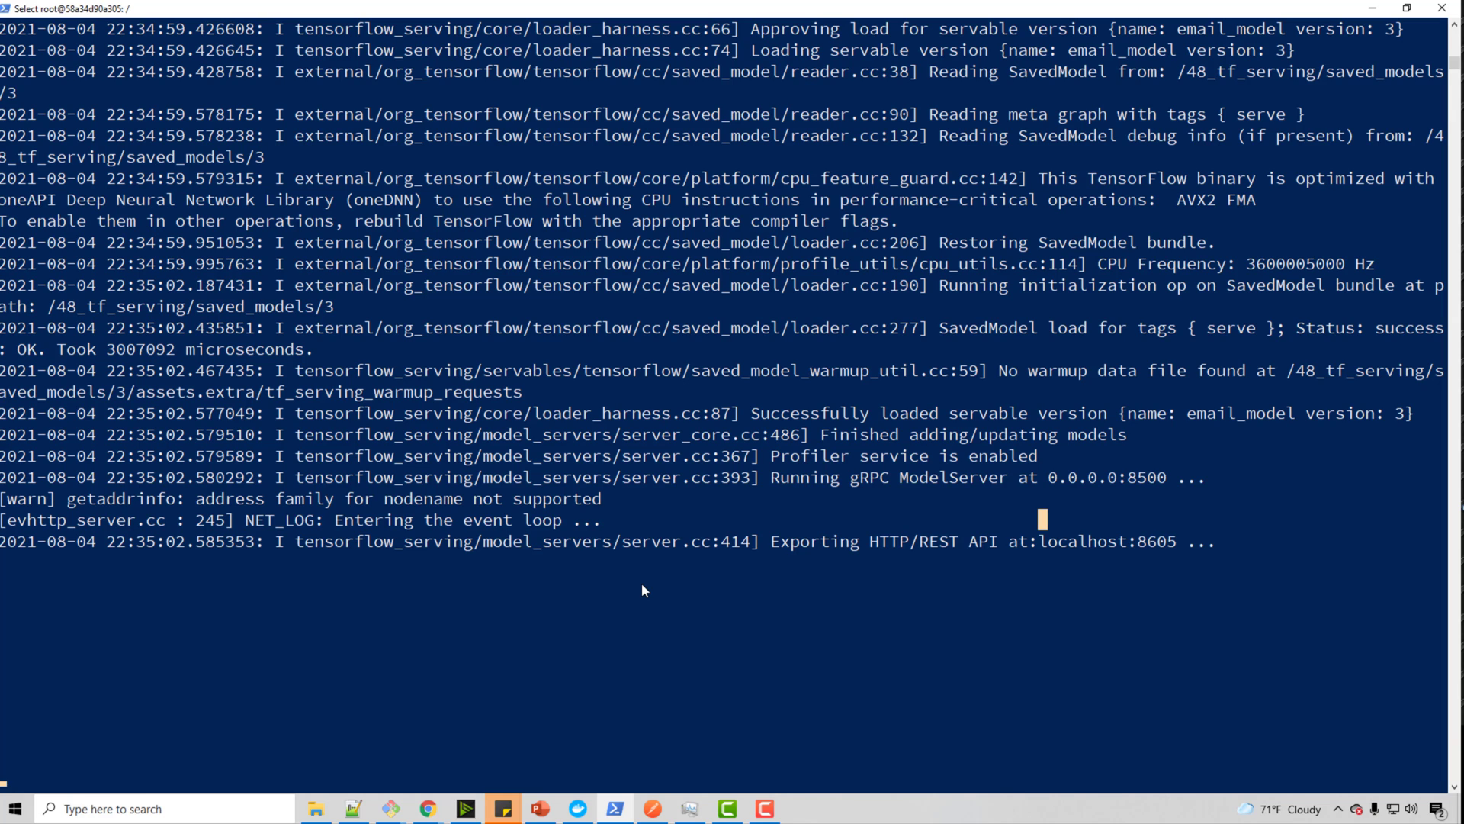
pyautogui.moveTo(606, 615)
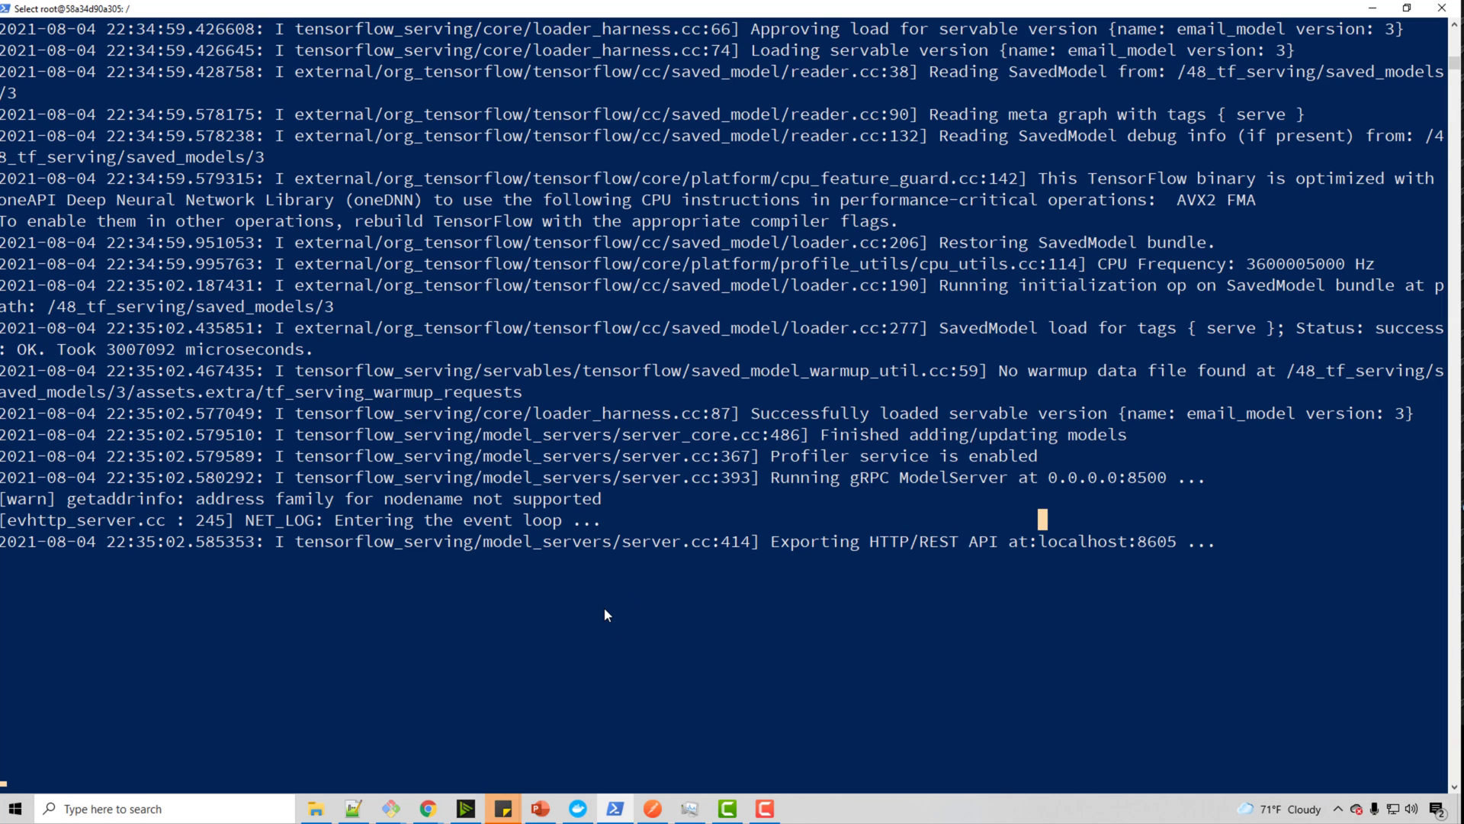
pyautogui.moveTo(145, 808)
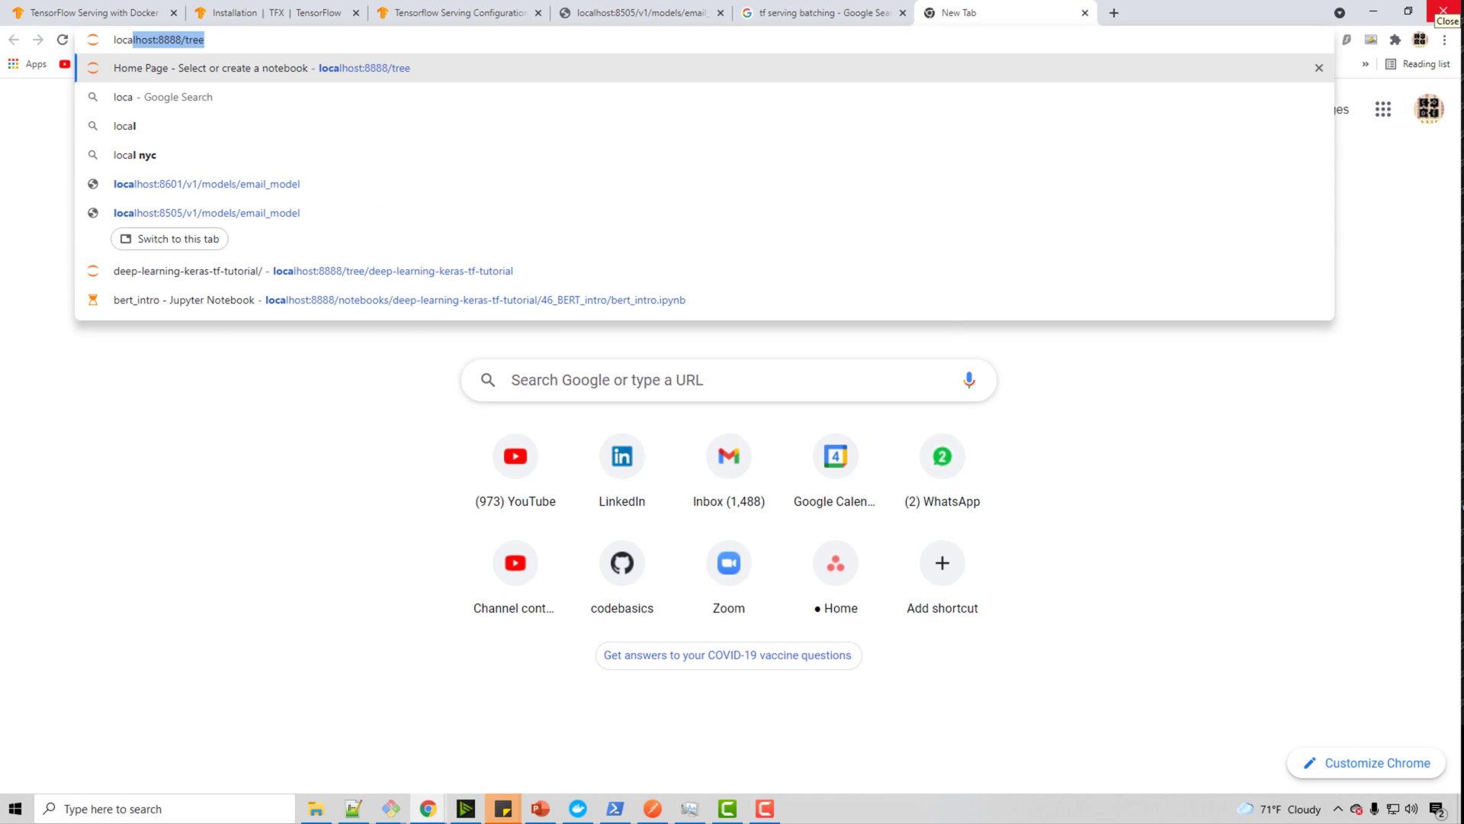
# Step: Query localhost:8605/v1/models/email_model in Chrome to see version 3 AVAILABLE
pyautogui.write('localhost:8')
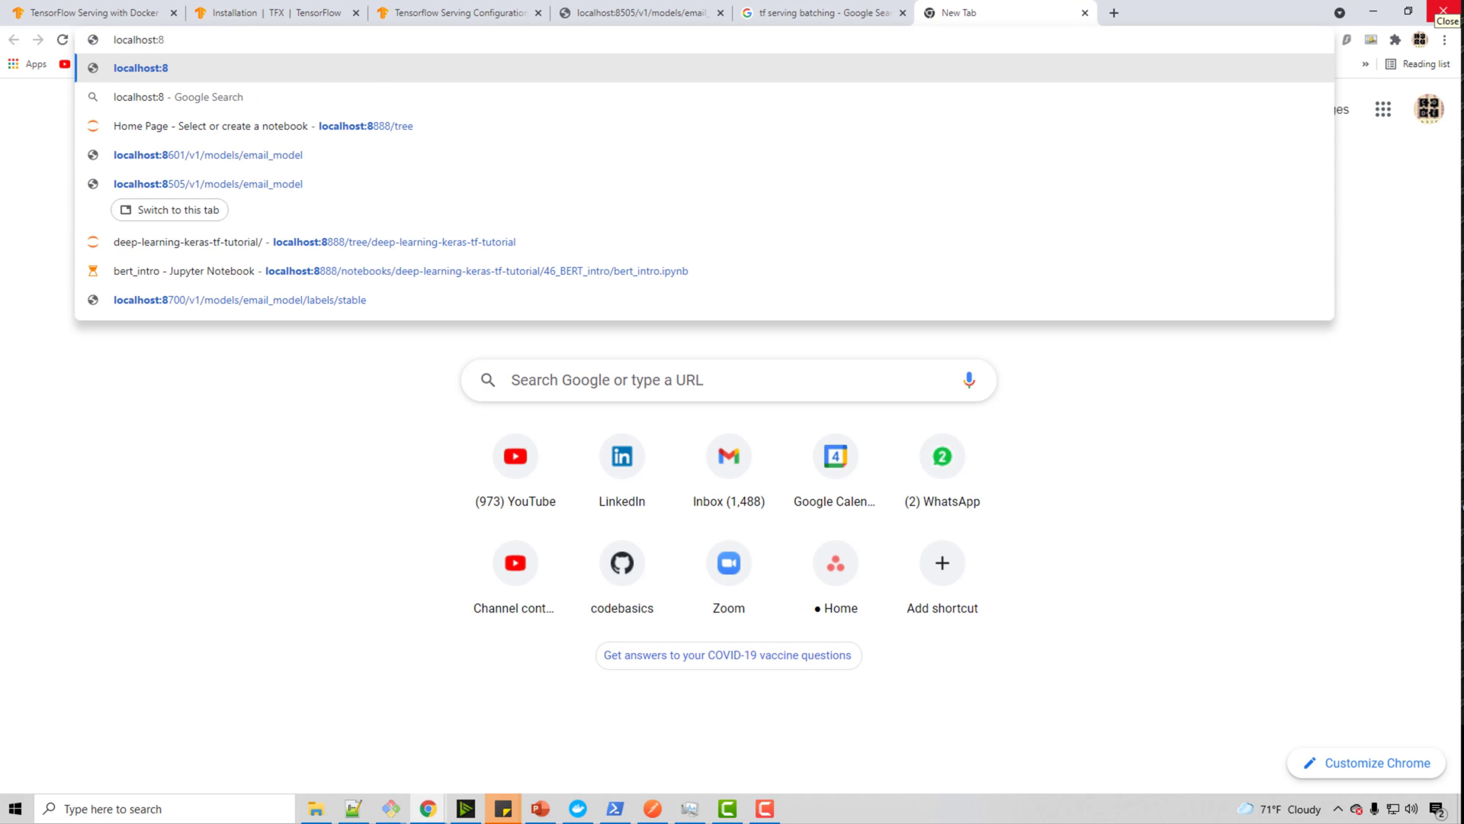
pyautogui.write('605')
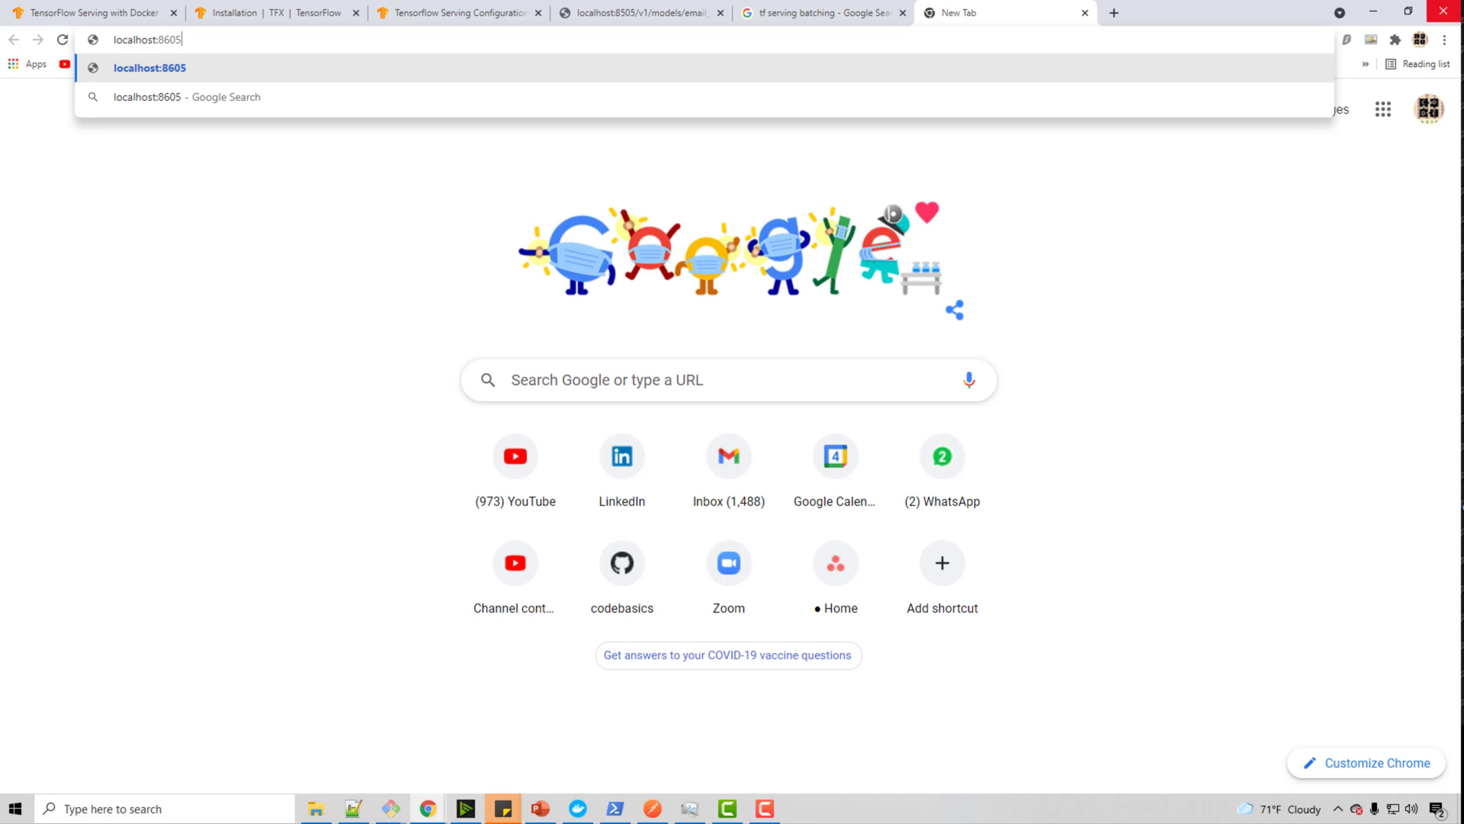
pyautogui.write('/v1/')
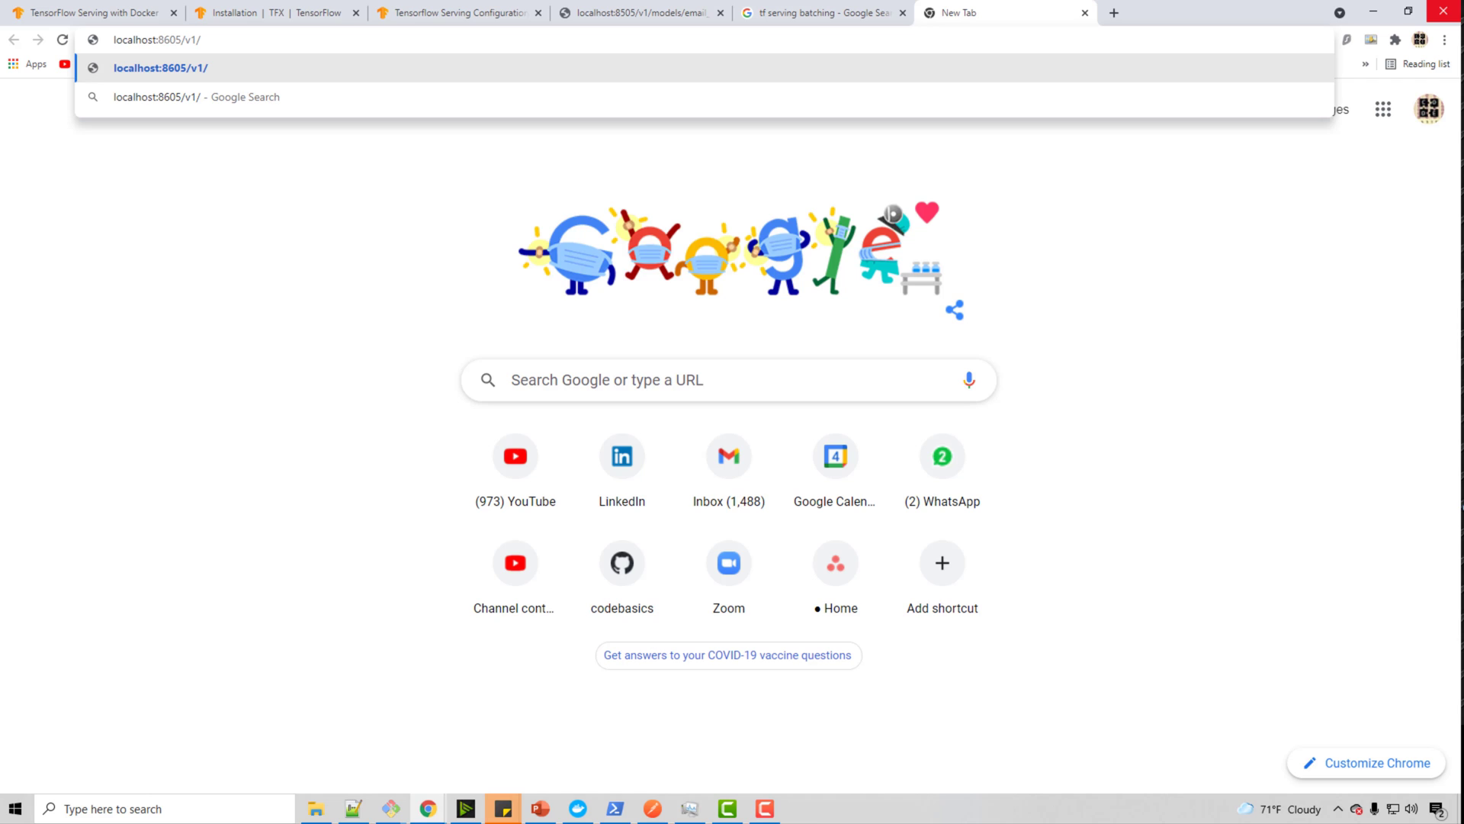
pyautogui.write('models/email')
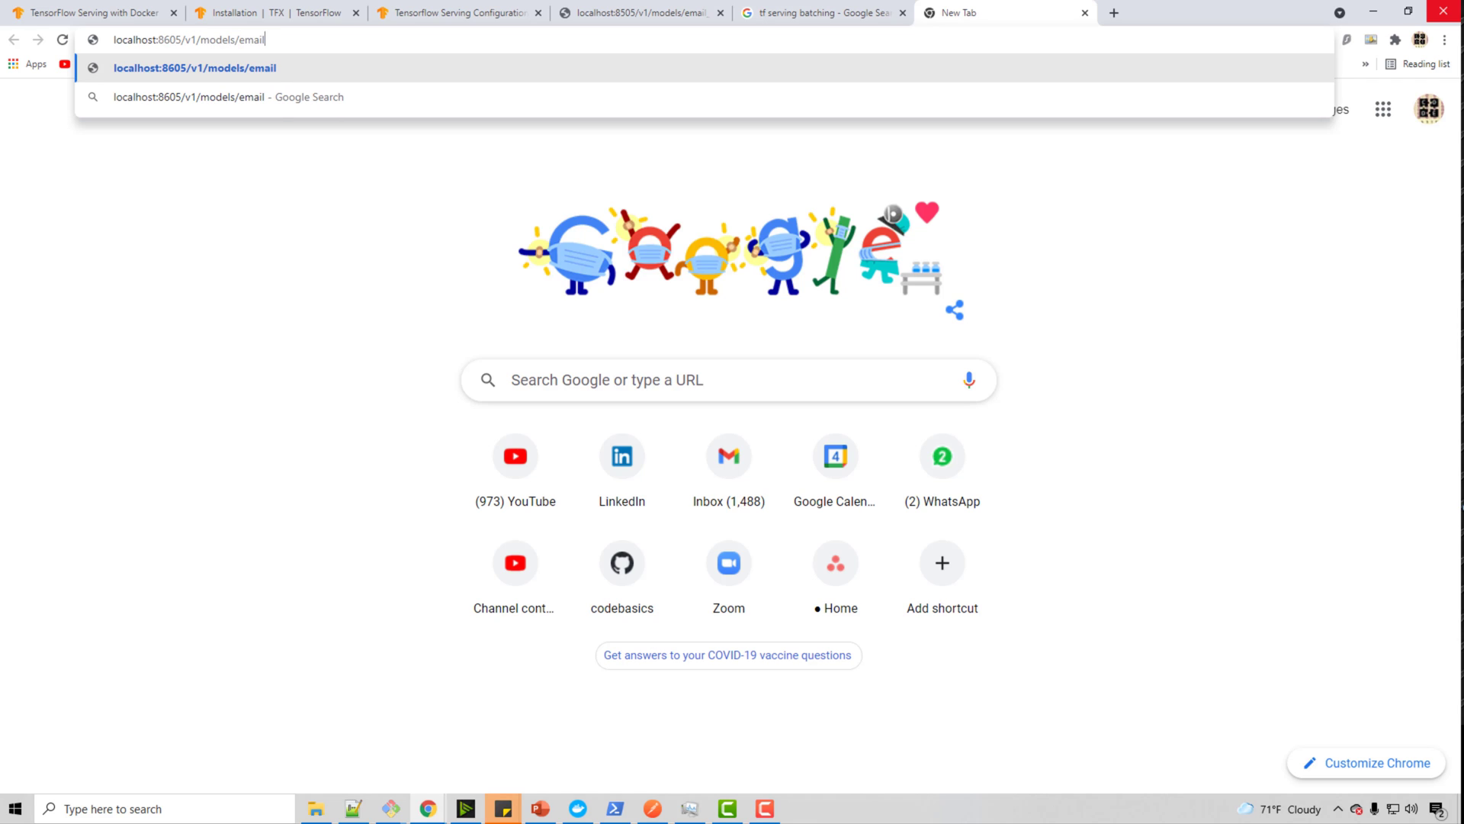
pyautogui.write('_model')
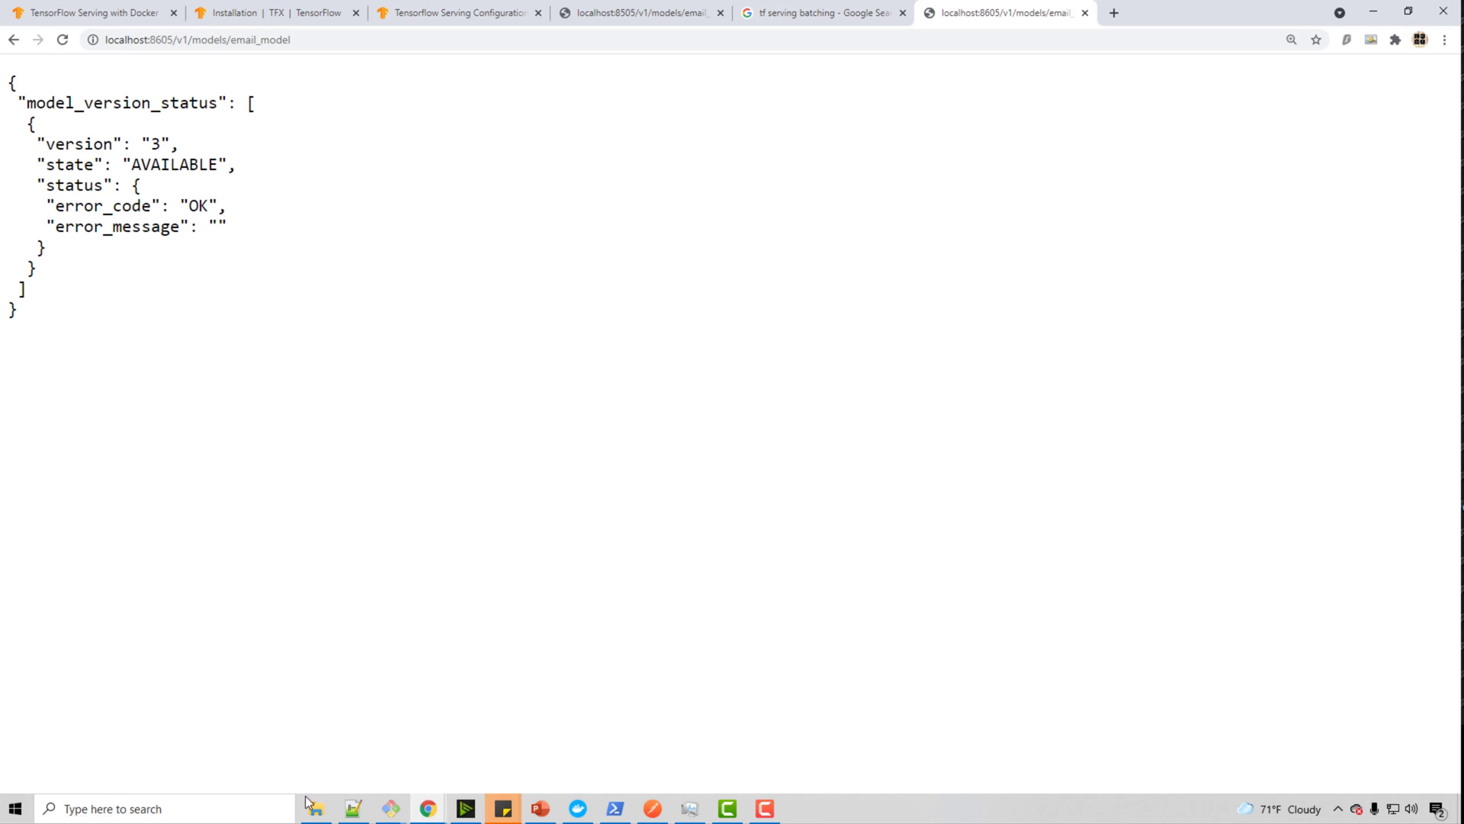
pyautogui.moveTo(314, 809)
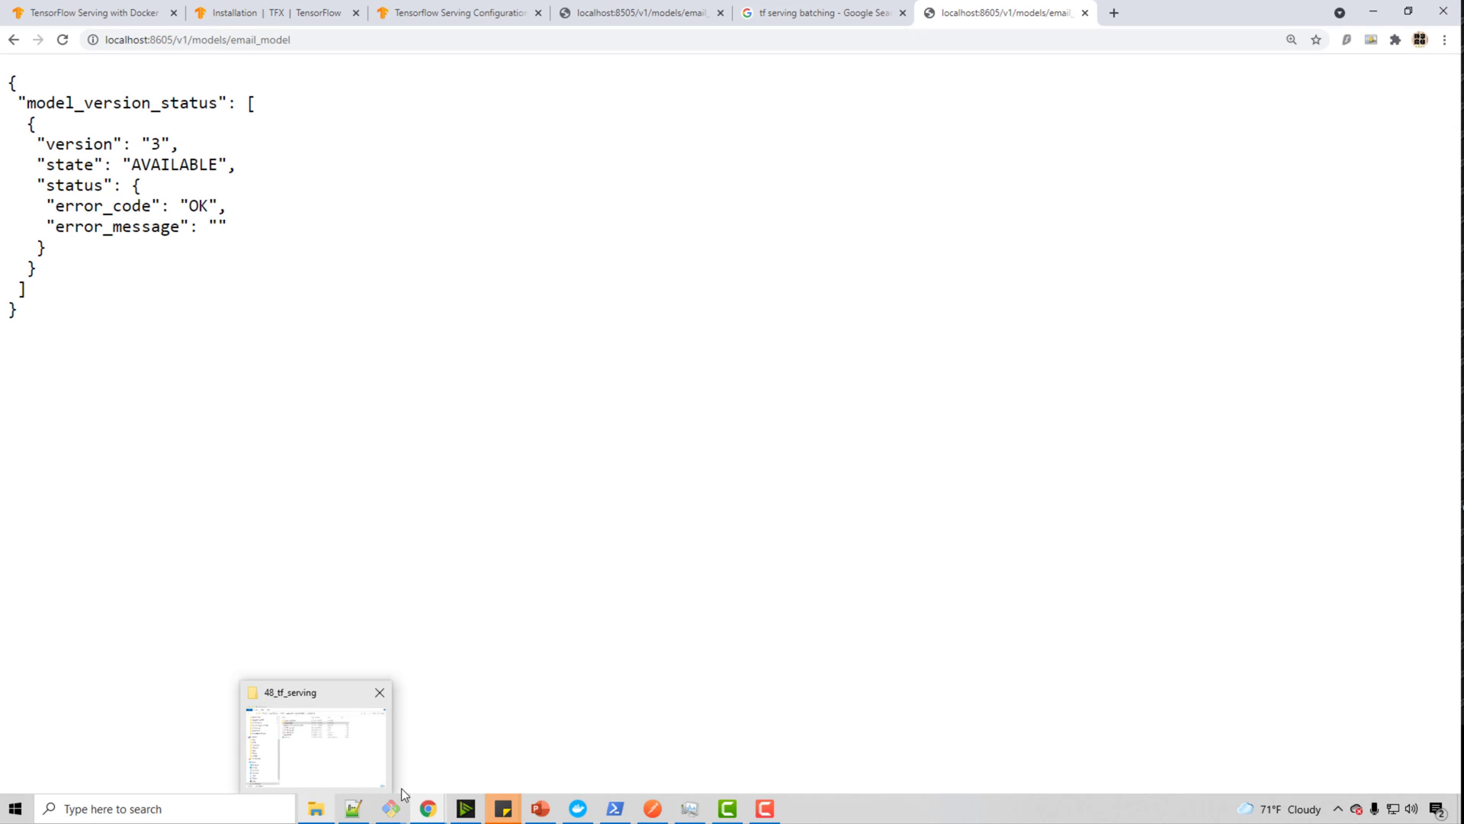
# Step: Browse into the saved_models folder showing version folders 1, 2 and 3
pyautogui.click(314, 738)
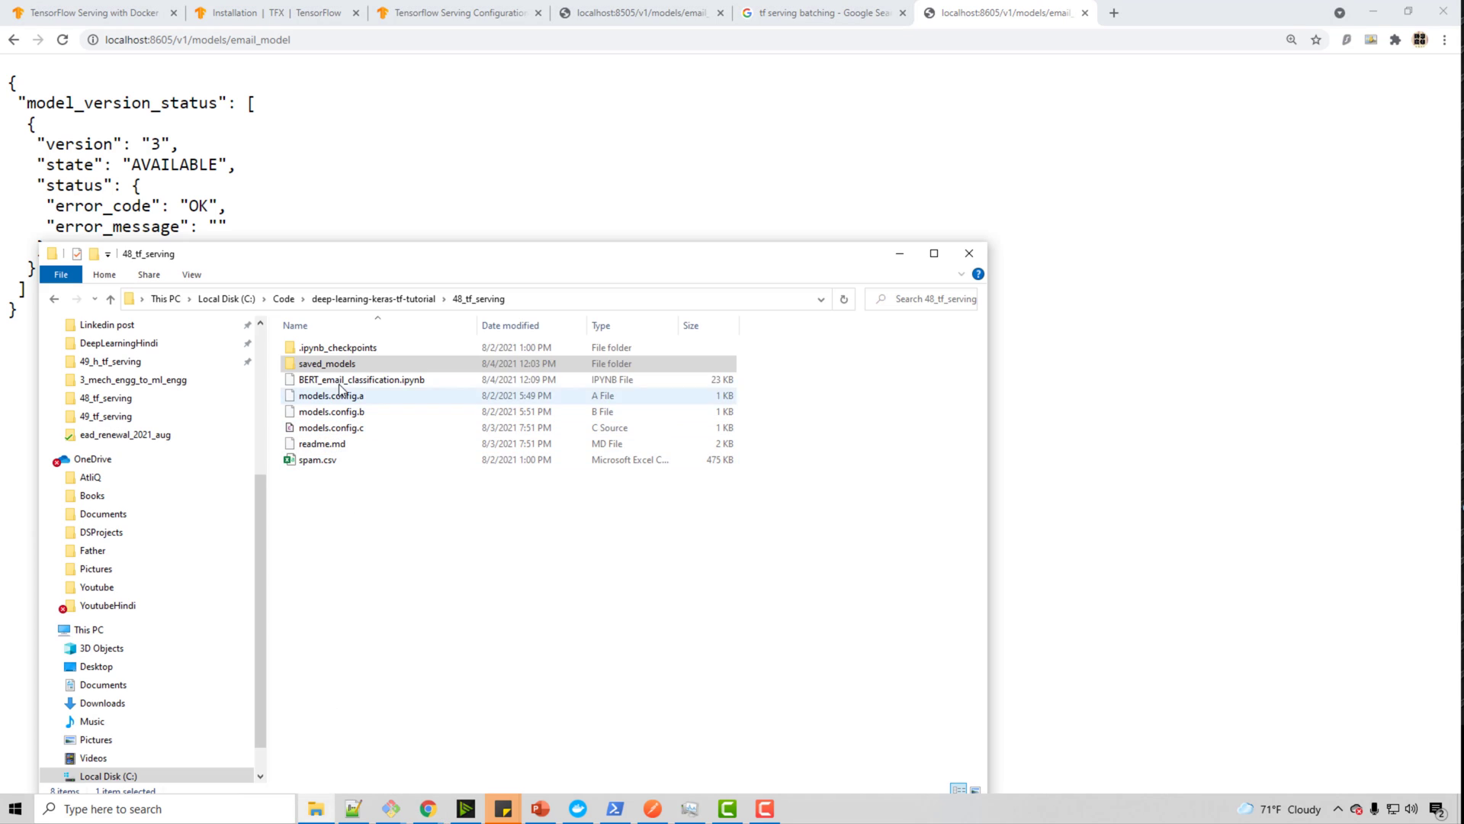
pyautogui.doubleClick(326, 363)
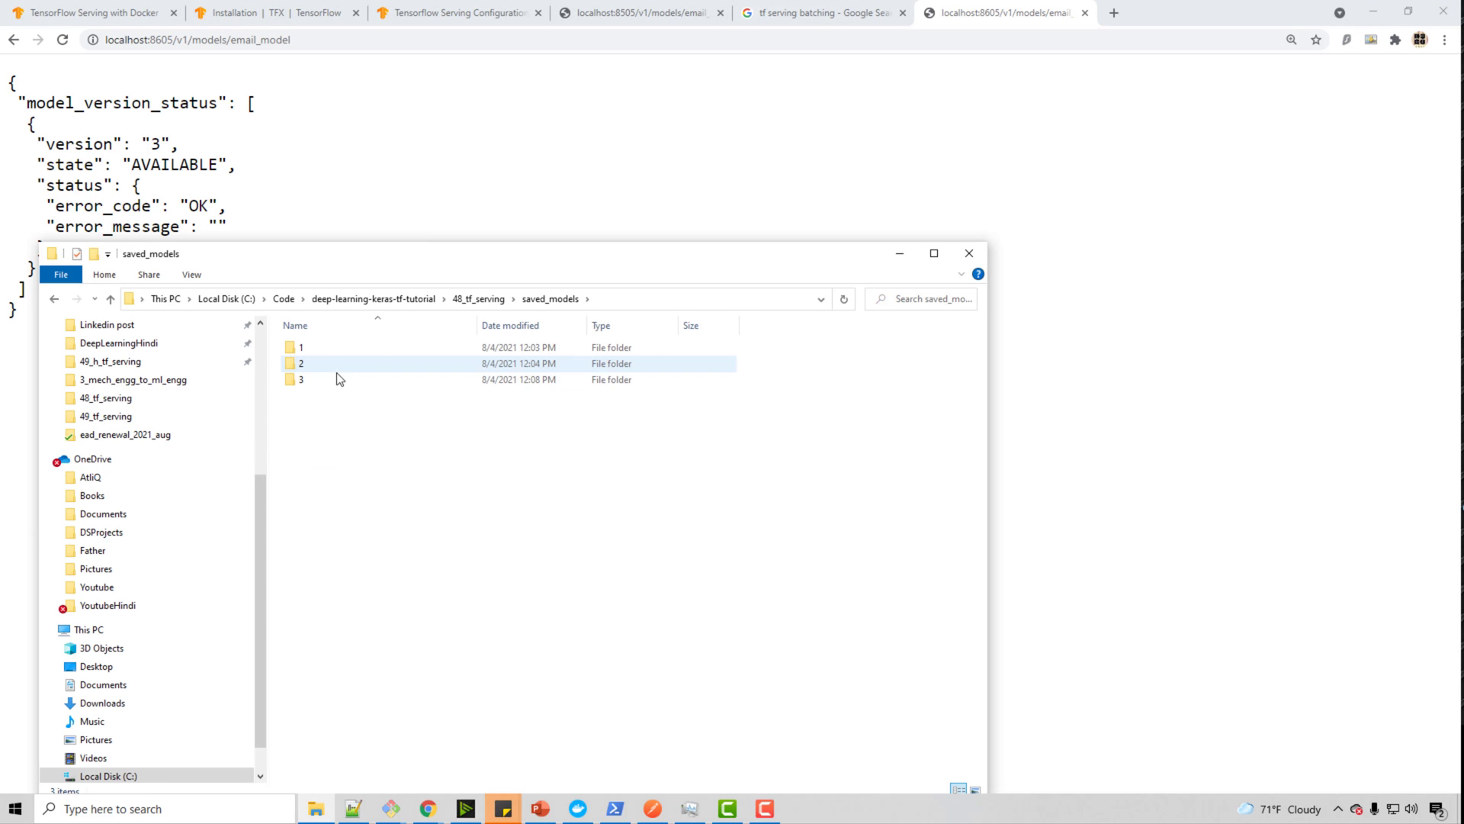
pyautogui.click(302, 379)
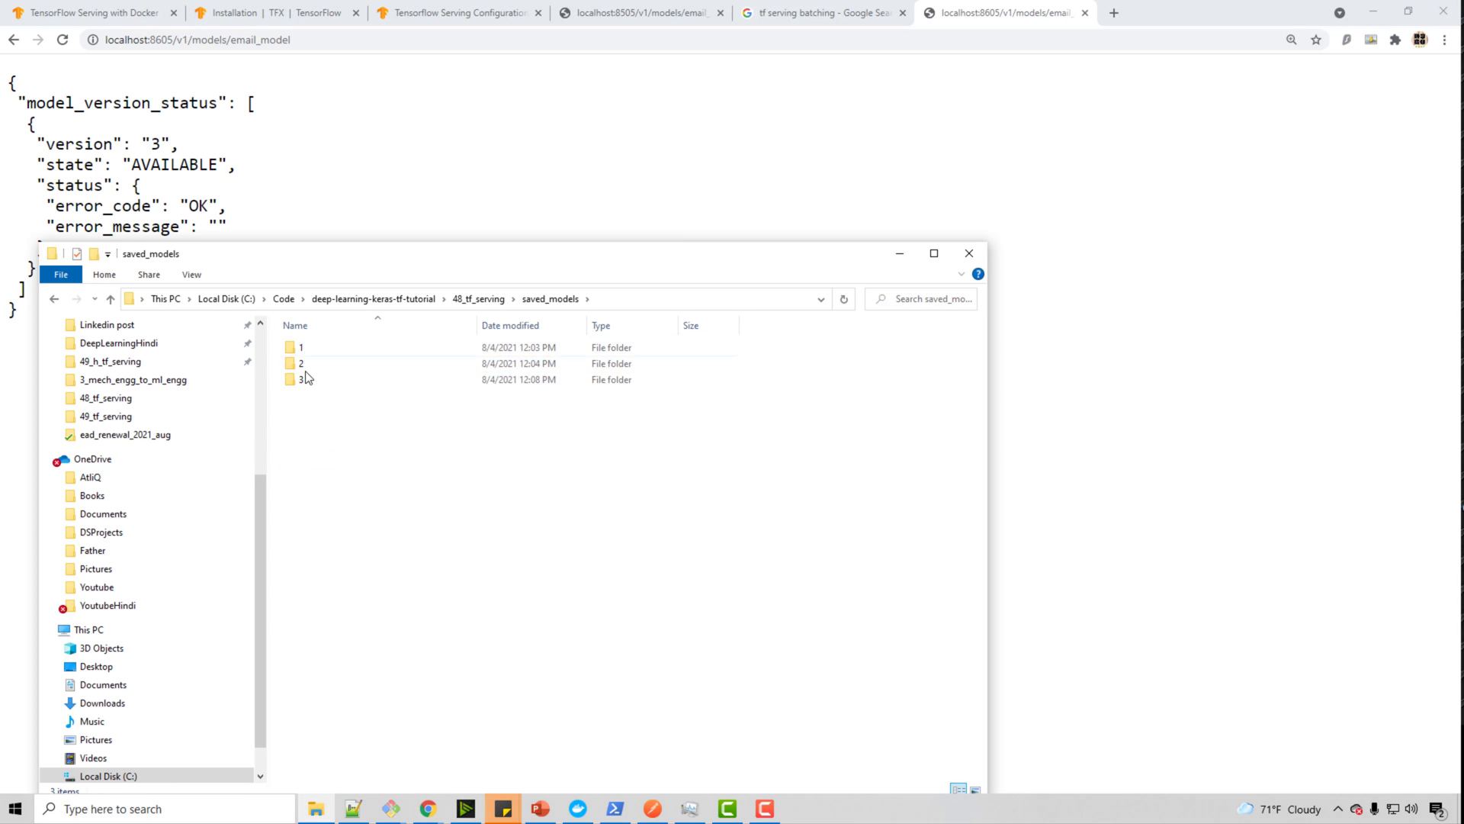
pyautogui.moveTo(238, 151)
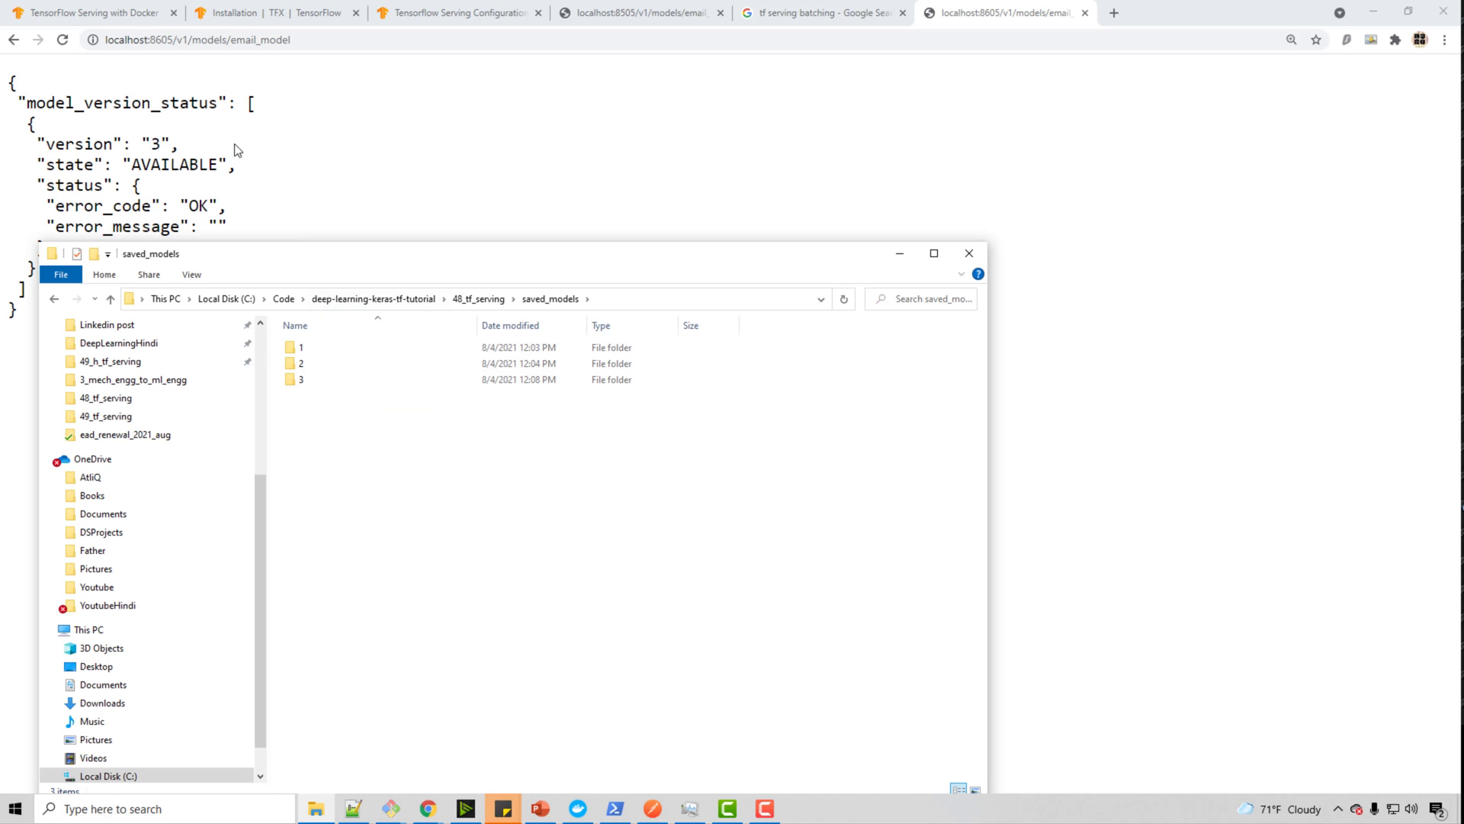
pyautogui.moveTo(293, 197)
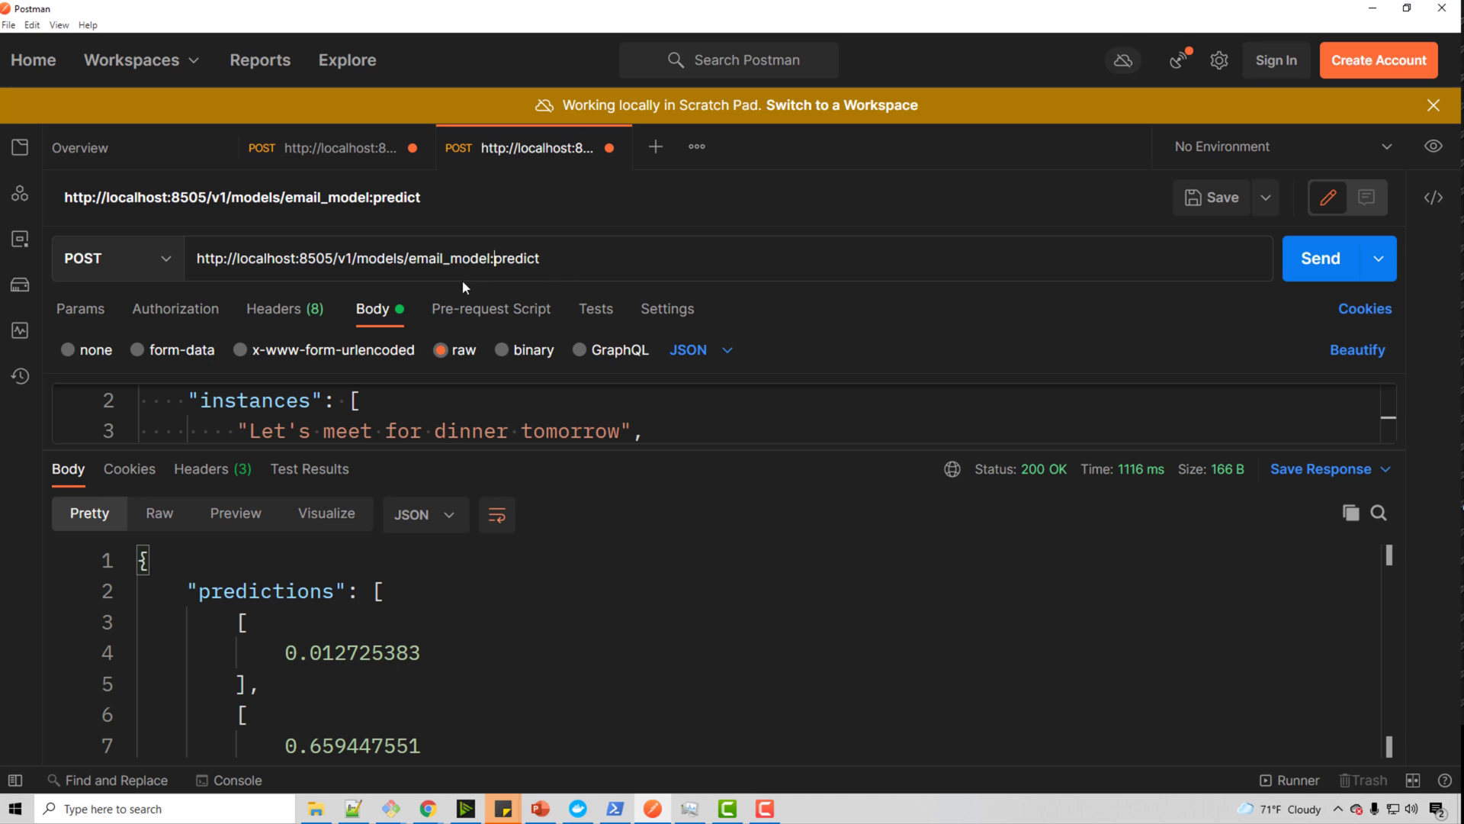
# Step: Review the POST request to localhost:8605/v1/models/email_model:predict and its two email-text body
pyautogui.doubleClick(474, 257)
pyautogui.write('6')
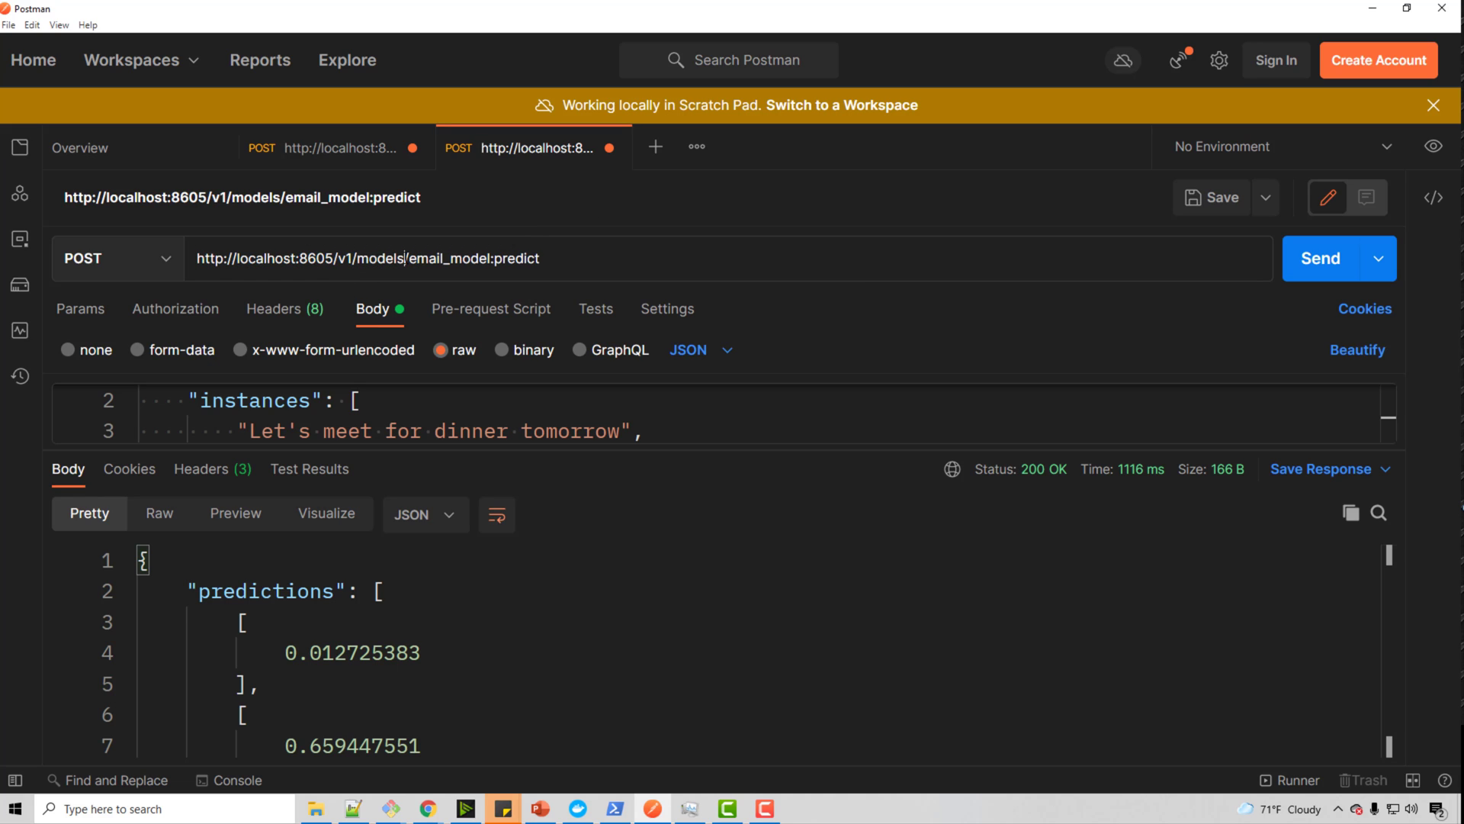
pyautogui.doubleClick(299, 259)
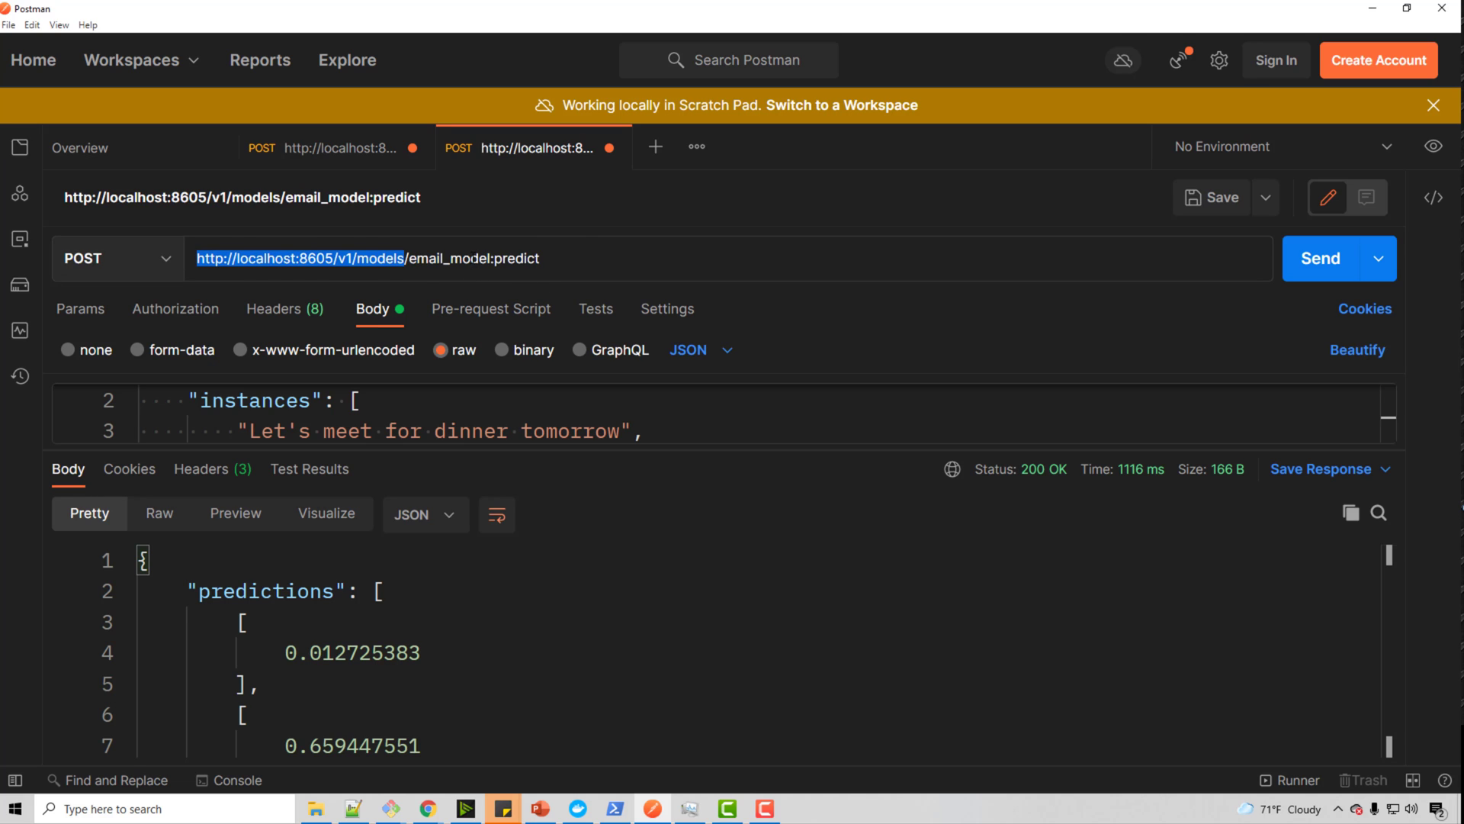
pyautogui.click(505, 259)
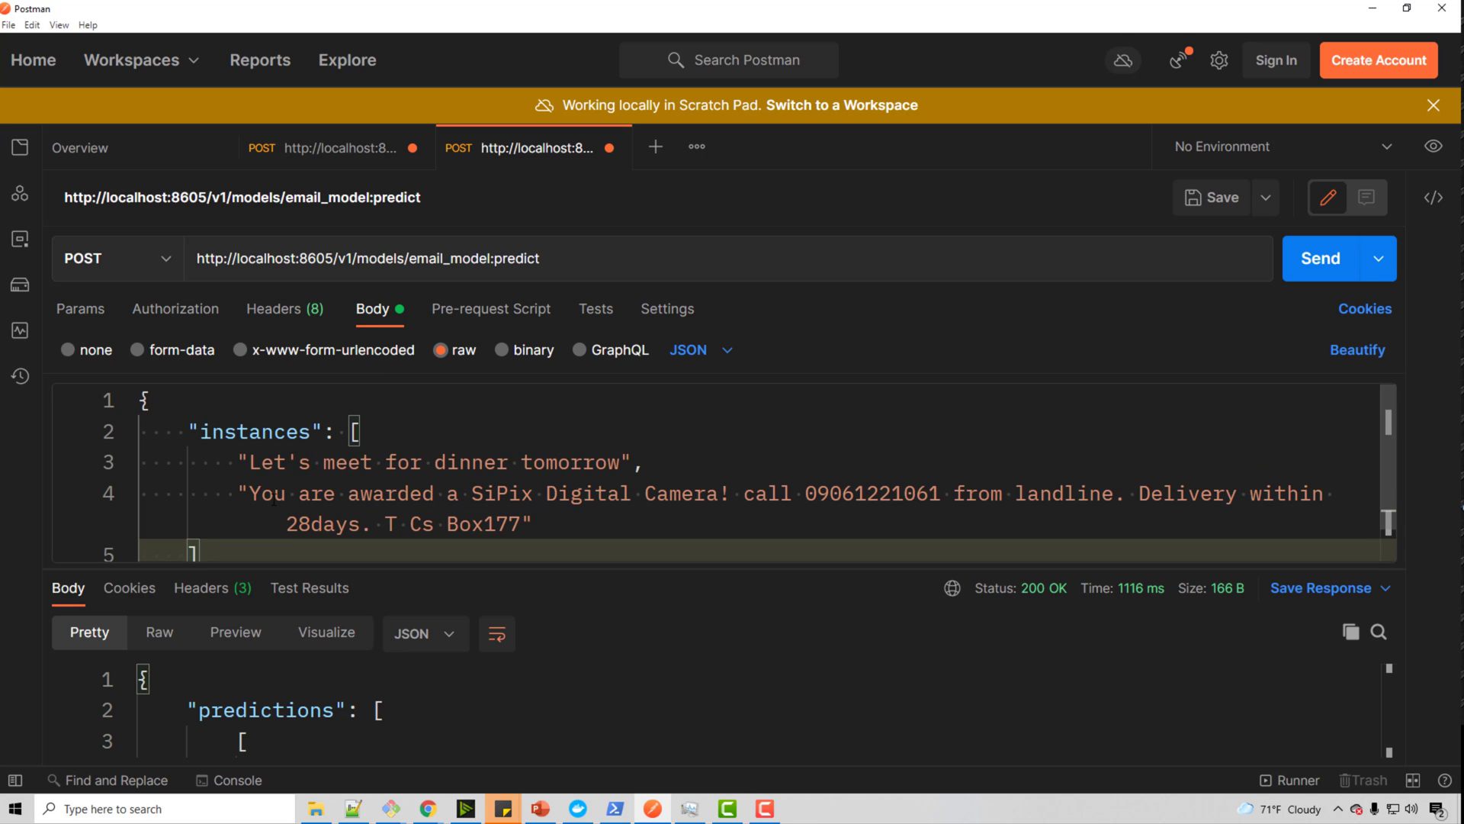
pyautogui.moveTo(692, 223)
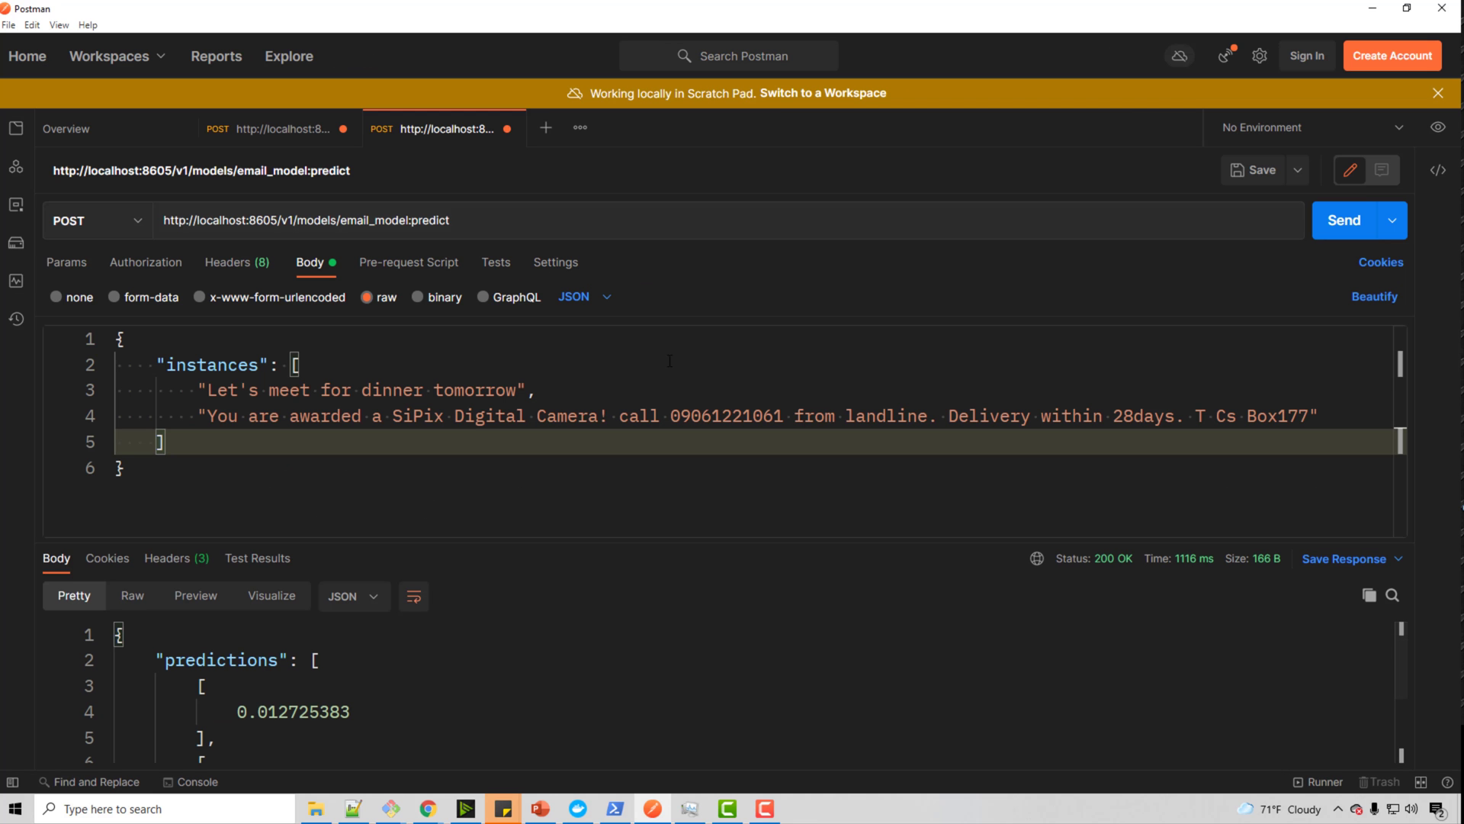
pyautogui.click(119, 467)
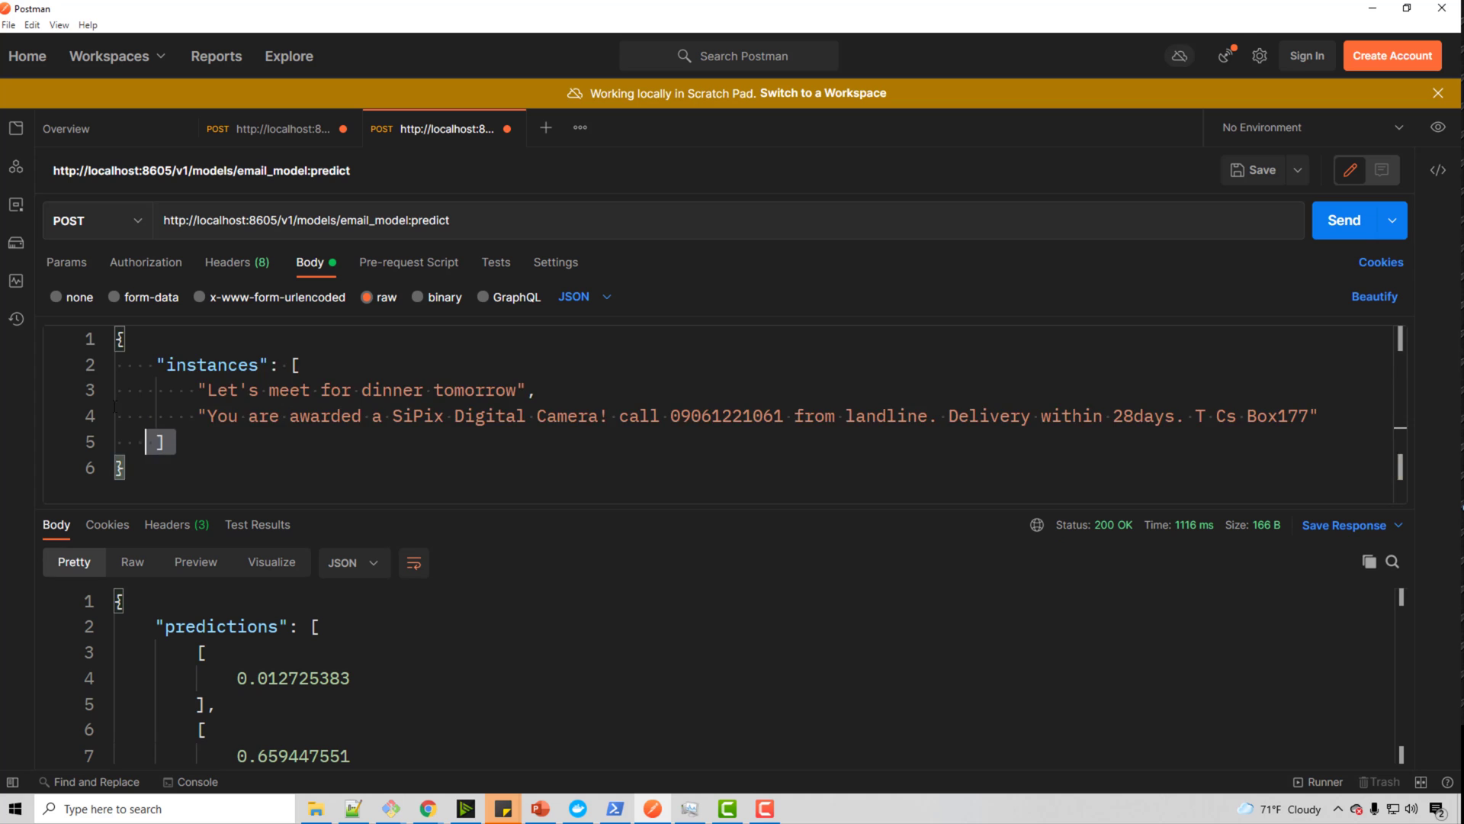
pyautogui.click(297, 364)
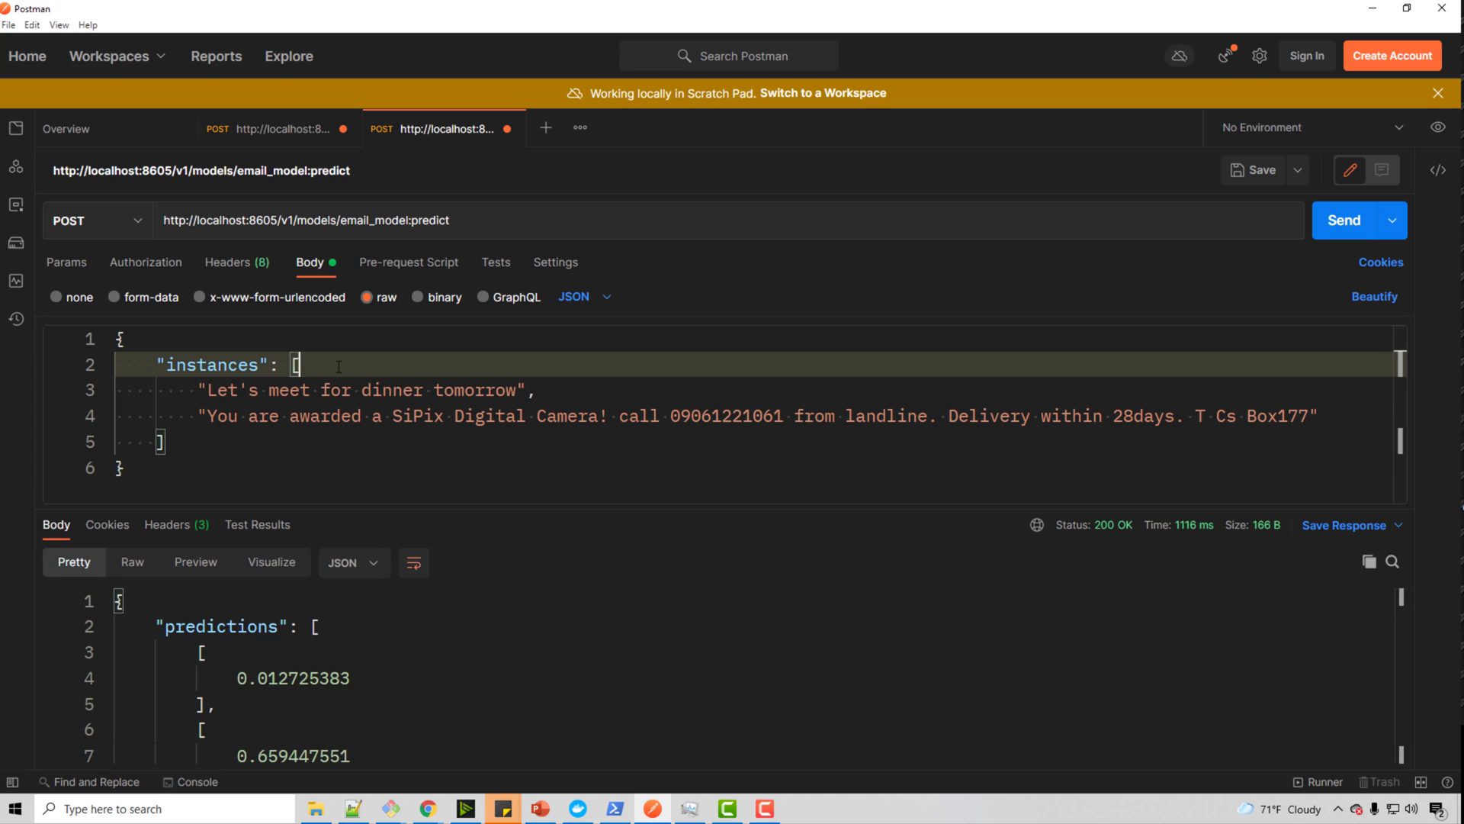
pyautogui.moveTo(282, 467)
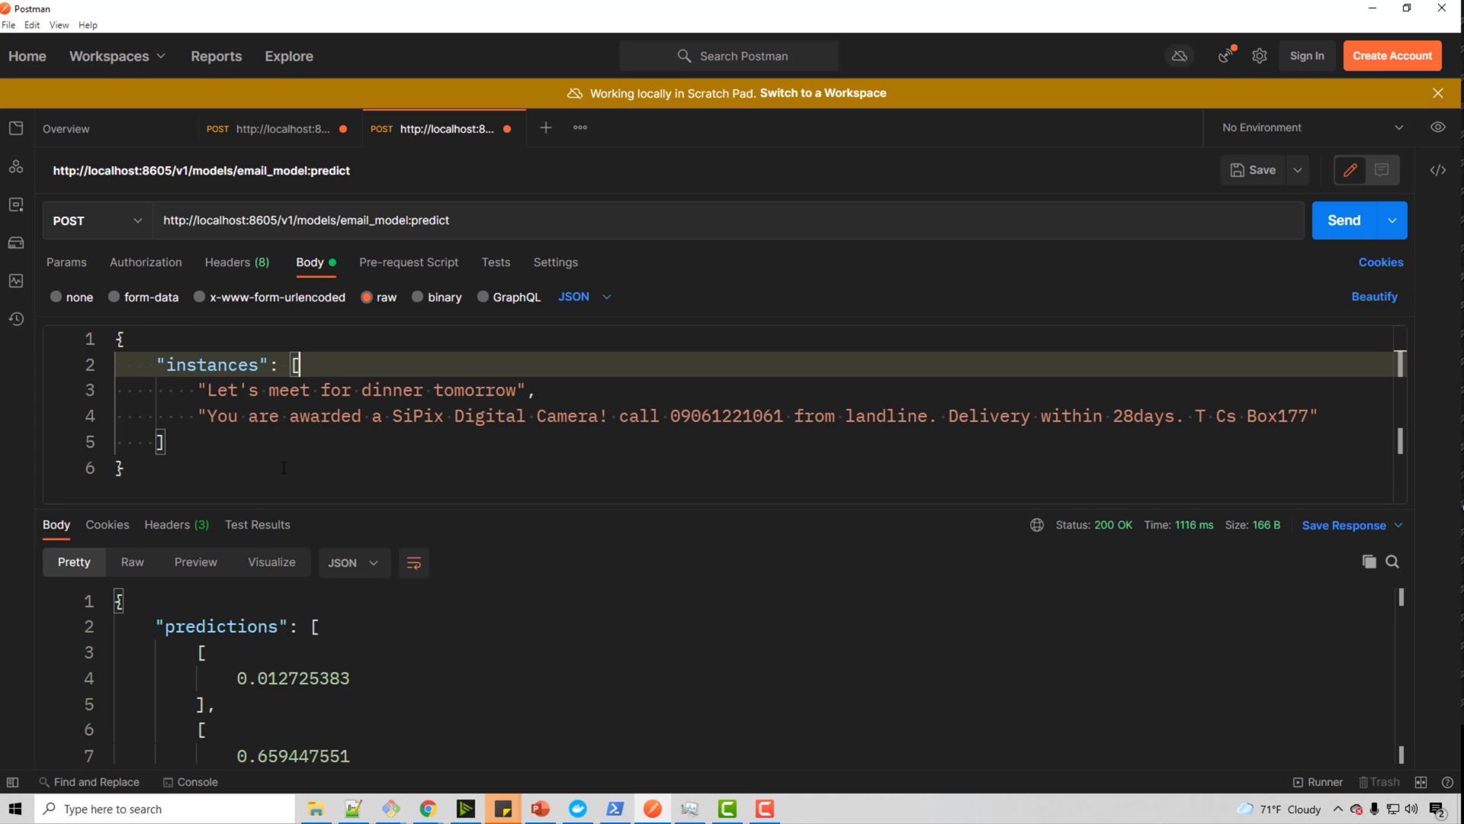
pyautogui.doubleClick(363, 389)
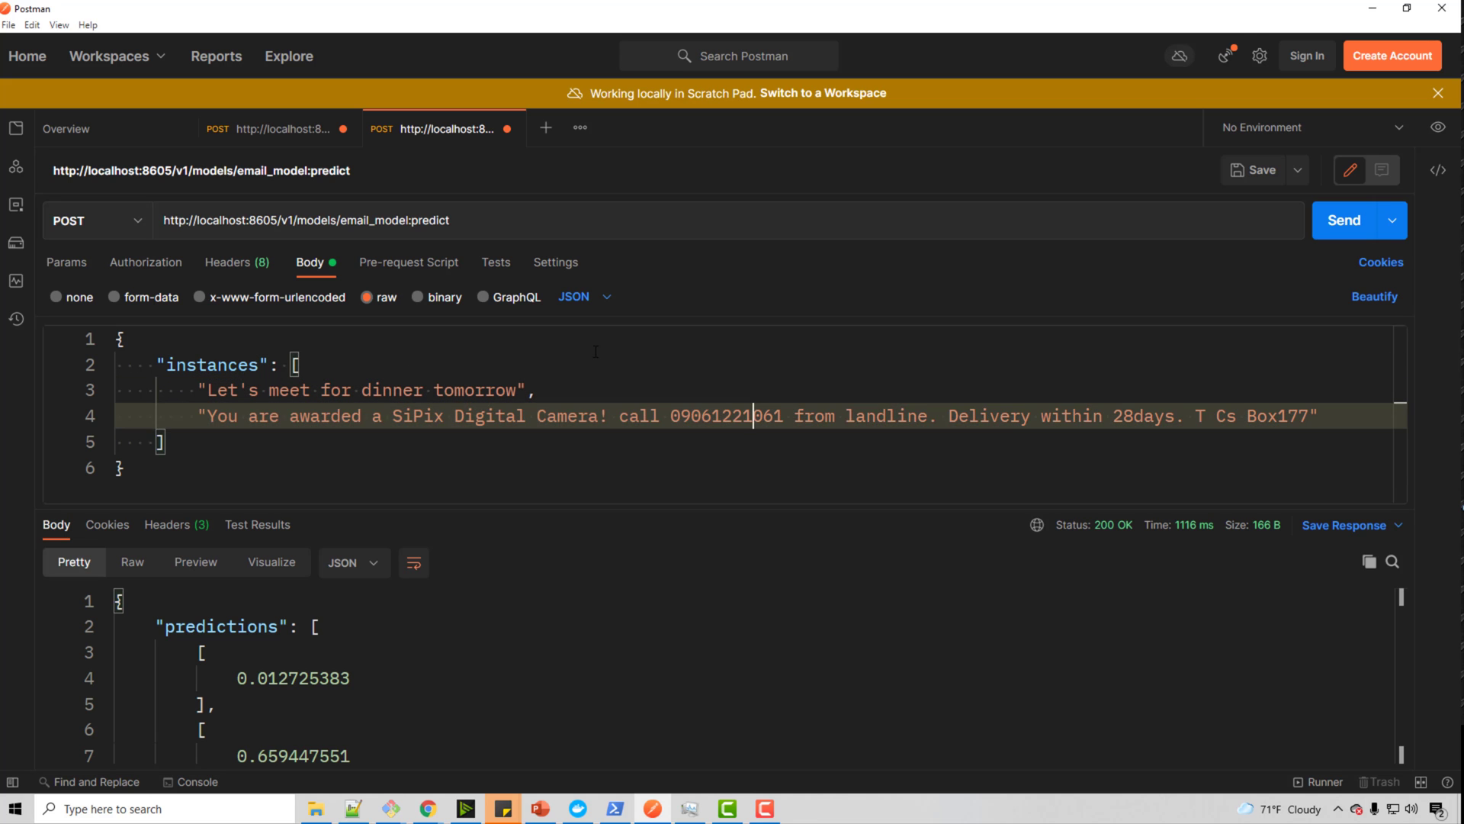
pyautogui.click(1346, 220)
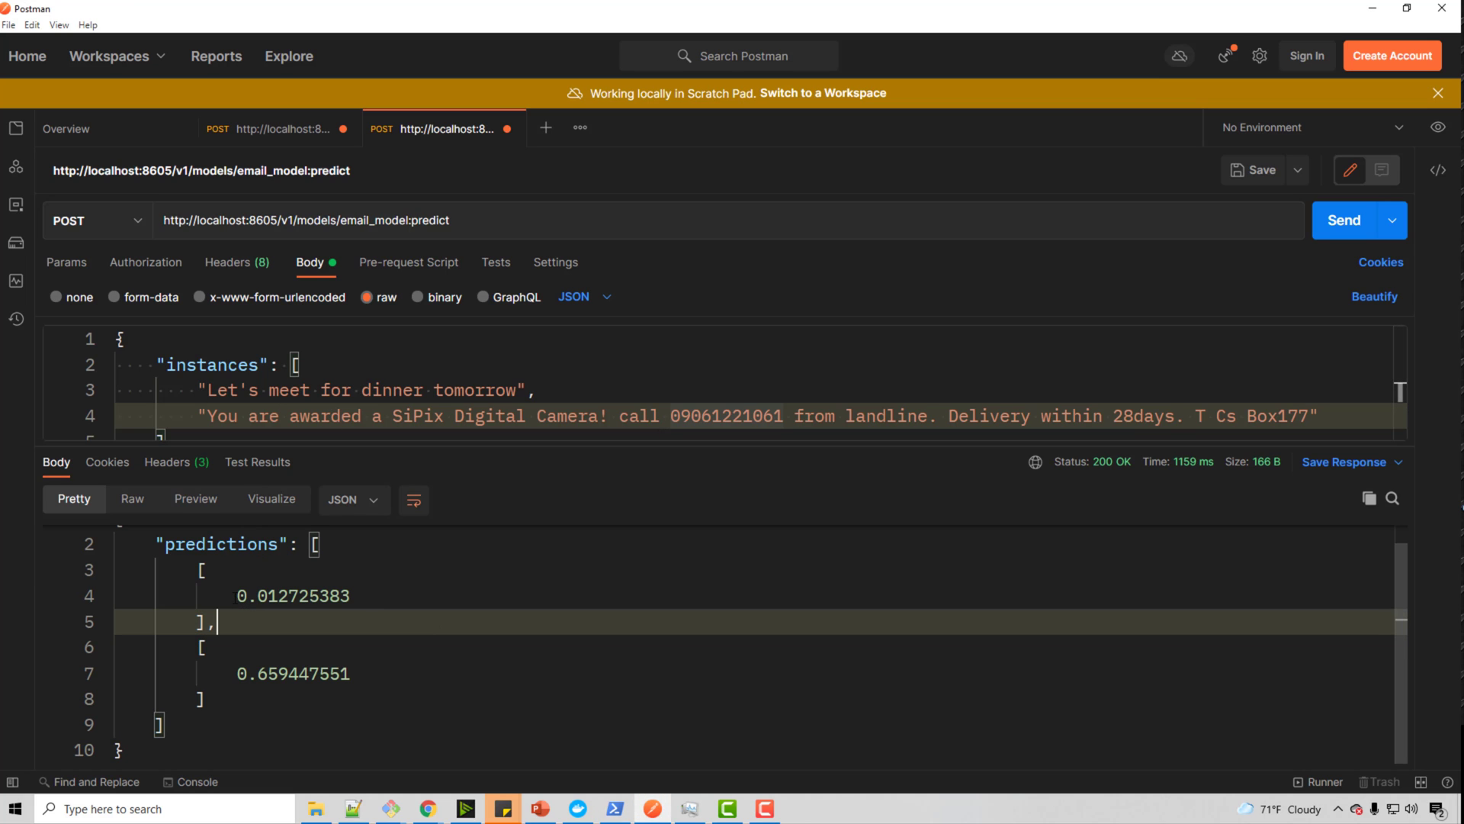
# Step: Point out the prediction scores 0.0127 for the dinner message and 0.6594 for the camera-prize message
pyautogui.click(350, 596)
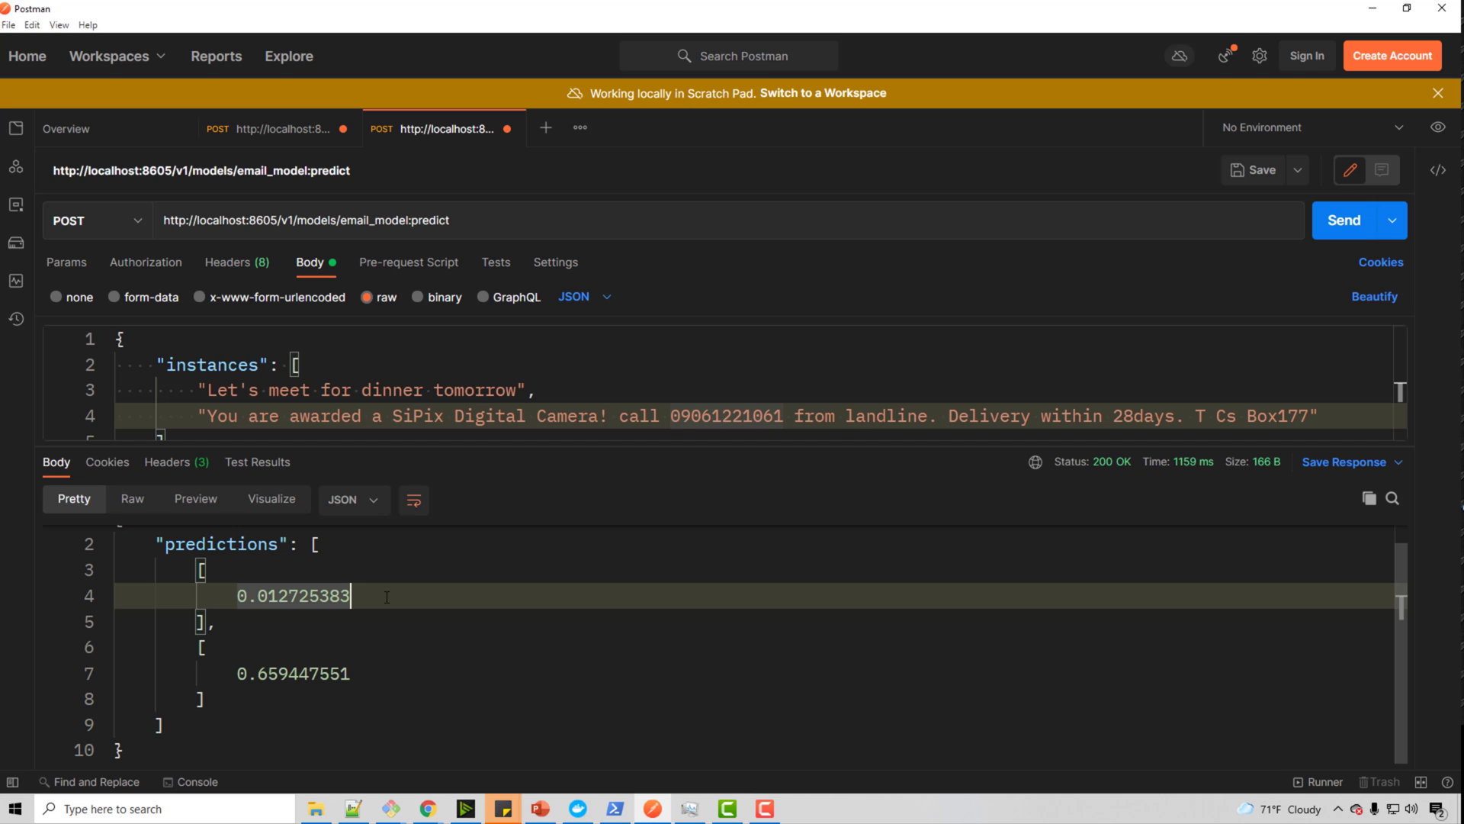
pyautogui.doubleClick(293, 672)
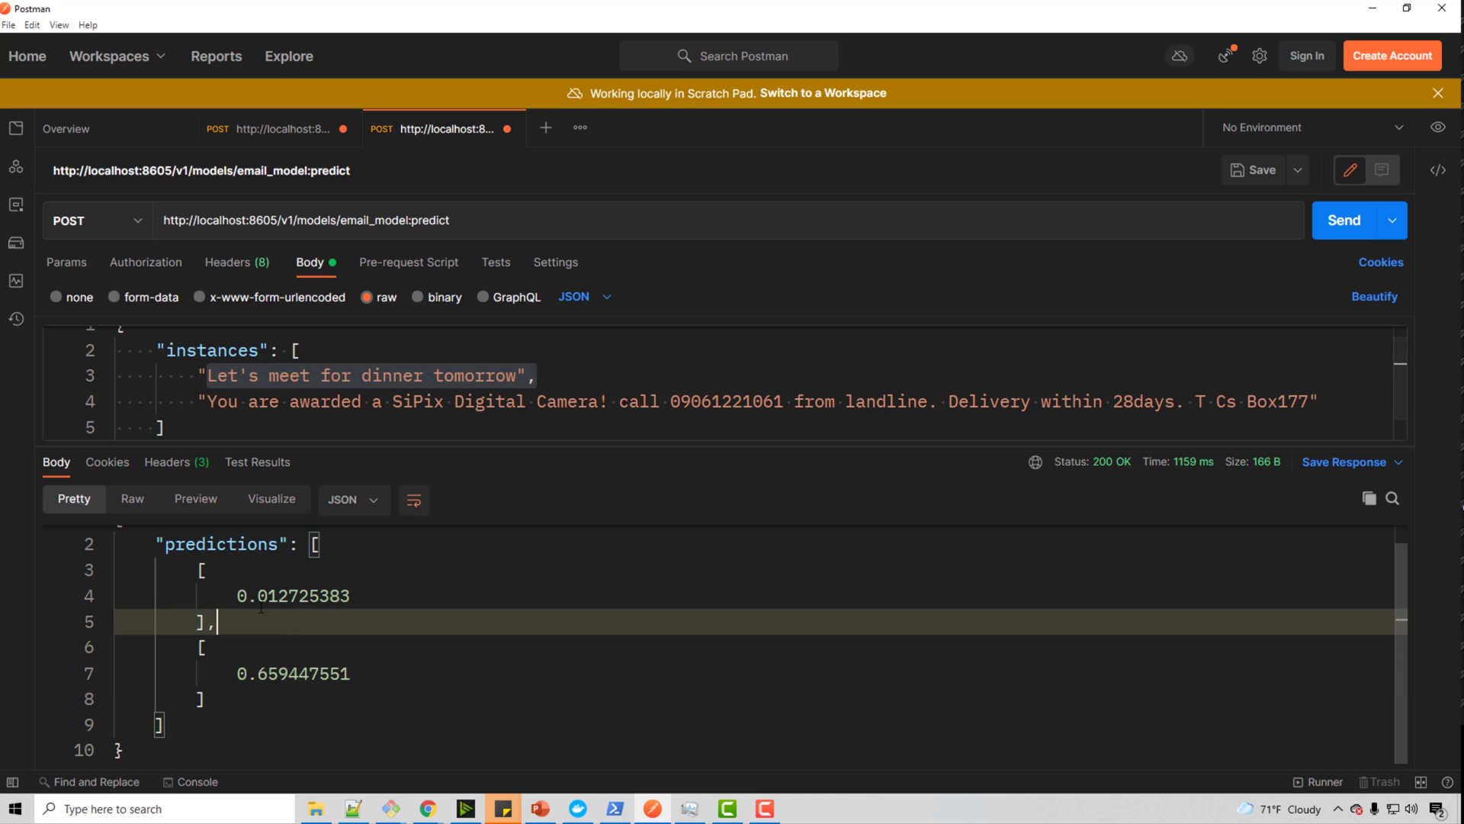
pyautogui.click(293, 595)
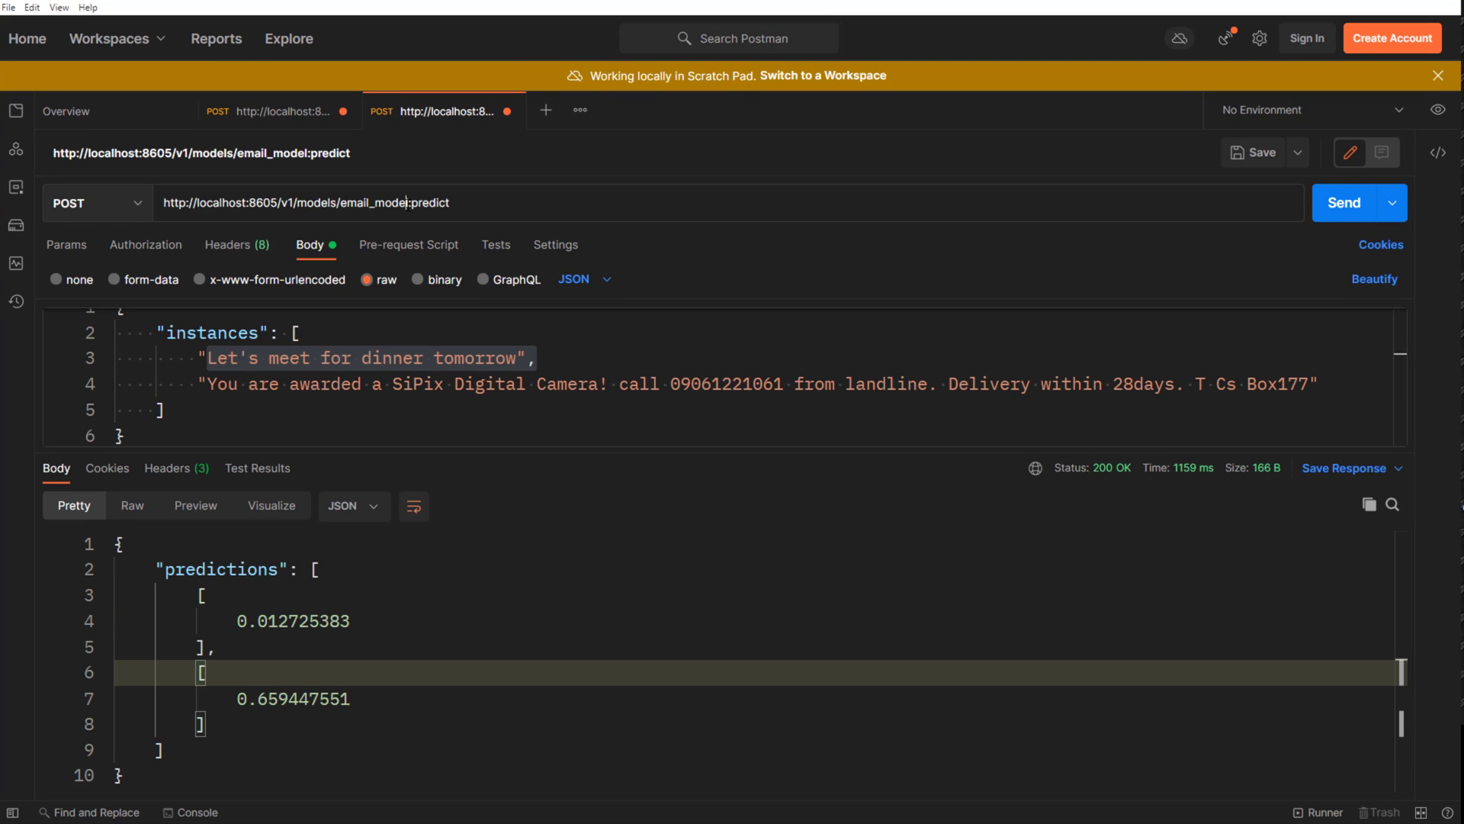
pyautogui.moveTo(1298, 194)
pyautogui.write('/versions/3')
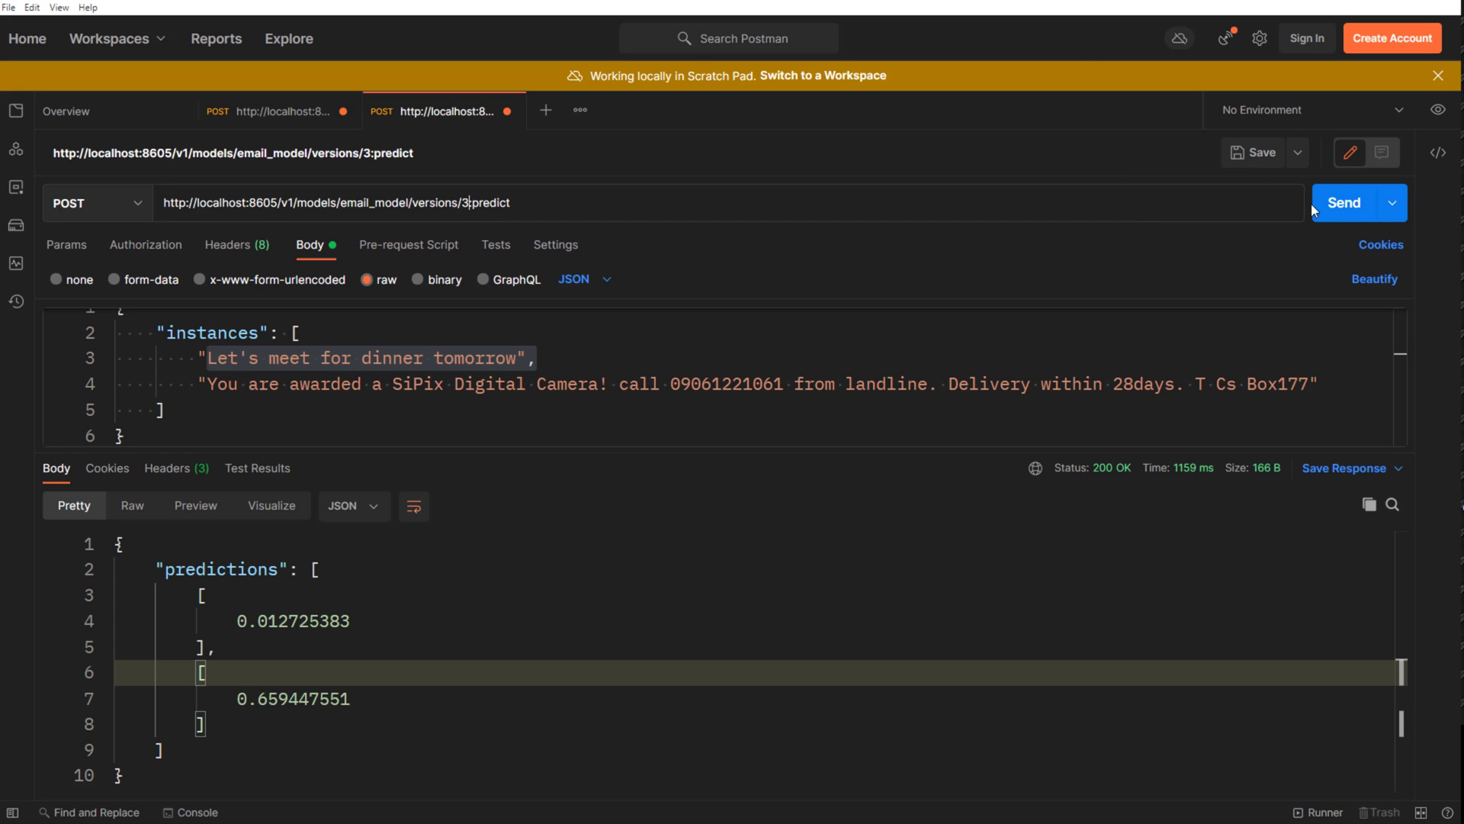
# Step: Send predict requests to /versions/3, /versions/2 and /versions/1, getting 404 Servable not found for 2 and 1
pyautogui.click(1342, 202)
pyautogui.write('2')
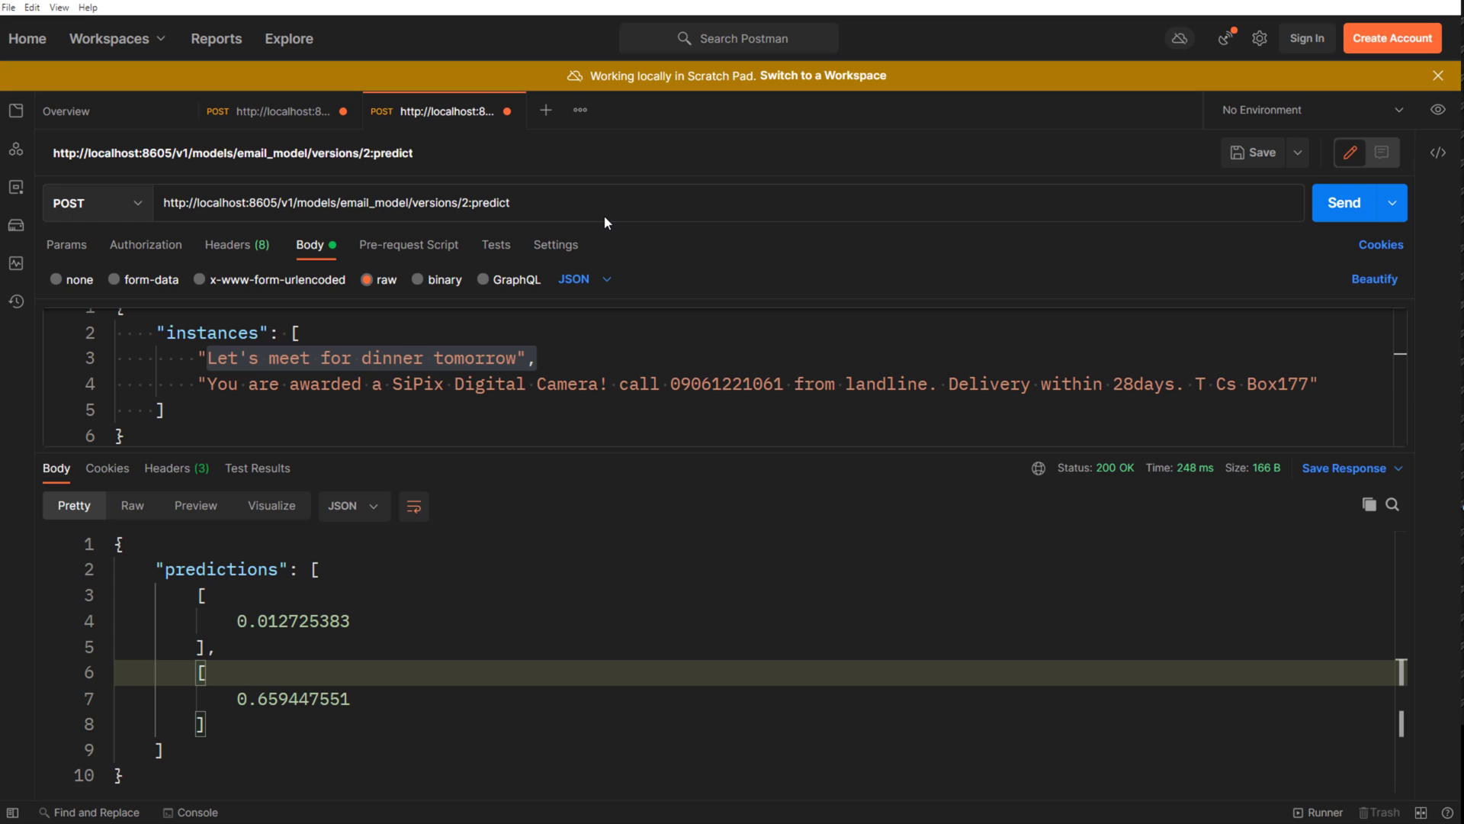
pyautogui.click(1344, 203)
pyautogui.write('1')
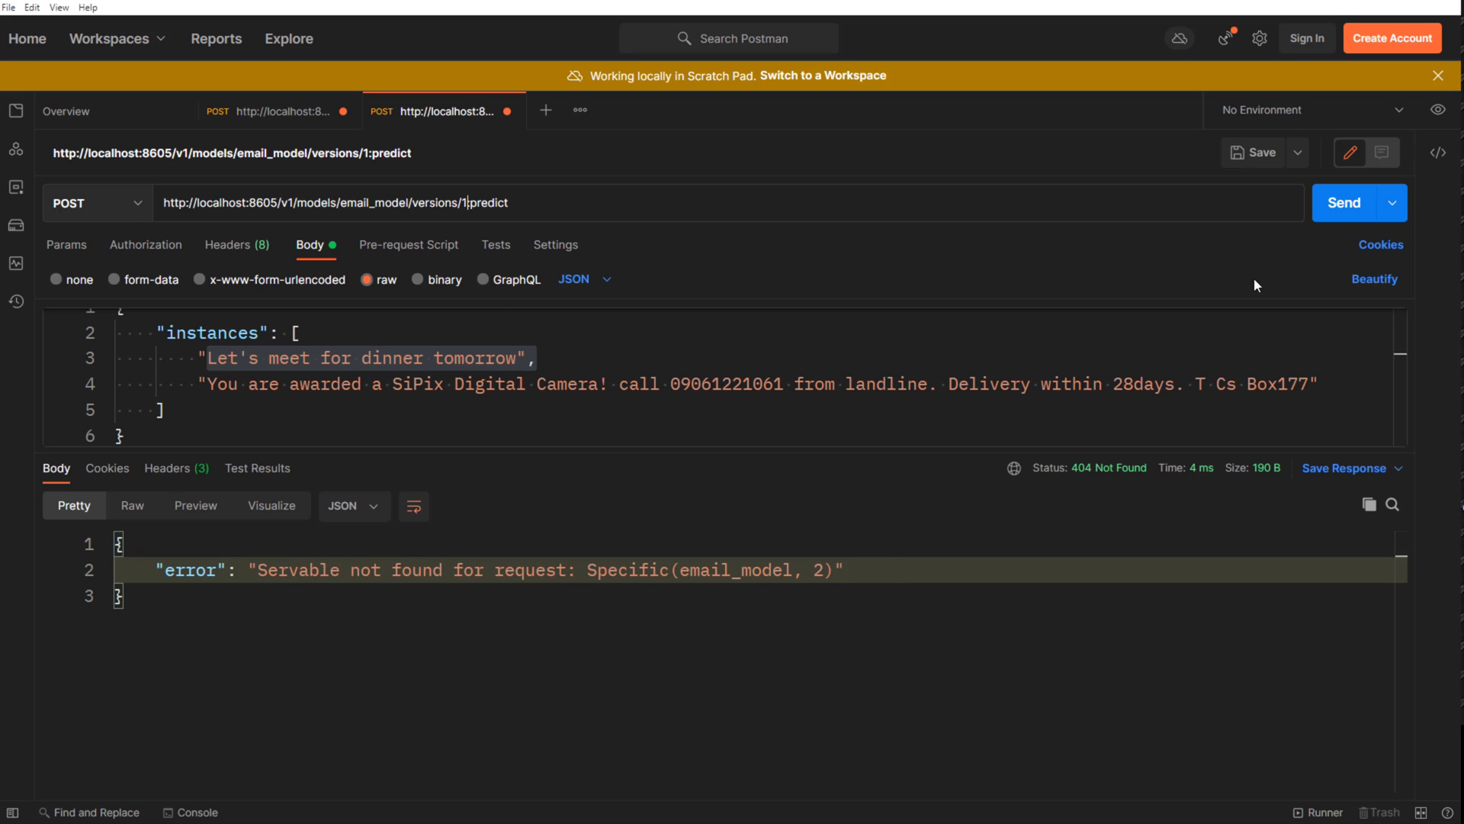
pyautogui.click(1343, 202)
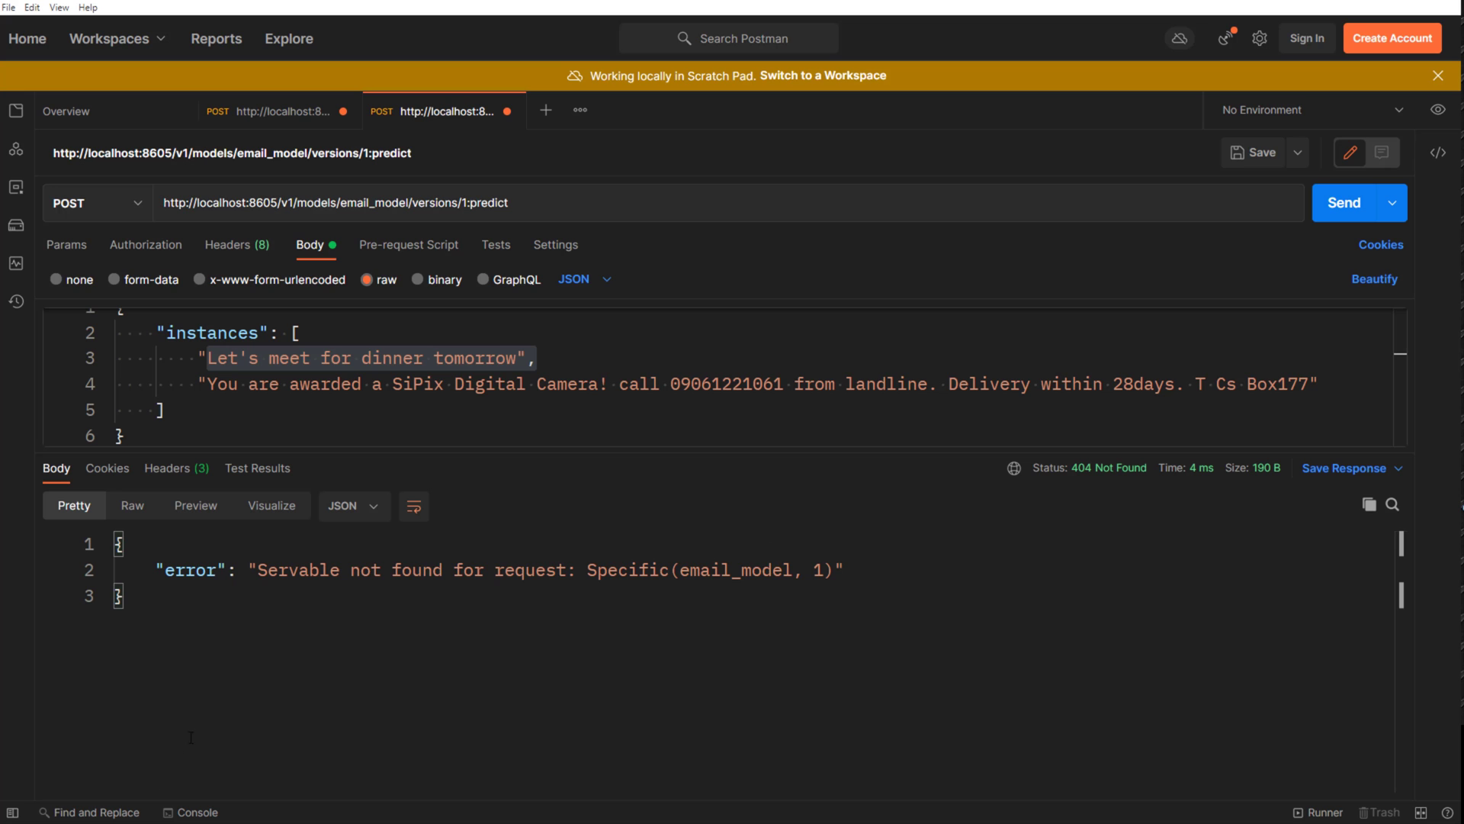
pyautogui.moveTo(755, 426)
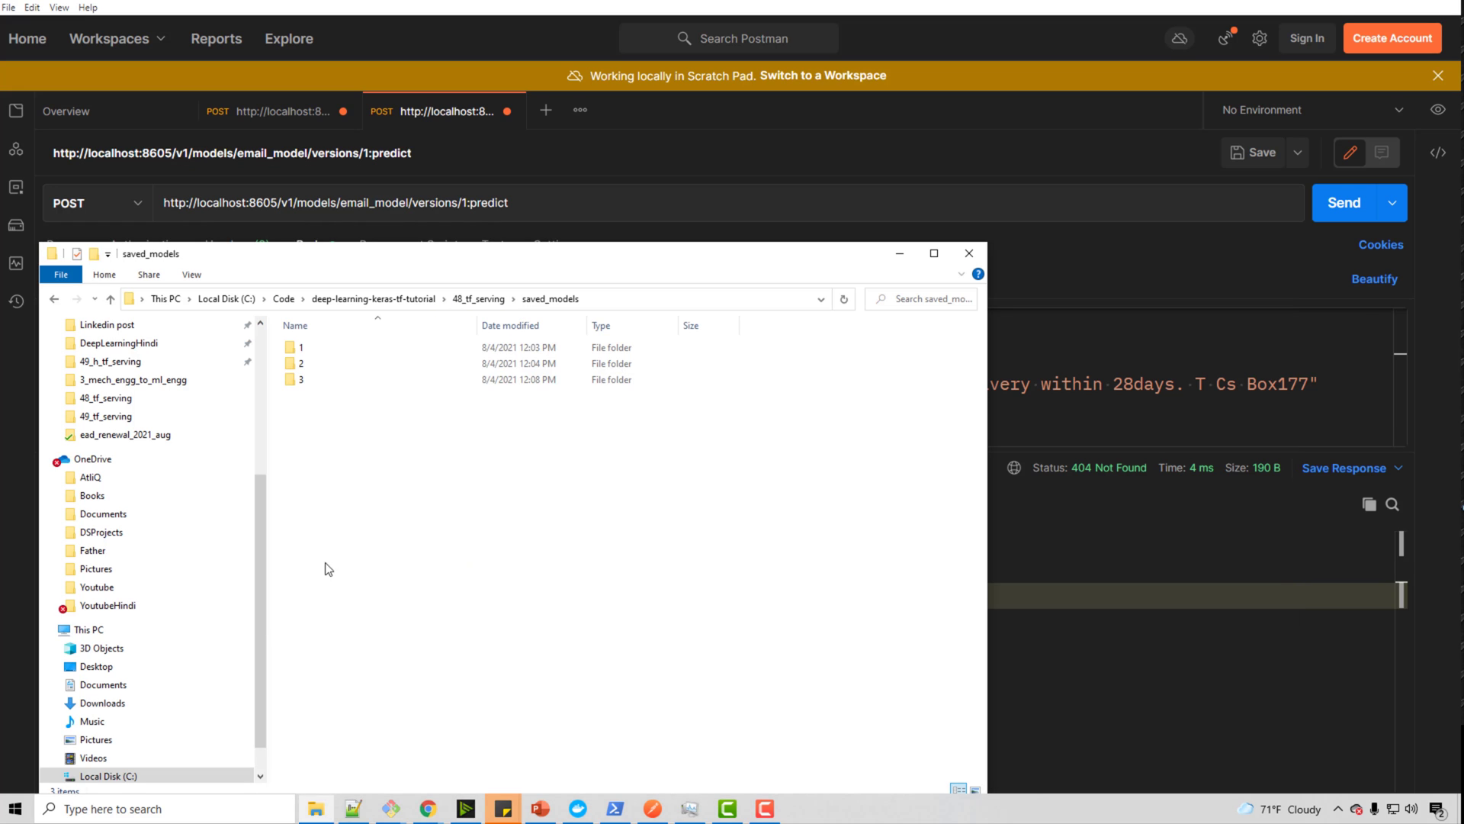
# Step: Switch to the terminal running tensorflow_model_server and stop it with Ctrl+C
pyautogui.click(299, 379)
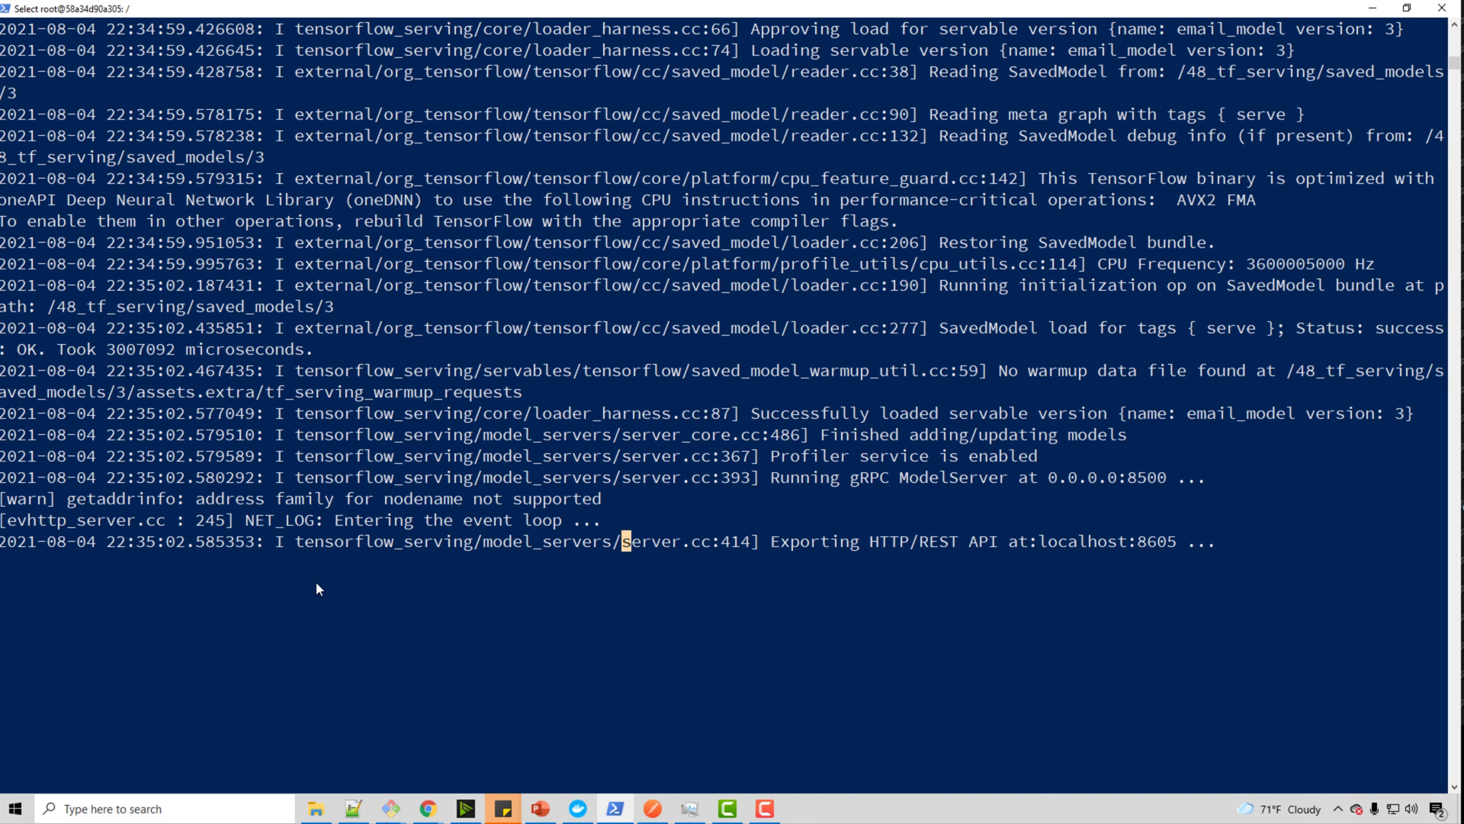
pyautogui.moveTo(693, 597)
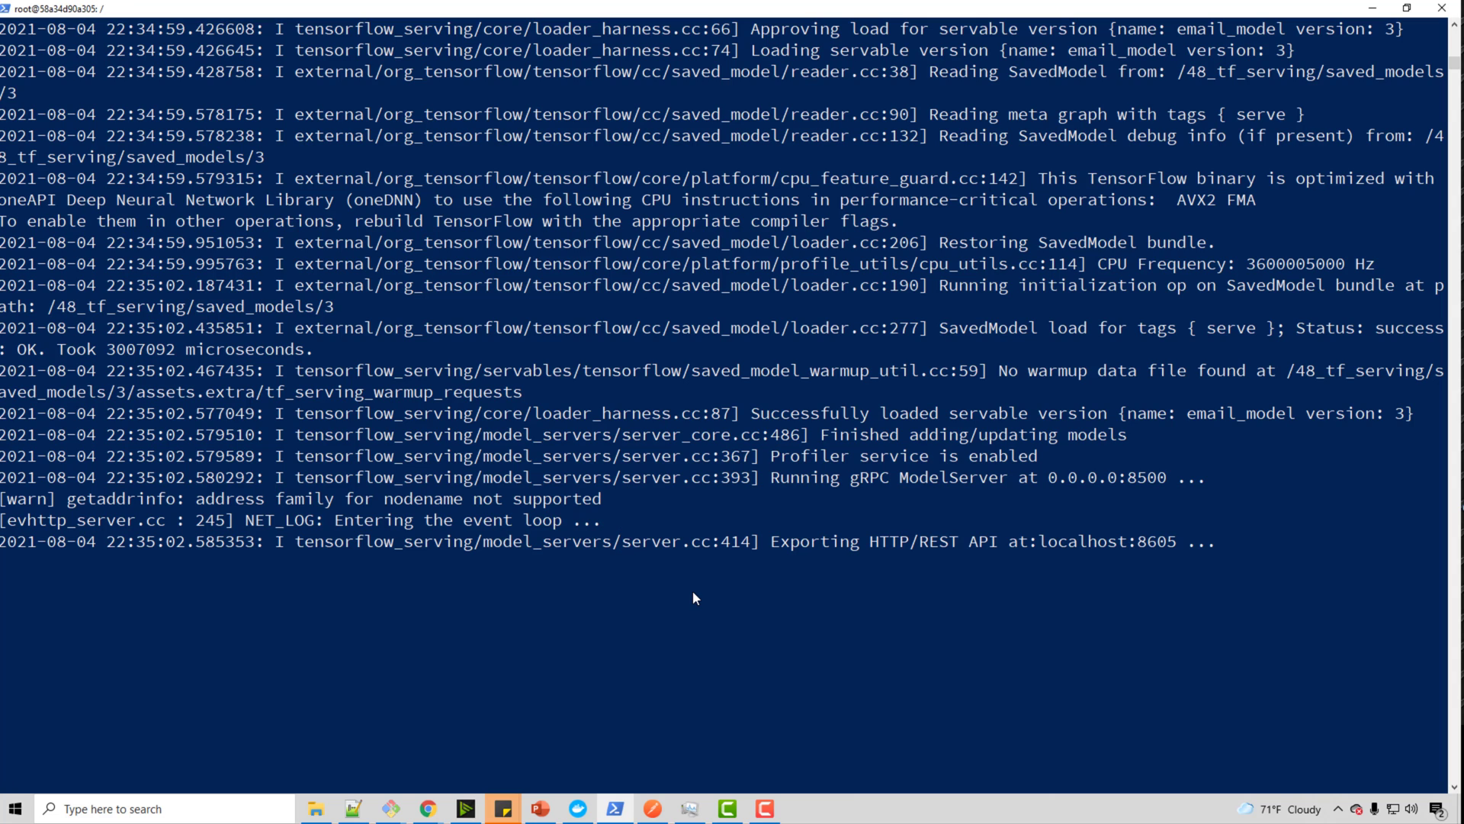
pyautogui.scroll(-3)
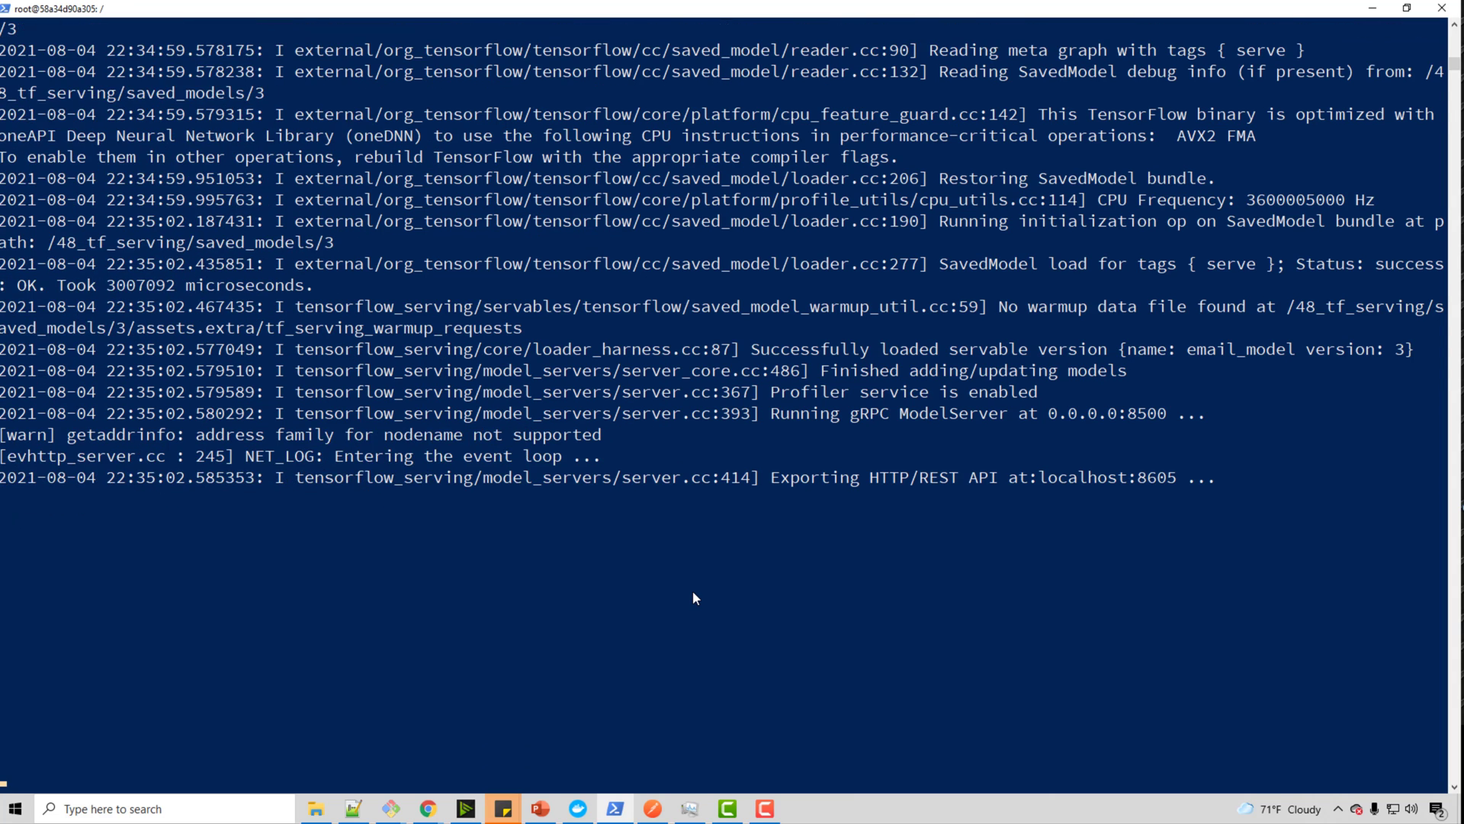
pyautogui.press('ctrl+c')
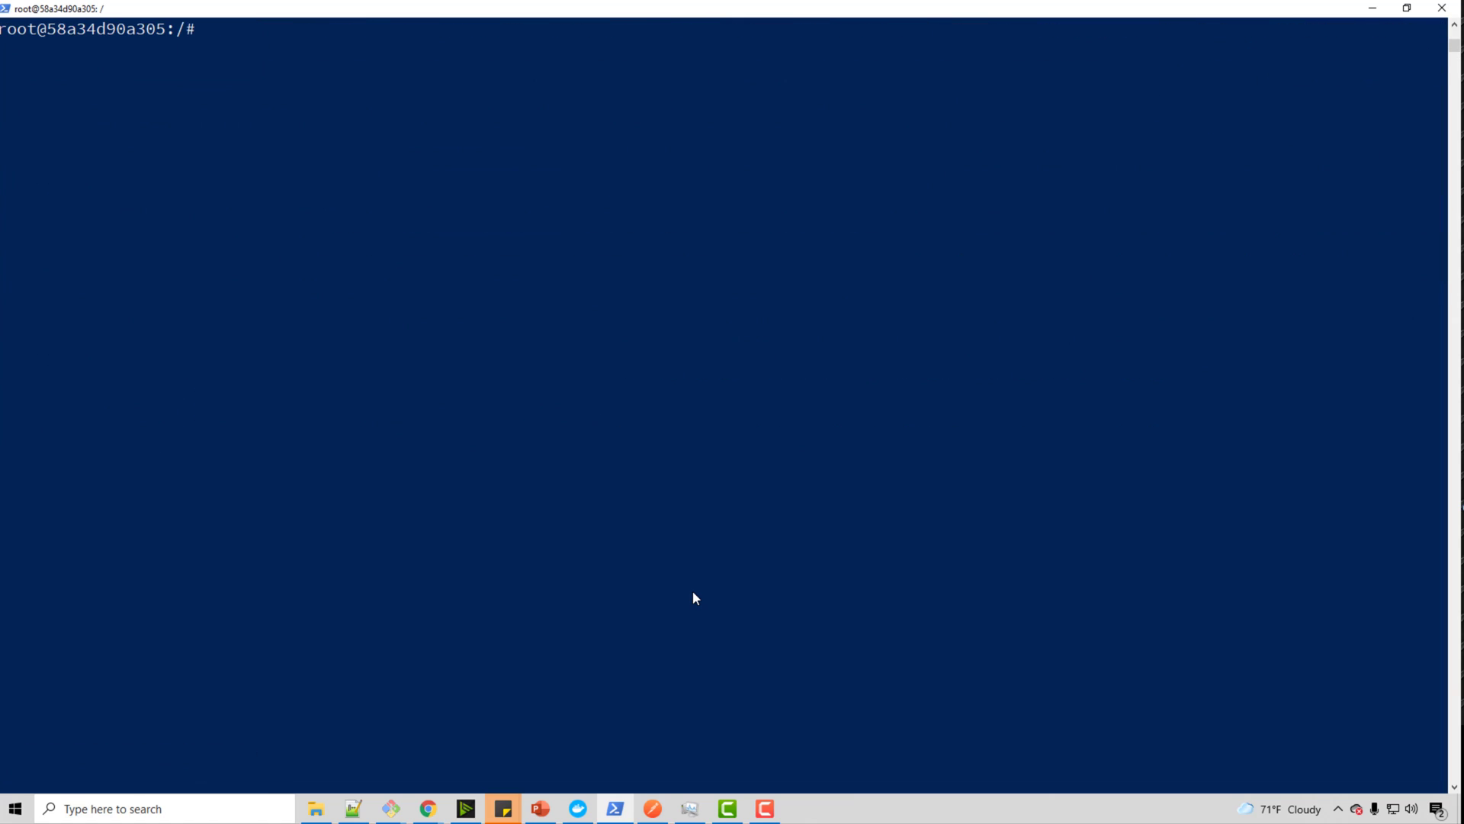
# Step: Recall the tensorflow_model_server command on port 8605 and strip its --model_name and --model_base_path arguments
pyautogui.write('tensorflow_model_server --rest_api_port=8605 --model_name=email_model --model_base_path=/48_tf_serving/saved_models/')
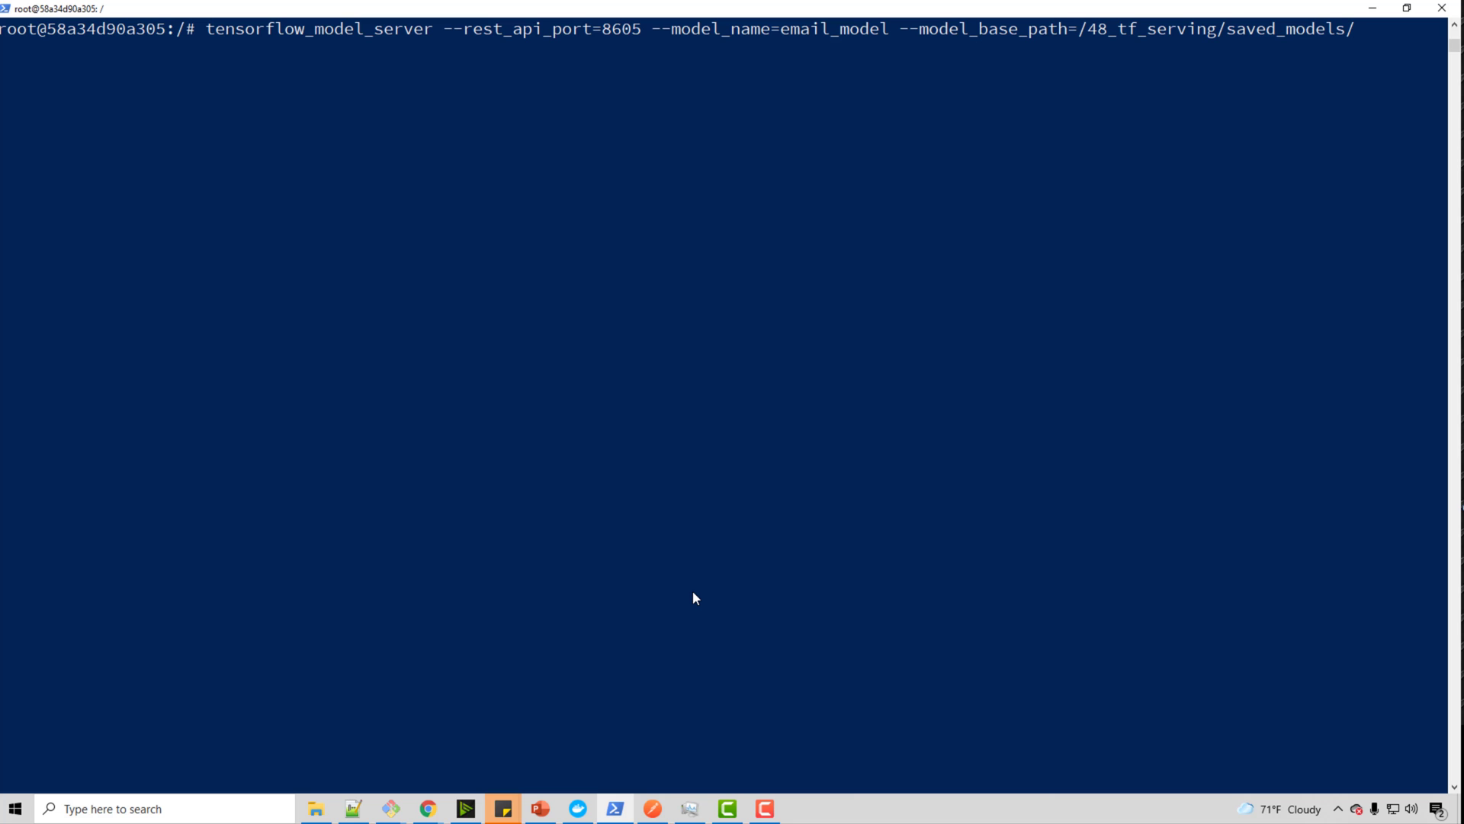
pyautogui.press('Backspace')
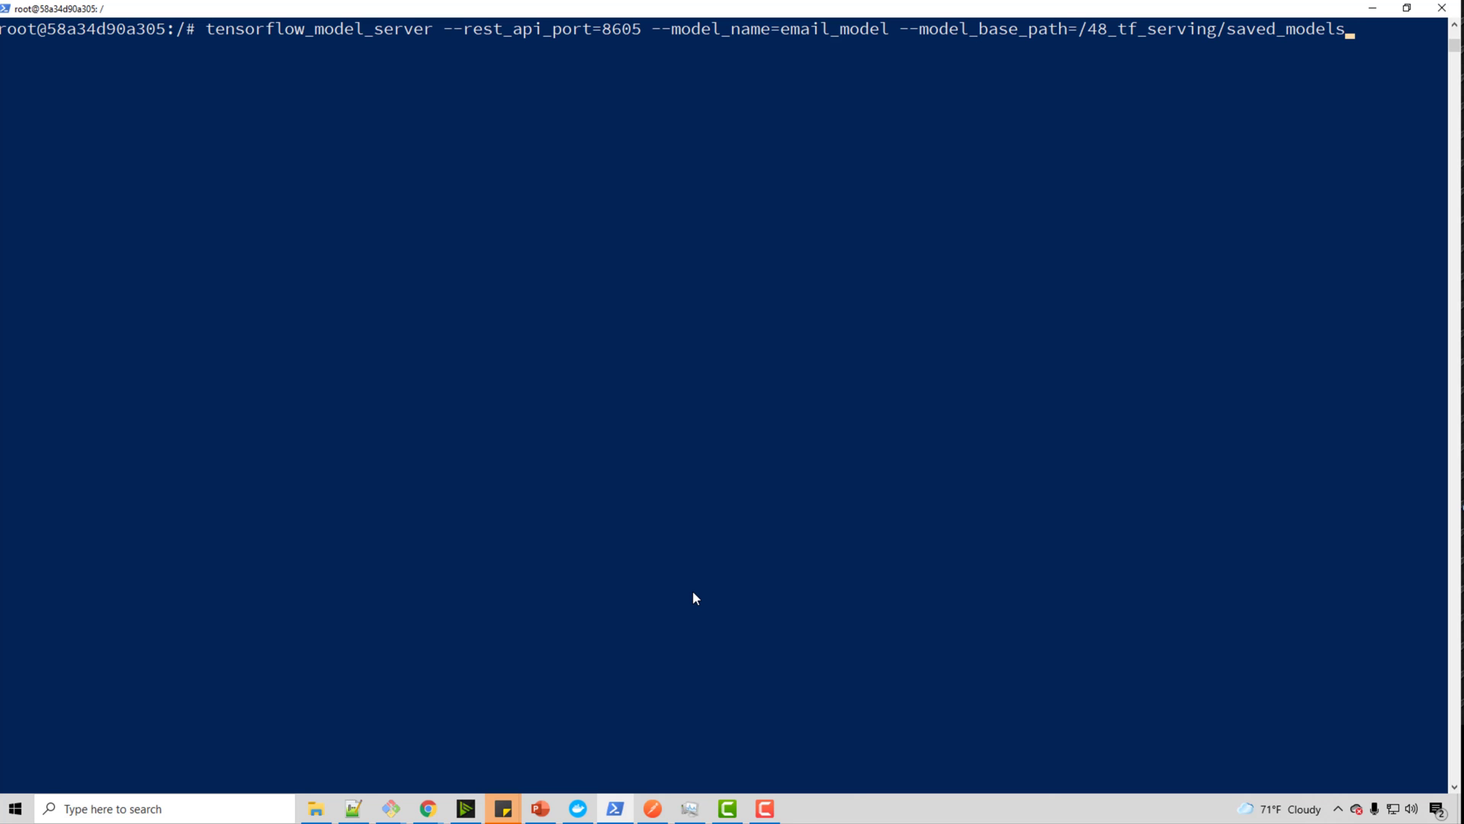
pyautogui.press('Backspace')
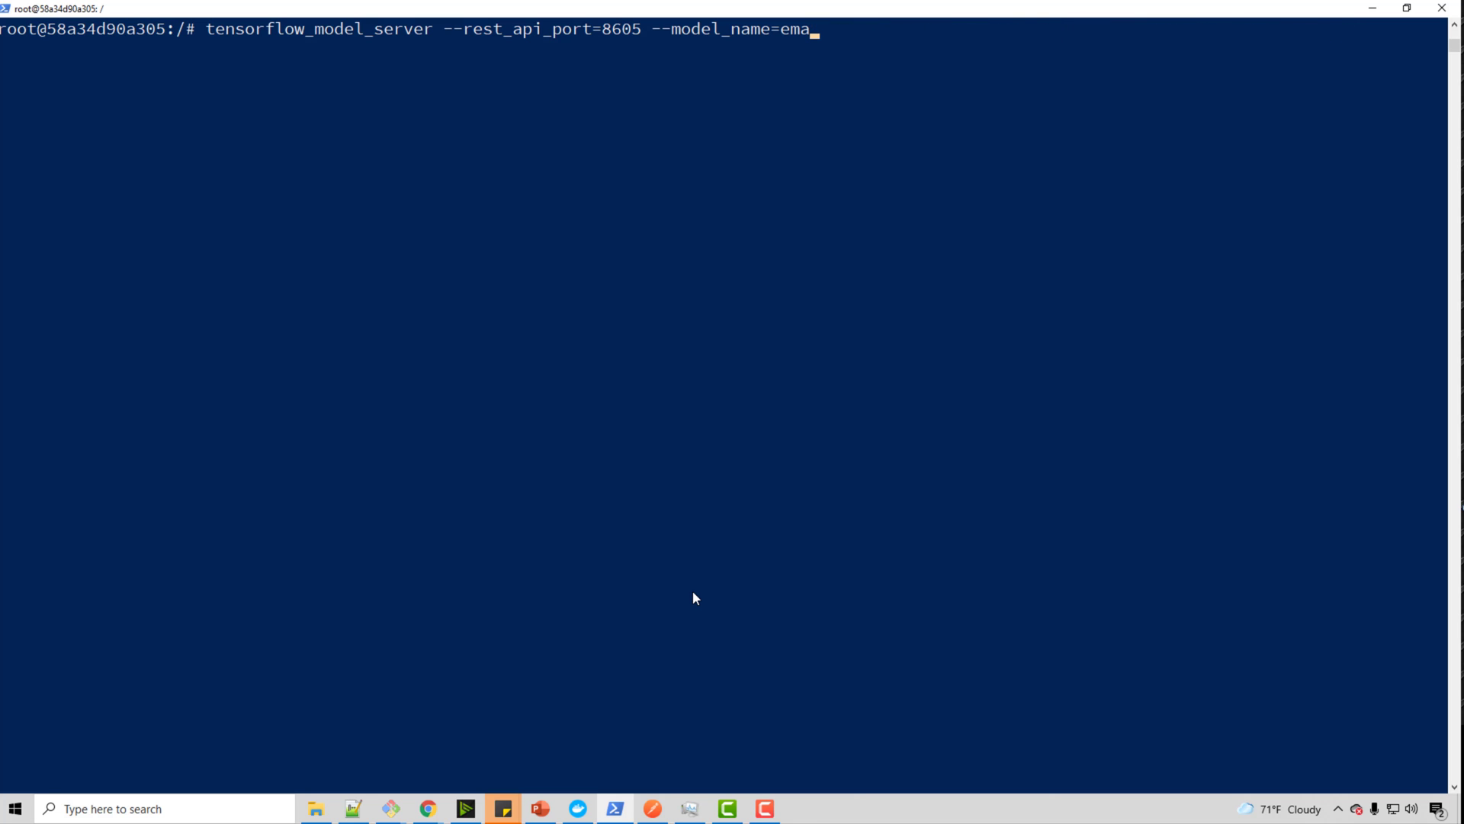
pyautogui.press('BackSpace')
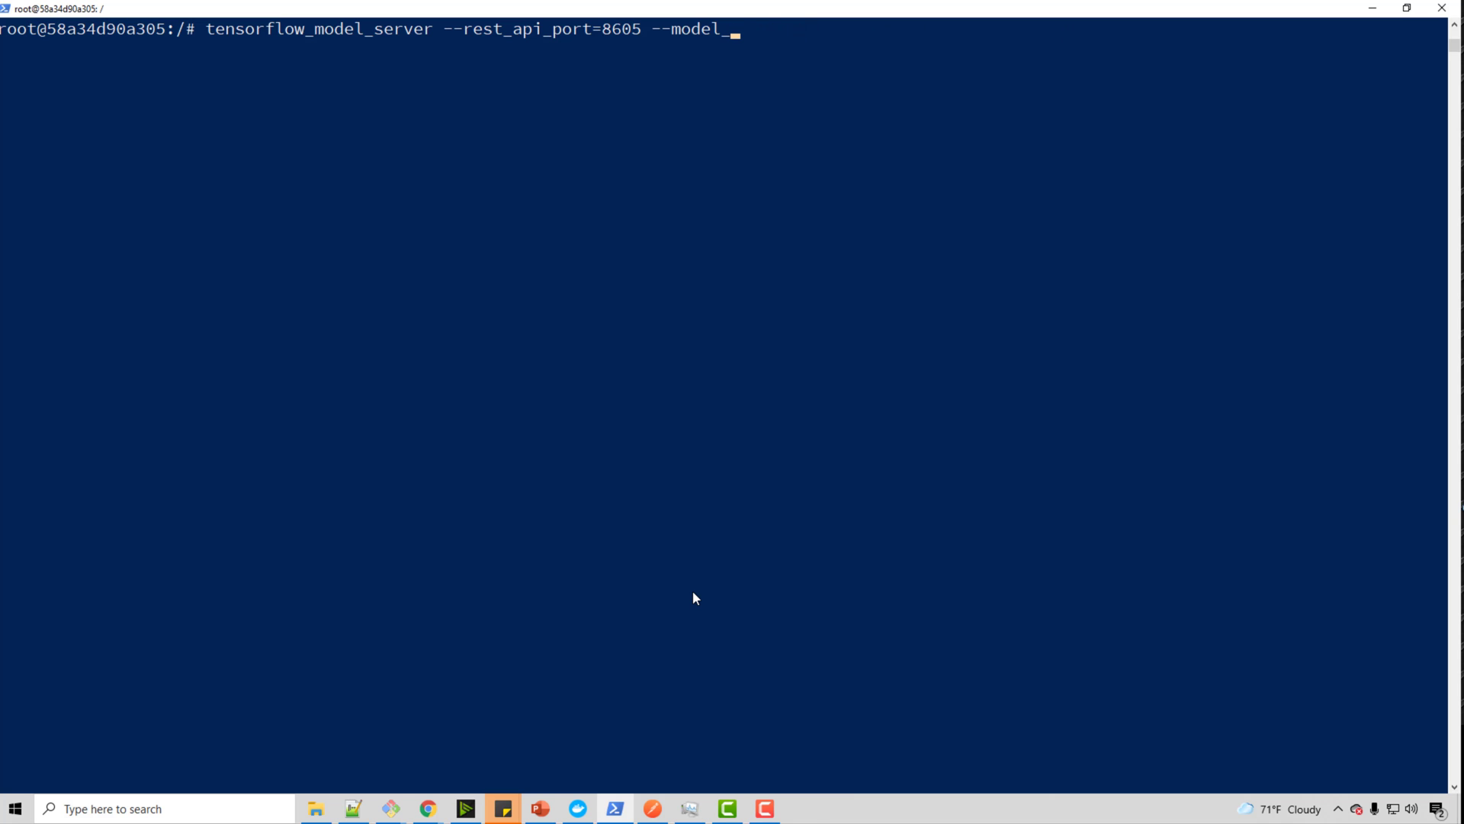
# Step: Point the command at --model_config_file=/48_tf_serving/models.config.a without running it yet
pyautogui.write('config_')
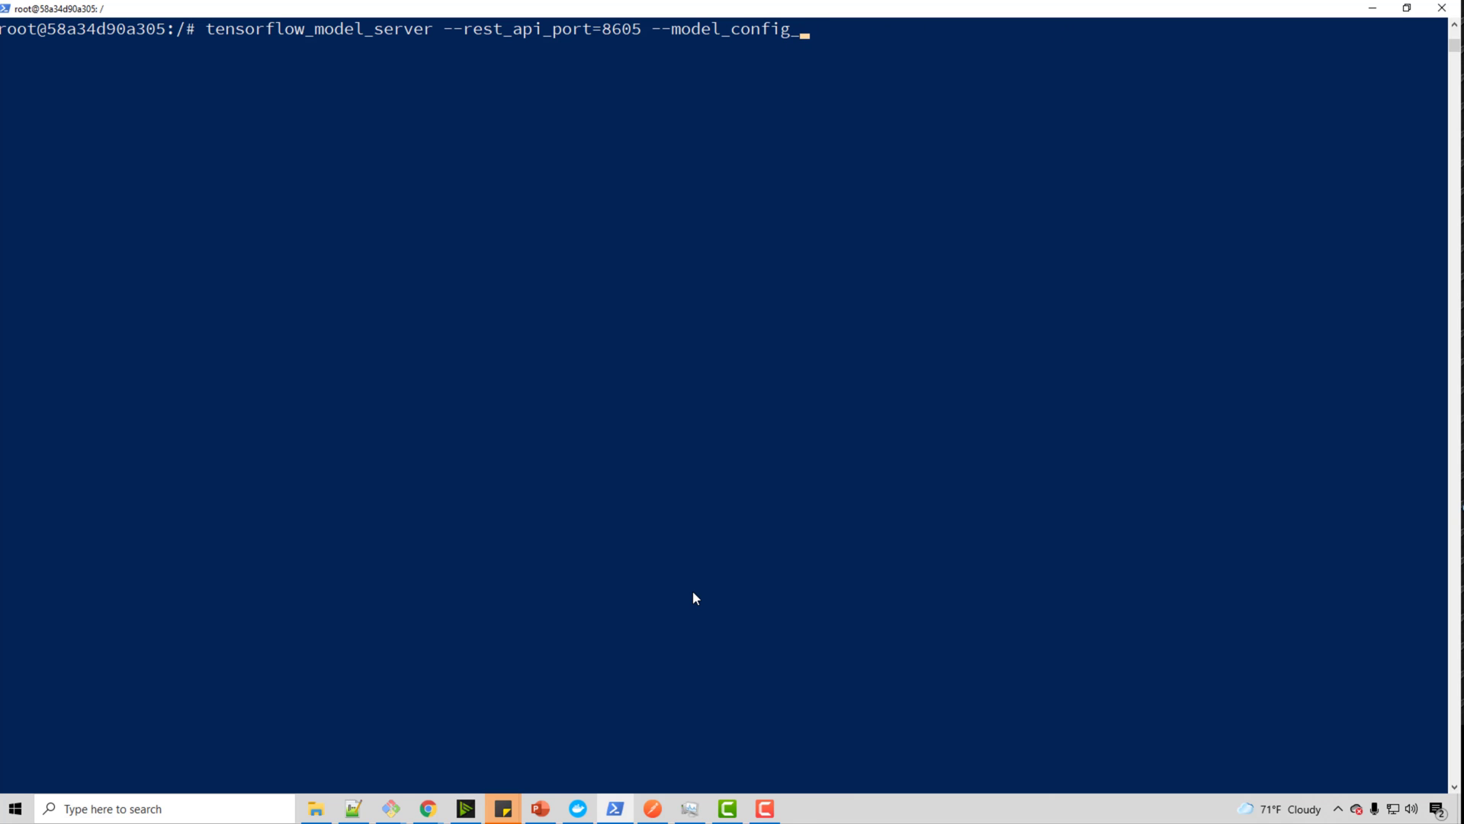
pyautogui.write('file=')
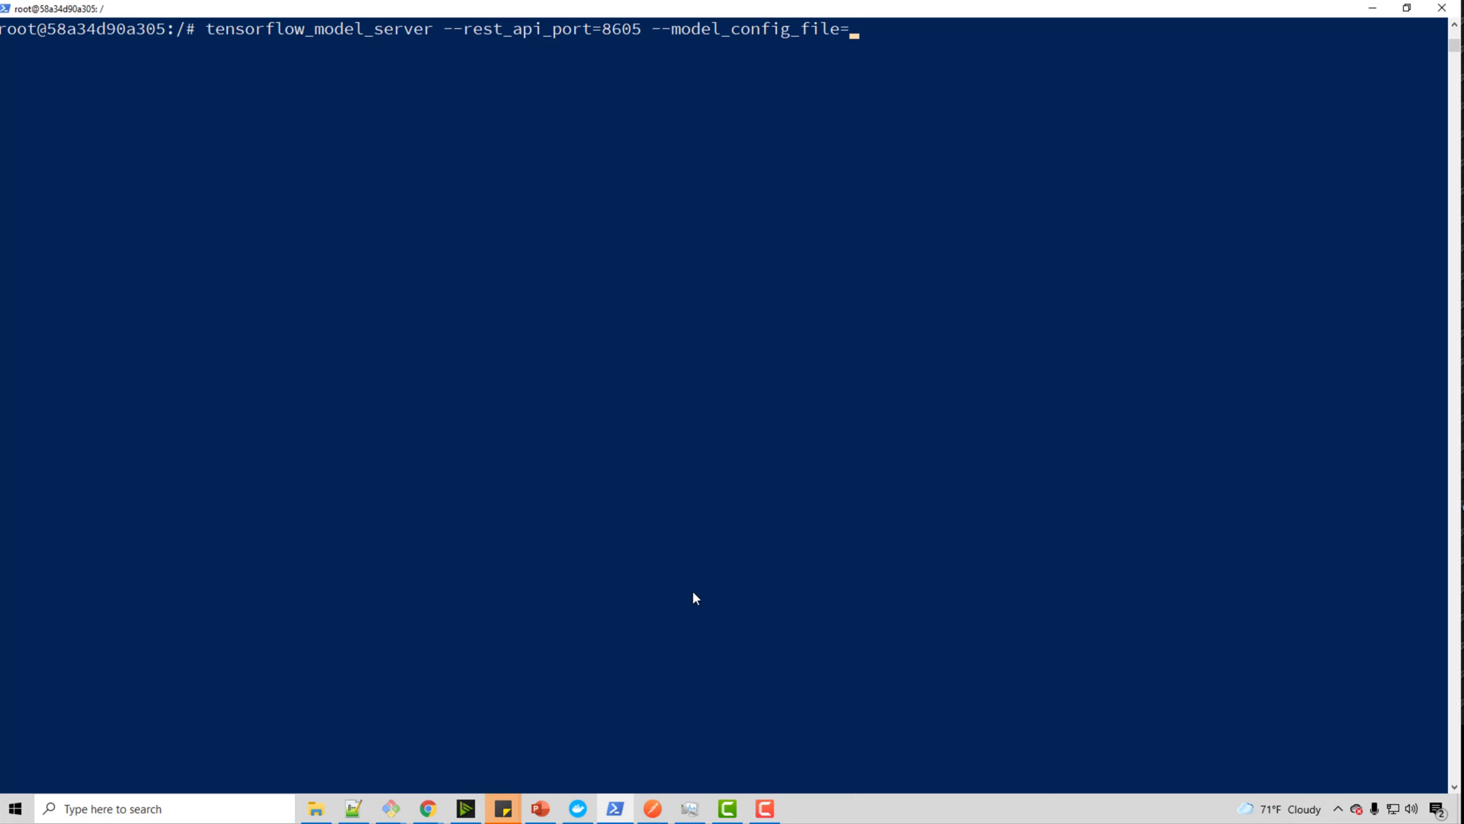
pyautogui.write('/48')
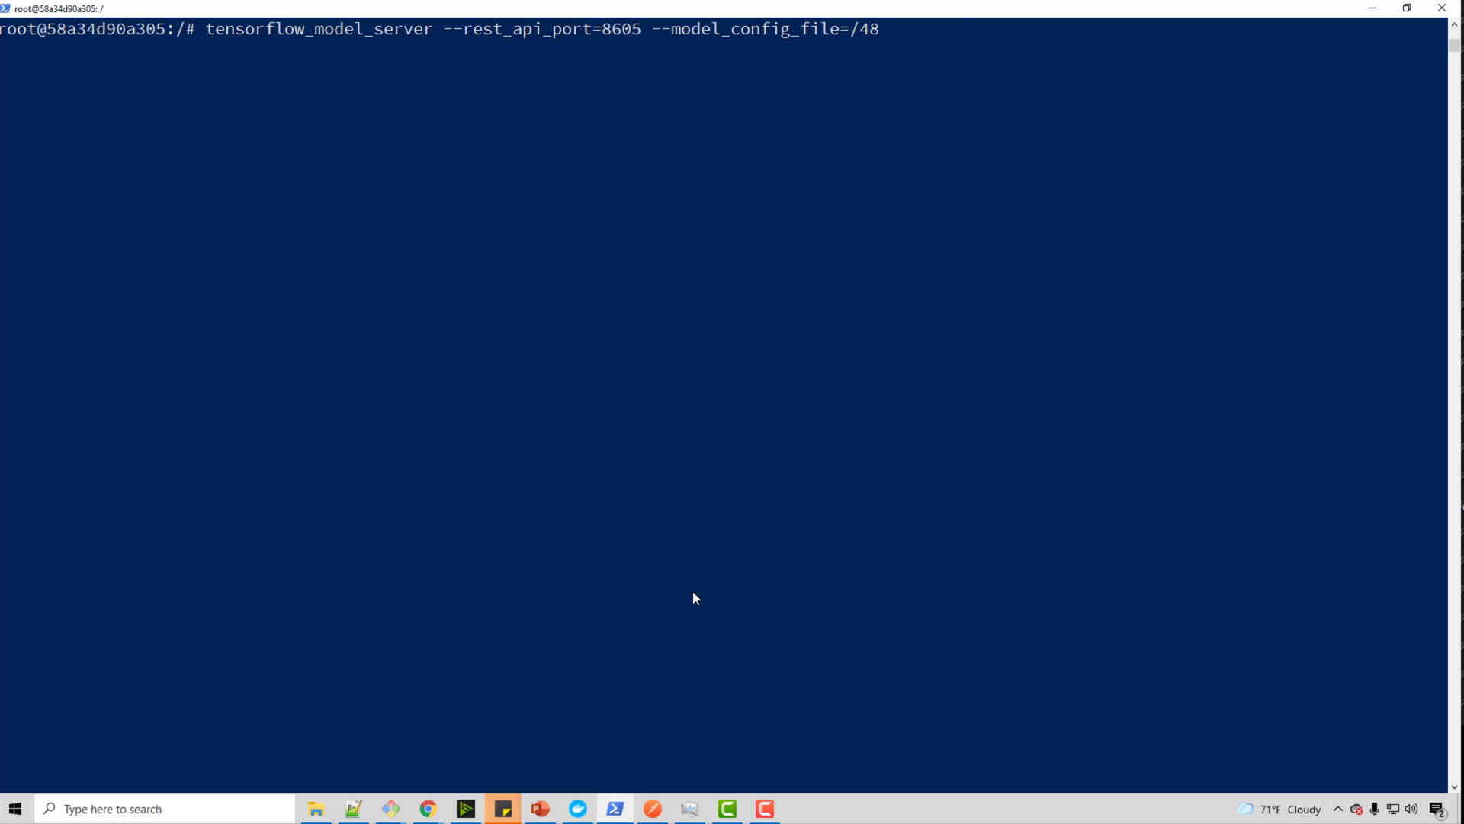
pyautogui.write('_tf_serving/')
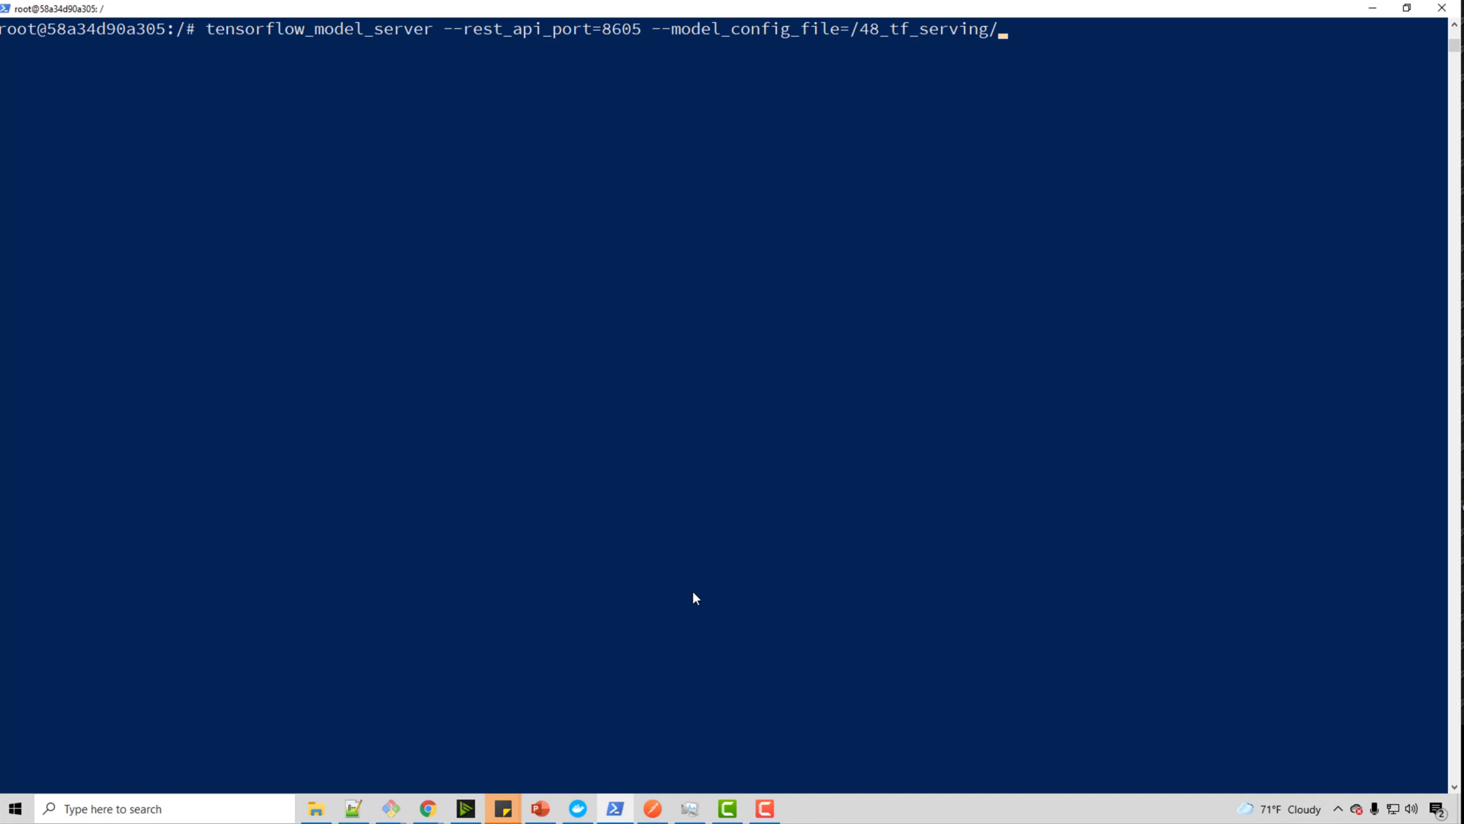
pyautogui.write('model.')
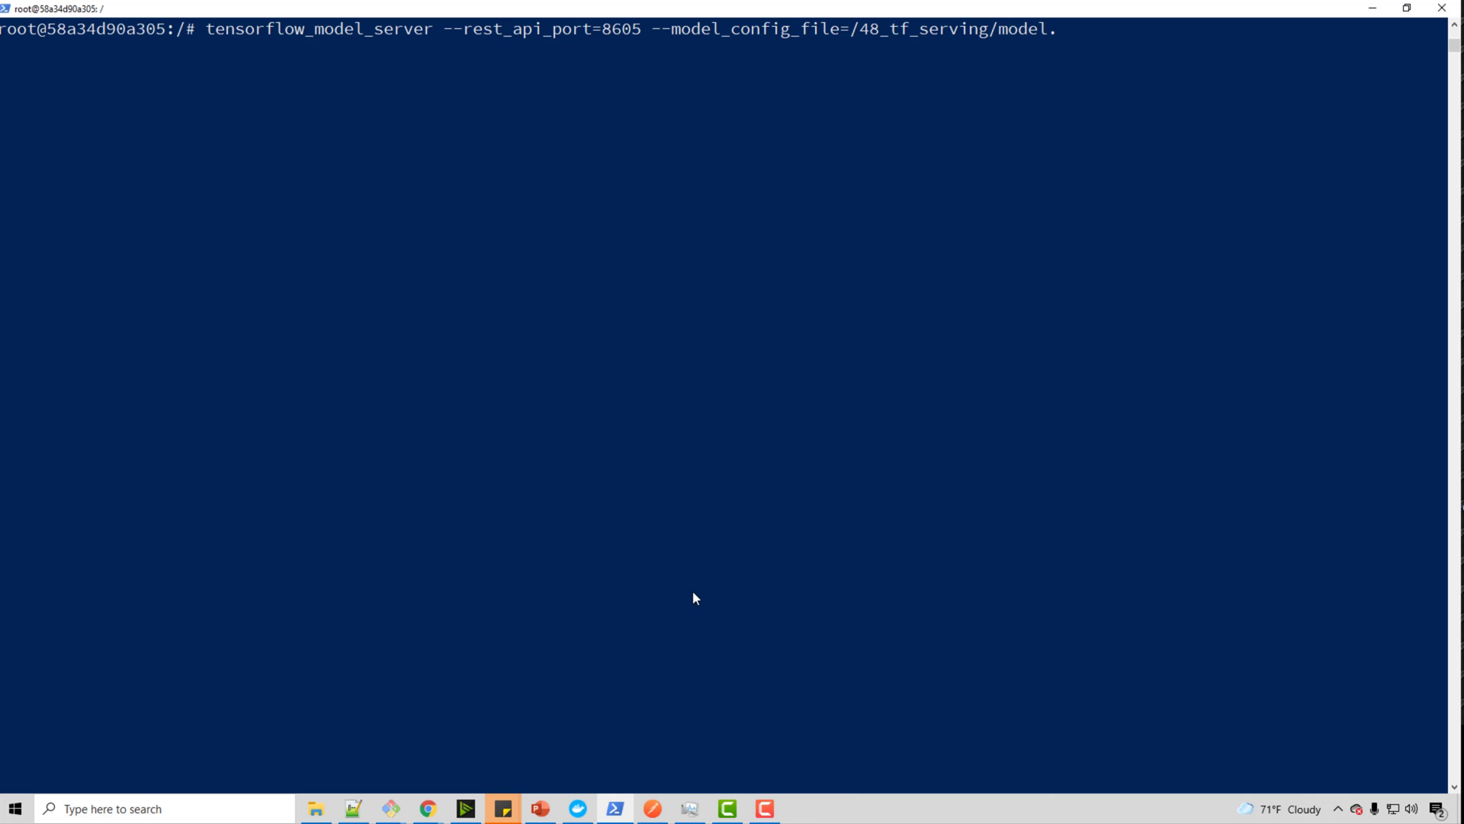
pyautogui.write('s.config.a')
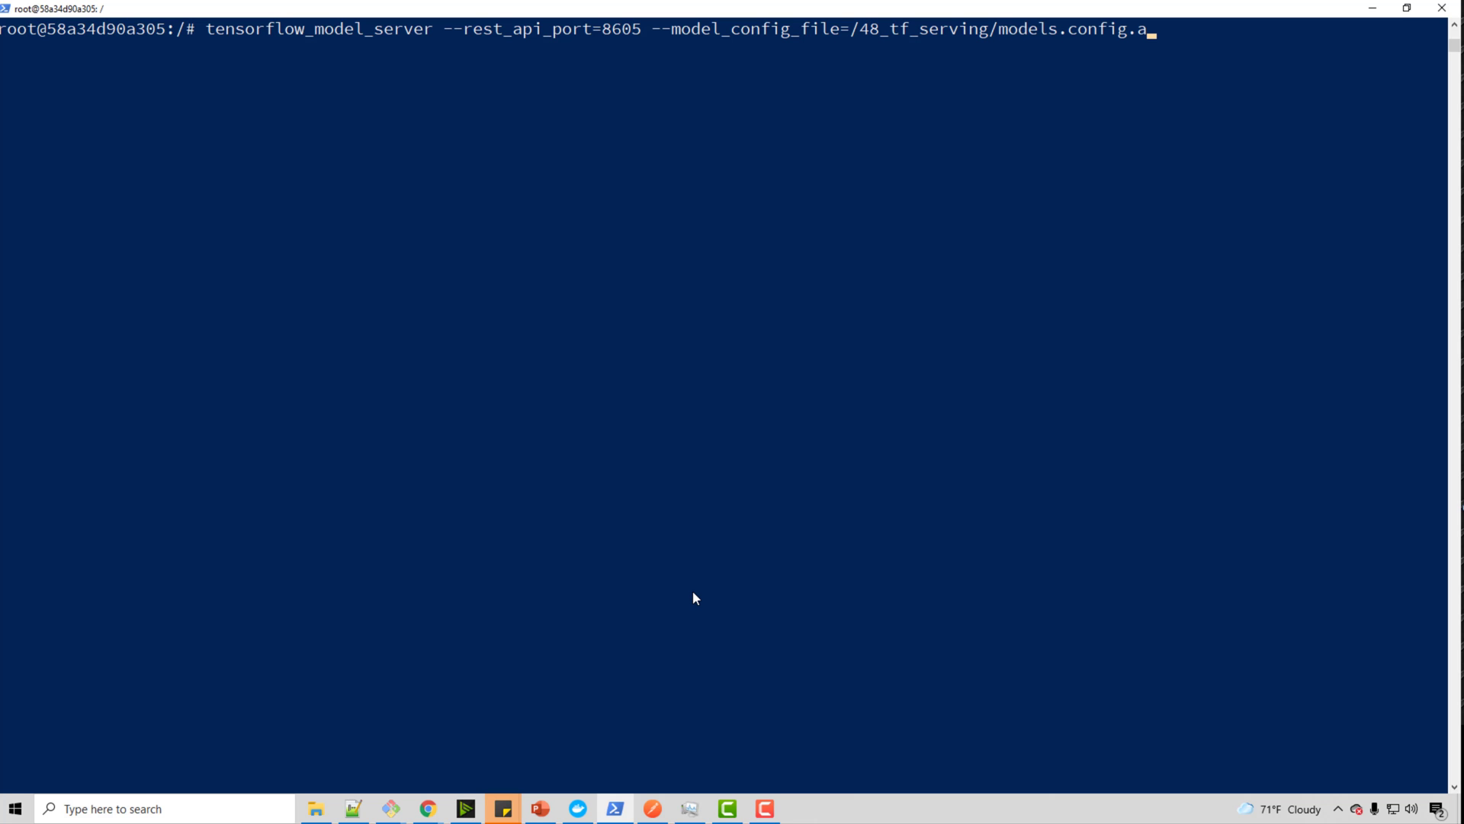
pyautogui.moveTo(1127, 47)
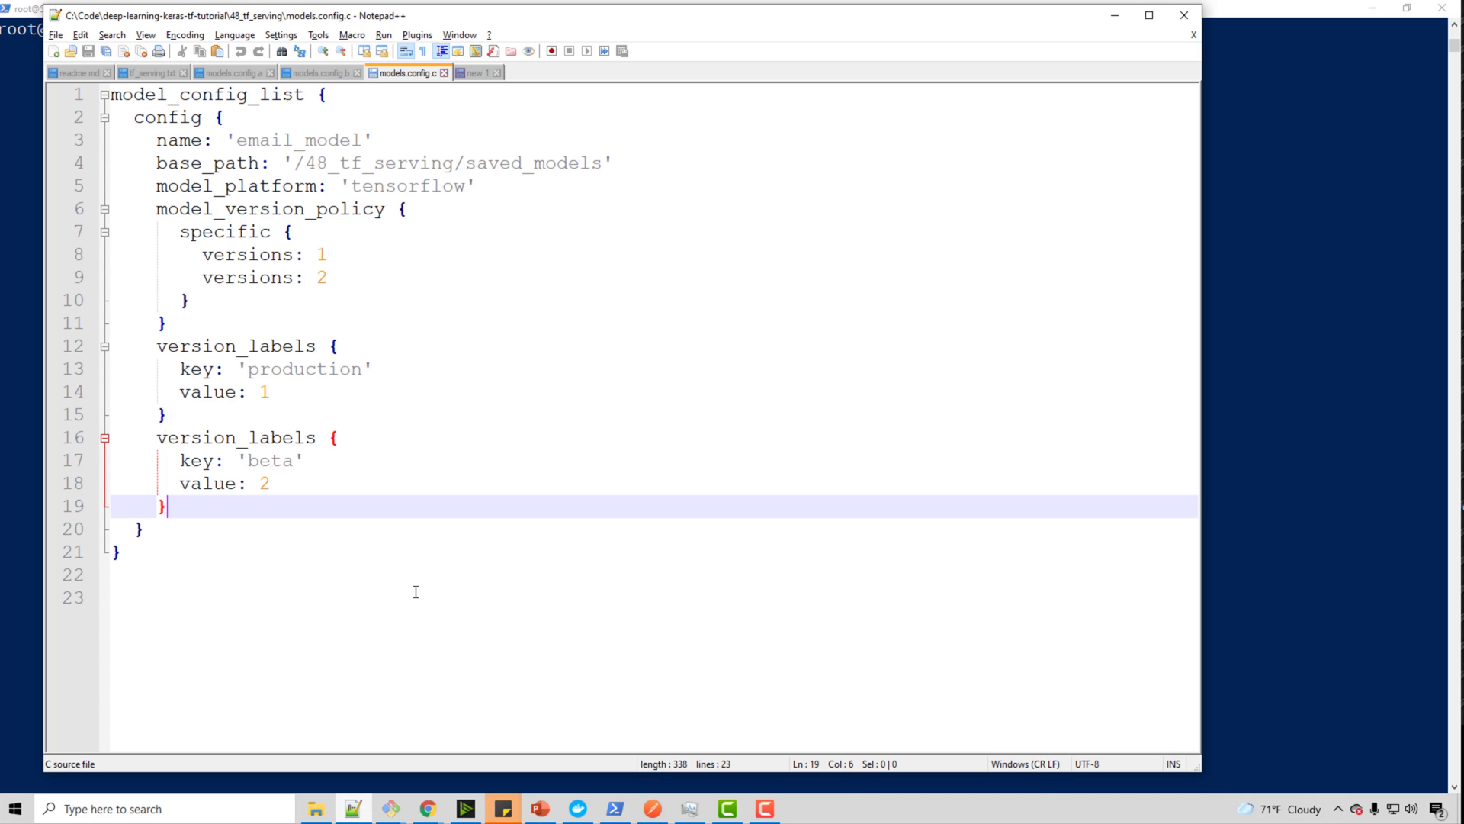
# Step: Show models.config.a in Notepad++ and highlight its model_version_policy and base_path settings
pyautogui.click(244, 72)
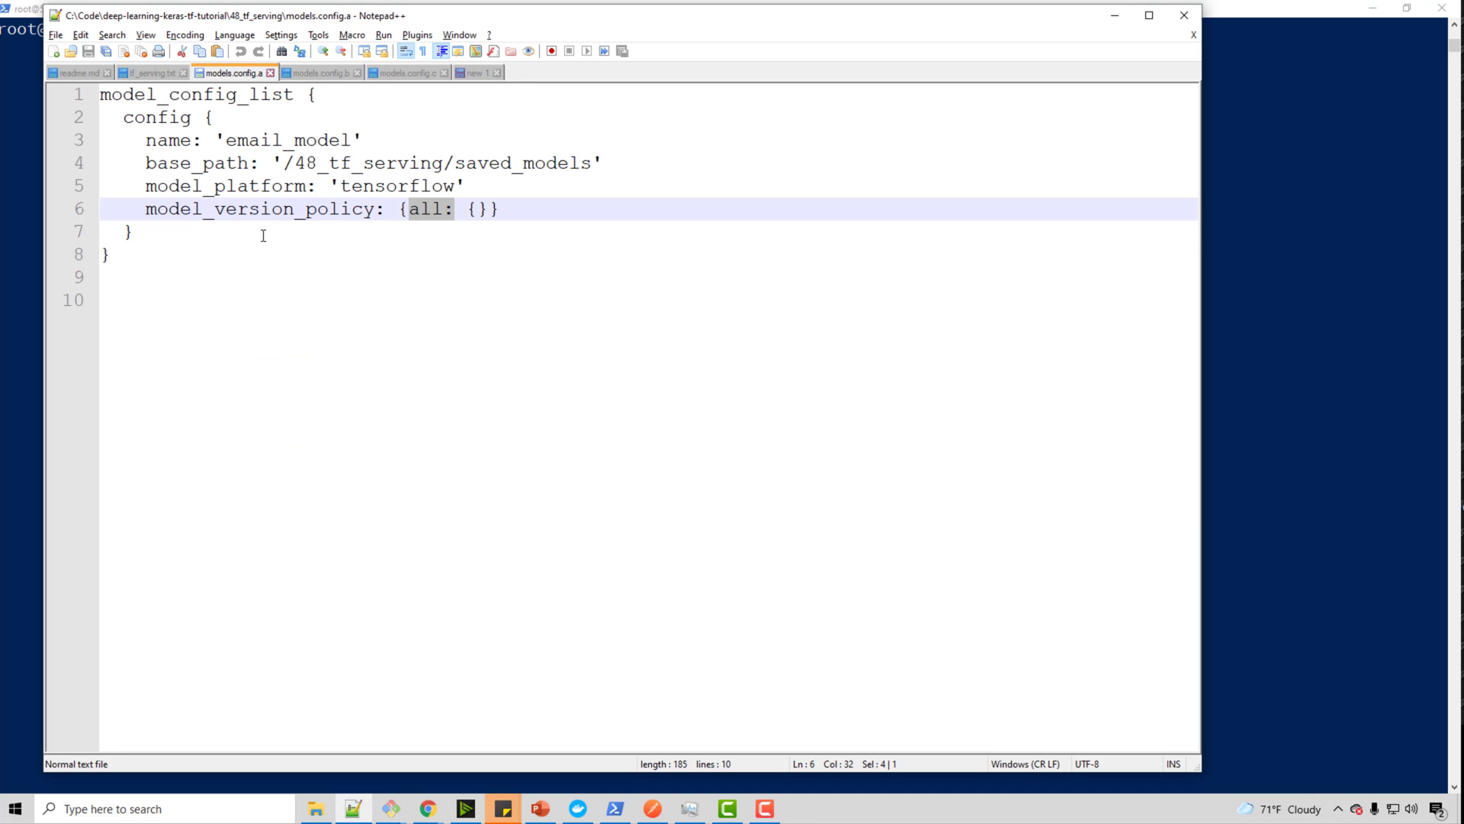
pyautogui.doubleClick(261, 209)
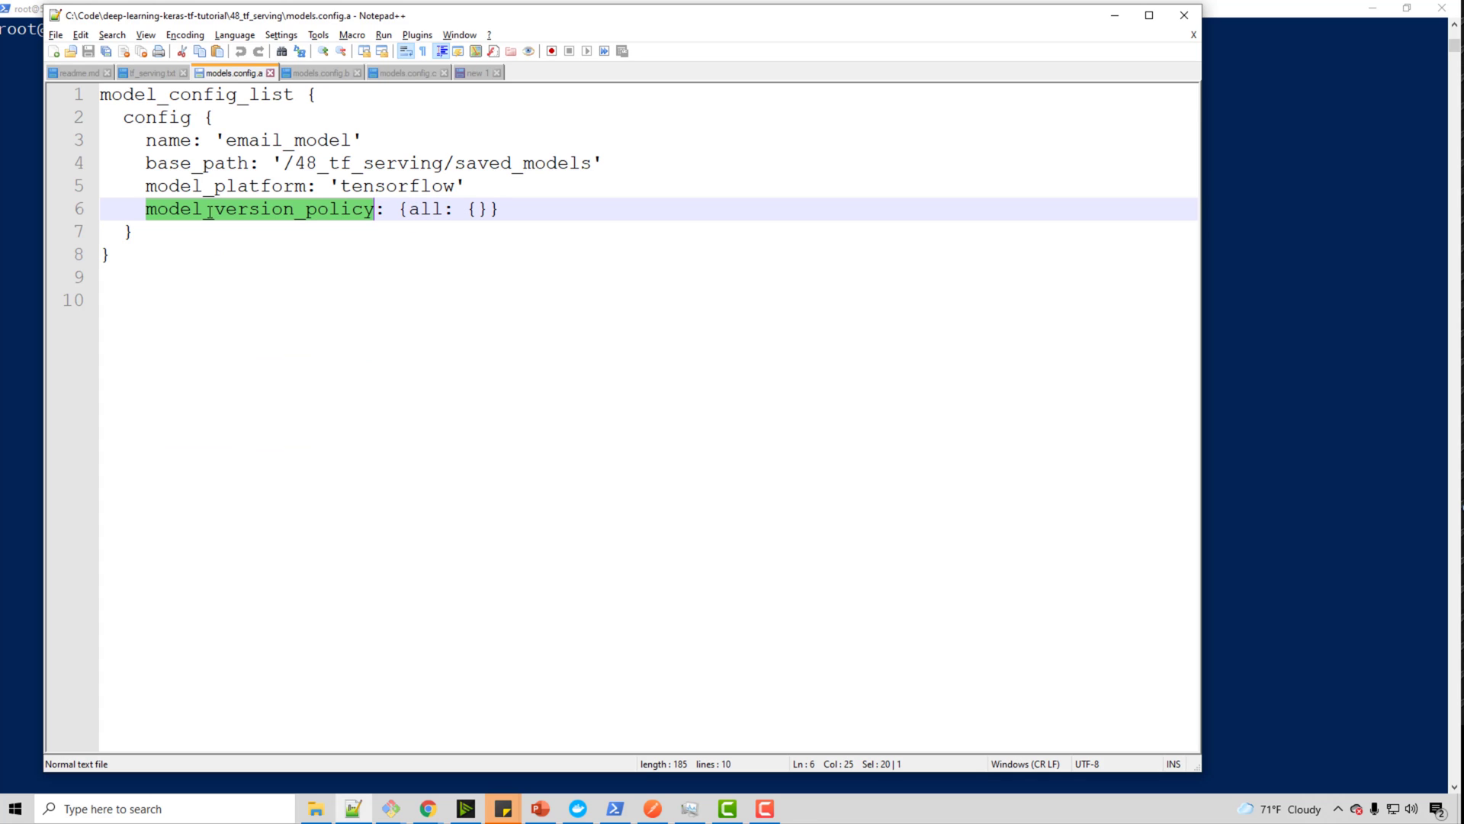
pyautogui.doubleClick(427, 209)
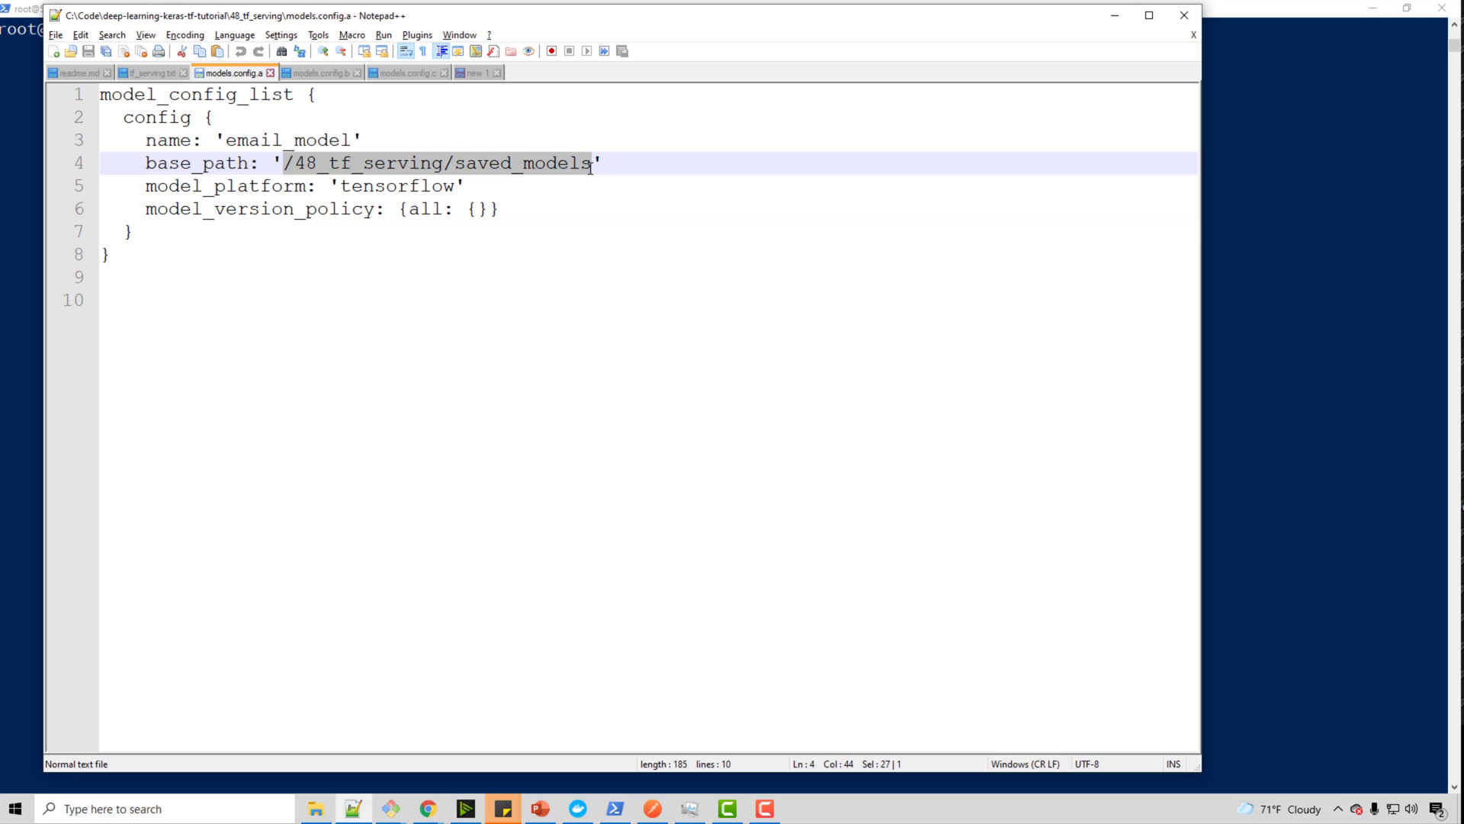
pyautogui.moveTo(590, 171)
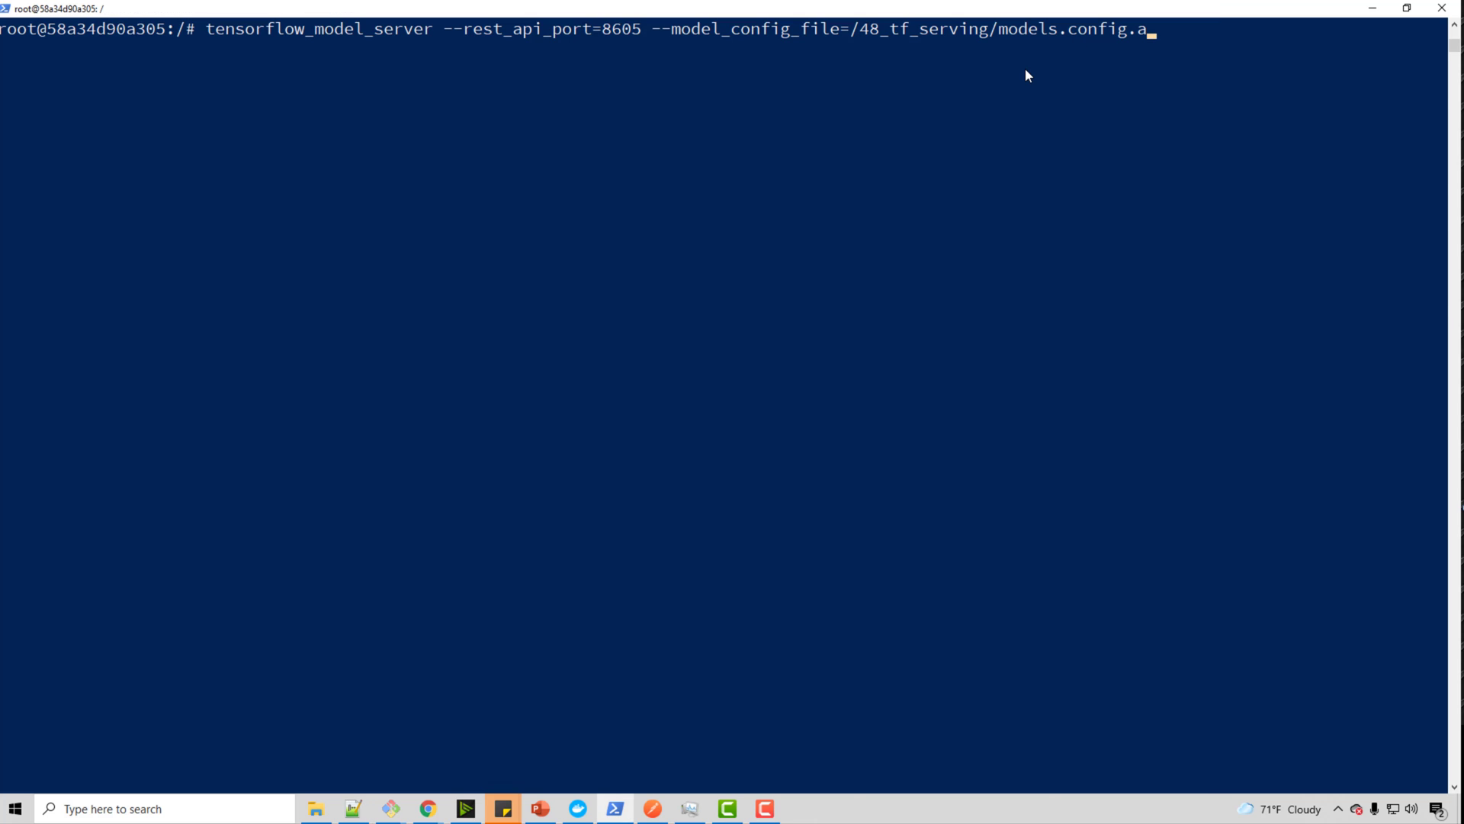
# Step: Start the server from models.config.a and check the log shows email_model versions 1, 2 and 3 on port 8605
pyautogui.press('Return')
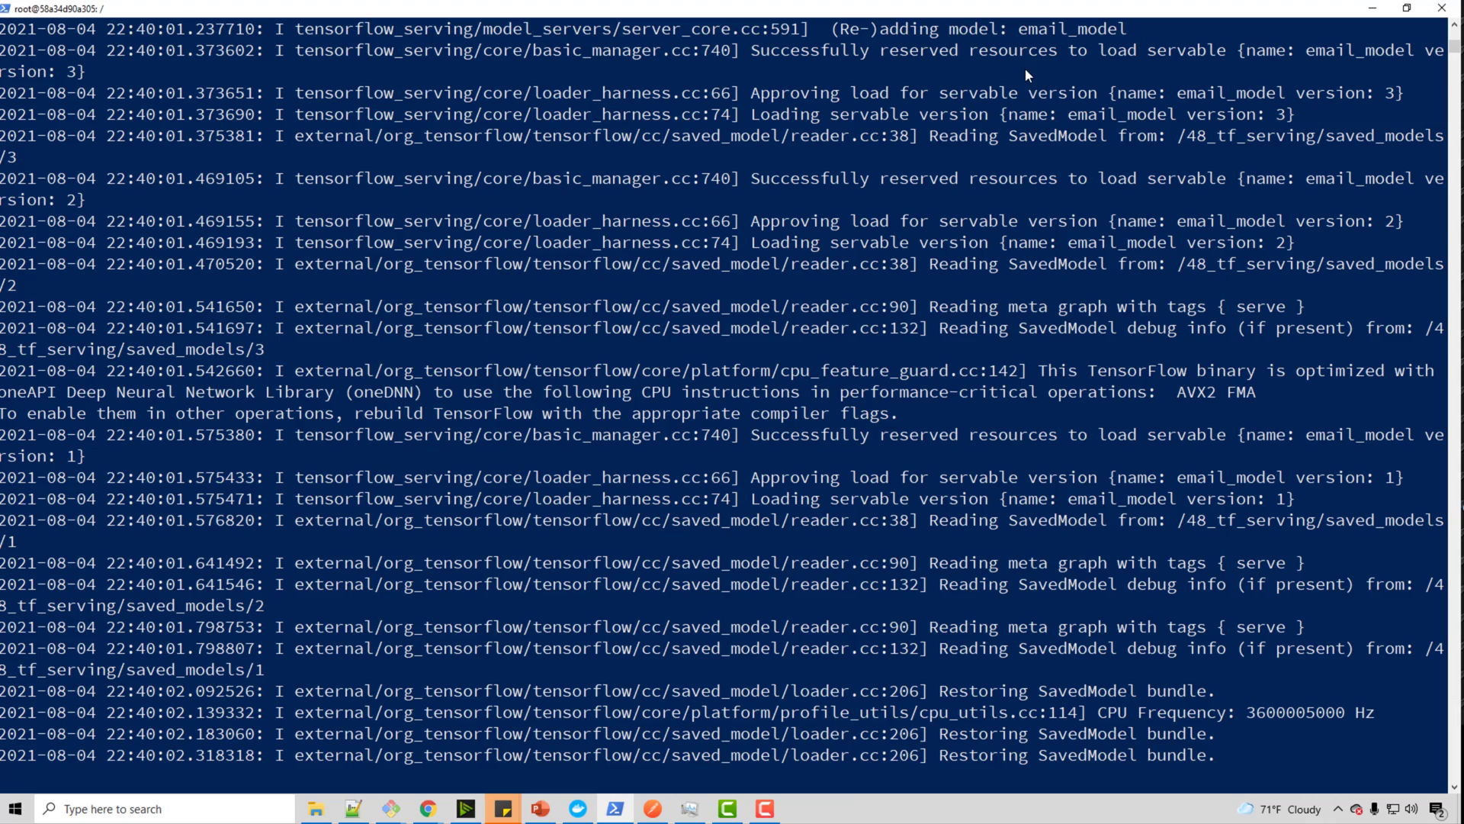
pyautogui.scroll(-3)
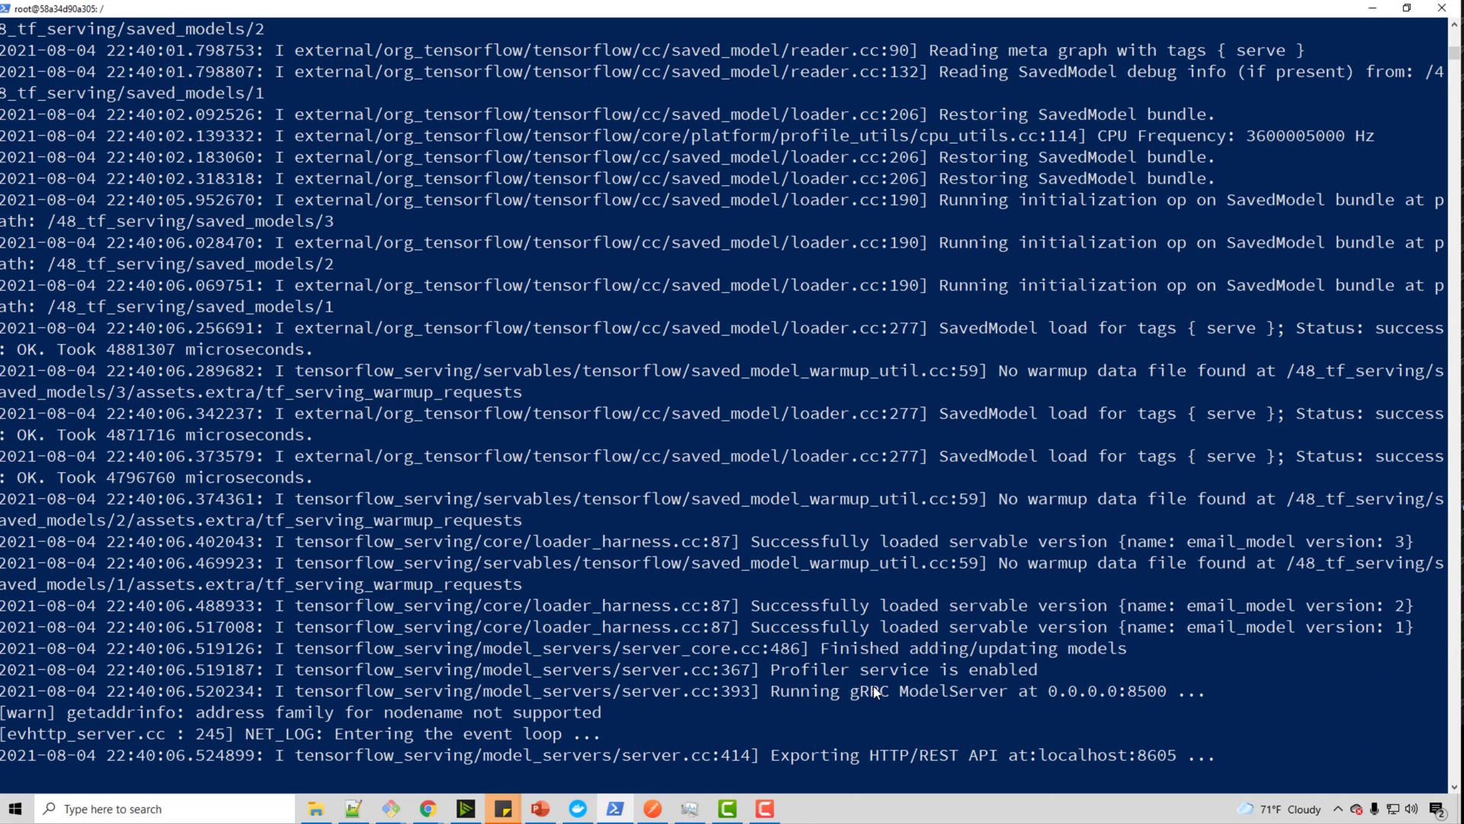
pyautogui.click(758, 607)
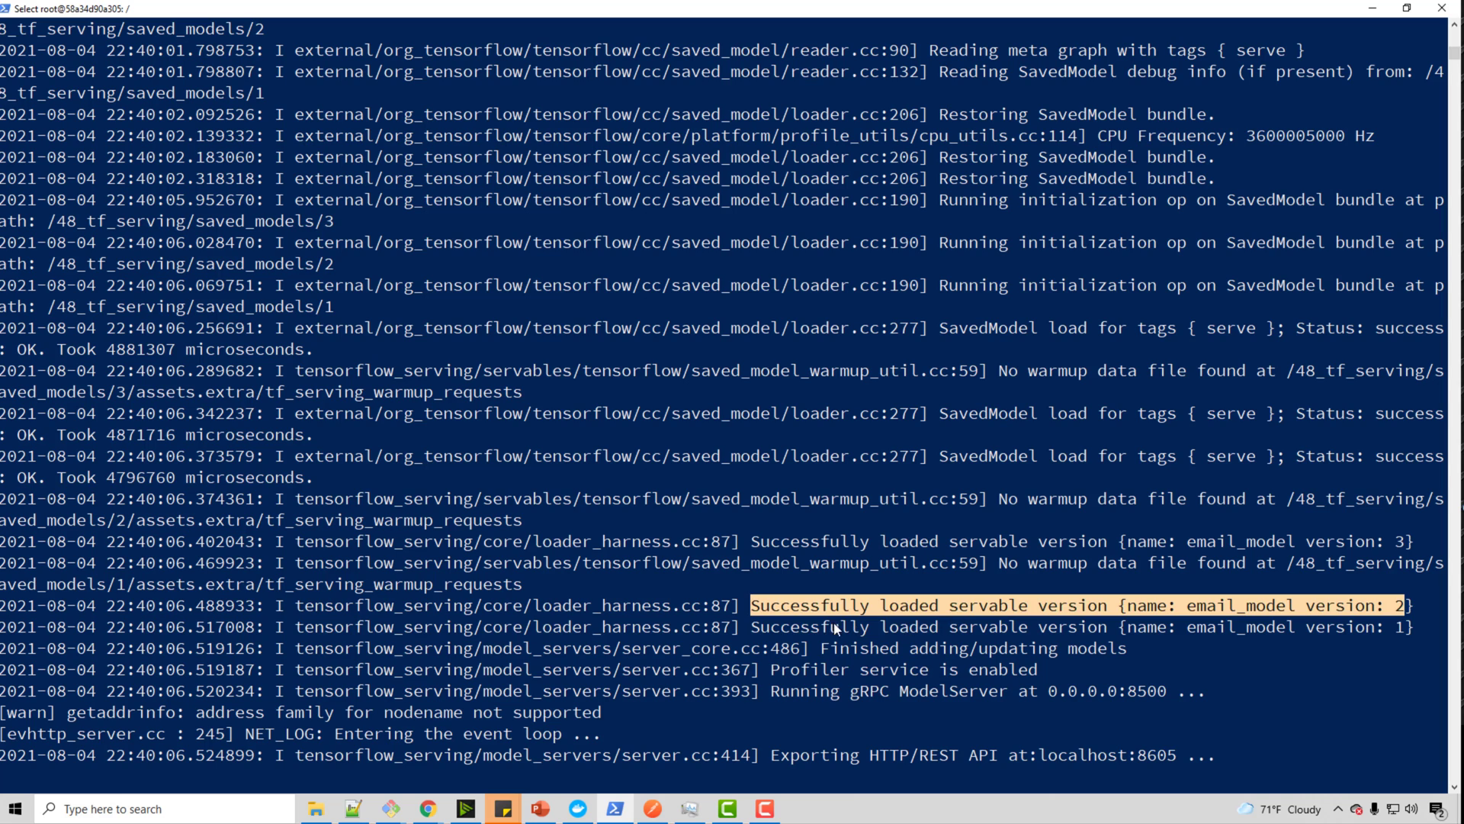
pyautogui.moveTo(1092, 541)
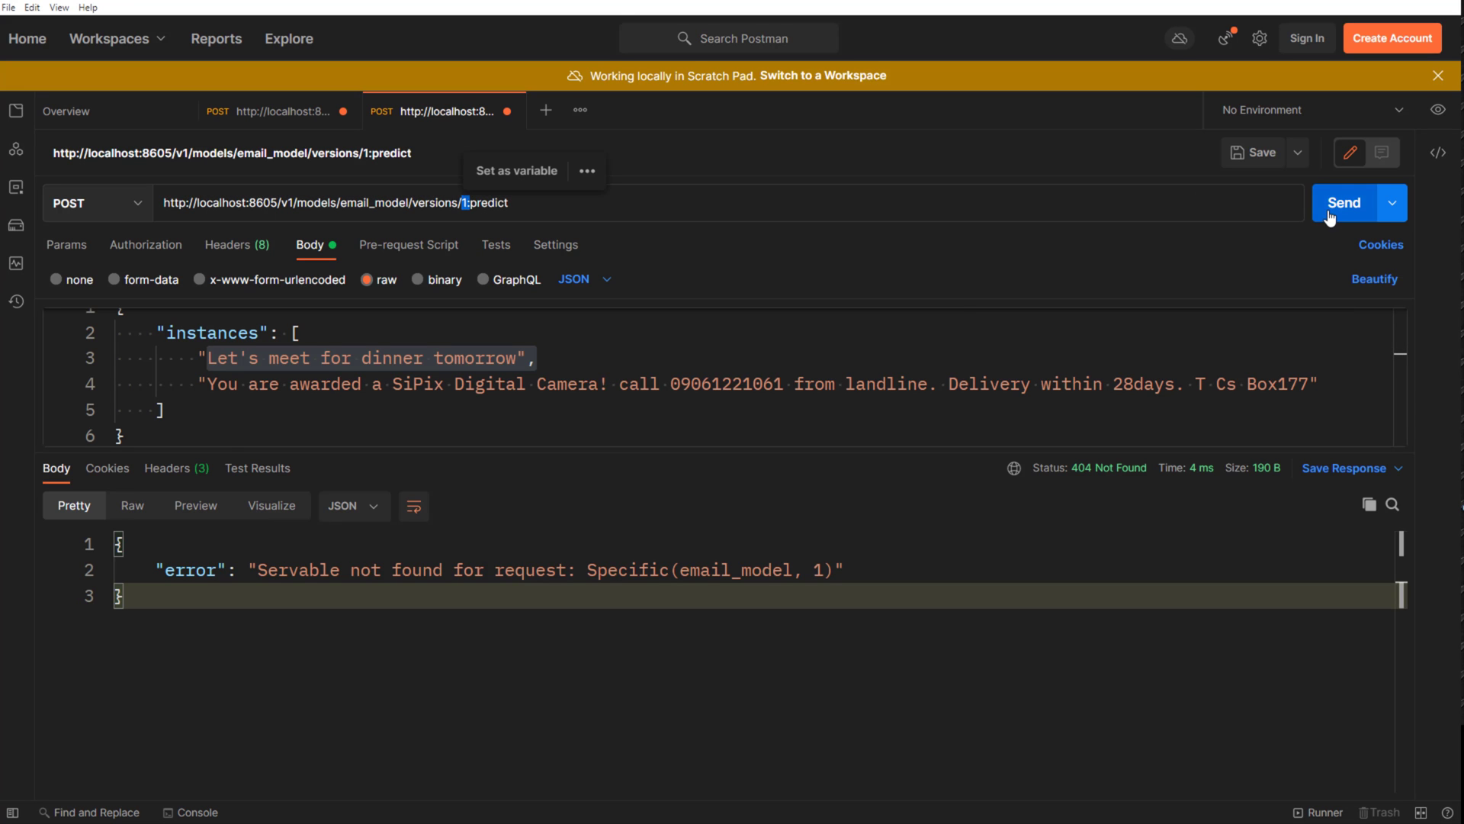
# Step: Send the predict request for email_model version 1, then for version 4 to get a 404 servable-not-found error
pyautogui.click(1342, 203)
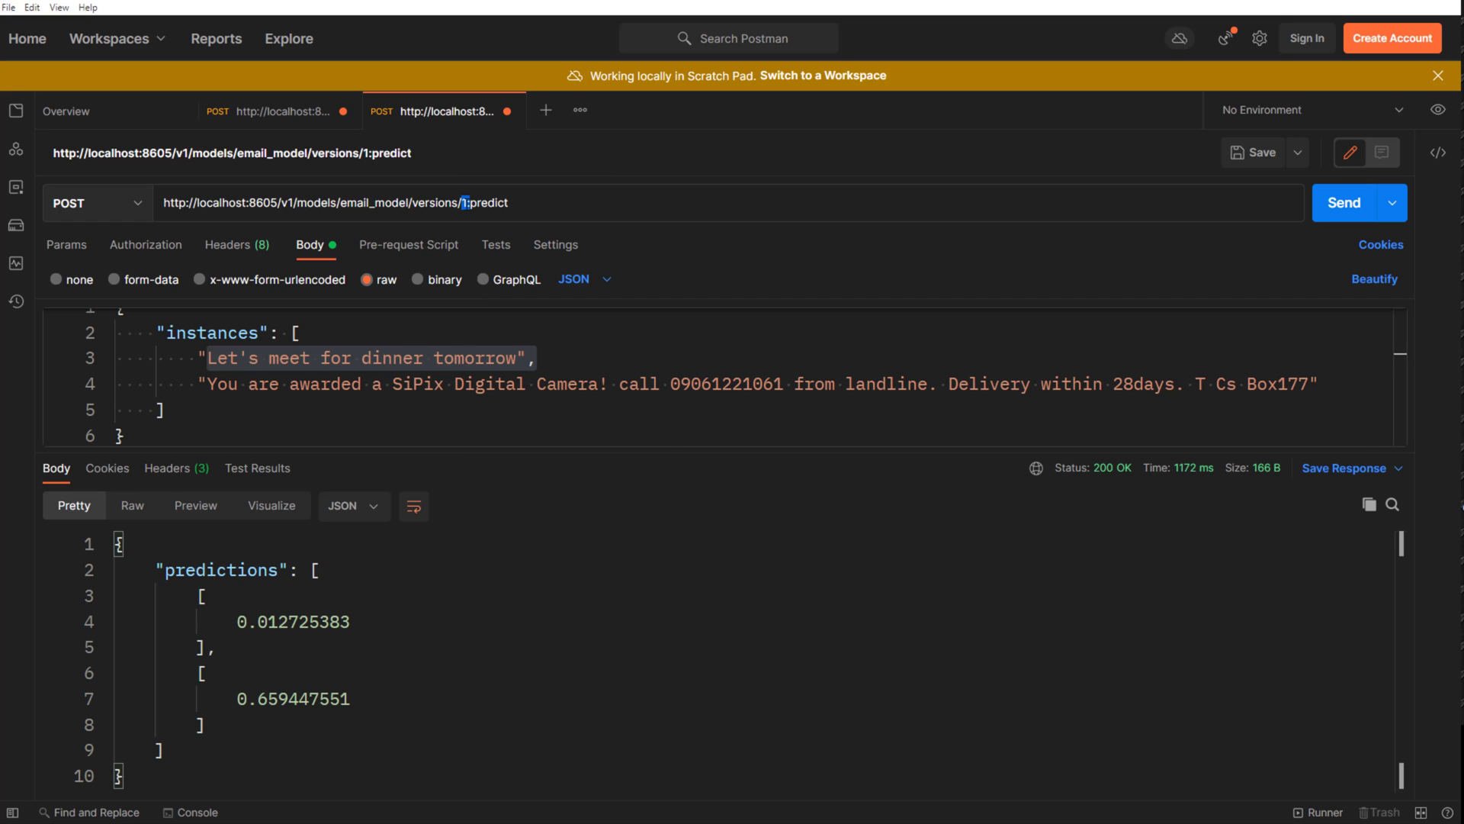
pyautogui.write('2')
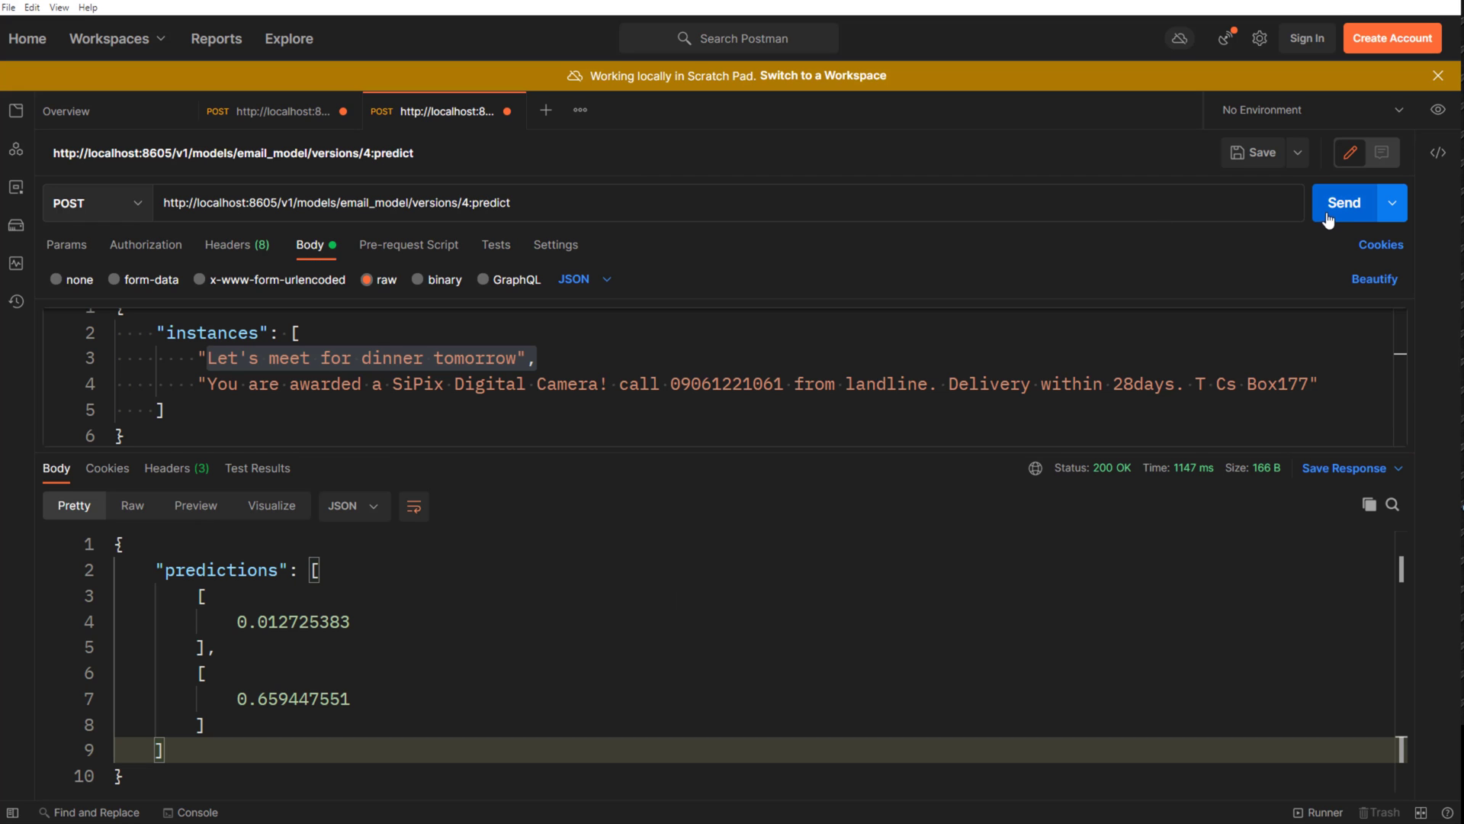
pyautogui.click(1343, 203)
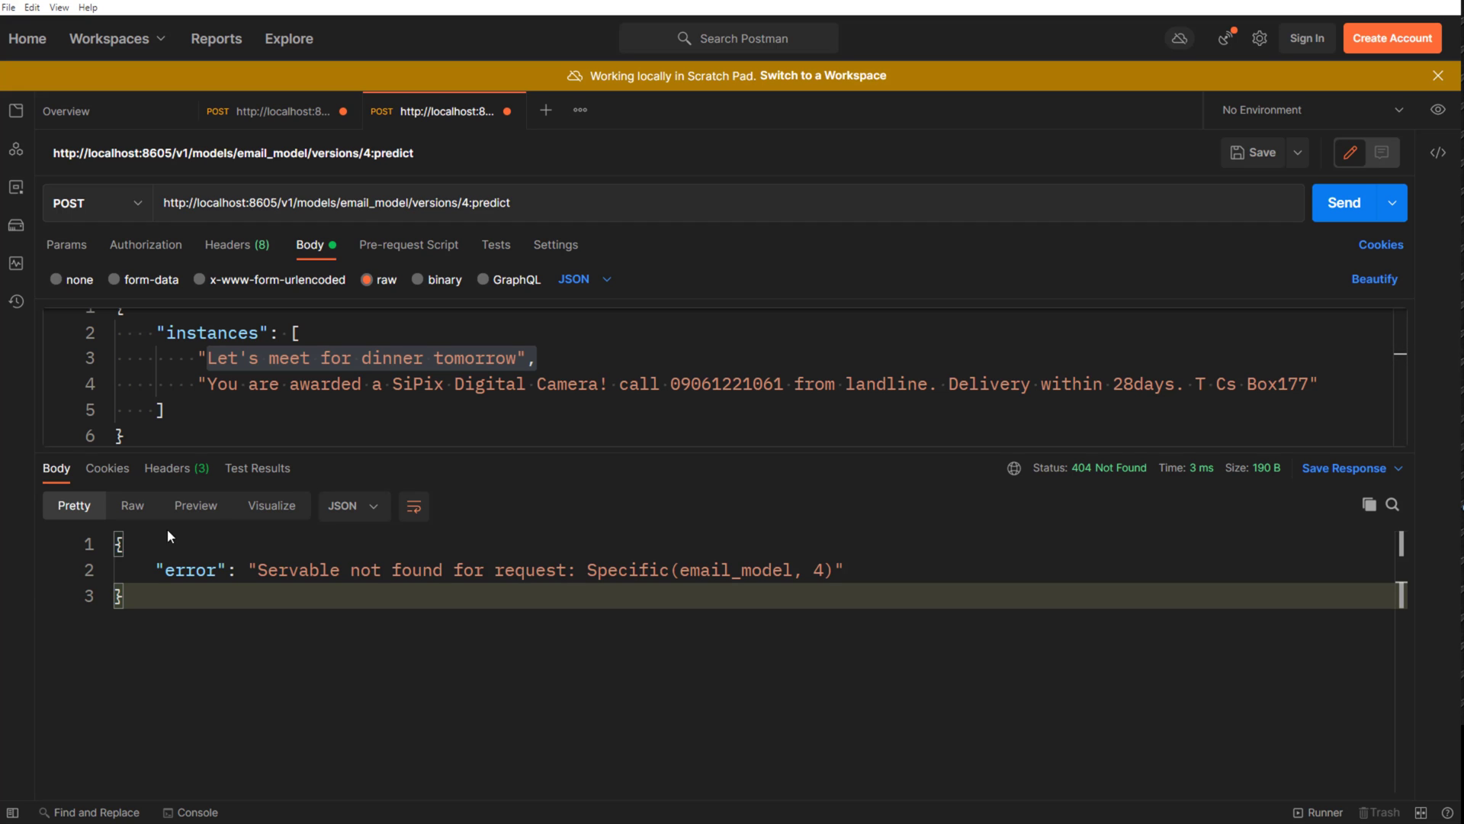
pyautogui.moveTo(195, 505)
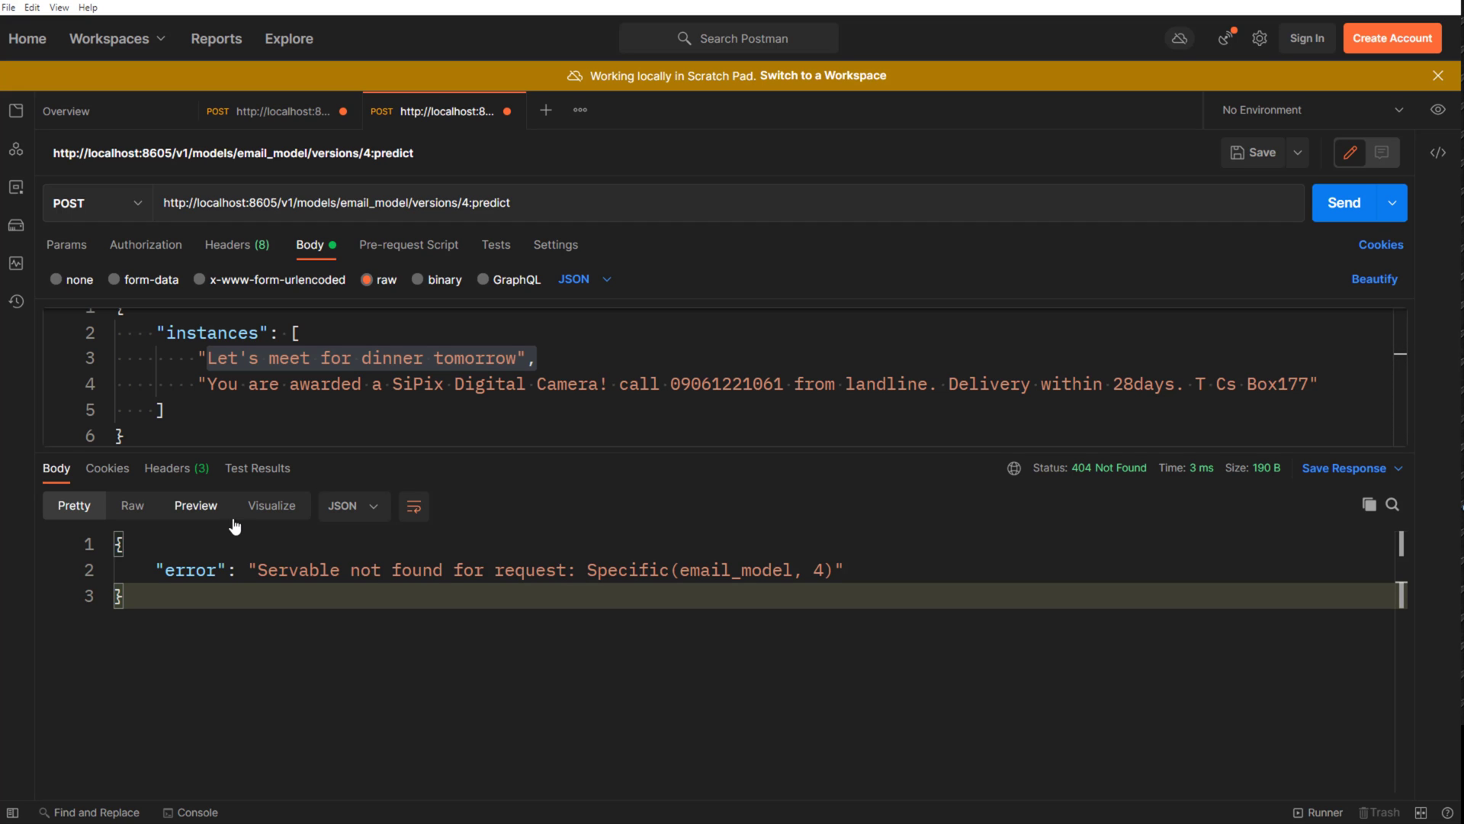
pyautogui.moveTo(260, 535)
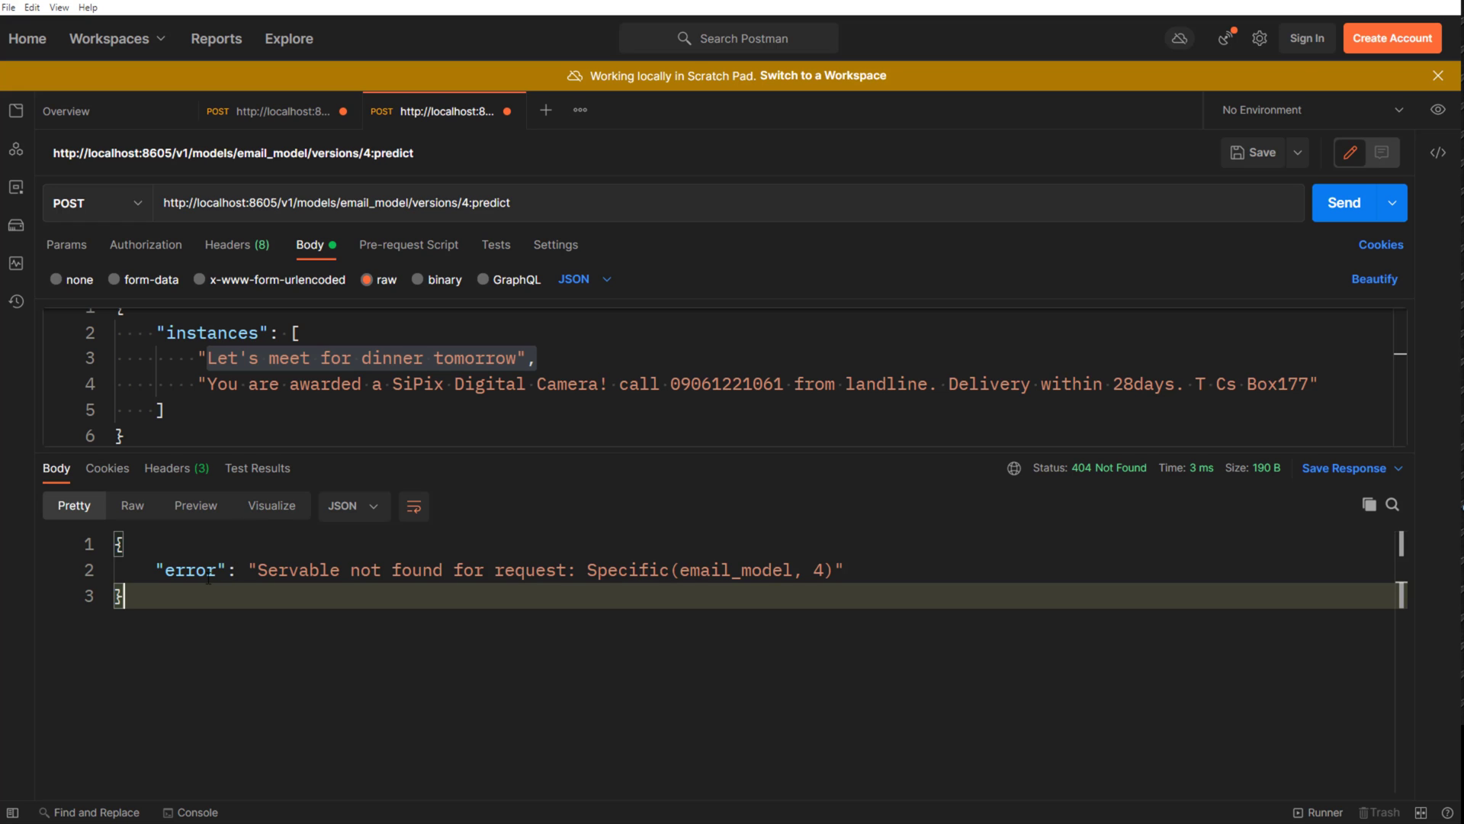
pyautogui.moveTo(632, 186)
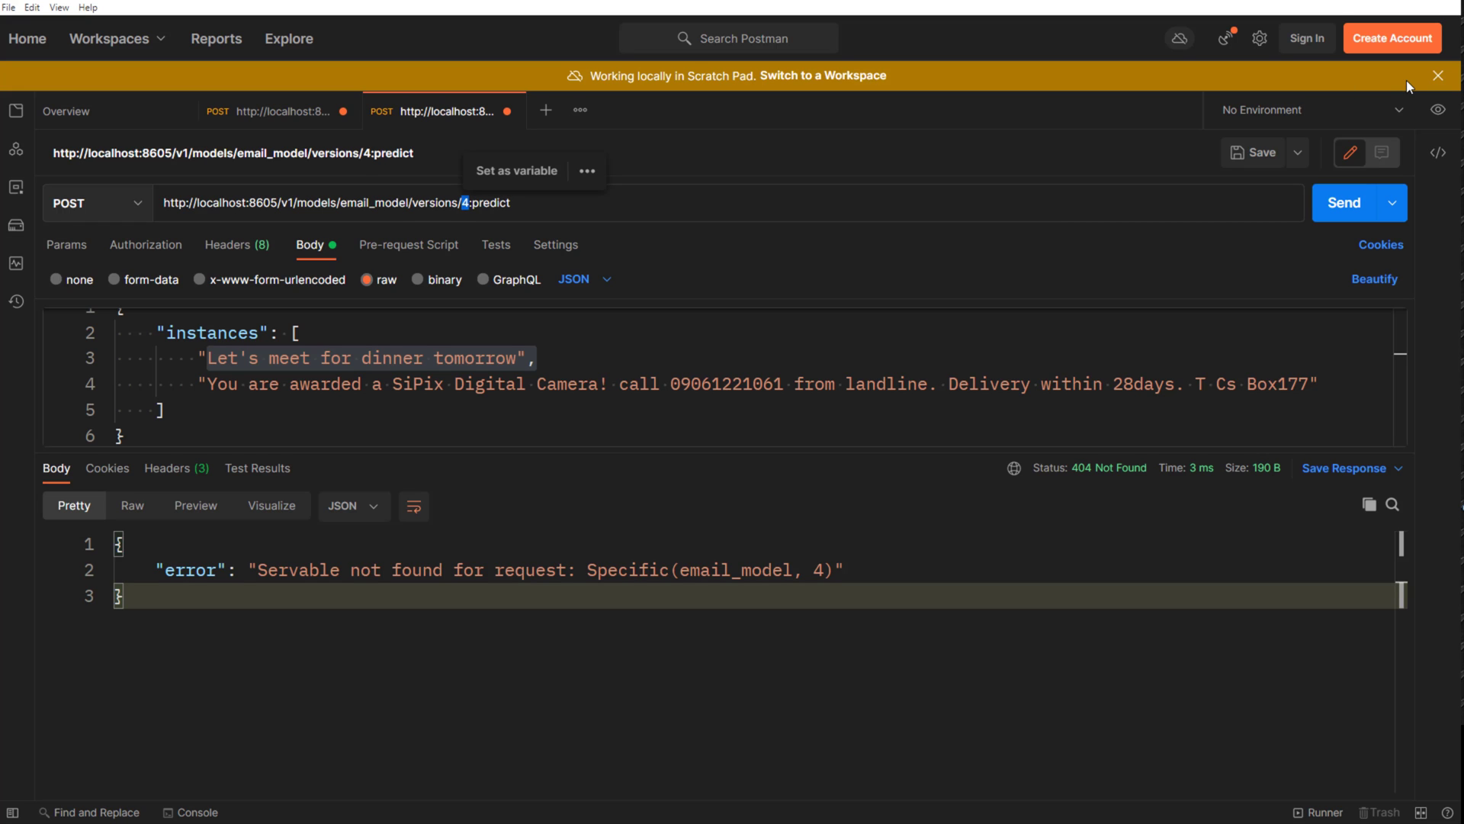
# Step: Replace the version number in the predict URL with the beta label
pyautogui.write('product')
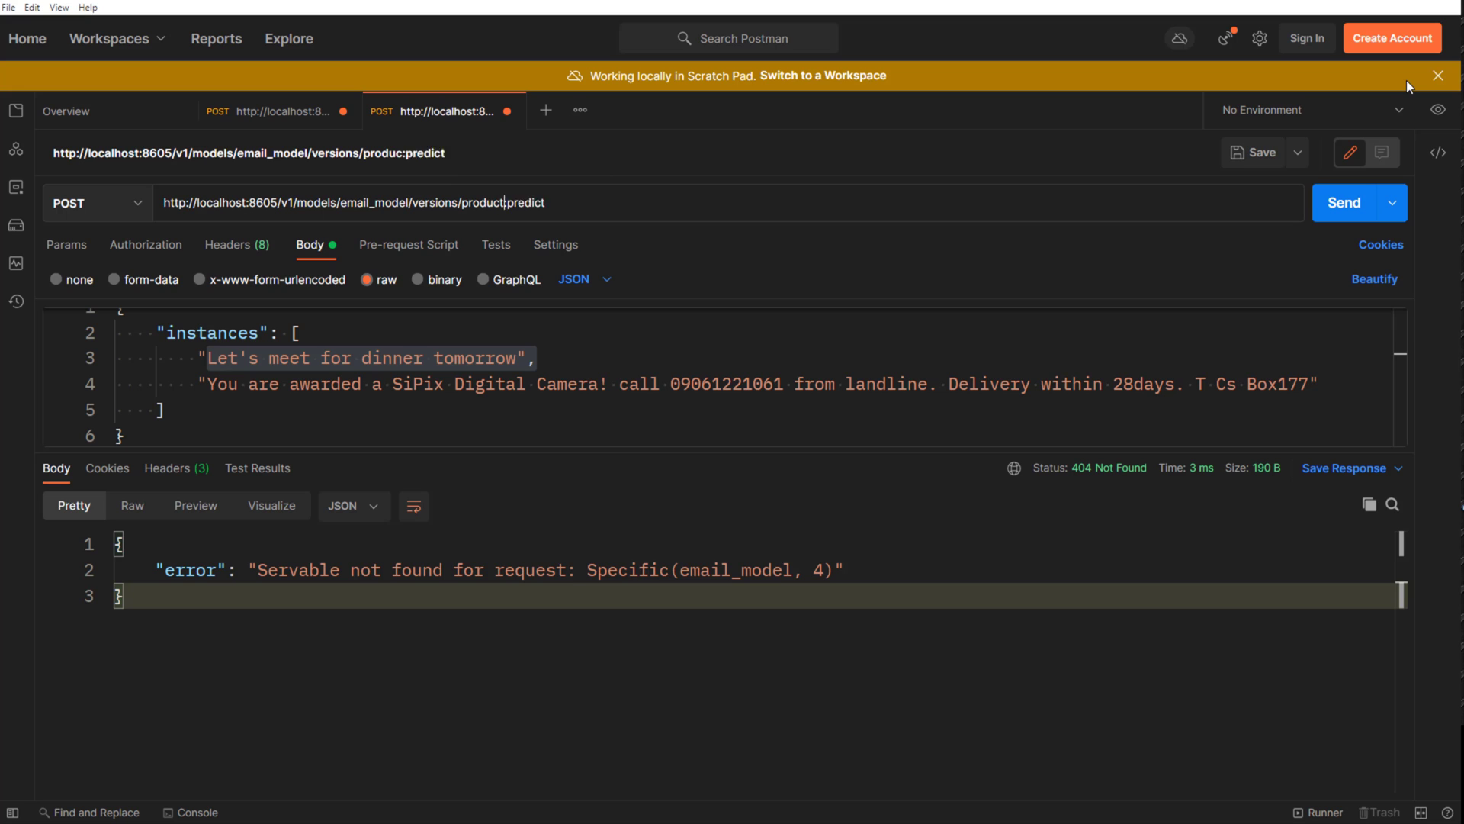
pyautogui.write('beta')
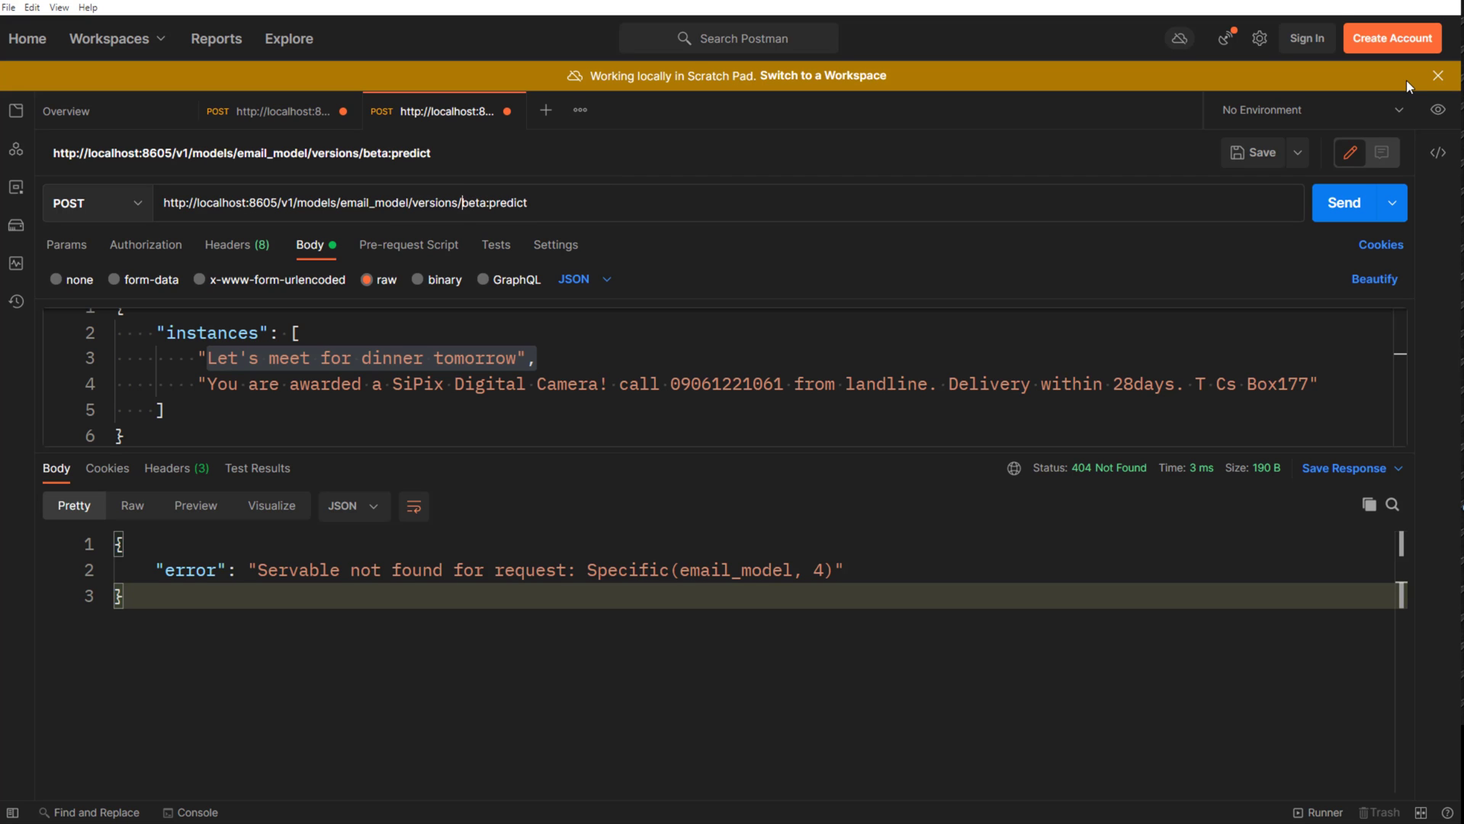
pyautogui.moveTo(827, 316)
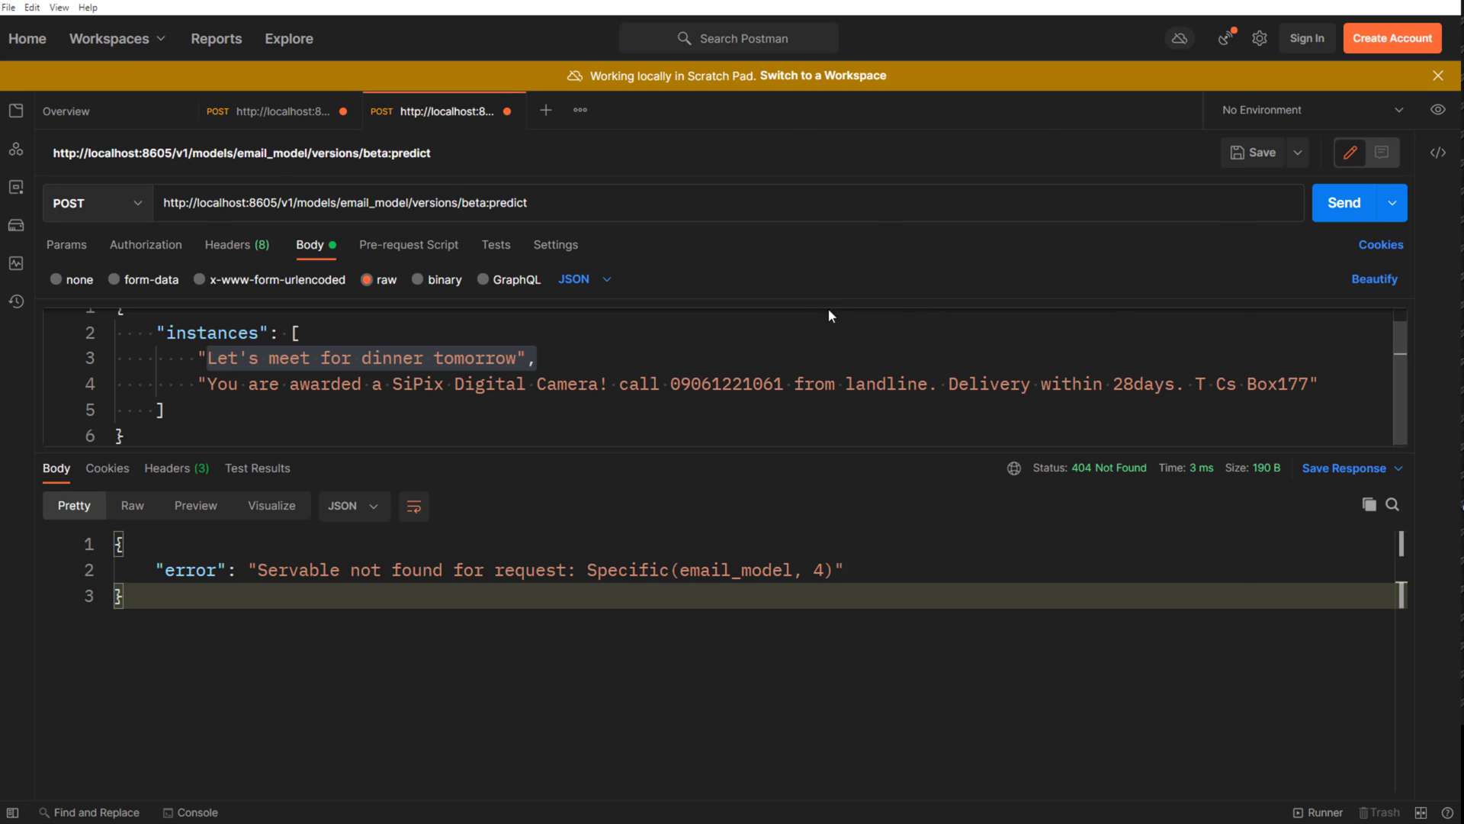
pyautogui.press('alt+tab')
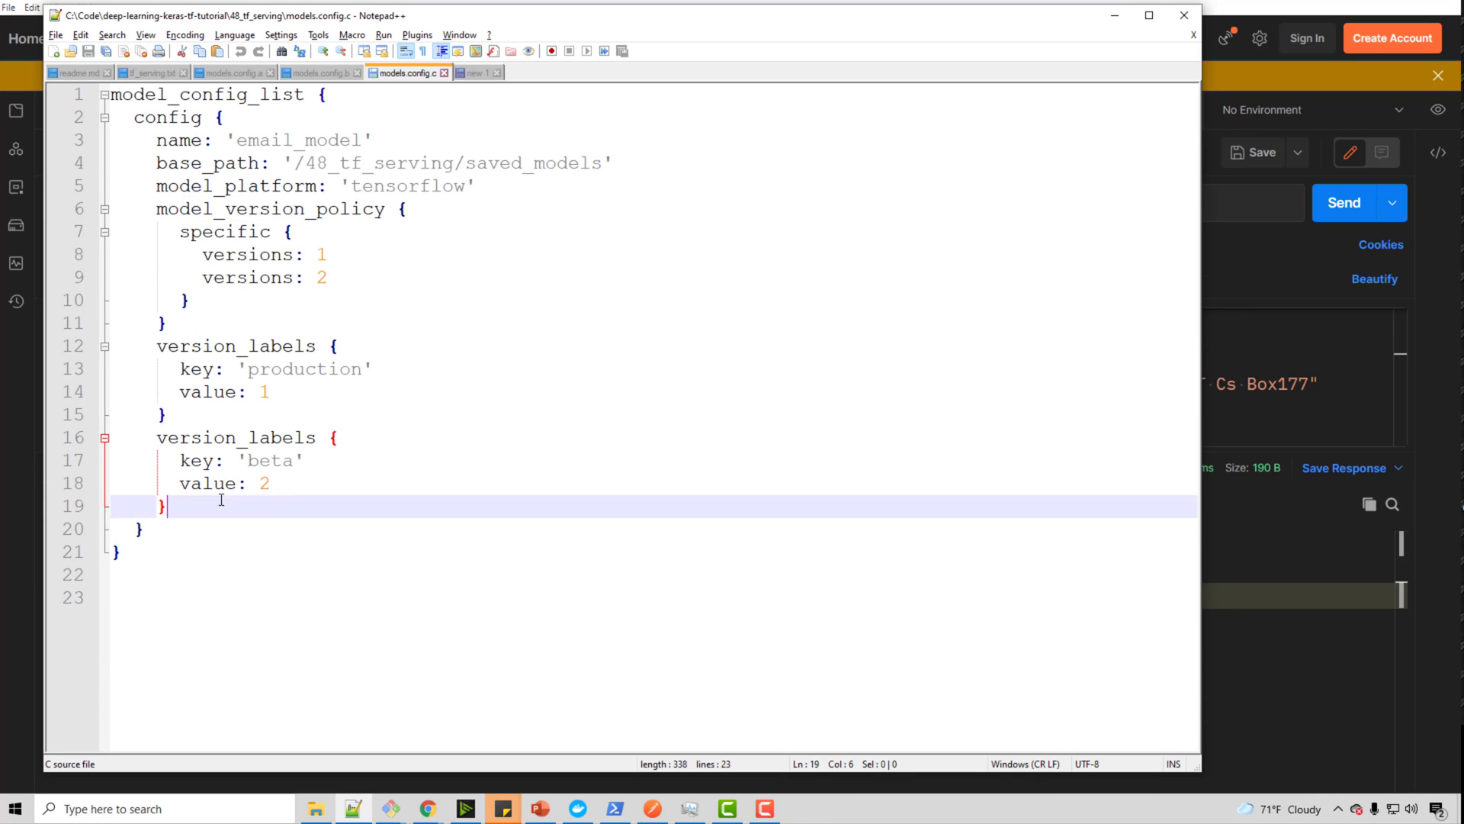
# Step: Highlight the production and beta label names in the config file, then return to the server terminal
pyautogui.click(163, 414)
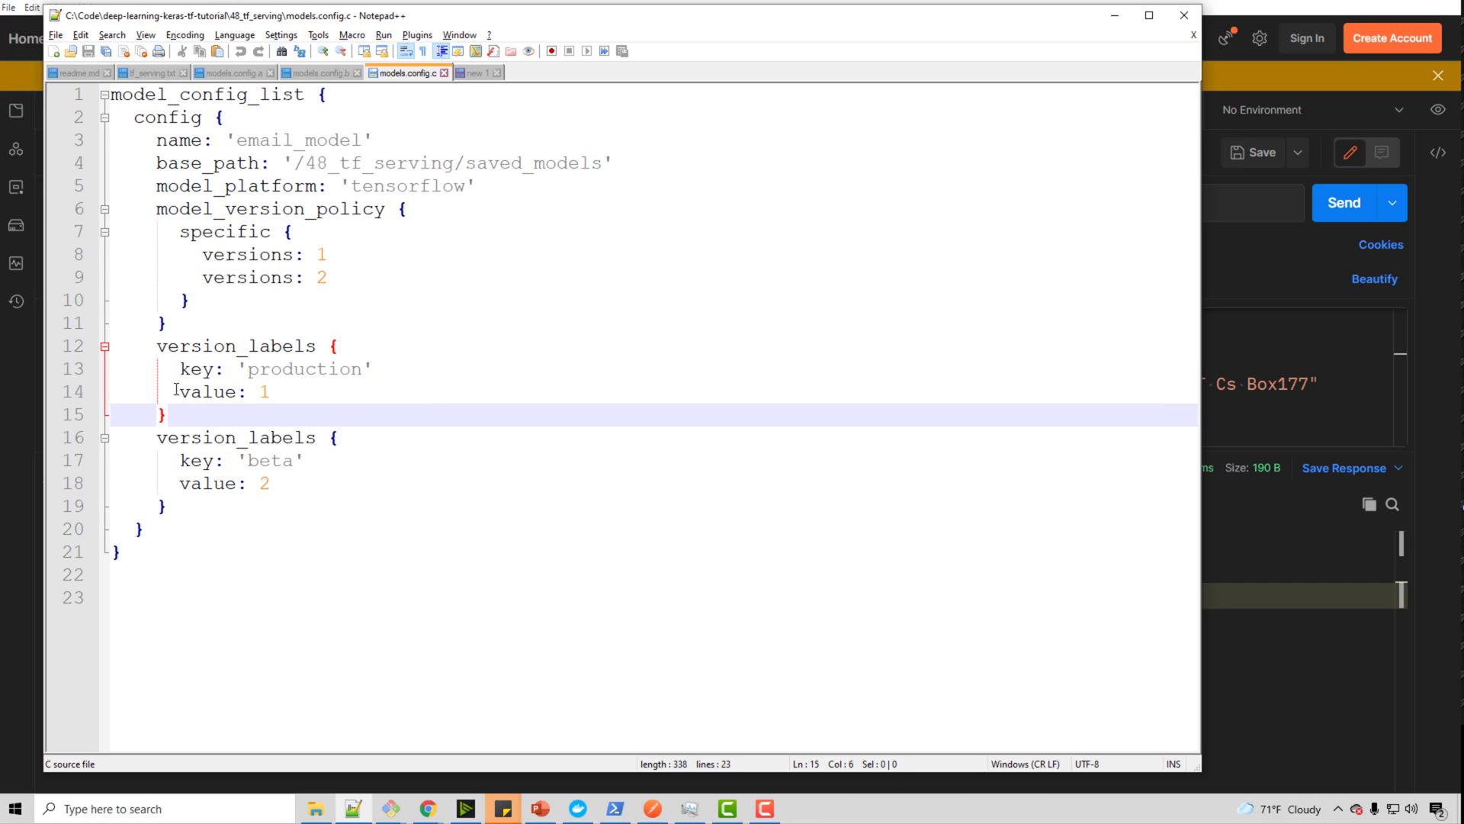
pyautogui.doubleClick(305, 367)
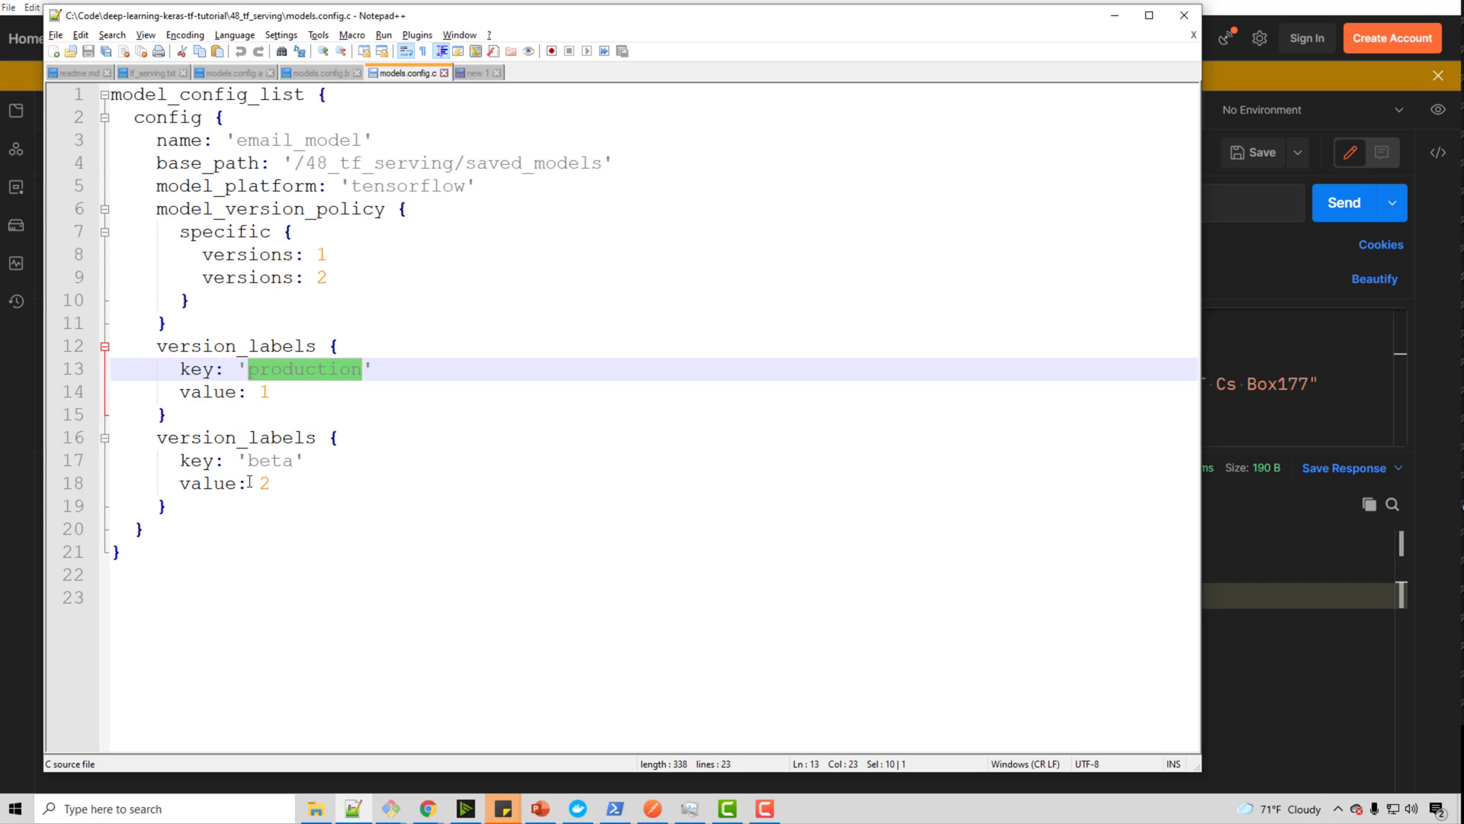
pyautogui.doubleClick(268, 461)
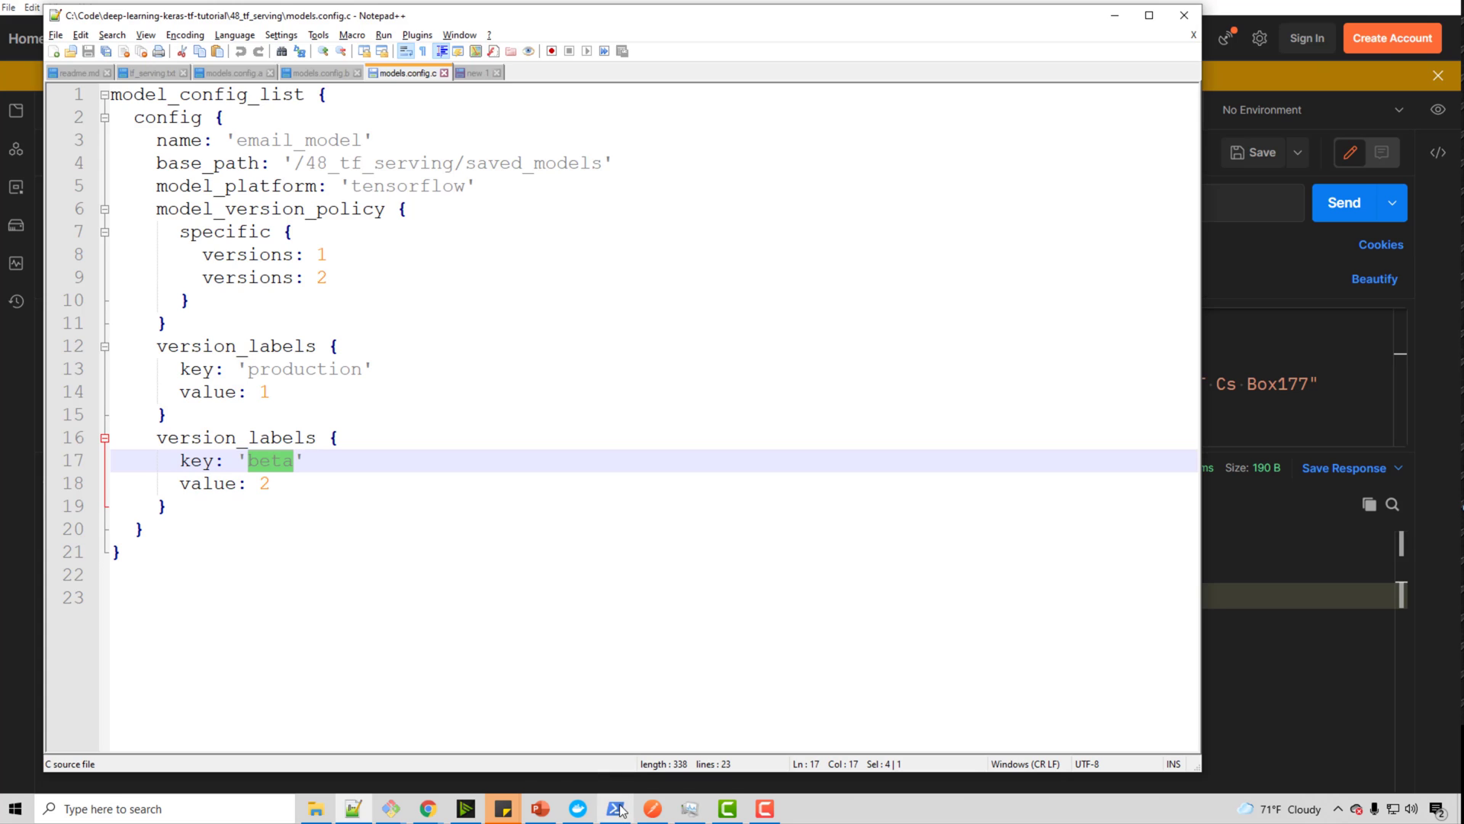
pyautogui.click(613, 809)
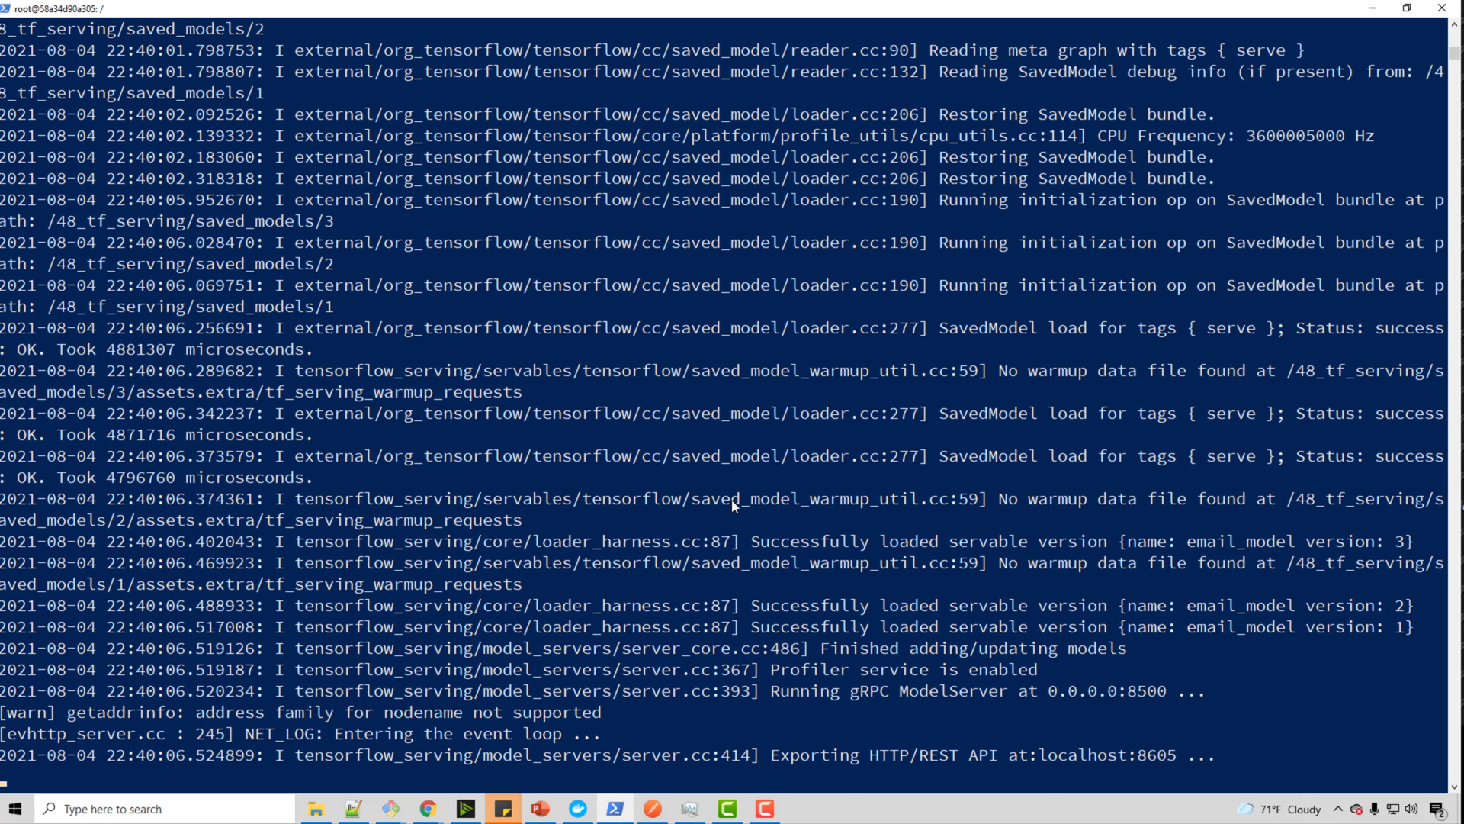
# Step: Stop the server and rerun it with the config file, hitting the label-precondition failure
pyautogui.press('ctrl+c')
pyautogui.write('tensorflow_model_server --rest_api_port=8605 --model_config_file=/48_tf_serving/models.config.c')
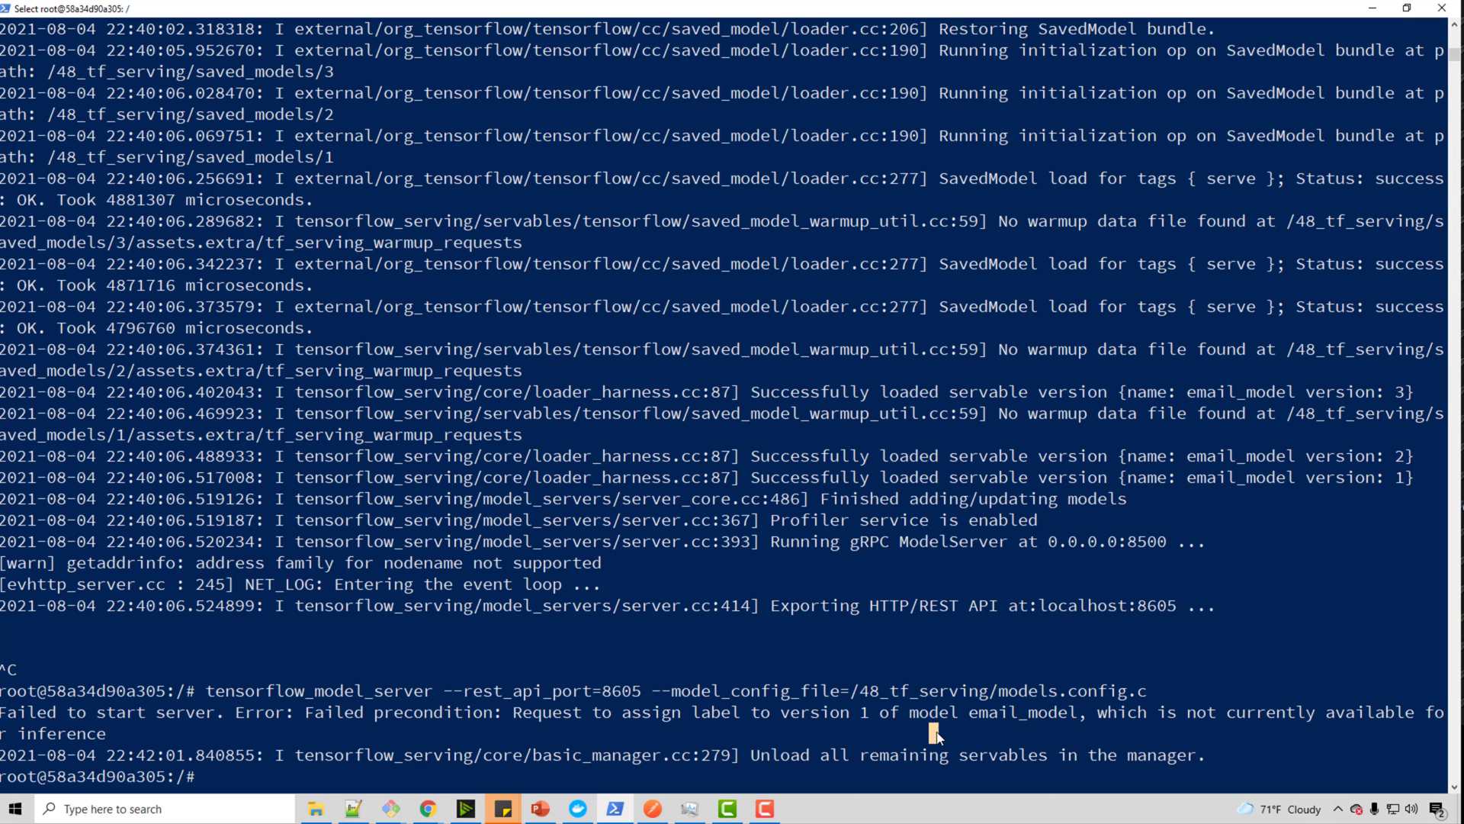
pyautogui.moveTo(791, 765)
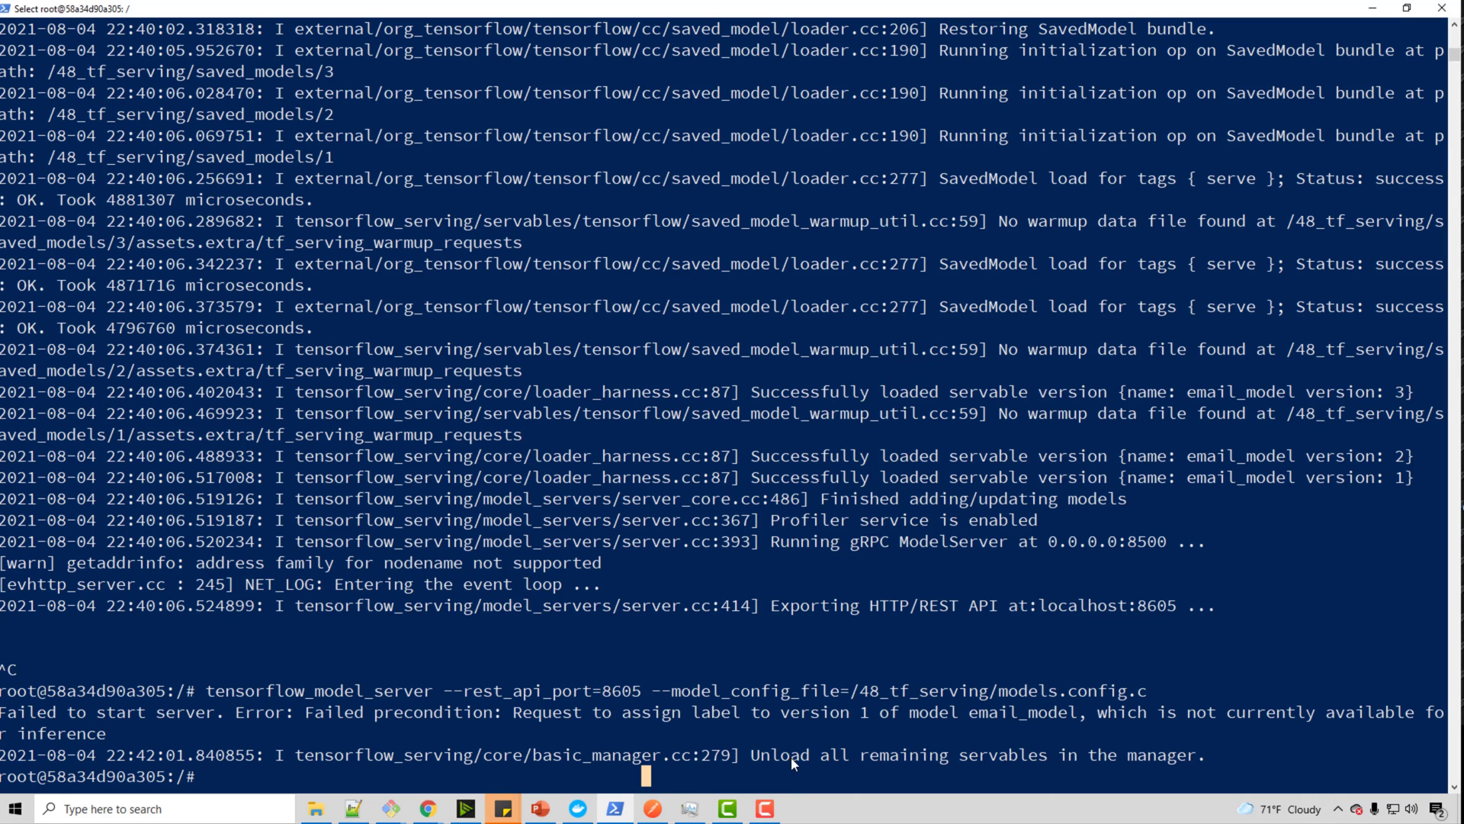
pyautogui.moveTo(704, 767)
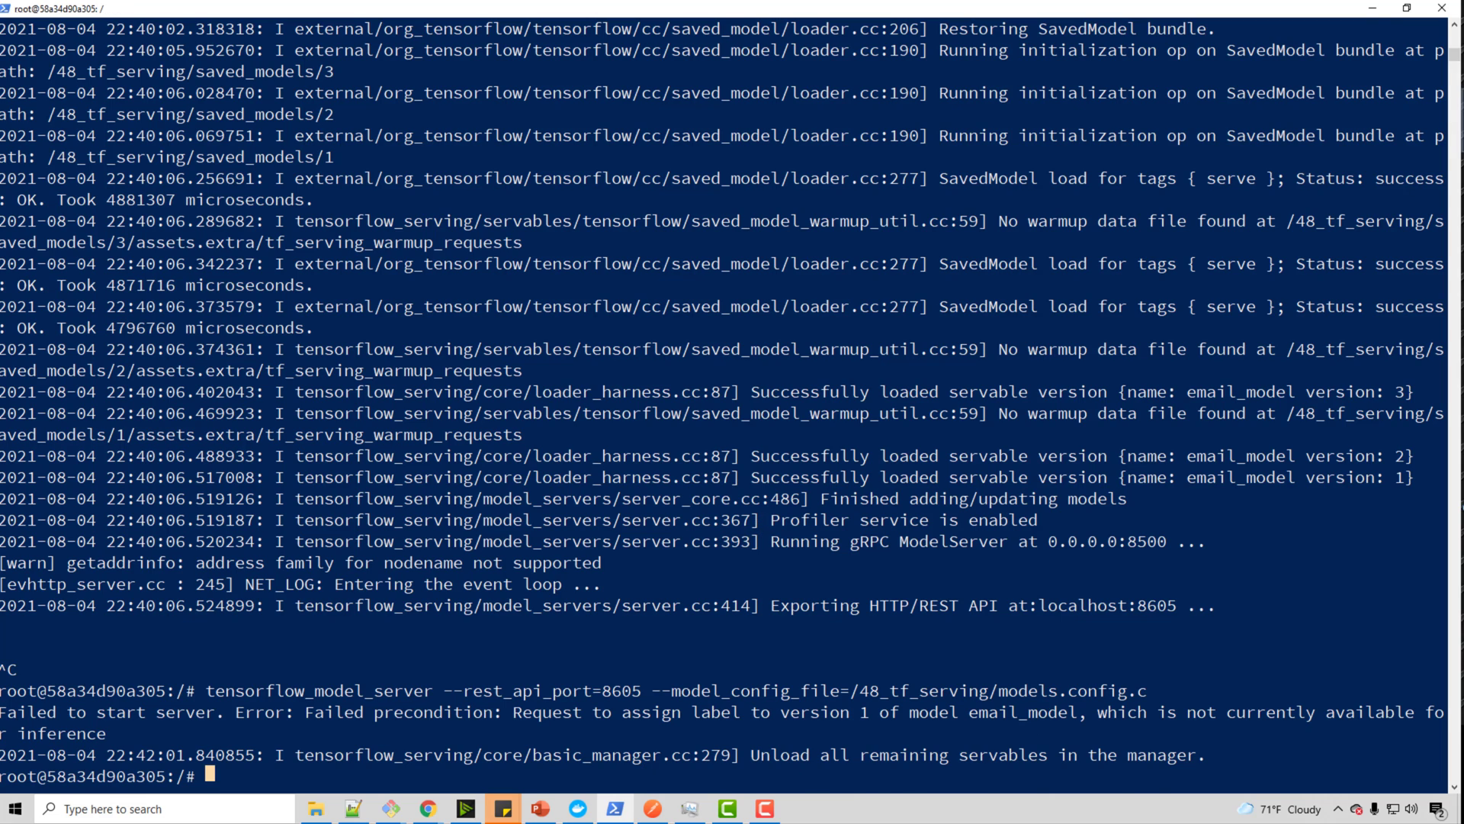
pyautogui.write('tensorflow_model_server --rest_api_port=8605 --model_config_file=/48_tf_serving/models.config.c')
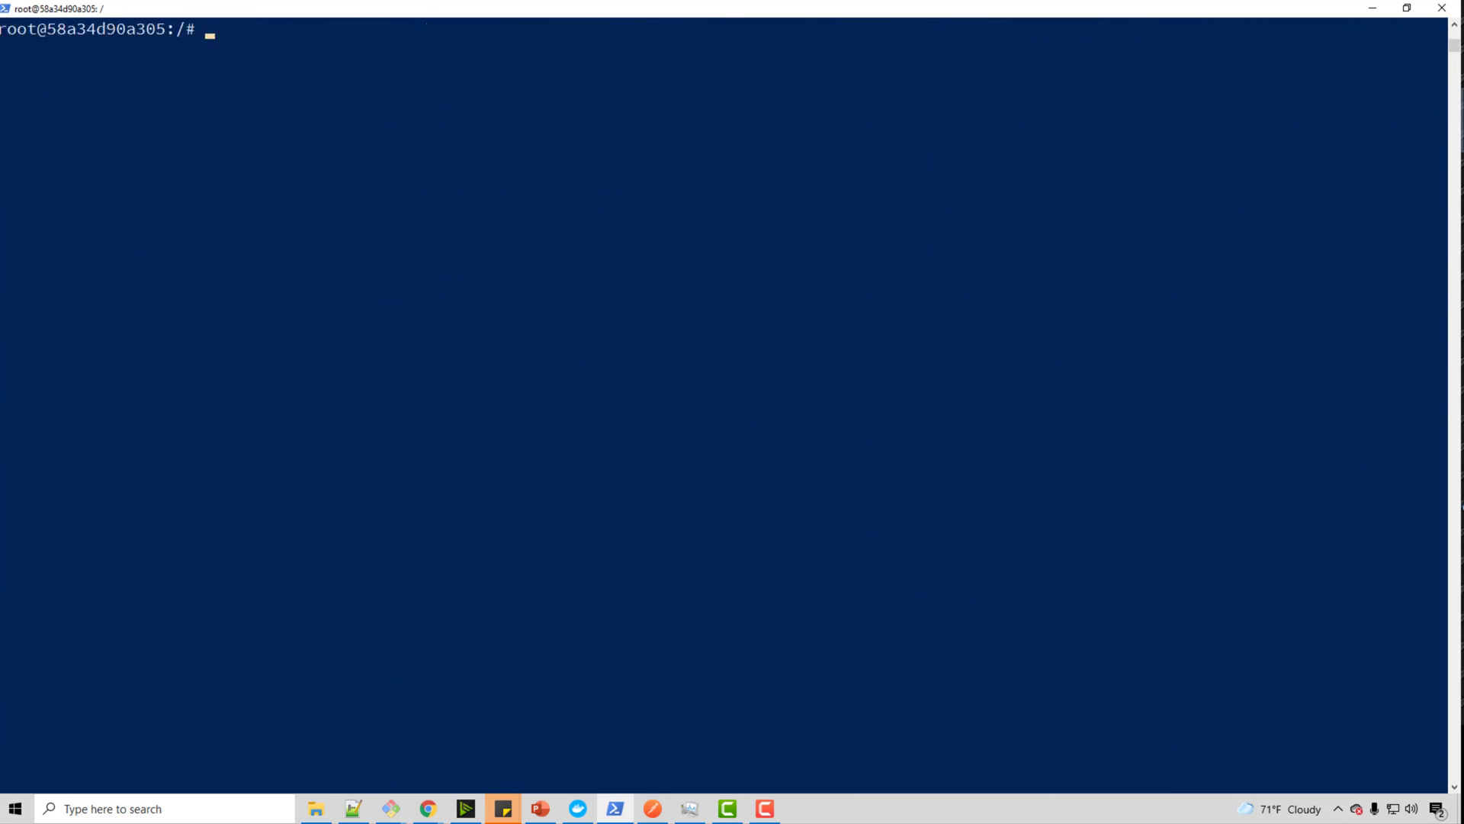
pyautogui.press('Return')
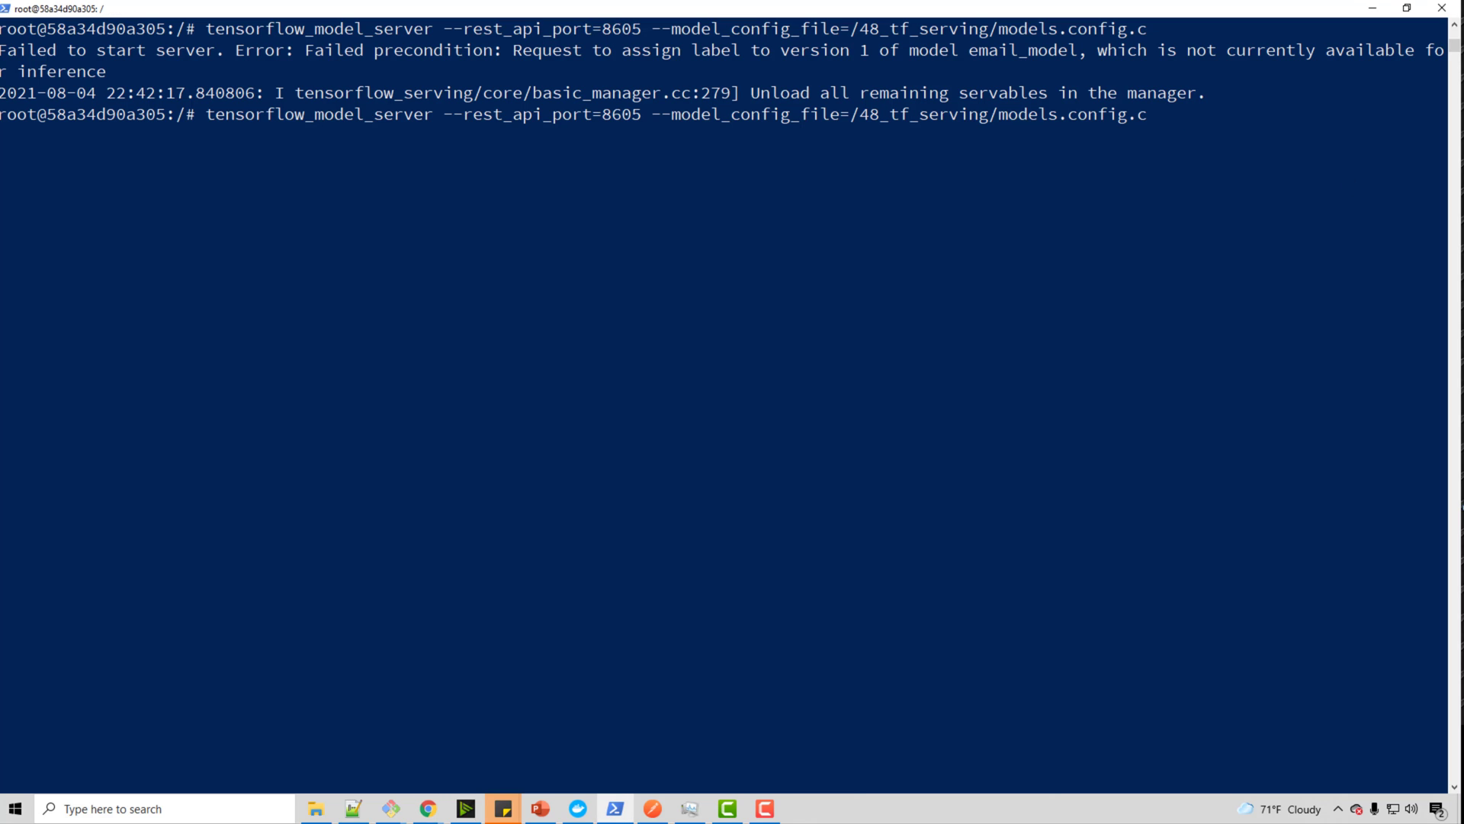
# Step: Relaunch the server with --allow_version_labels_for_unavailable_models added
pyautogui.write('--allow_version_labels_for_unavailable_models')
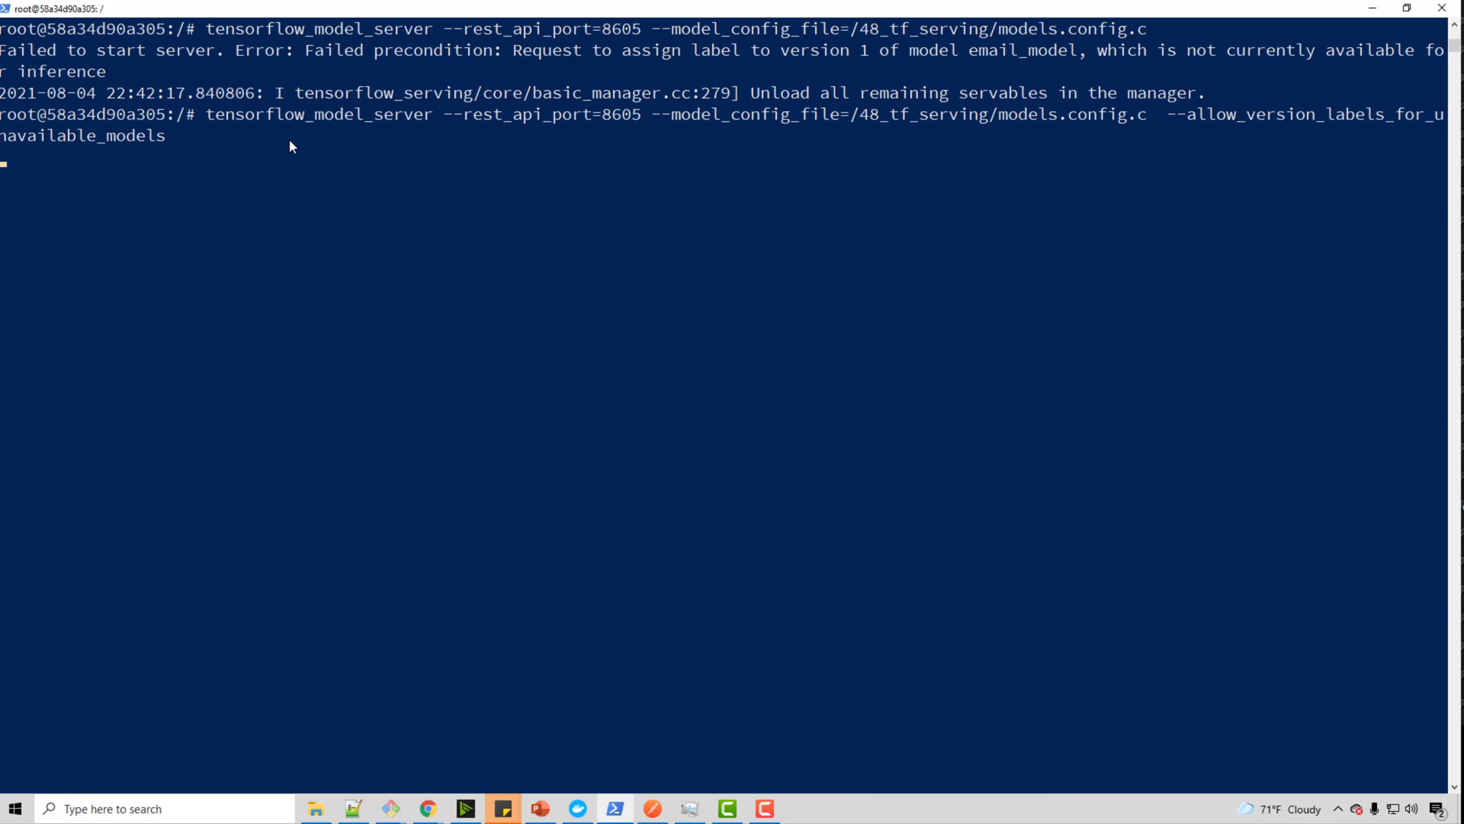
pyautogui.press('Return')
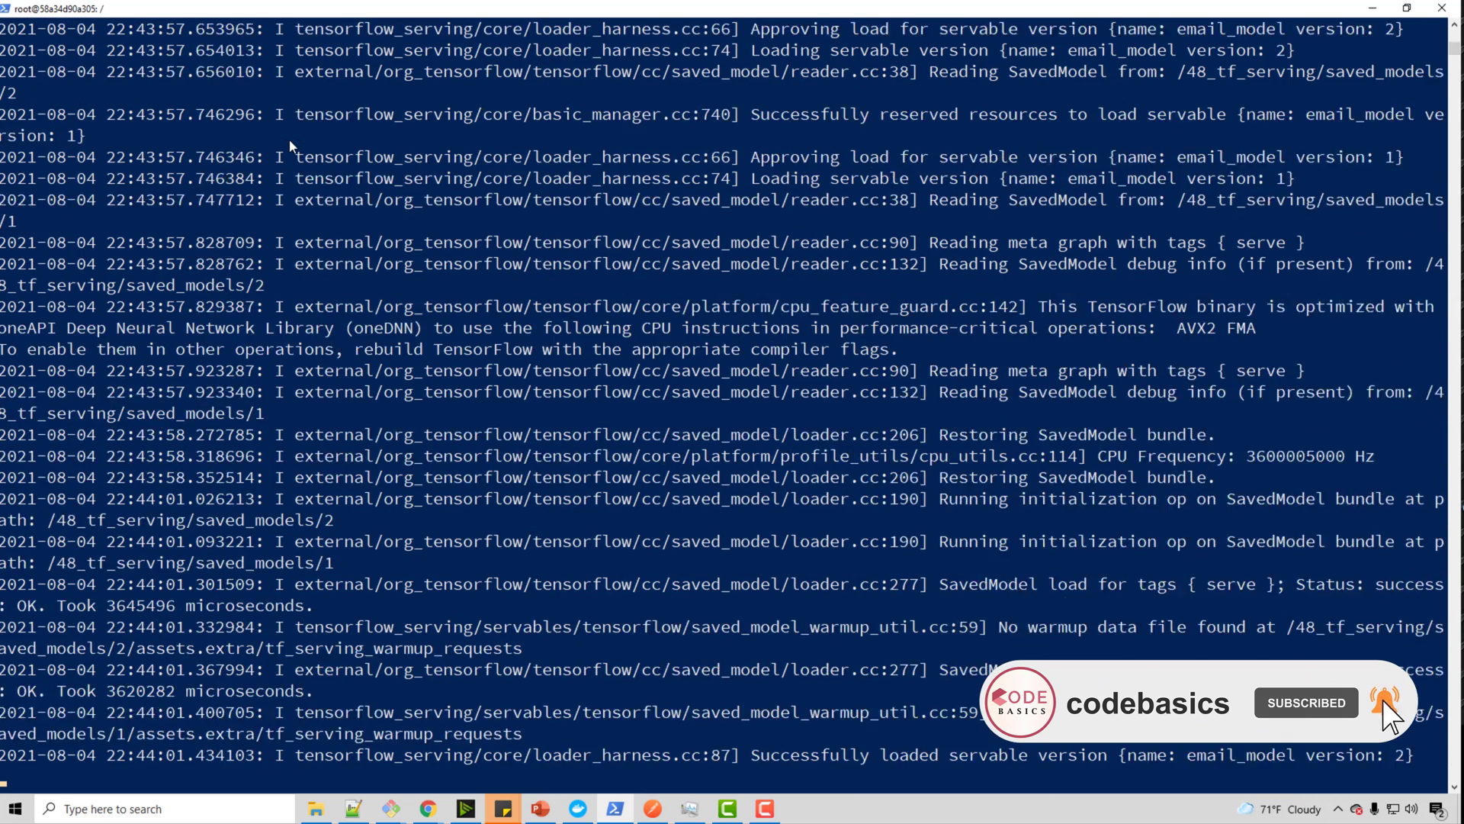
# Step: Confirm in the log that email_model versions 1 and 2 loaded, then return to the Postman request
pyautogui.scroll(-3)
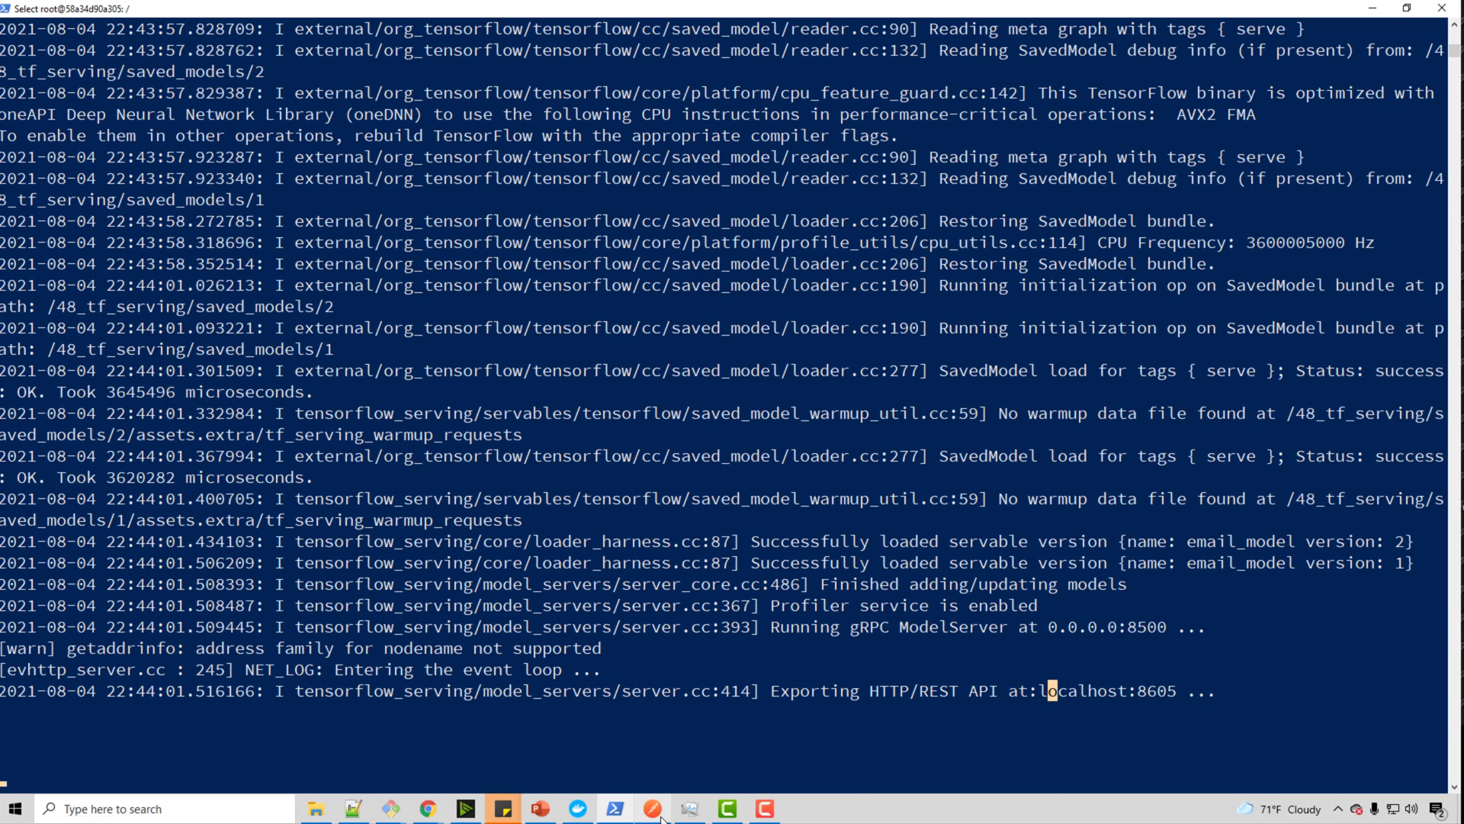
pyautogui.moveTo(352, 808)
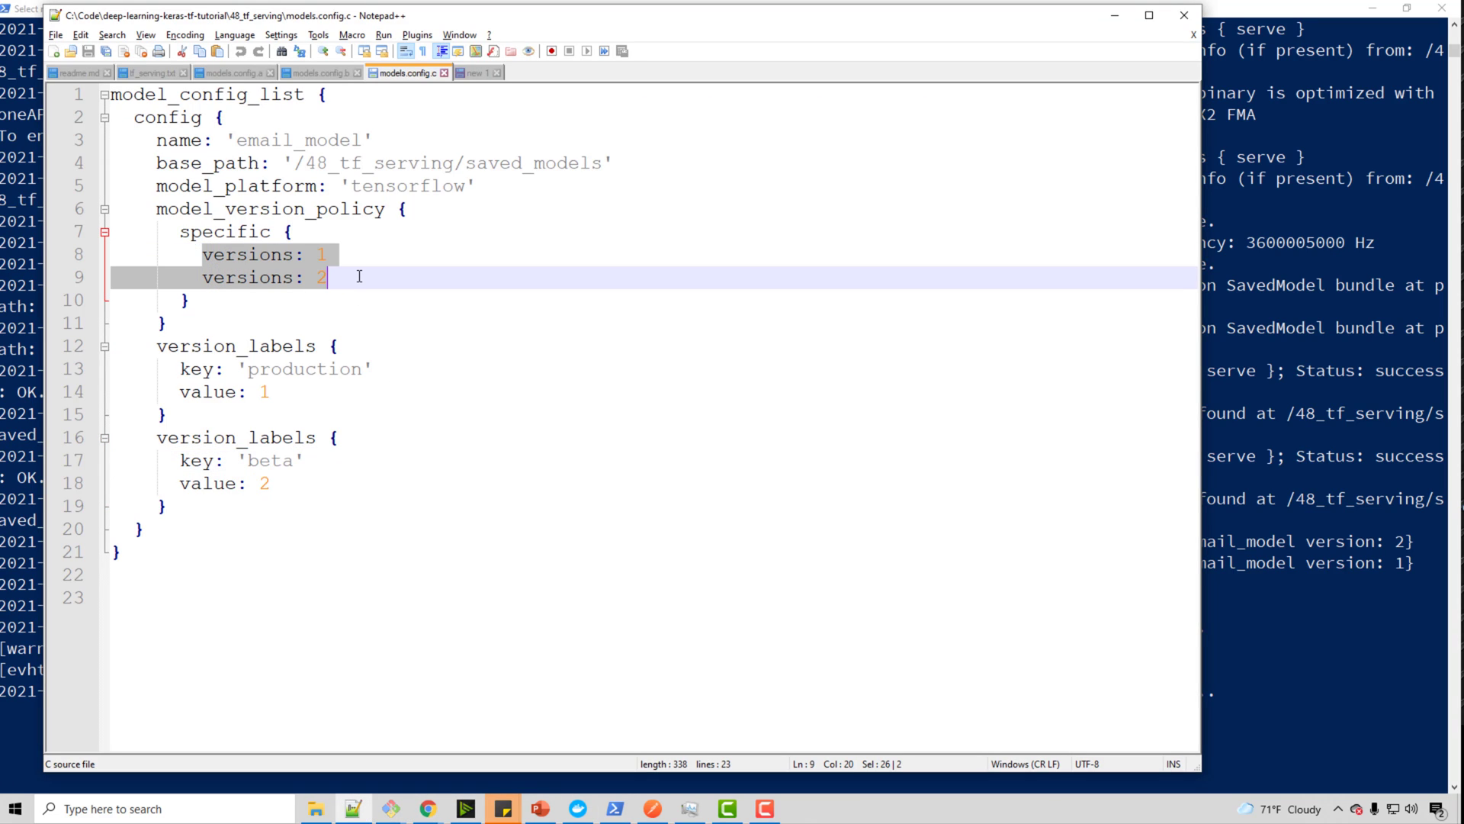
pyautogui.click(358, 276)
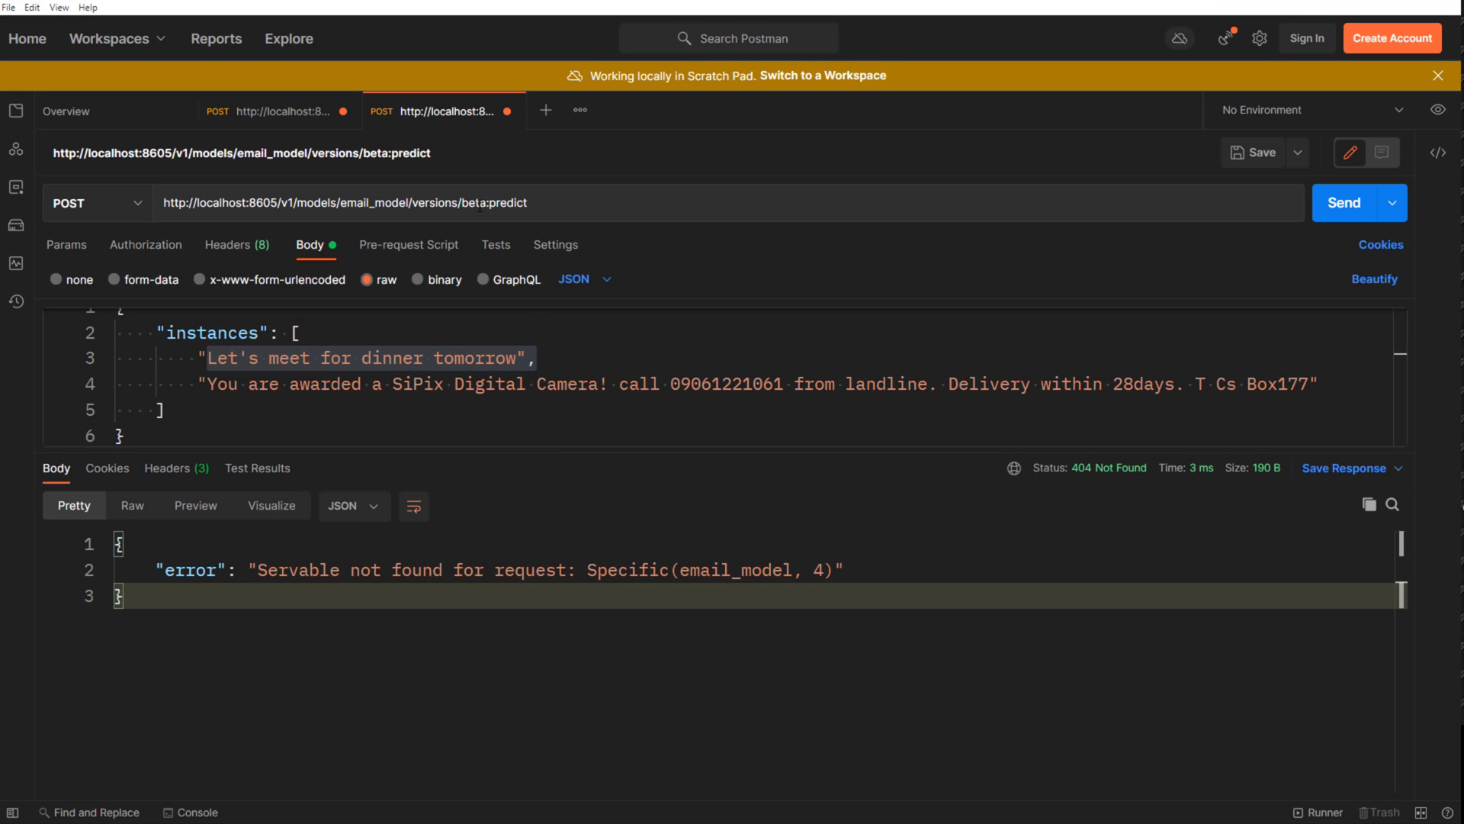
# Step: Send the beta-label predict request and get a 200 OK with predictions 0.0127 and 0.6594
pyautogui.doubleClick(490, 203)
pyautogui.write('1')
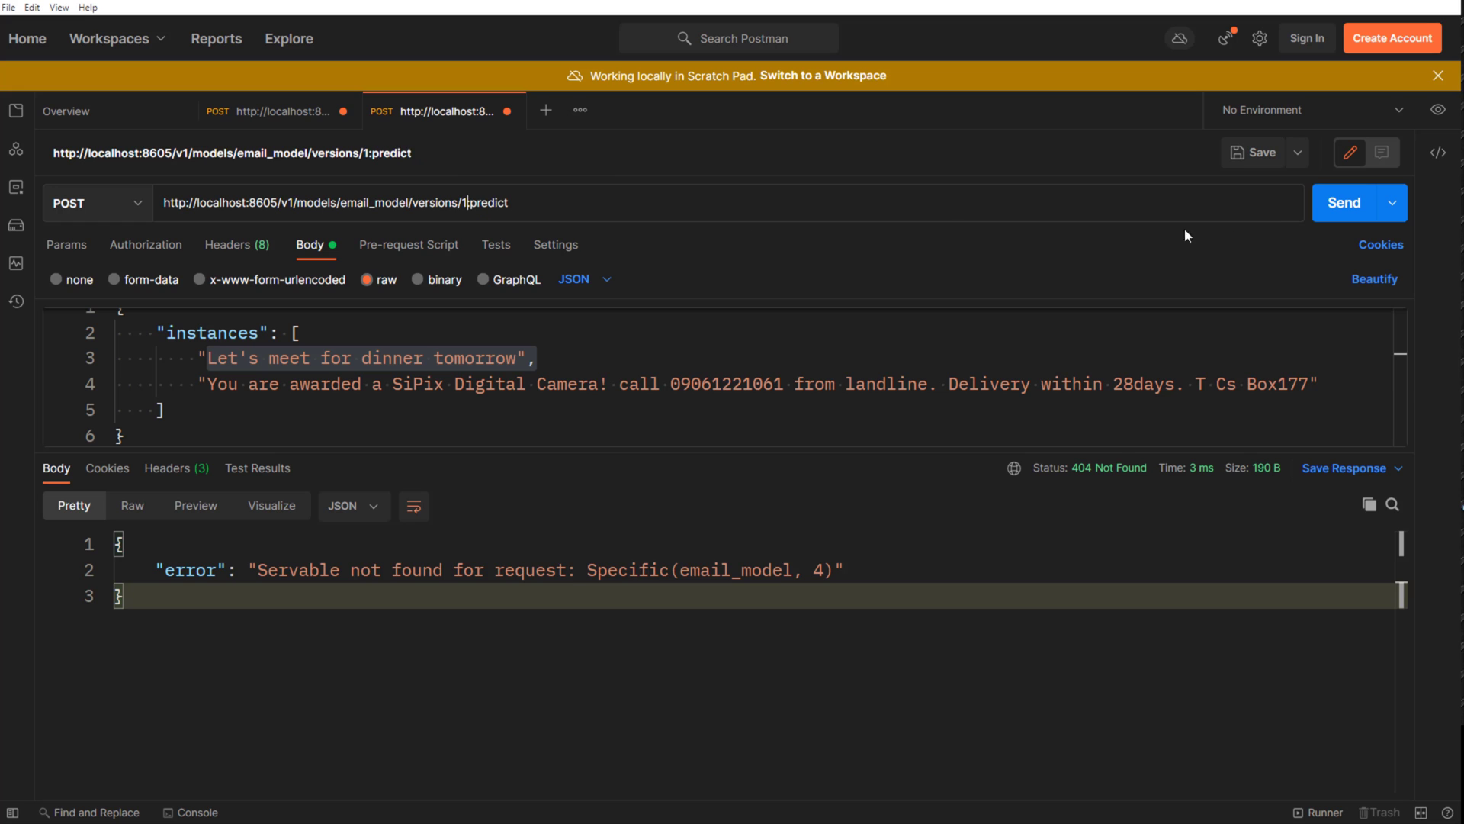
pyautogui.click(1344, 203)
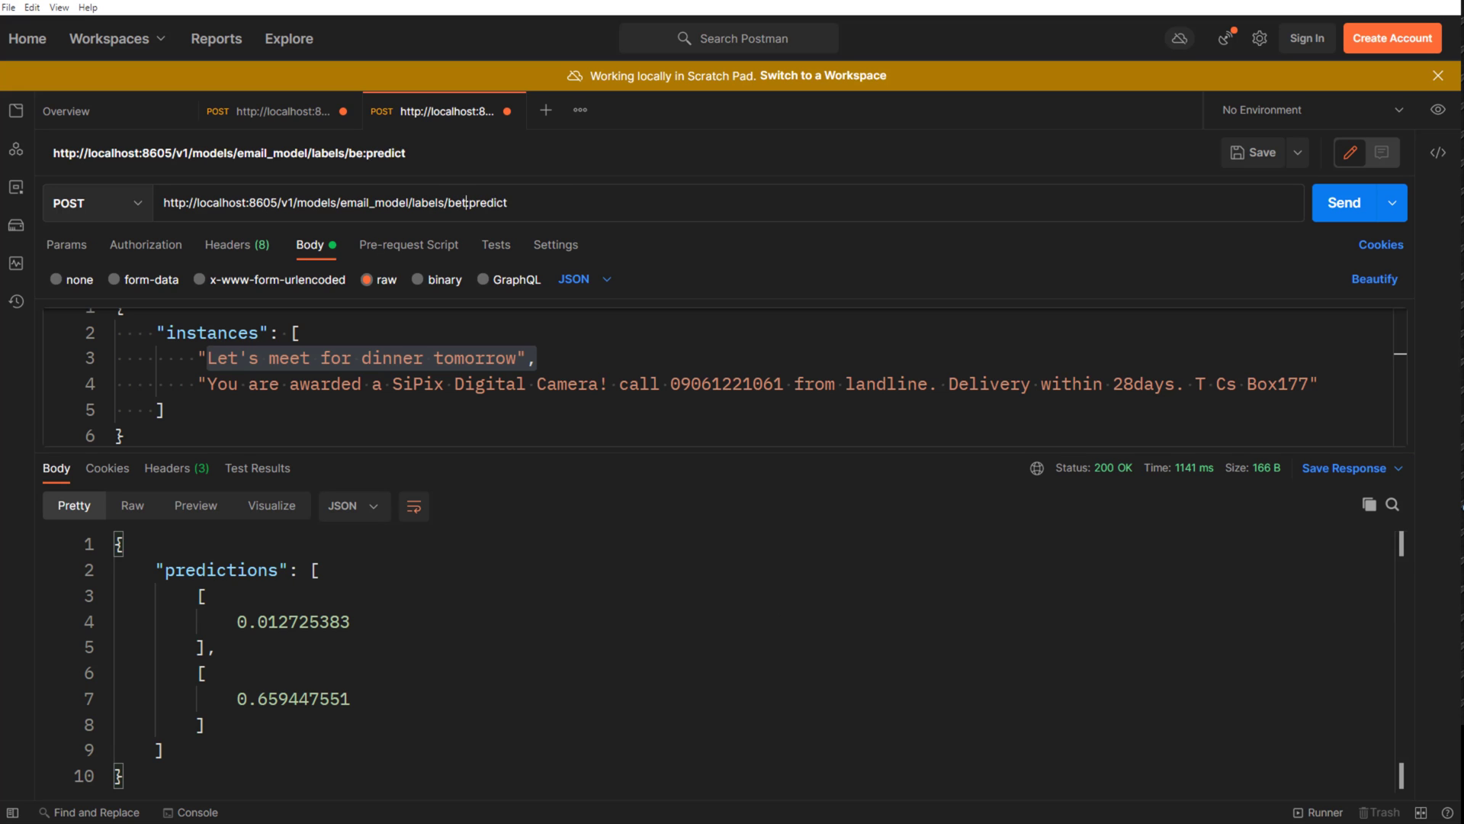
pyautogui.click(1350, 203)
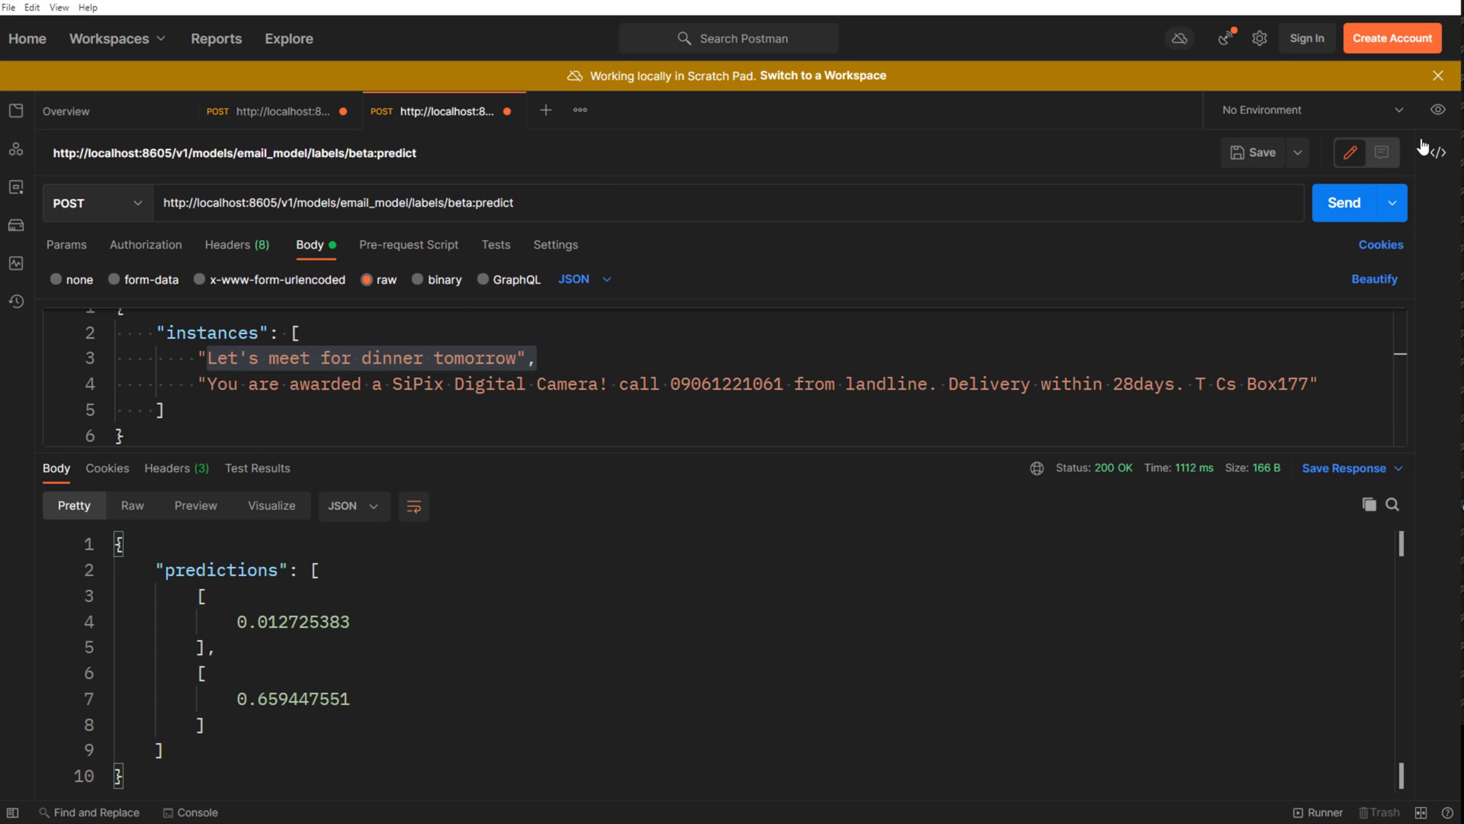
# Step: Send the same request via the production label for a 200 OK response, then leave Postman
pyautogui.write('production')
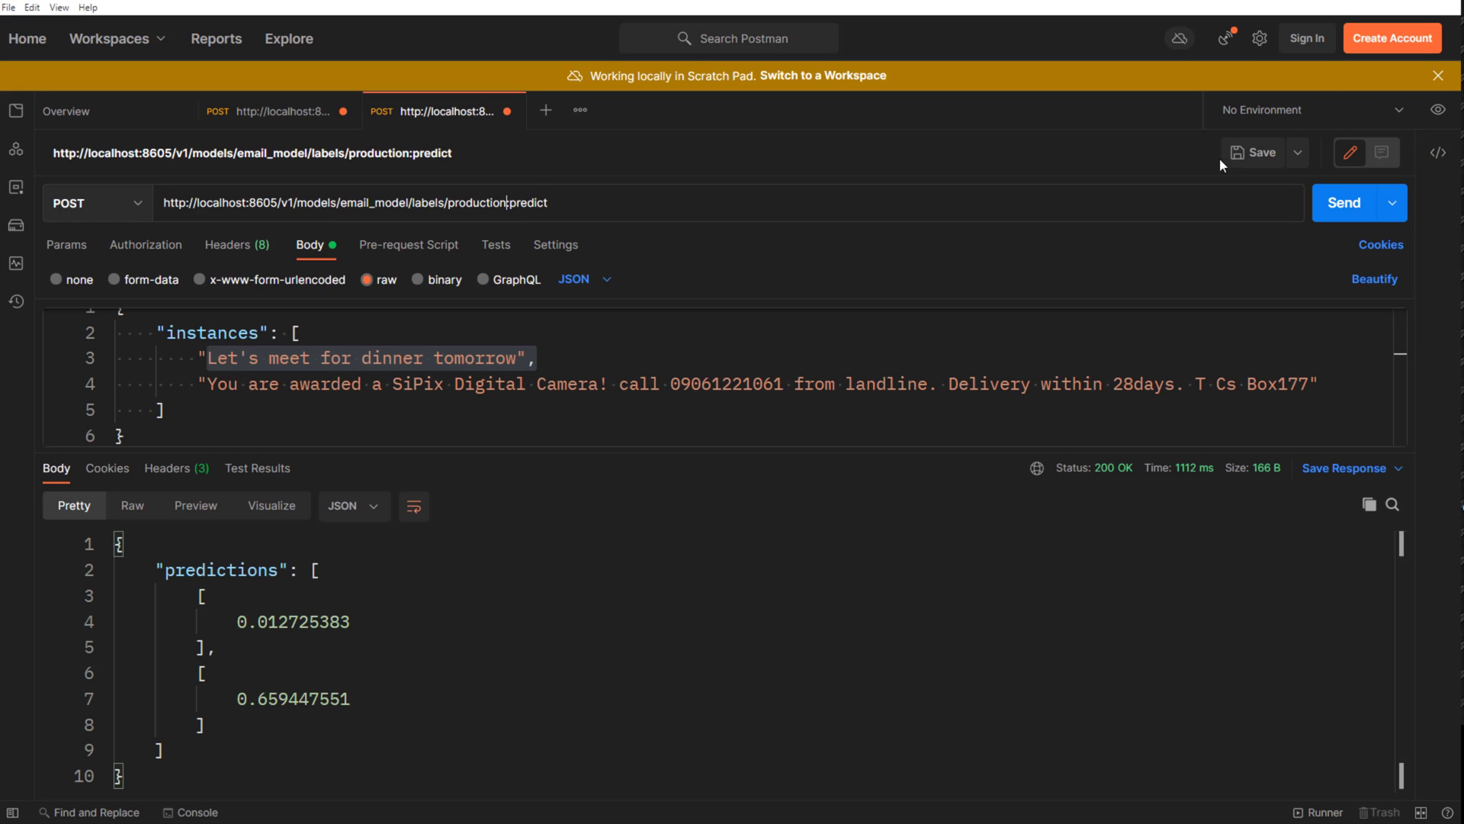
pyautogui.click(1343, 203)
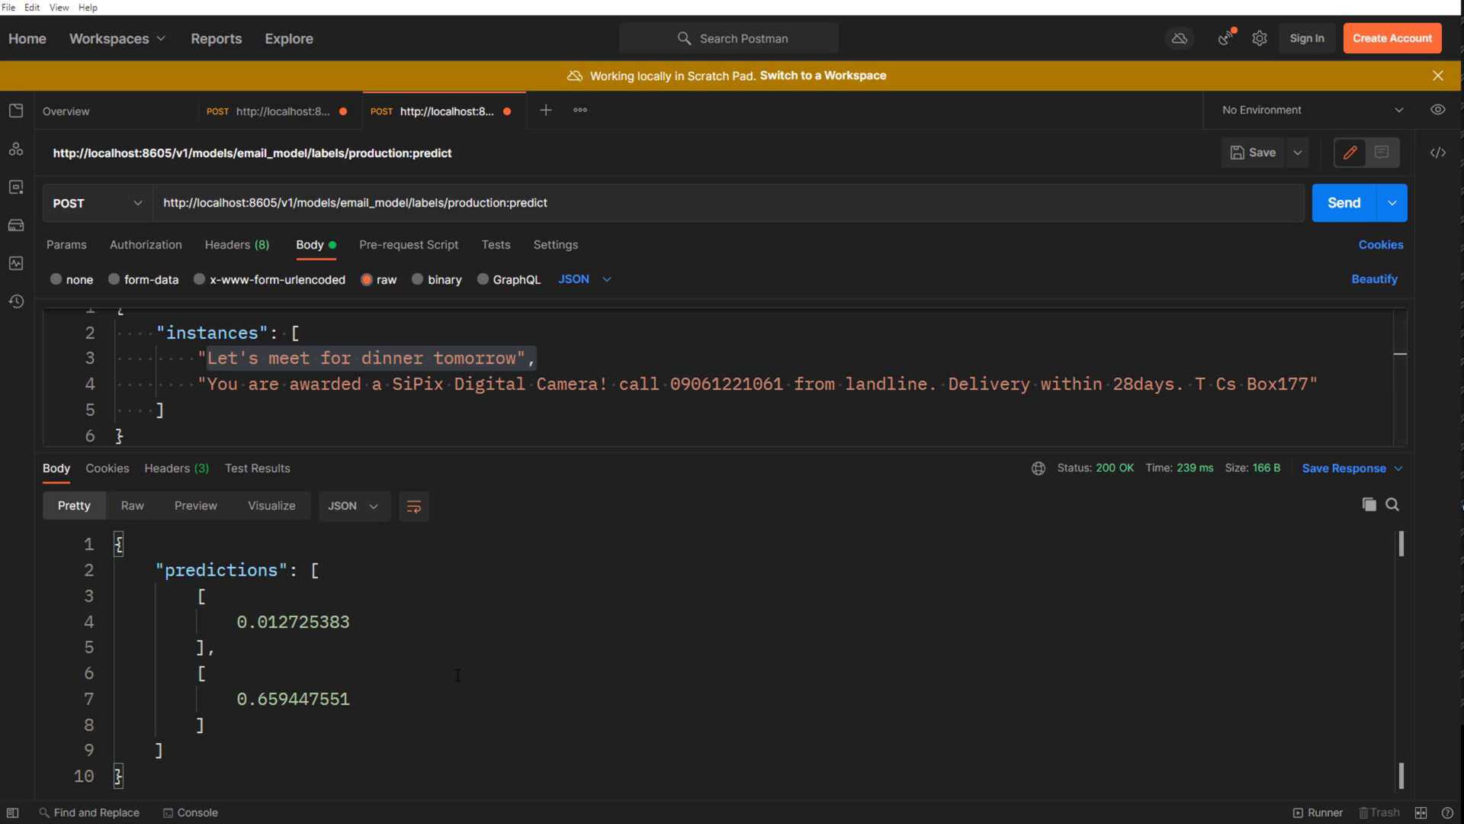
pyautogui.press('alt+tab')
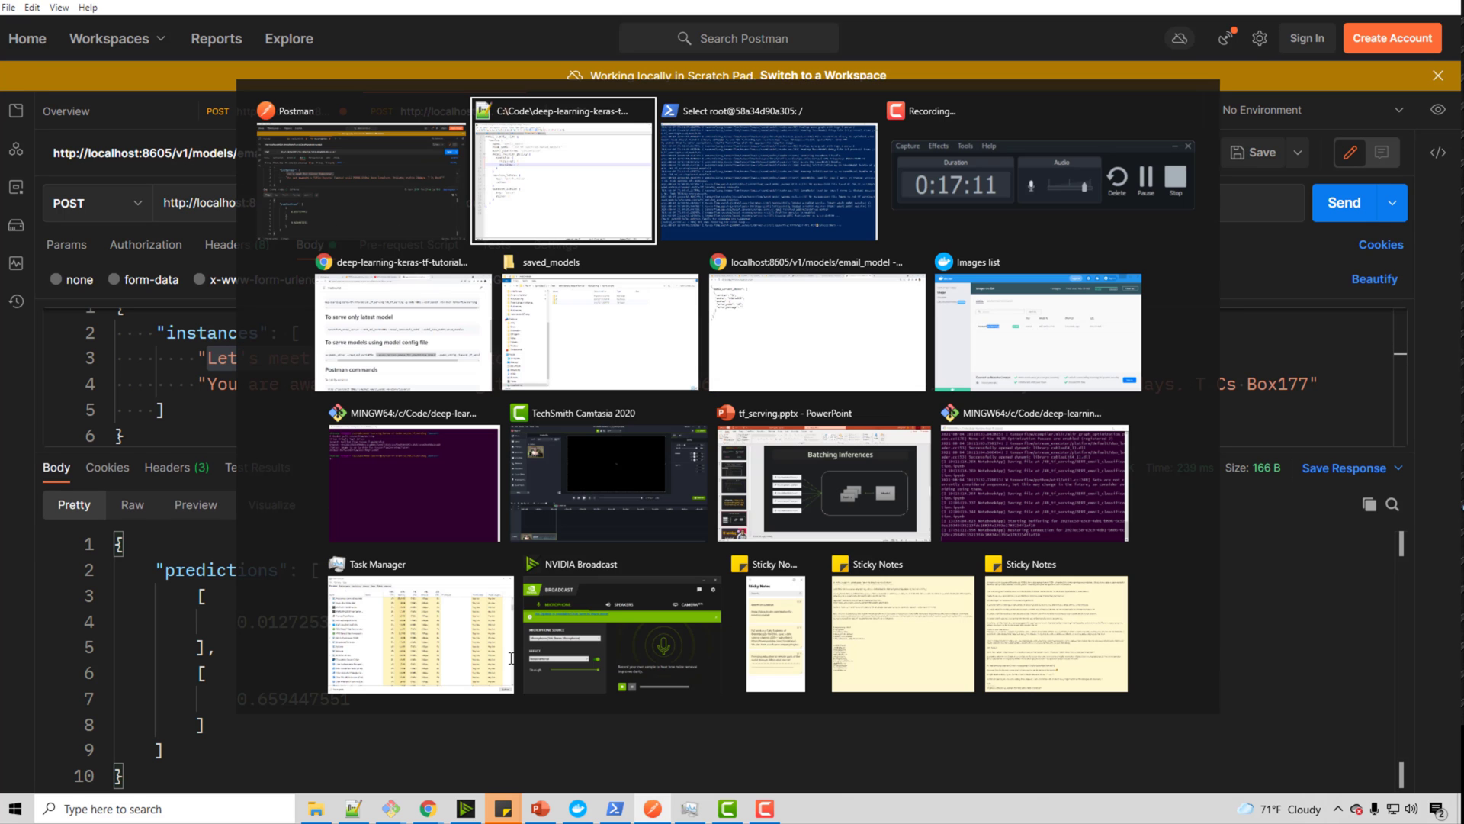
# Step: Show the Notepad++ note sketching prod_url, beta_url and a make_prediction function branching on beta_user
pyautogui.click(563, 173)
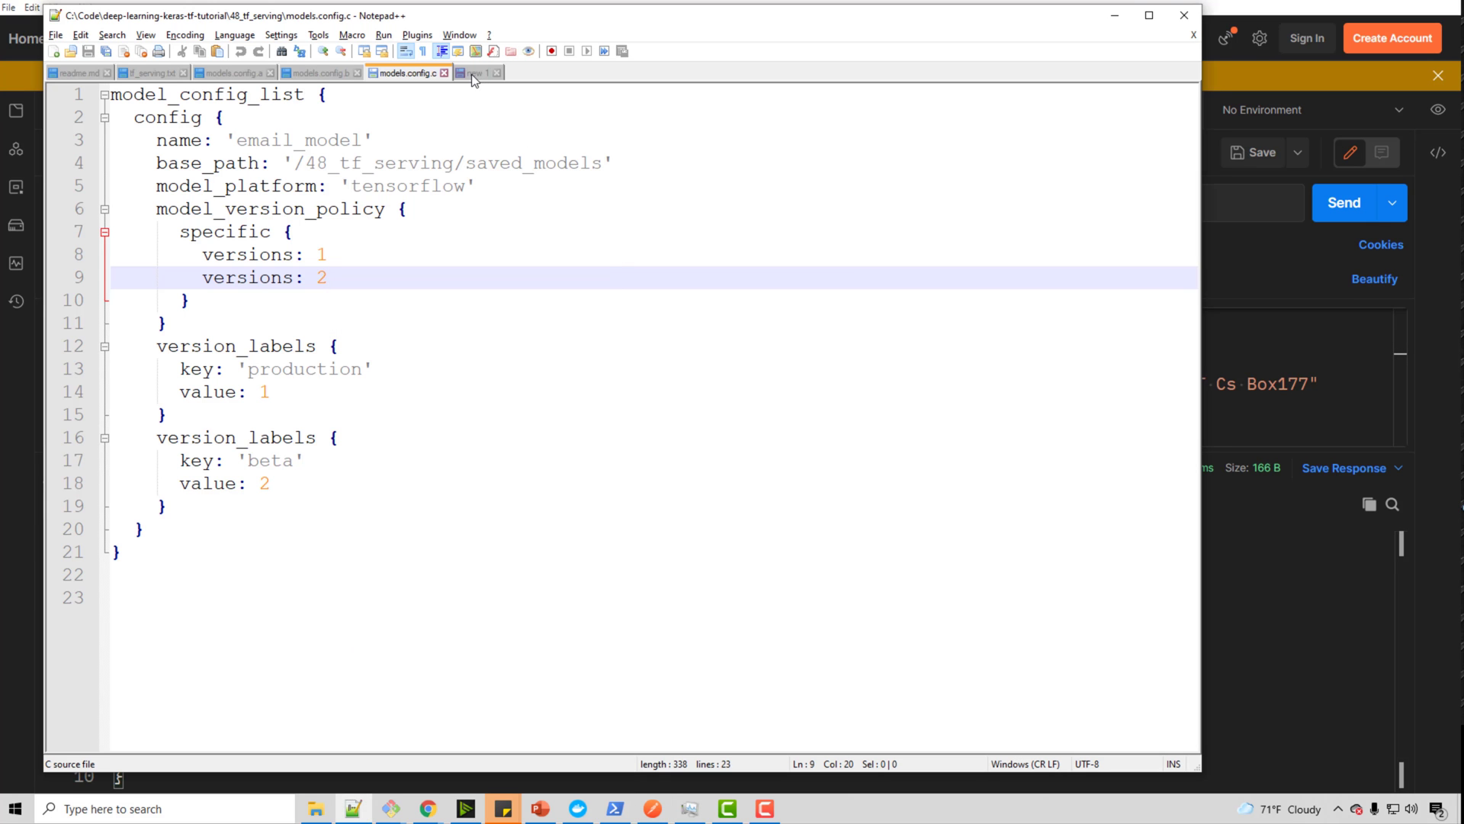
pyautogui.click(475, 73)
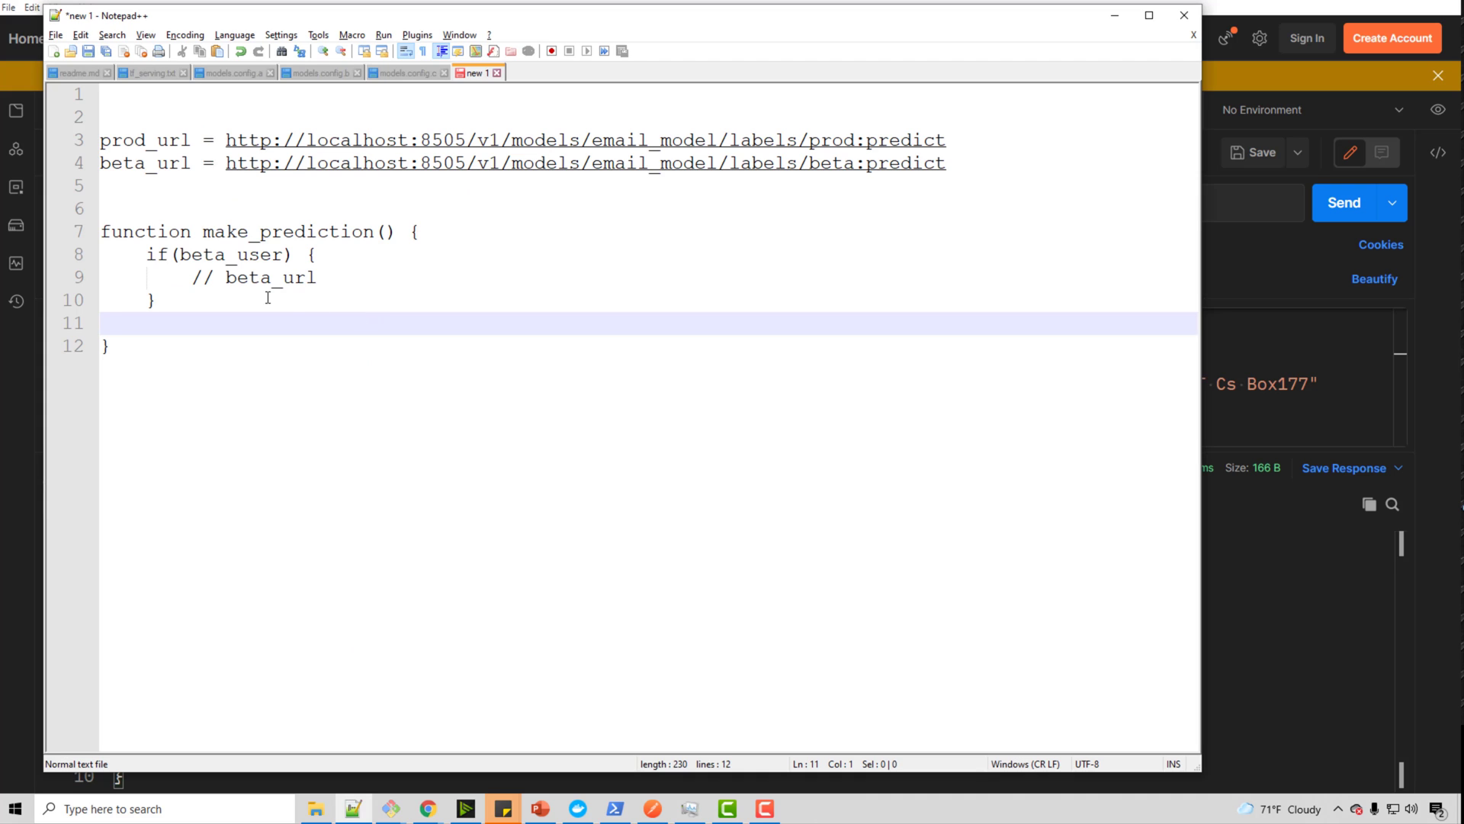
pyautogui.click(278, 230)
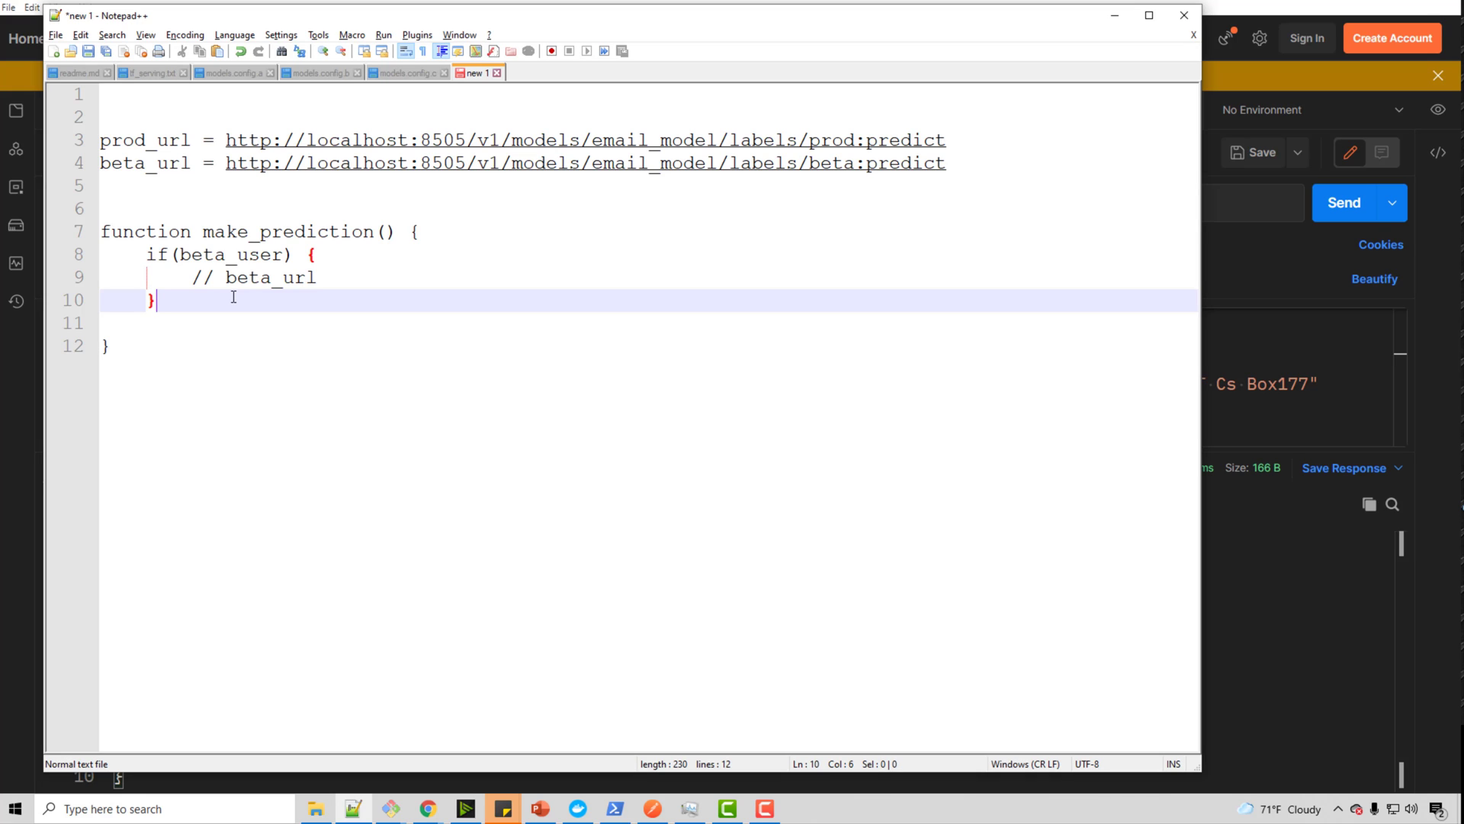
pyautogui.moveTo(1216, 326)
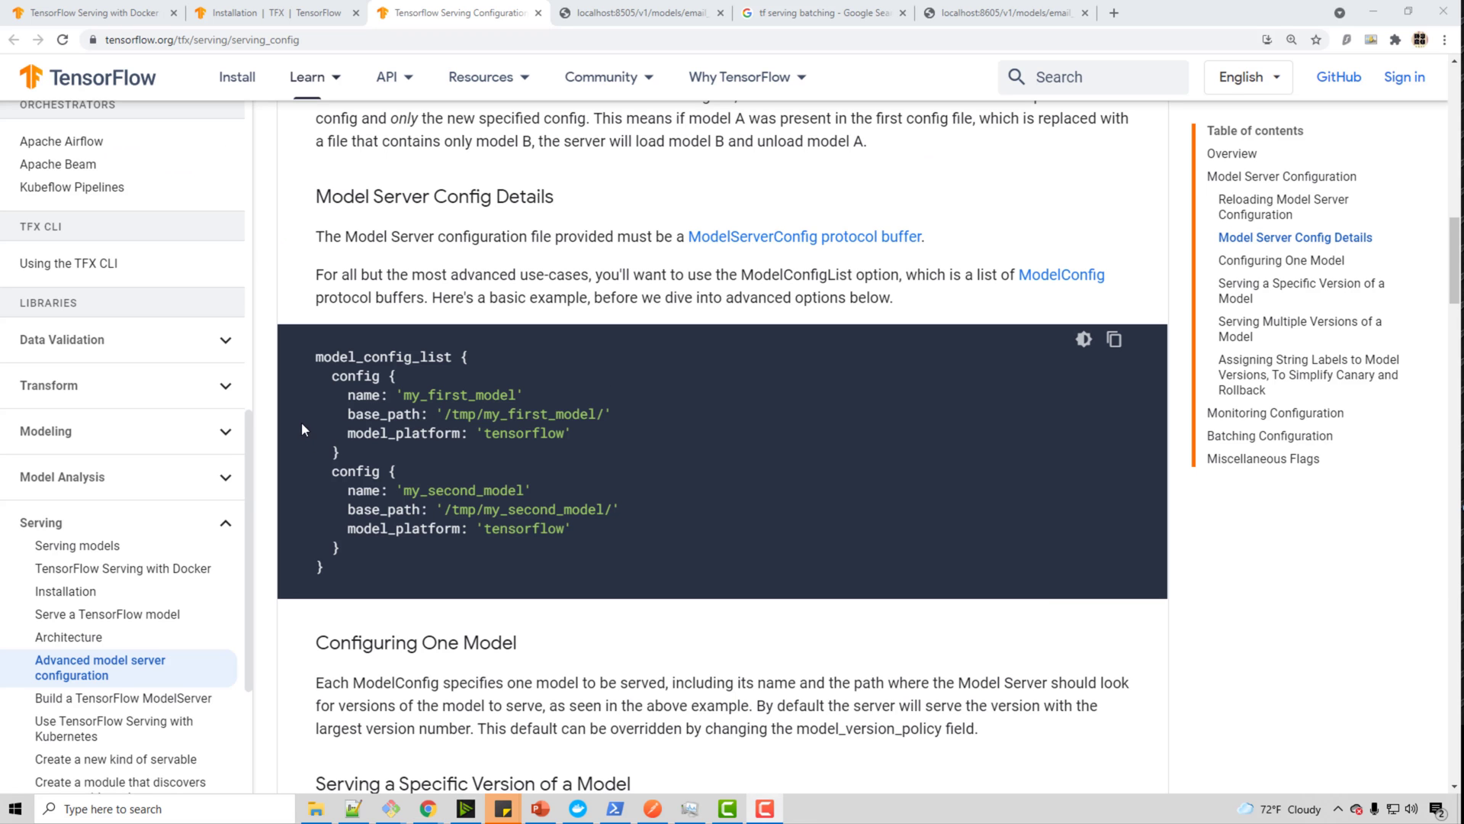
pyautogui.moveTo(334, 427)
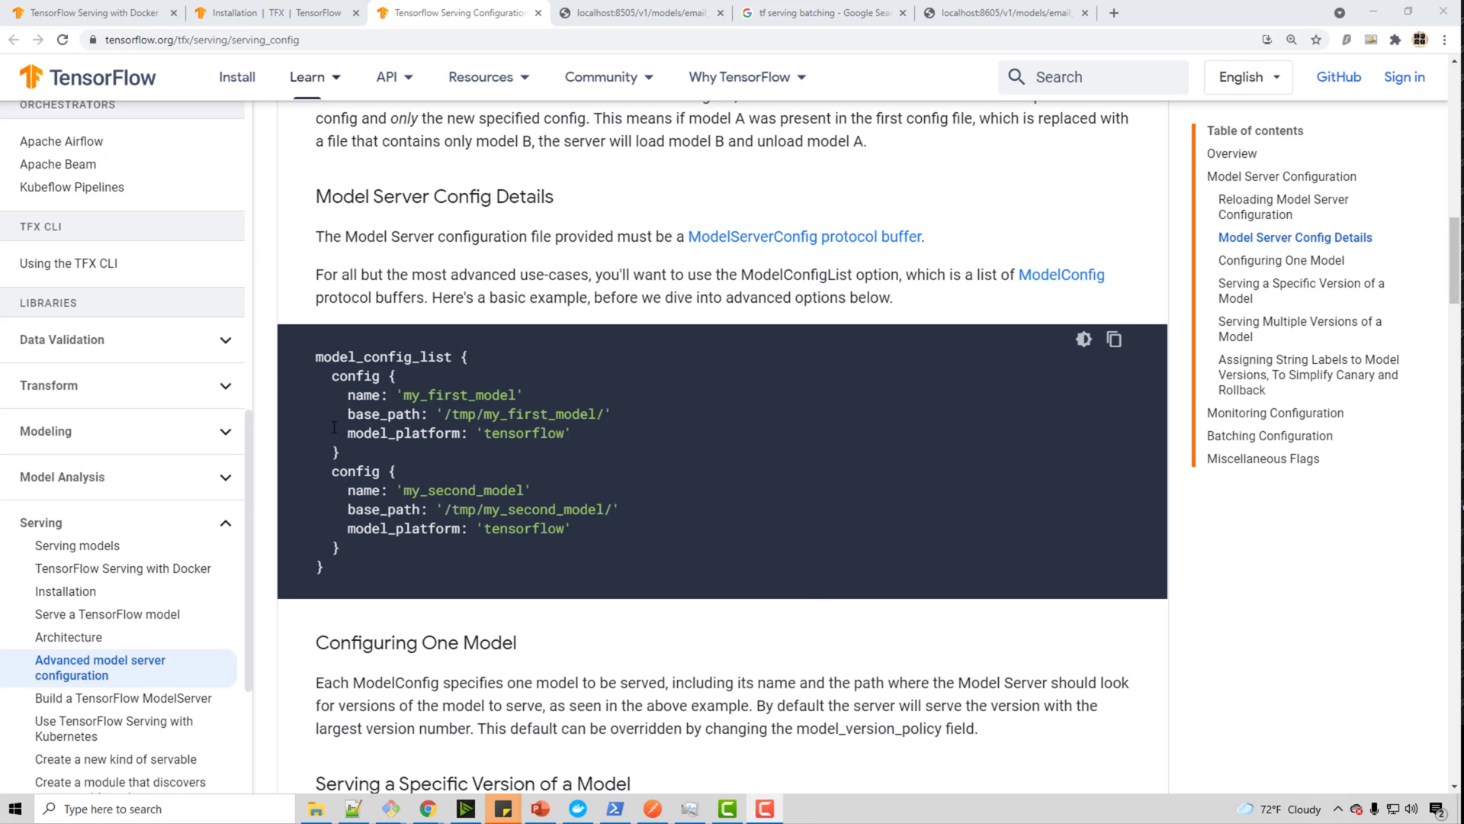
pyautogui.moveTo(401, 548)
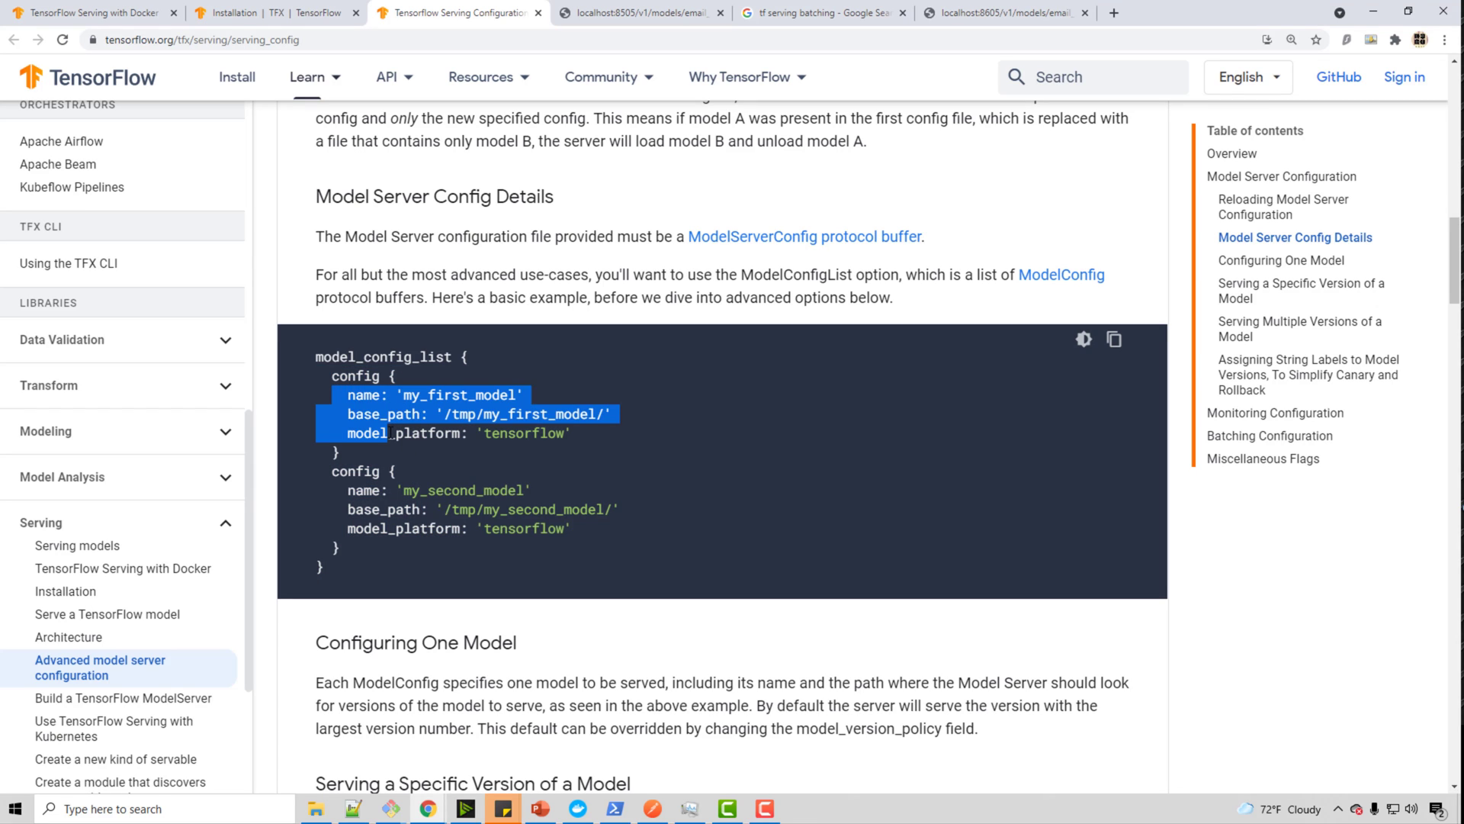
# Step: Read the serving config guide from Model Server Config Details through version labels to Batching Configuration
pyautogui.click(403, 455)
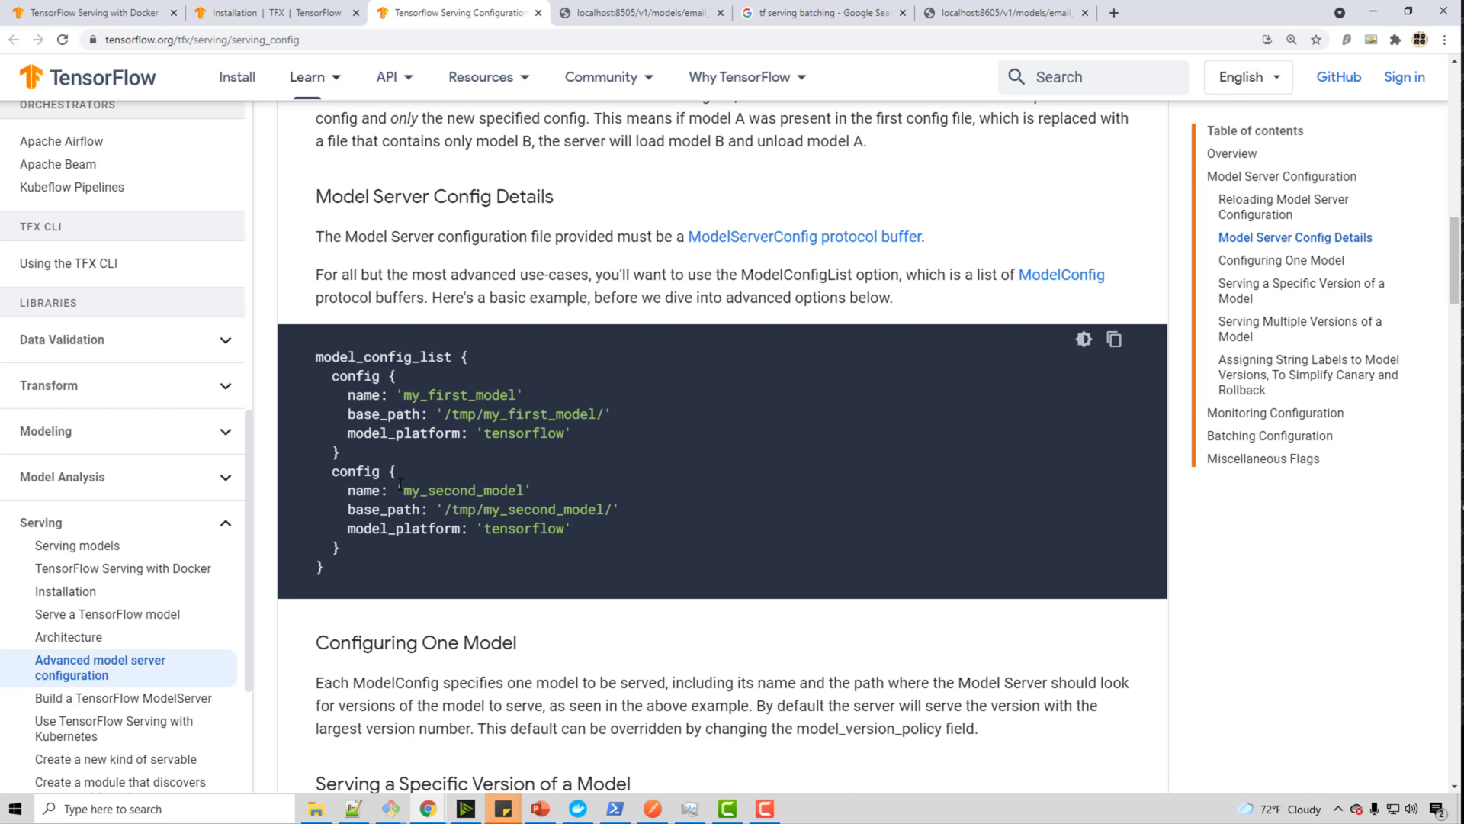
pyautogui.doubleClick(457, 490)
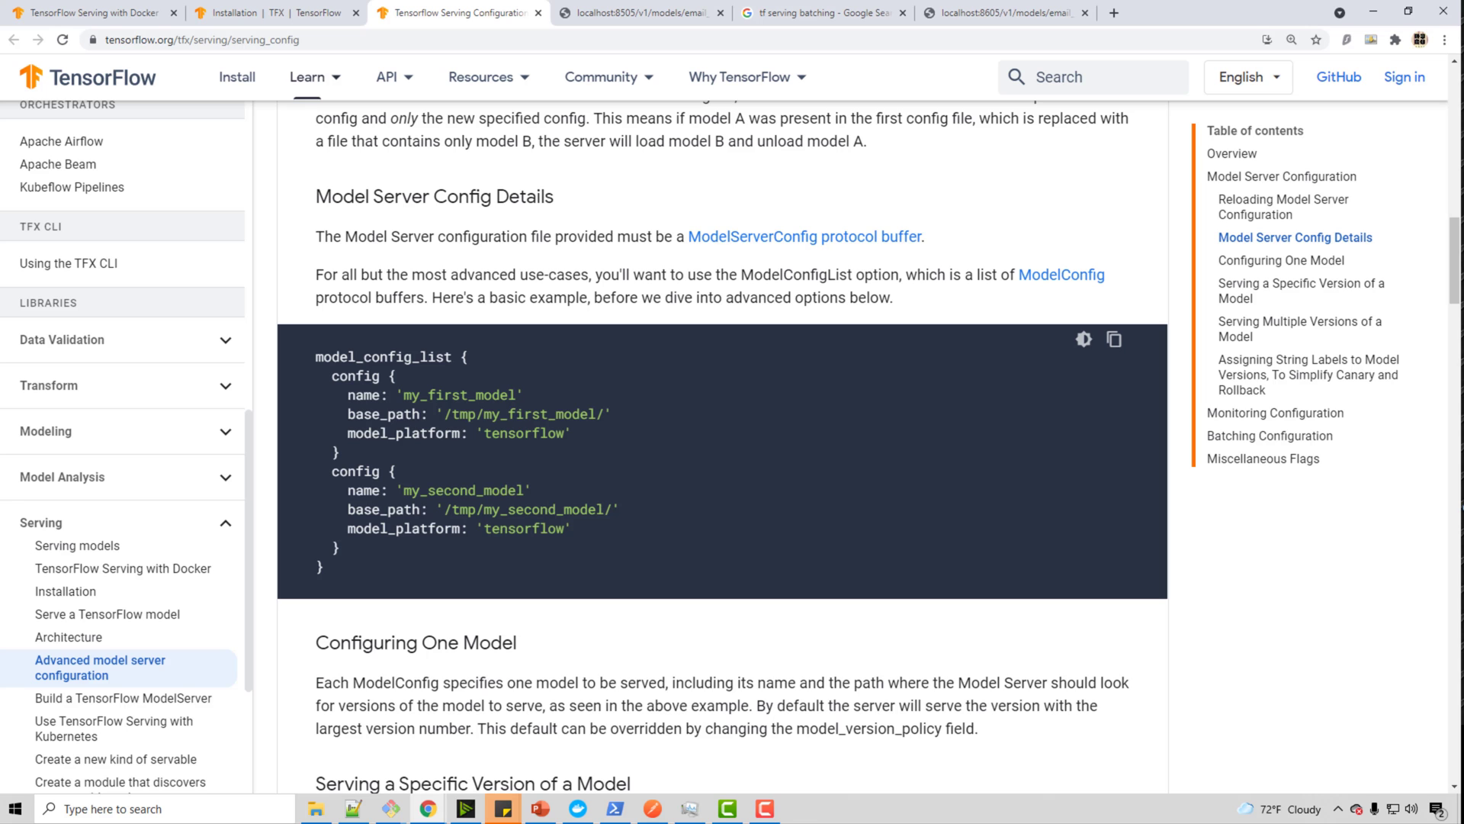
pyautogui.scroll(-3)
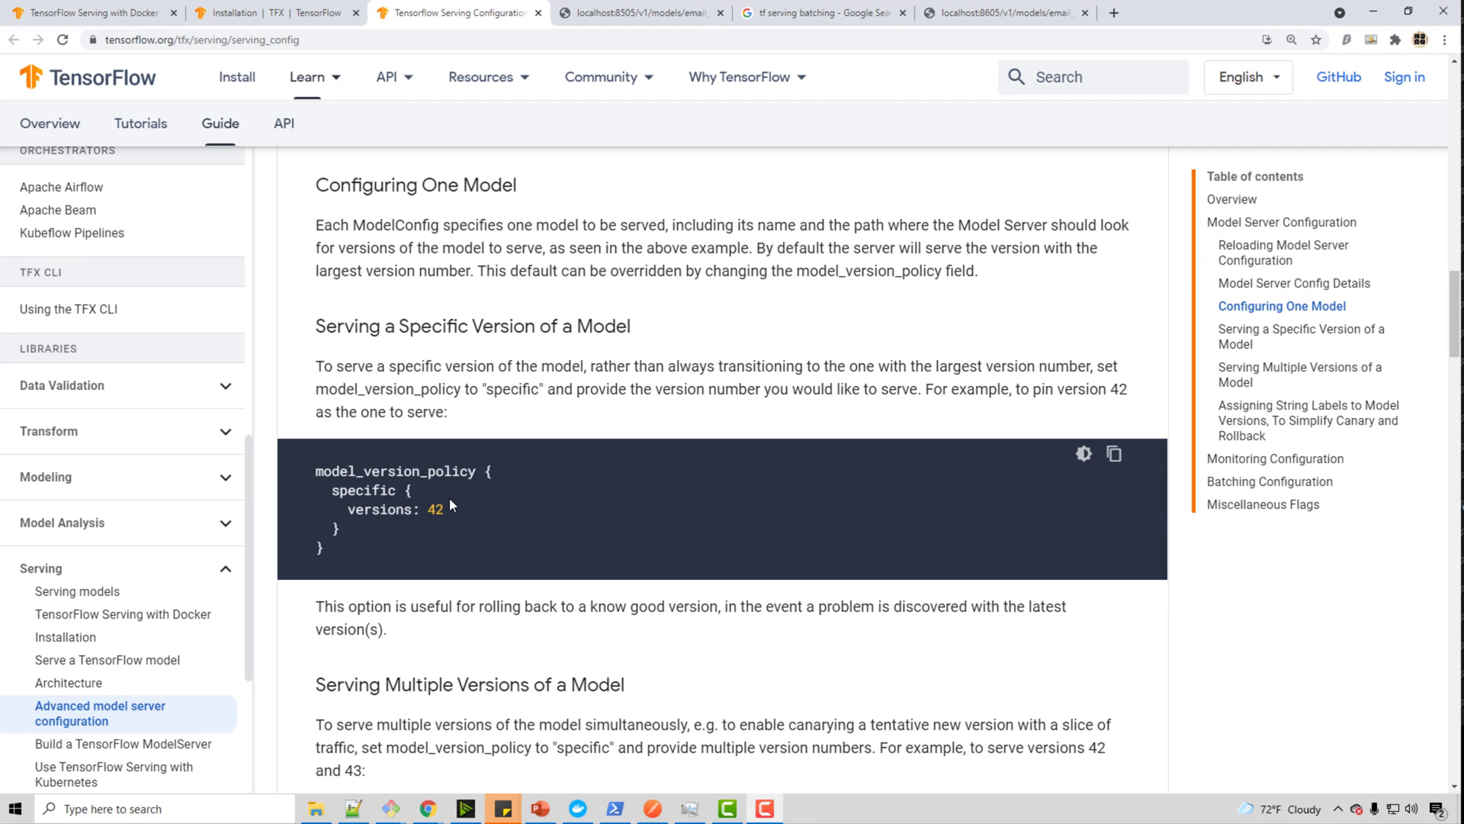
pyautogui.scroll(-3)
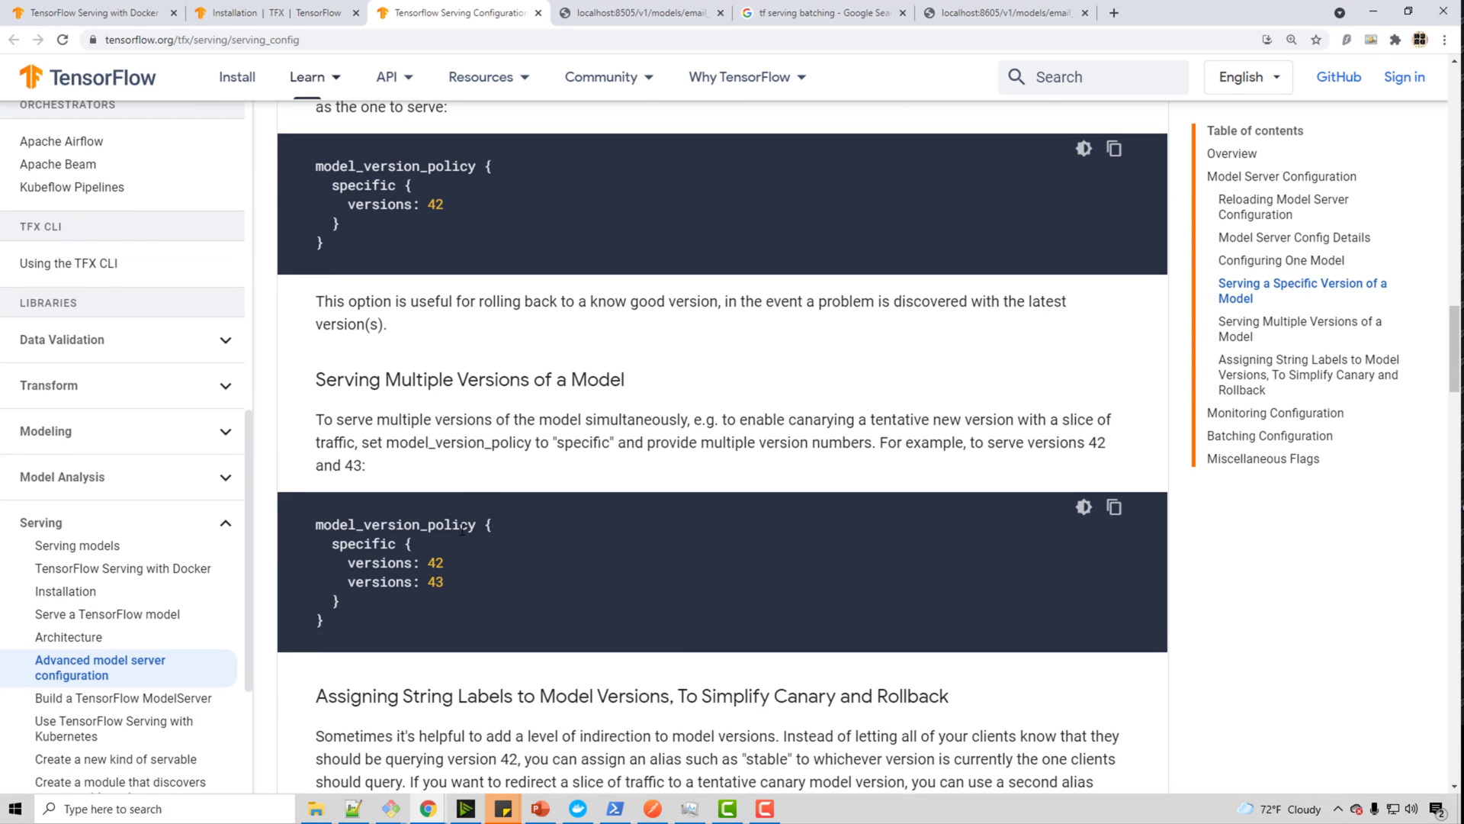
pyautogui.scroll(-3)
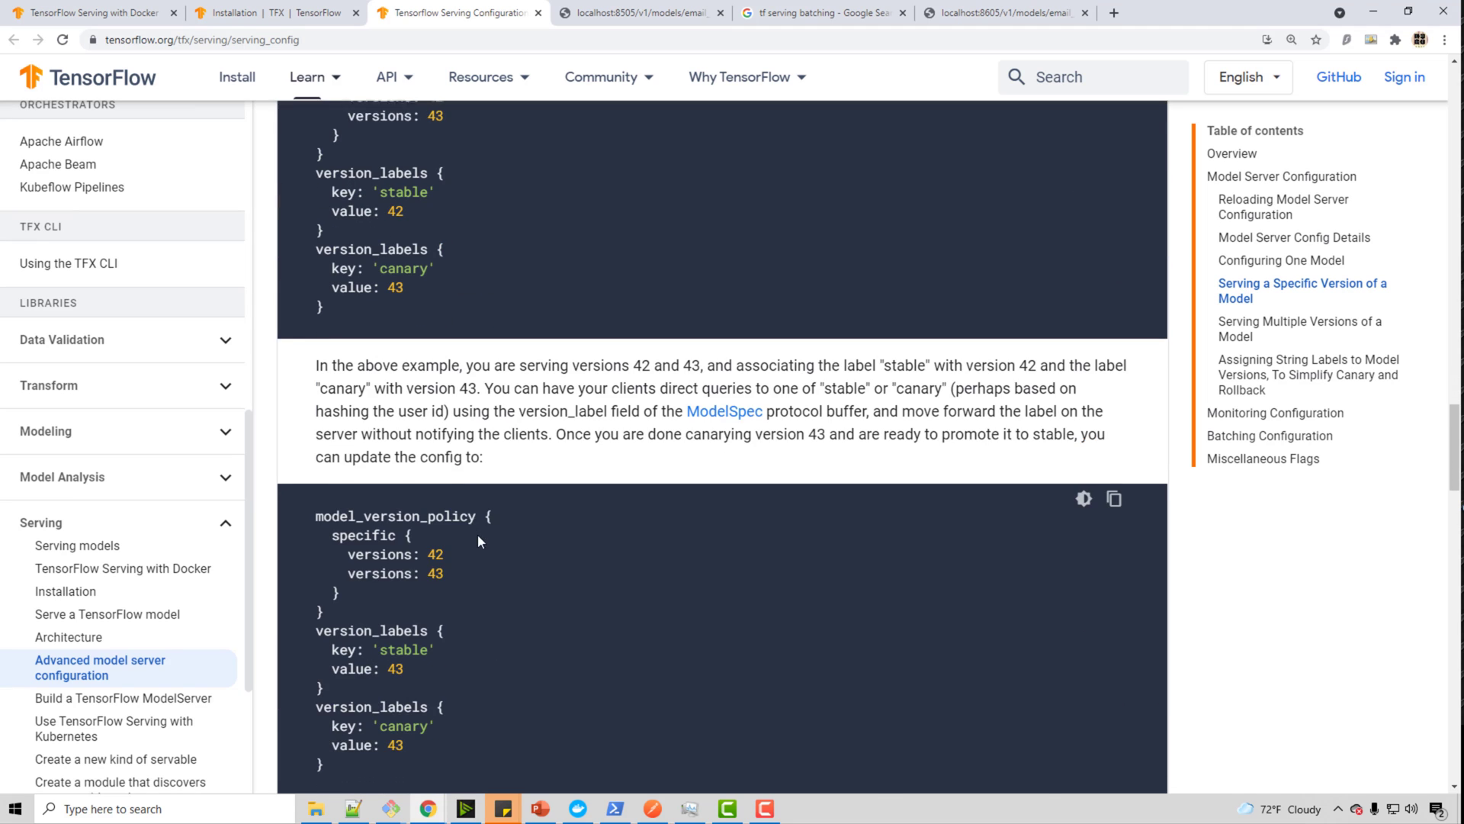
pyautogui.scroll(-3)
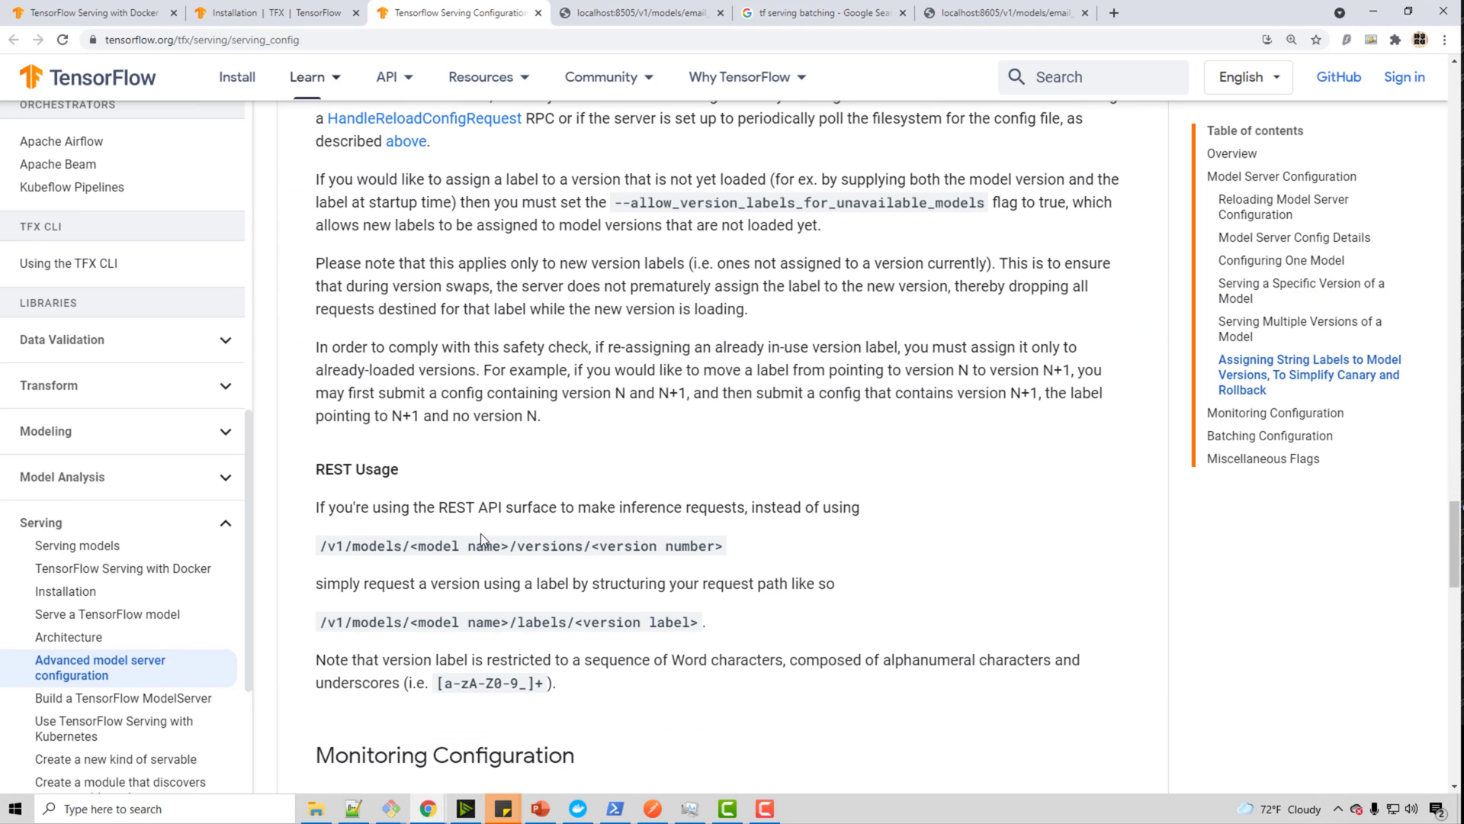
pyautogui.scroll(-3)
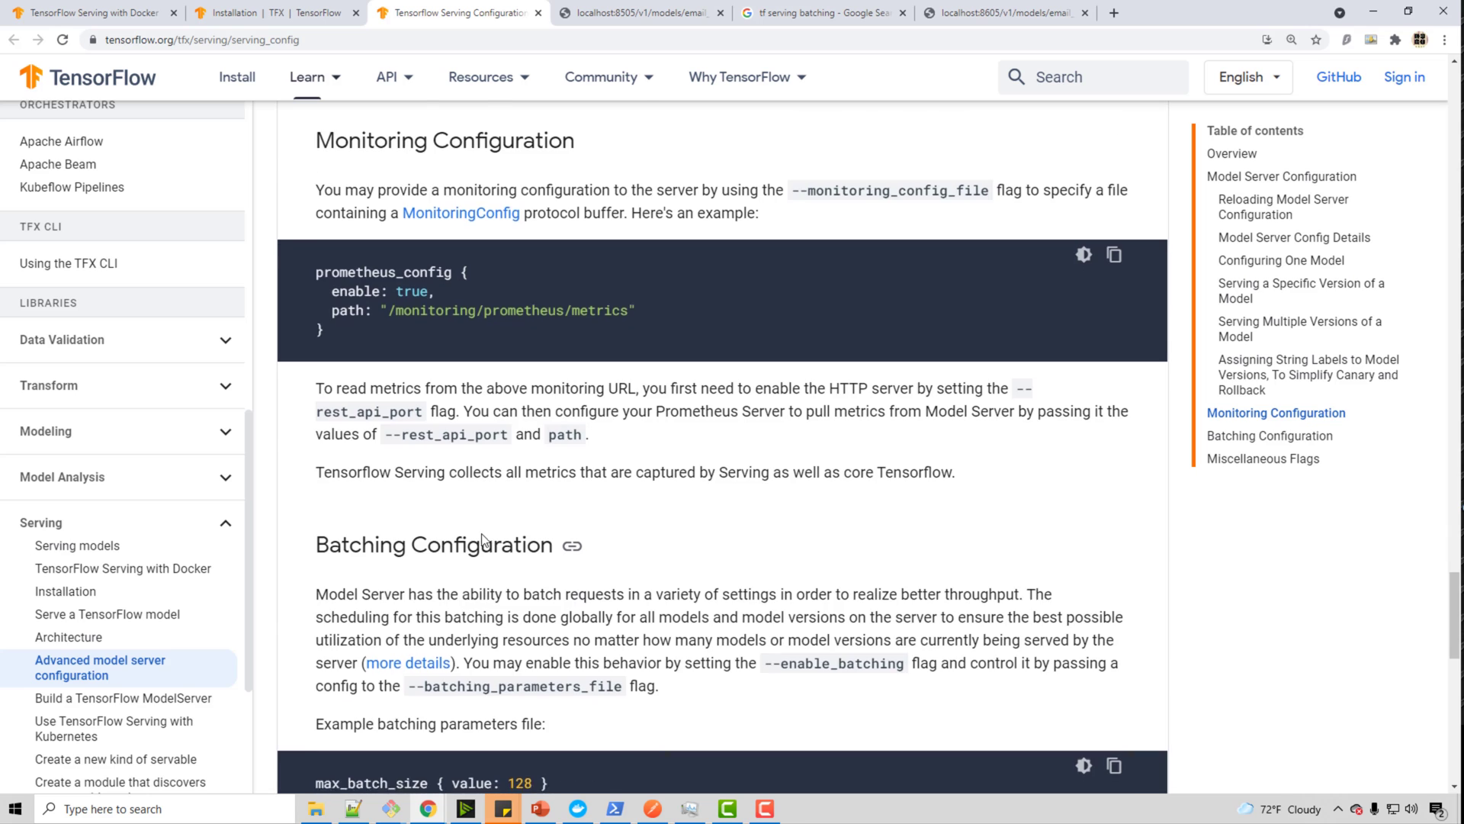
pyautogui.scroll(-3)
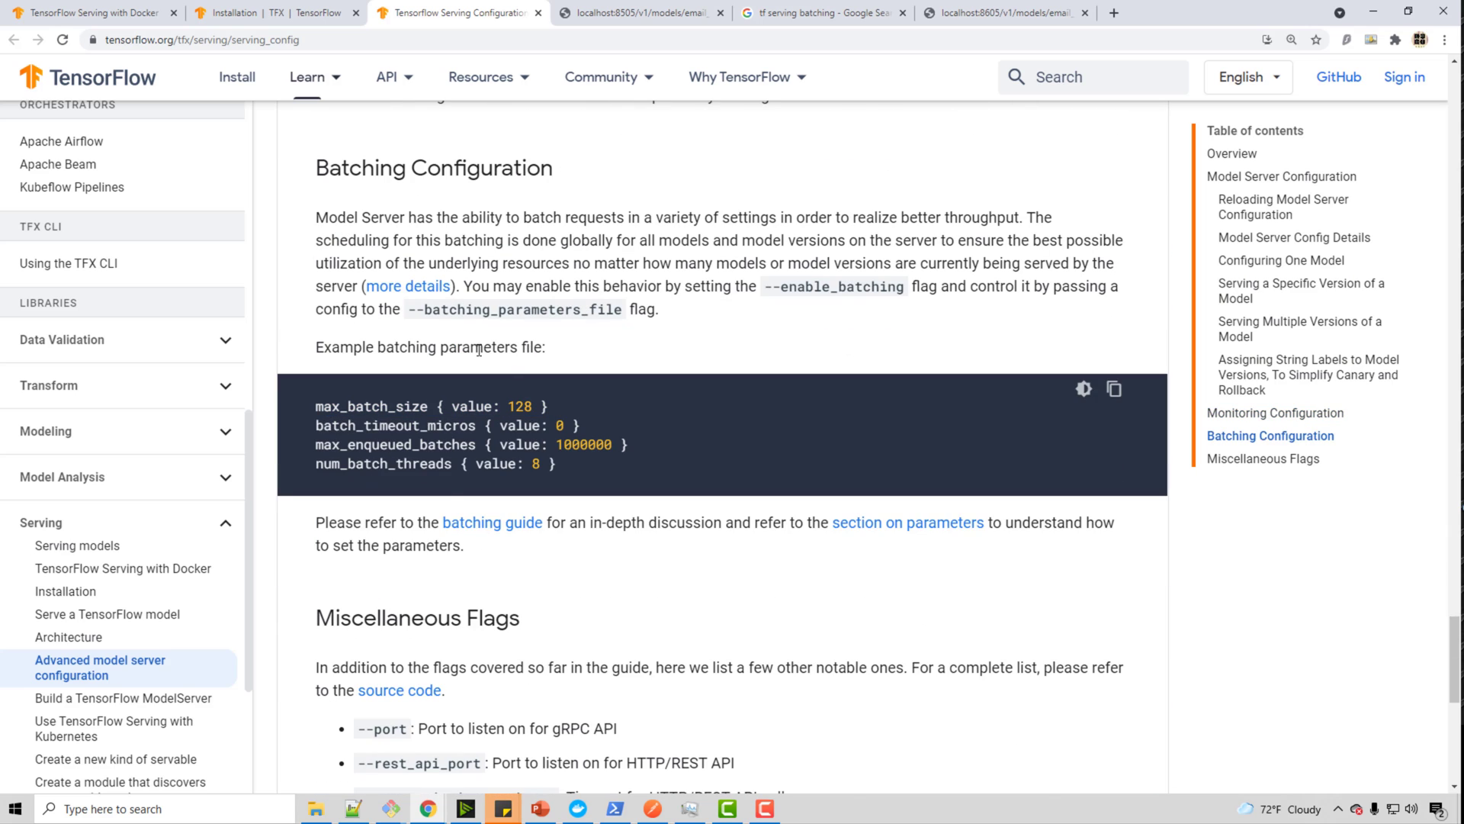
pyautogui.doubleClick(514, 309)
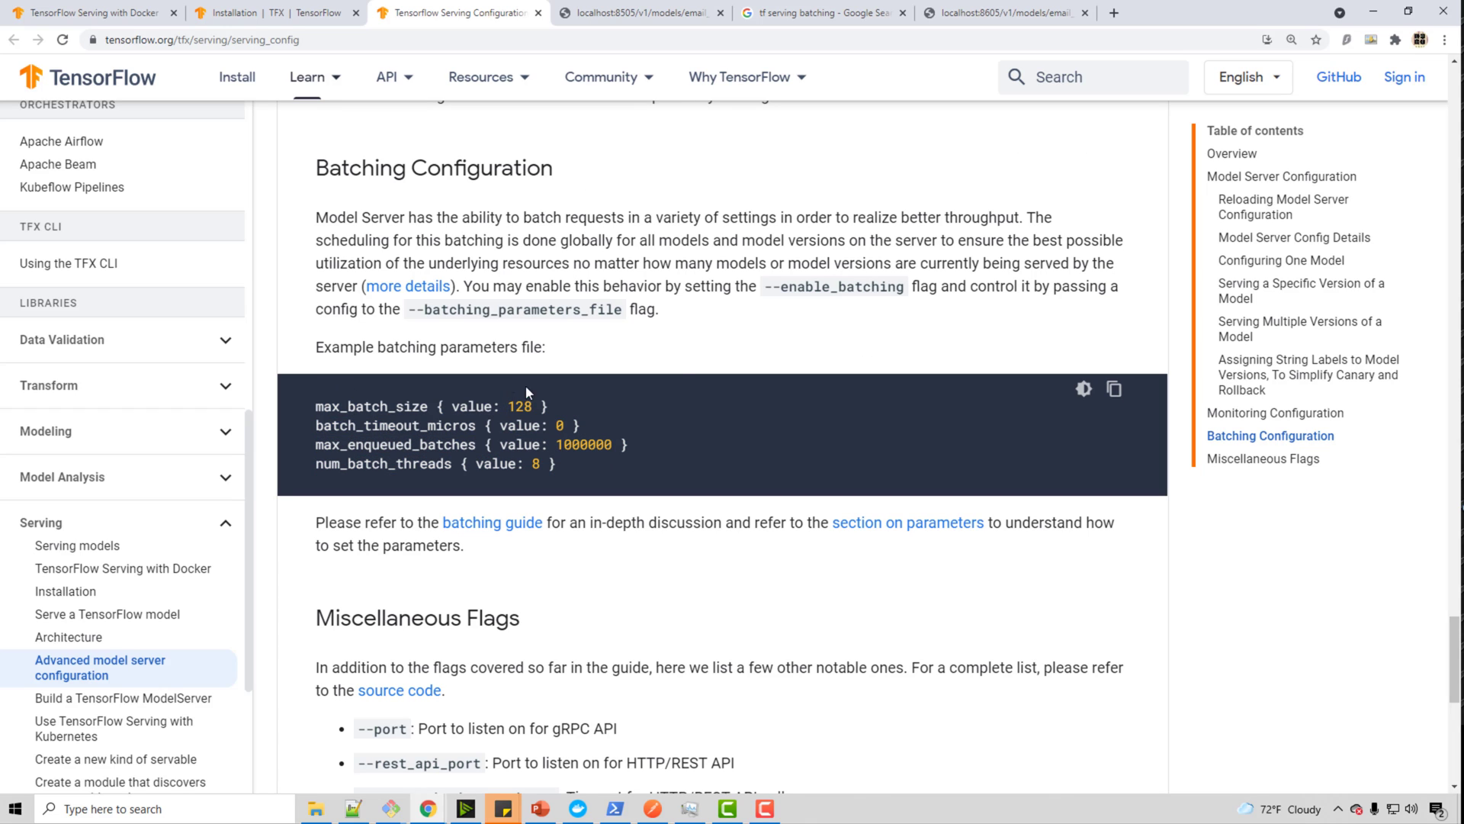
pyautogui.moveTo(574, 392)
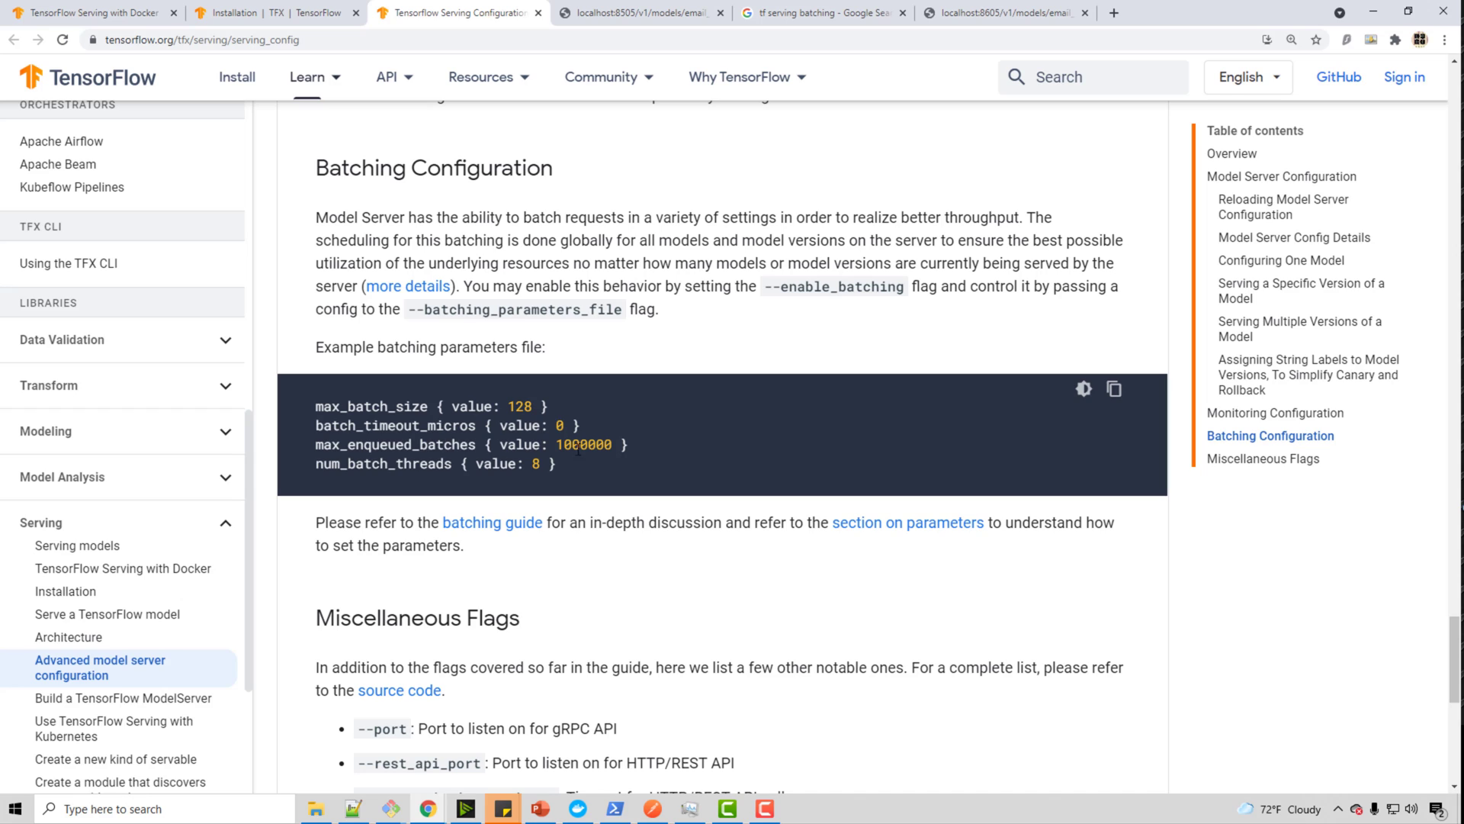
pyautogui.moveTo(747, 589)
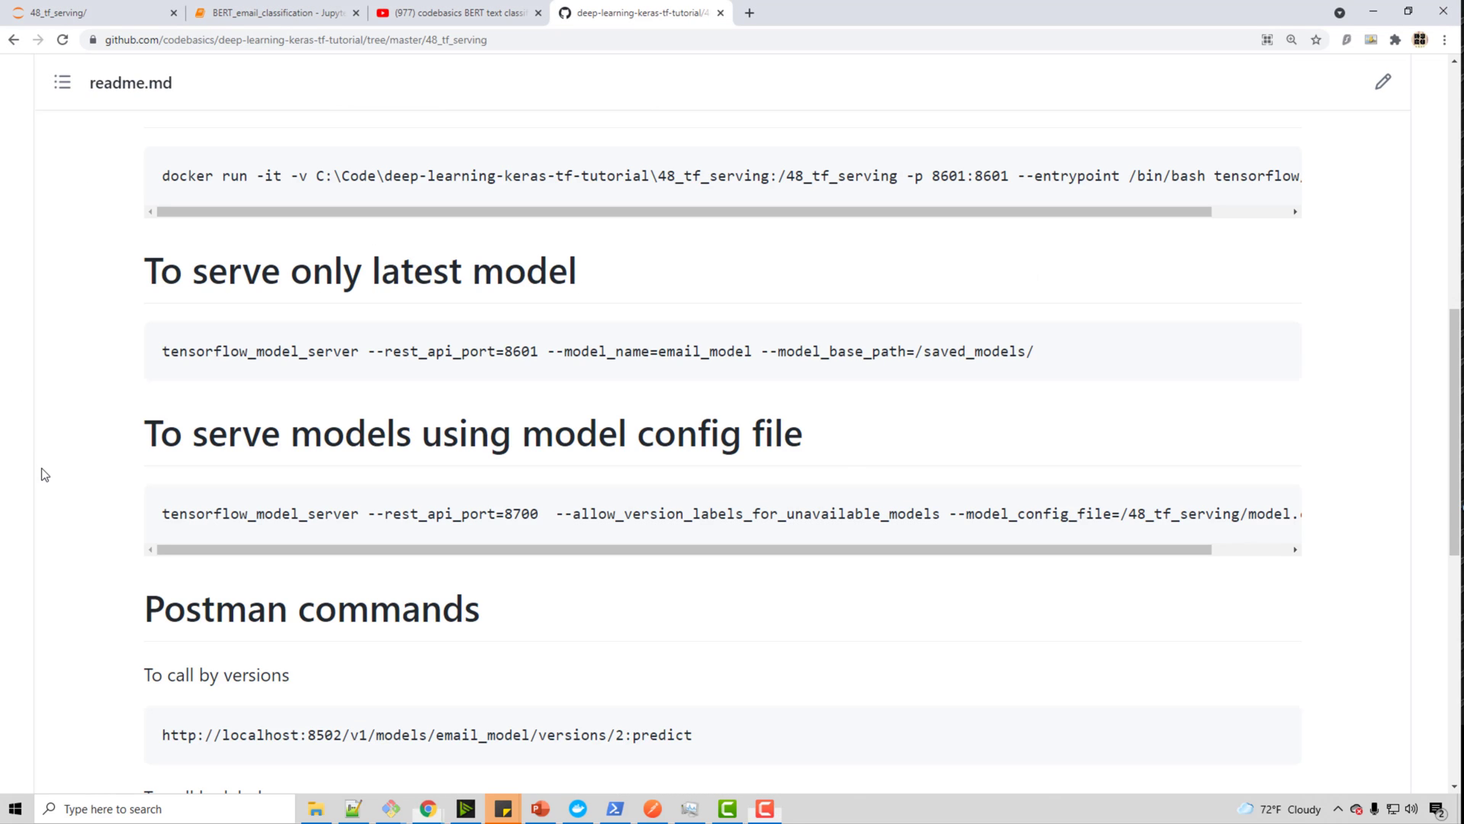
# Step: View models.config.c, return to 48_tf_serving, and scroll the readme to the Postman label commands
pyautogui.scroll(3)
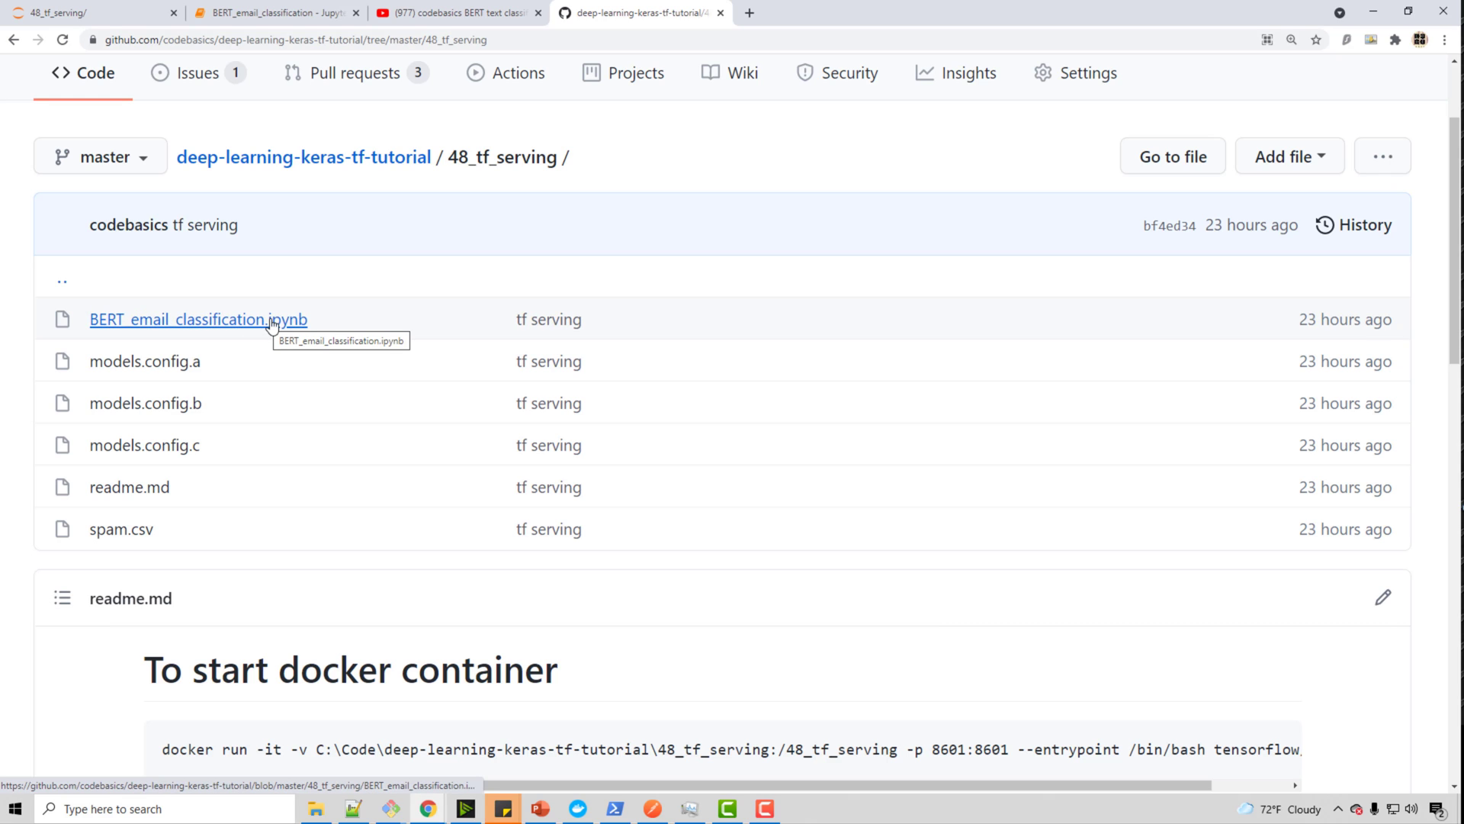
pyautogui.moveTo(280, 322)
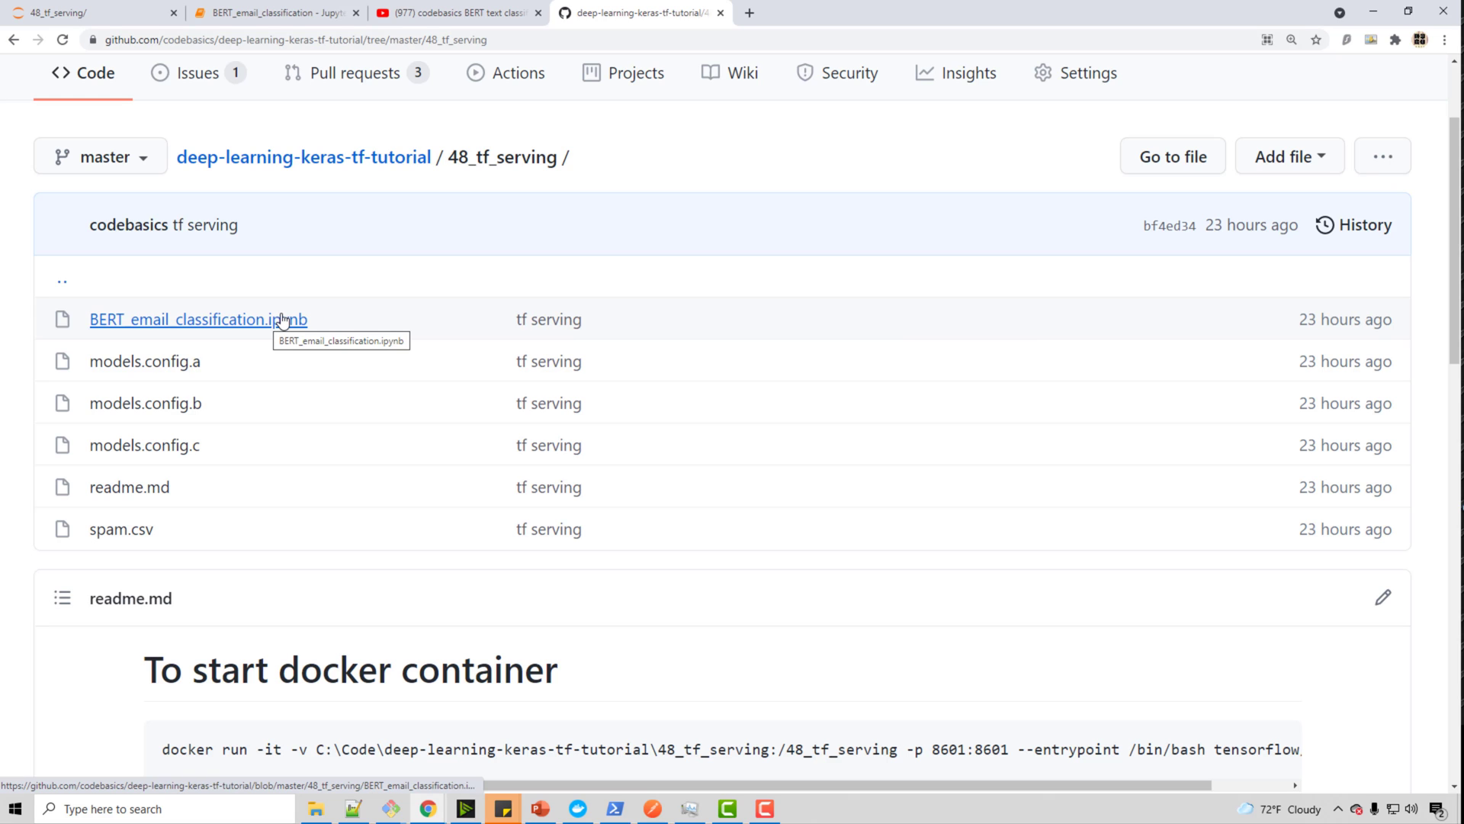
pyautogui.moveTo(163, 468)
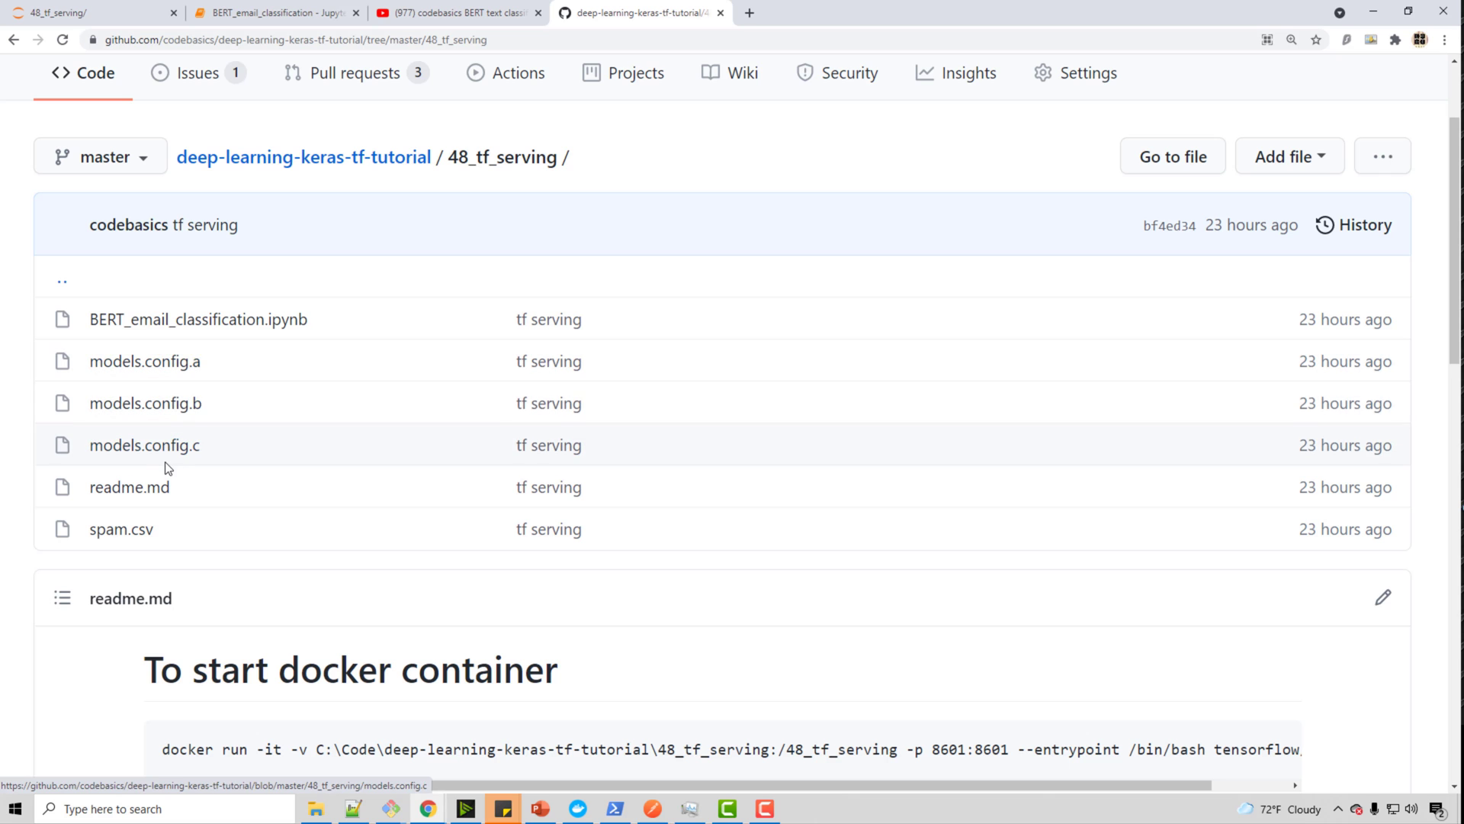
pyautogui.click(145, 444)
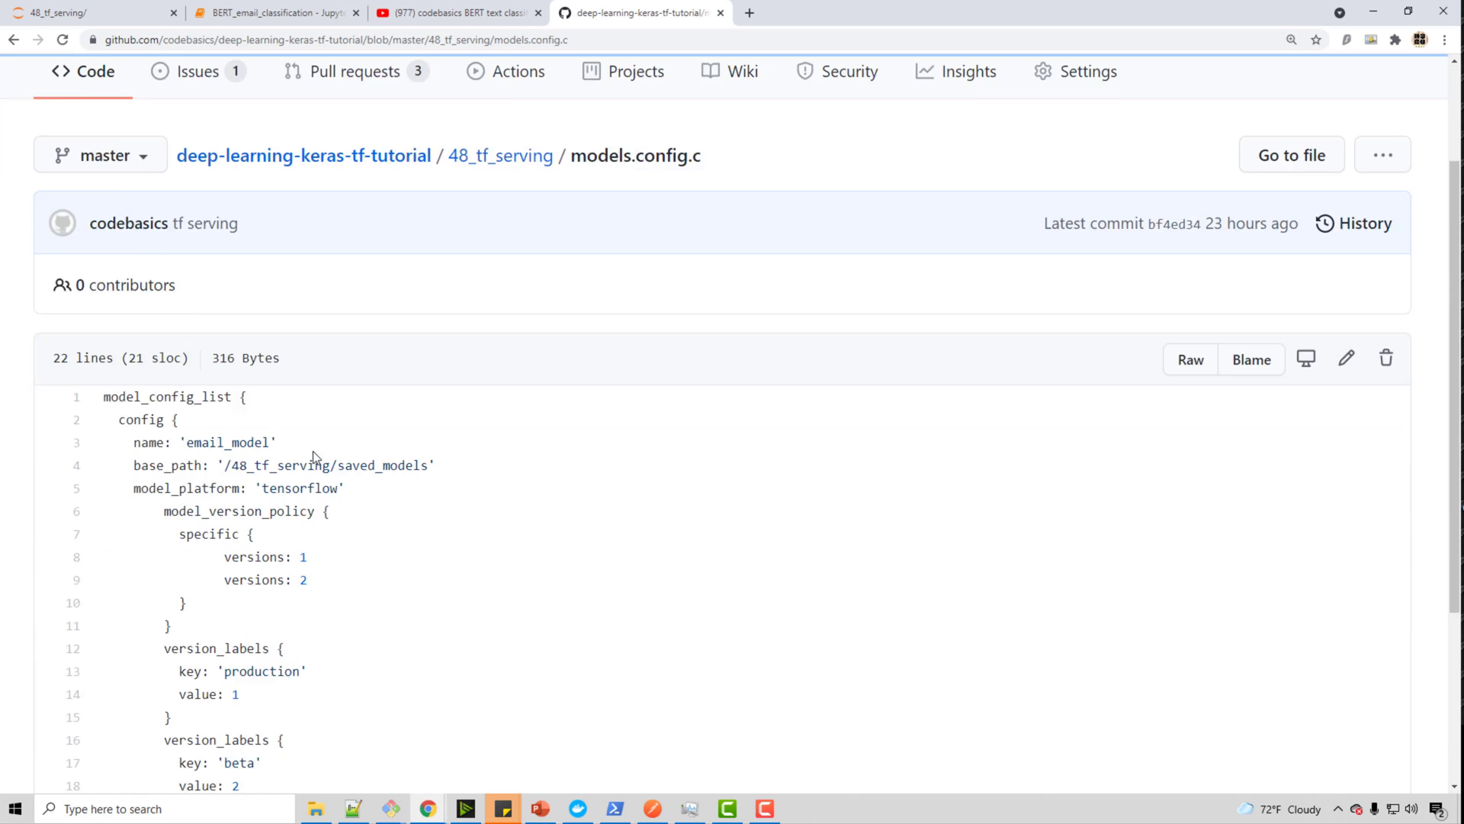
pyautogui.click(501, 156)
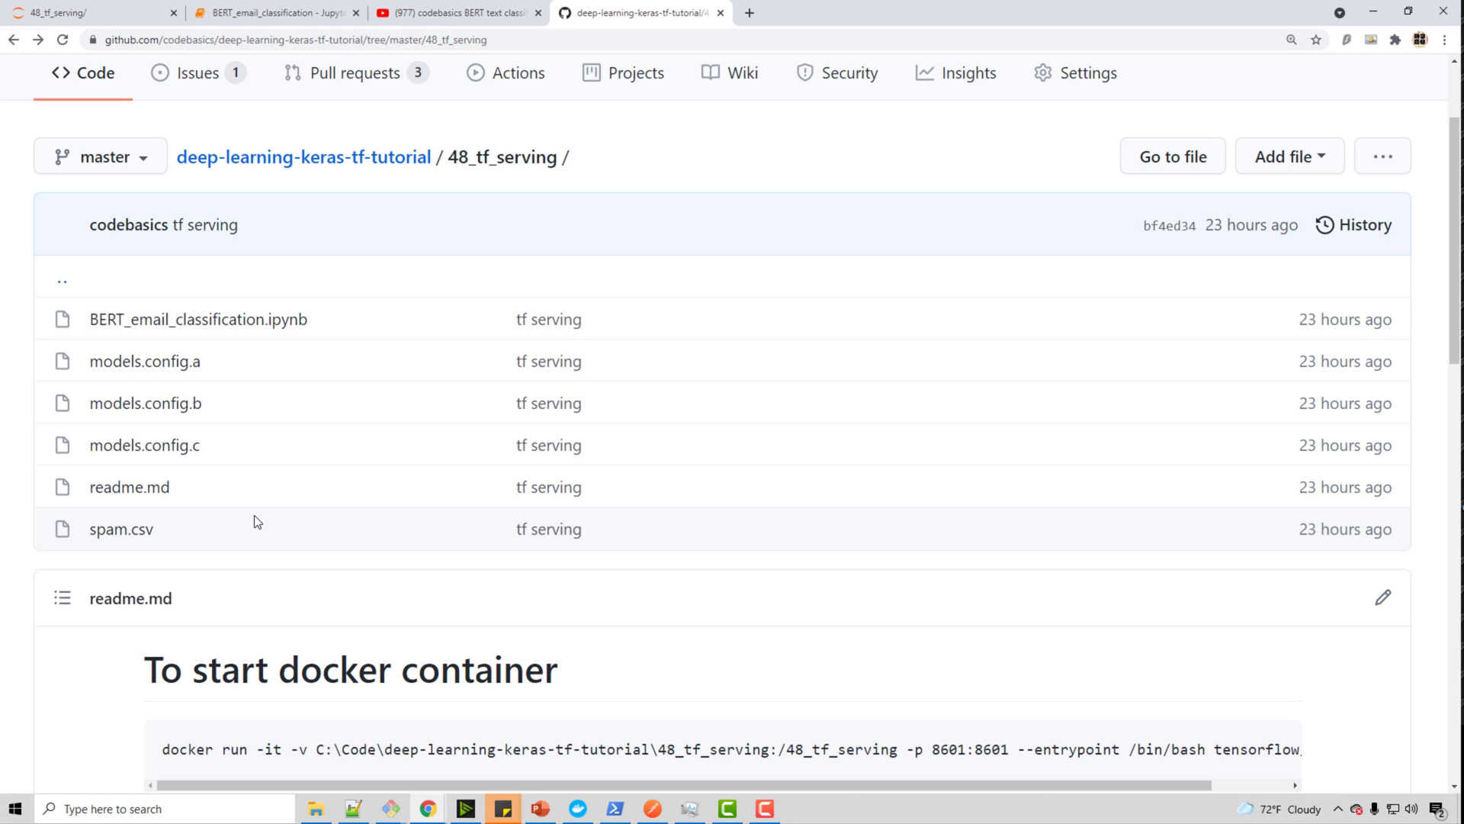
pyautogui.moveTo(323, 442)
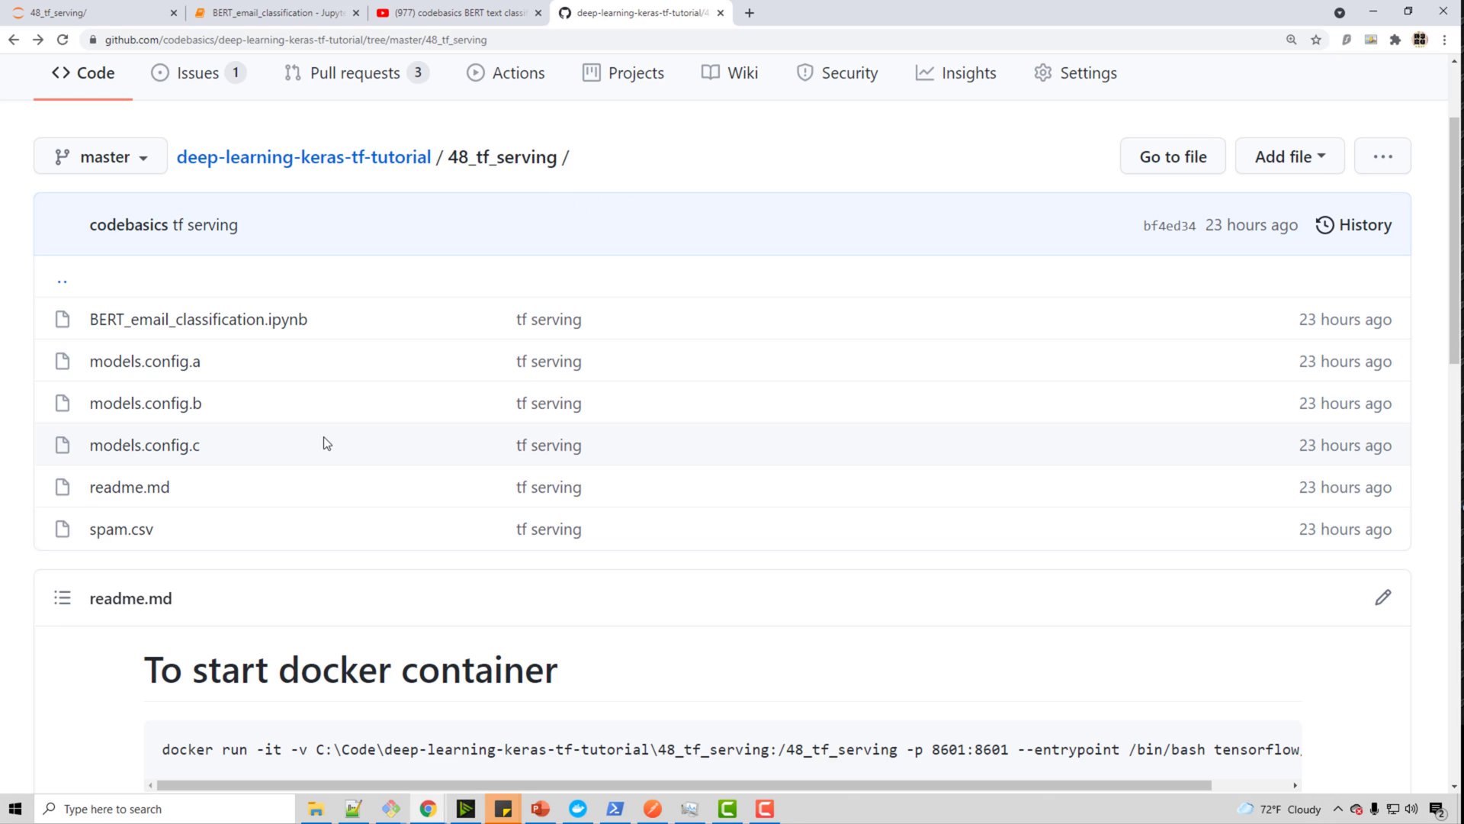
pyautogui.scroll(-3)
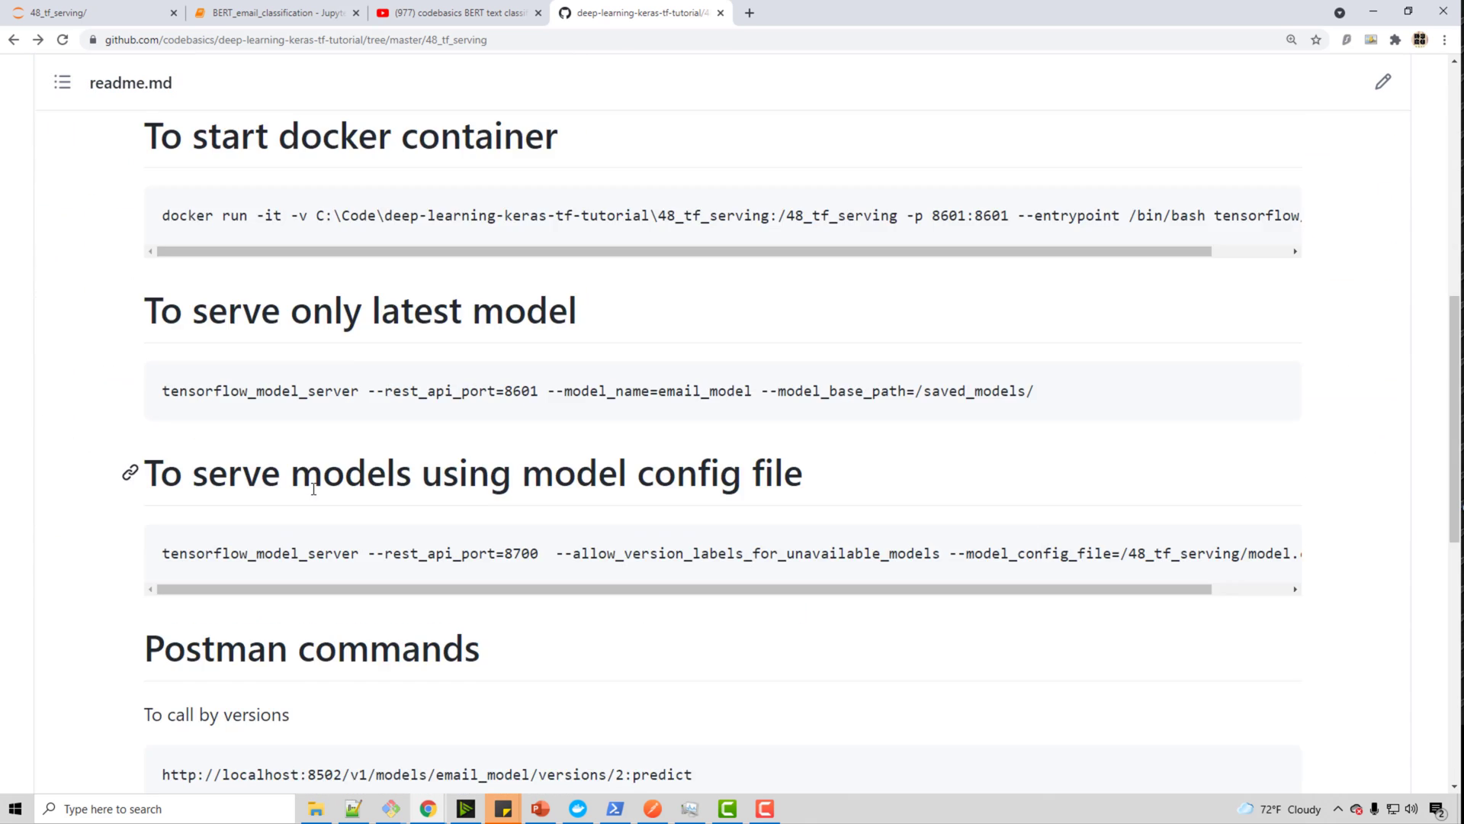
pyautogui.scroll(-3)
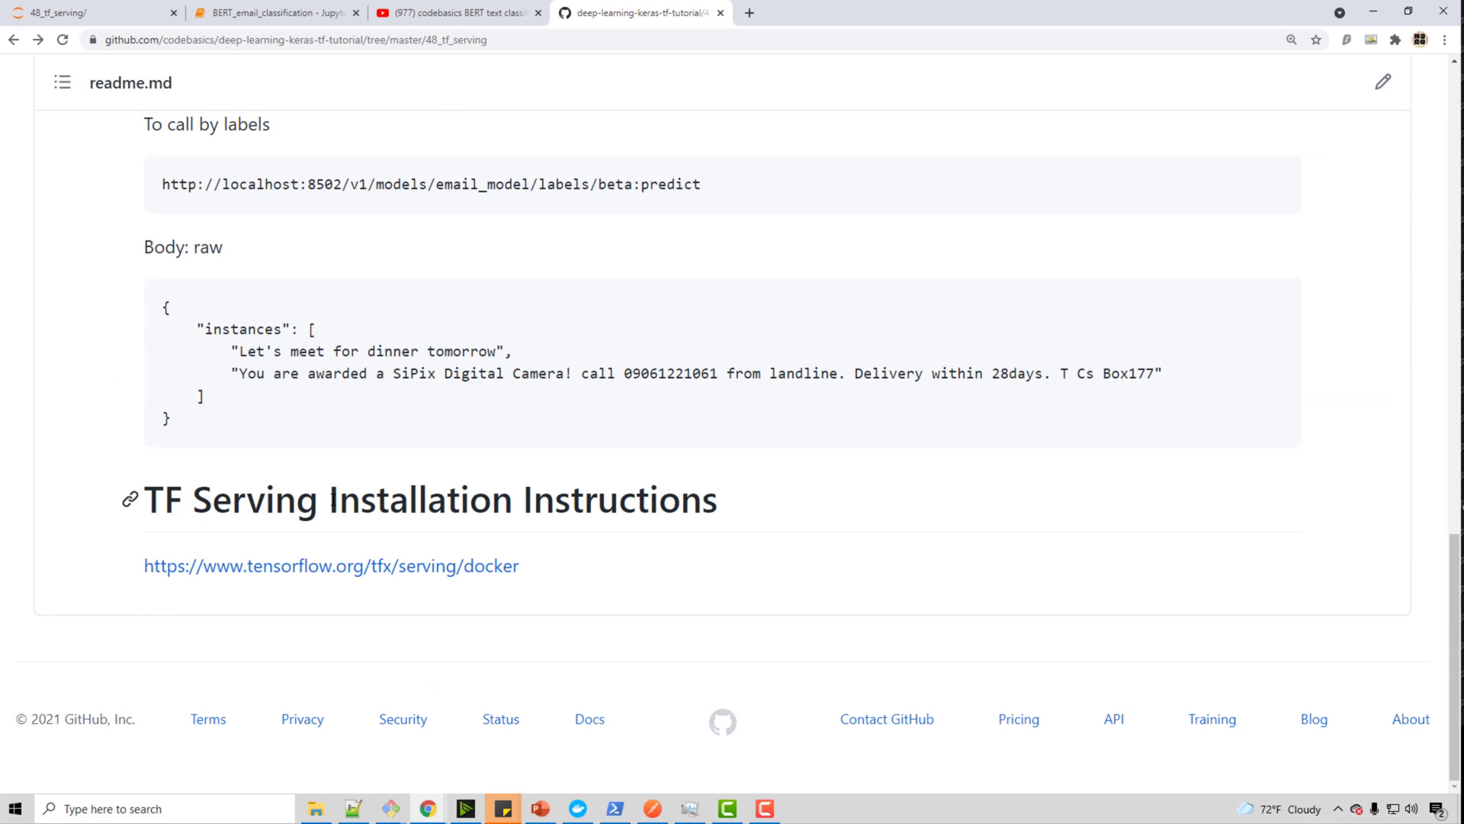
pyautogui.moveTo(318, 492)
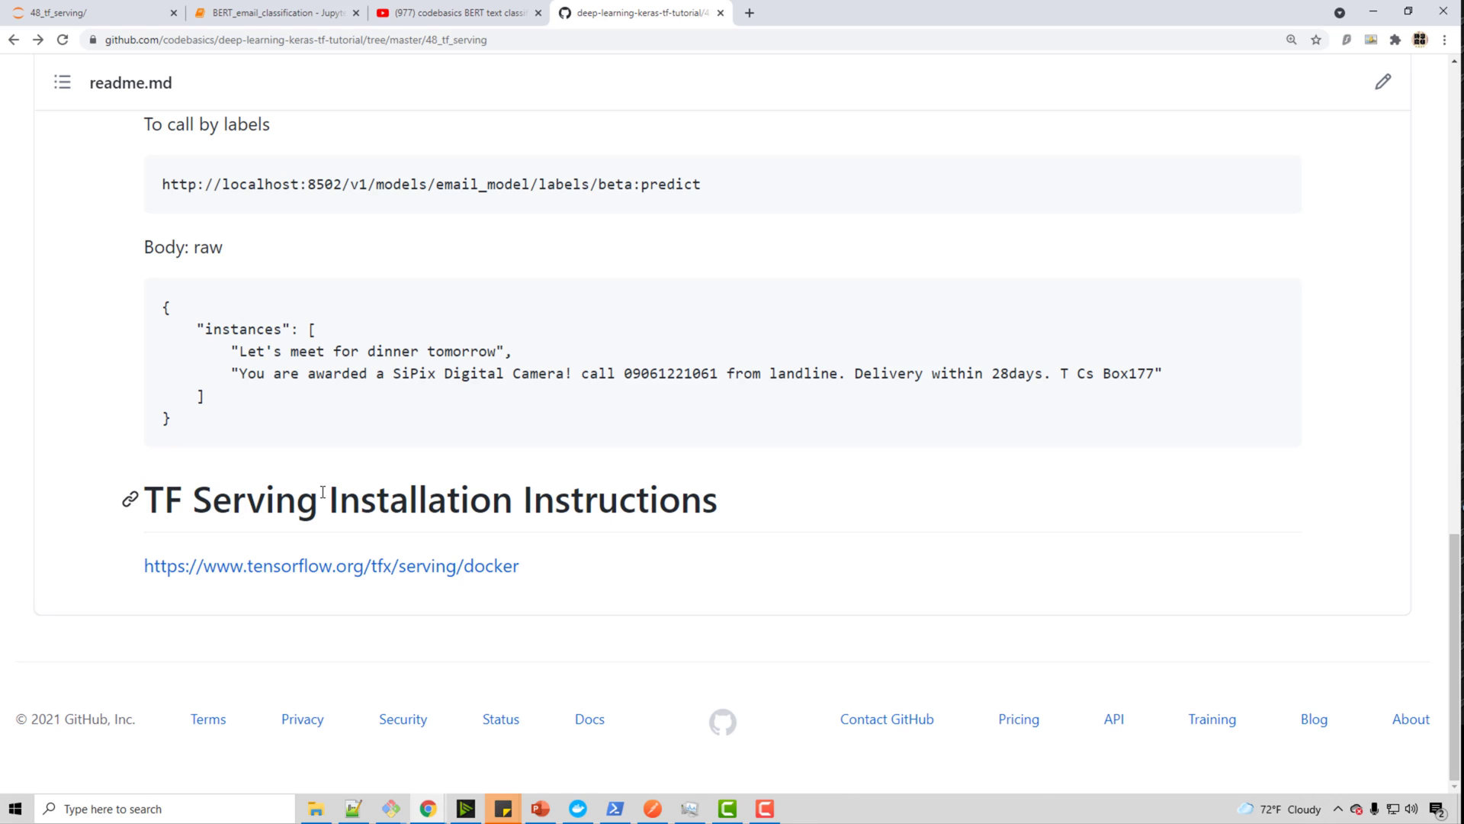
pyautogui.moveTo(380, 453)
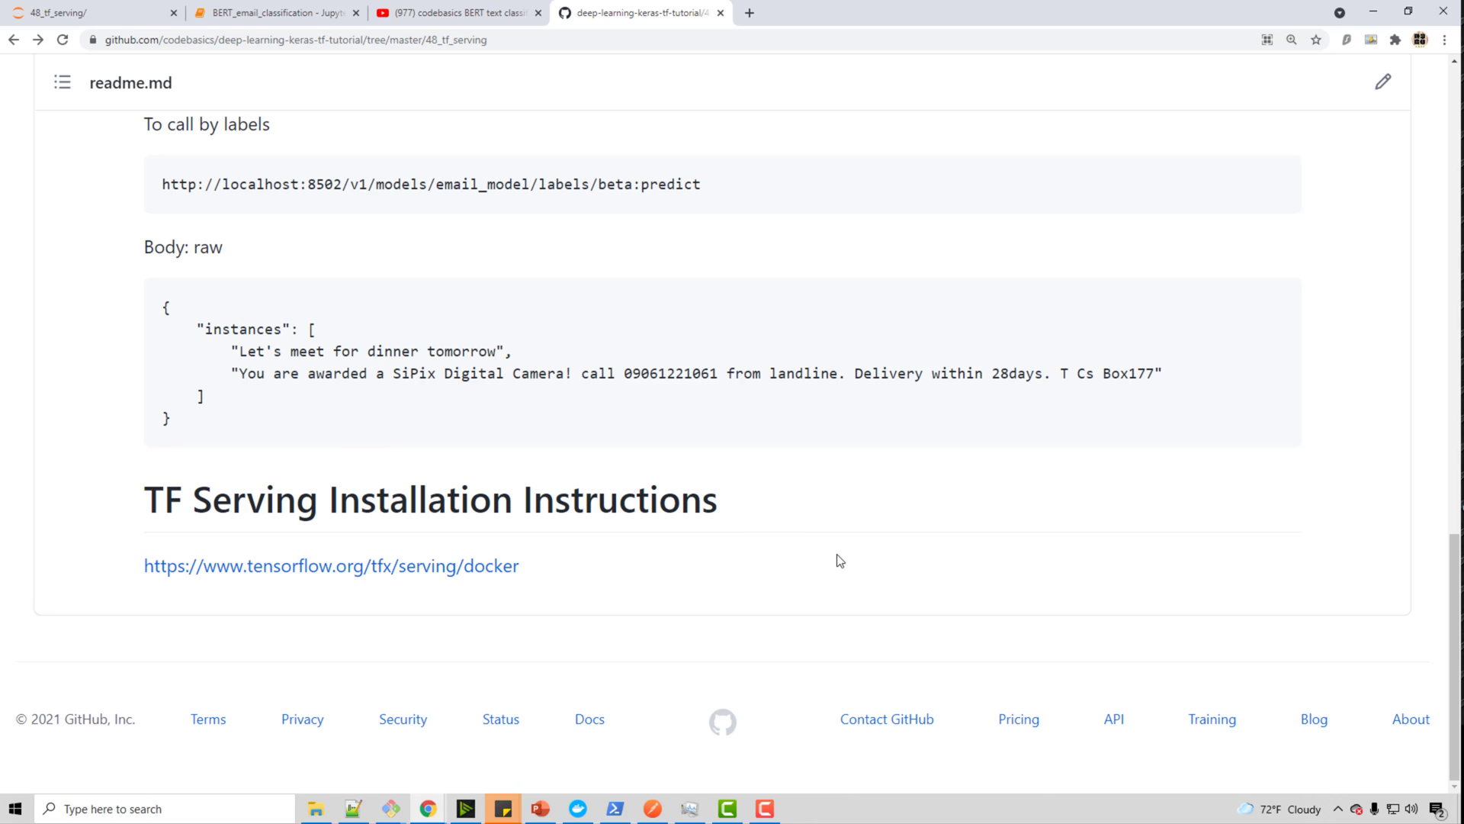
pyautogui.moveTo(837, 561)
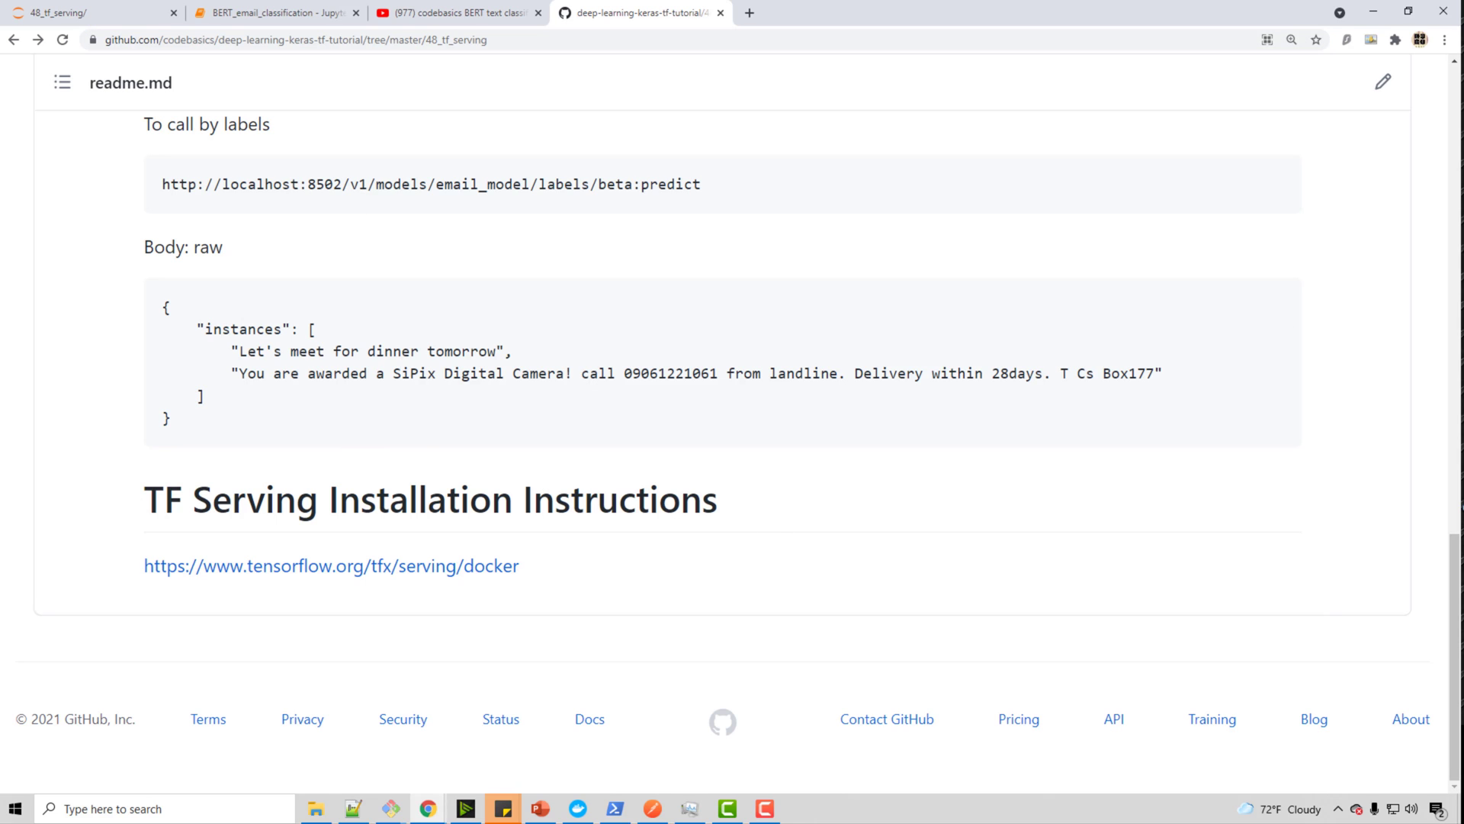